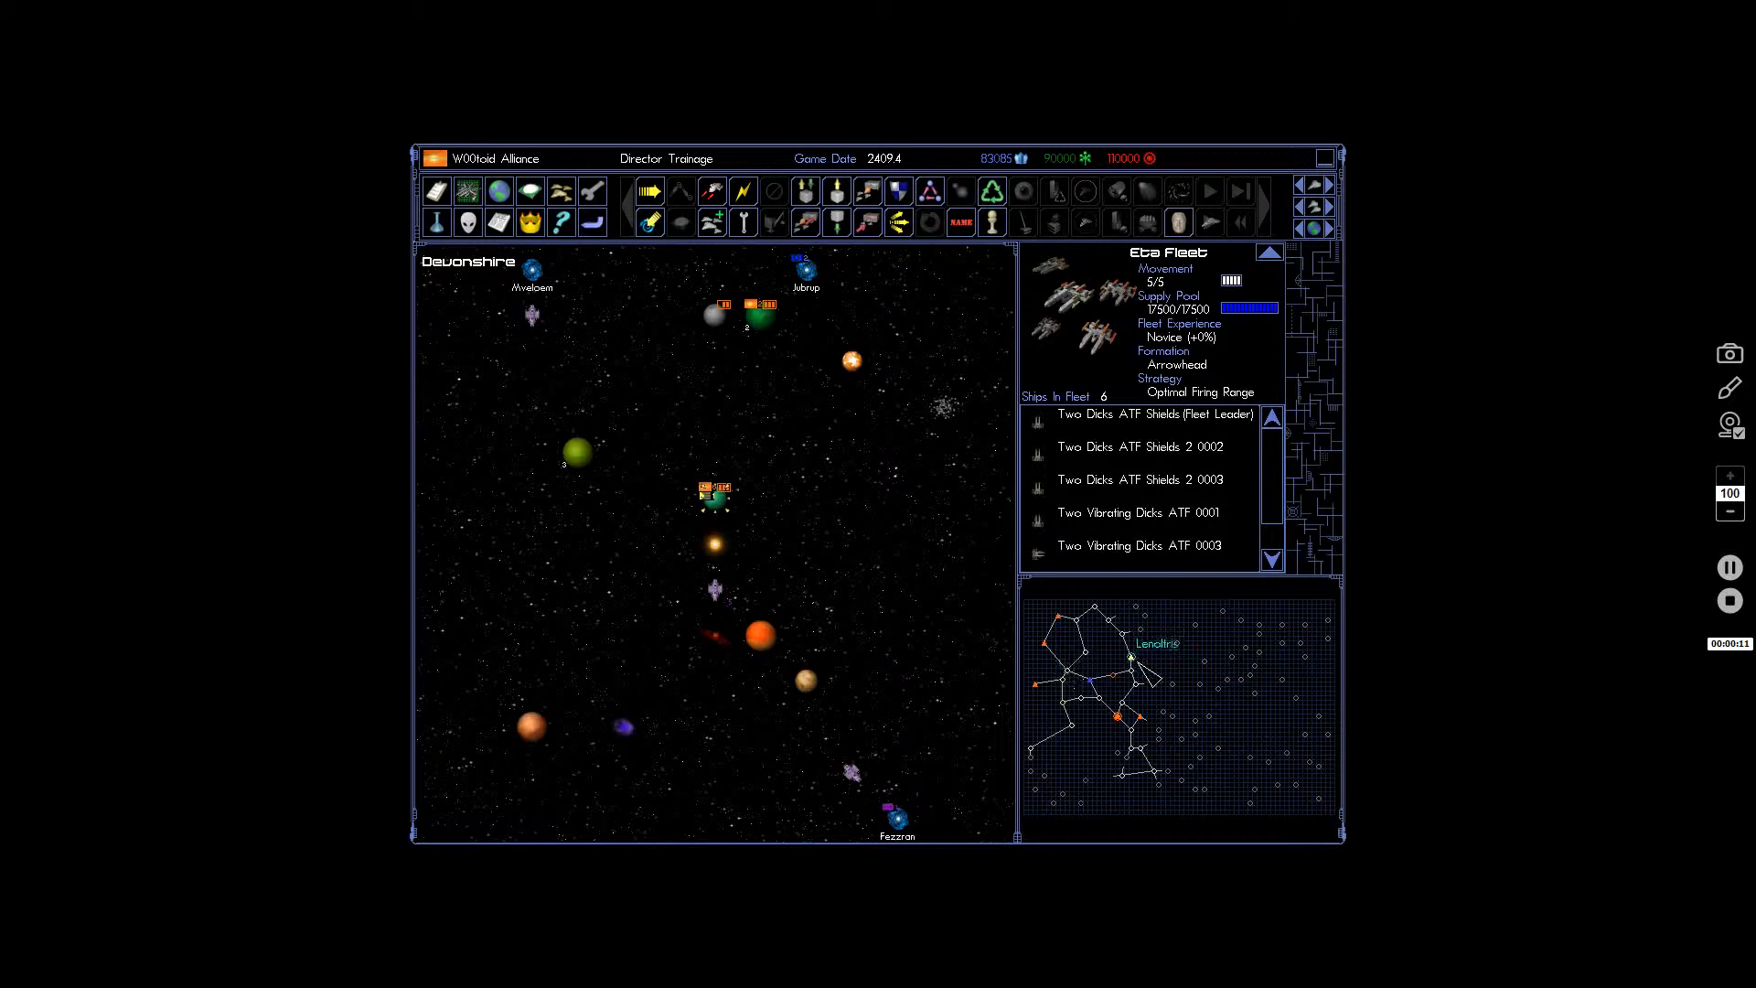
At Fortunil, add Two Vibrating Dicks ATF 0004 and Colony Ice Sam 2 0001 to Beta Fleet.
left_click(748, 325)
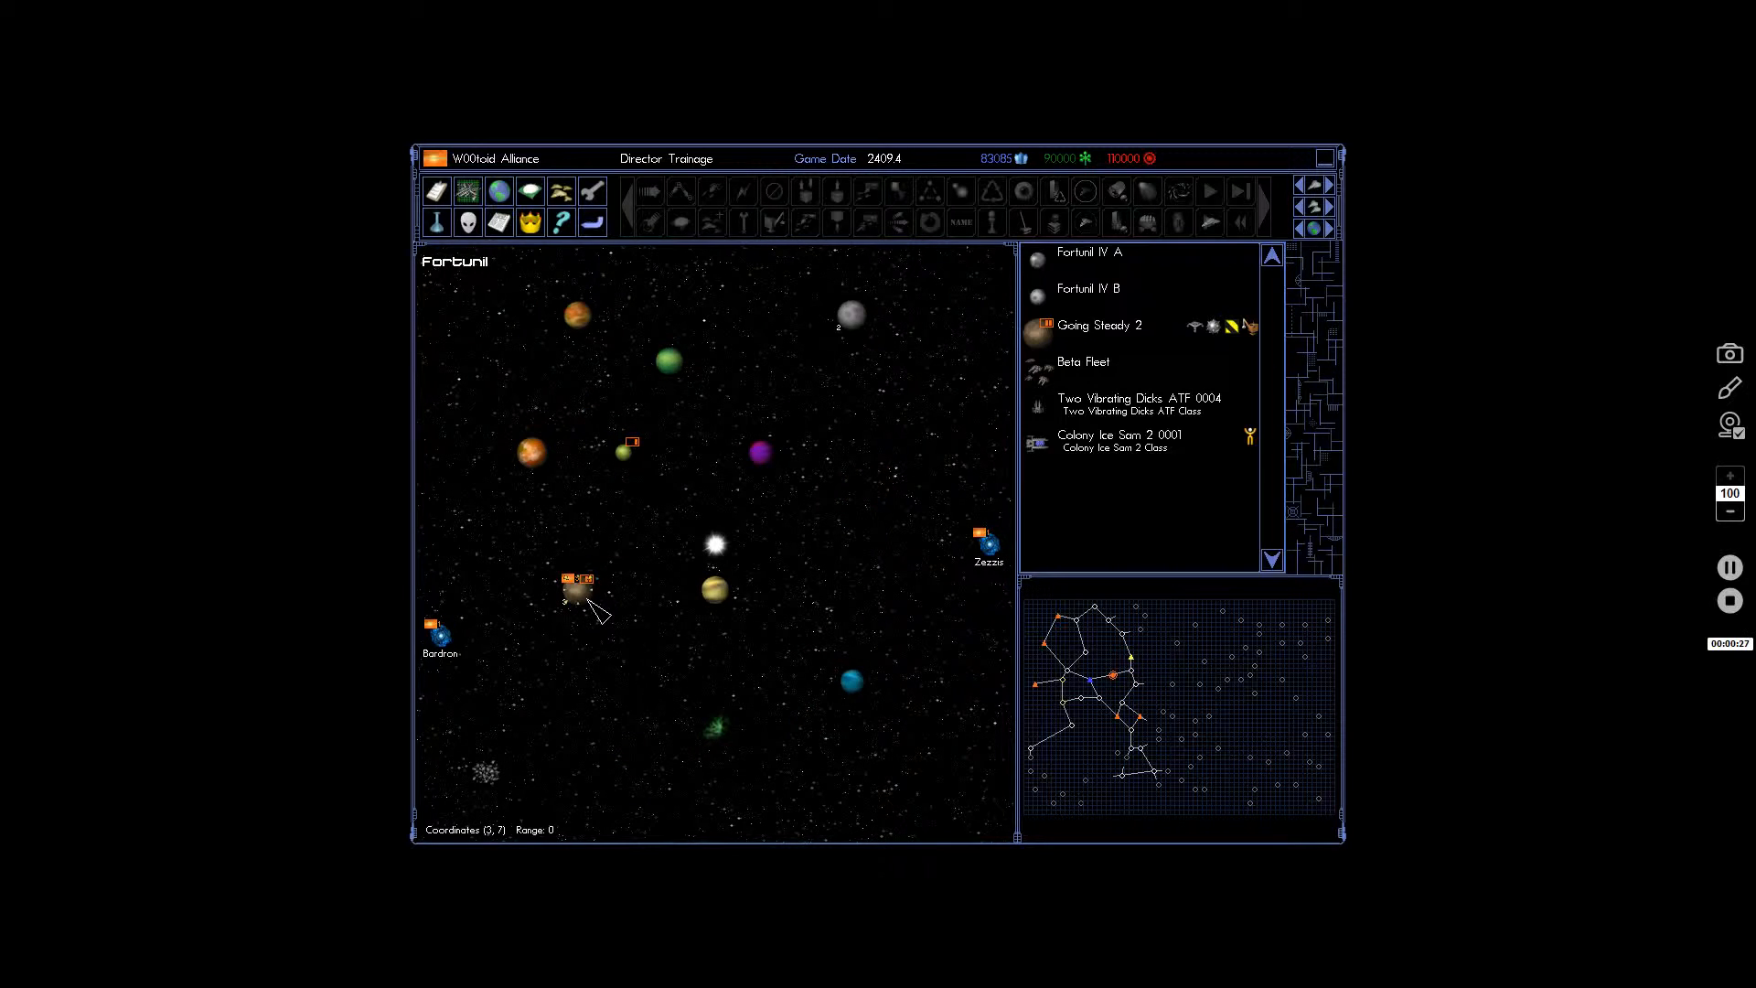
left_click(1119, 440)
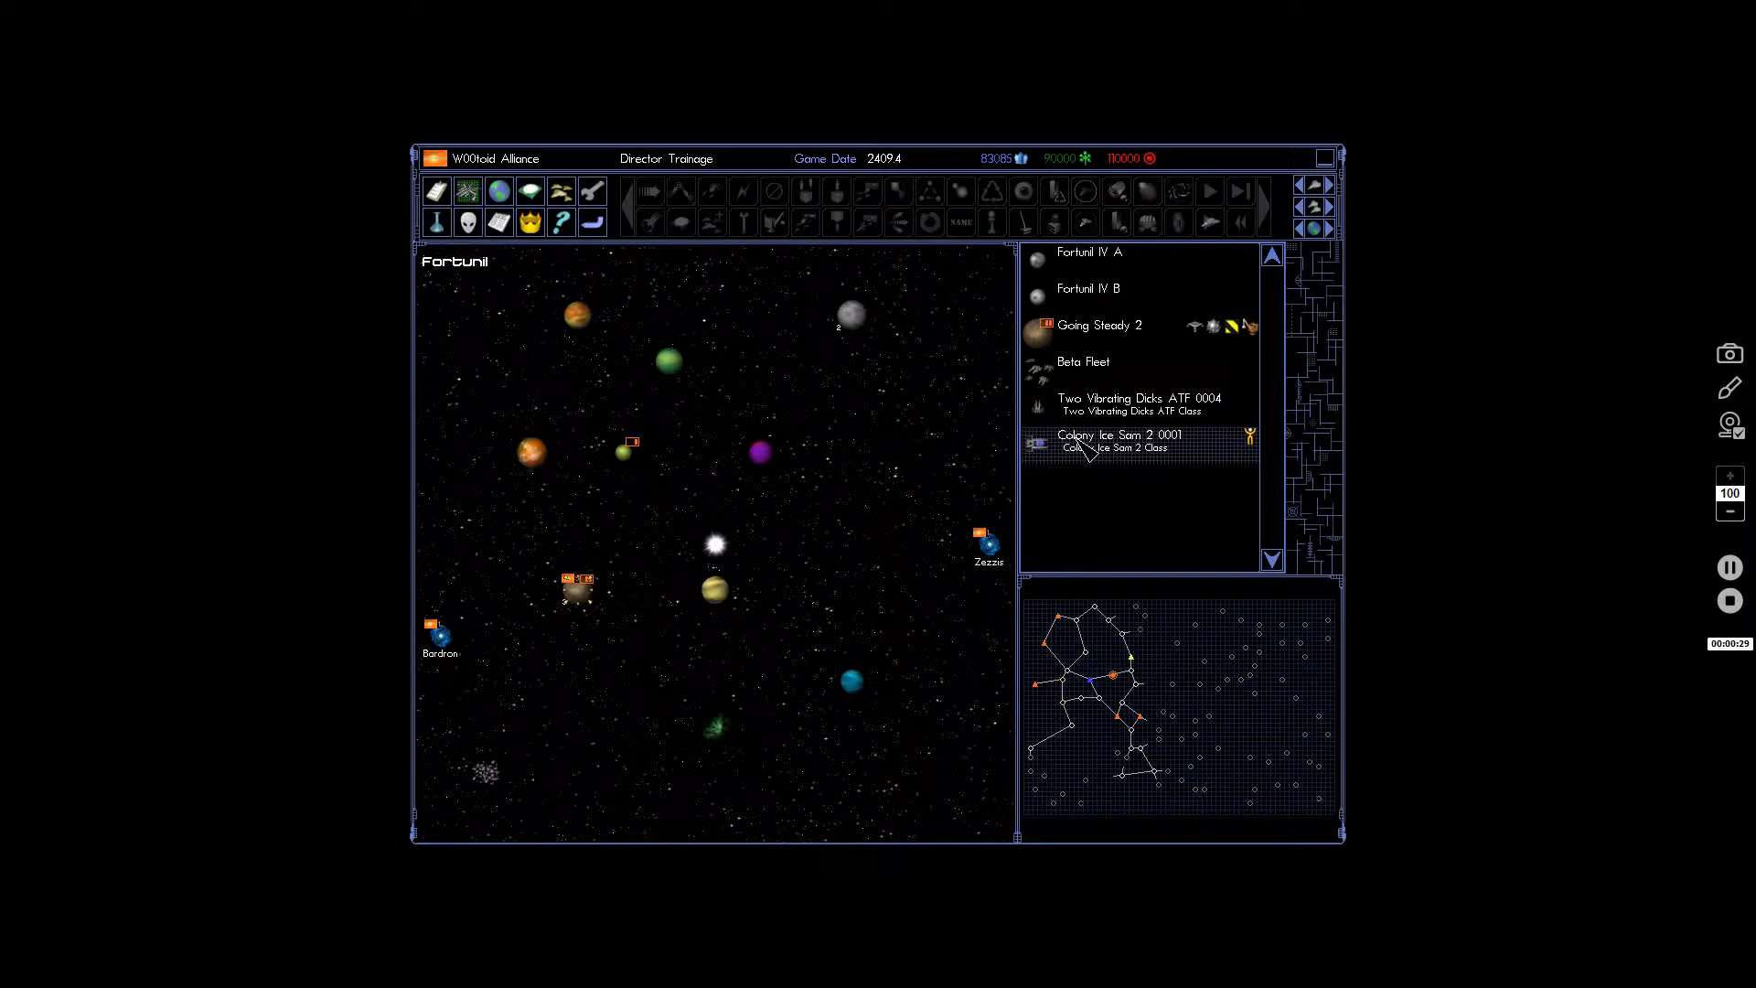
left_click(1129, 404)
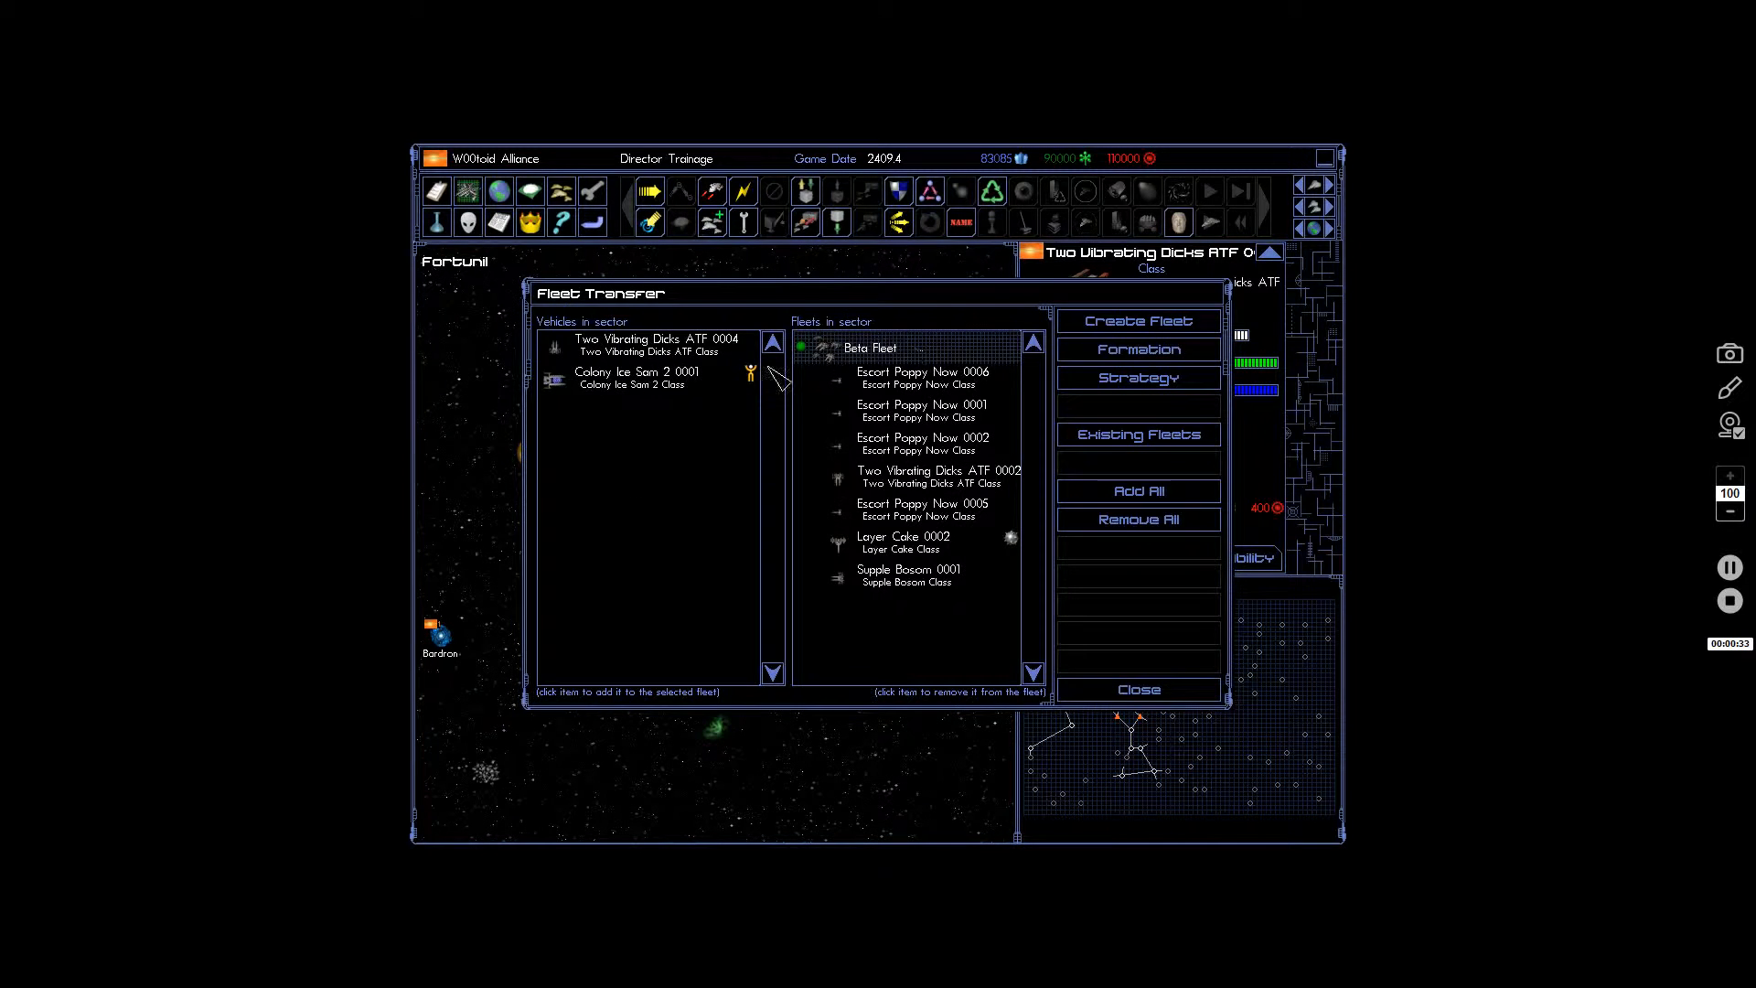
left_click(657, 344)
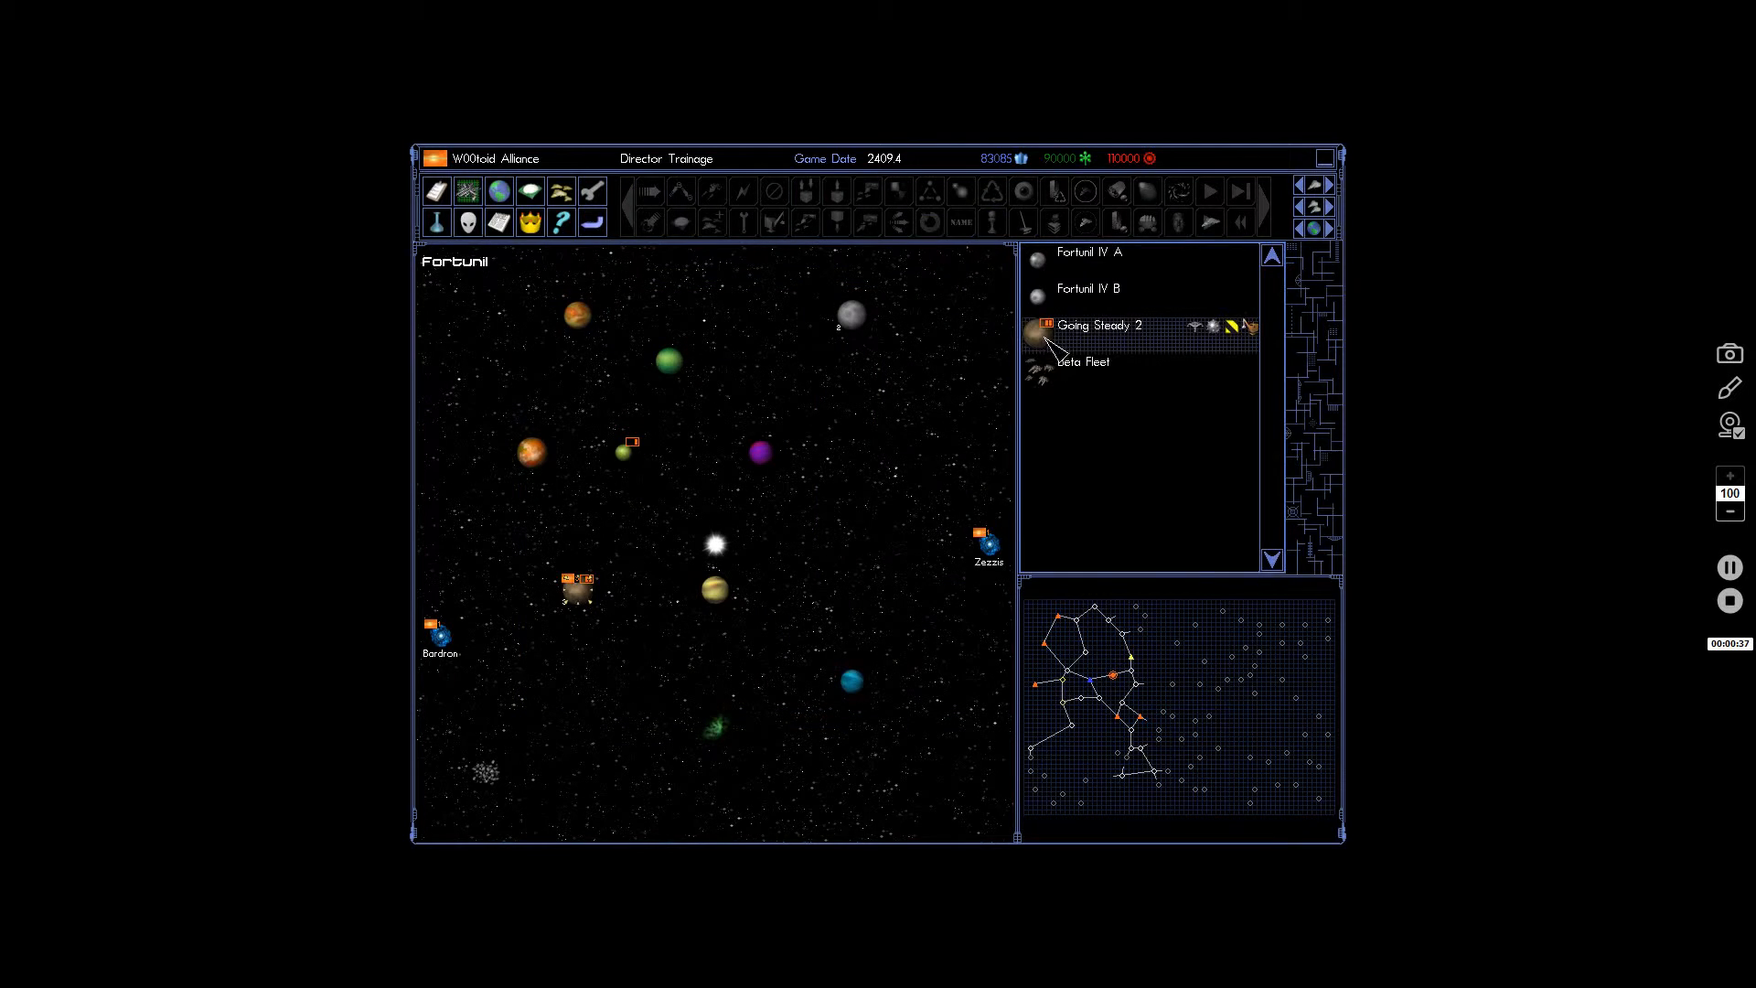
Check Going Steady 2's build queue, an ATF due in 0.4 years, and review research projects.
left_click(774, 221)
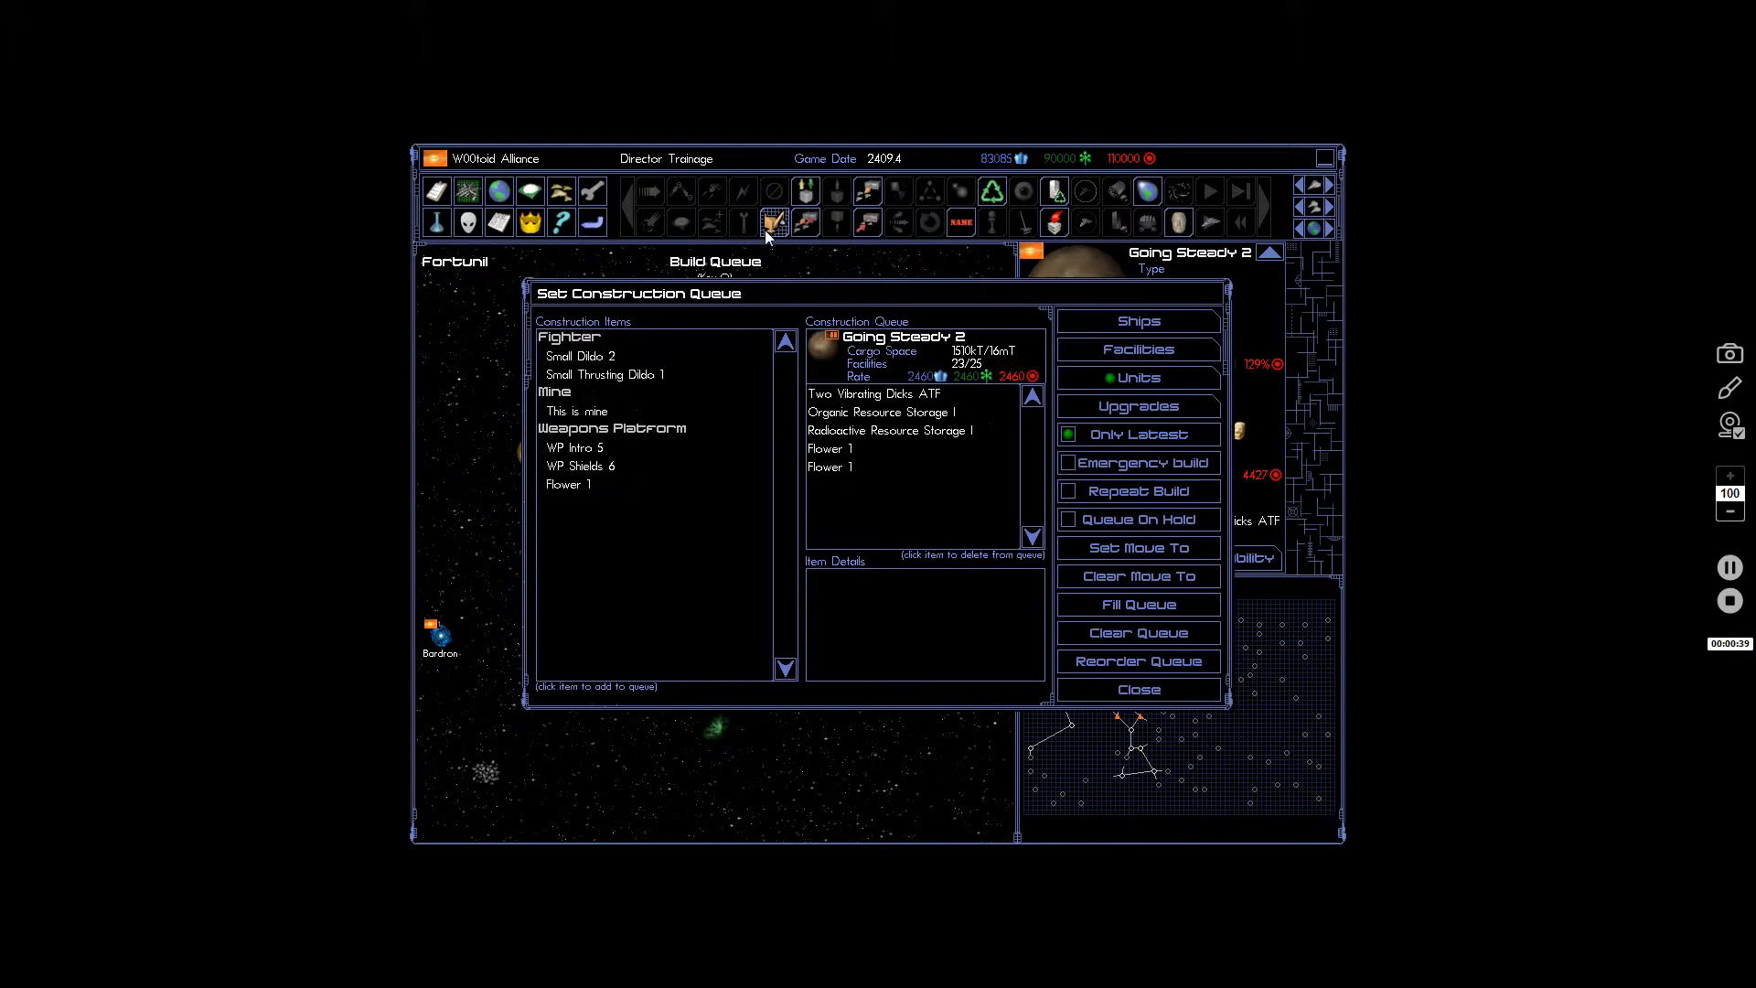
left_click(831, 449)
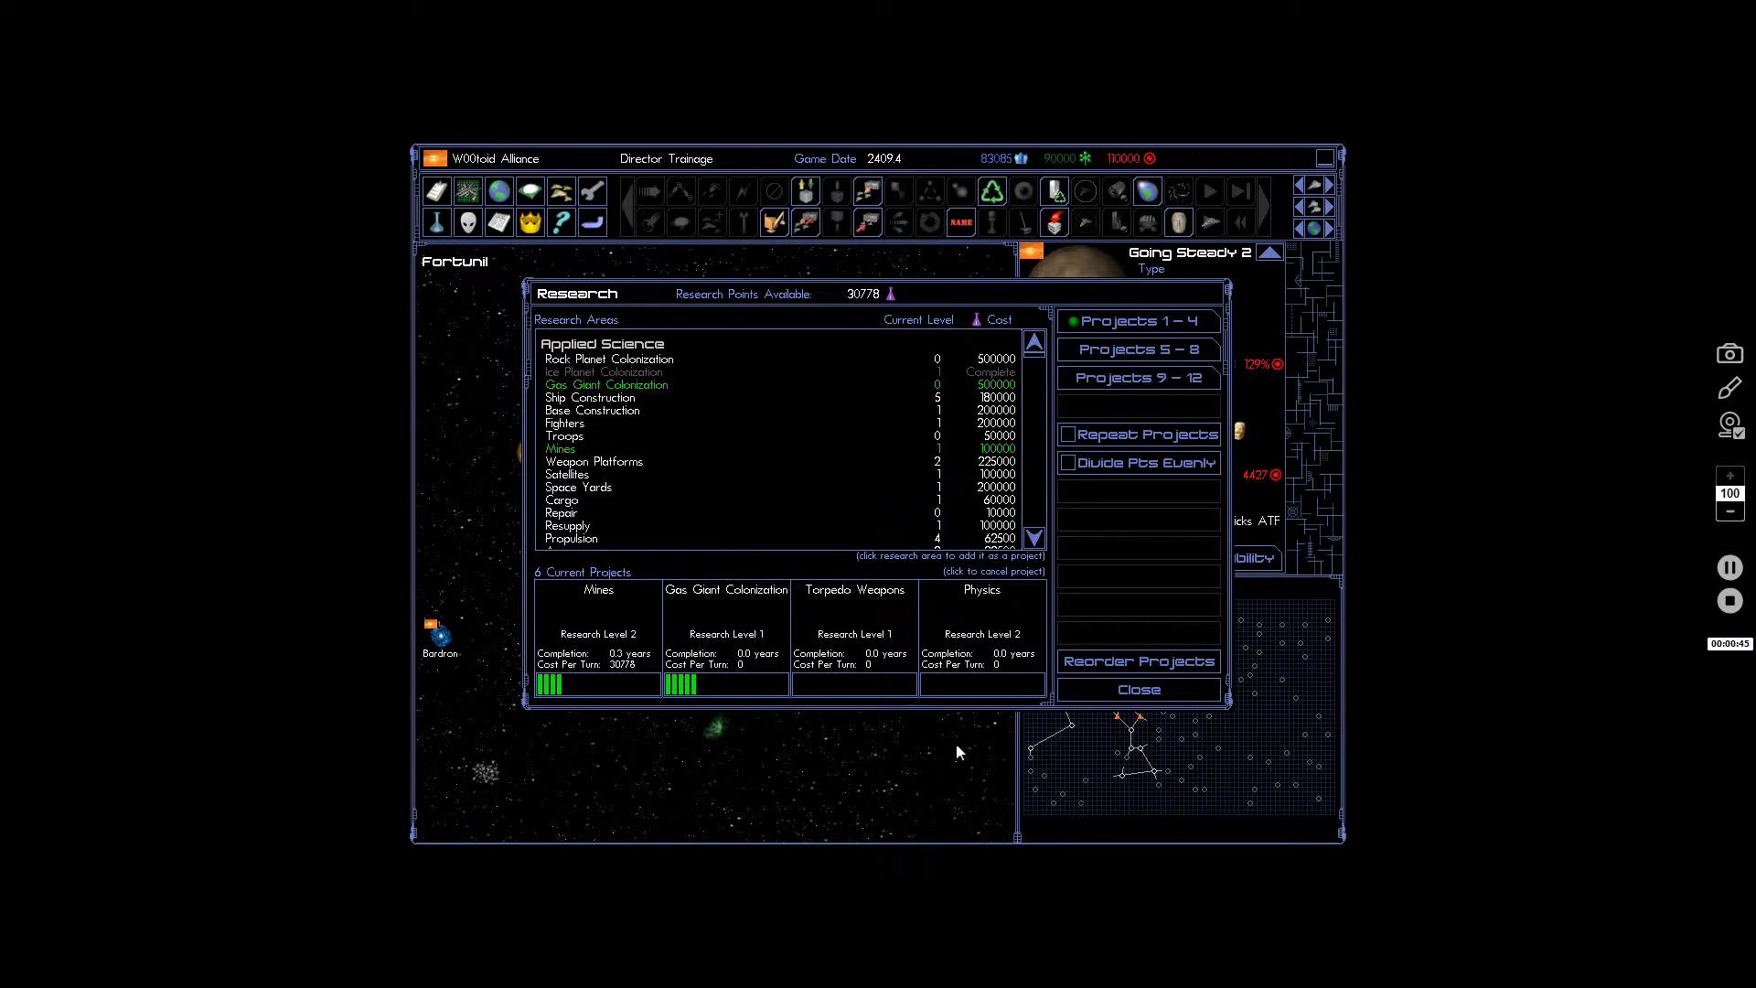
left_click(1138, 689)
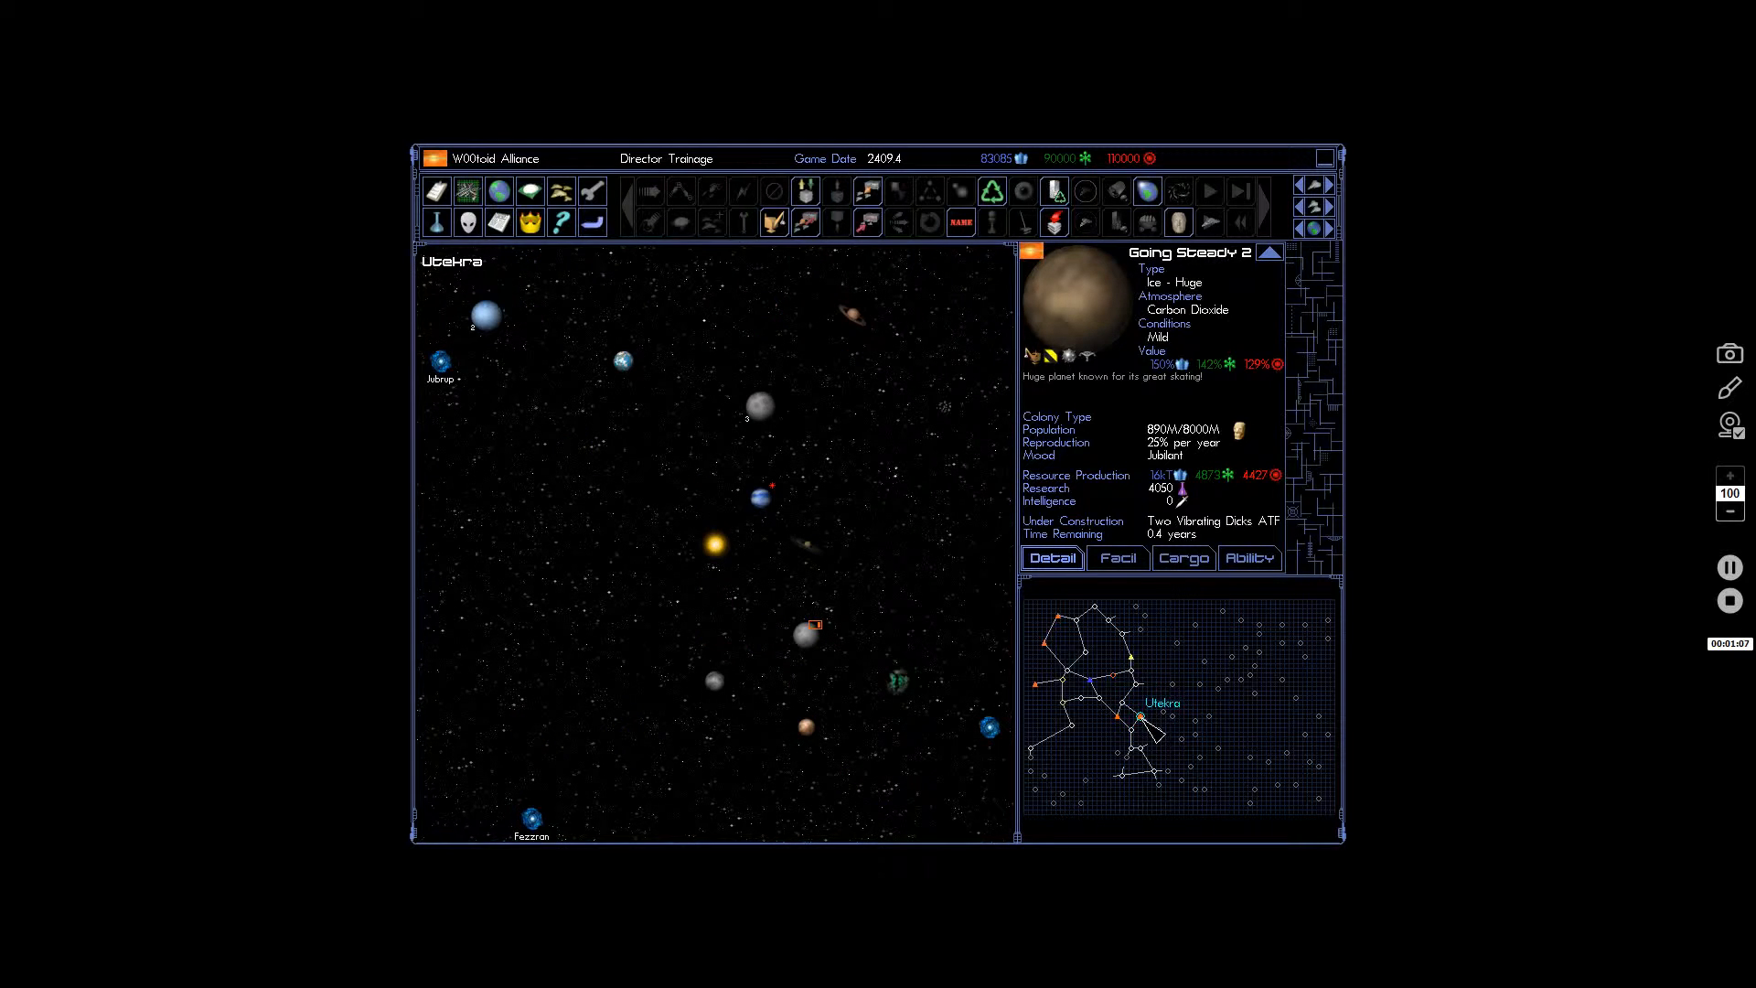
Queue alternating batches of Small Dildo 2 x7 and Small Thrusting Dildo 1 x6 at Utekra II.
left_click(810, 635)
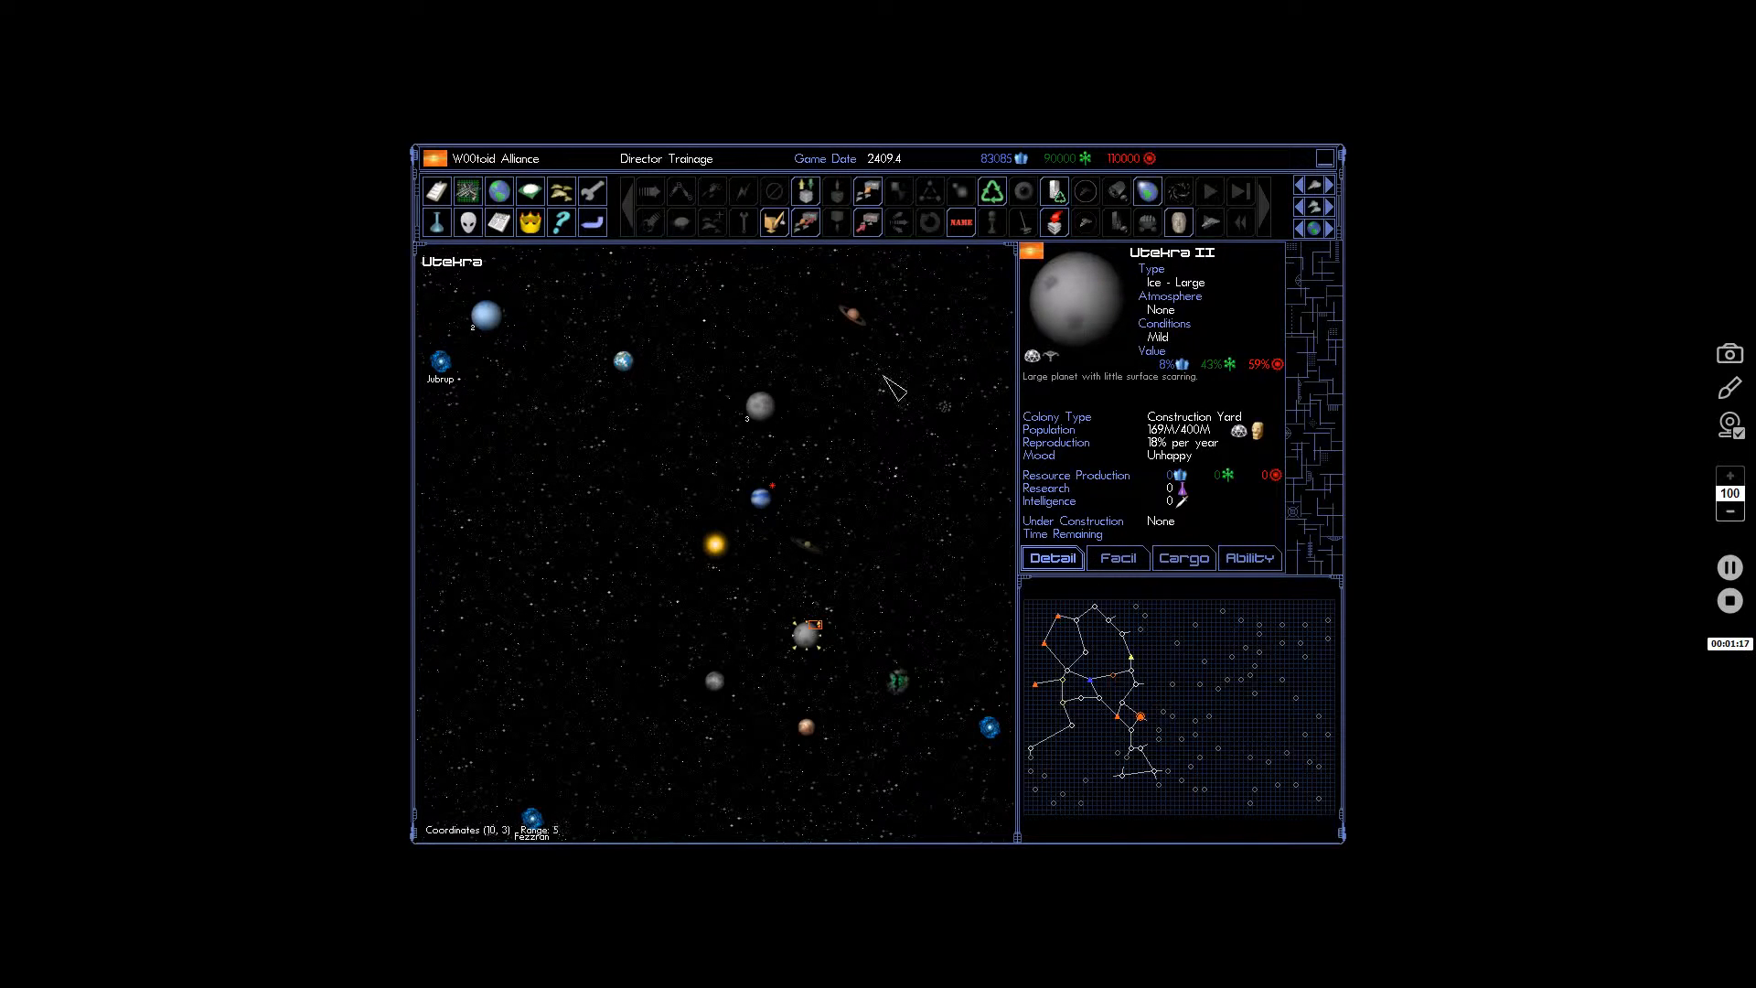
left_click(773, 223)
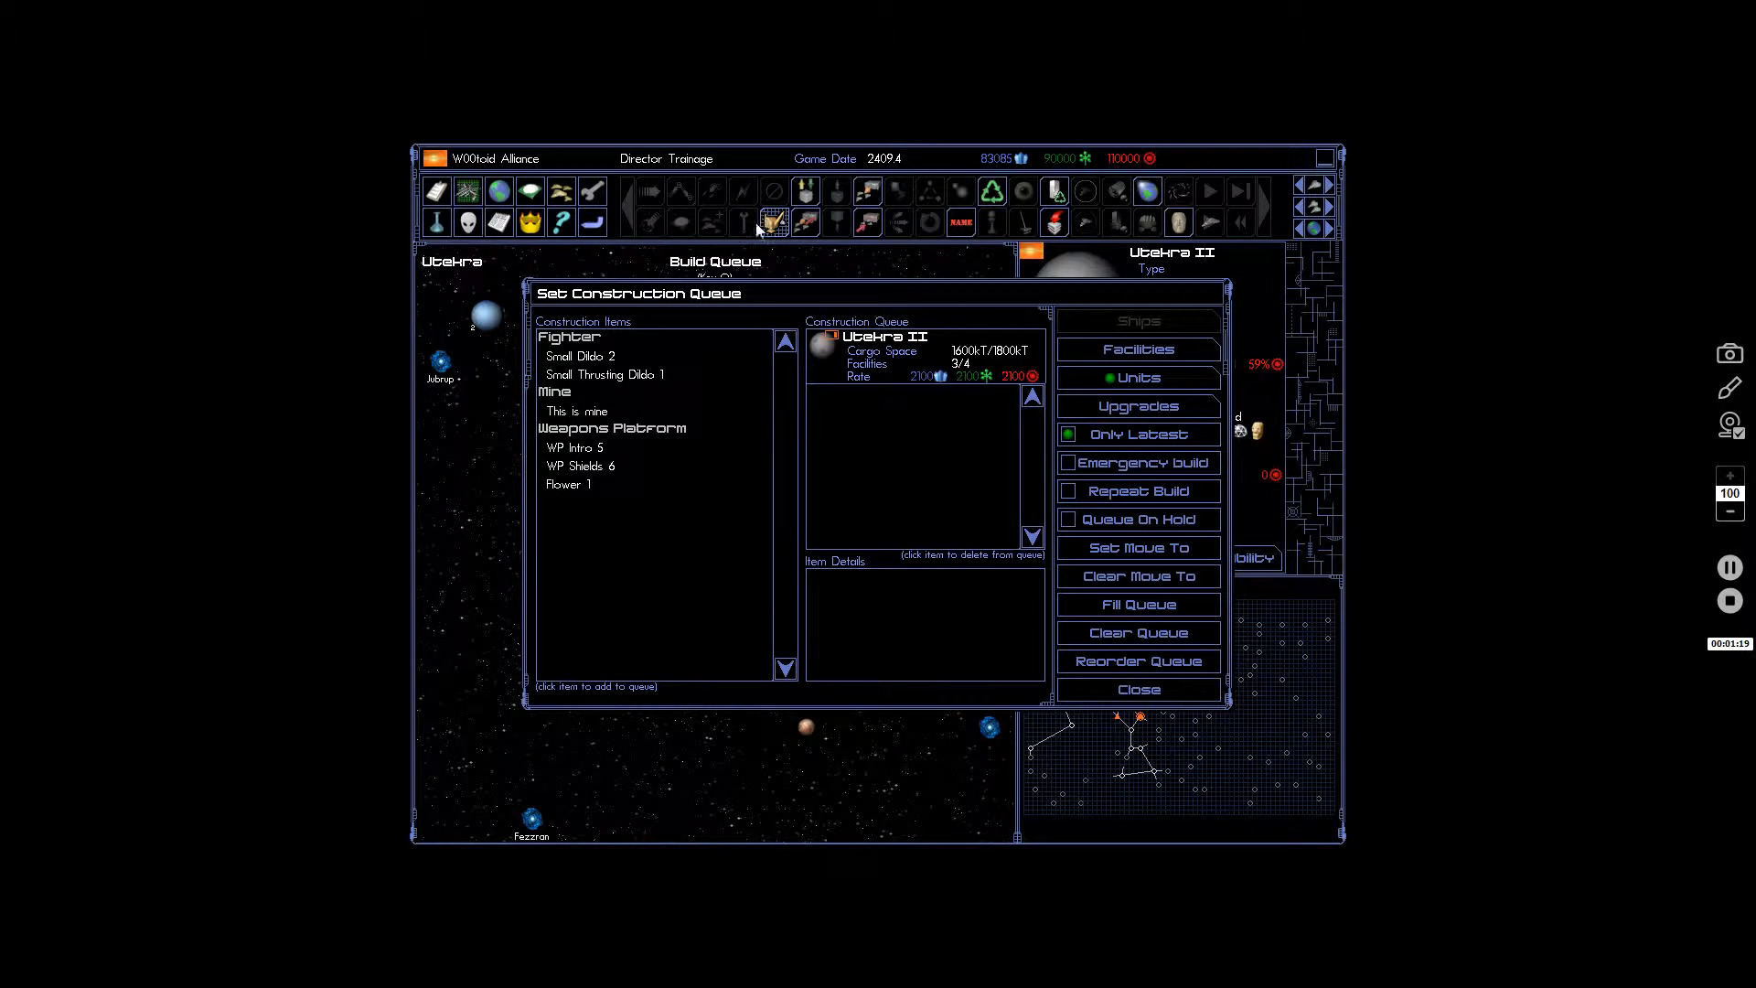
left_click(581, 356)
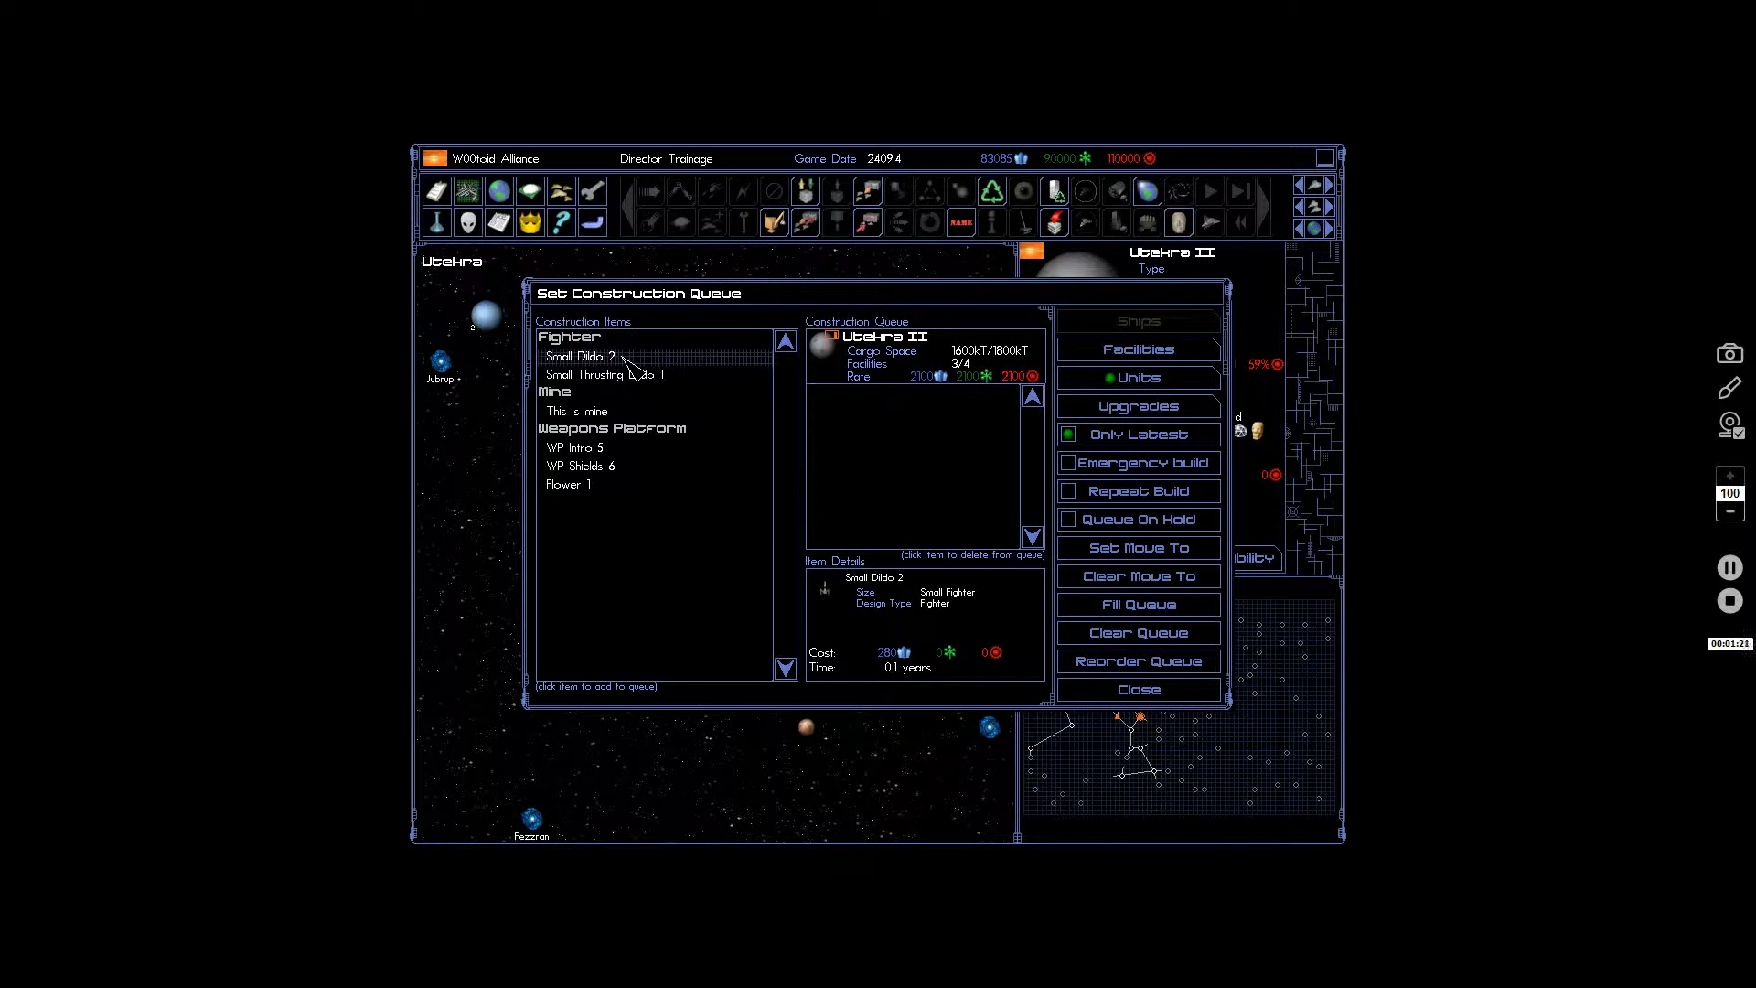
left_click(581, 356)
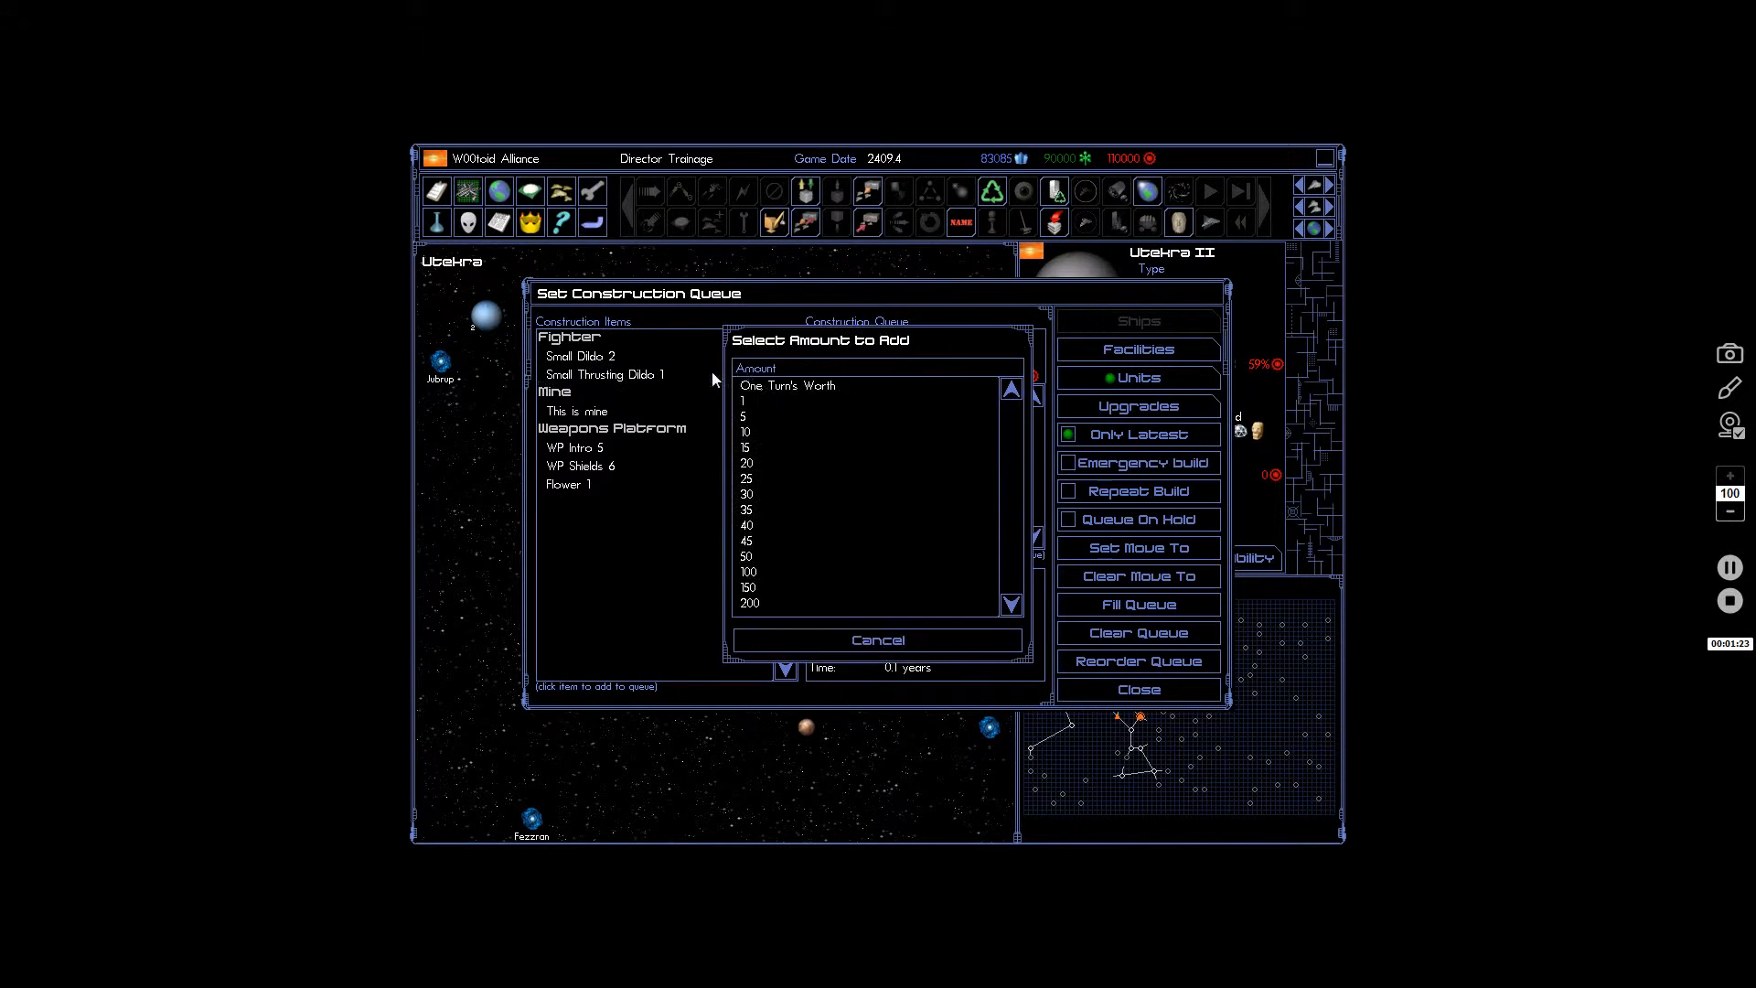
mouse_move(687, 386)
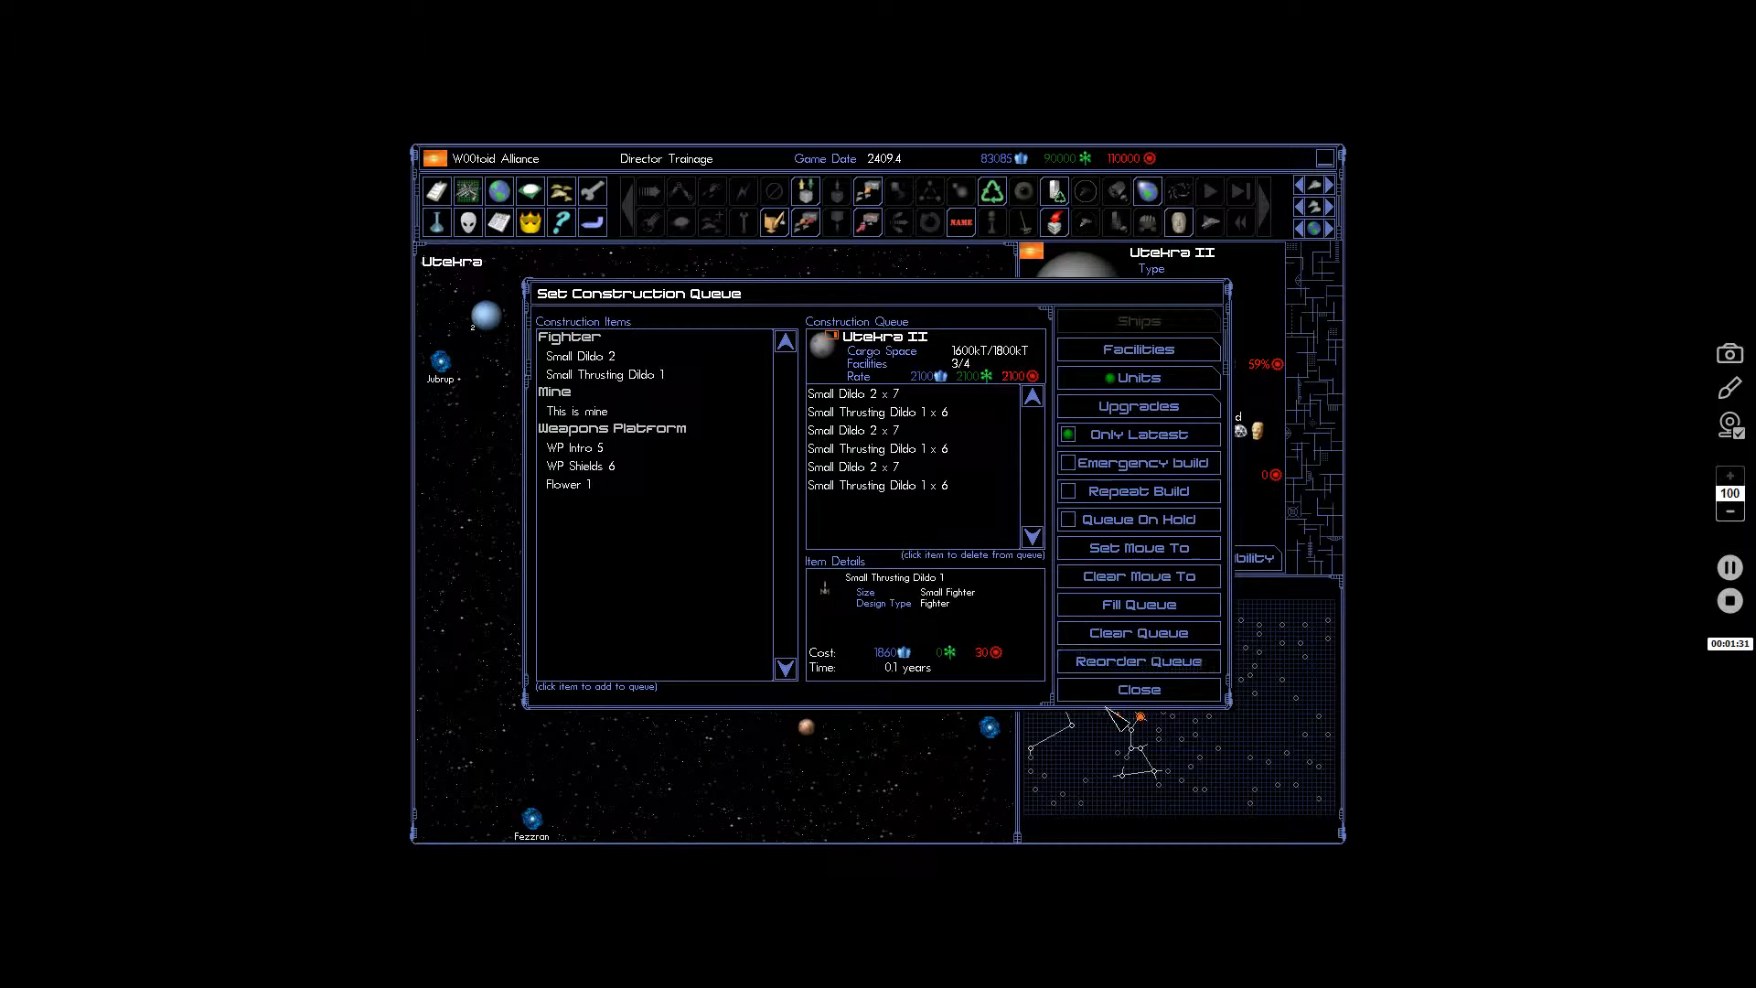
left_click(1138, 688)
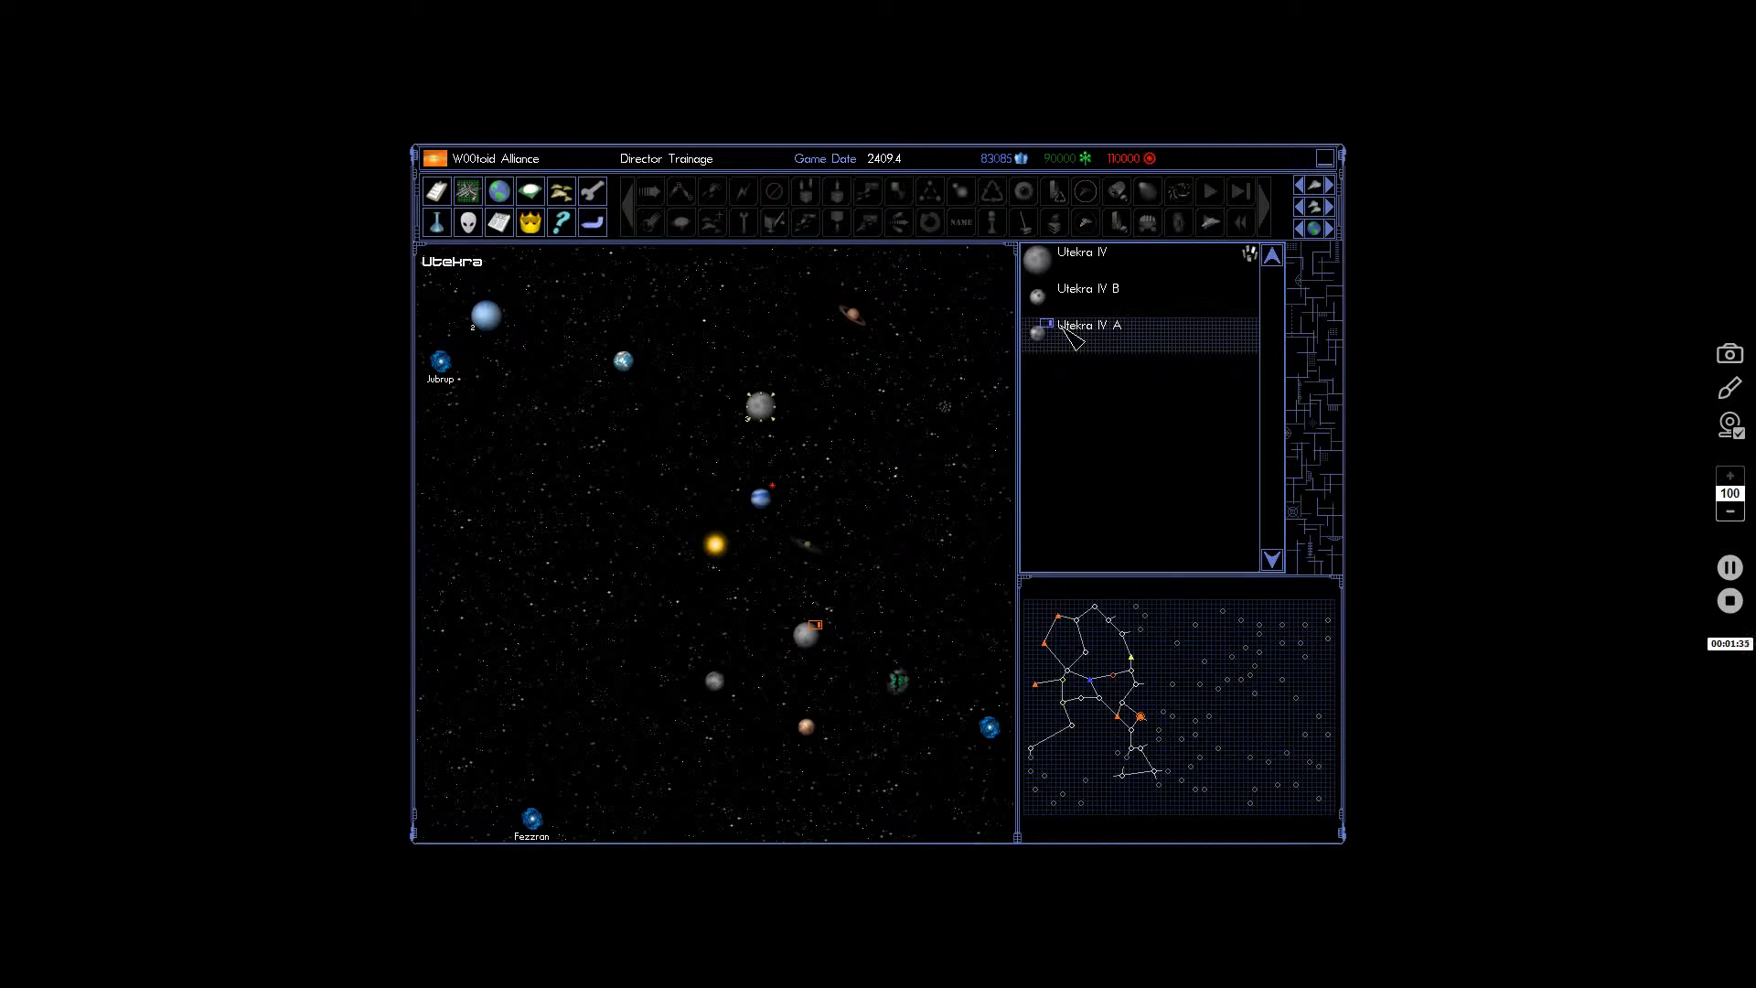
left_click(1088, 324)
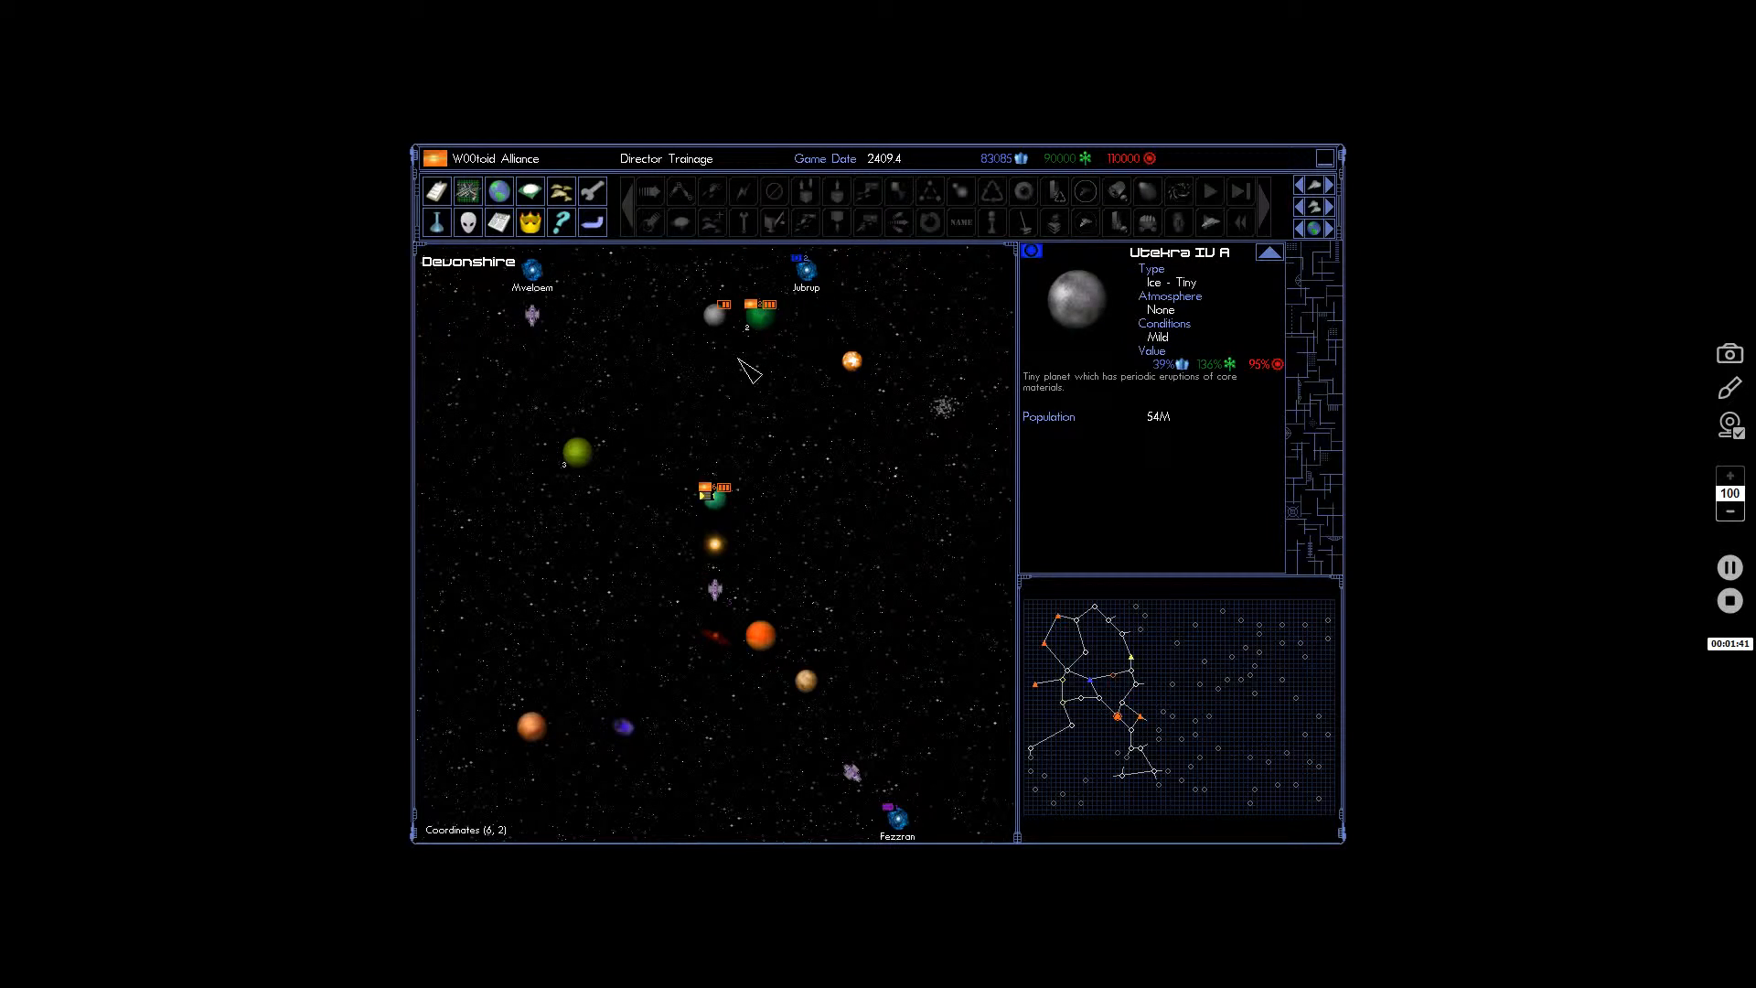
mouse_move(762, 416)
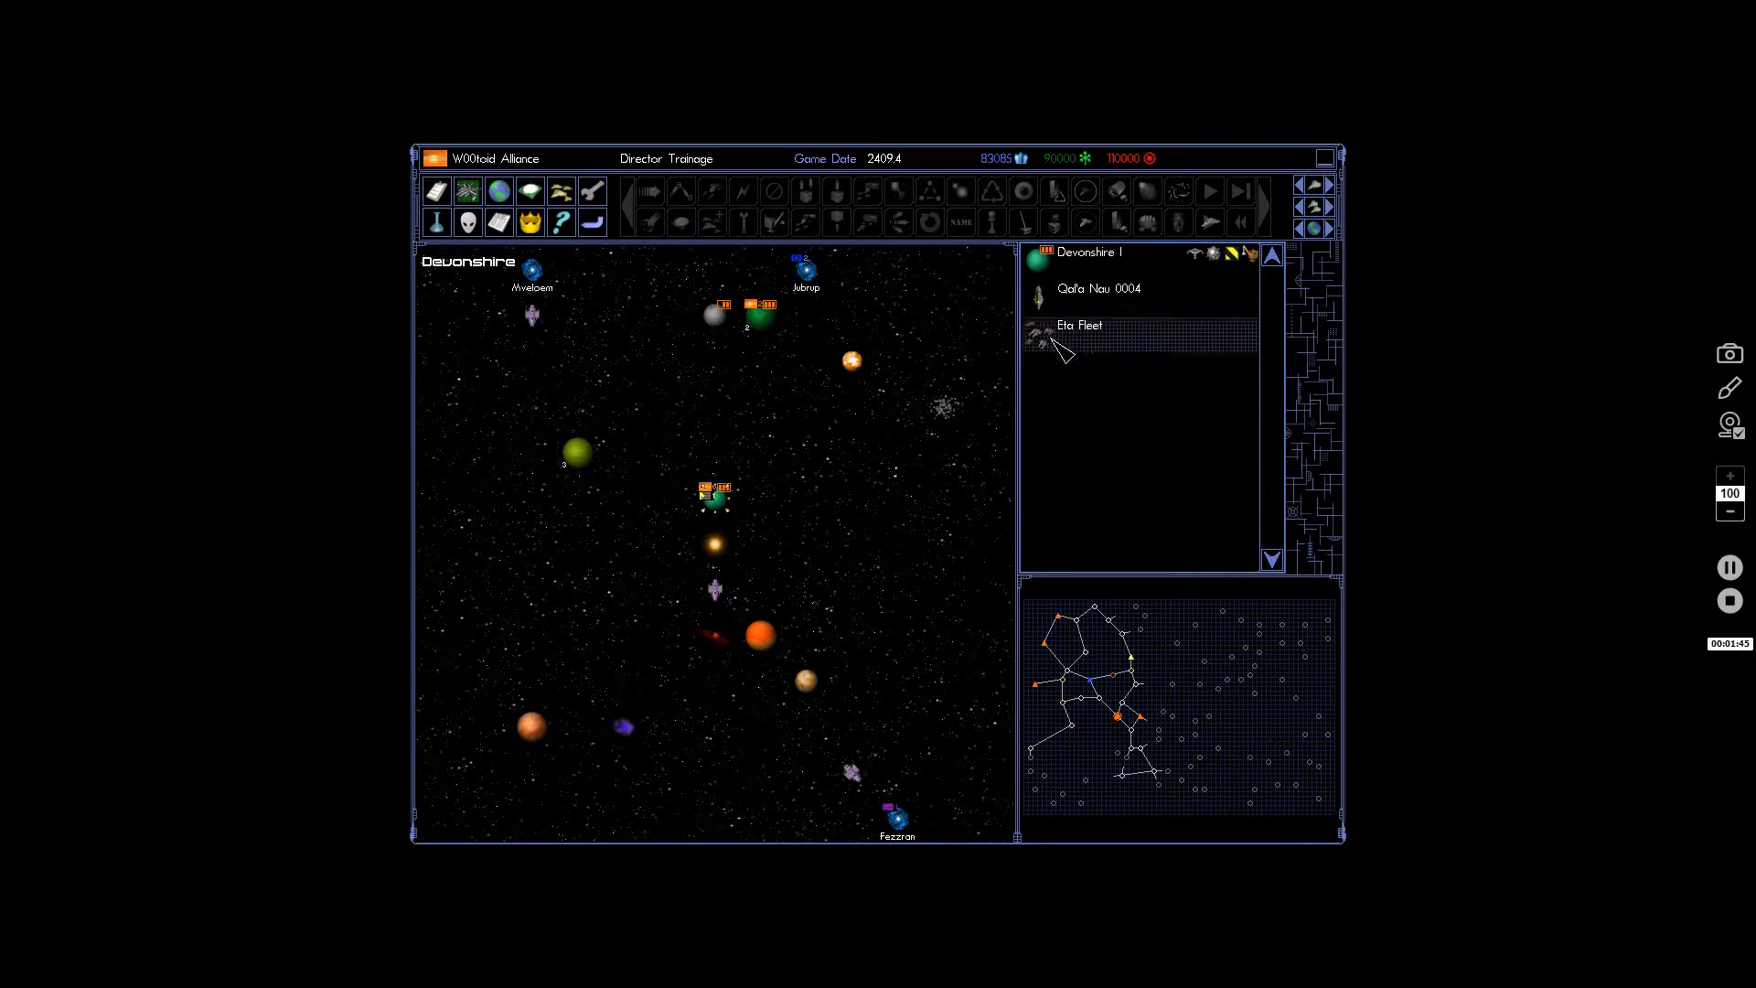
left_click(1079, 325)
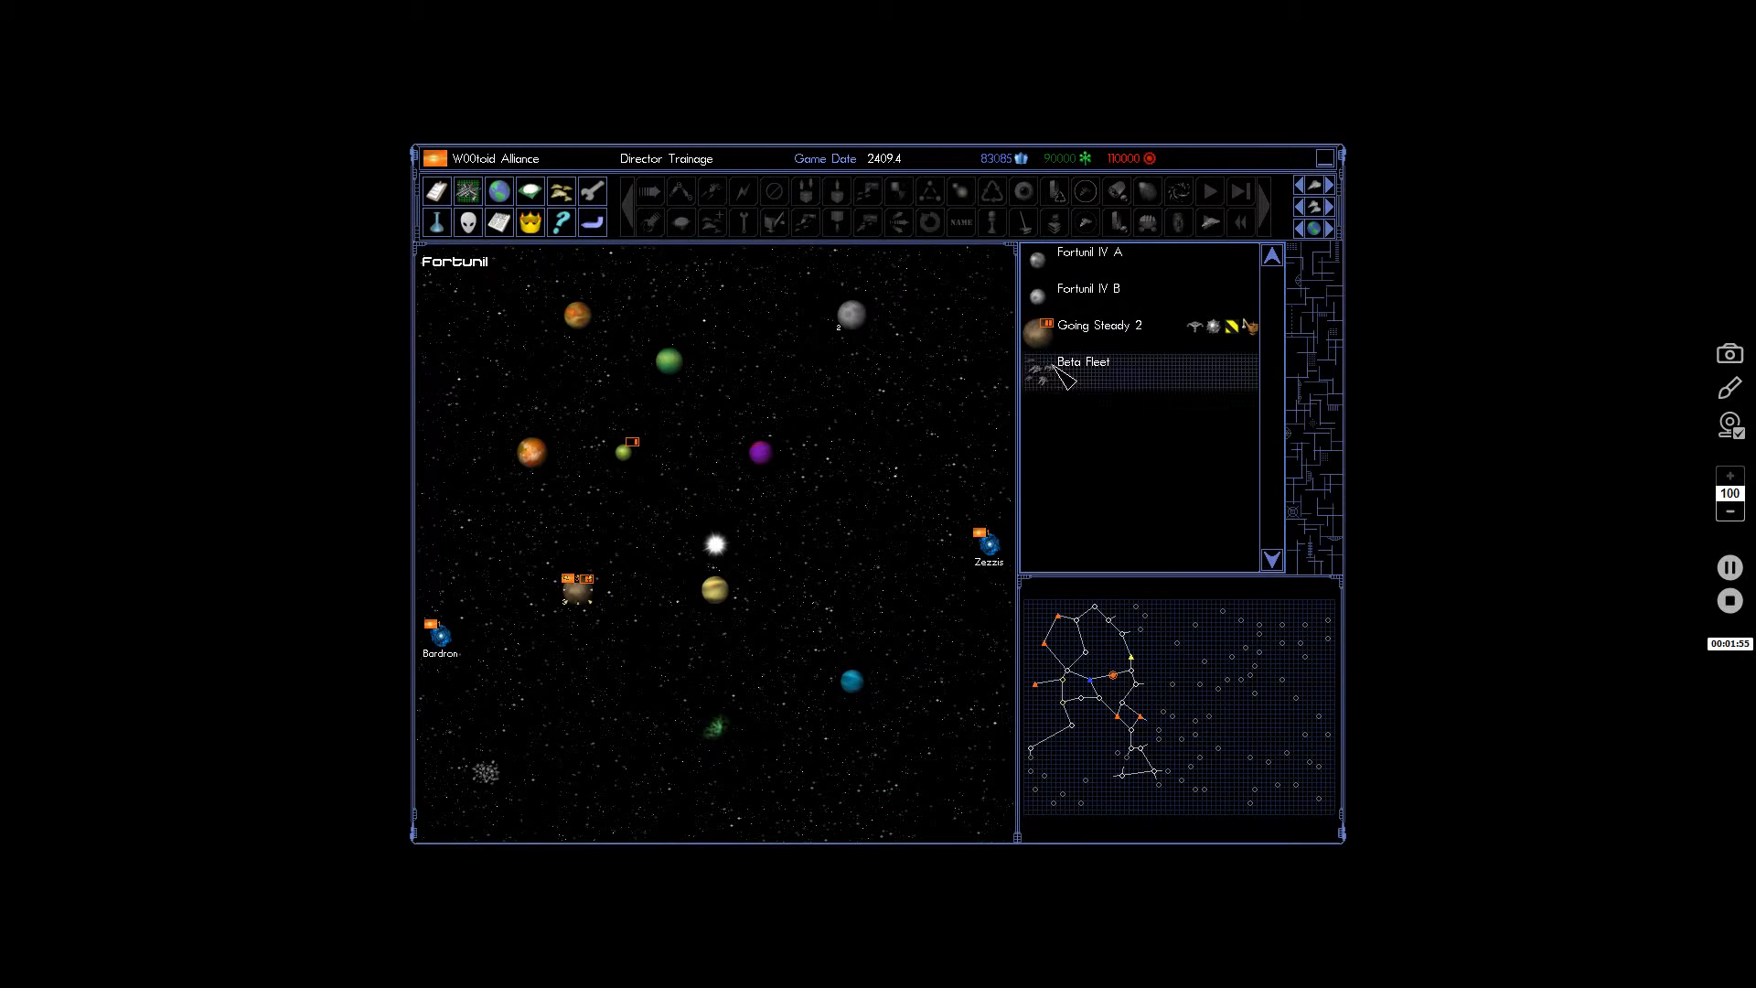
left_click(1083, 361)
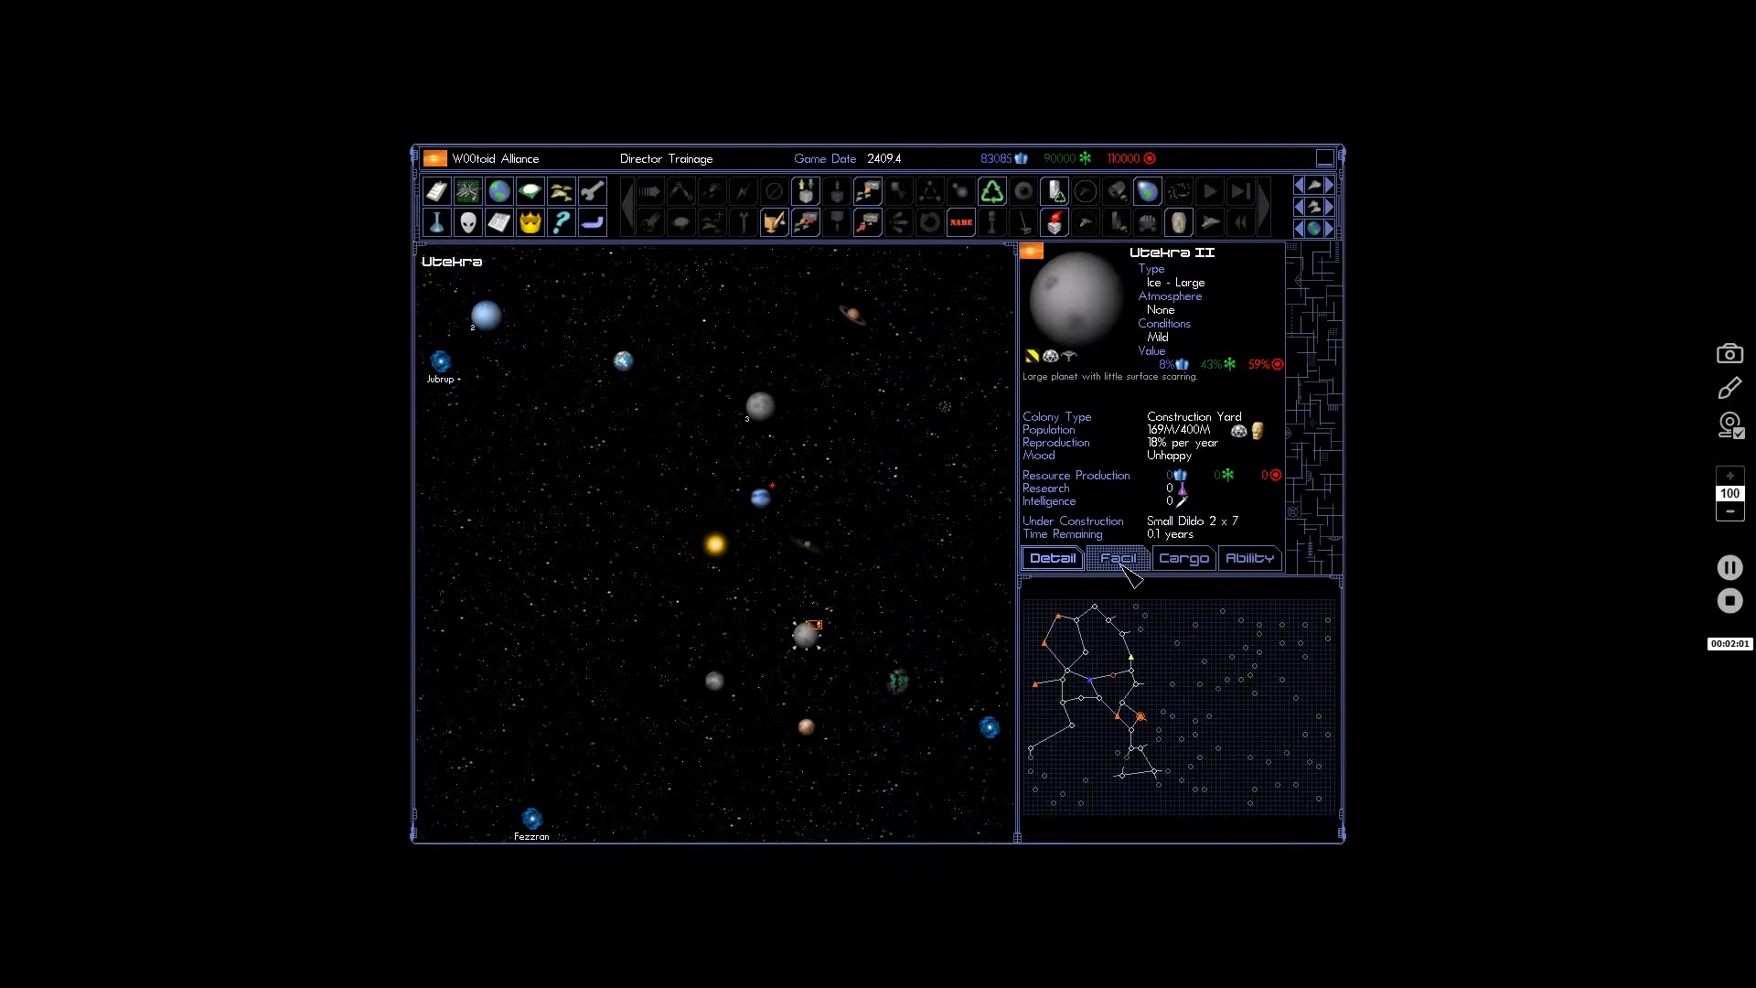
Inspect Utekra II's facilities and cargo, then scrap one facility.
left_click(1118, 558)
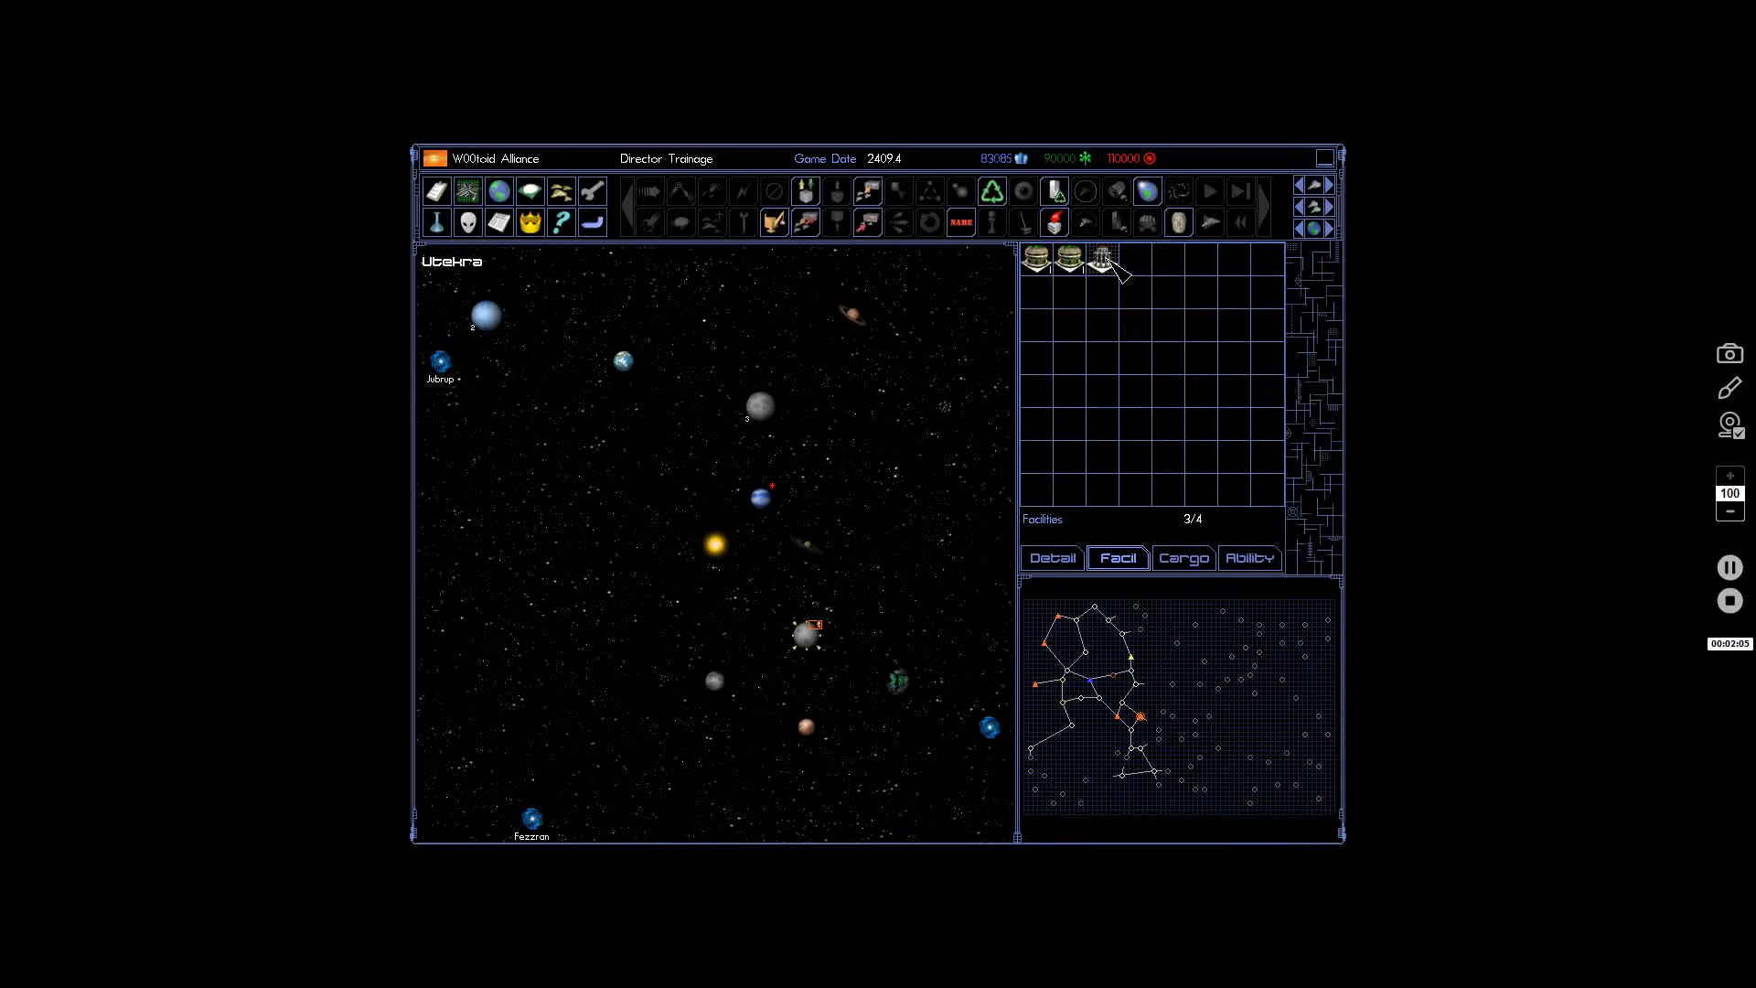
mouse_move(1075, 274)
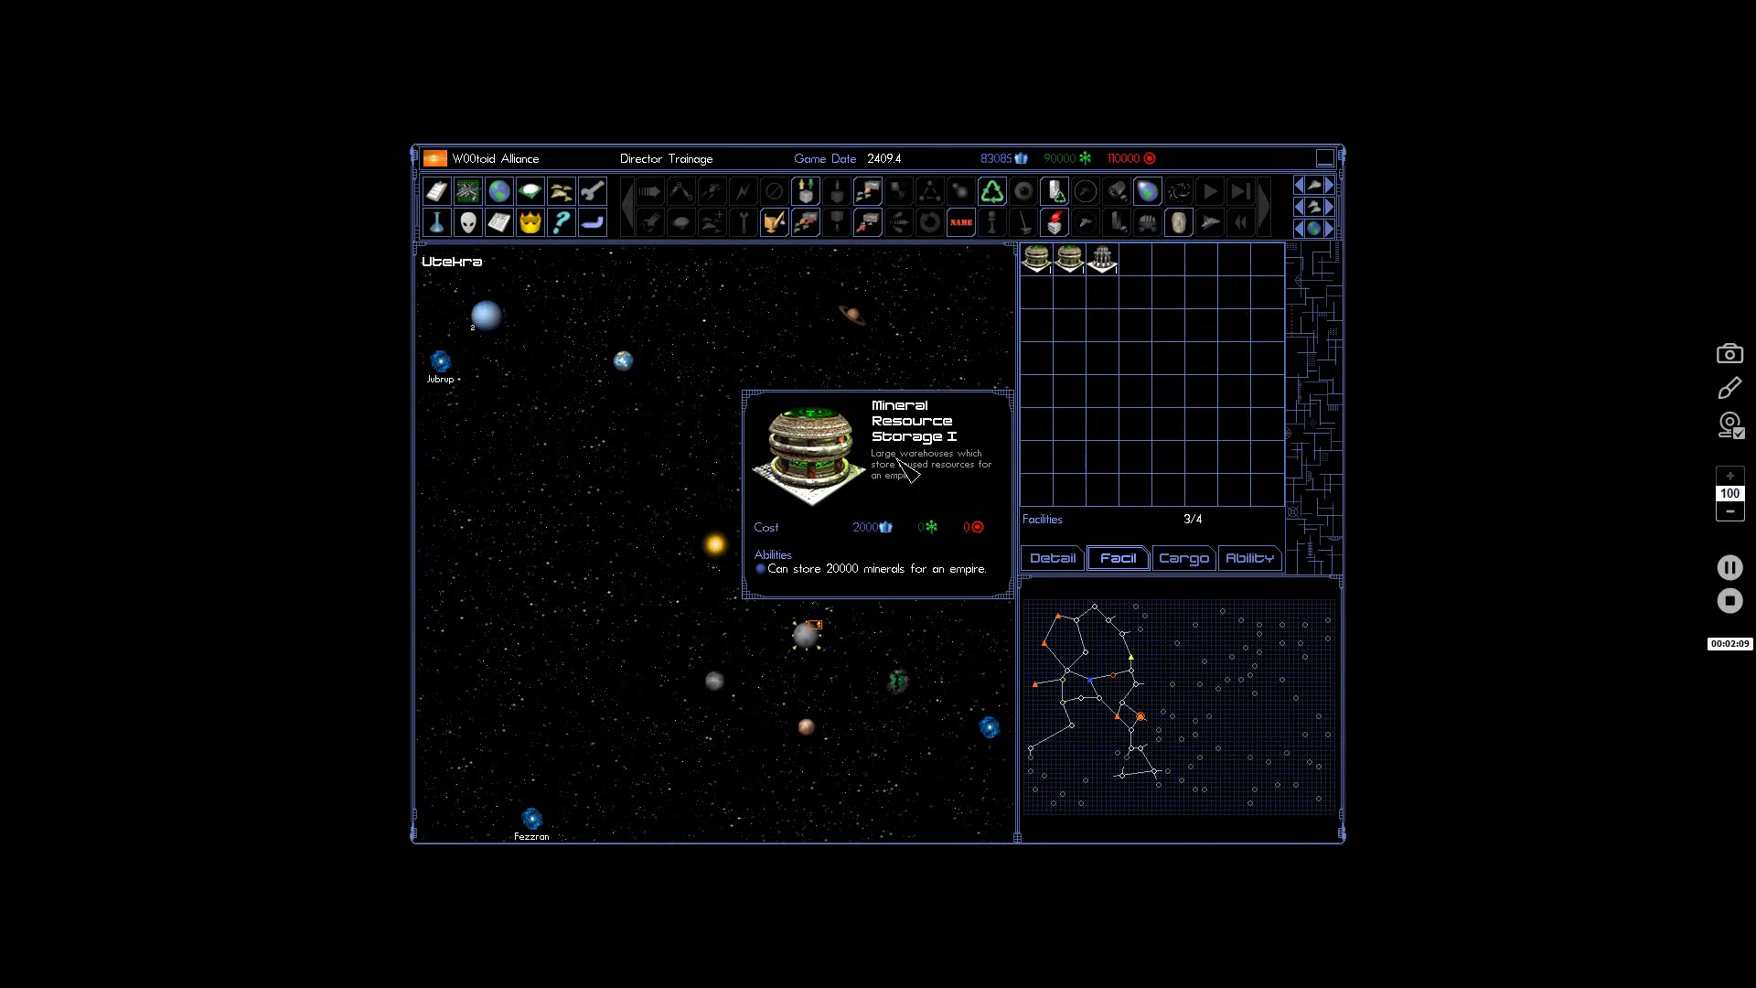
left_click(1183, 558)
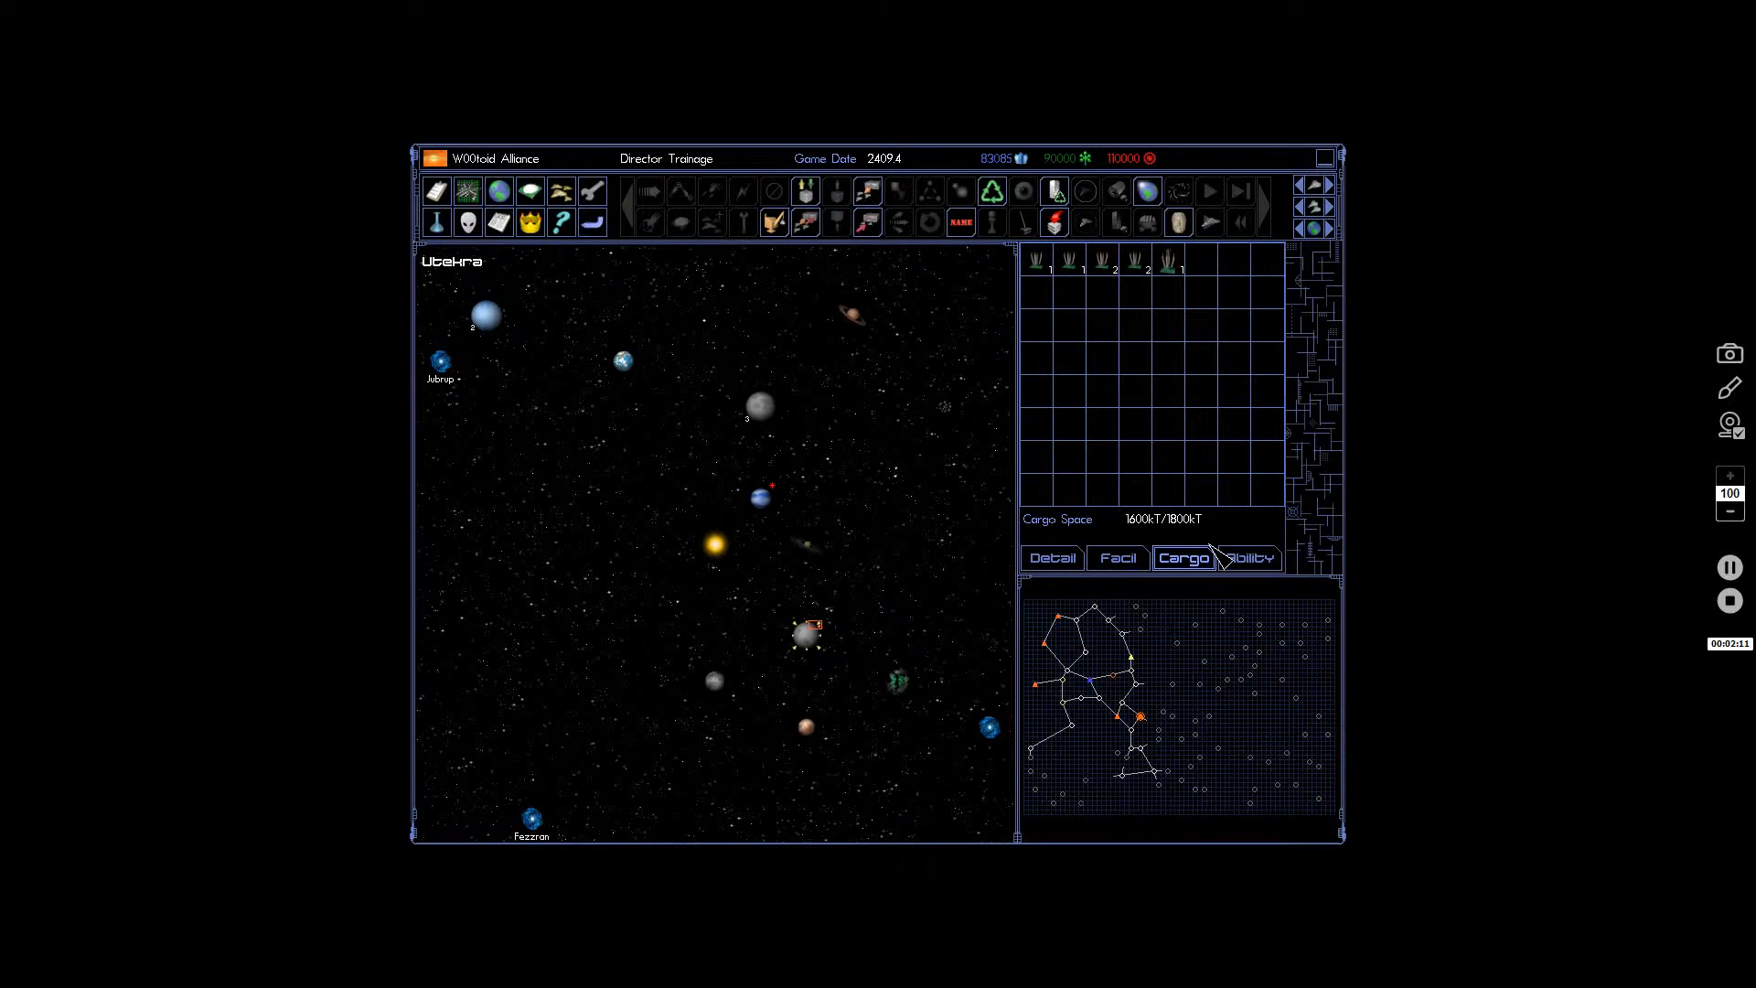
left_click(1118, 558)
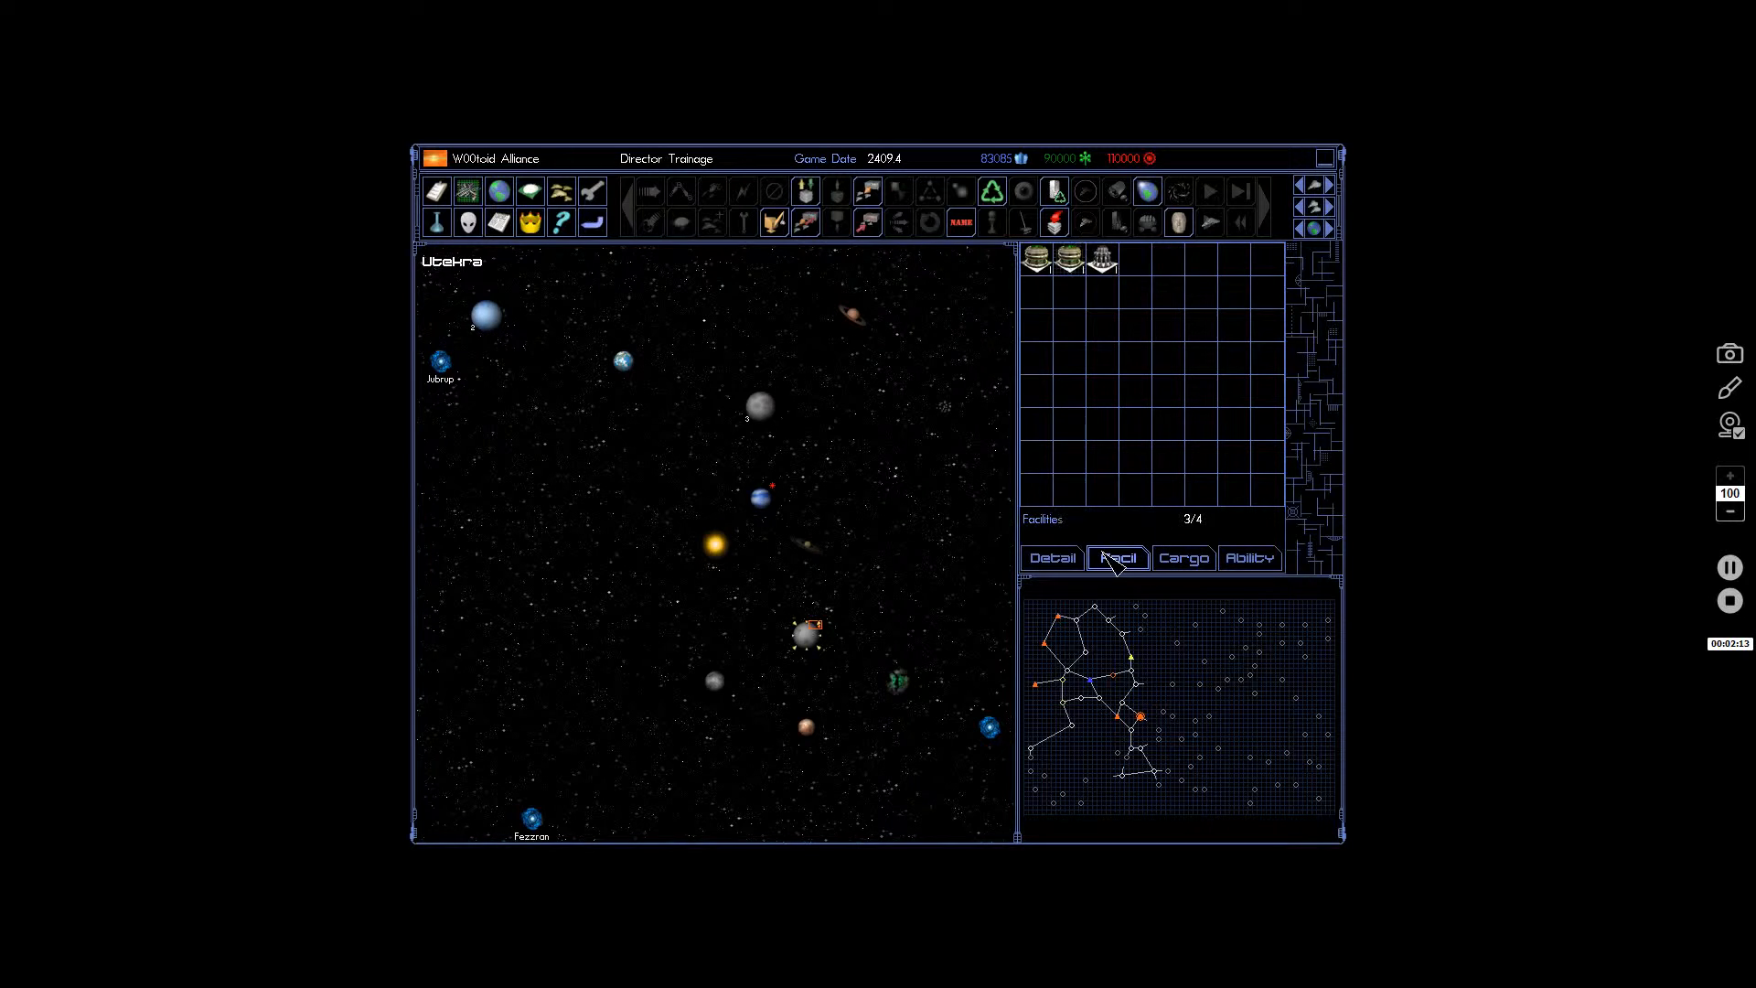
mouse_move(1051, 190)
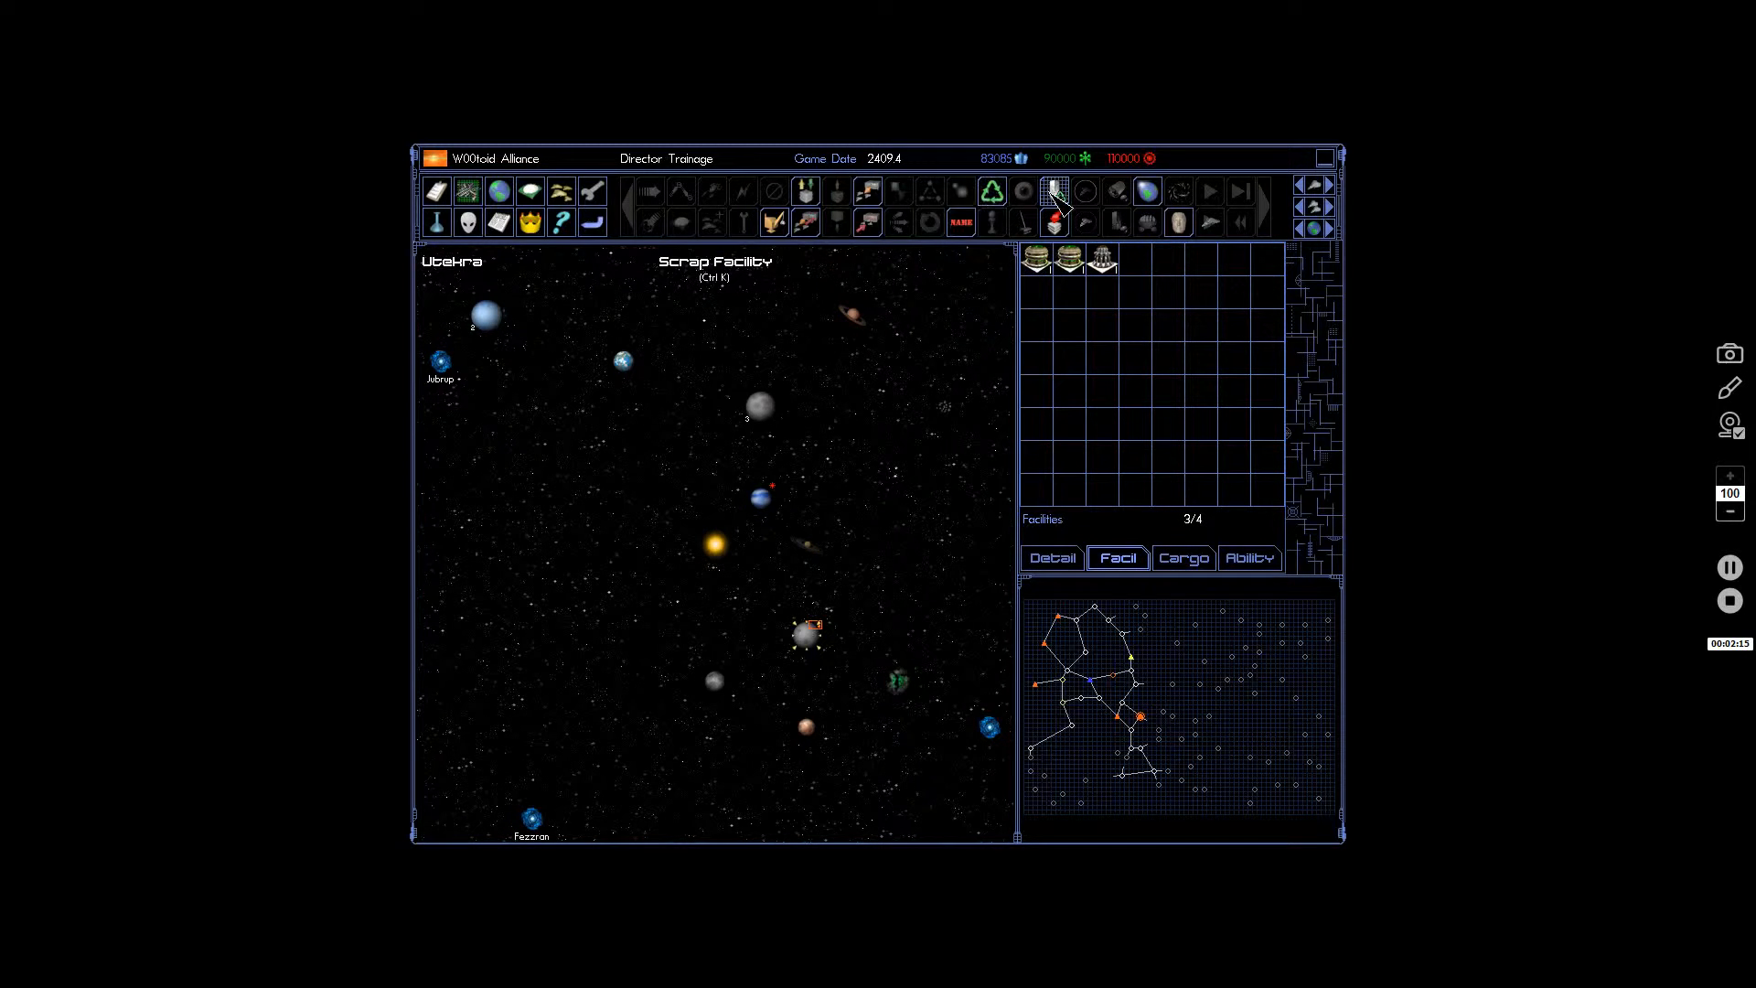
left_click(1054, 191)
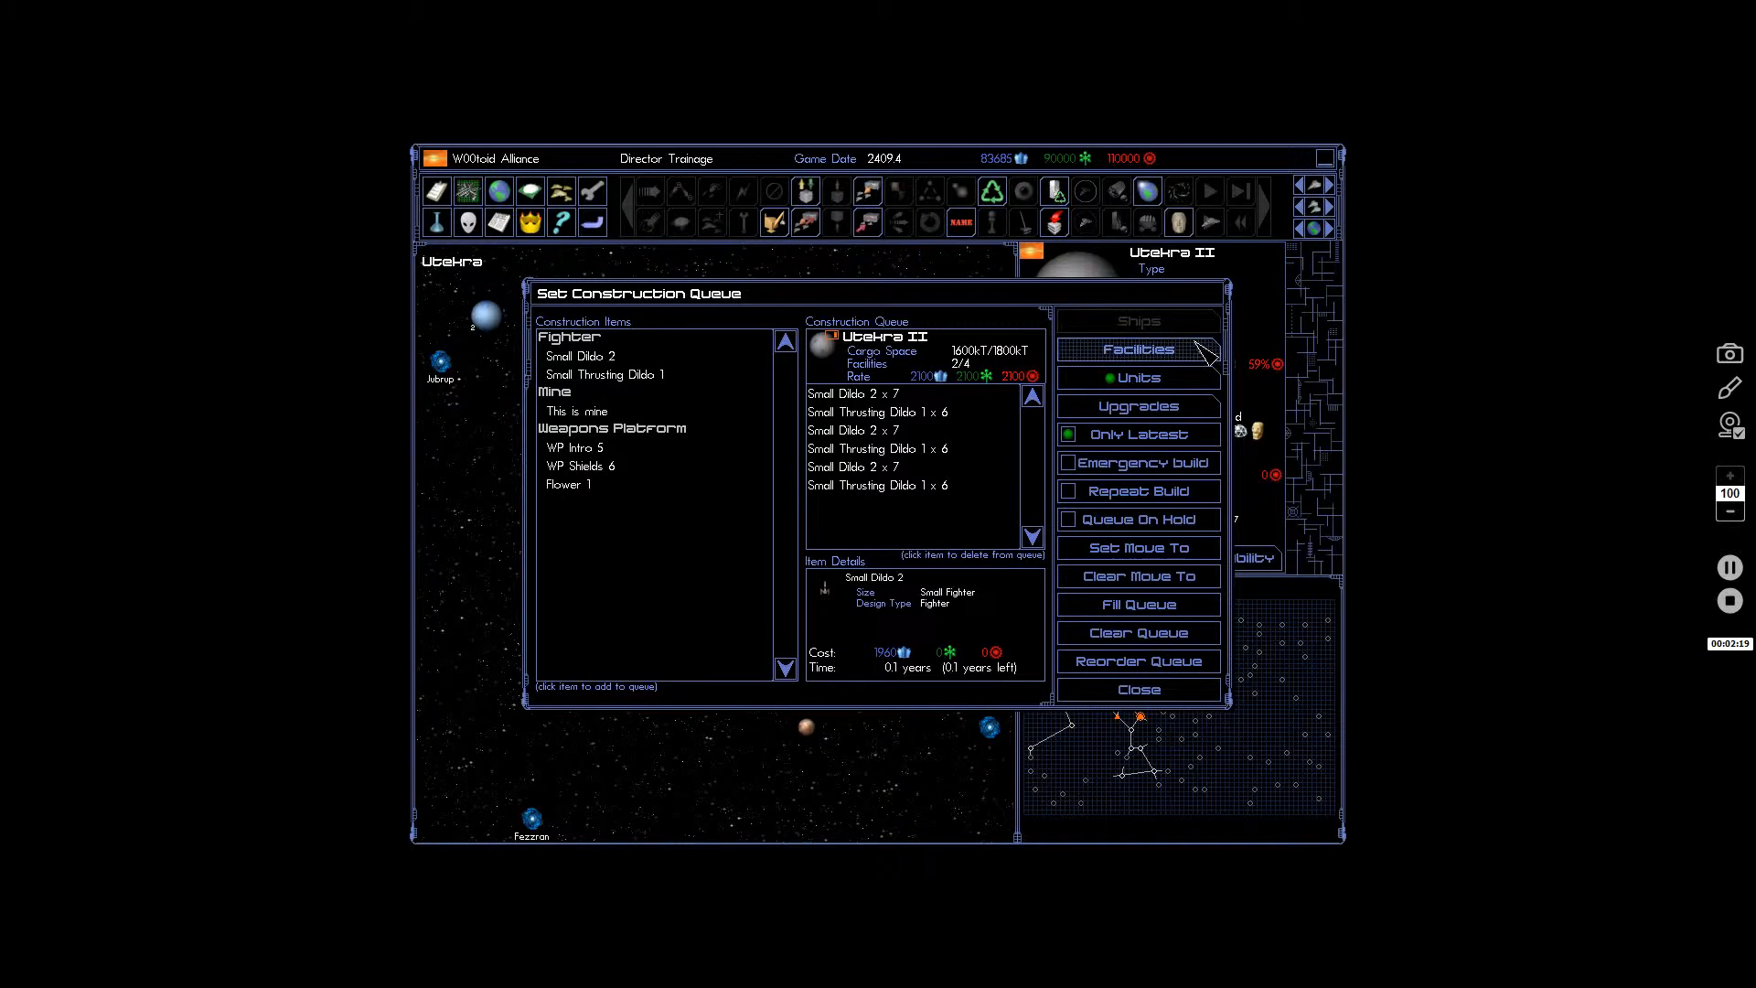
Append a Resupply Depot to Utekra II's build queue, check its cargo, and go to Vartoxia.
left_click(1138, 349)
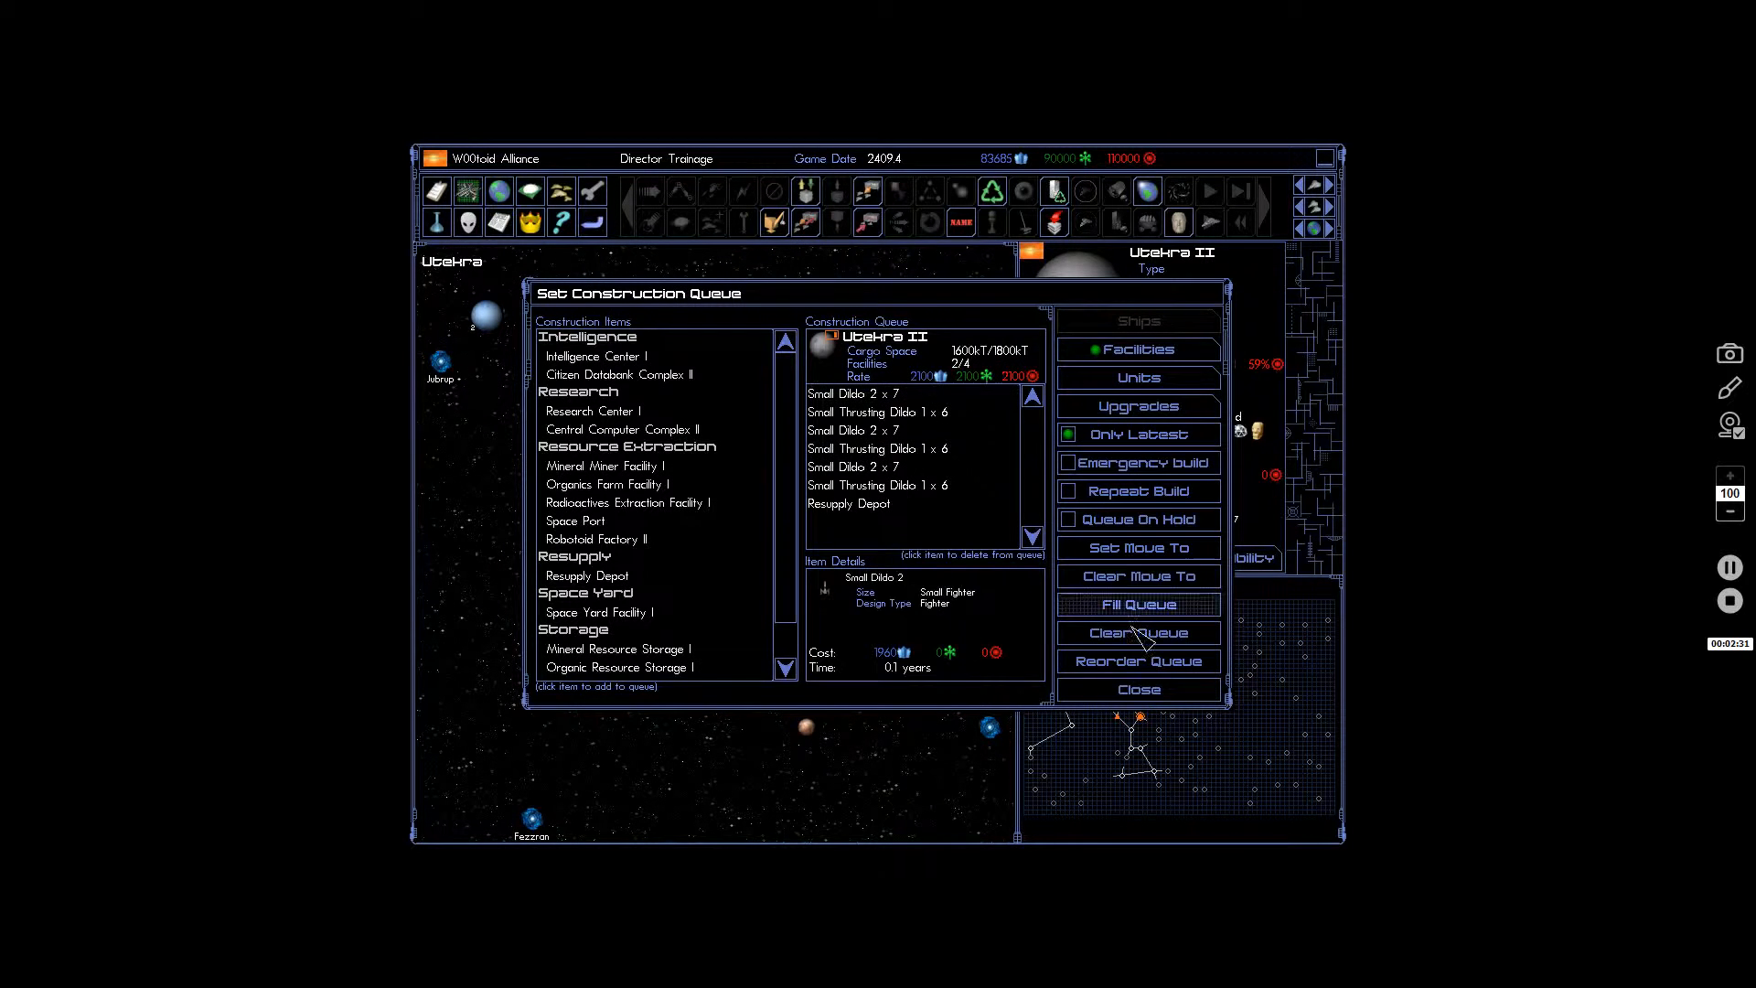
left_click(1137, 689)
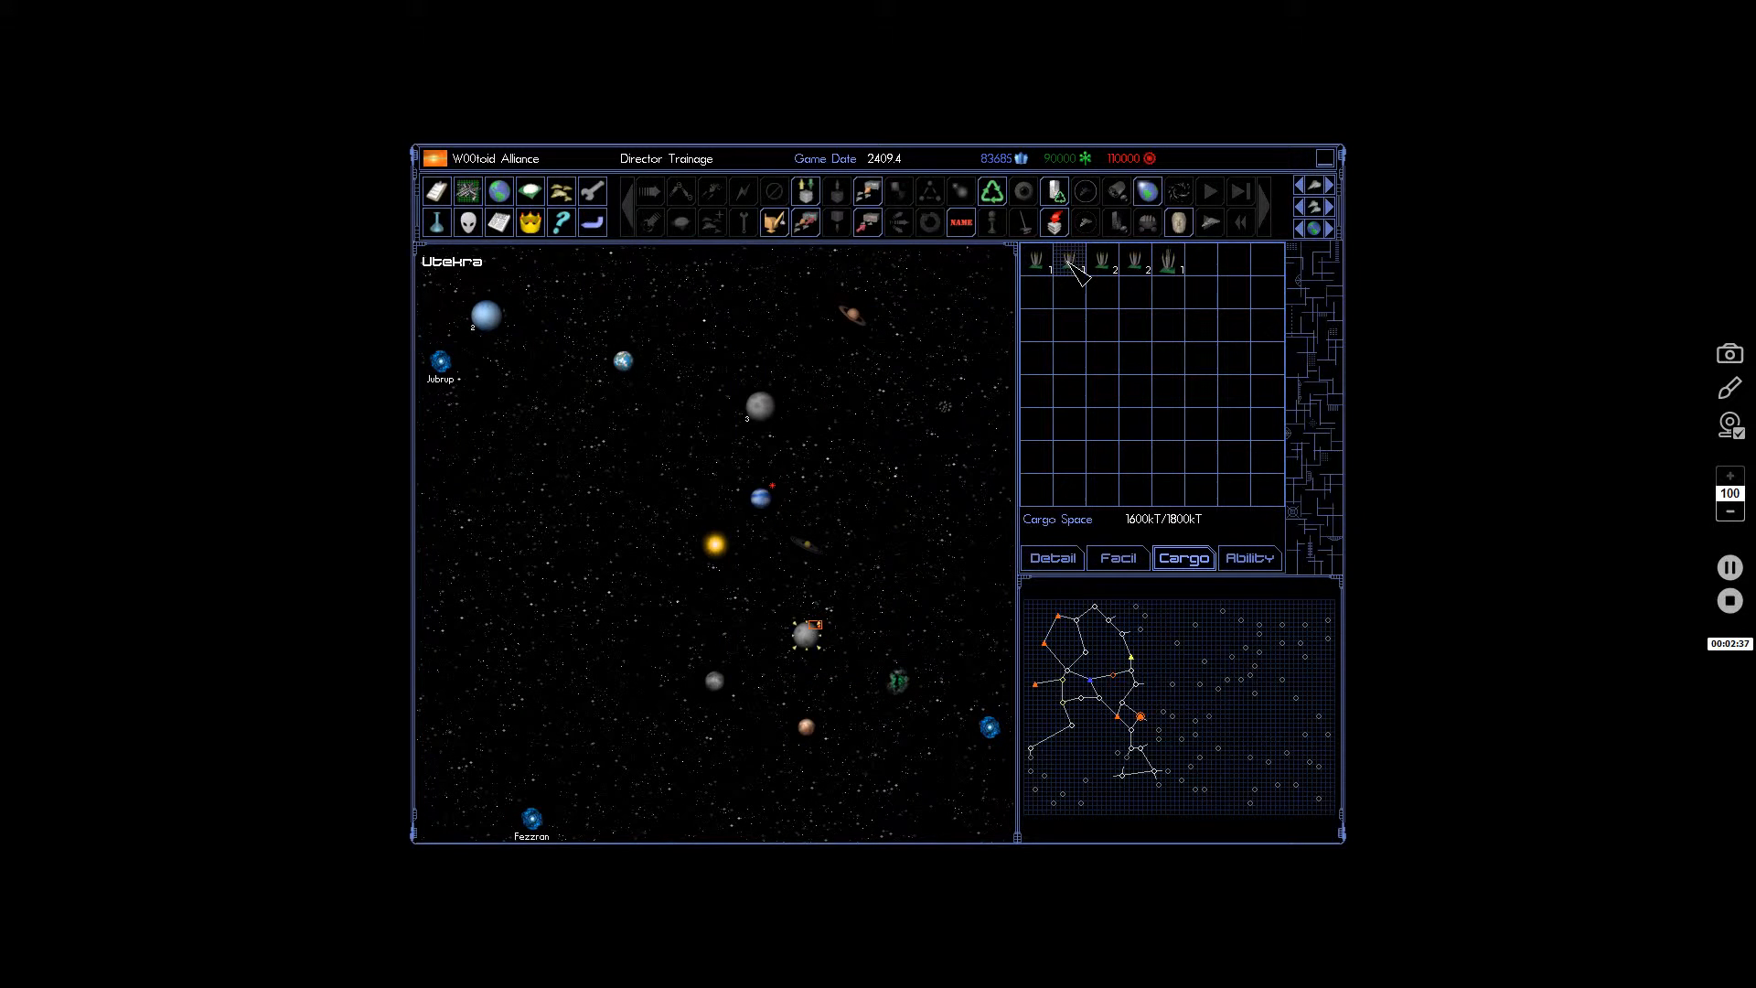
left_click(1069, 261)
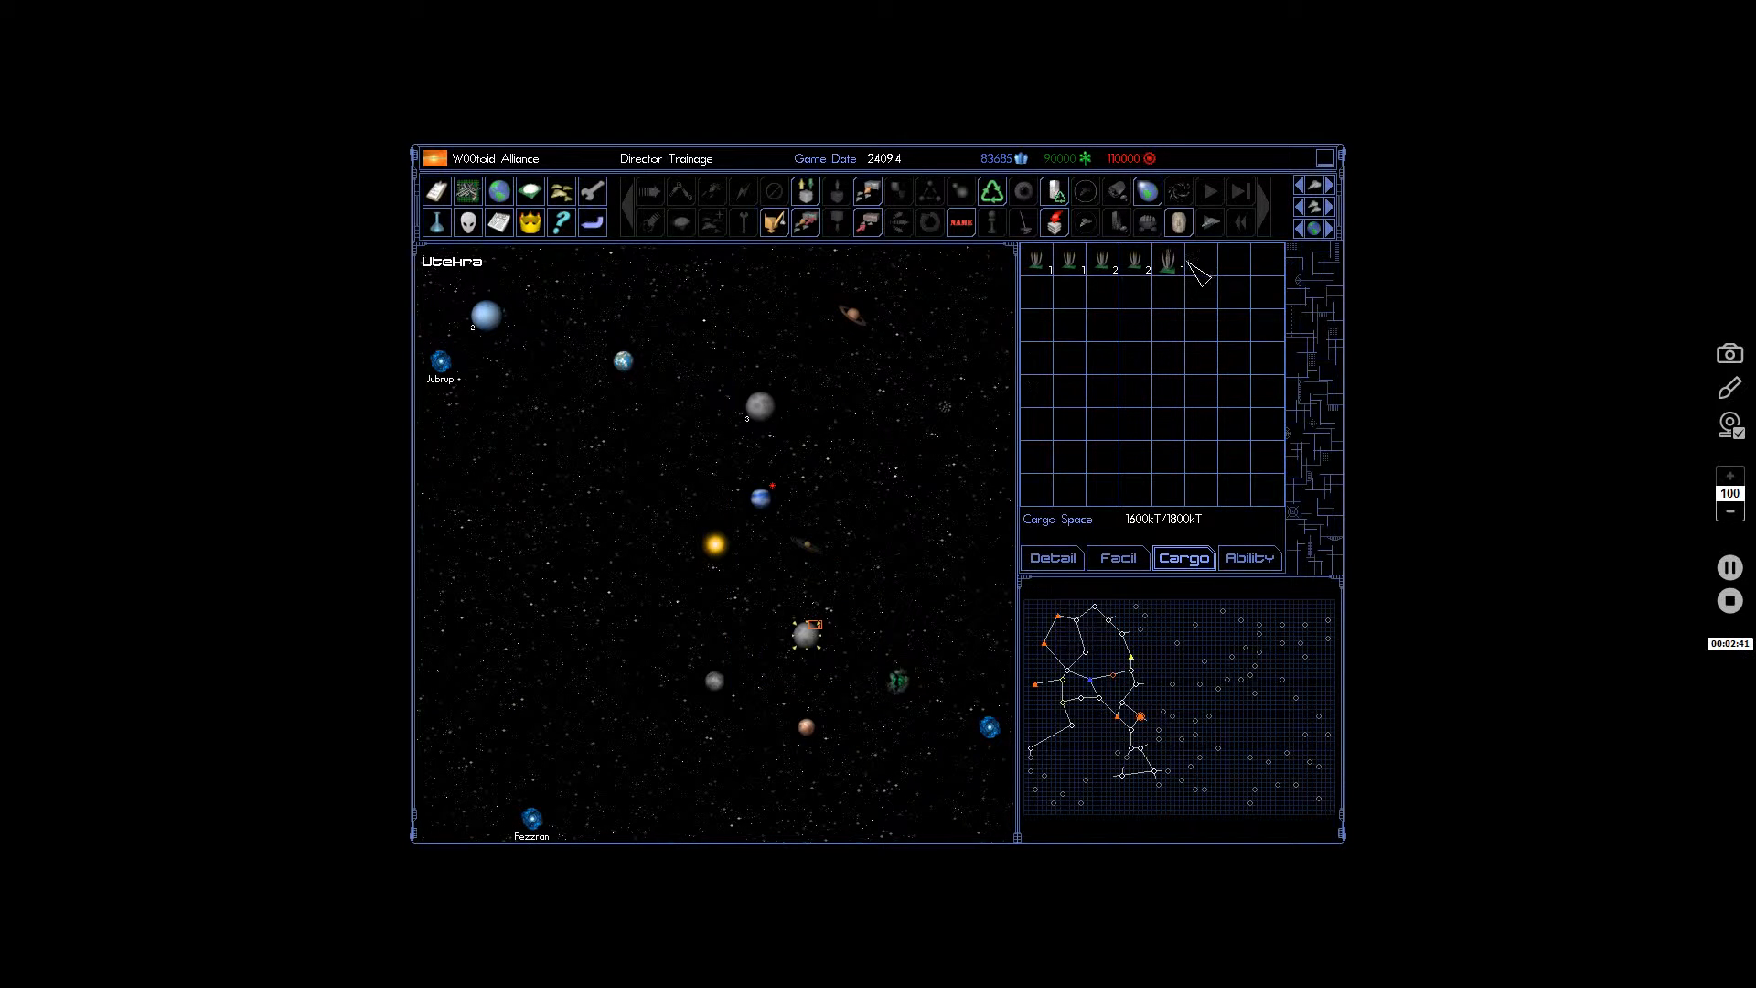
mouse_move(1022, 456)
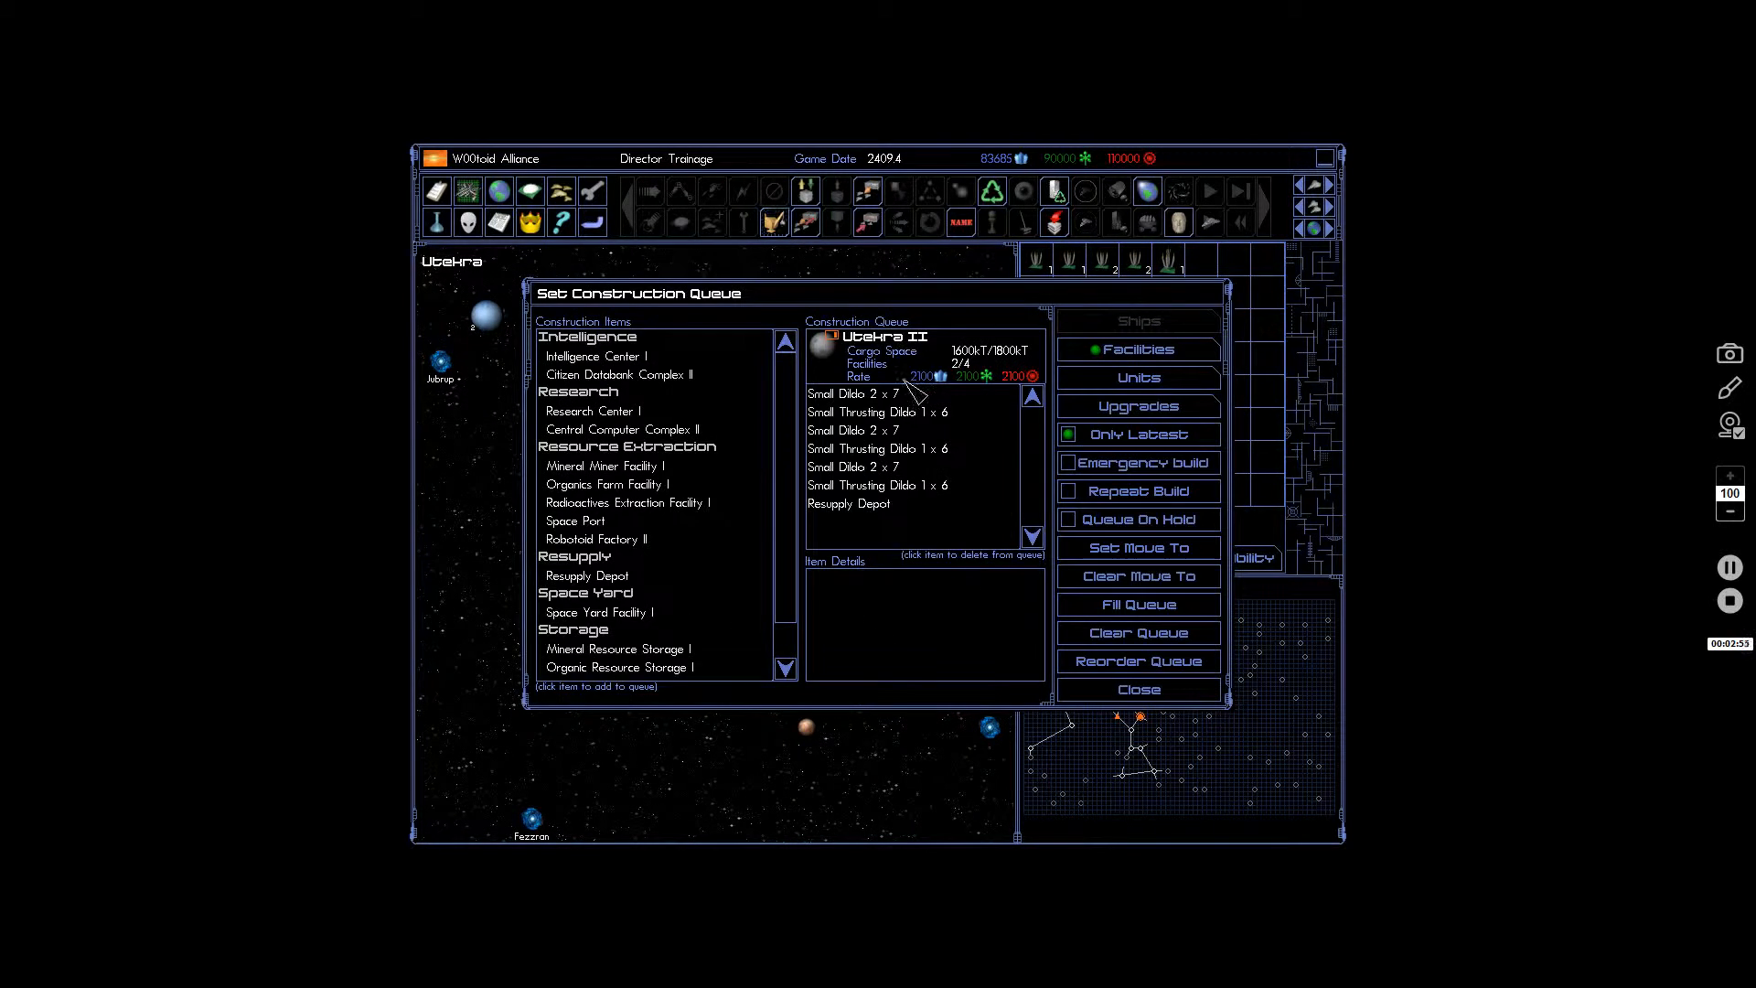
left_click(1137, 689)
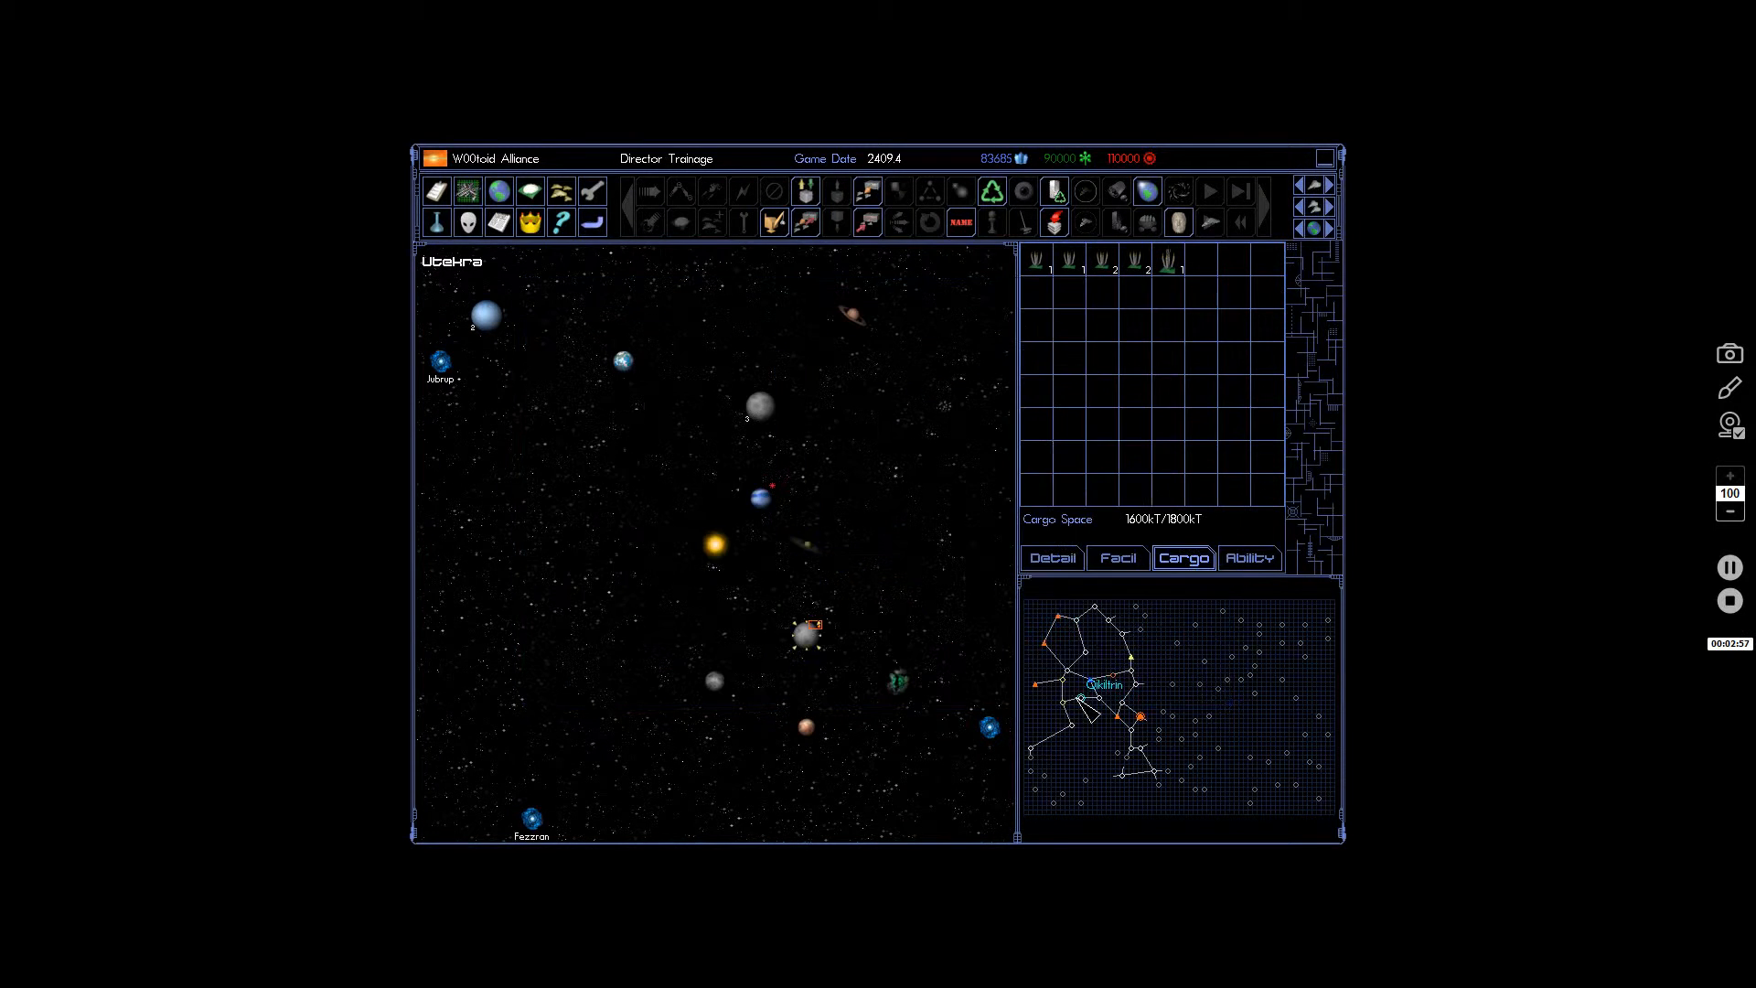
left_click(1054, 190)
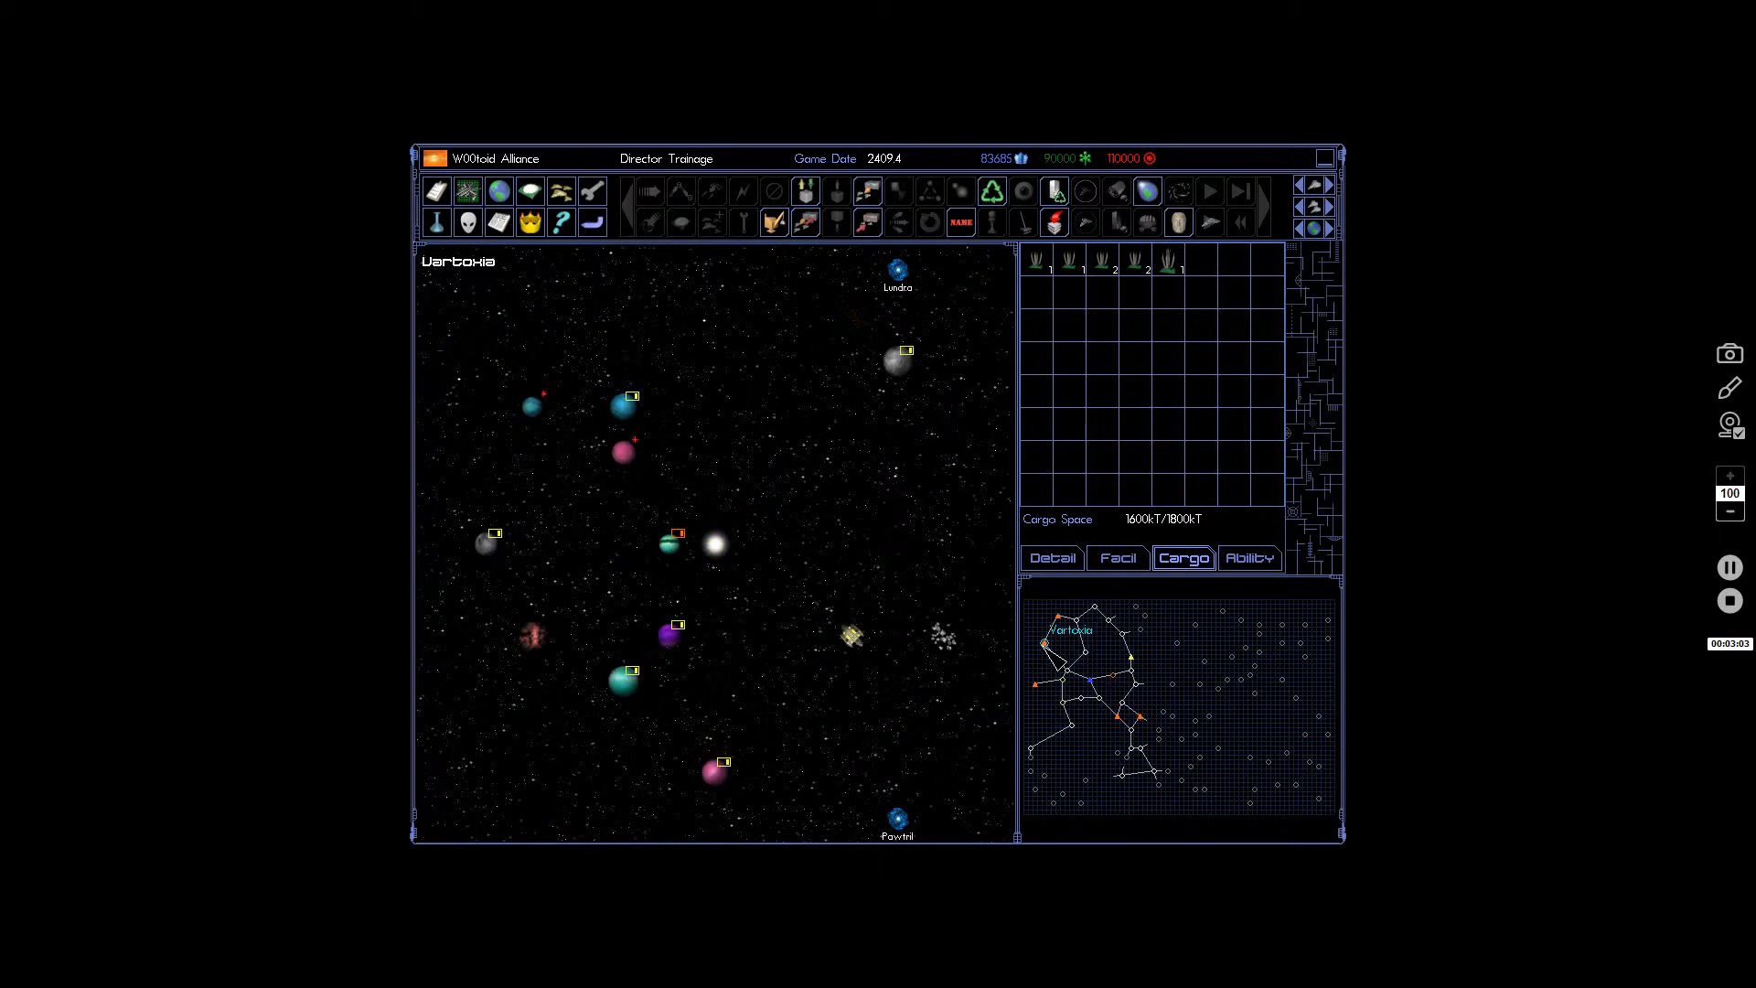
Delete the WP Intro 4 platform from Vartoxia I's queue, then look over Eurul VI's queue.
left_click(773, 220)
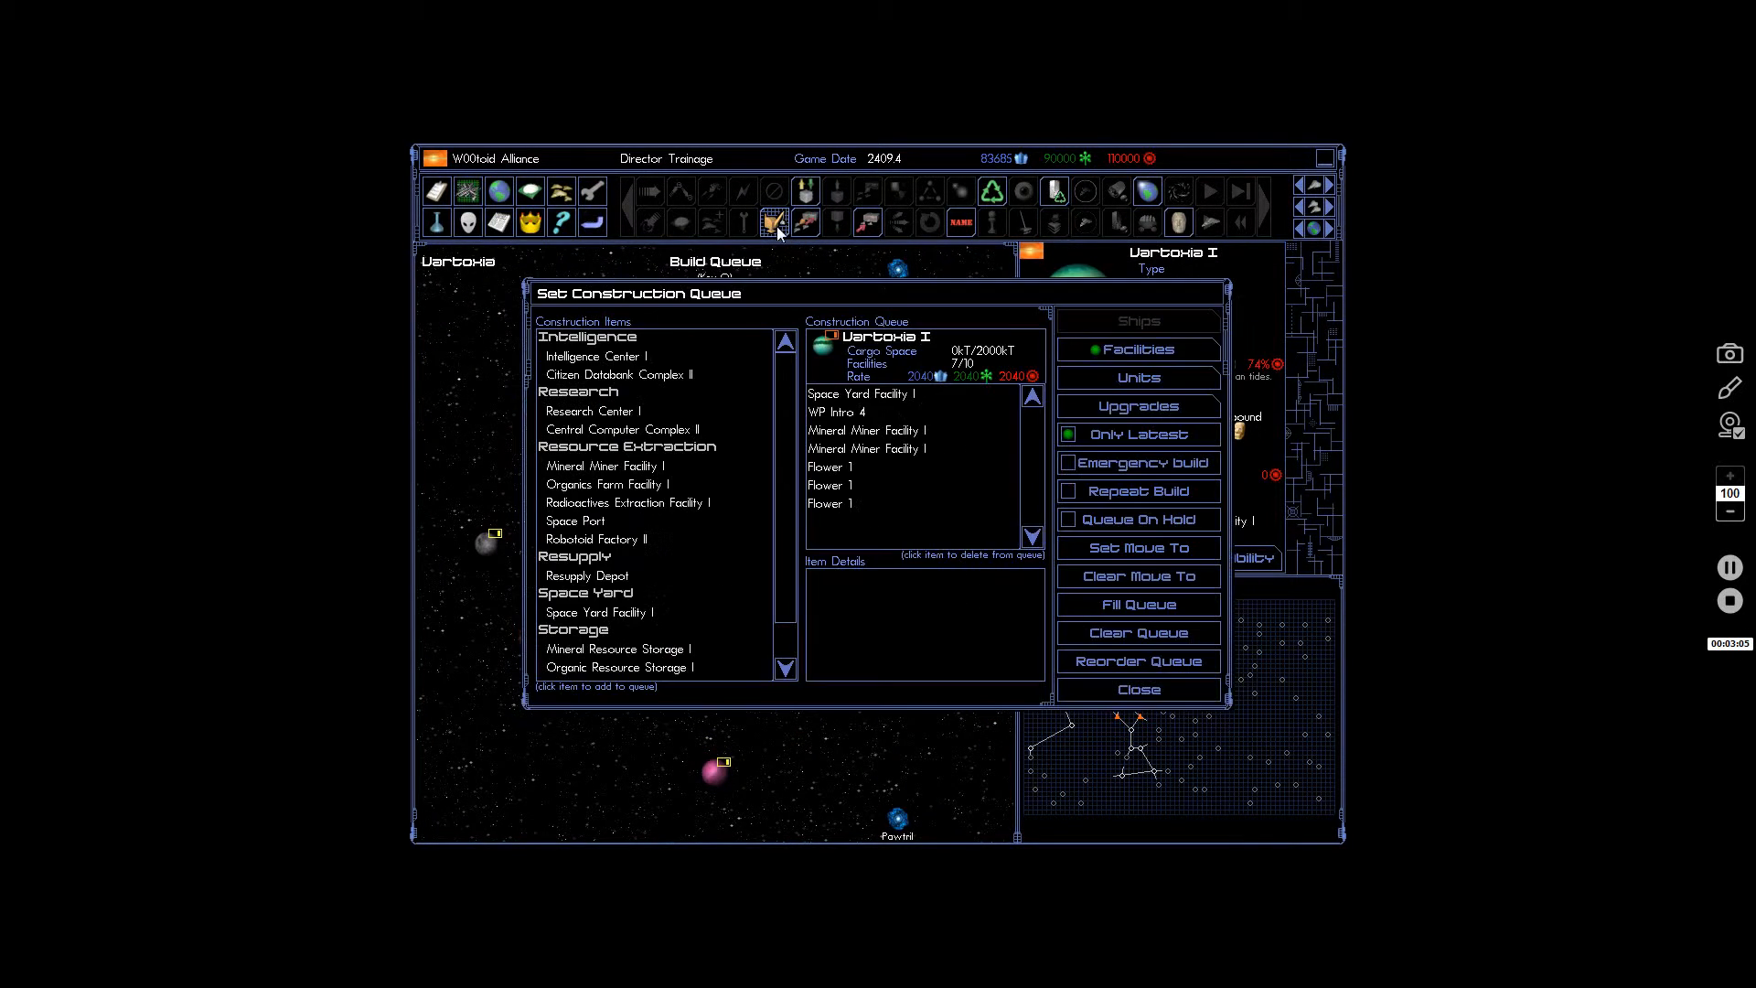
left_click(836, 412)
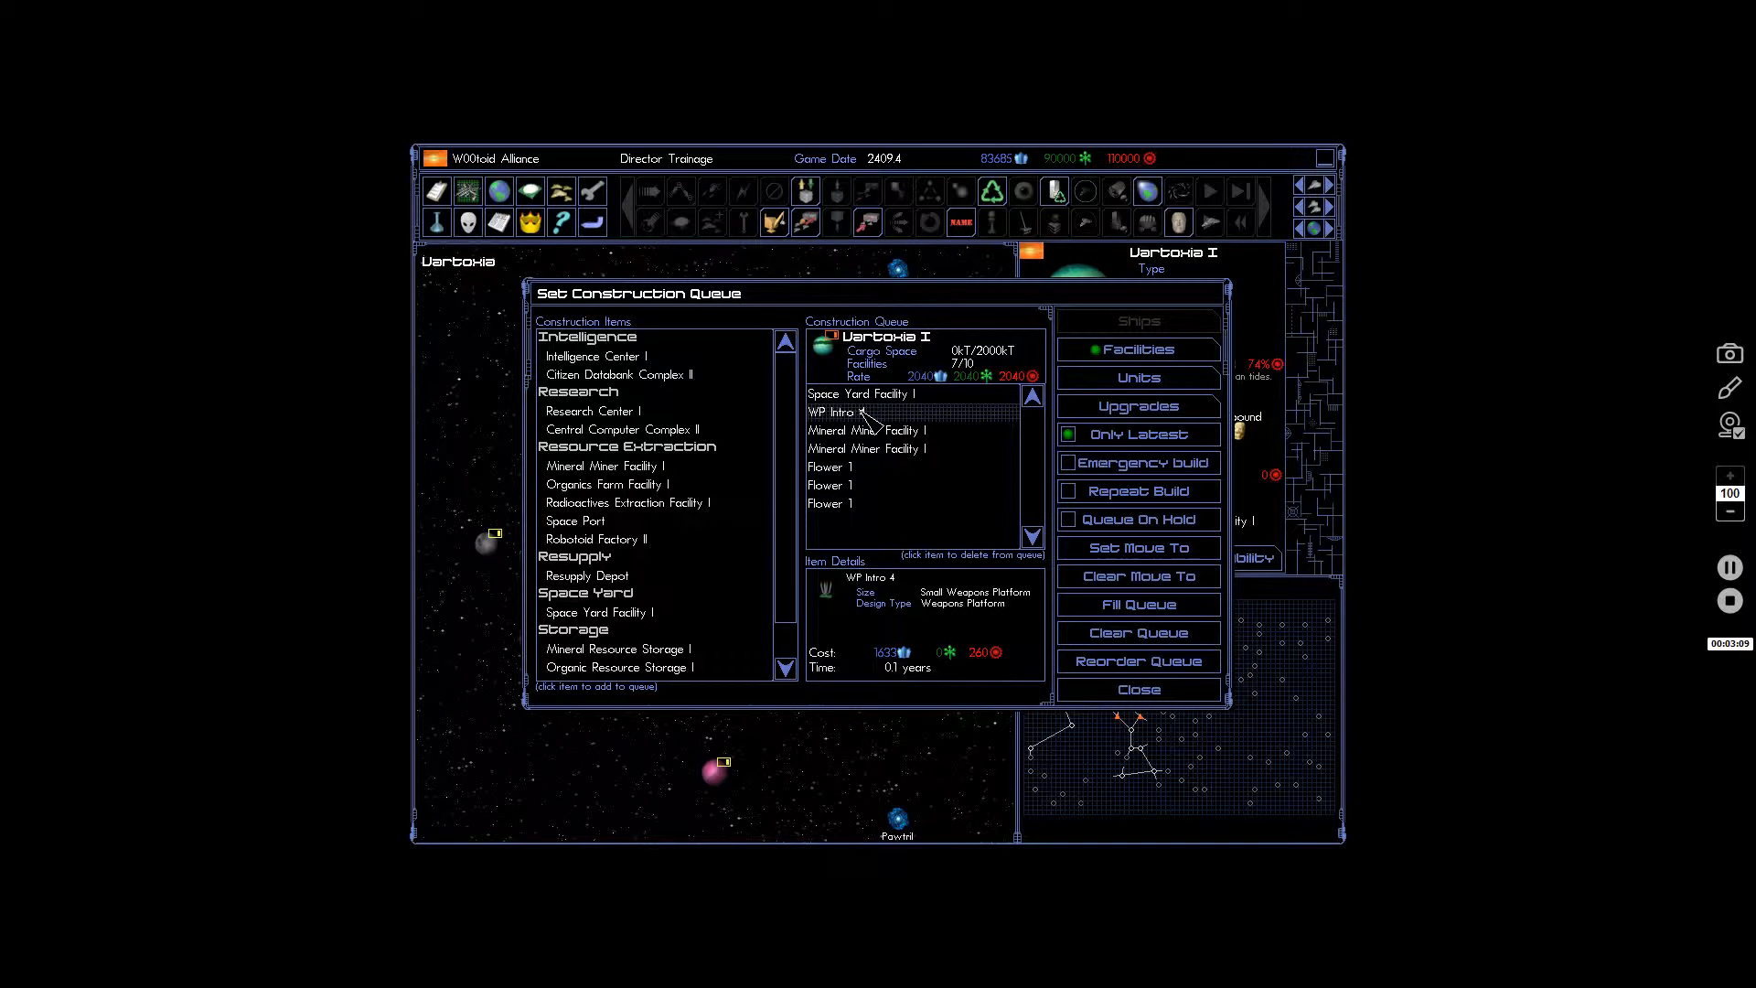
left_click(839, 412)
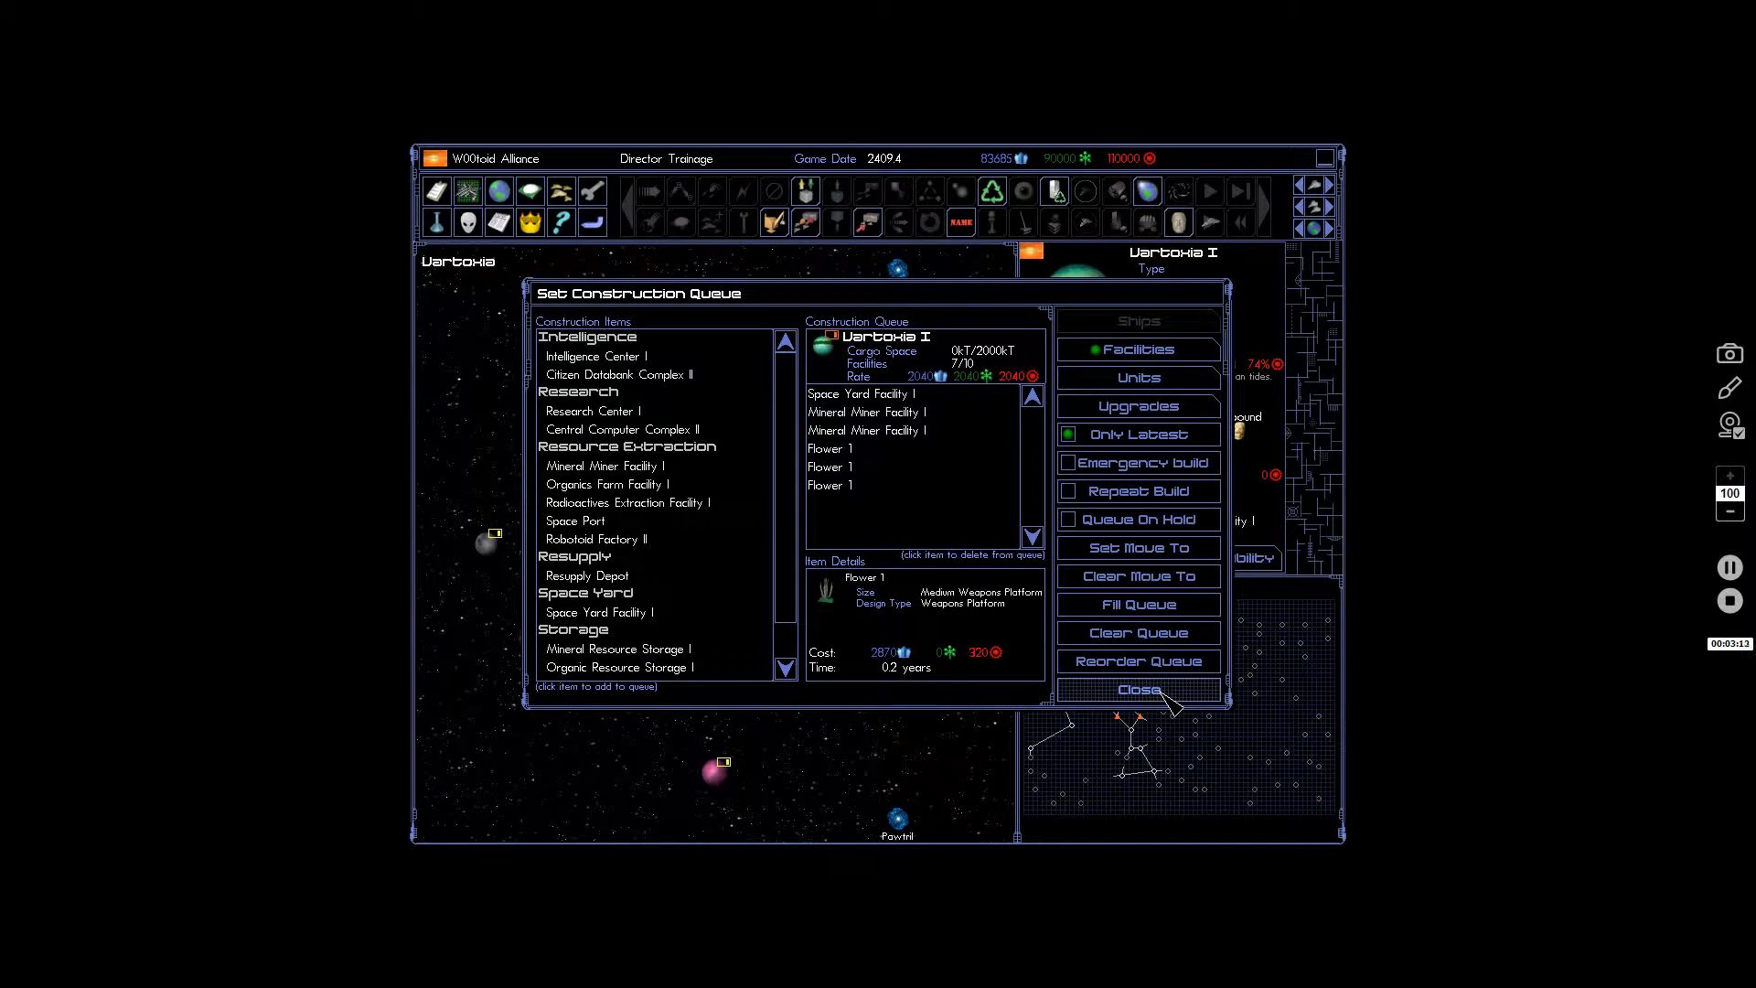
left_click(1138, 689)
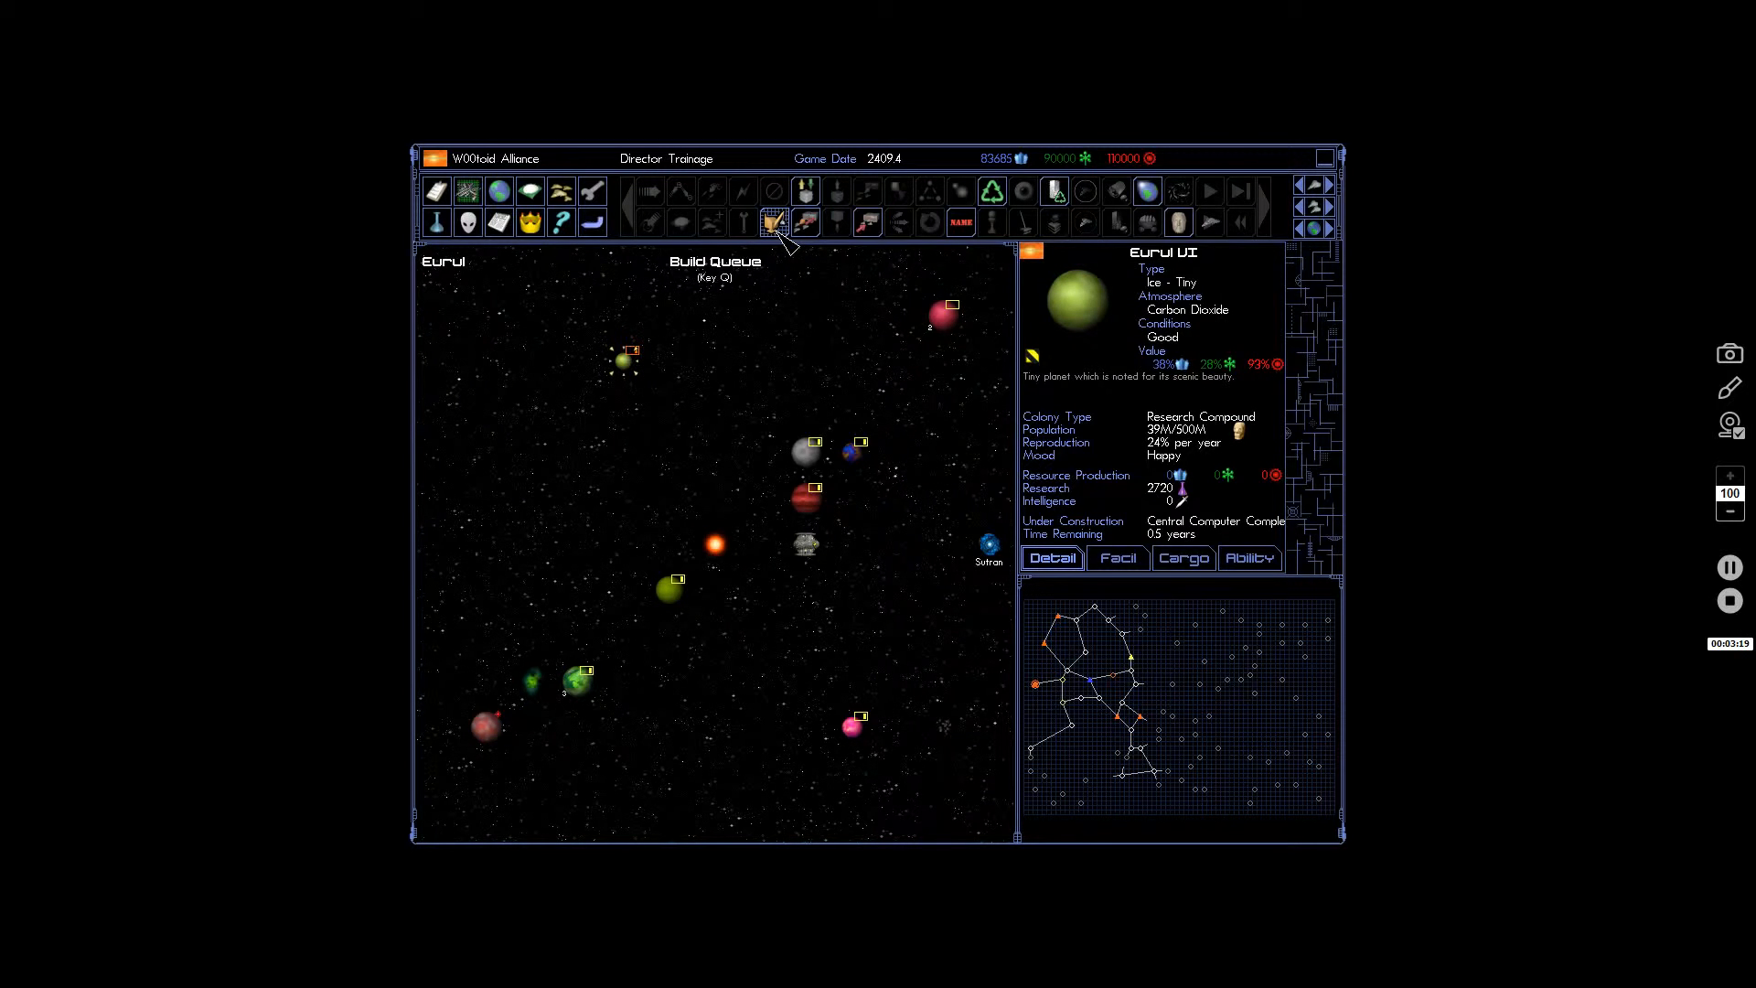
left_click(774, 222)
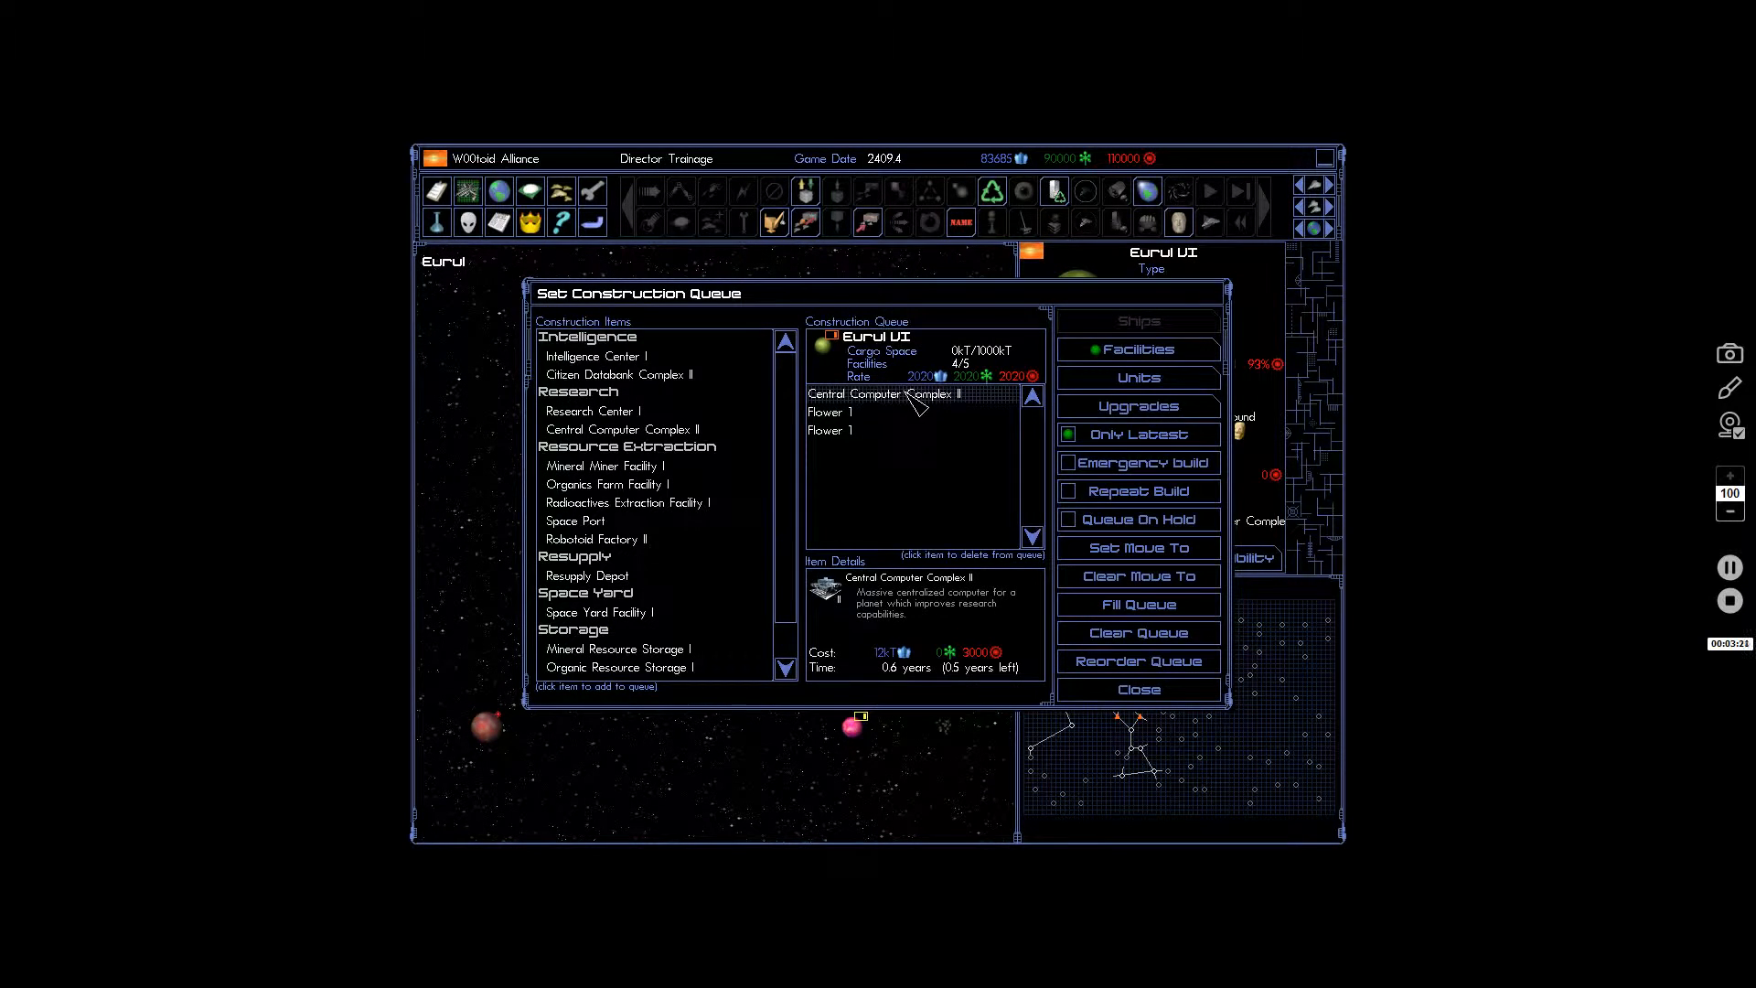
left_click(1138, 689)
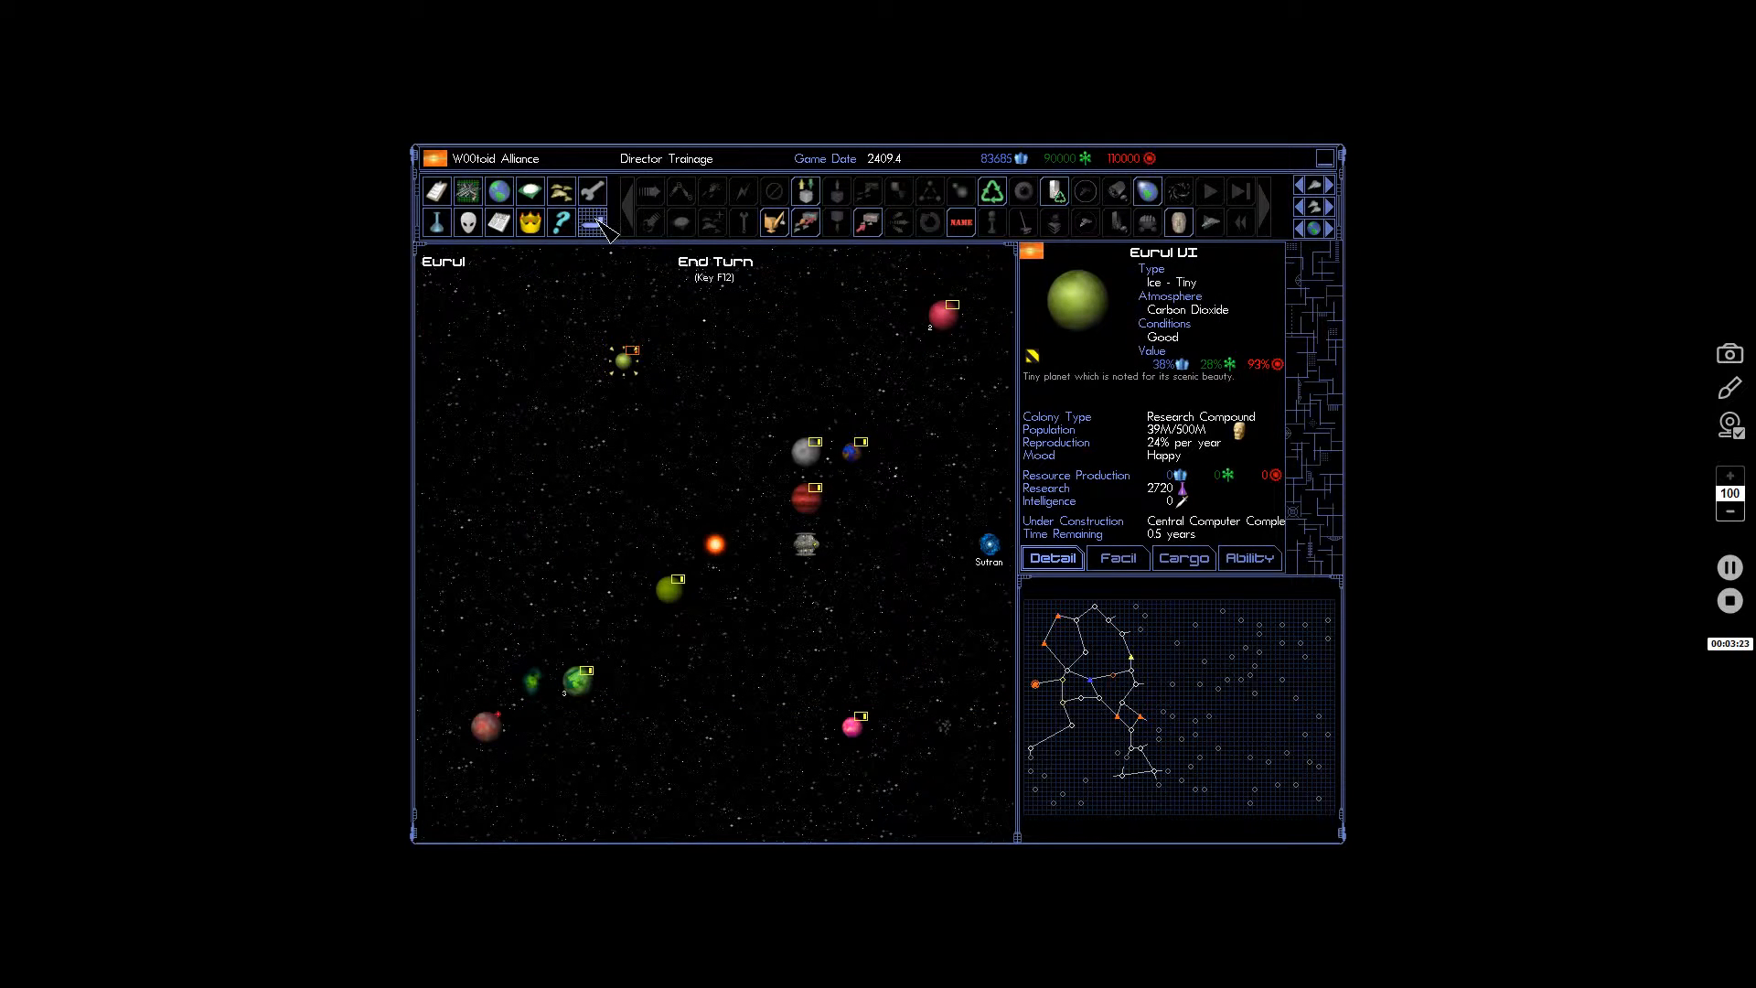
End the turn and read the Flower 1, small-ship construction, and Minefield Triggered log messages.
left_click(591, 223)
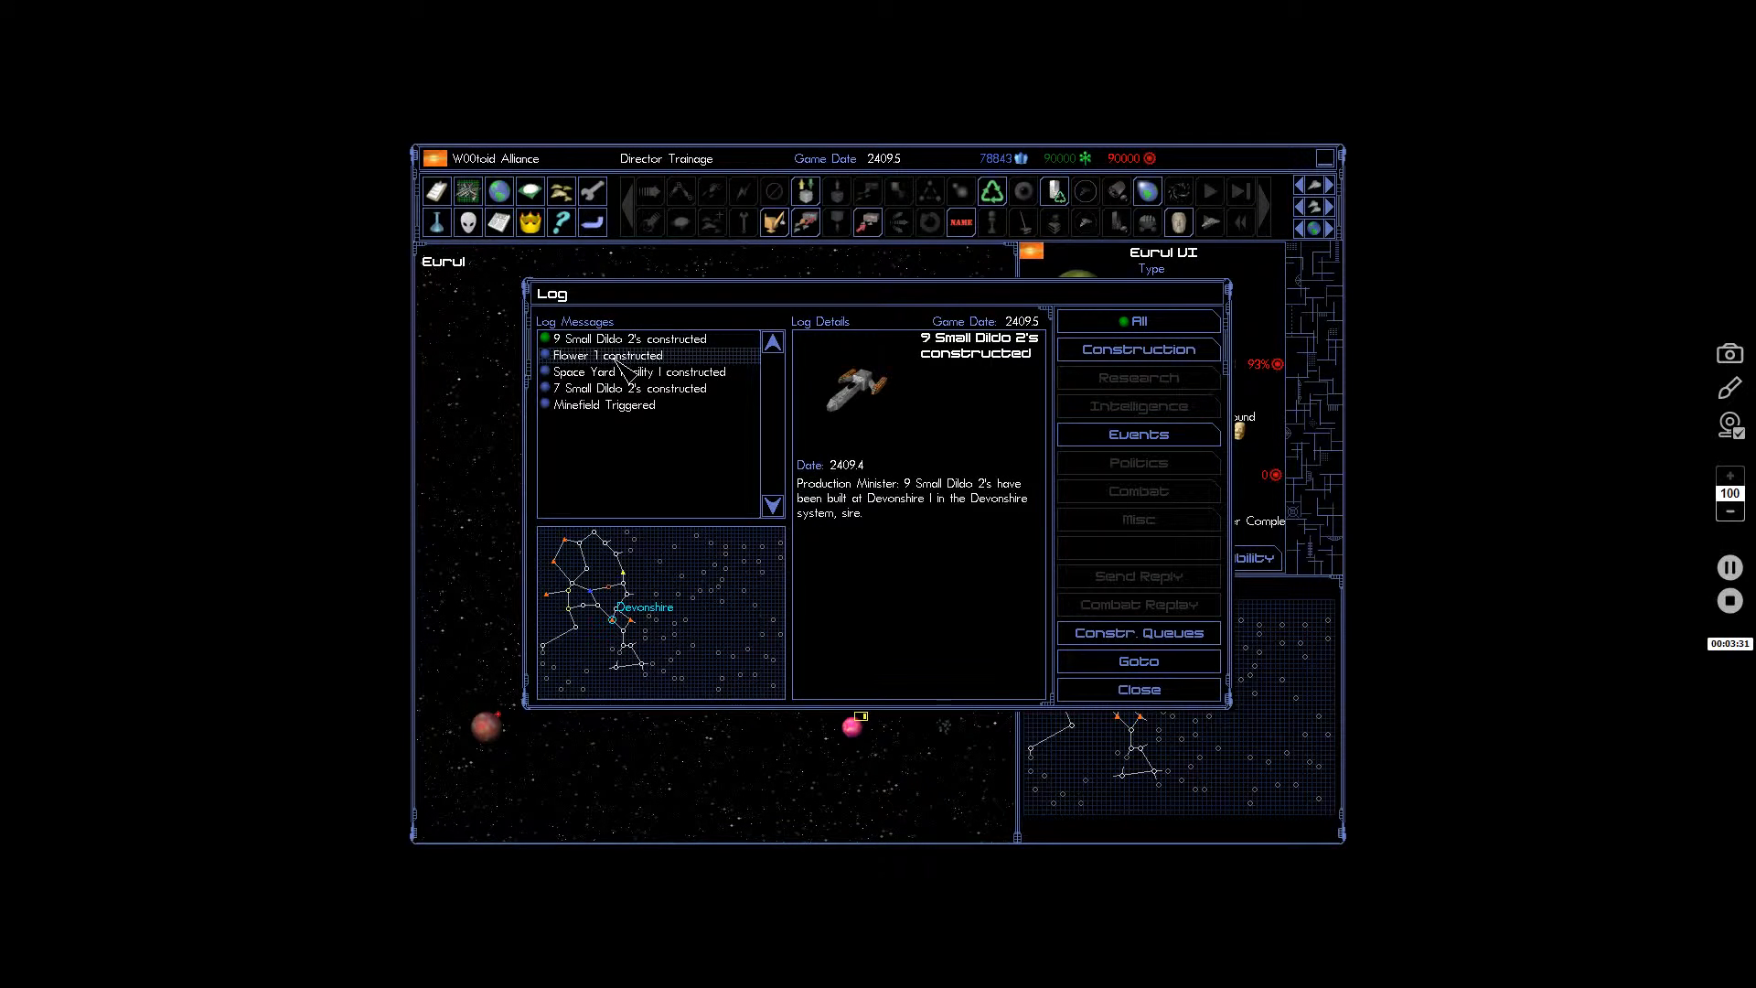
left_click(606, 355)
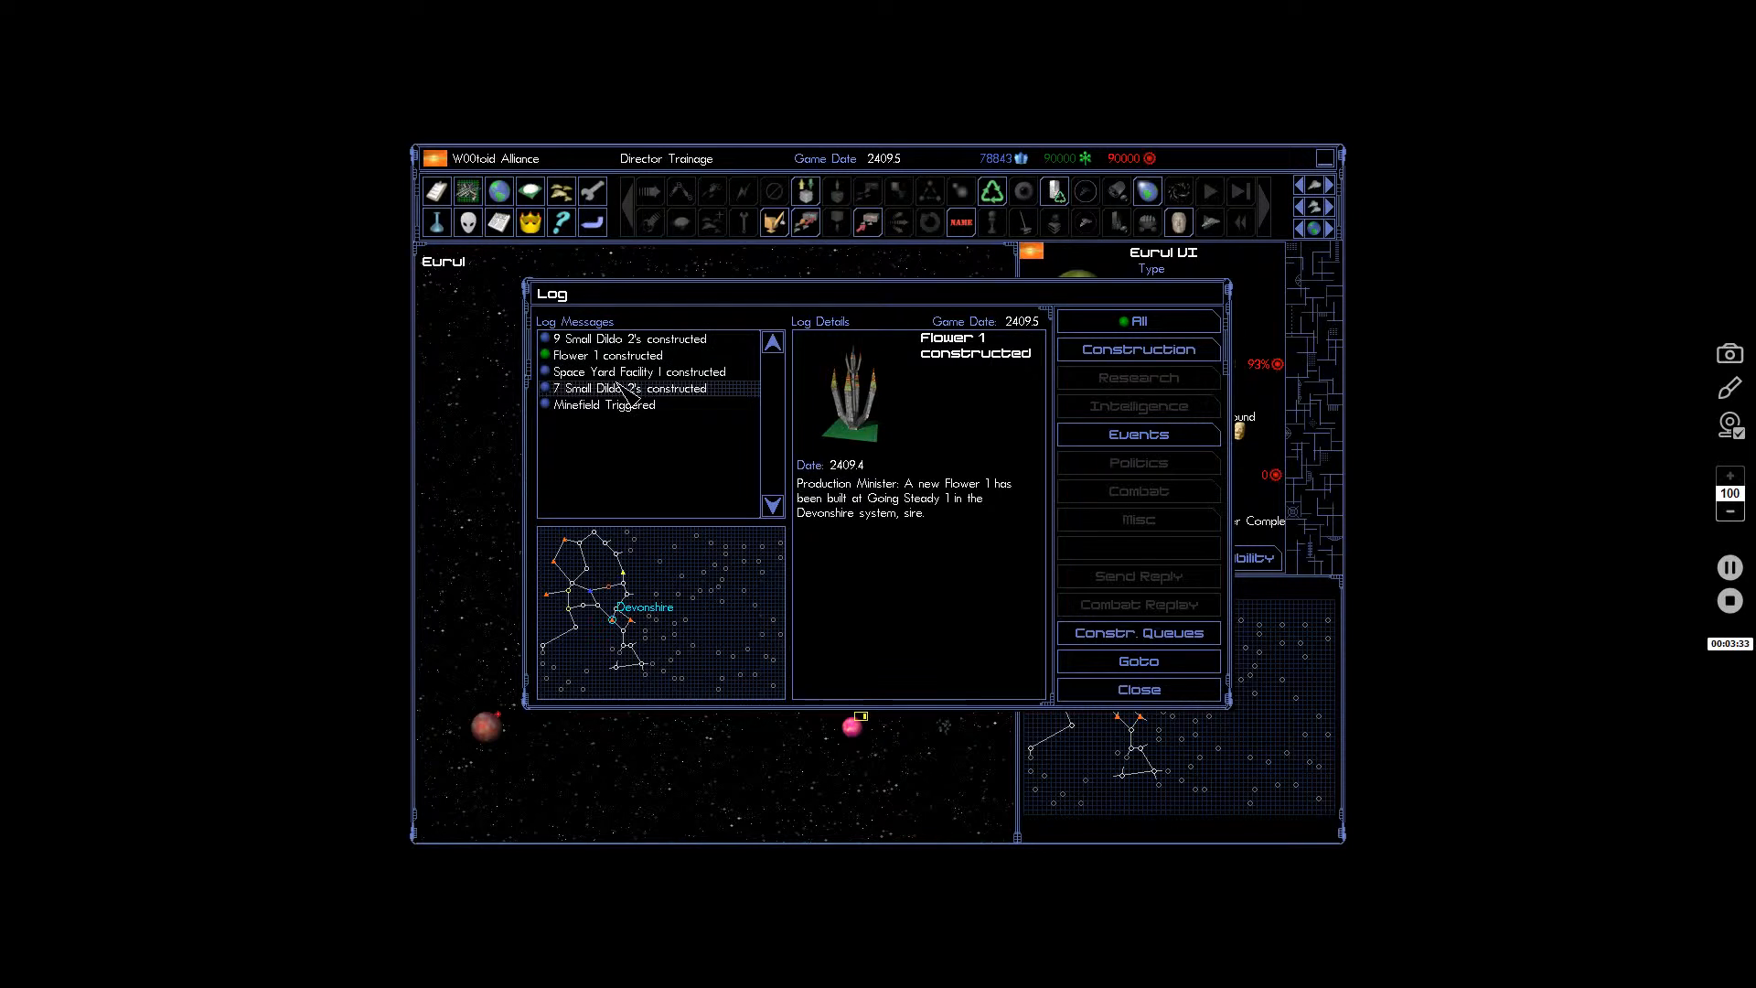
left_click(632, 388)
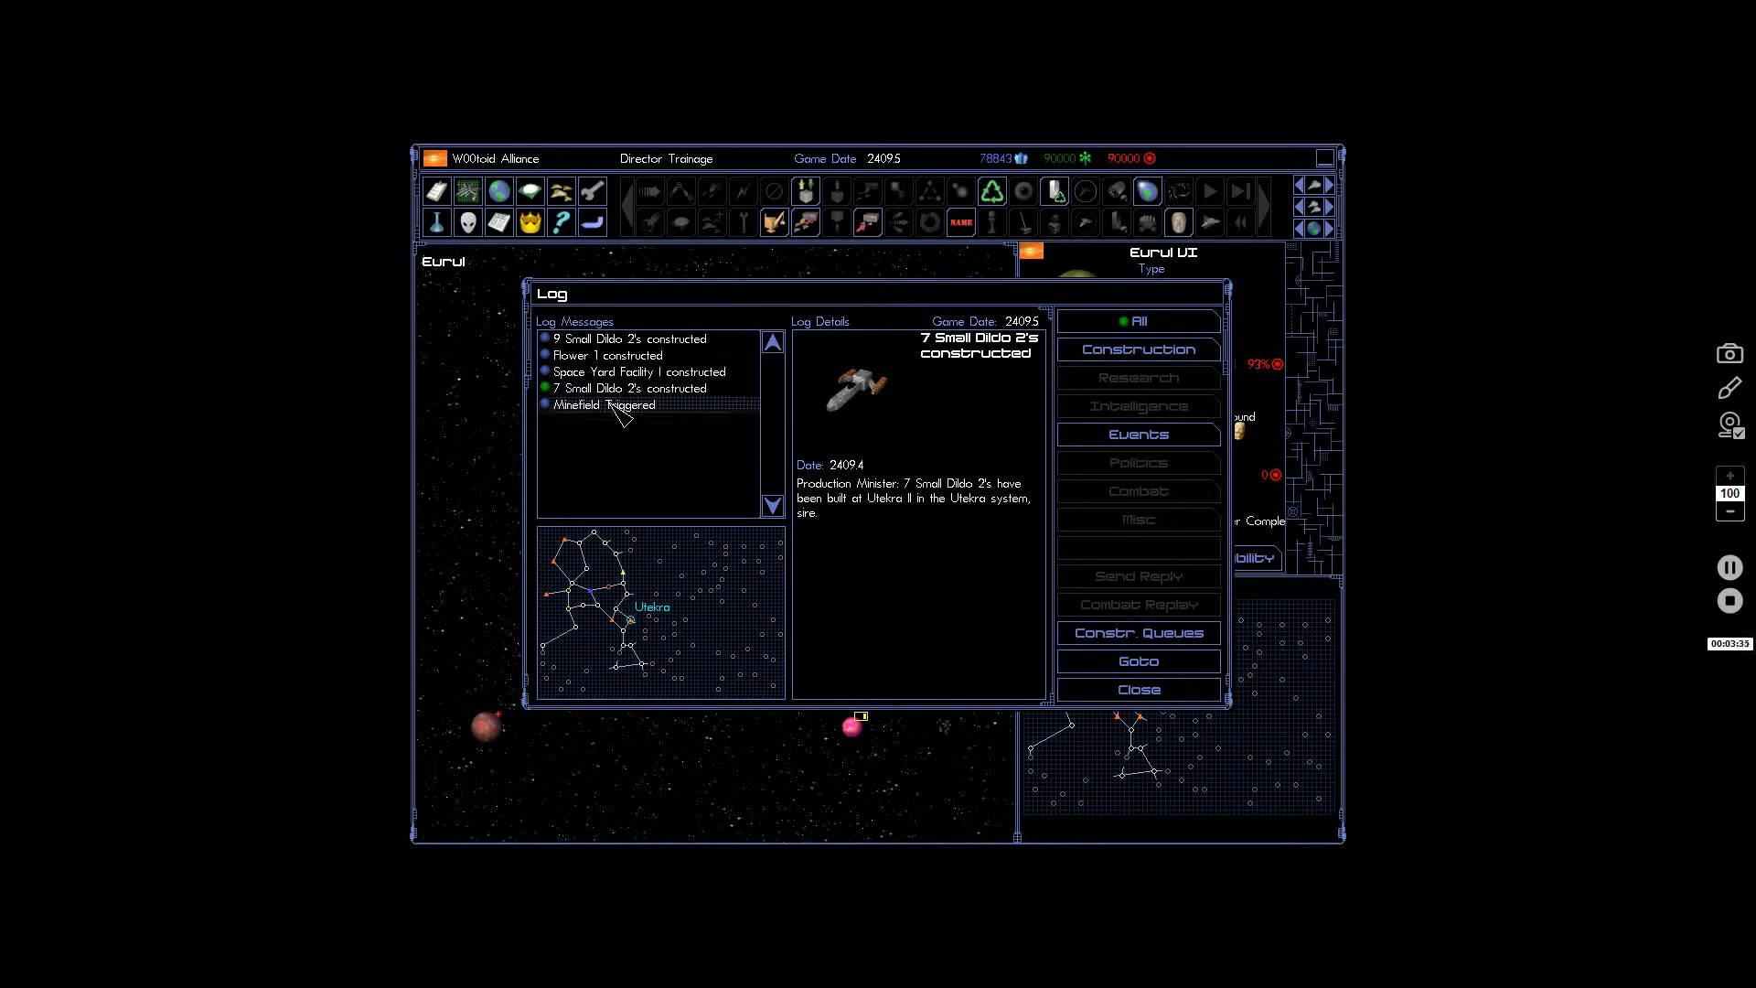
left_click(605, 405)
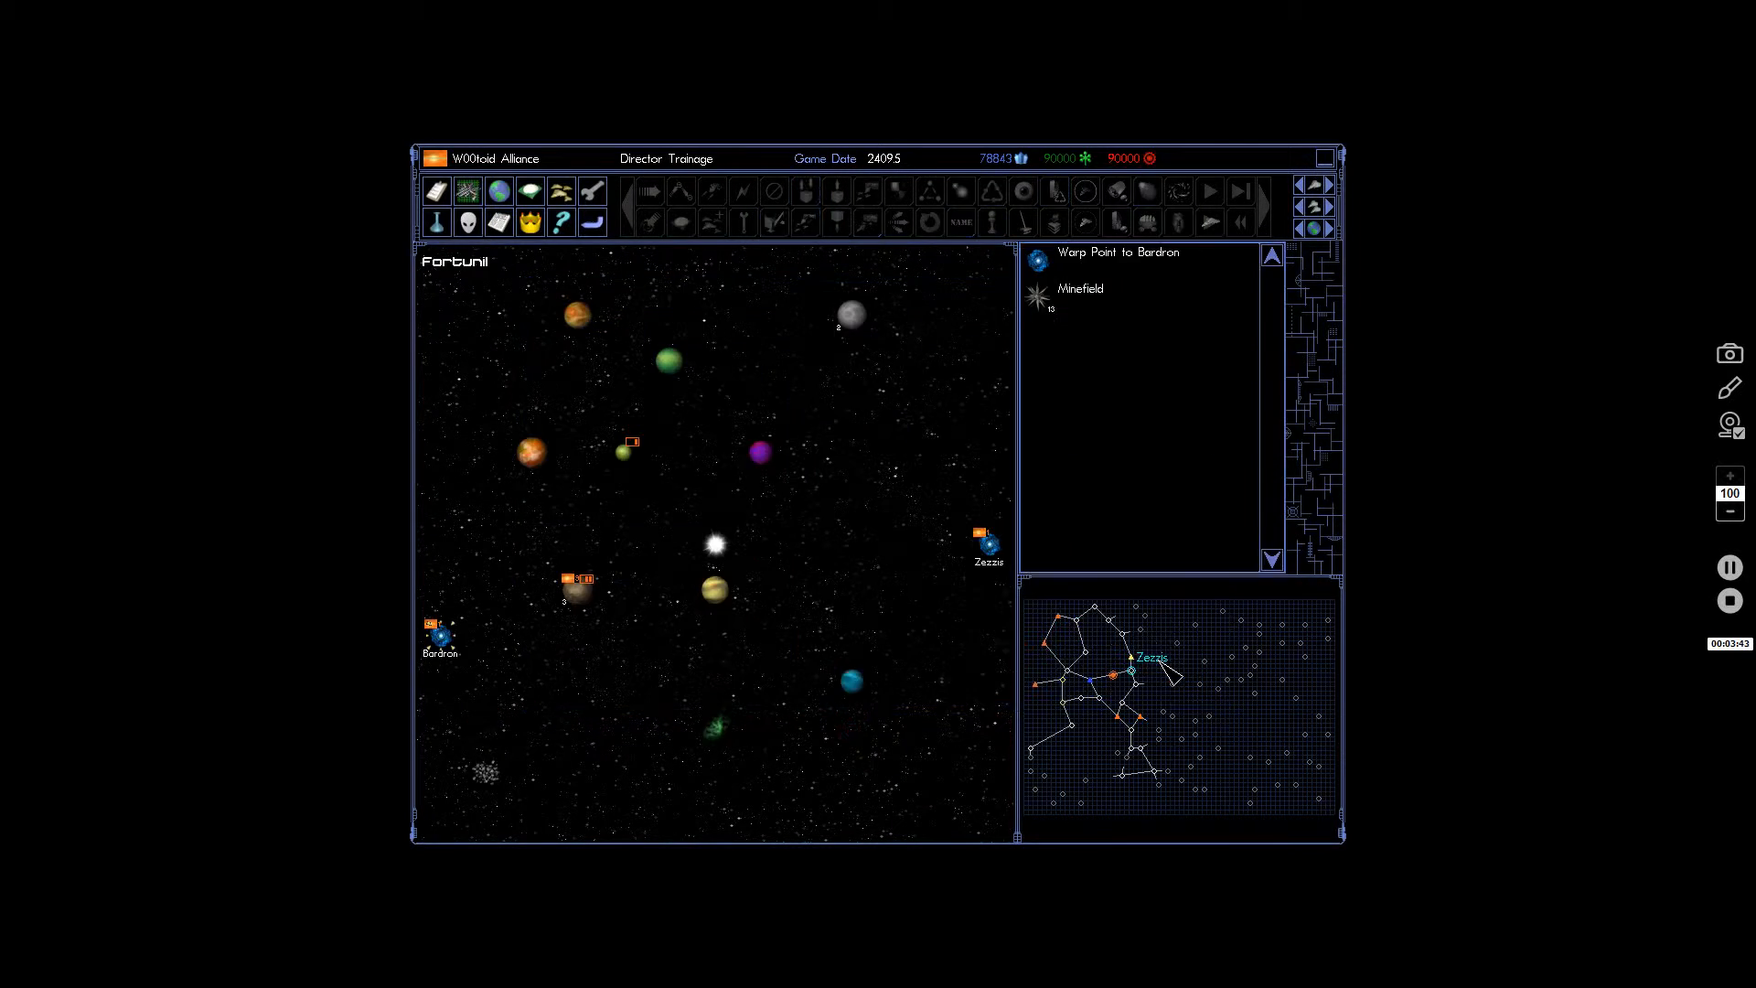
mouse_move(802, 469)
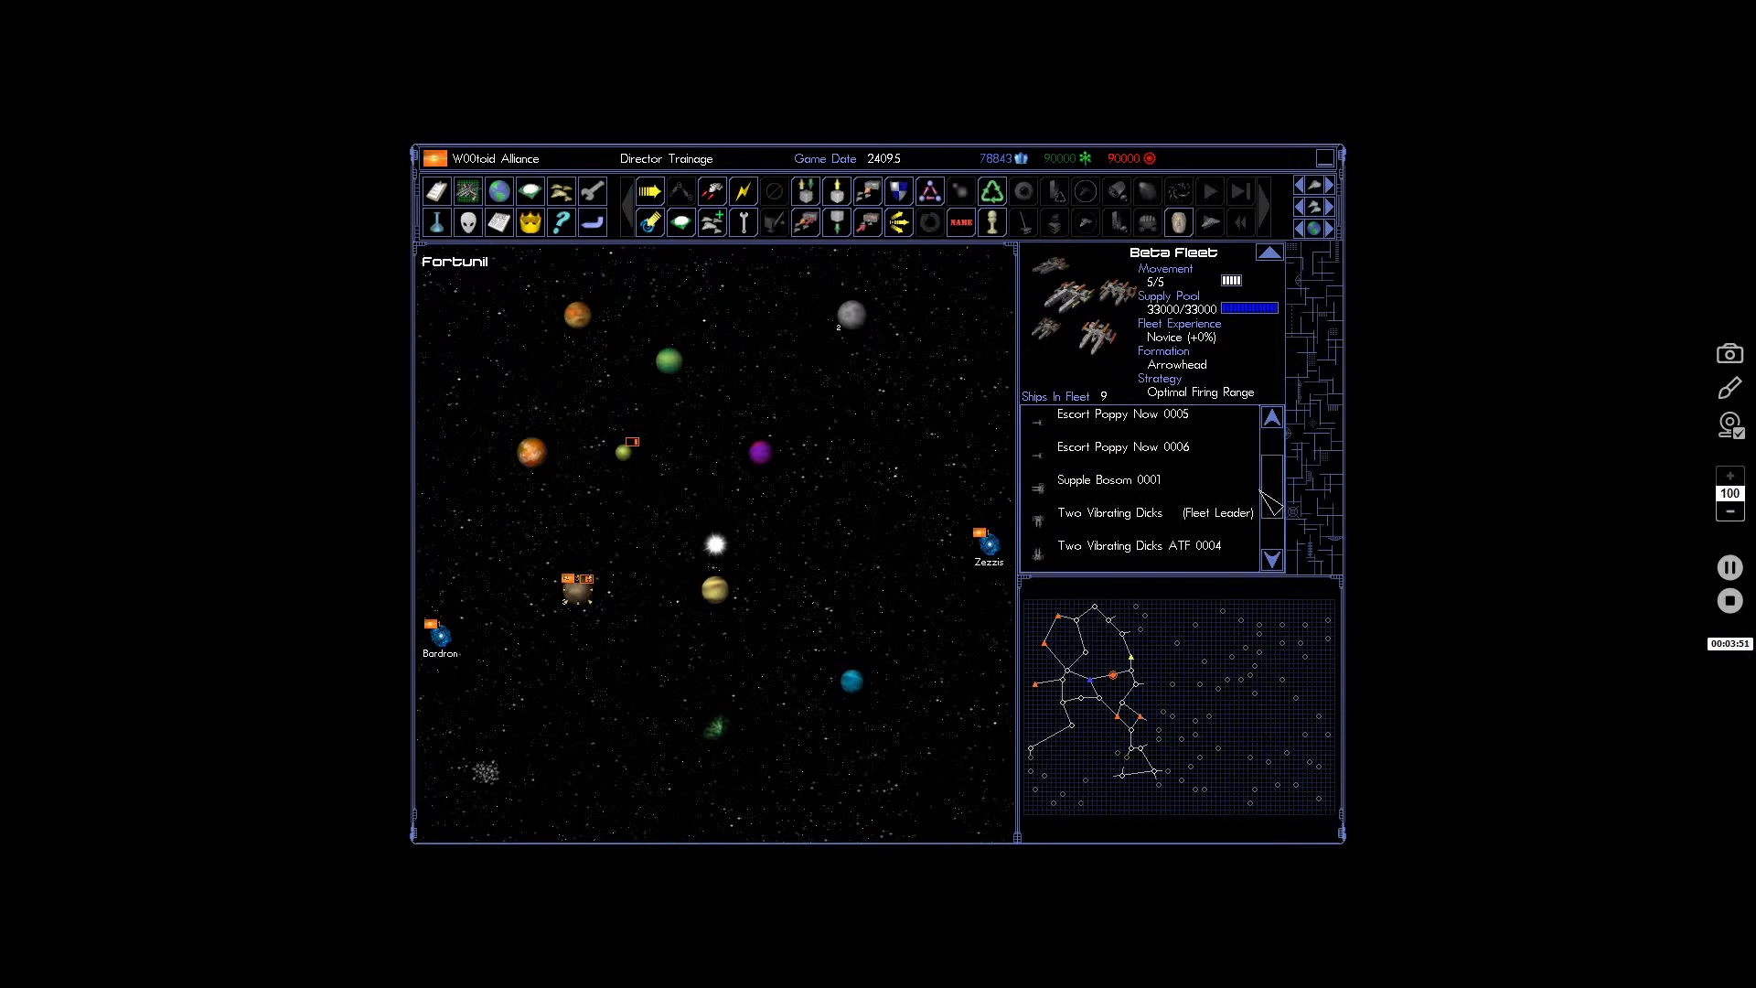
Select a ship in Beta Fleet's list at Fortunil to view its details.
left_click(1271, 418)
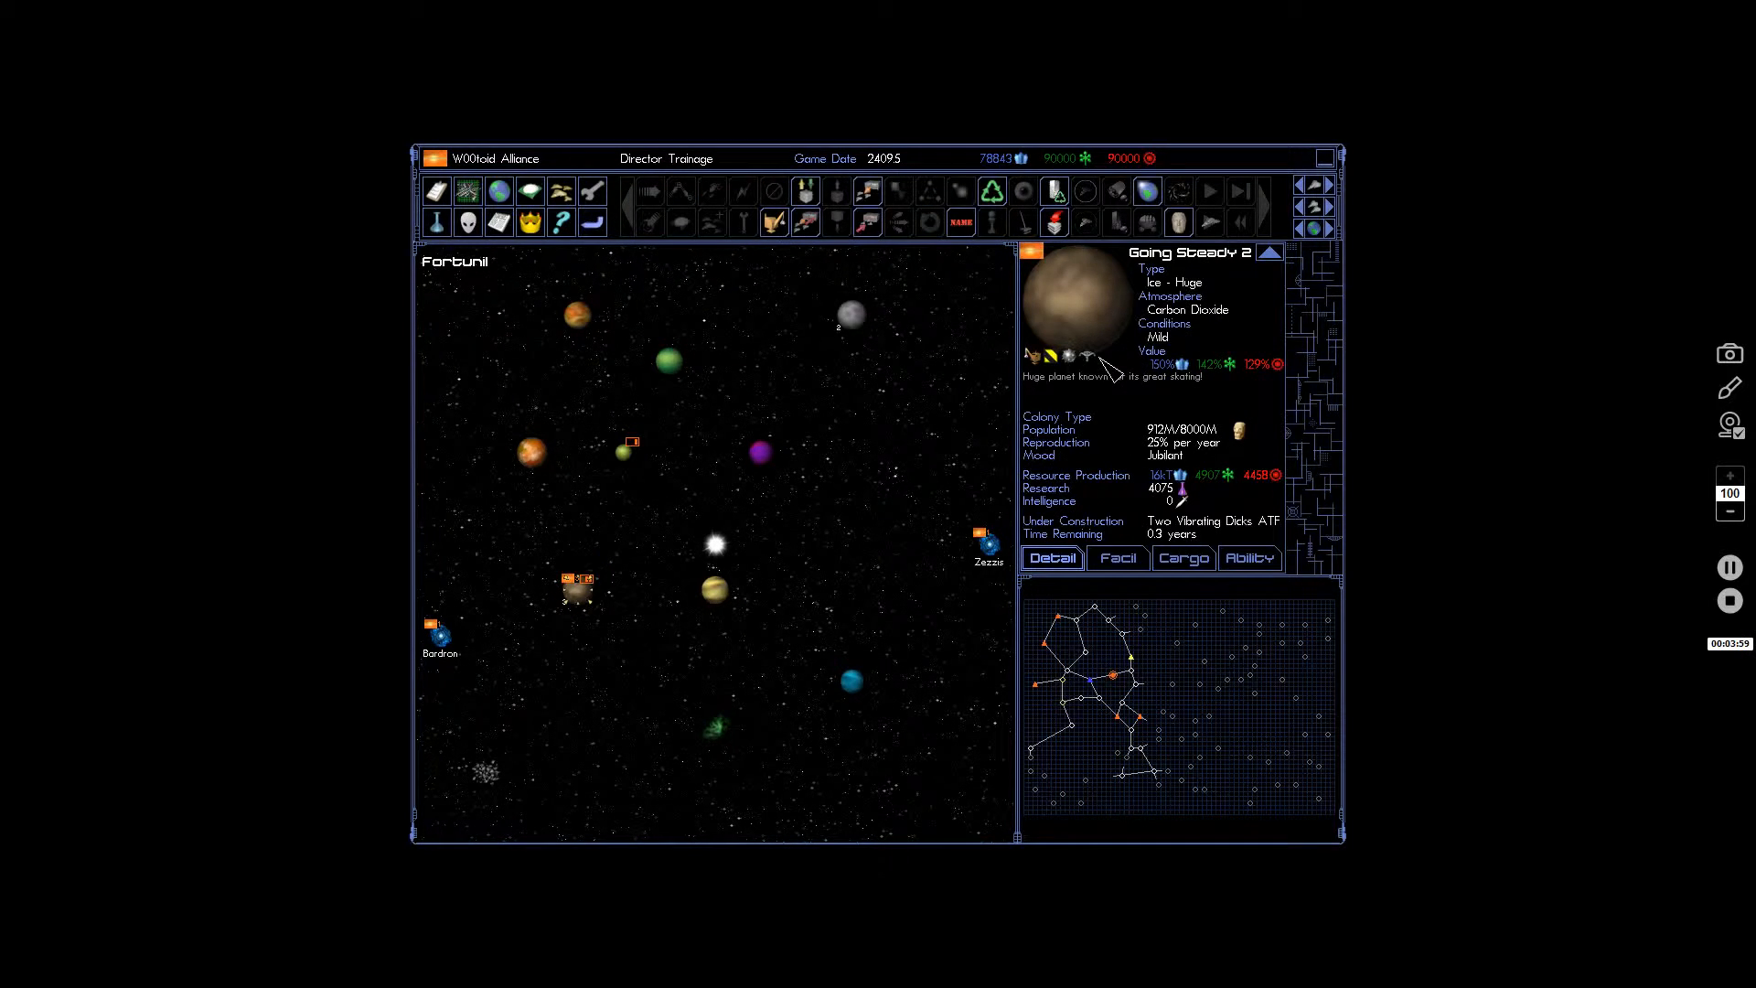
mouse_move(774, 221)
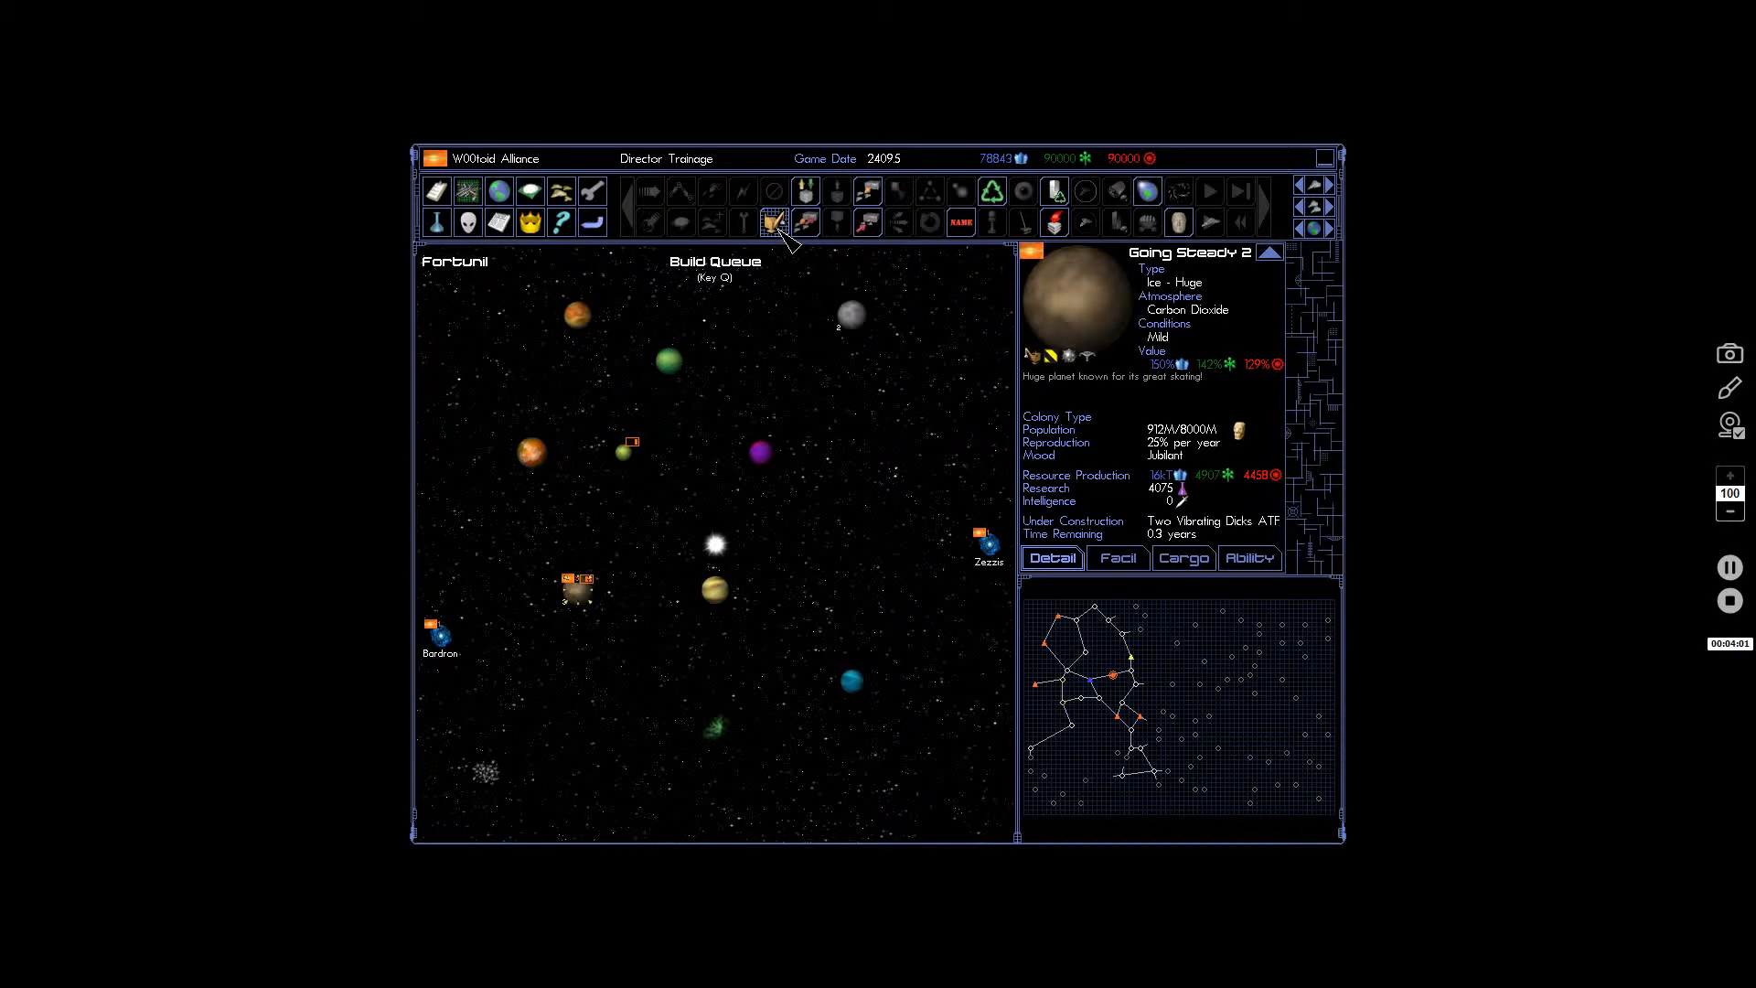
Open Going Steady 2's build queue, view research with Mines level 2 leading, then close.
left_click(773, 221)
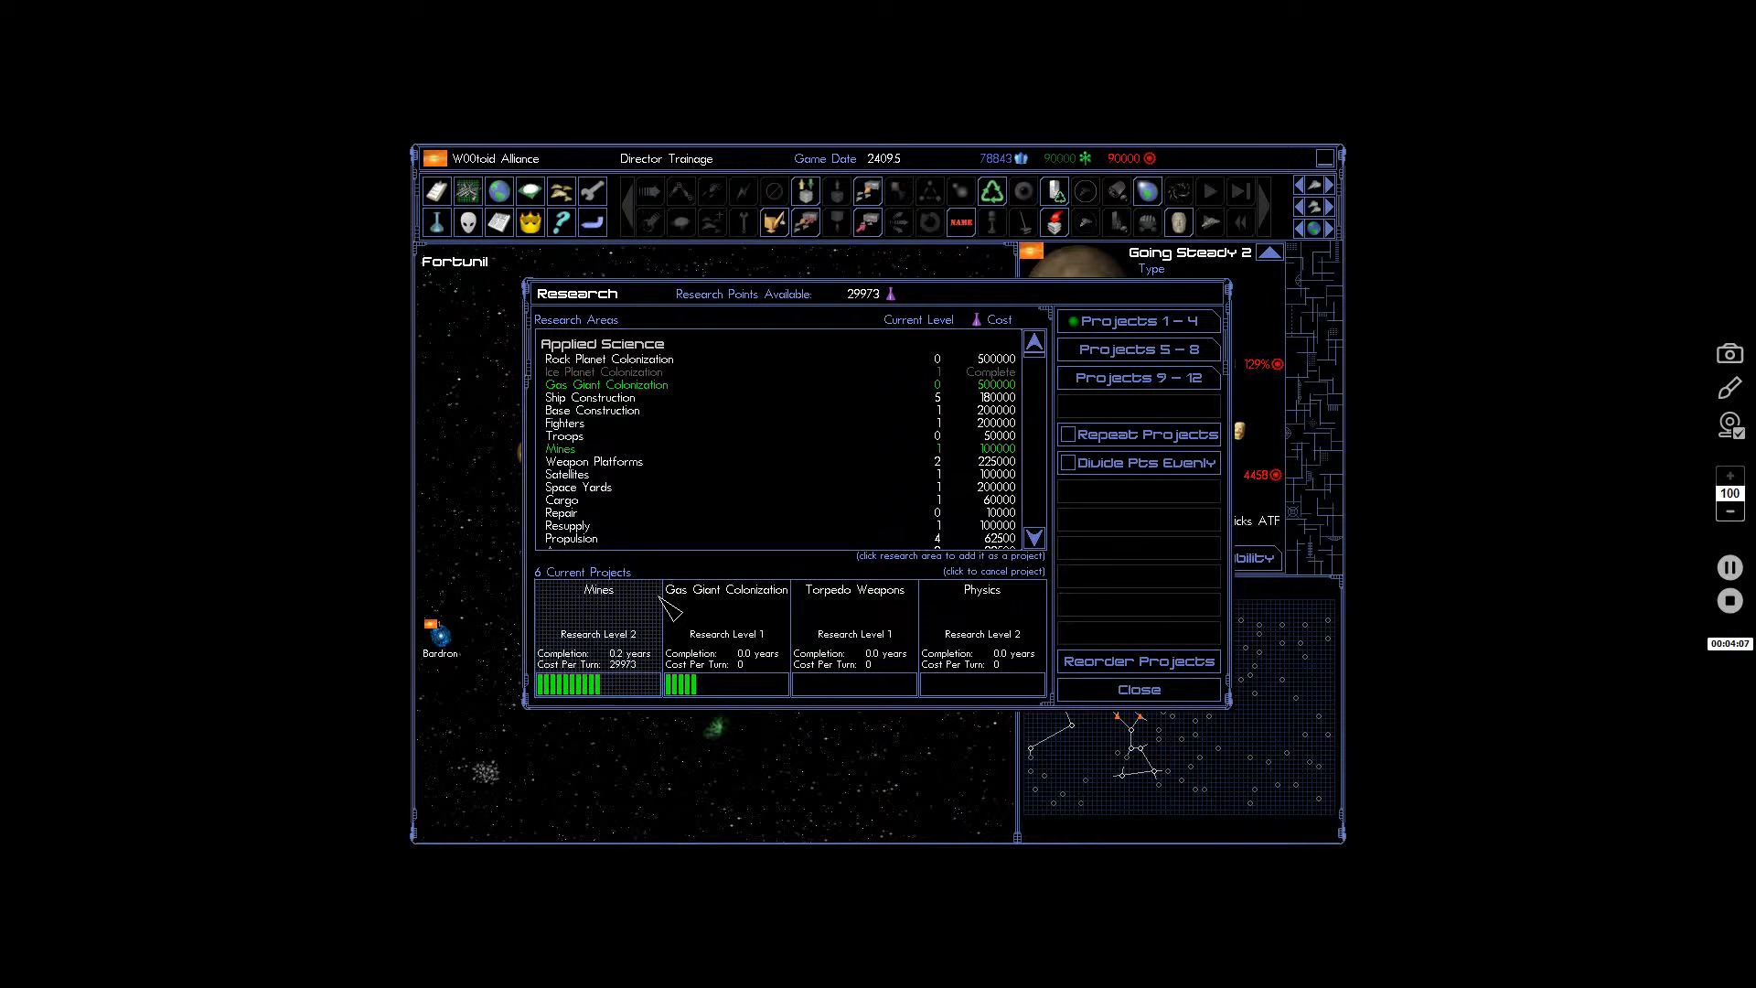
left_click(1139, 690)
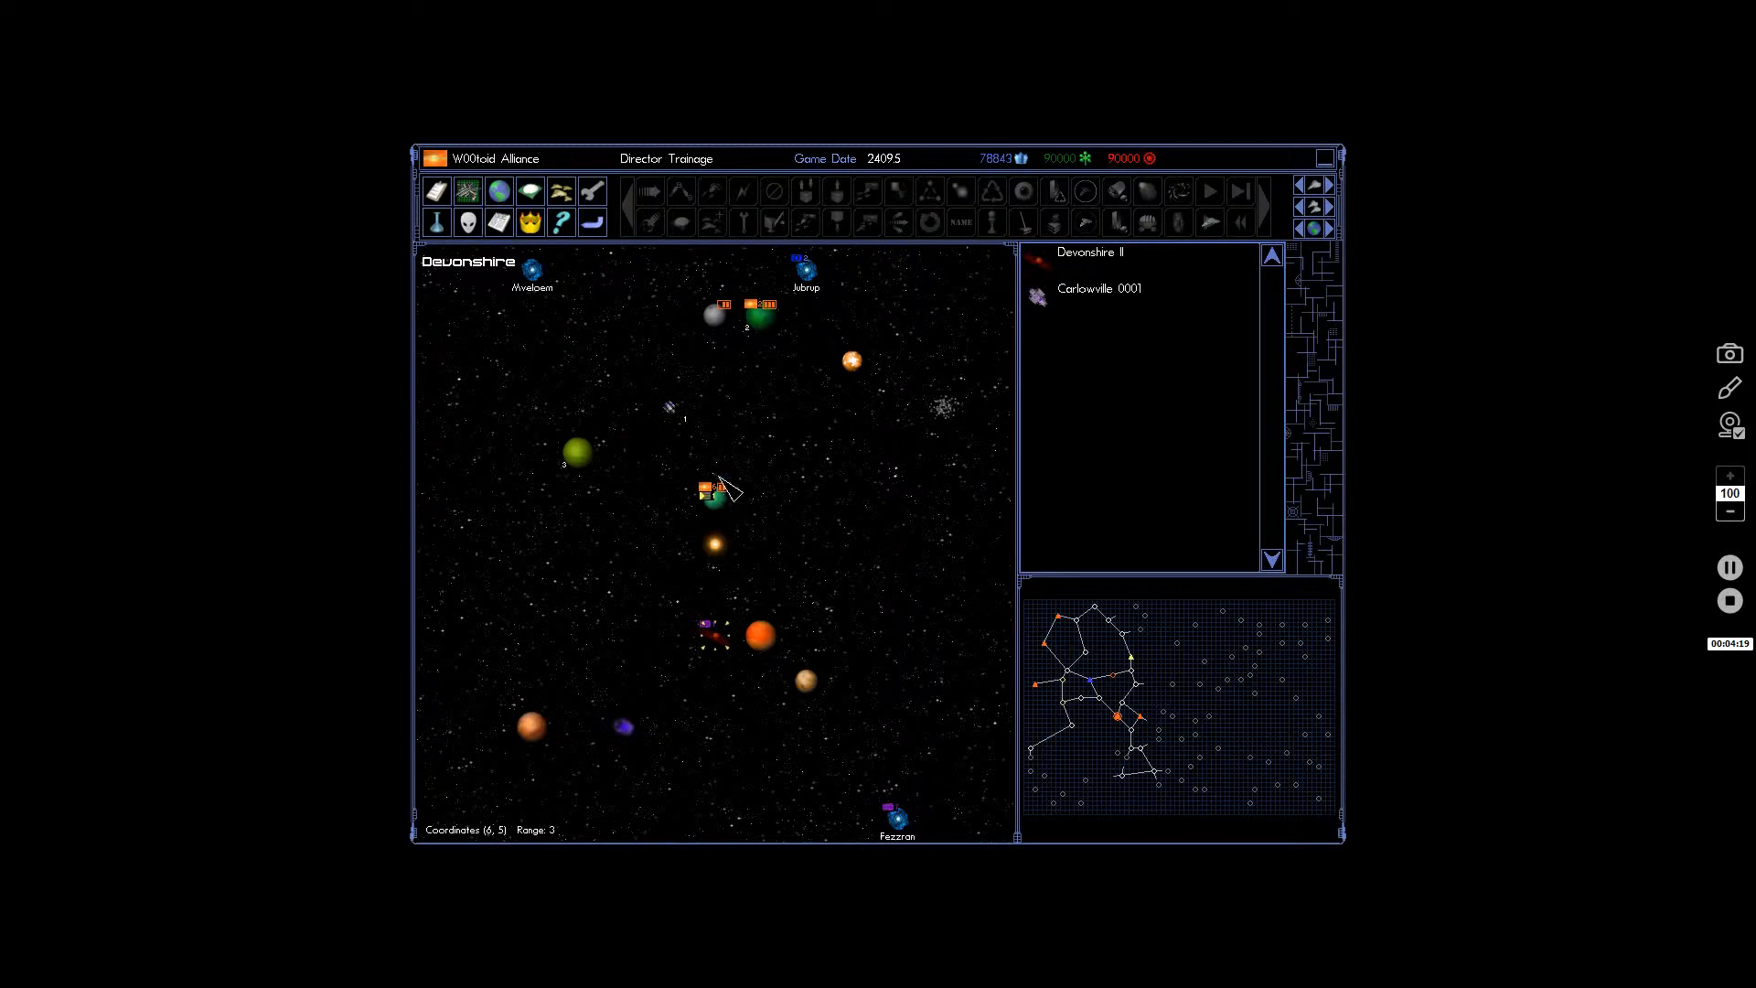
Launch Devonshire I's nine fighters with Launch/Recover Units and select the new Fighter Group.
left_click(713, 502)
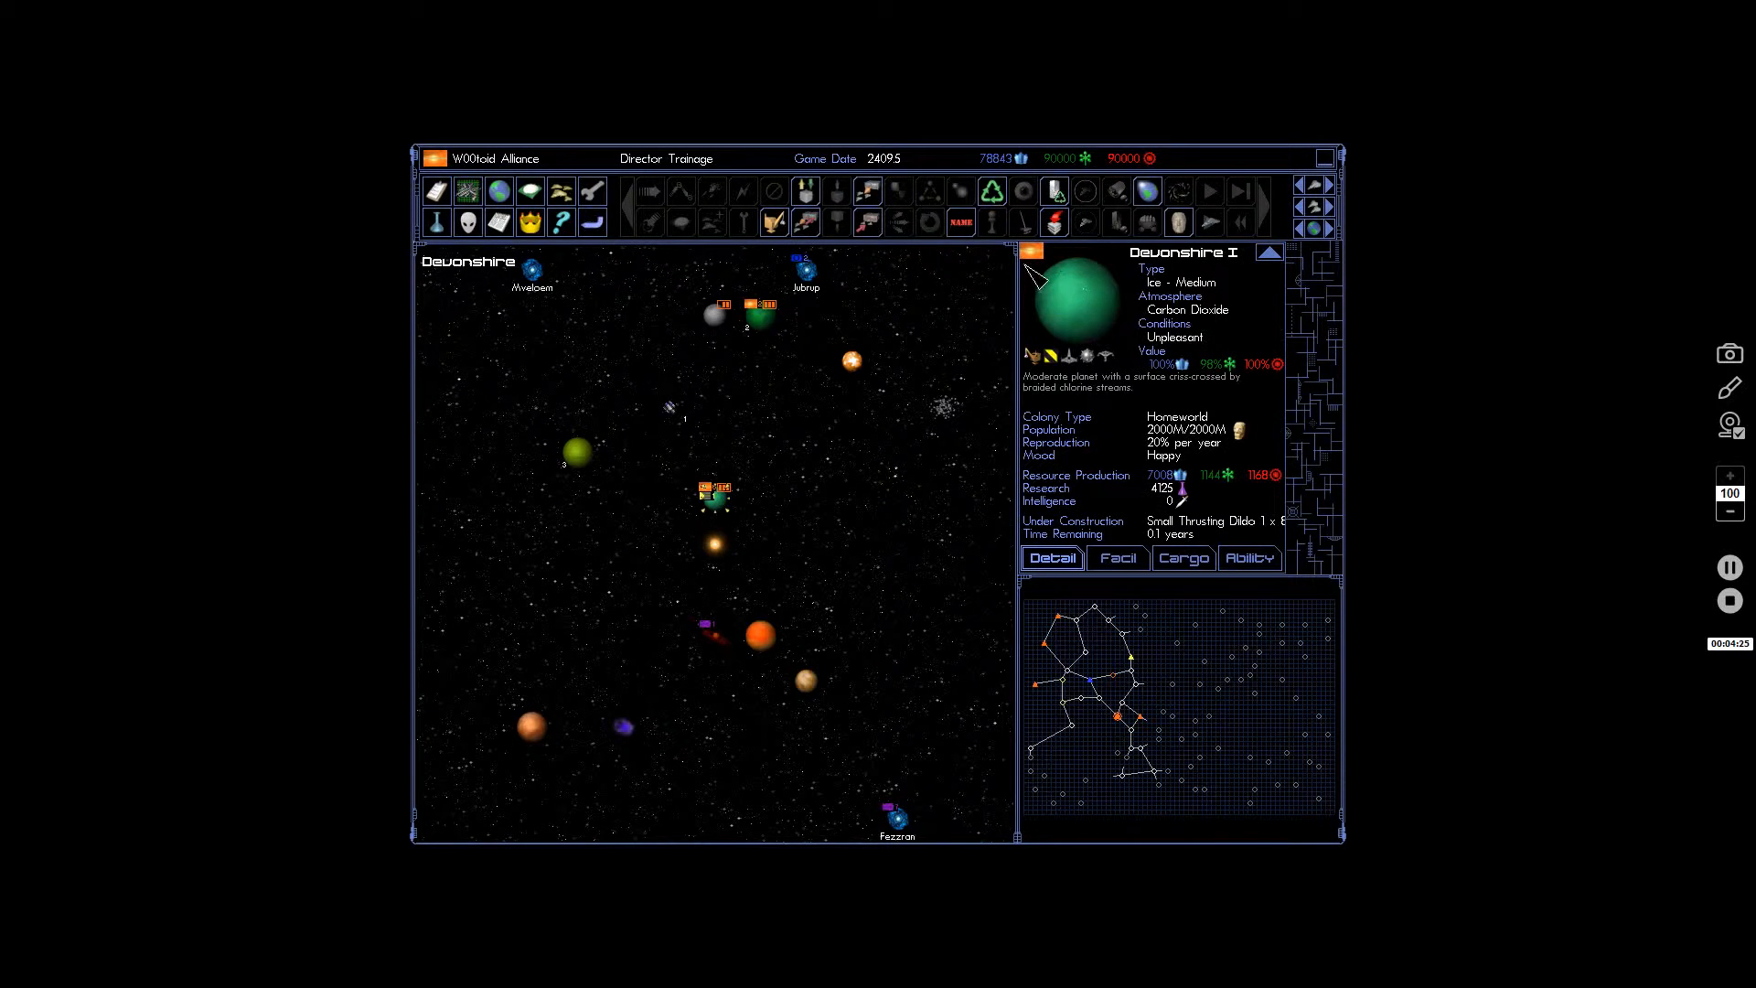
left_click(867, 191)
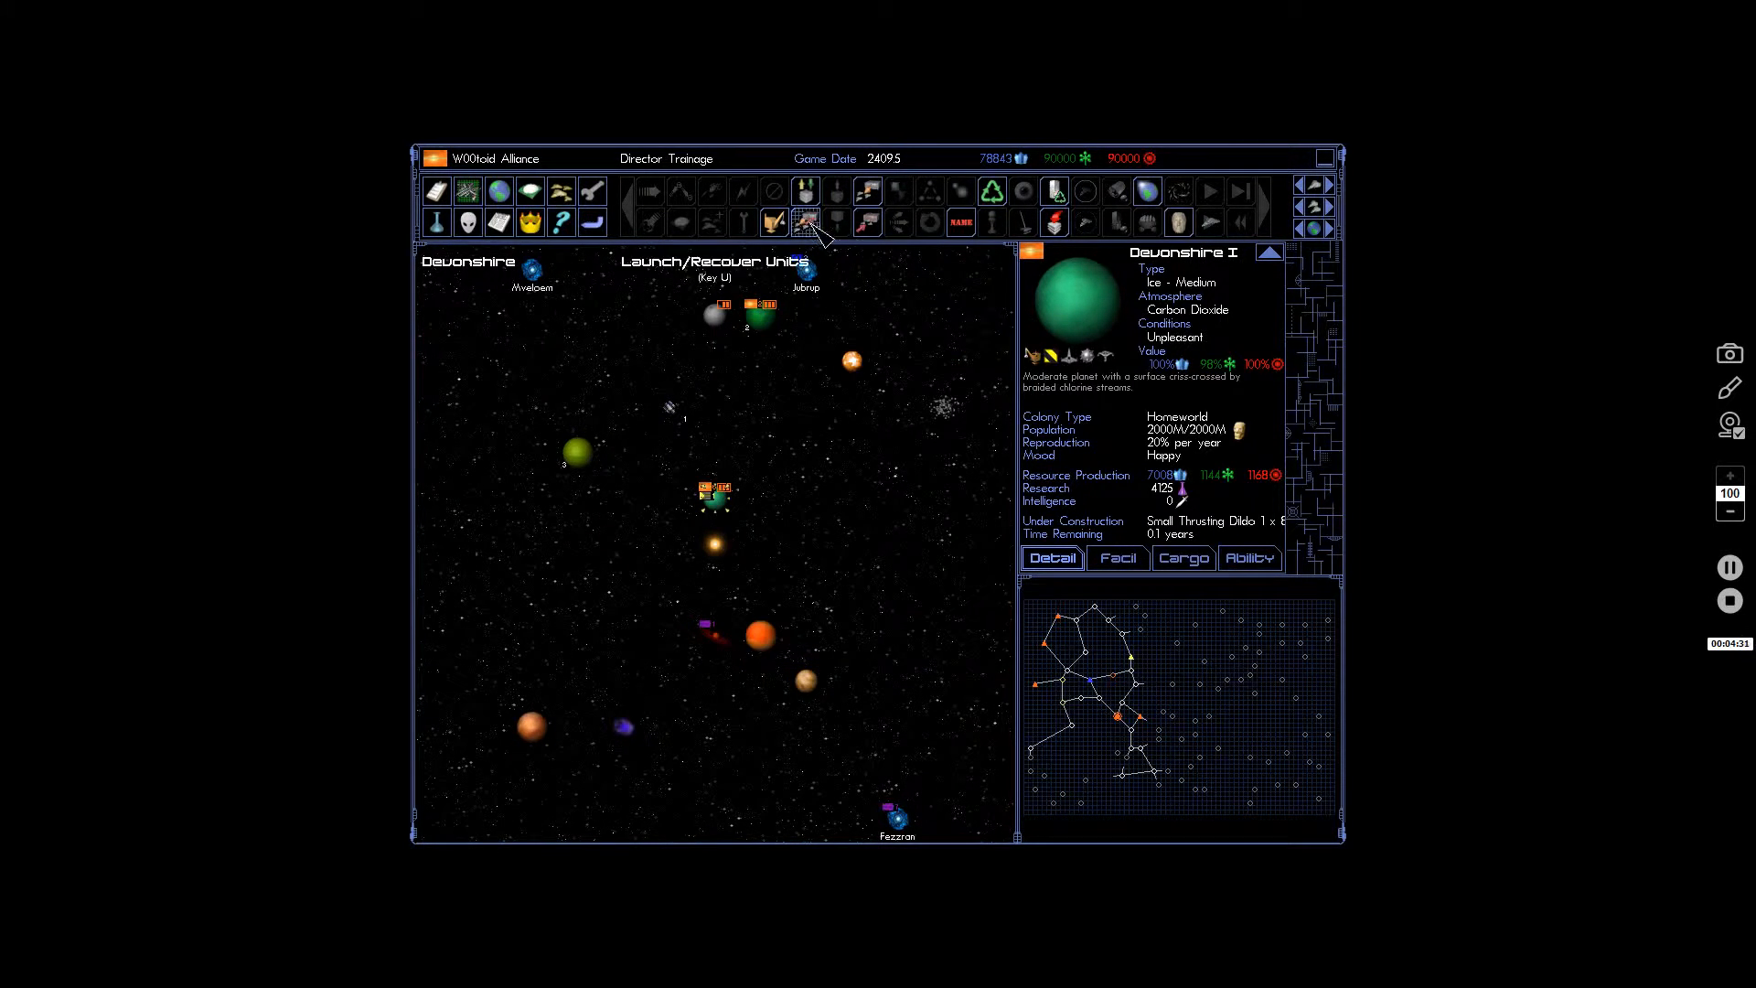
left_click(805, 222)
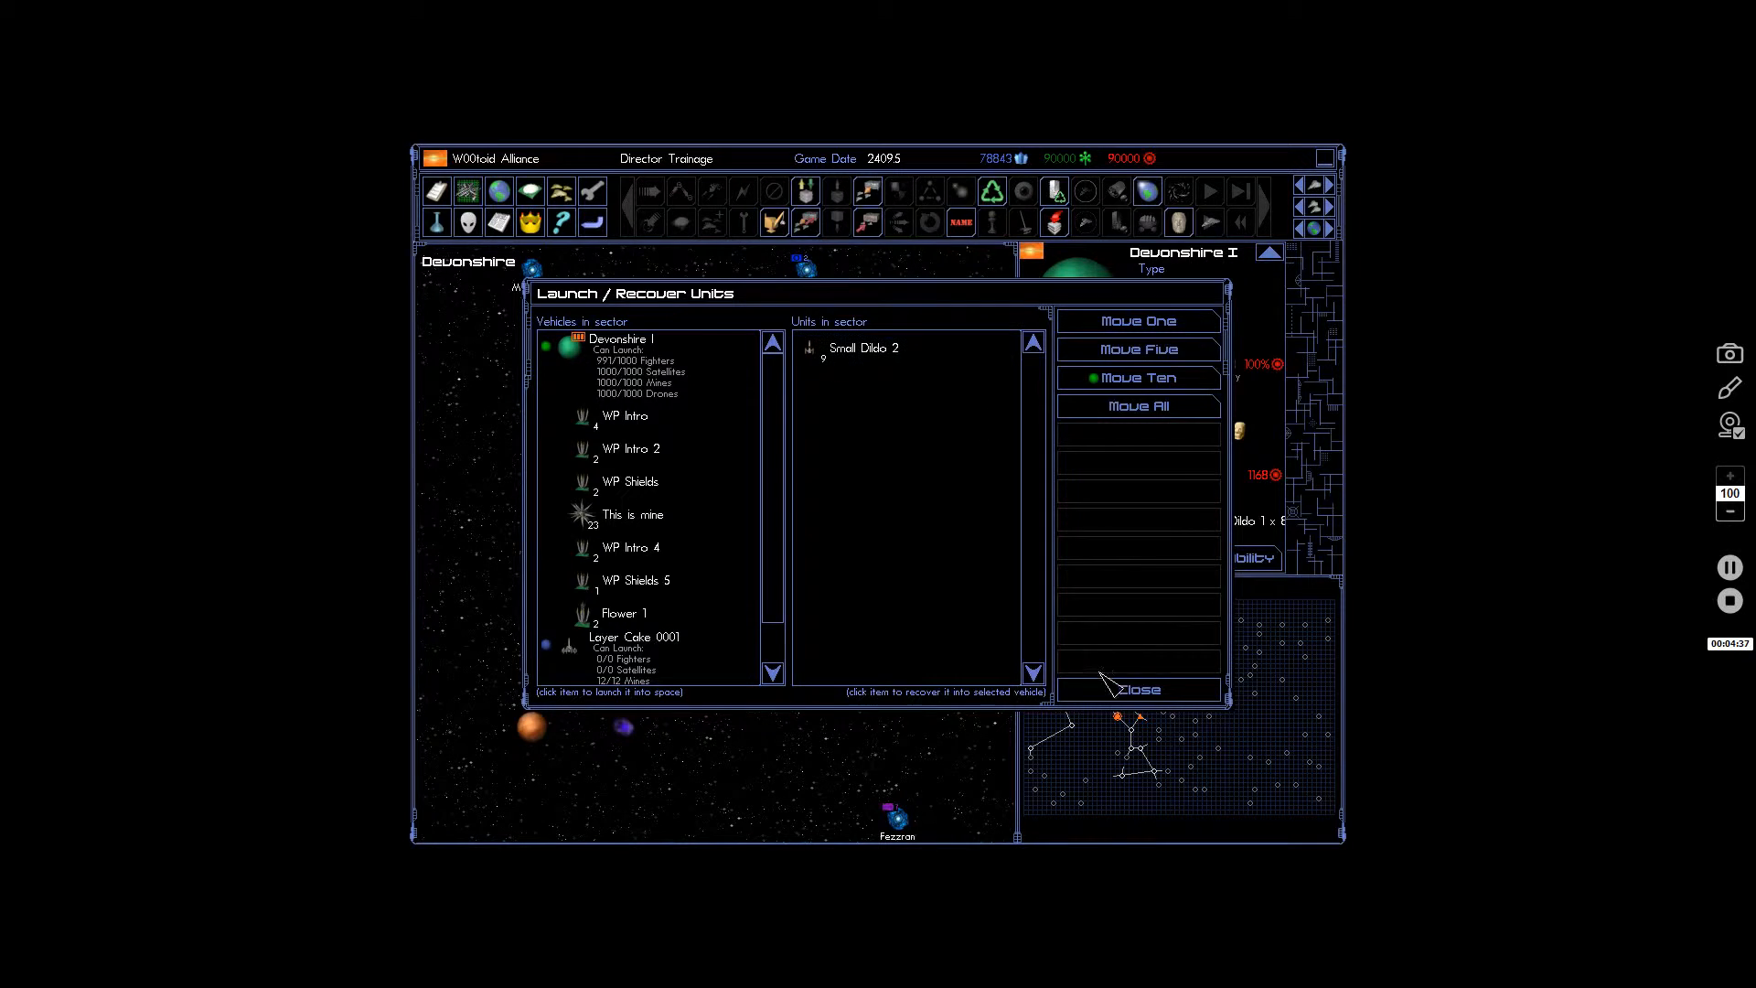
left_click(1140, 690)
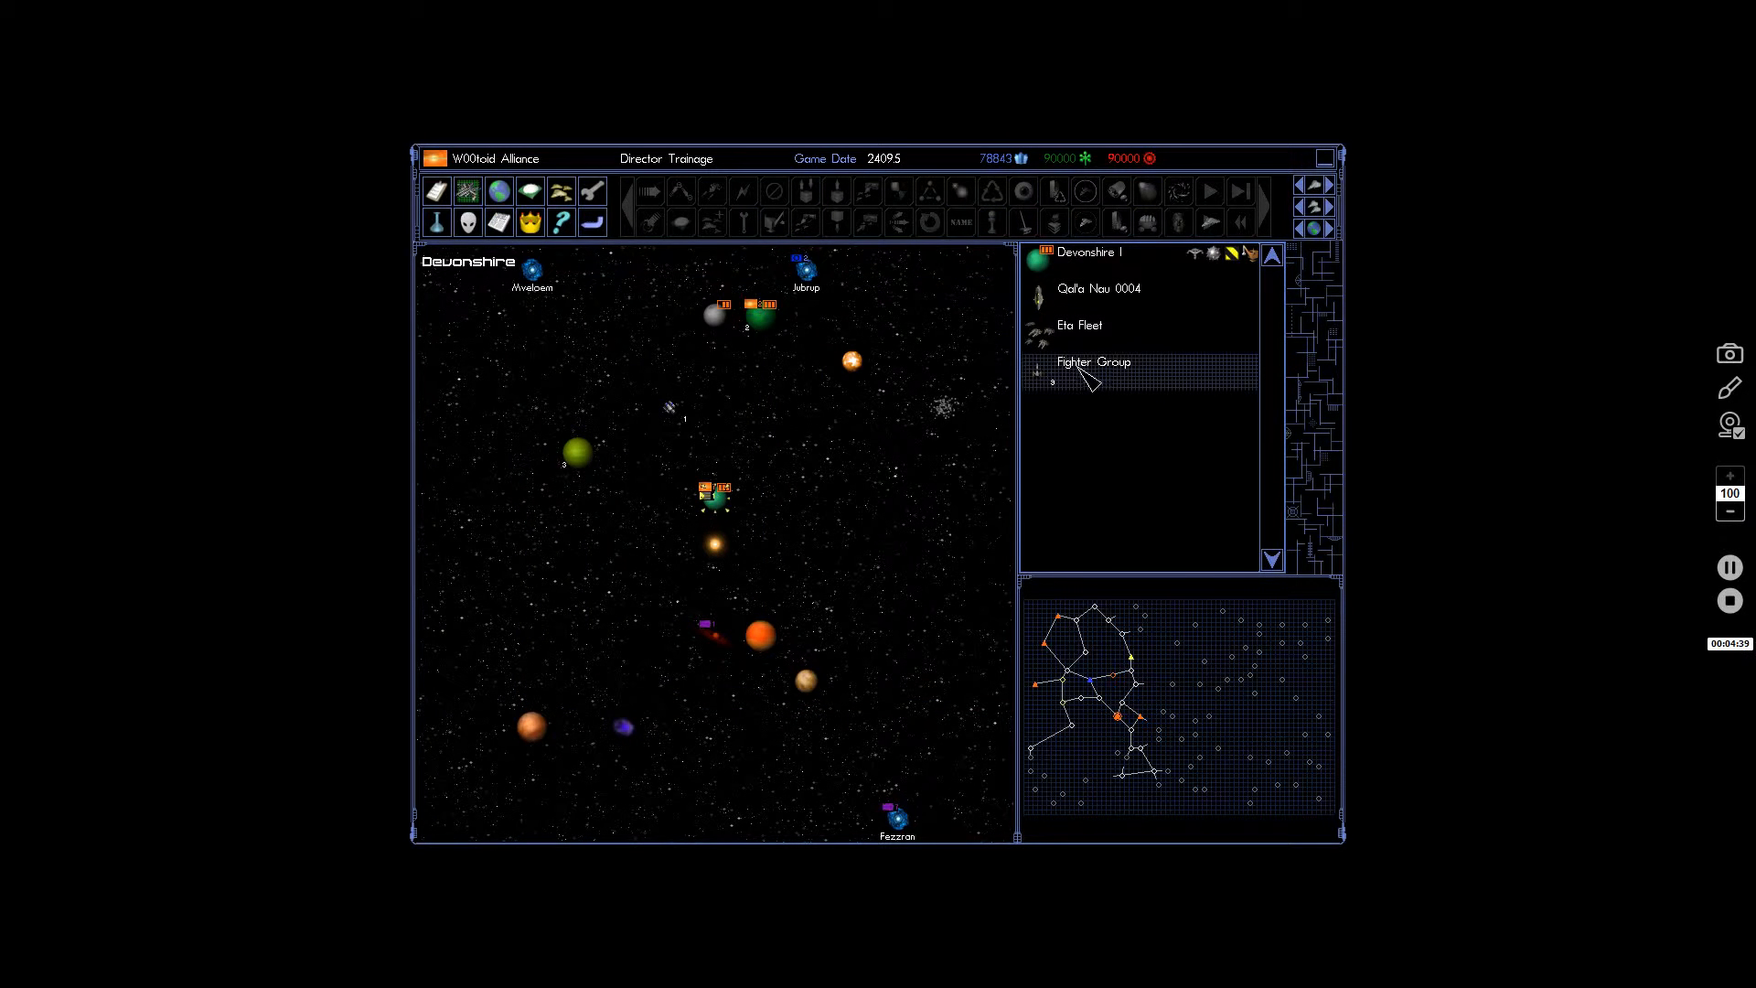
left_click(1094, 361)
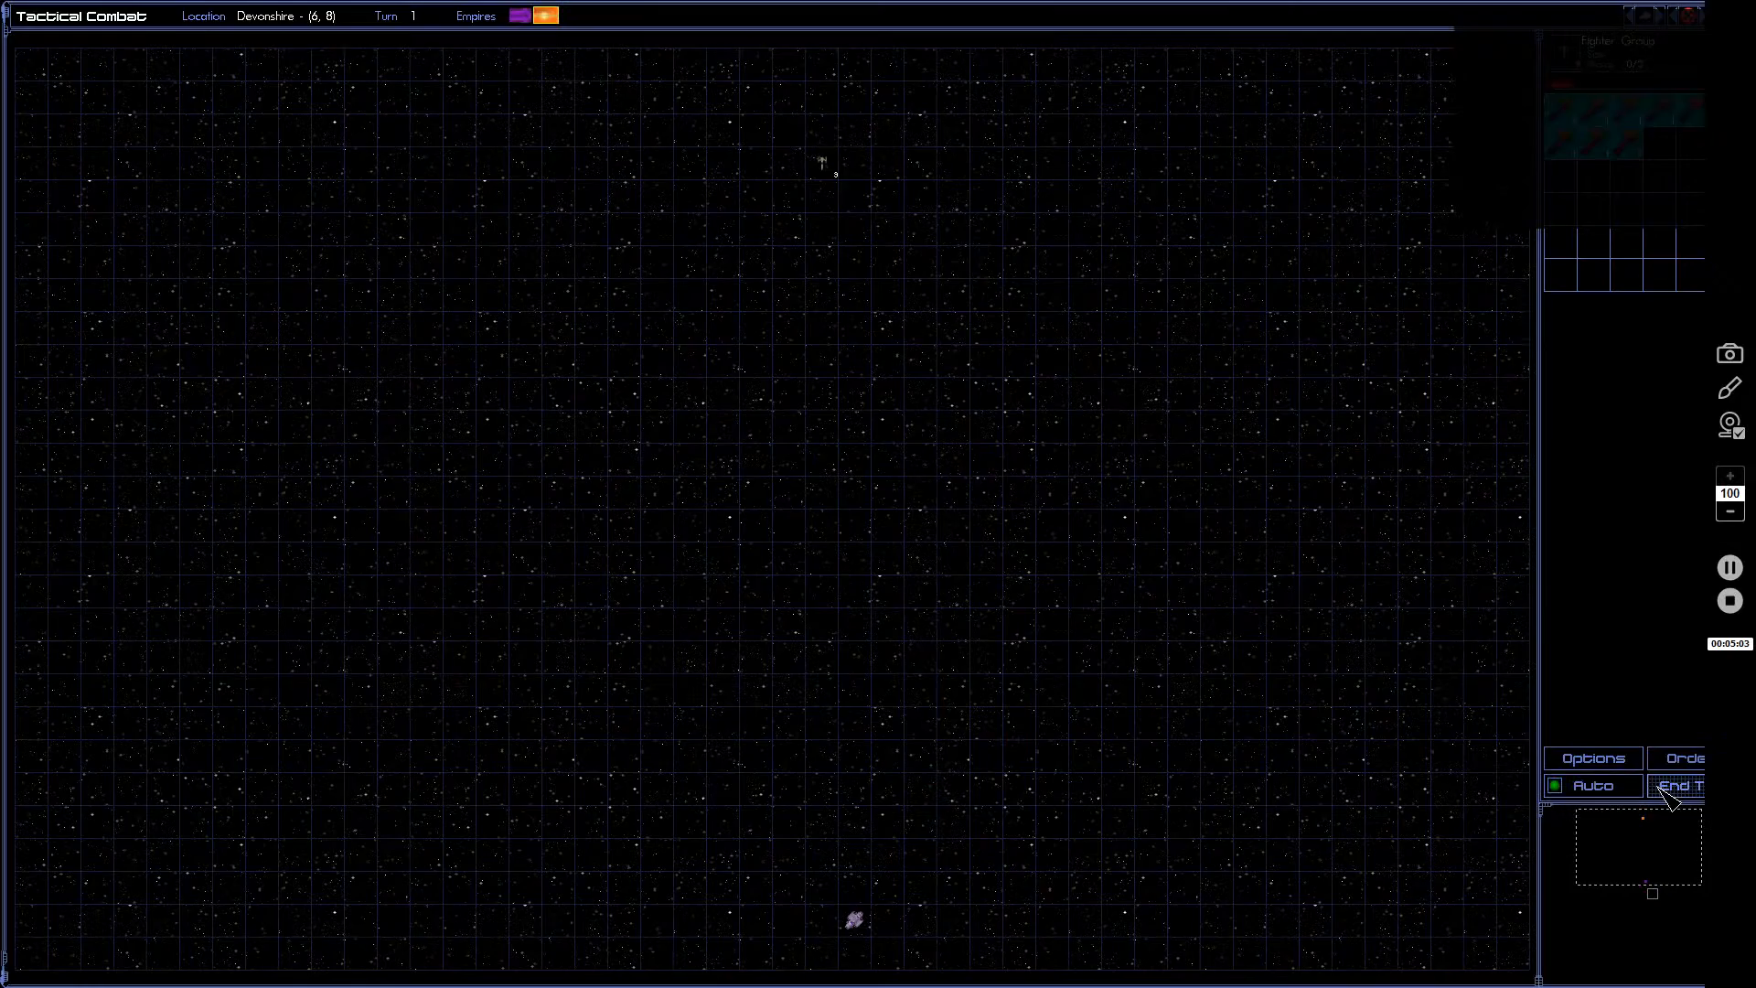
Advance the Devonshire tactical combat turns to the end and acknowledge the Combat Complete notice.
left_click(1679, 786)
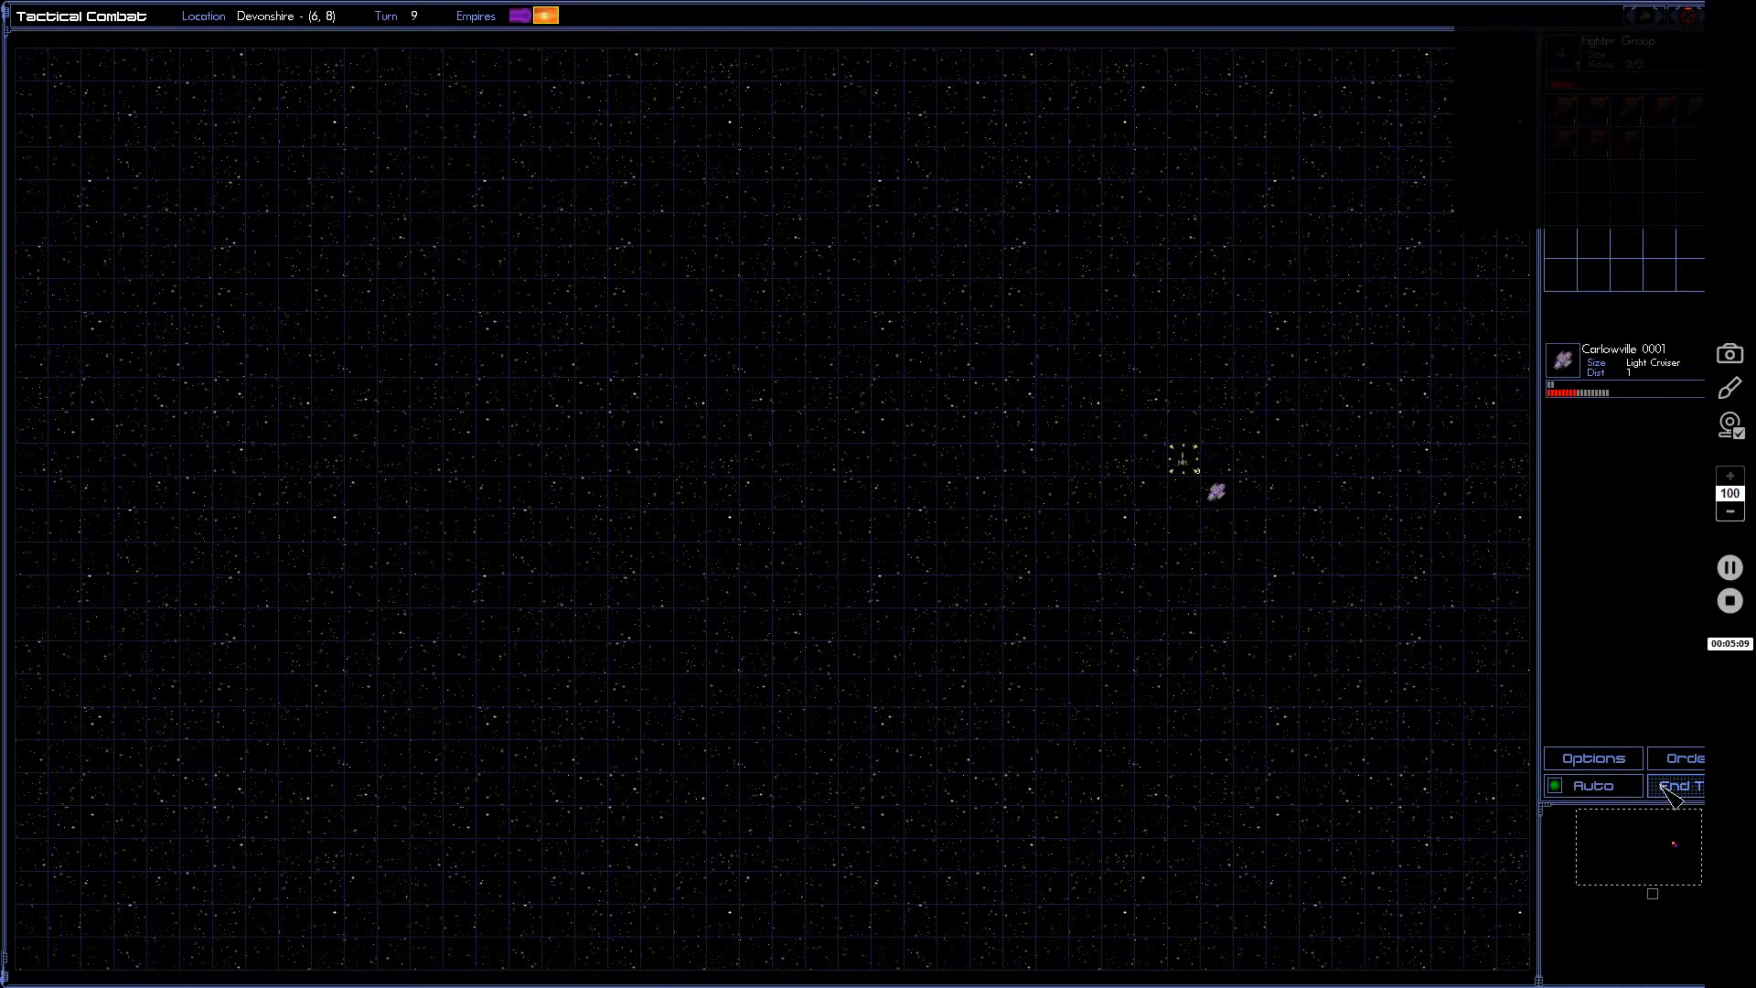
left_click(1695, 784)
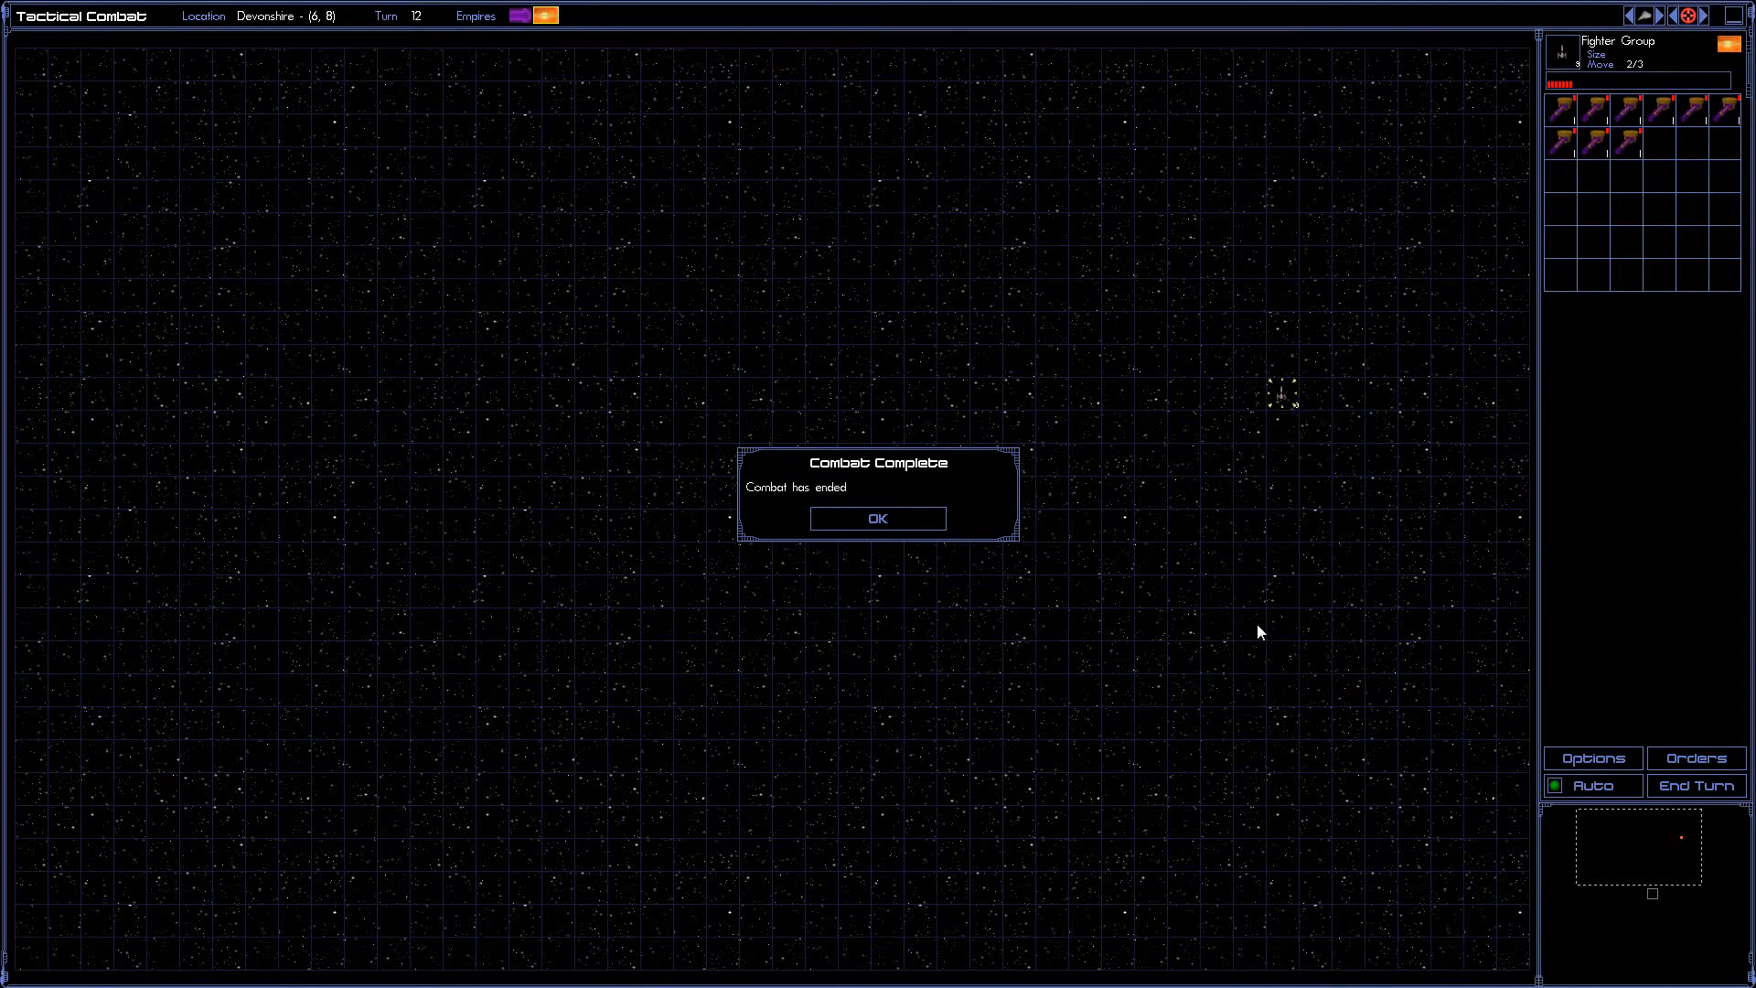
mouse_move(927, 531)
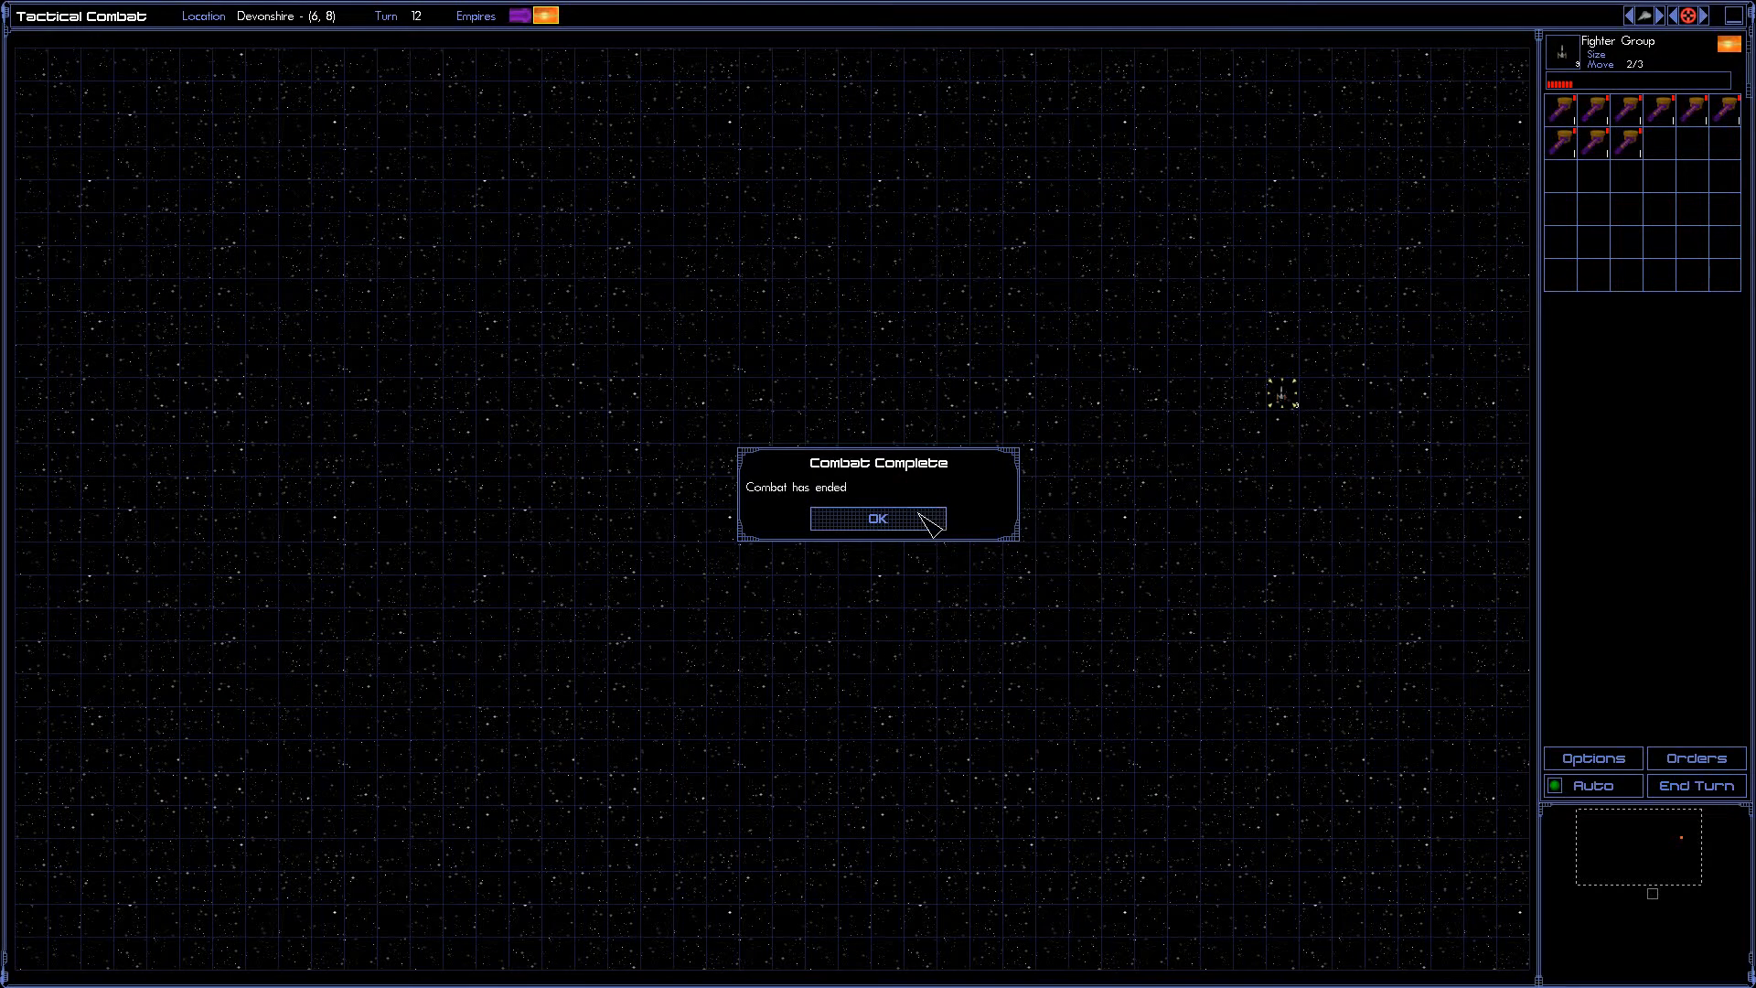
left_click(877, 518)
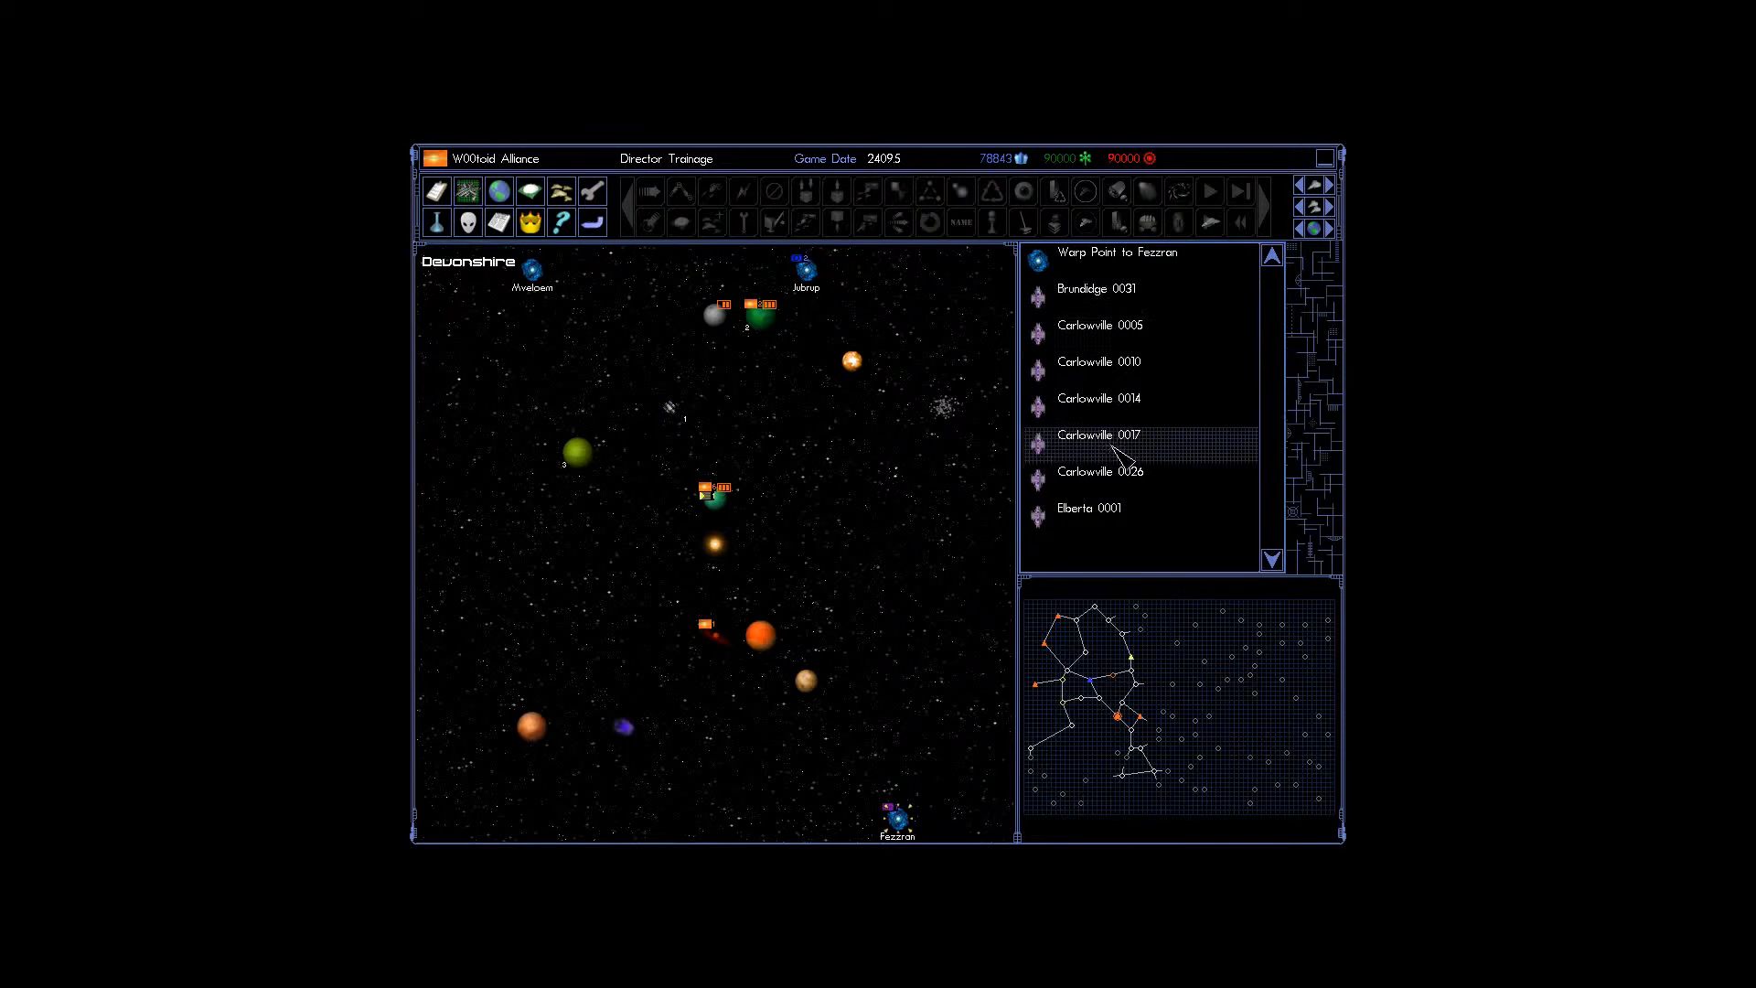
mouse_move(937, 703)
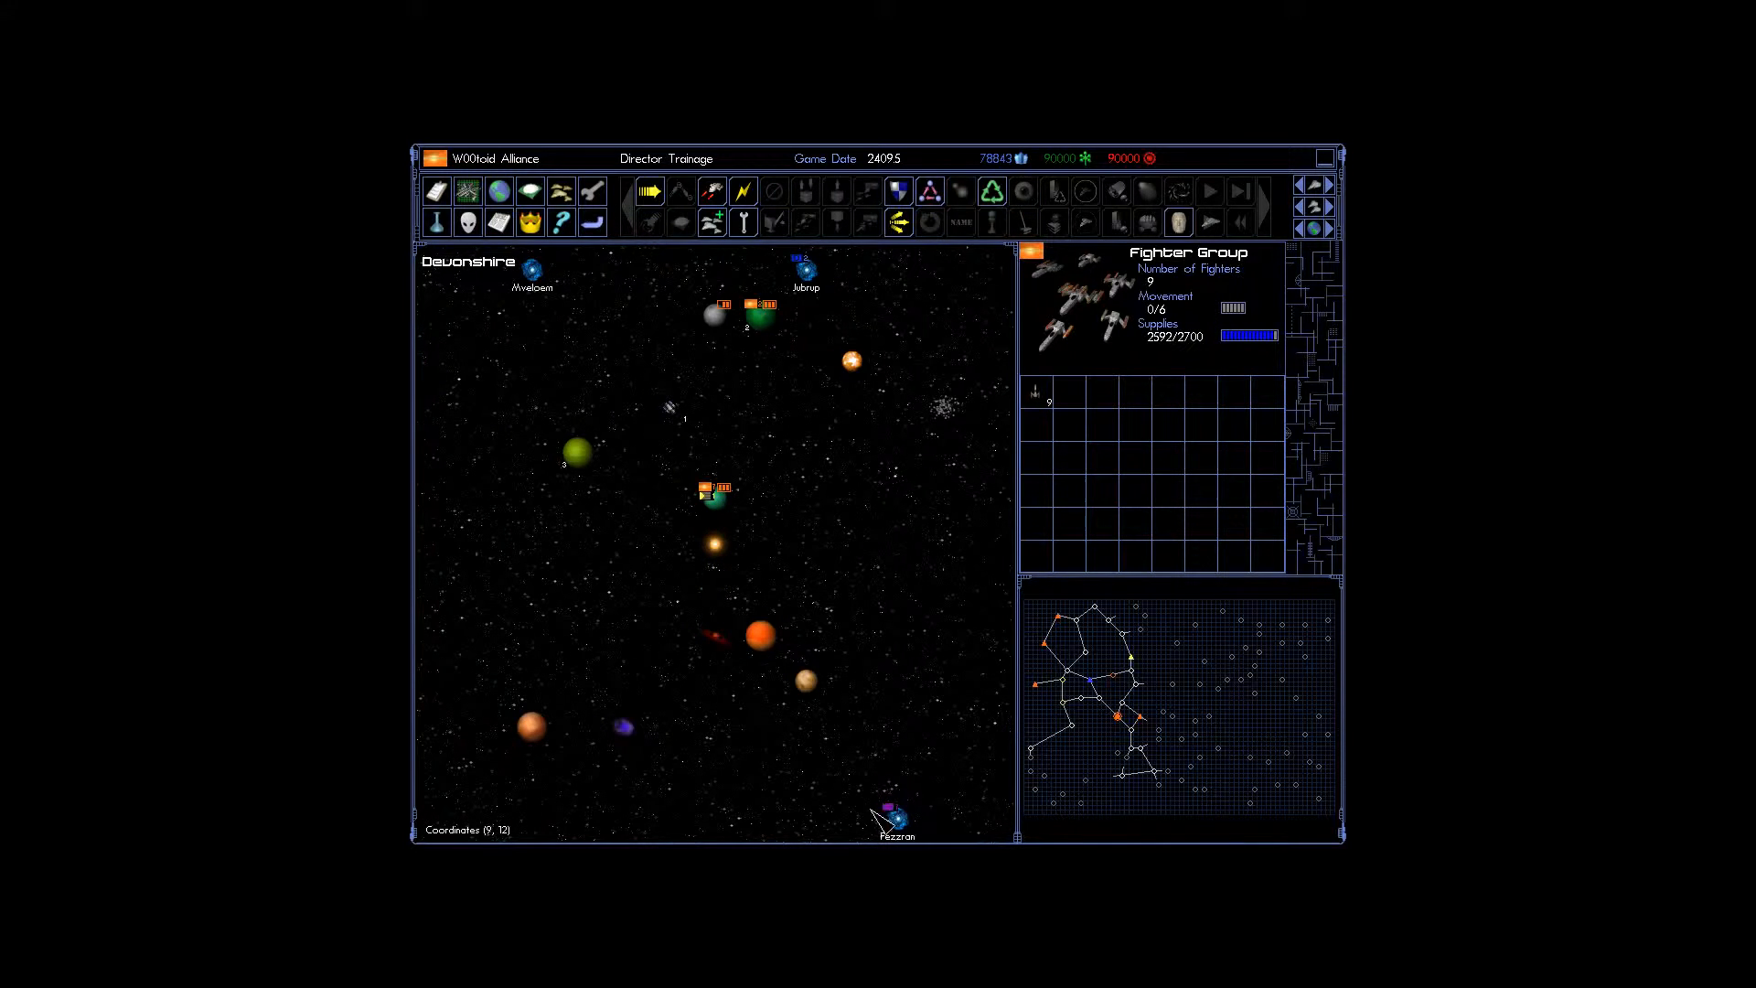
mouse_move(821, 487)
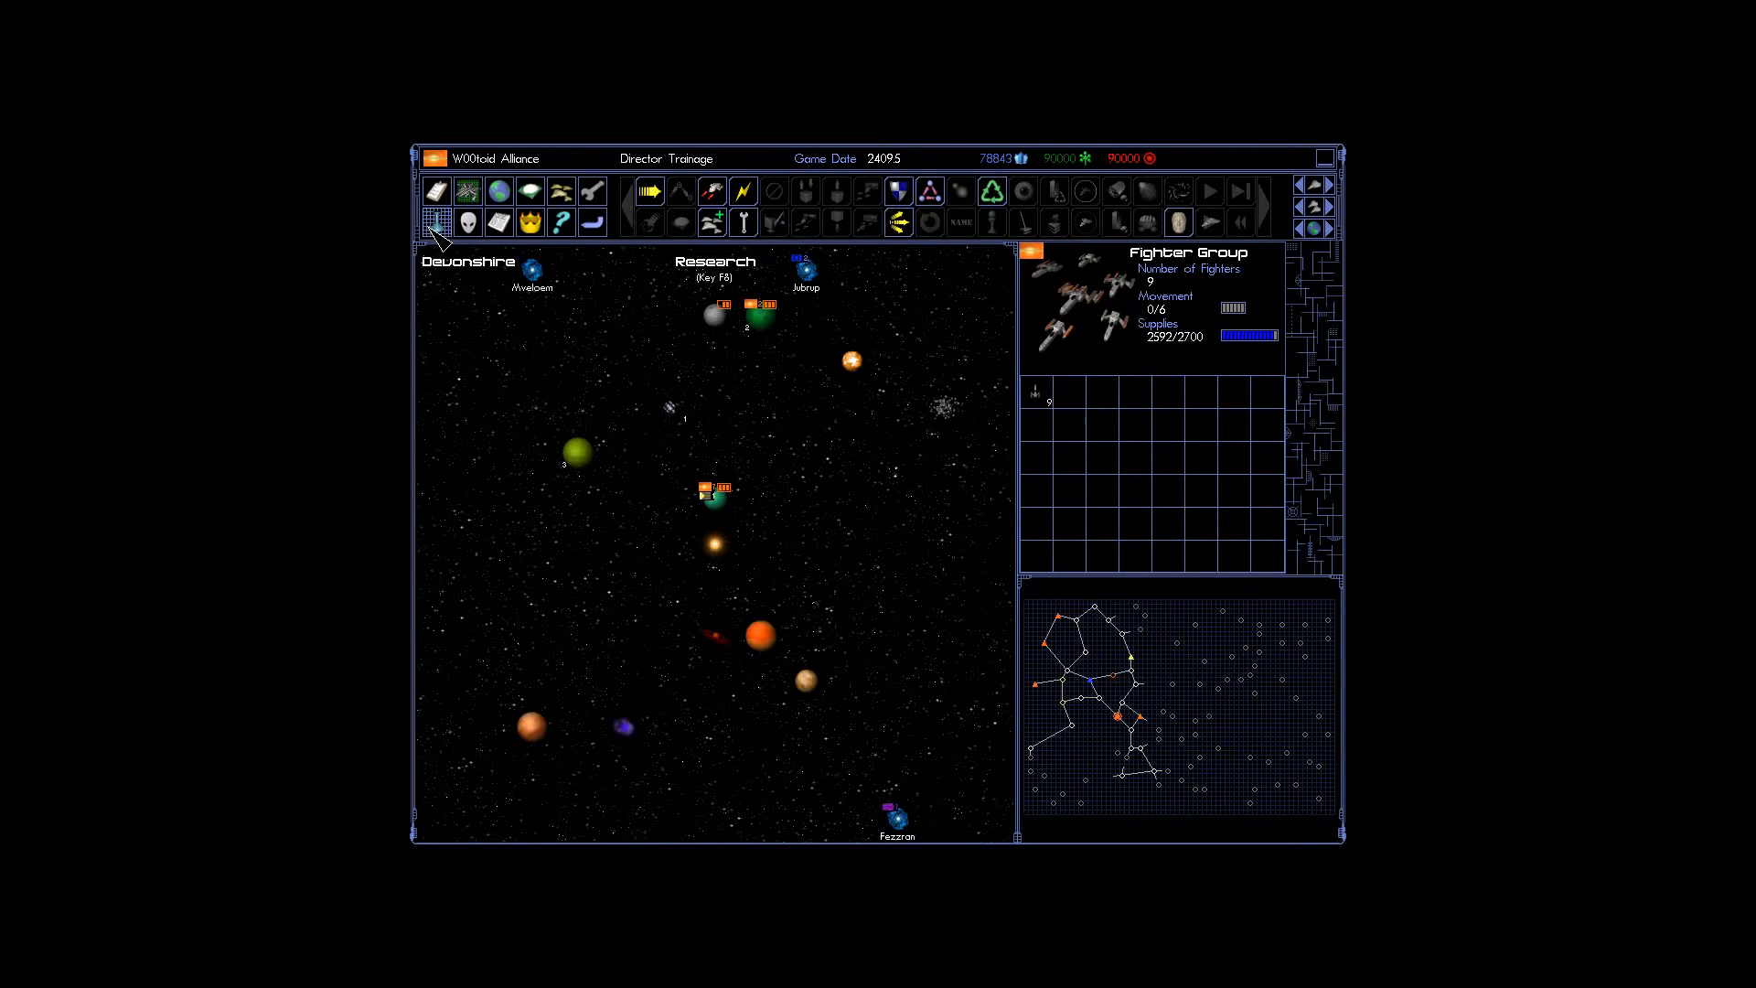
Open the research overview after reviewing Devonshire's nine-fighter Fighter Group.
left_click(437, 221)
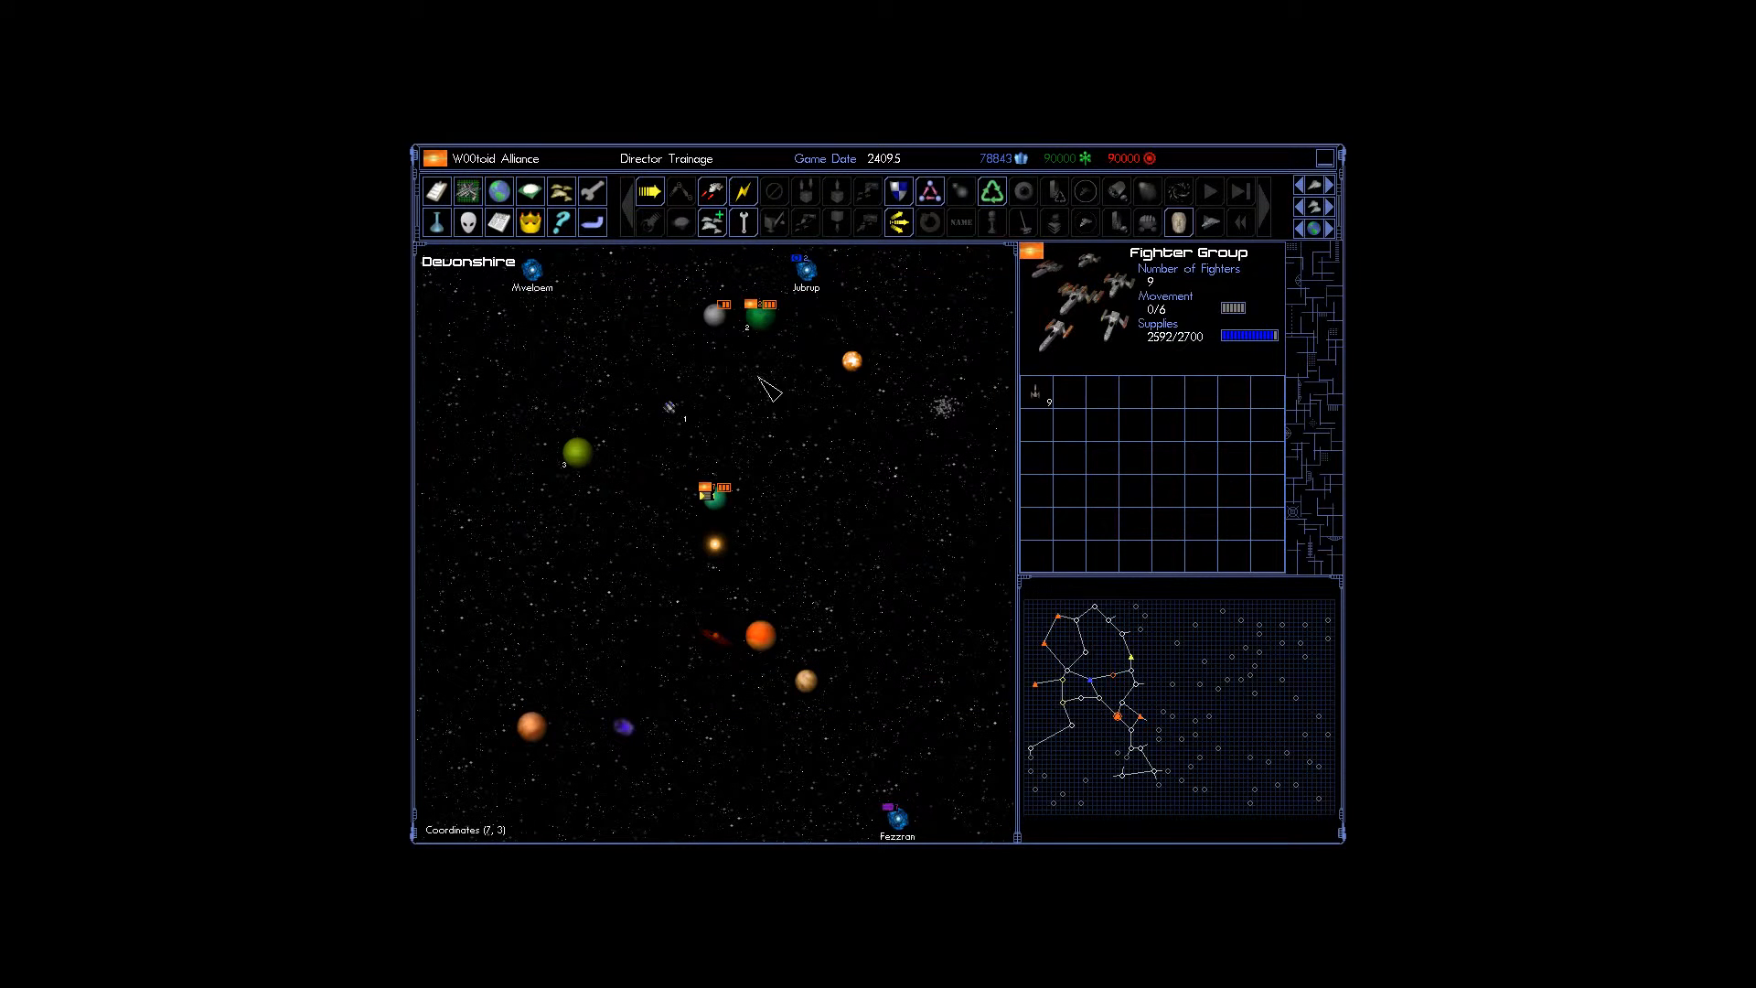
Launch Going Steady 1's 20 mines into Devonshire as a minefield via Launch/Recover Units.
left_click(773, 219)
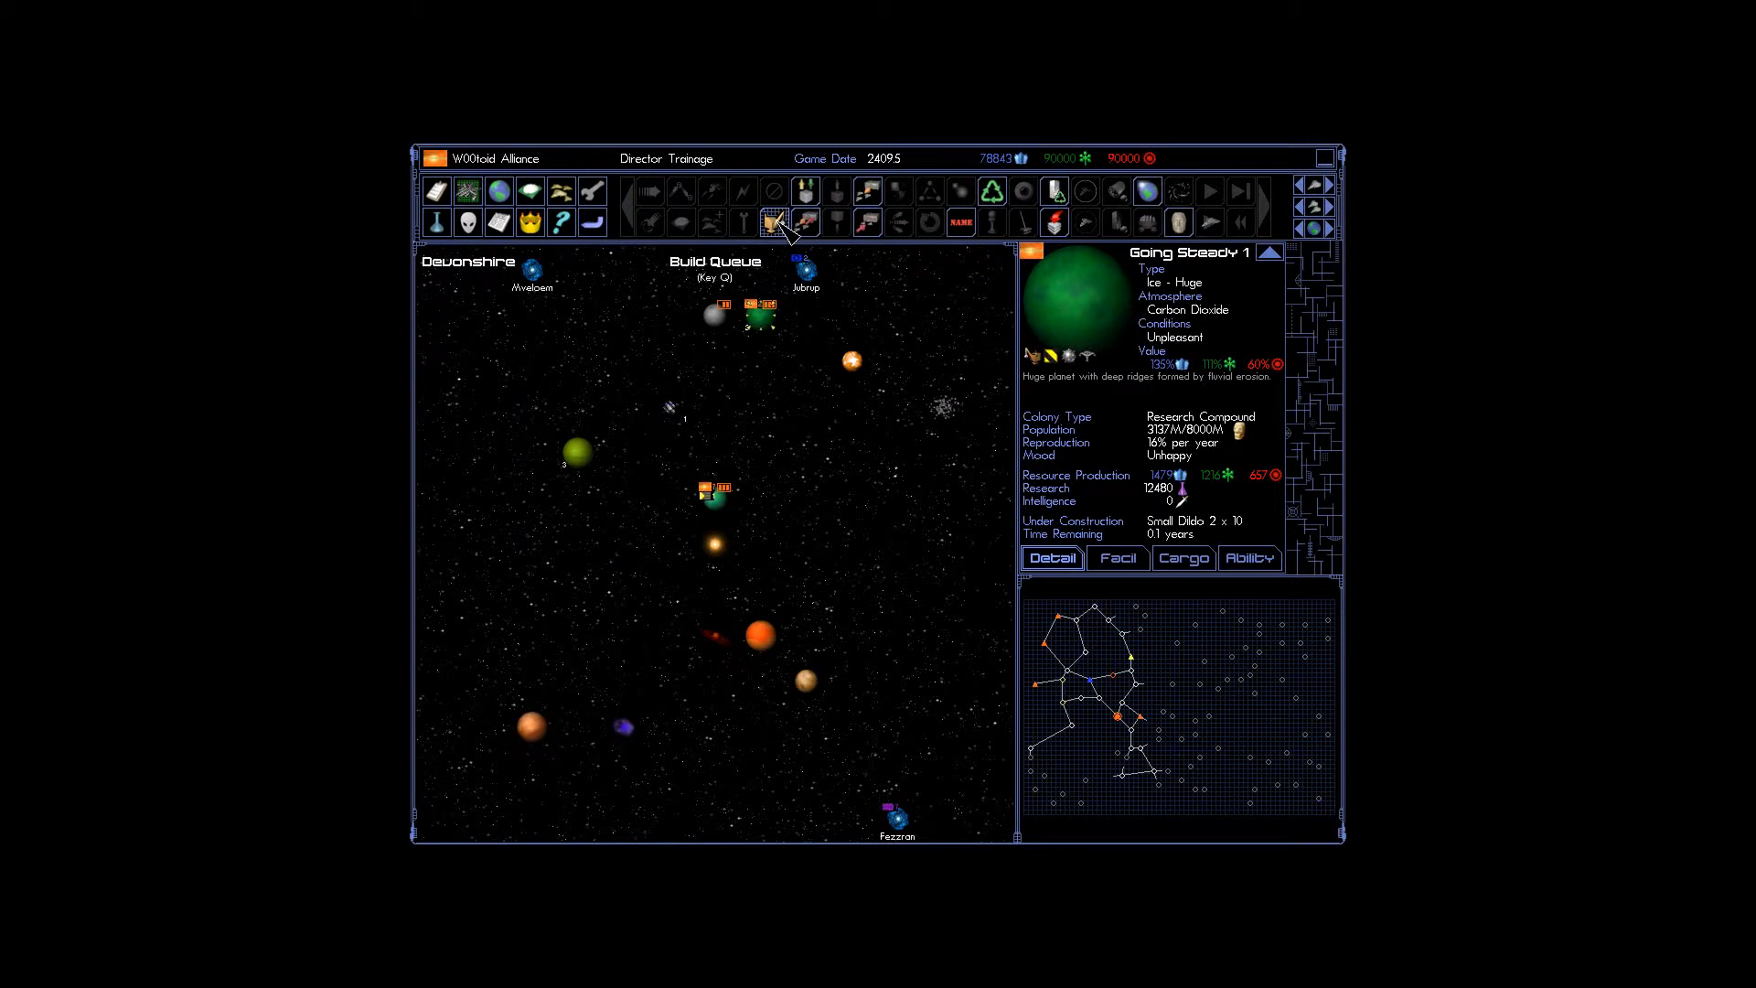
left_click(772, 222)
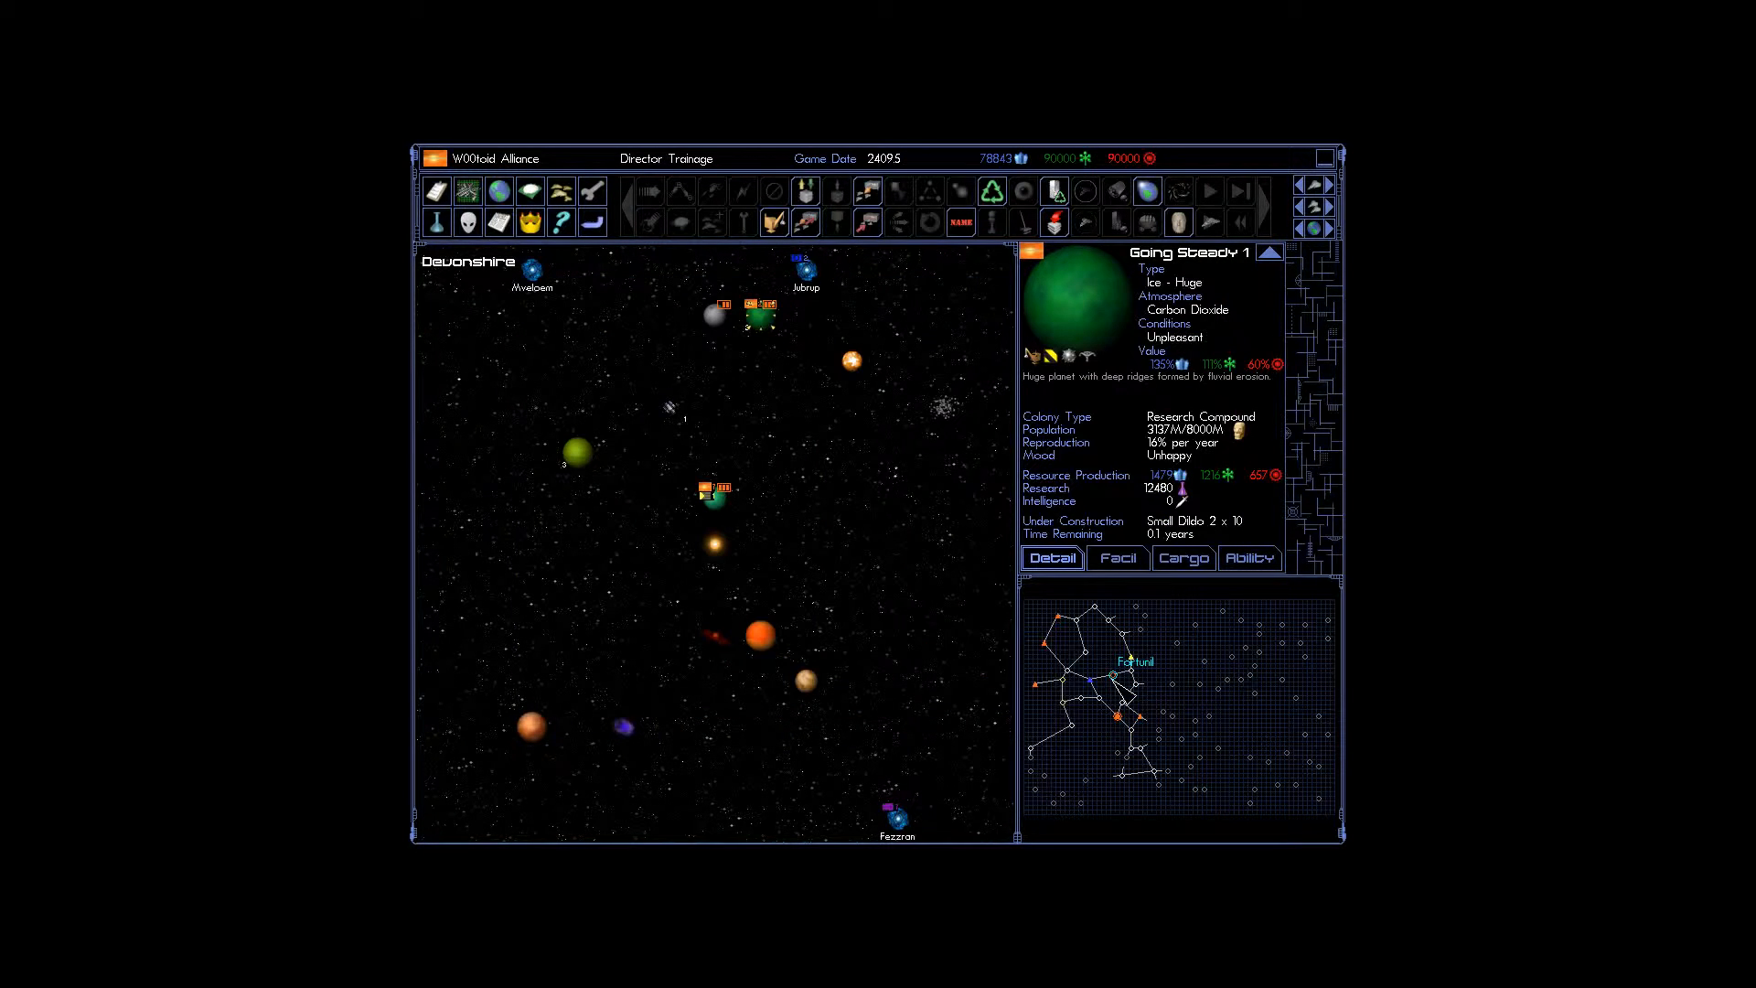
mouse_move(798, 353)
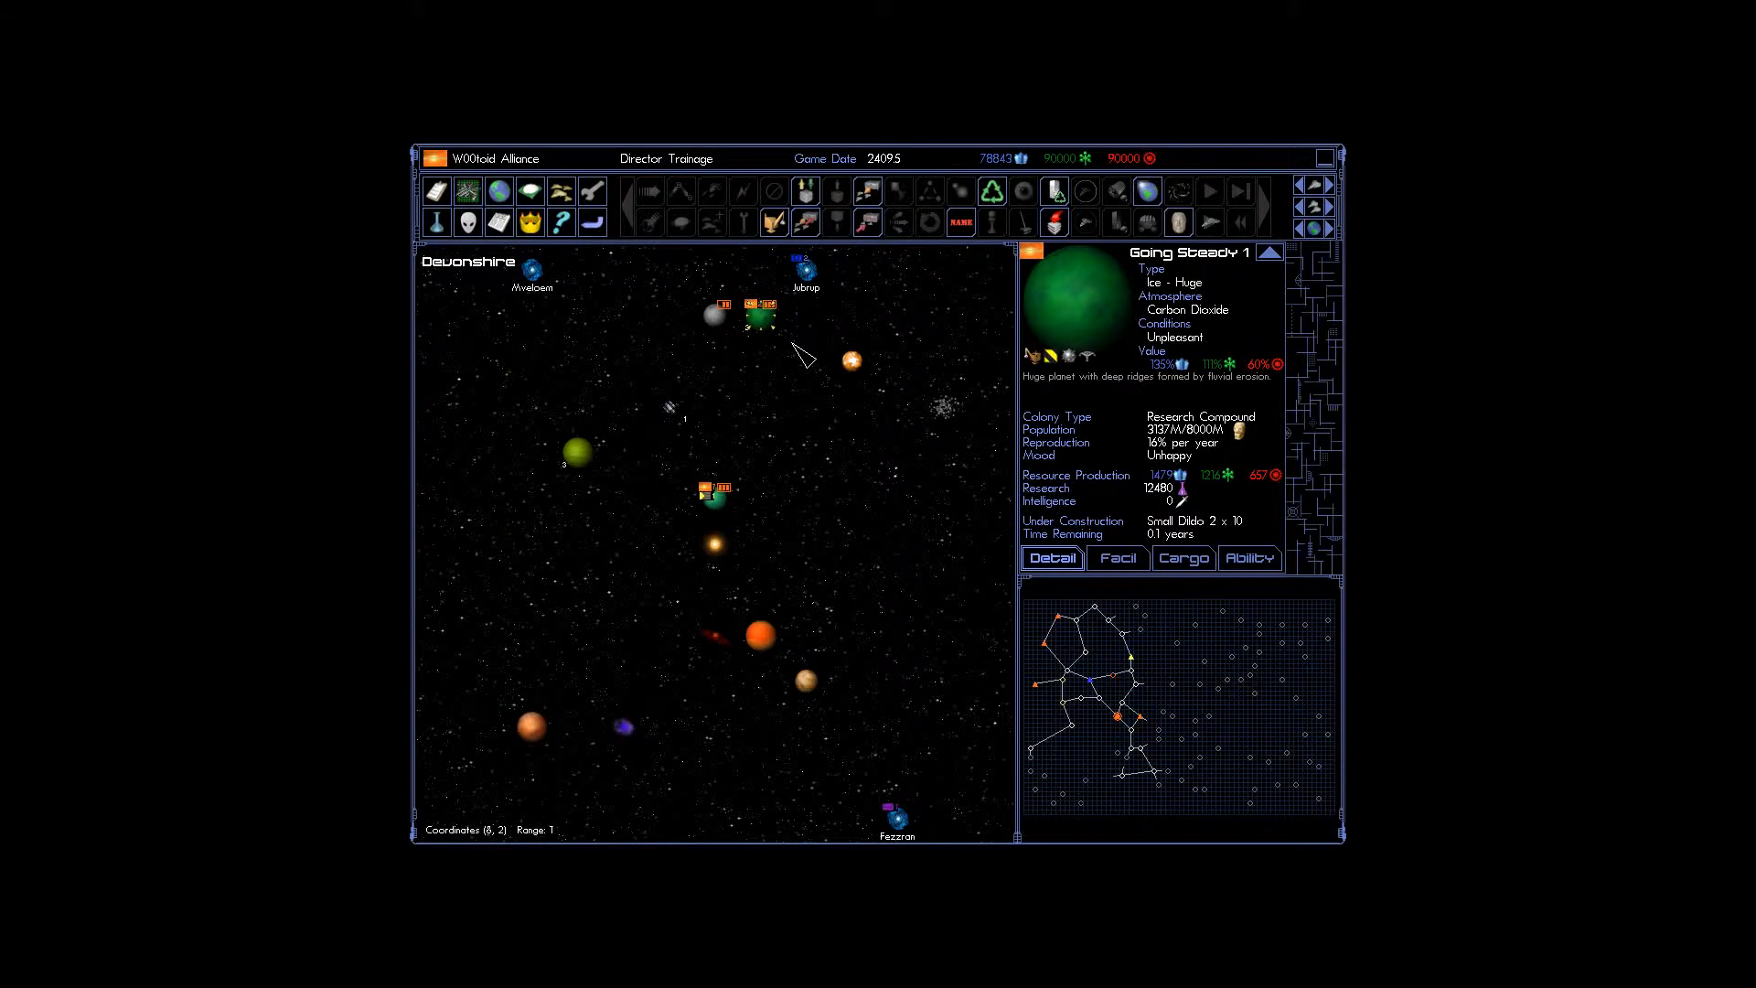
left_click(805, 222)
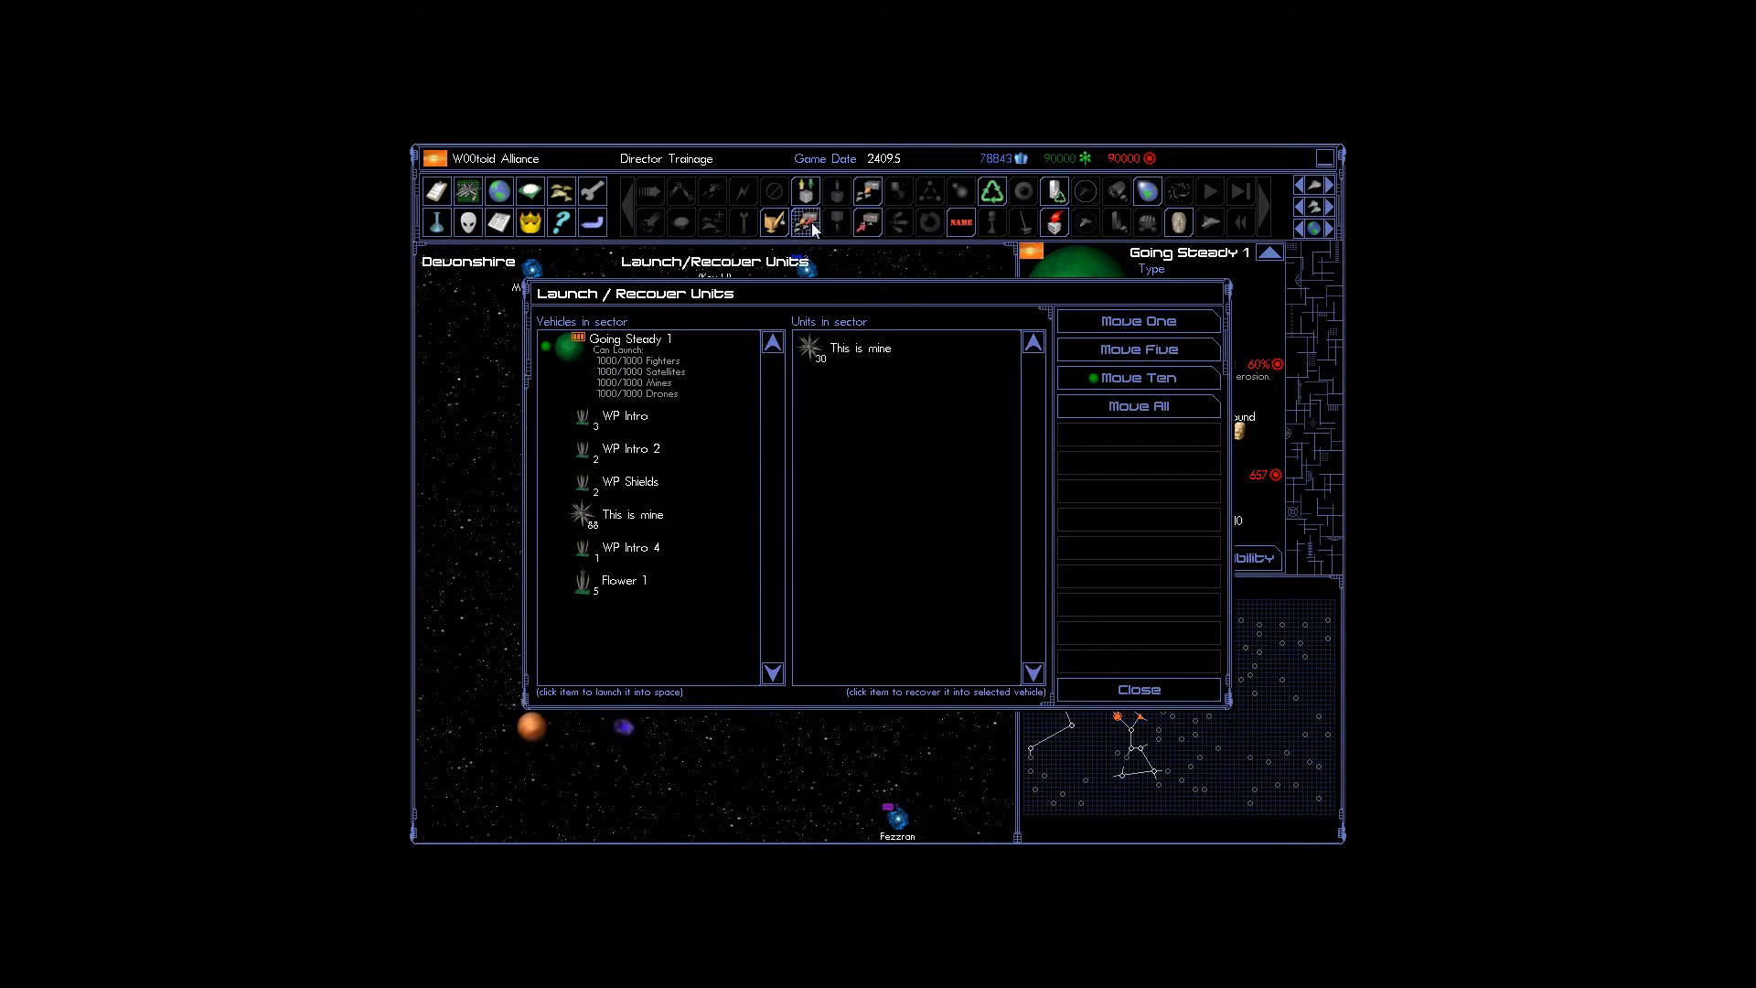
left_click(623, 581)
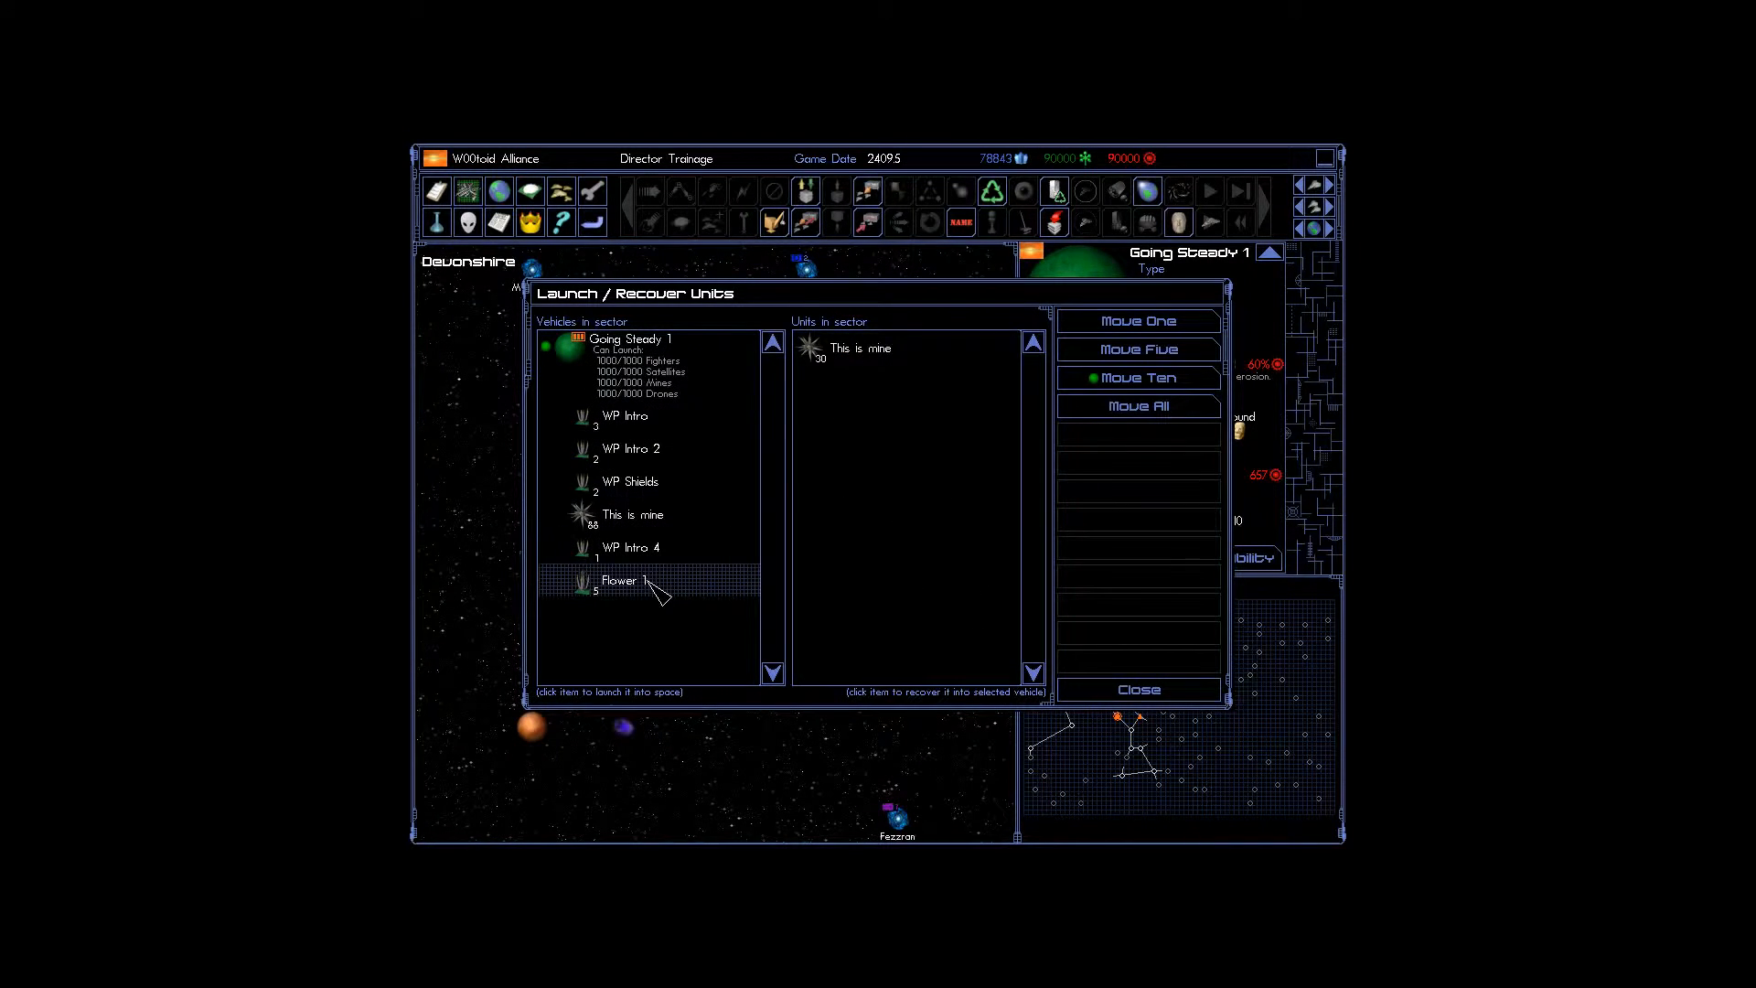
mouse_move(669, 552)
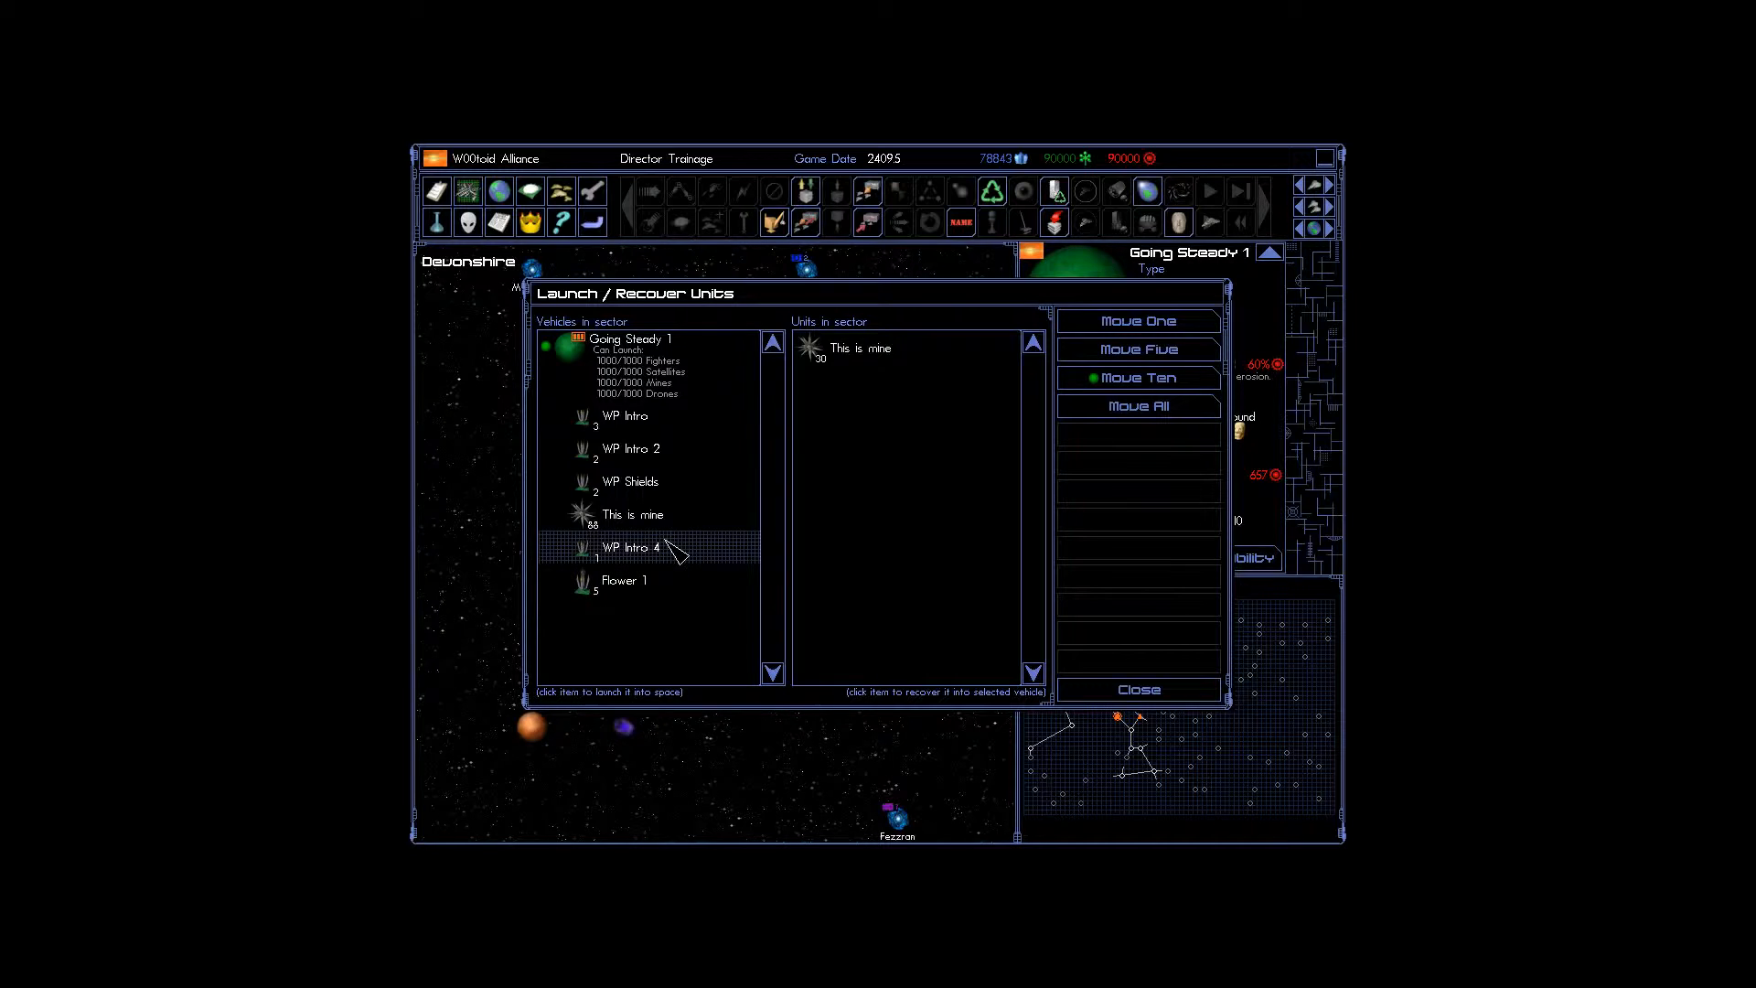
left_click(1139, 690)
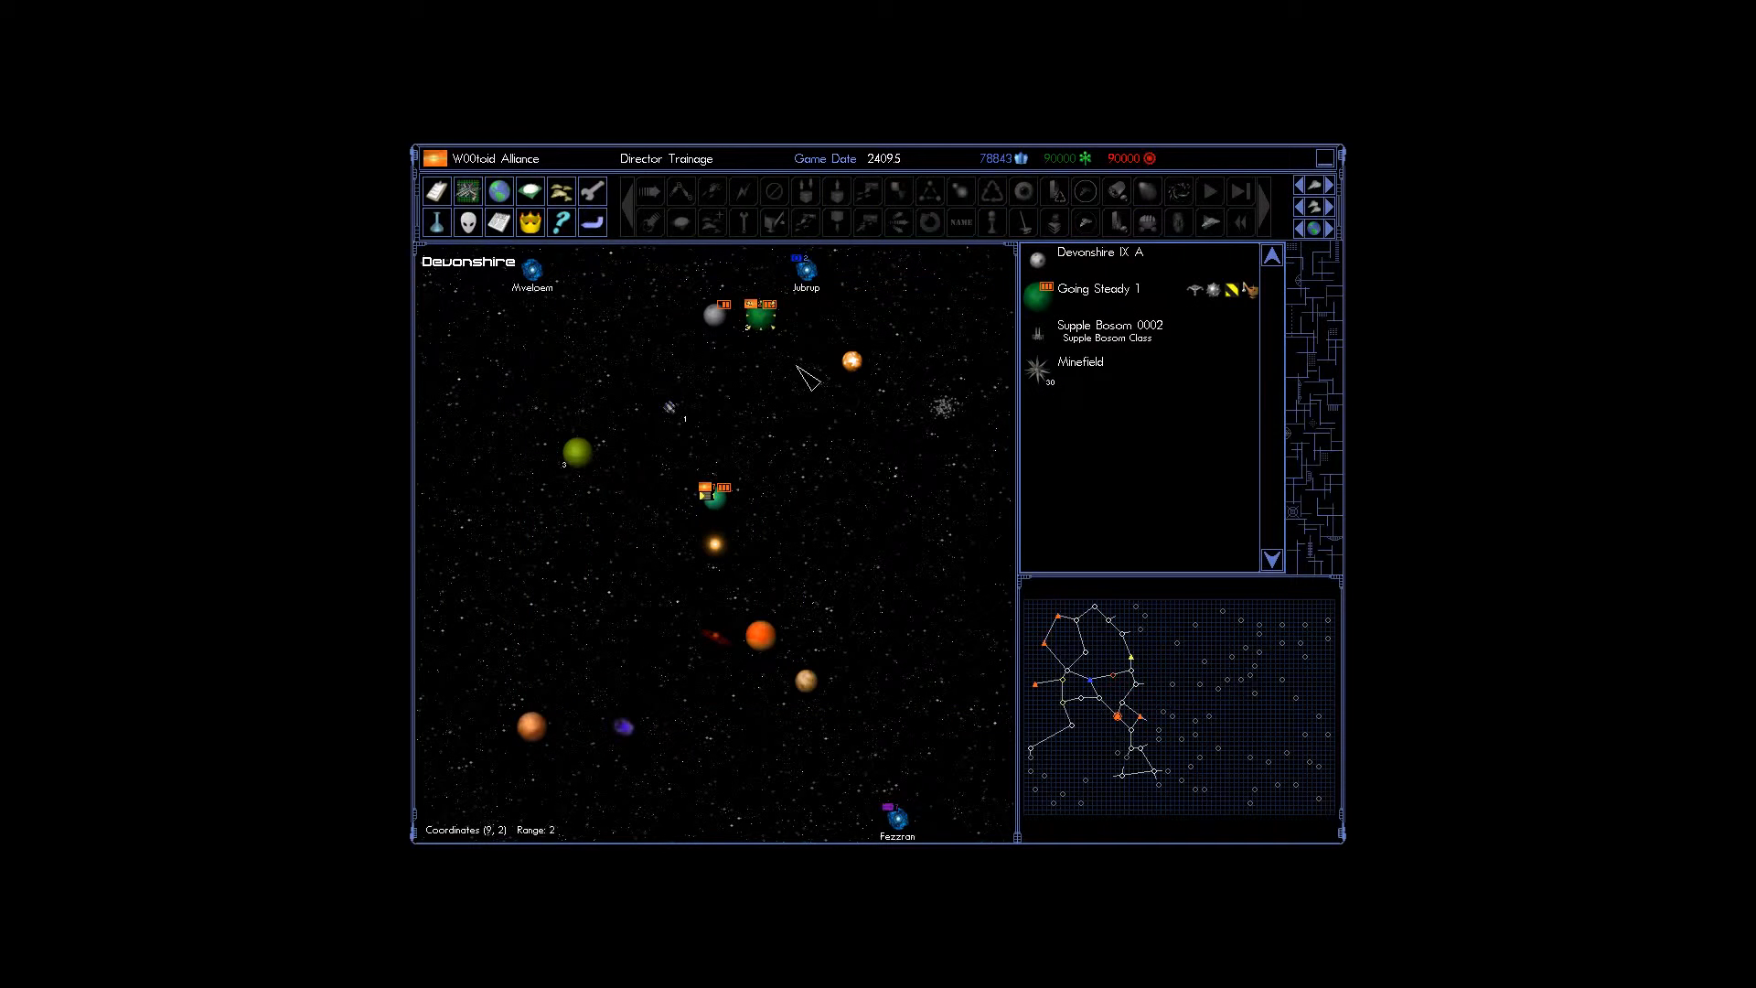
mouse_move(806, 275)
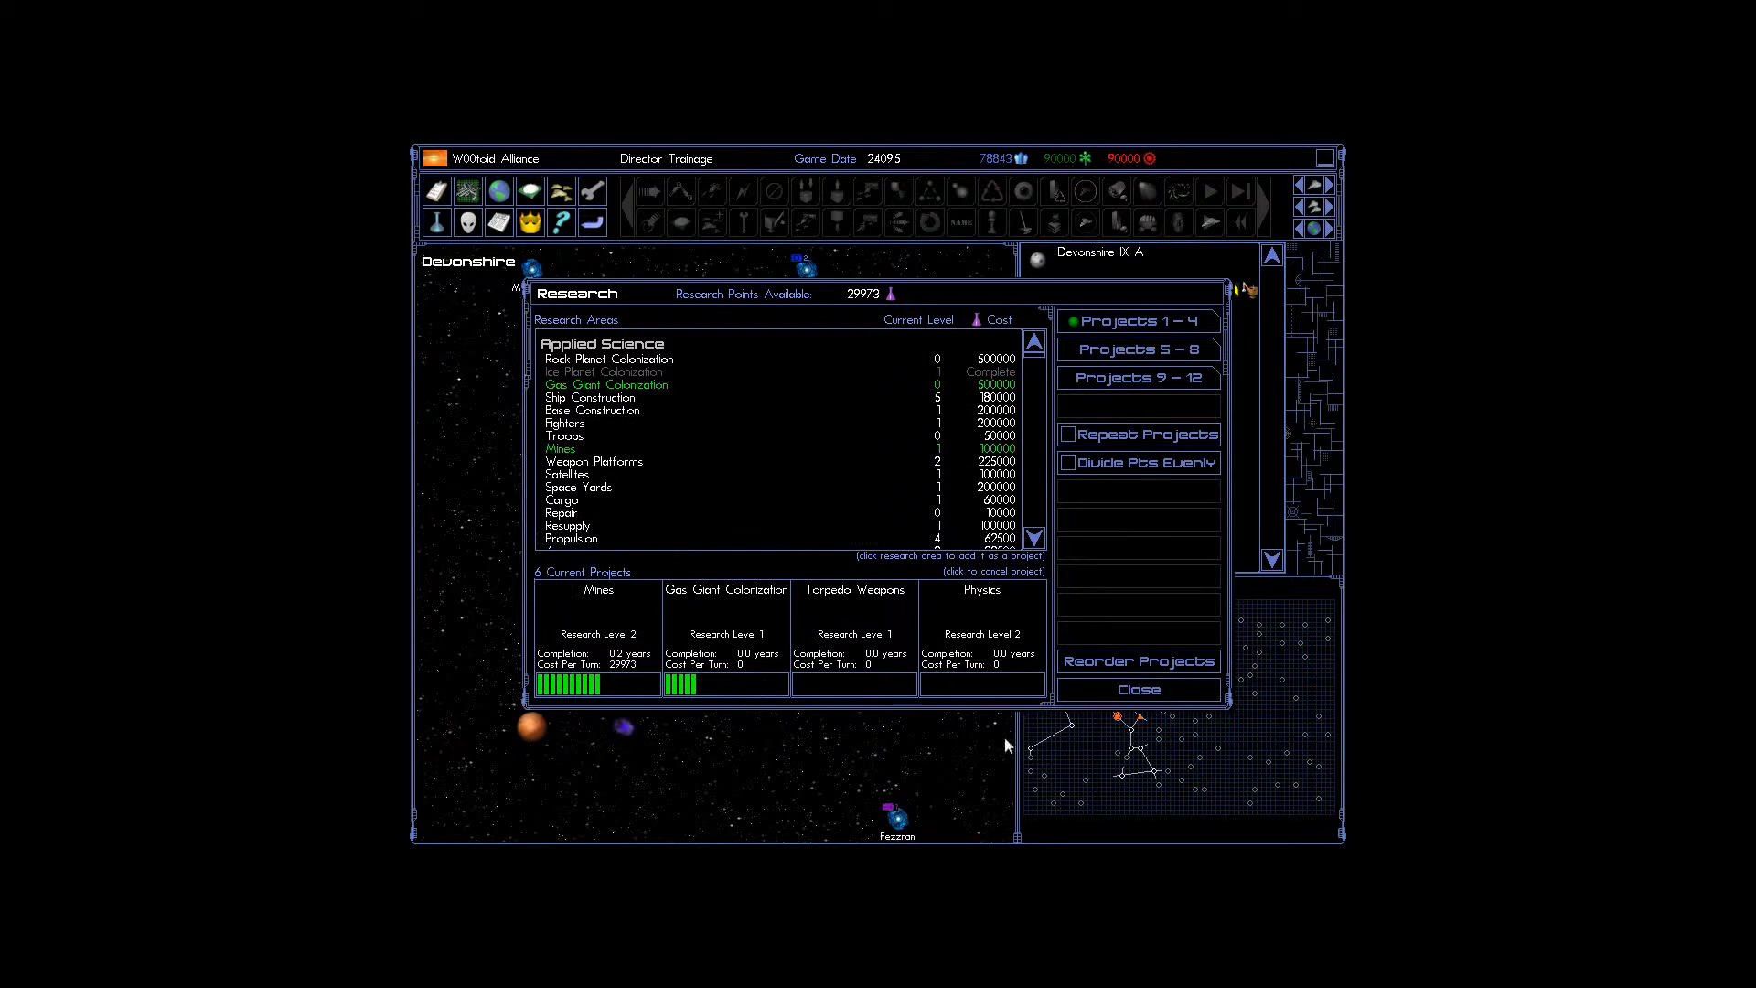
Close the research projects overview.
left_click(1138, 689)
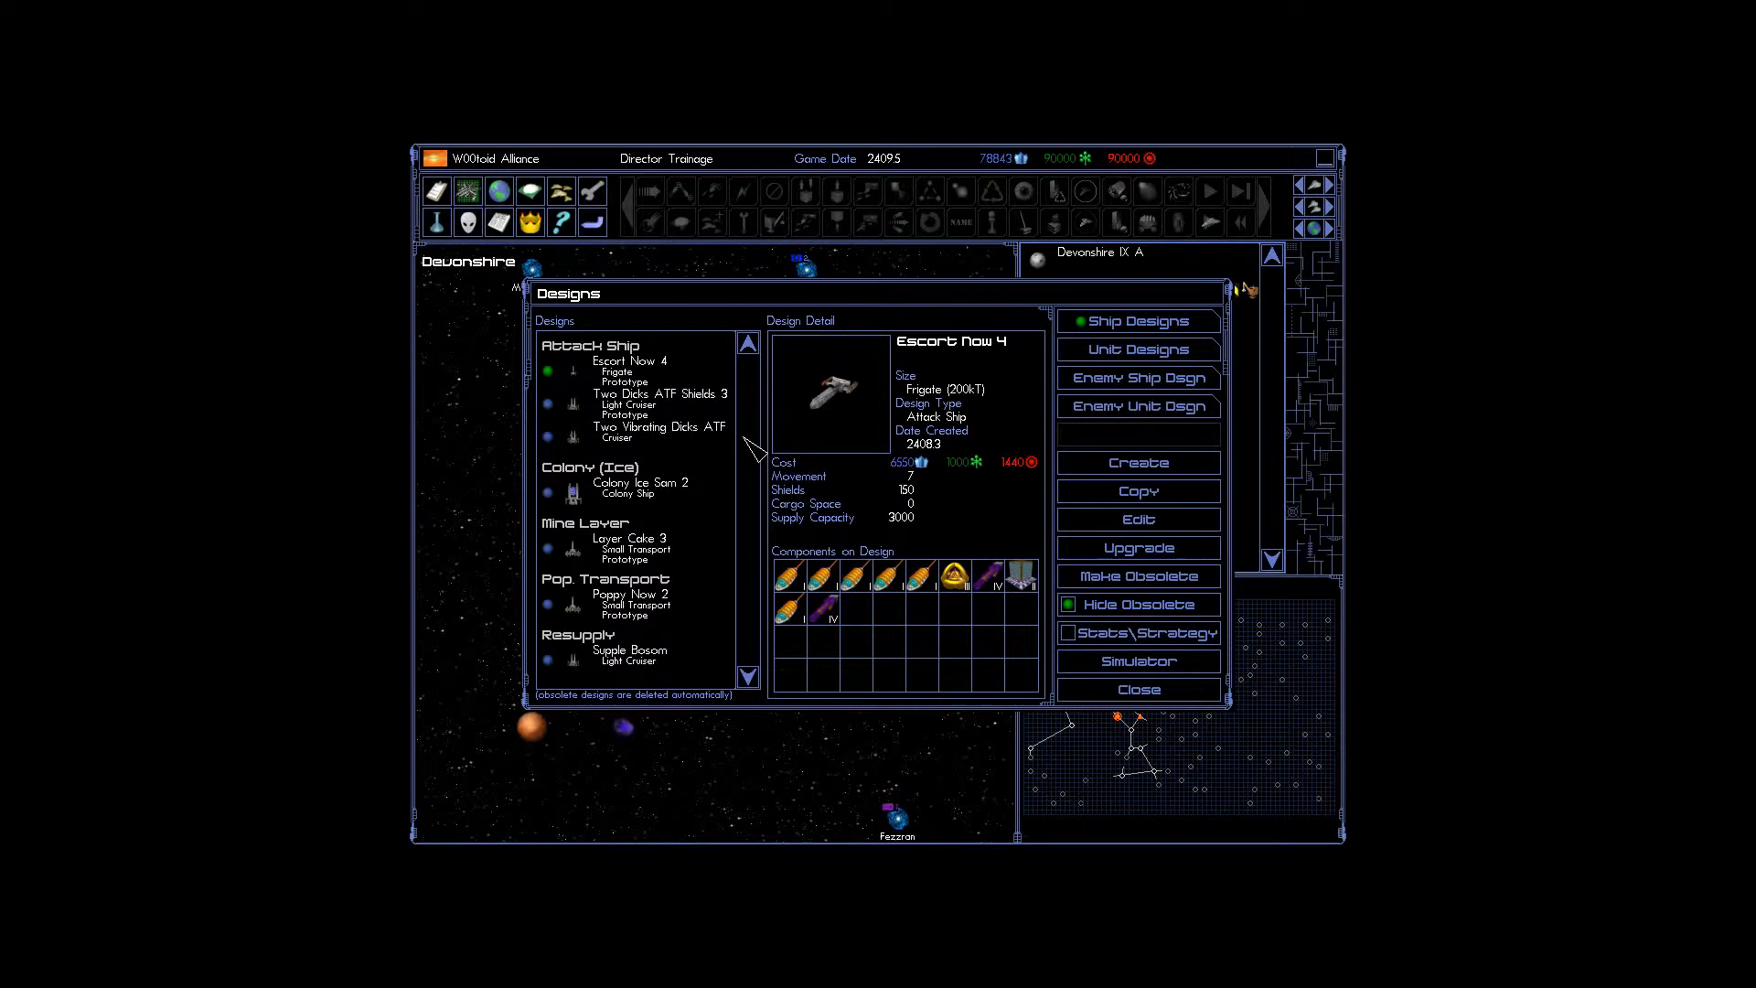
mouse_move(743, 588)
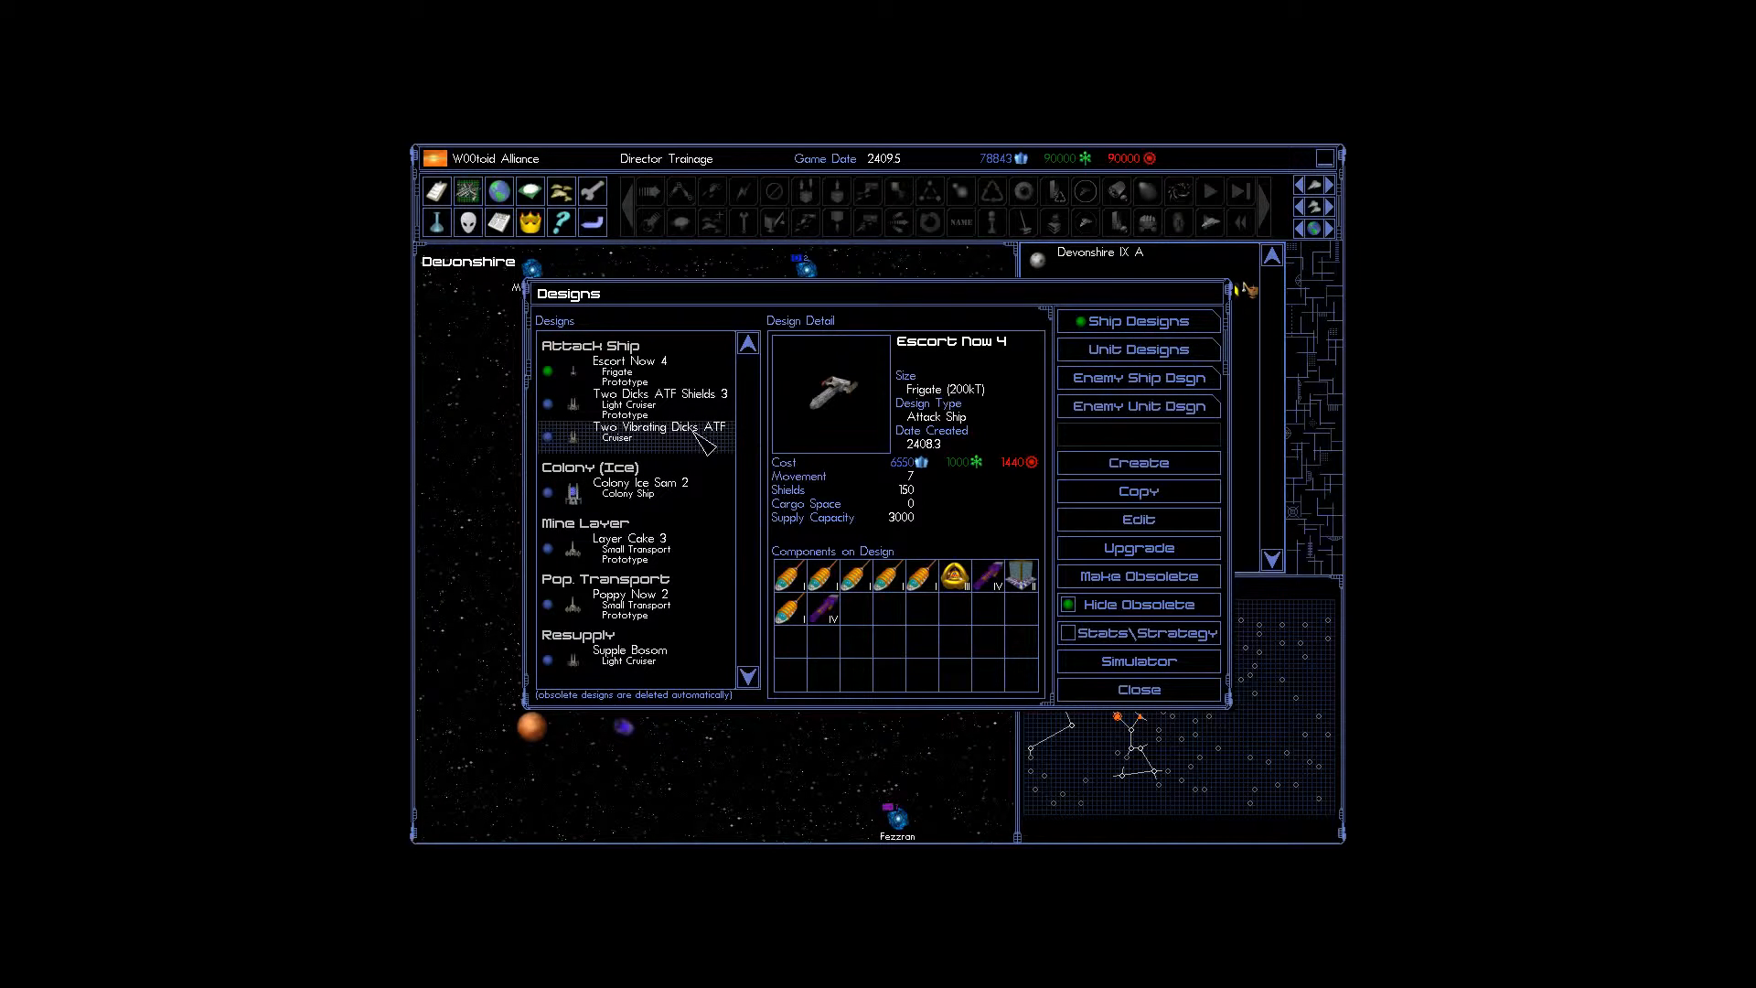
mouse_move(1189, 532)
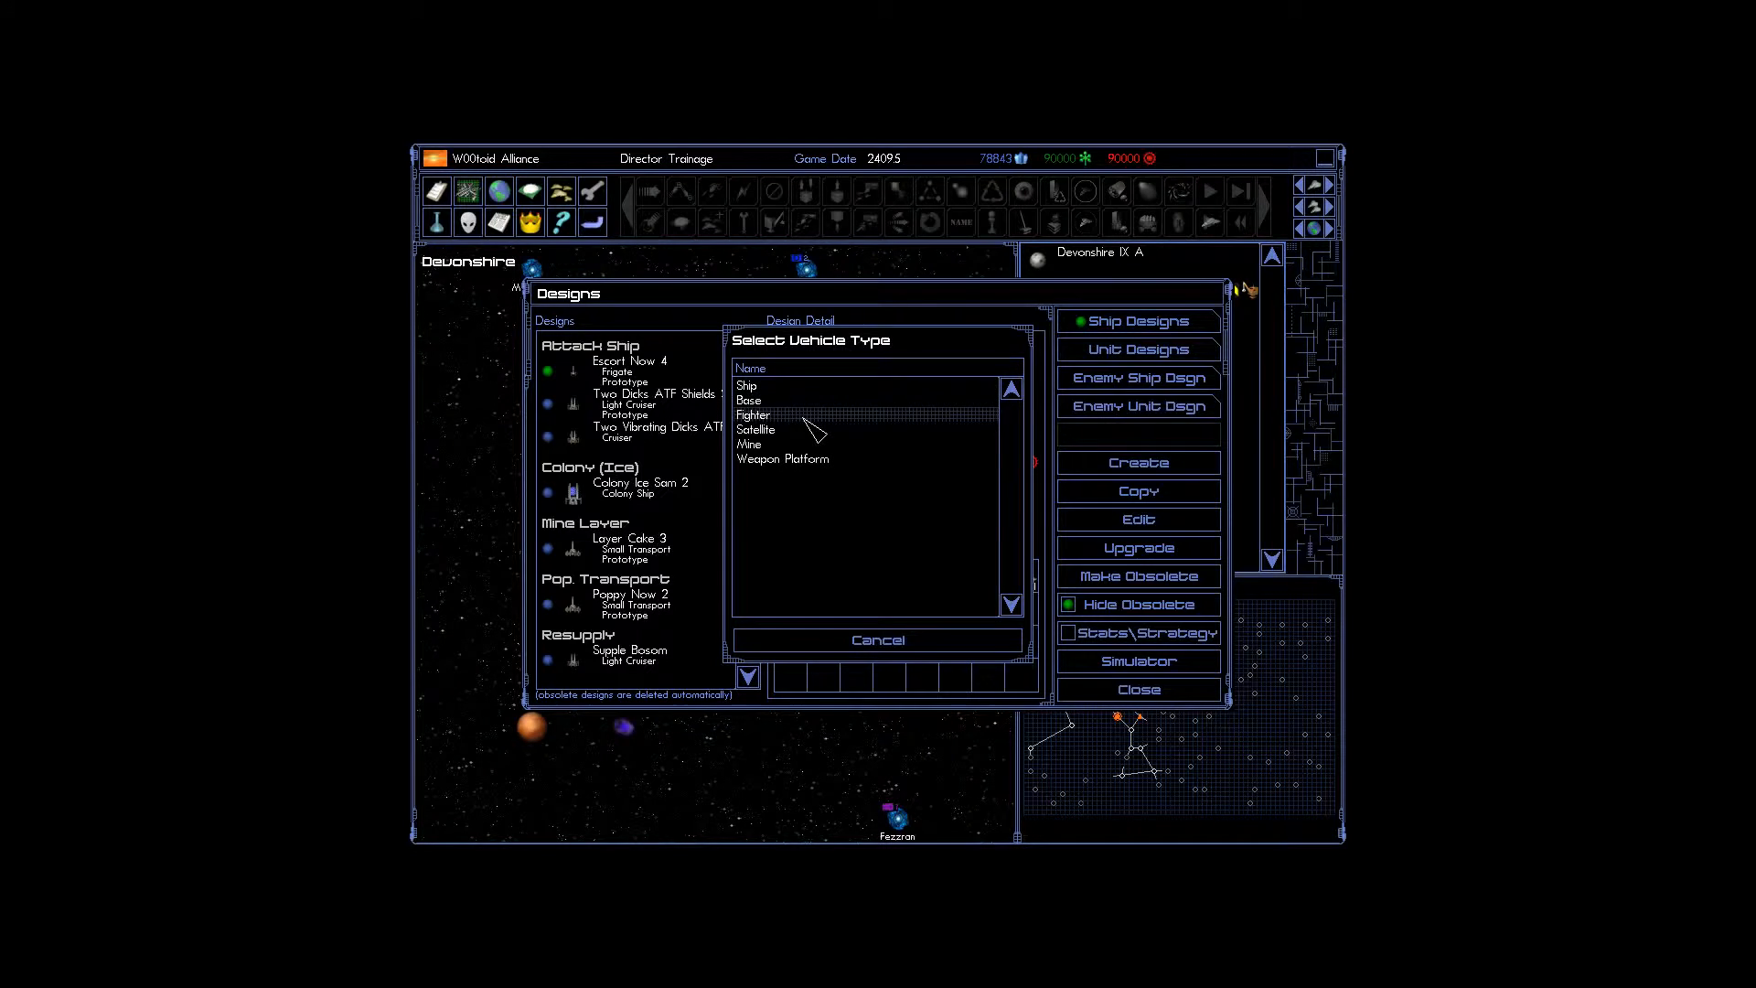
Choose a Ship with Light Carrier hull size and Carrier design type.
left_click(753, 414)
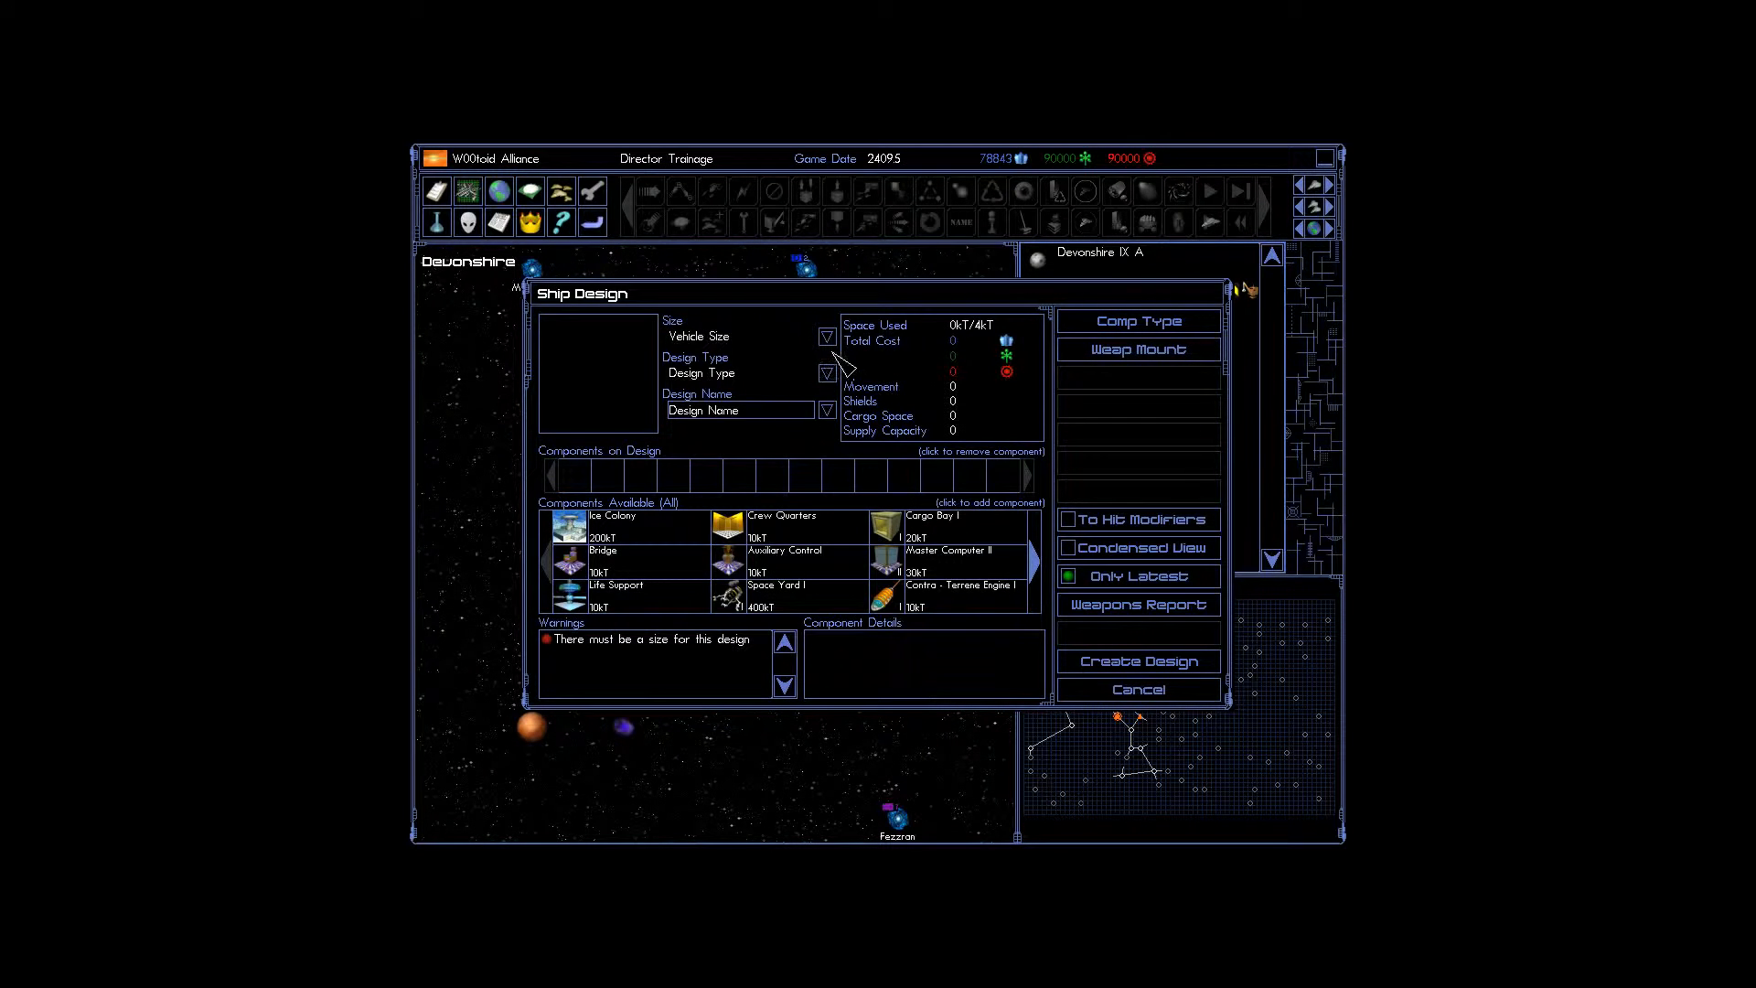
left_click(827, 336)
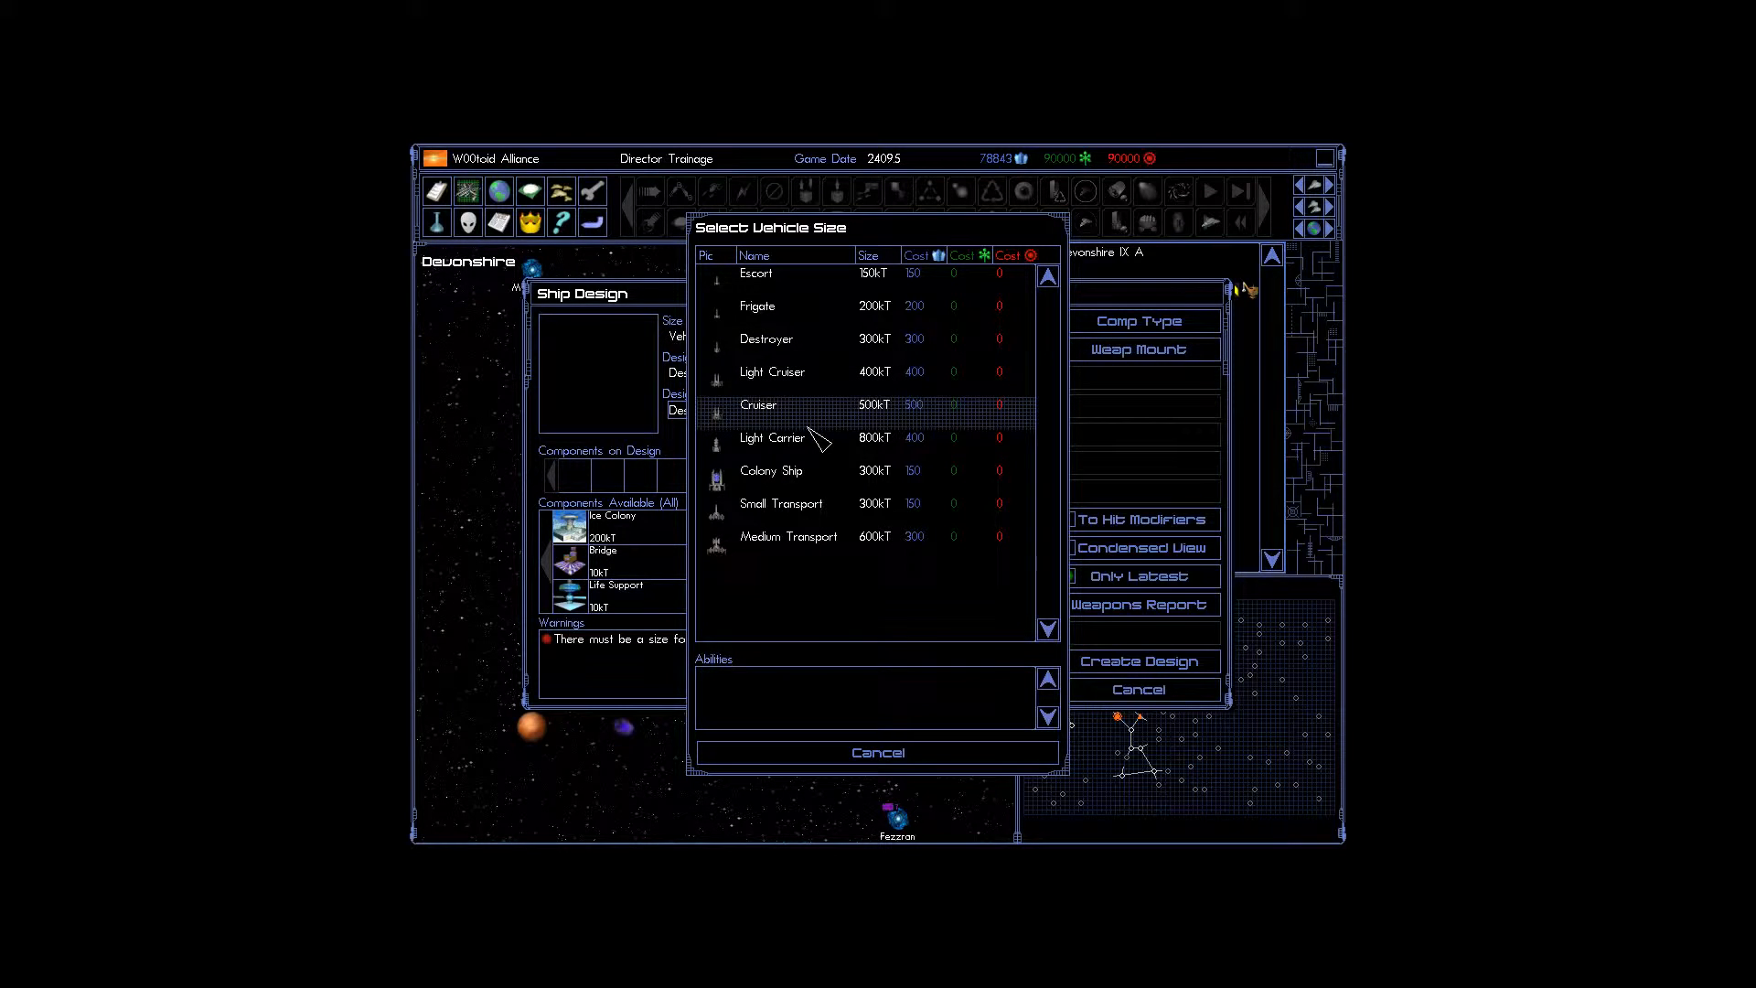
left_click(772, 438)
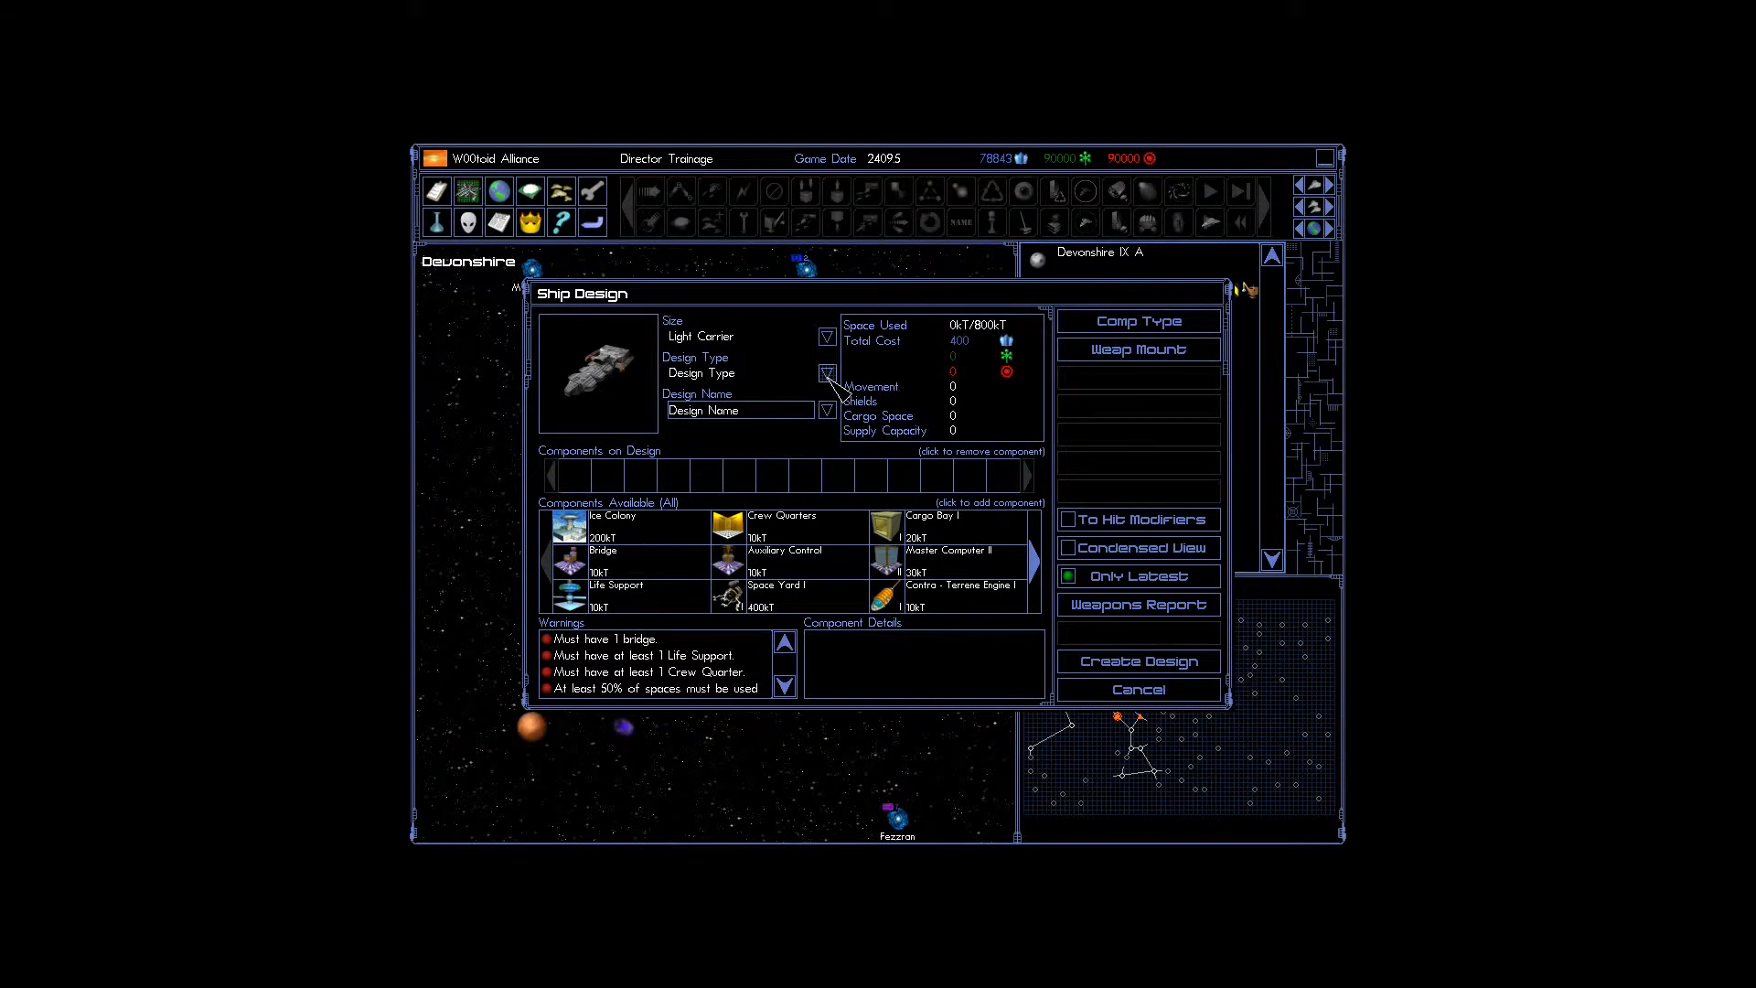
left_click(827, 372)
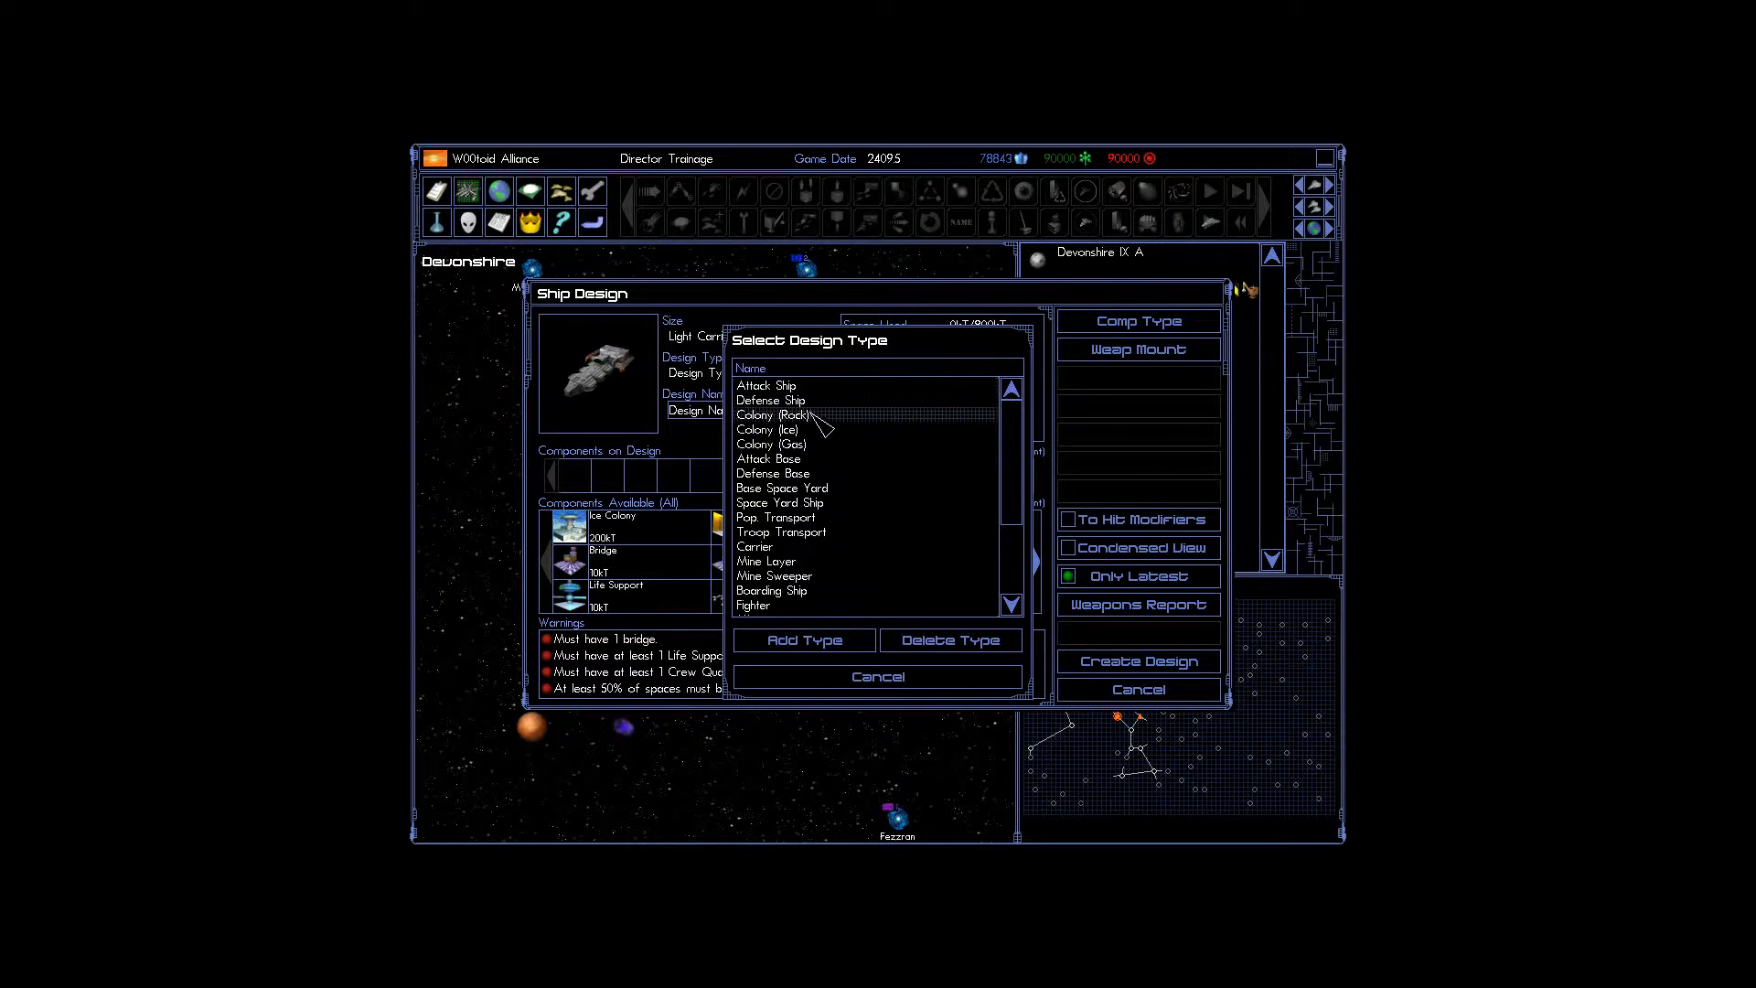
left_click(754, 546)
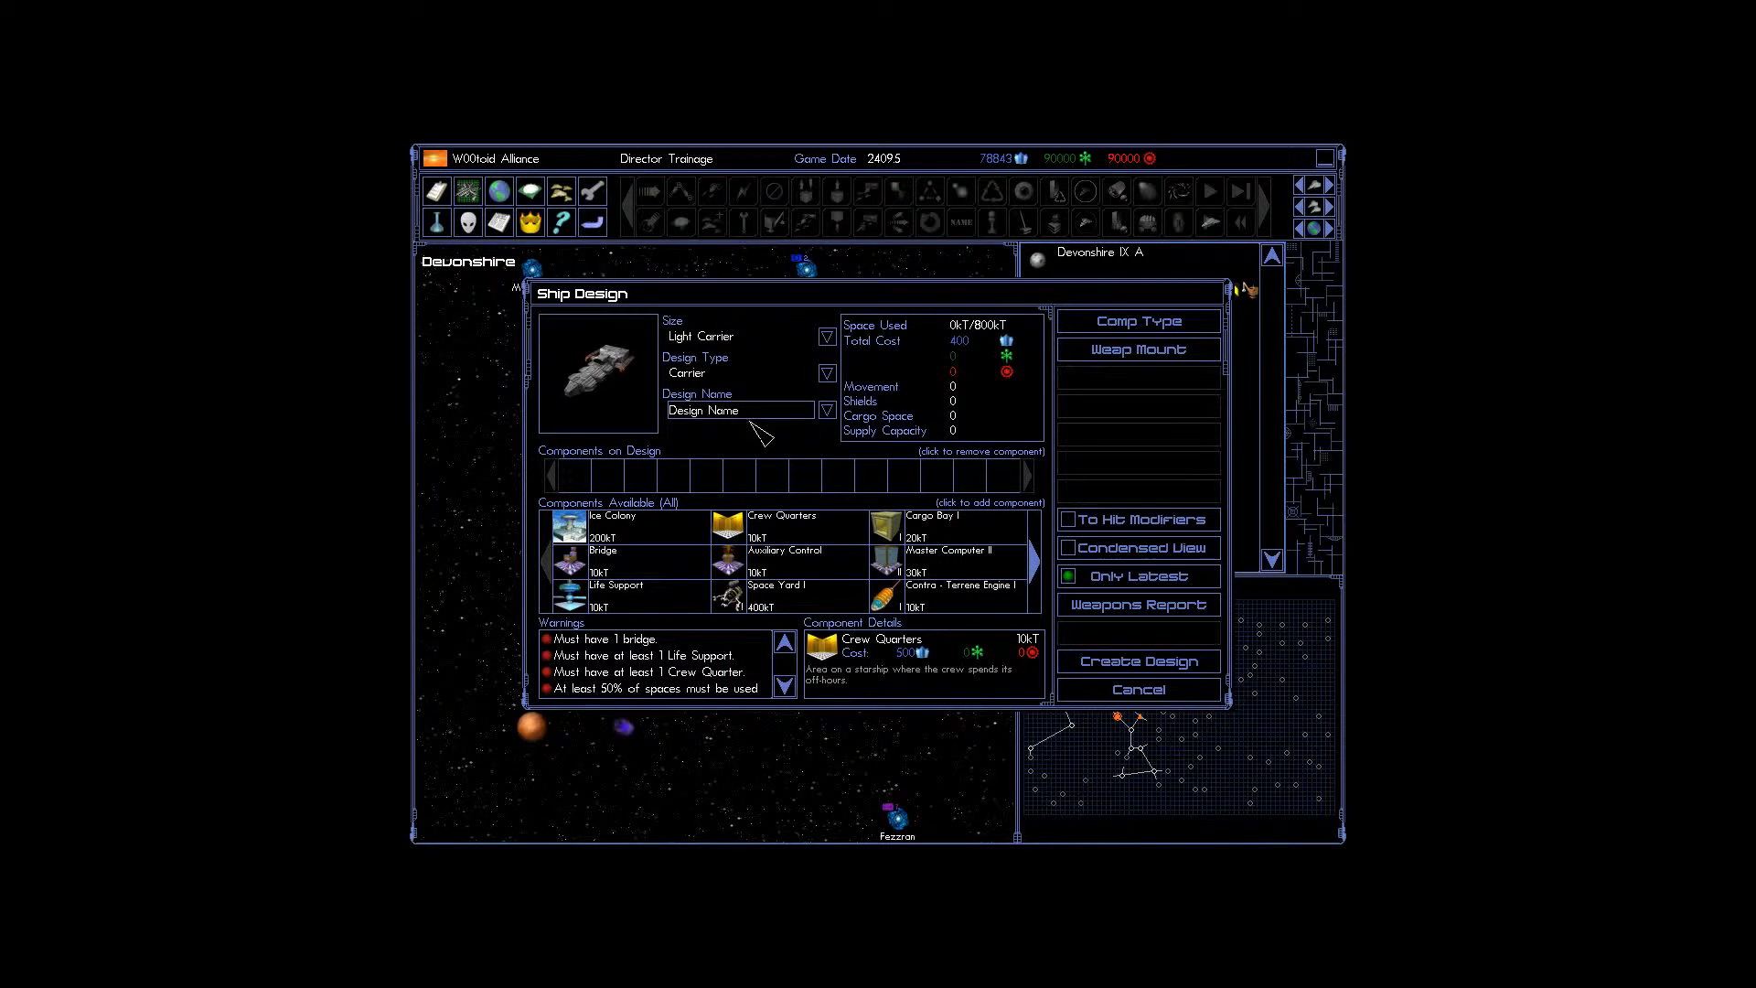
Name the design 'Dildo Carrying Case 1'.
double_click(739, 410)
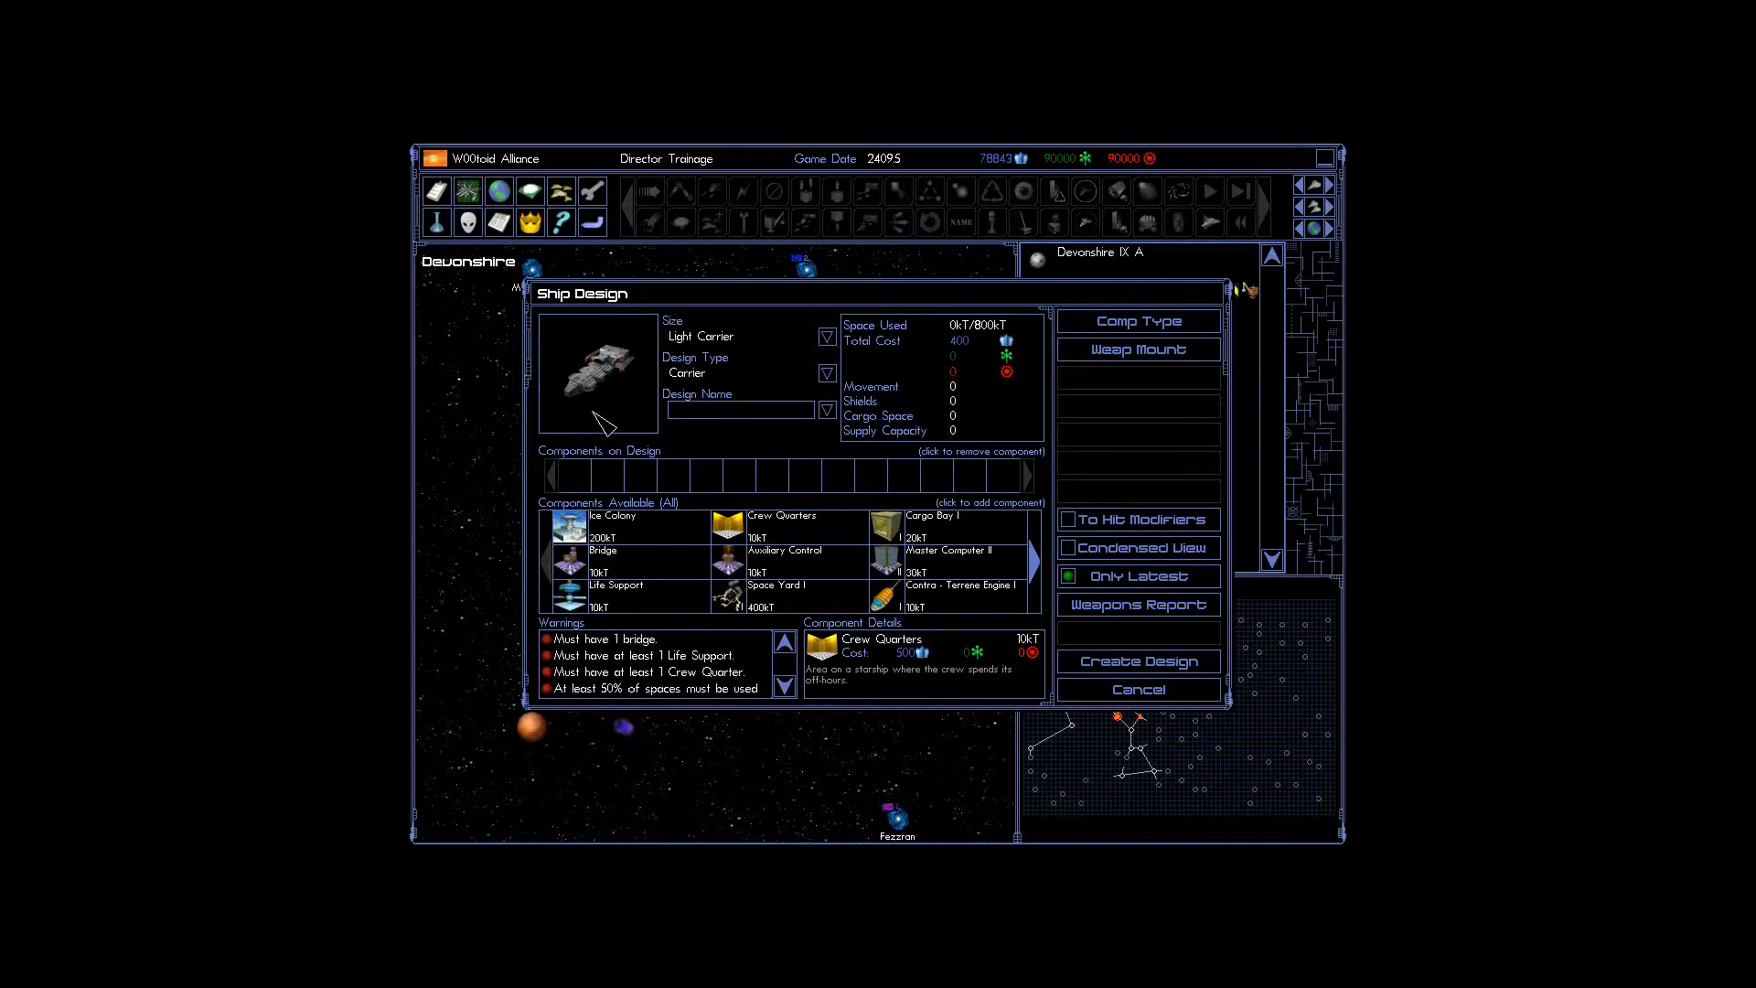
type("D")
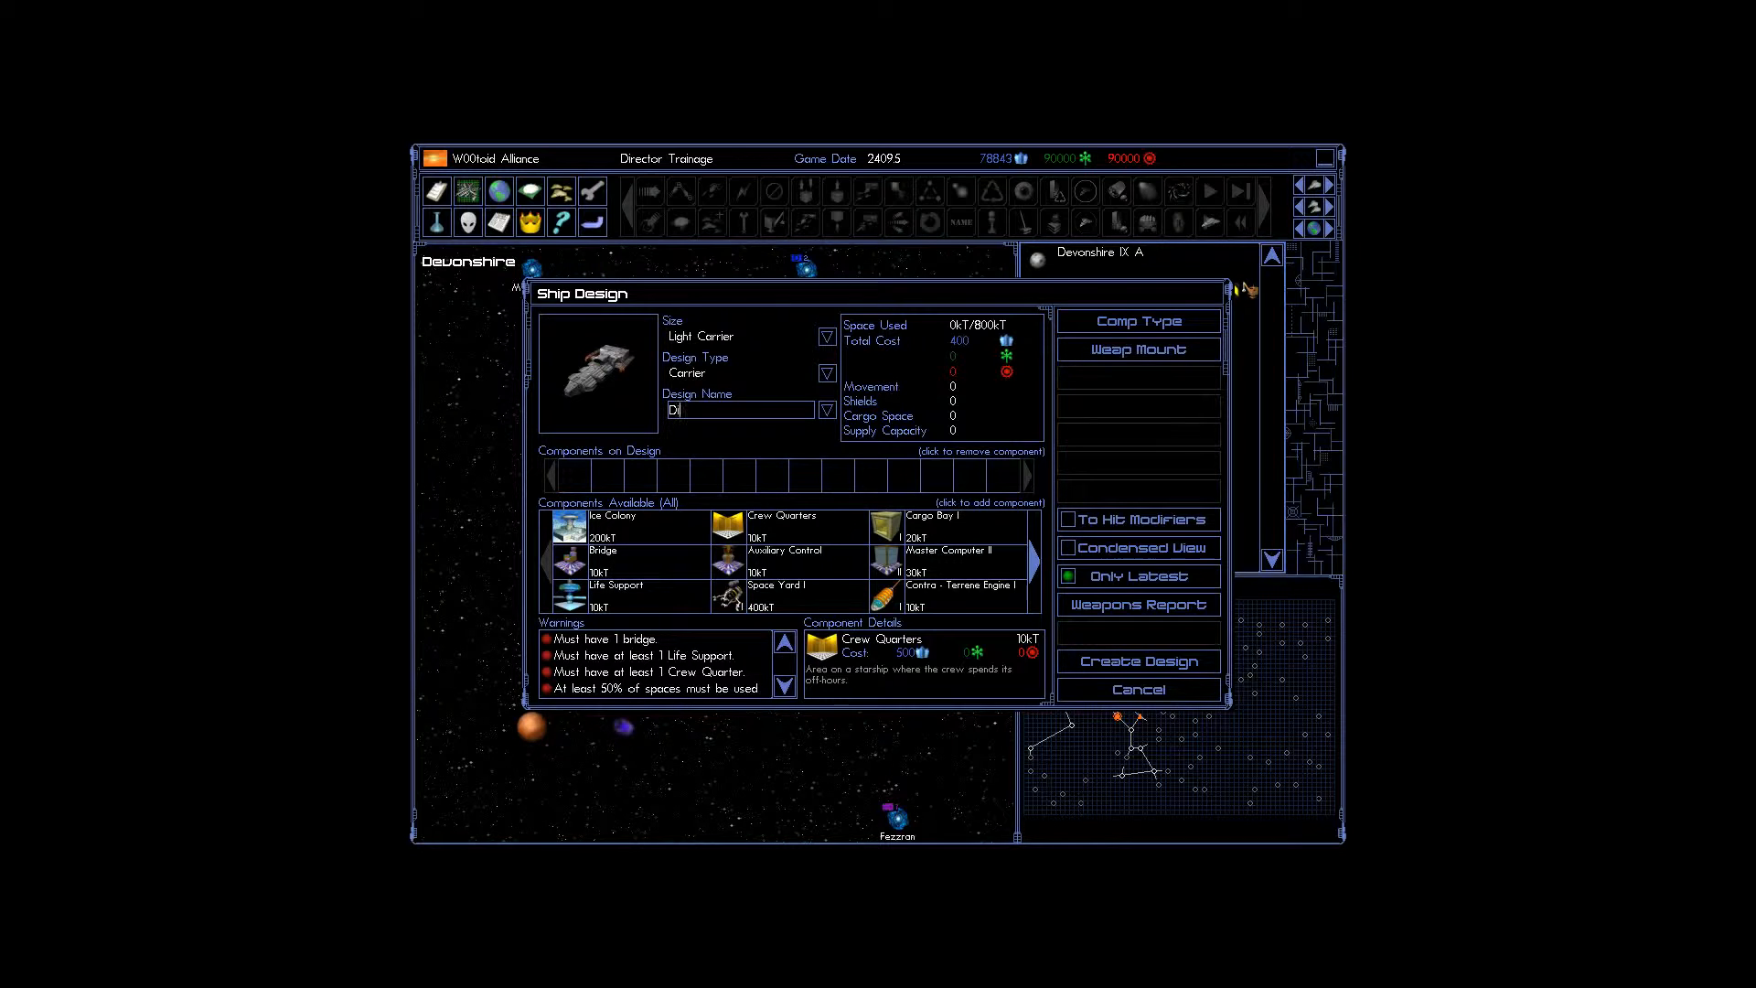
type("ildo Carri")
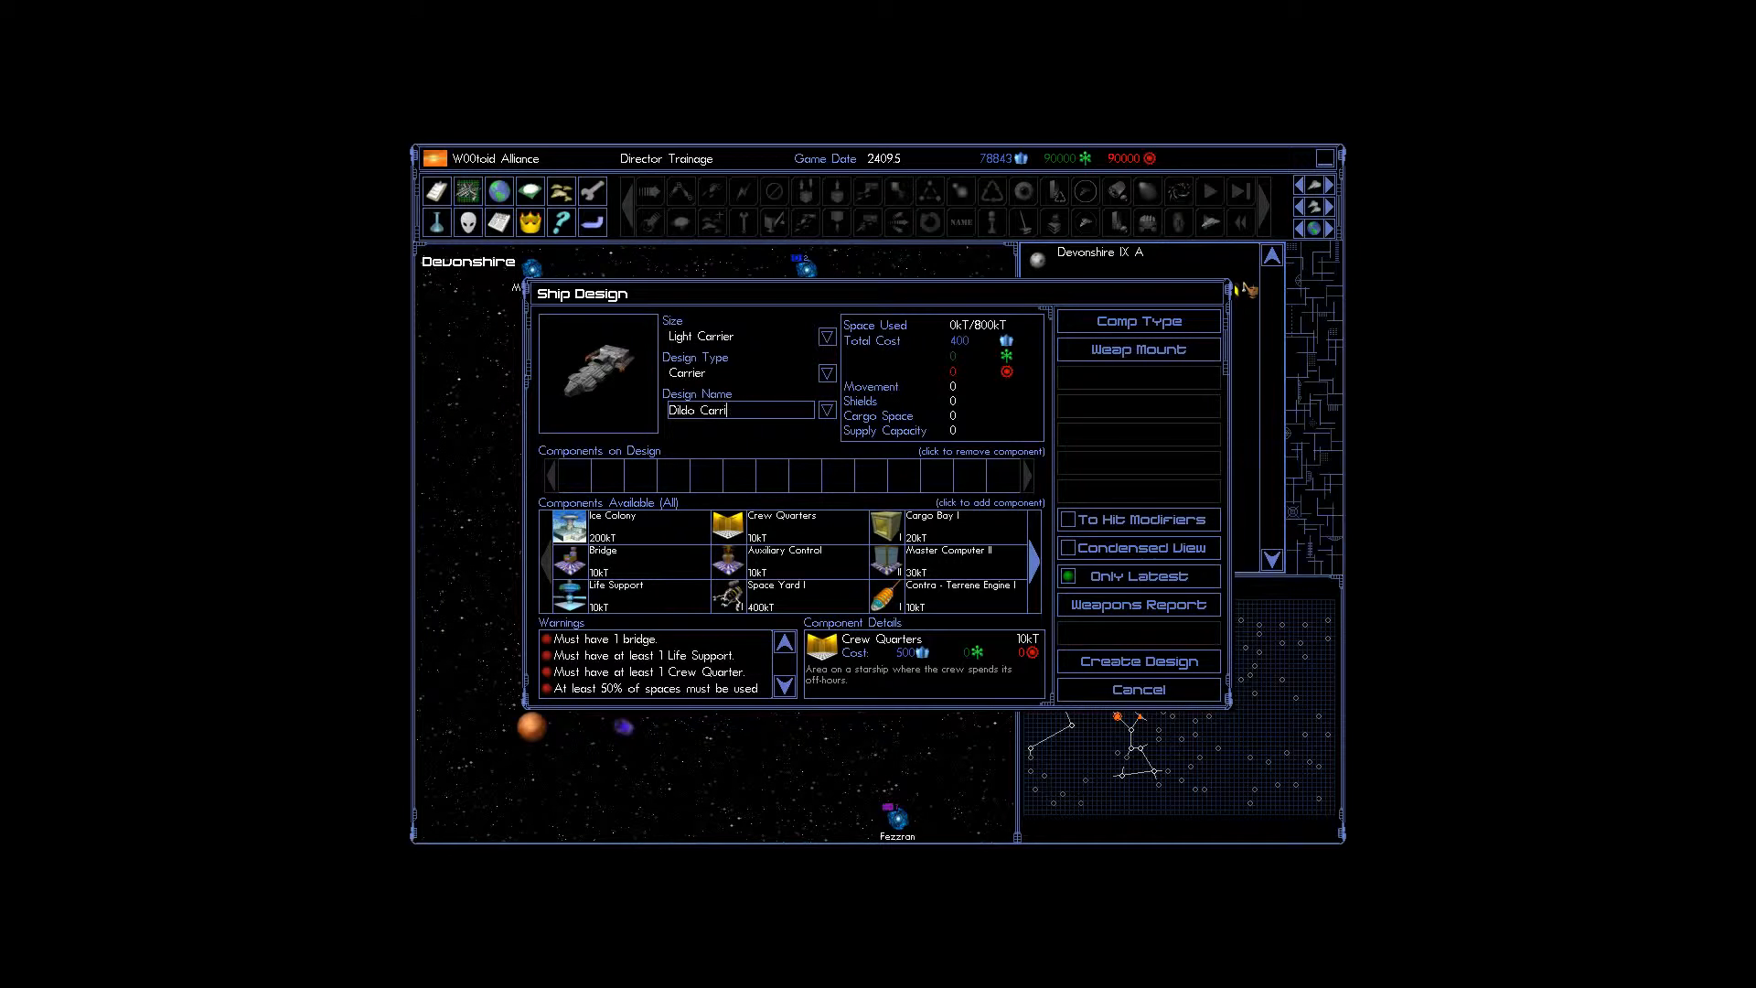
type("ying")
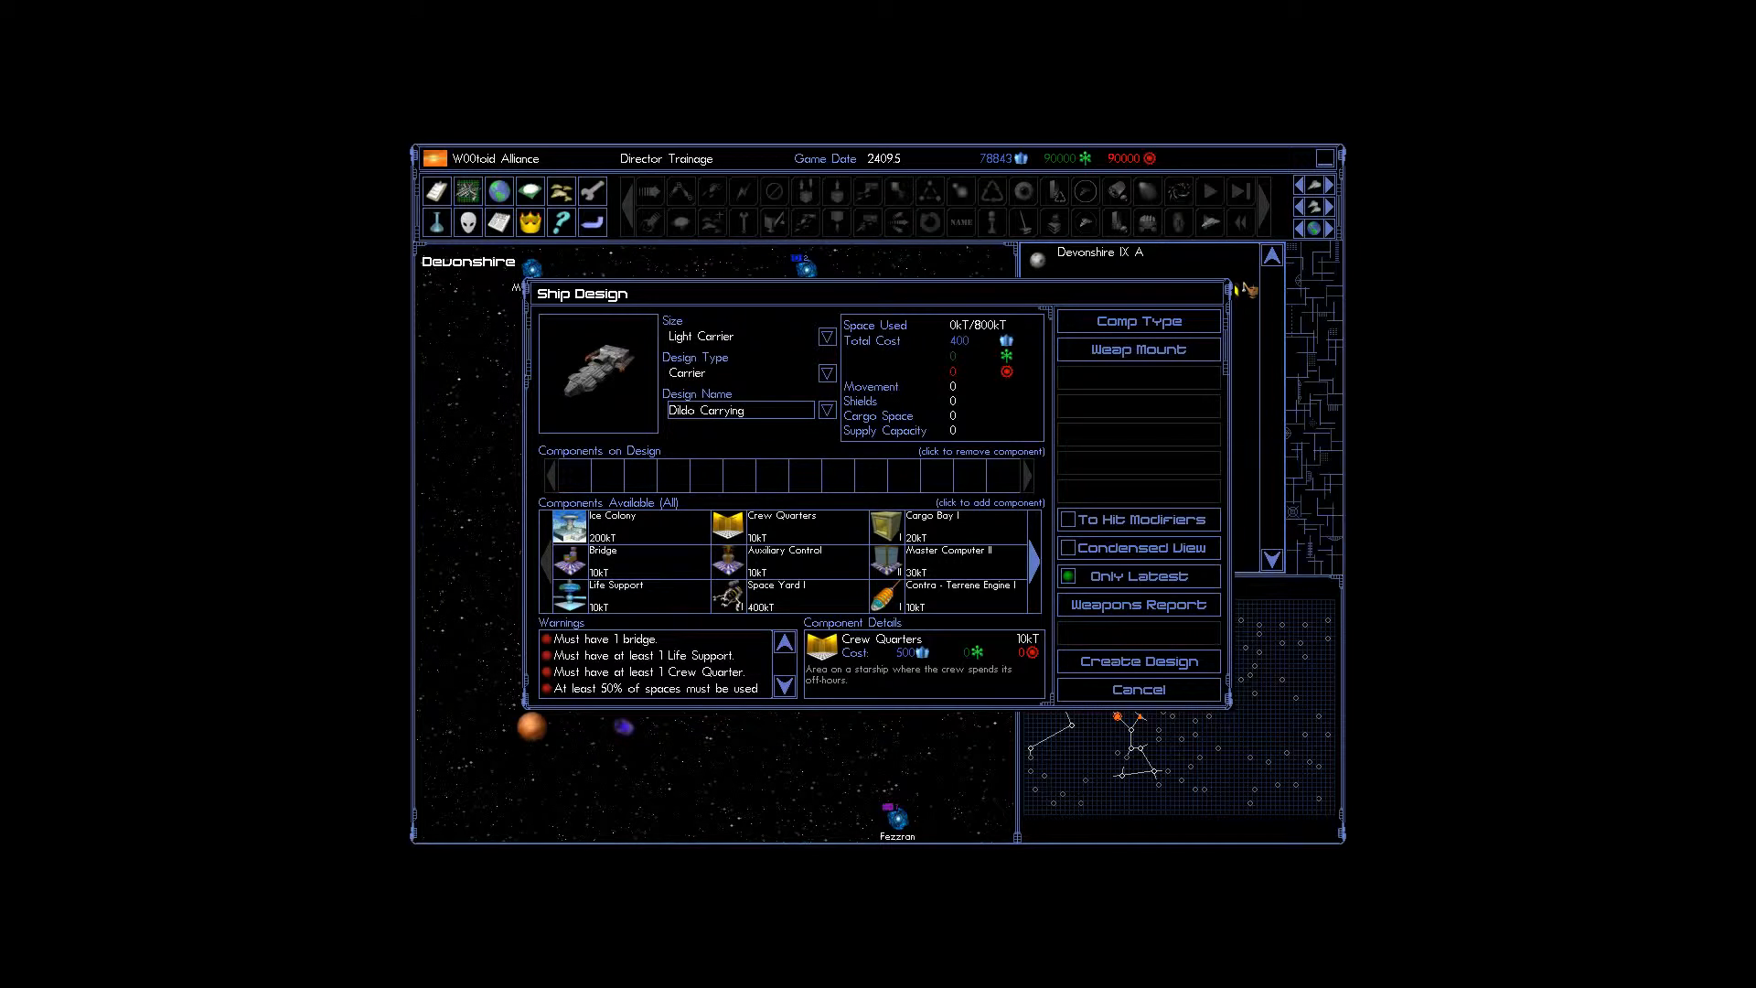
type("Case")
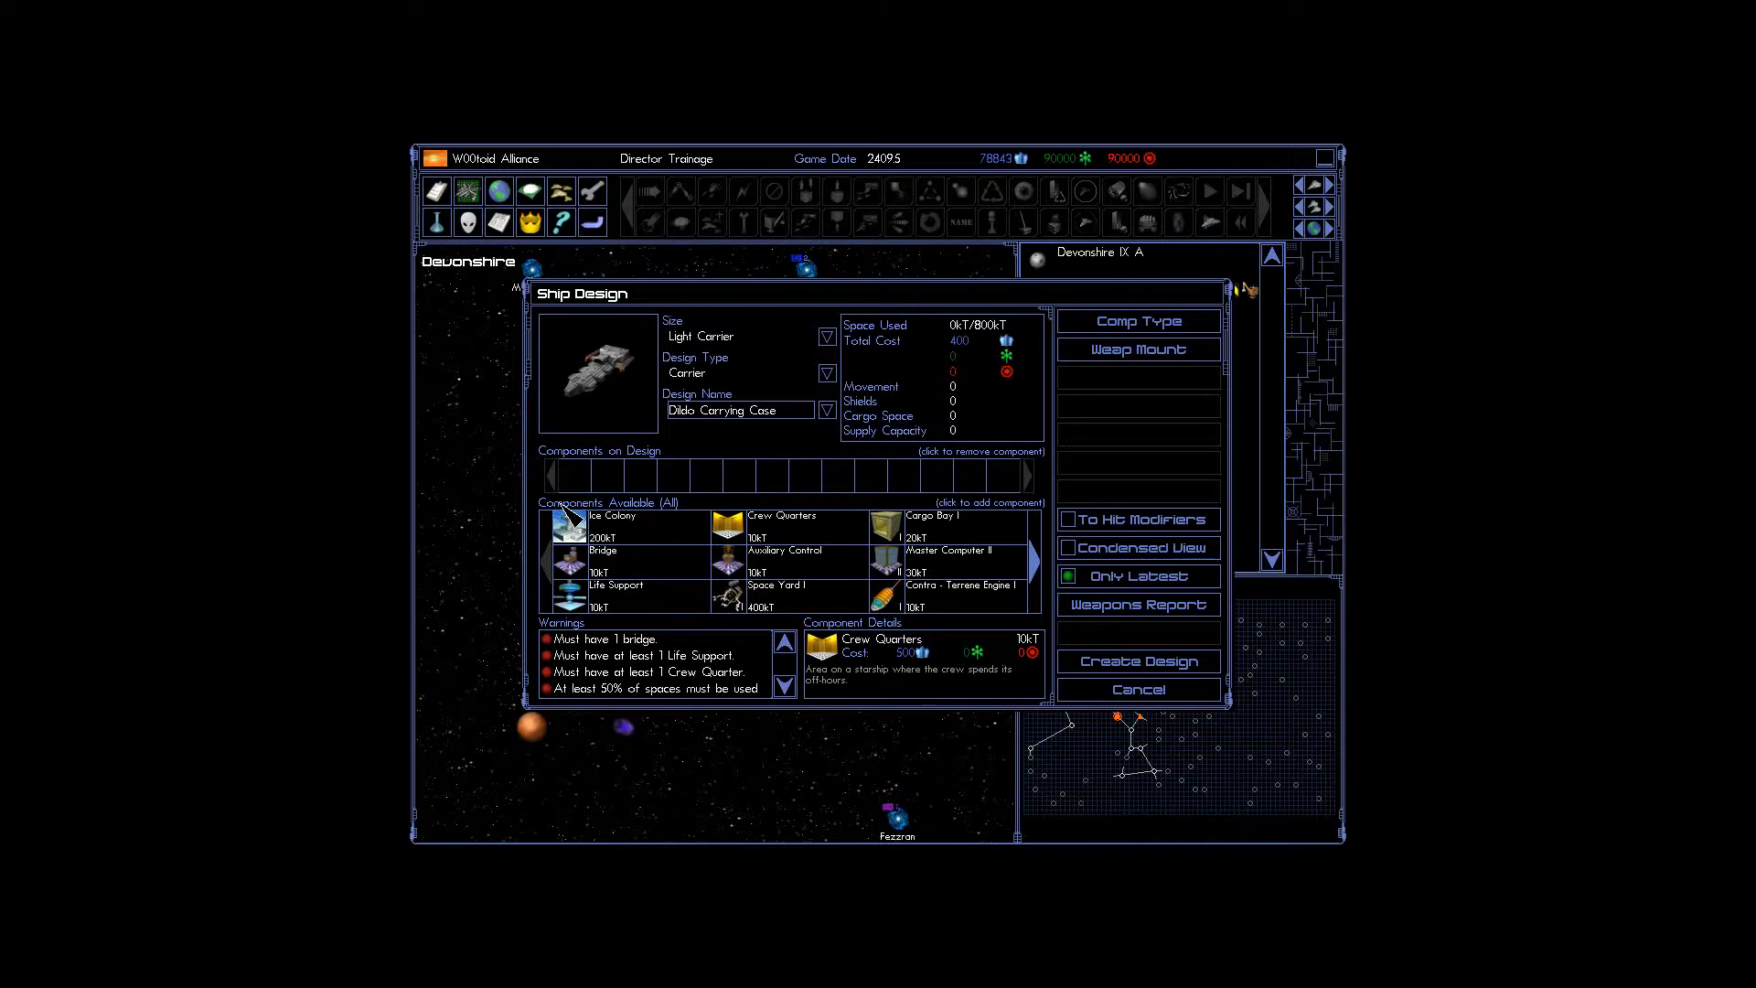
type("1")
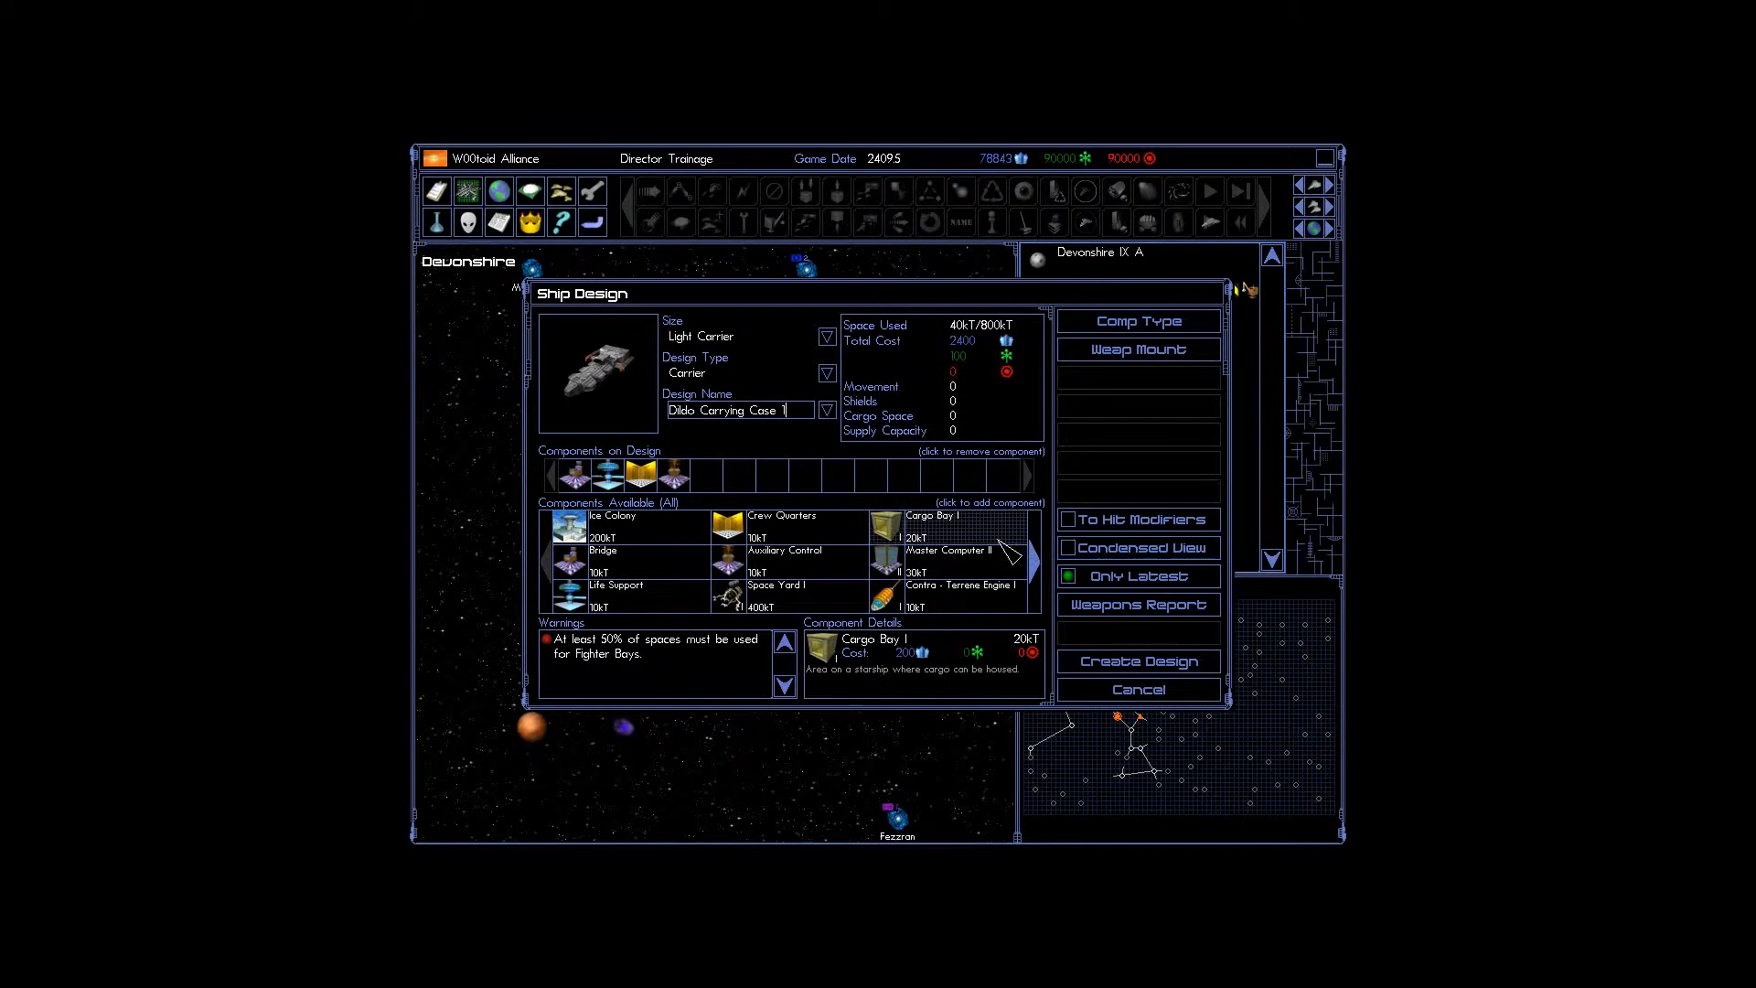
Add the first required components to the carrier and switch to Heavy Mount weapons.
left_click(574, 474)
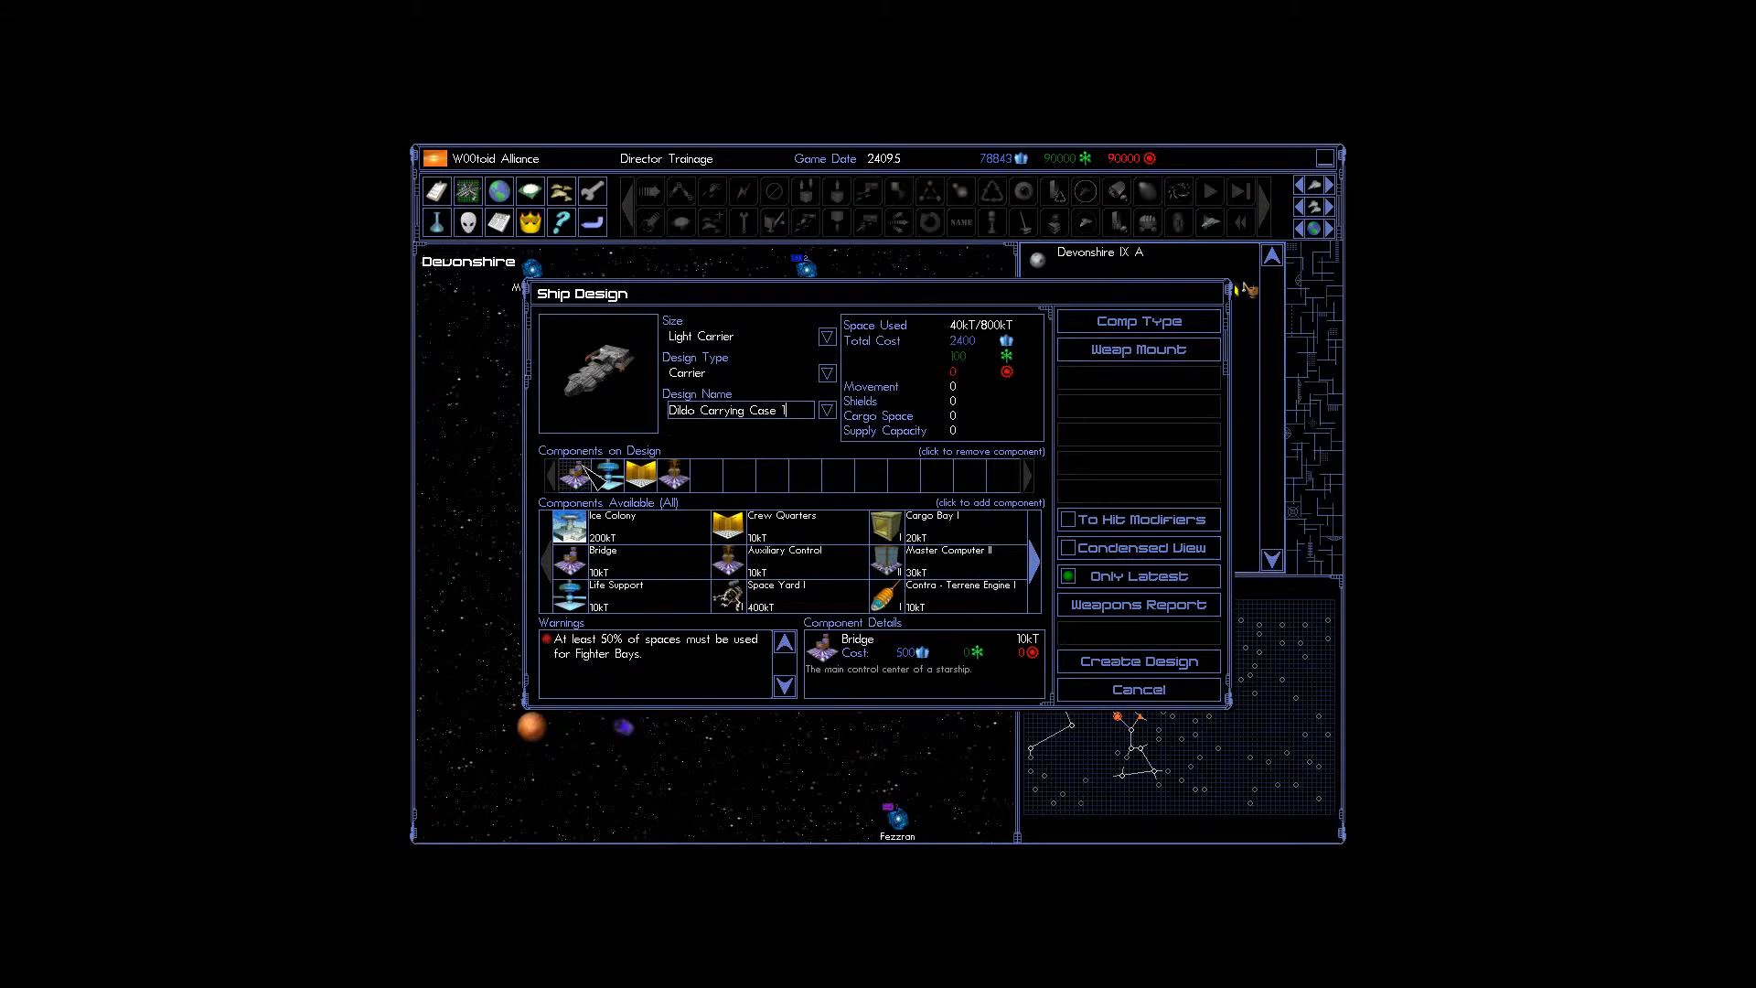
left_click(950, 556)
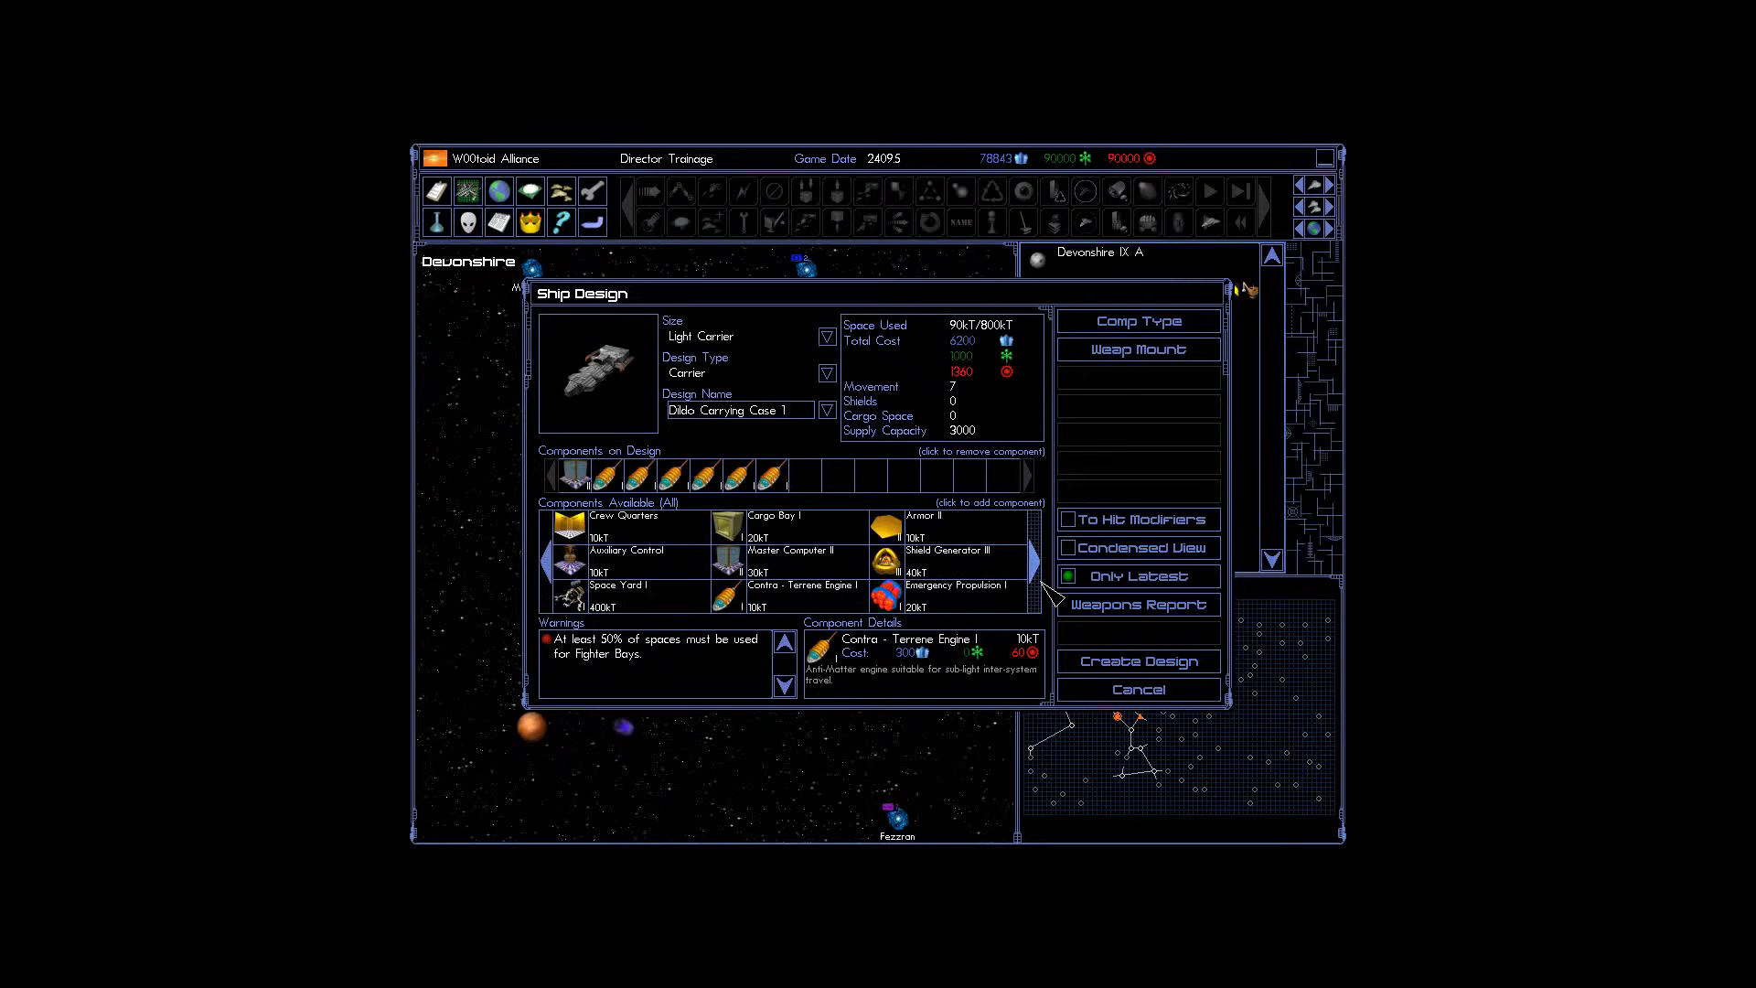
left_click(728, 562)
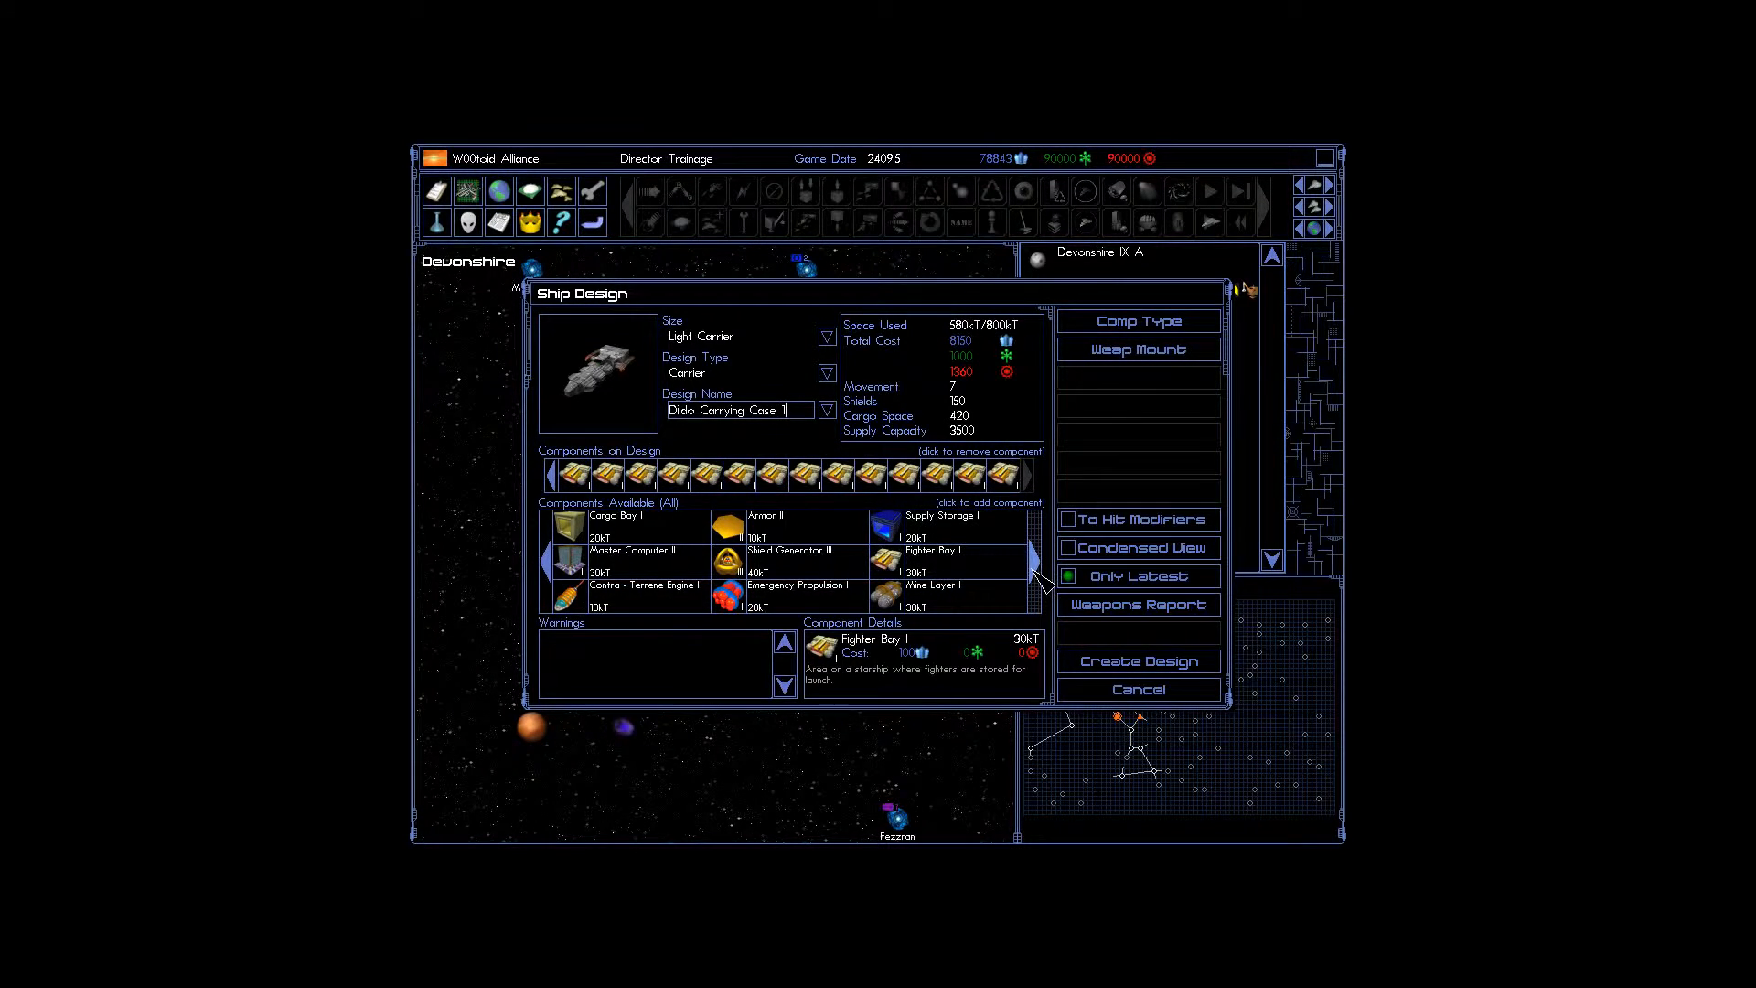
left_click(1139, 321)
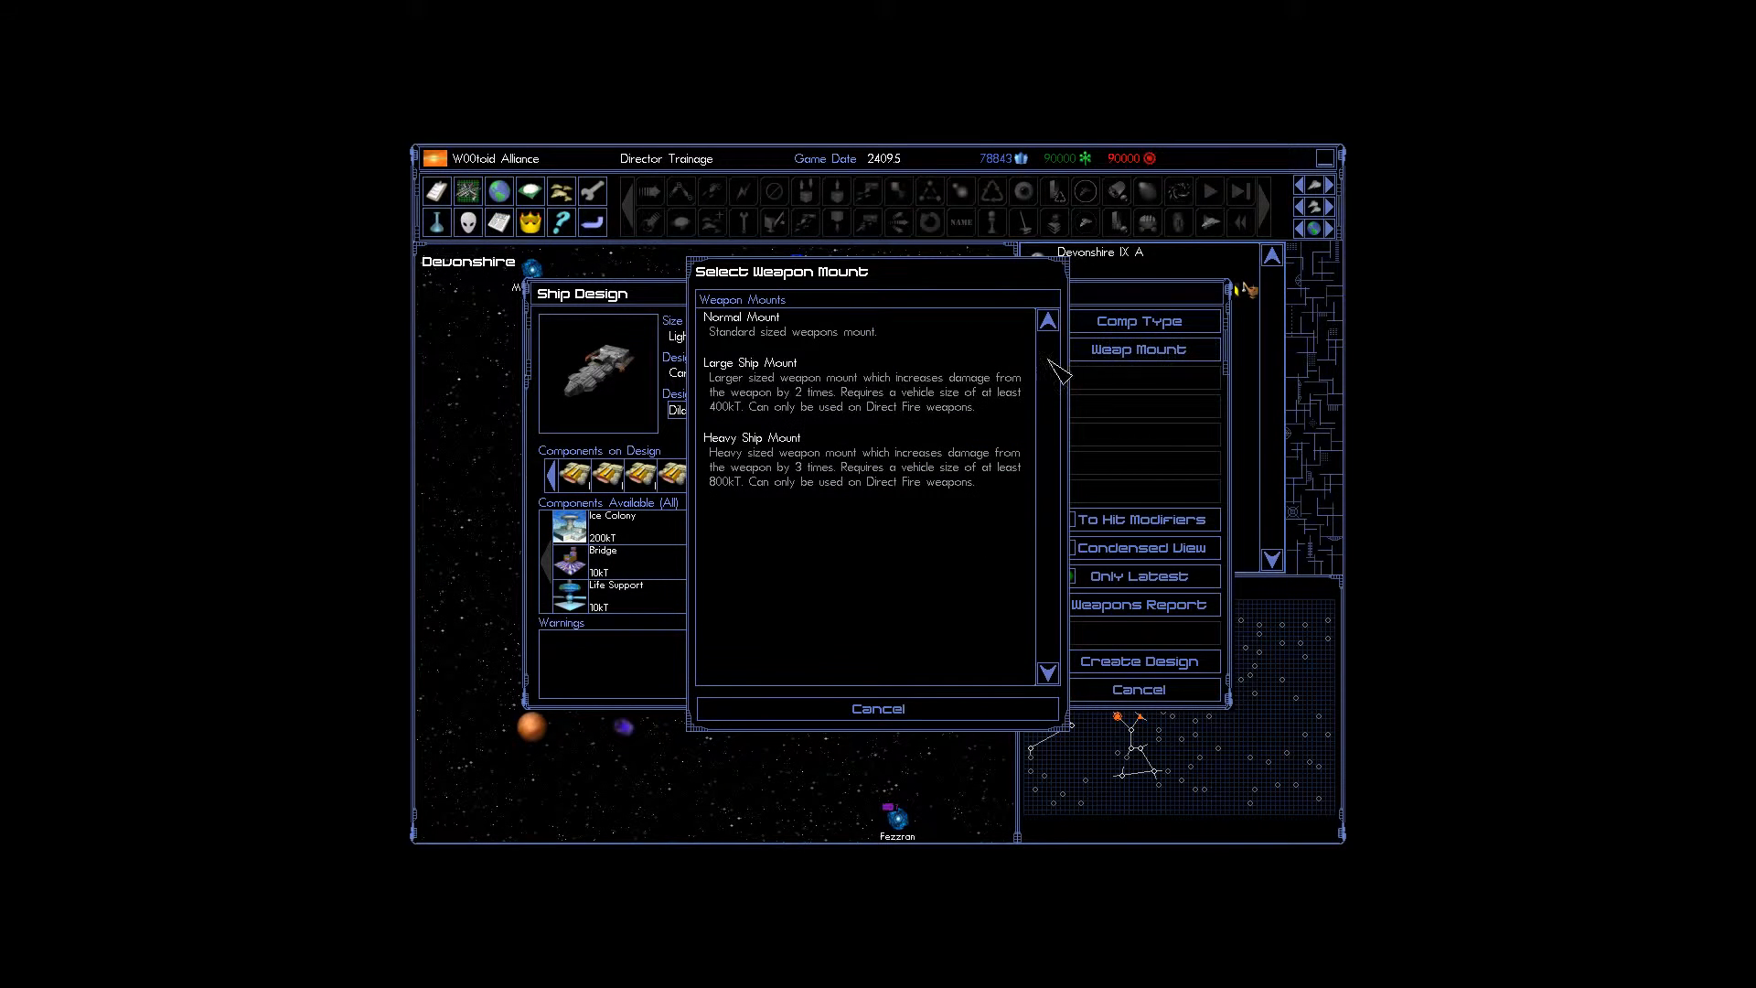
left_click(878, 709)
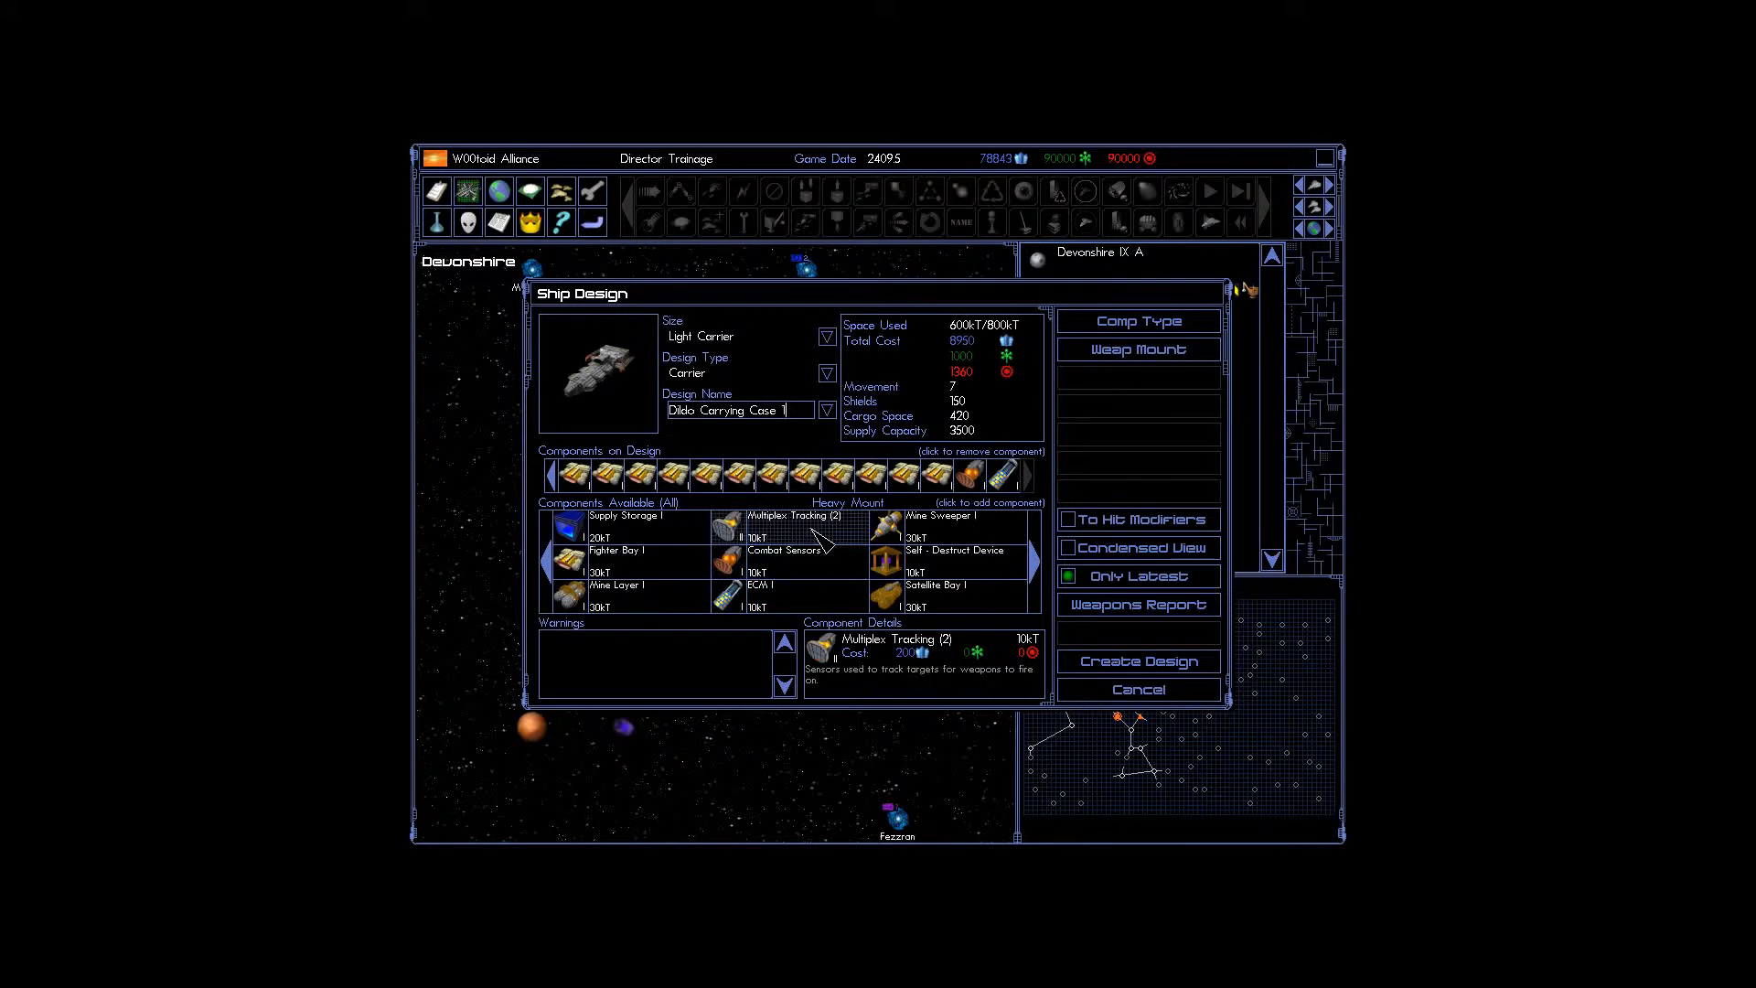
Add weapons, including an attempted Anti-Proton Beam IV, plus a shield generator.
left_click(956, 556)
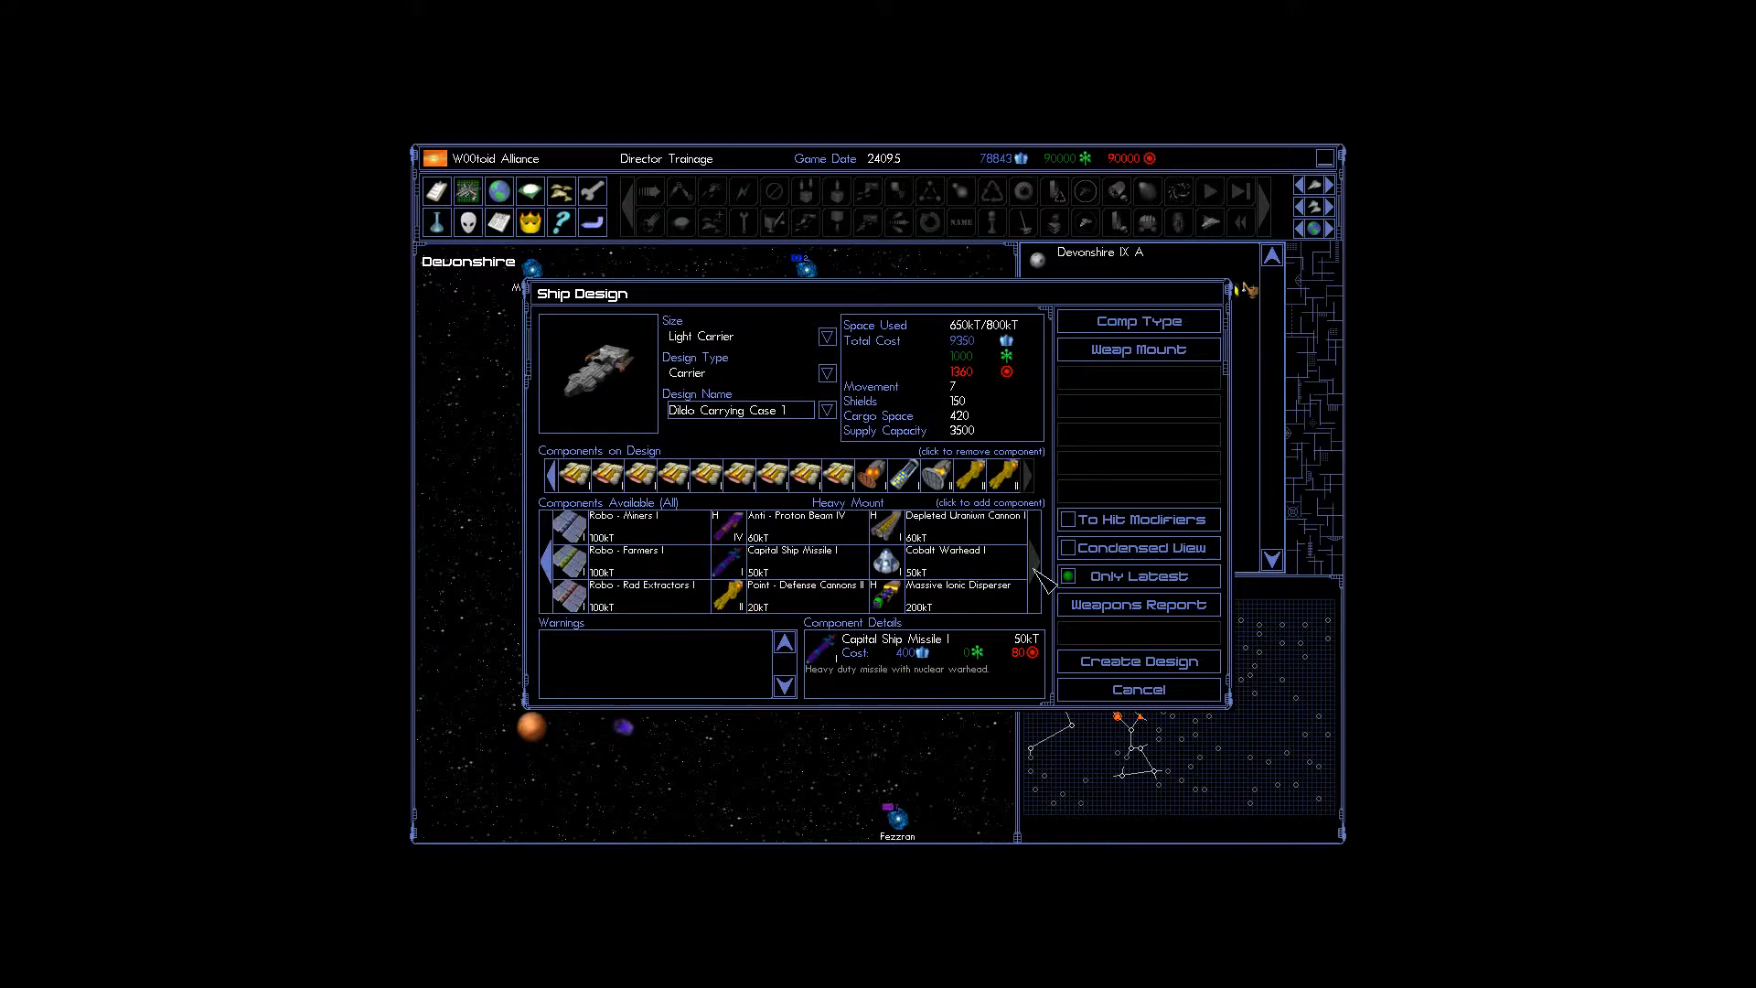
left_click(936, 474)
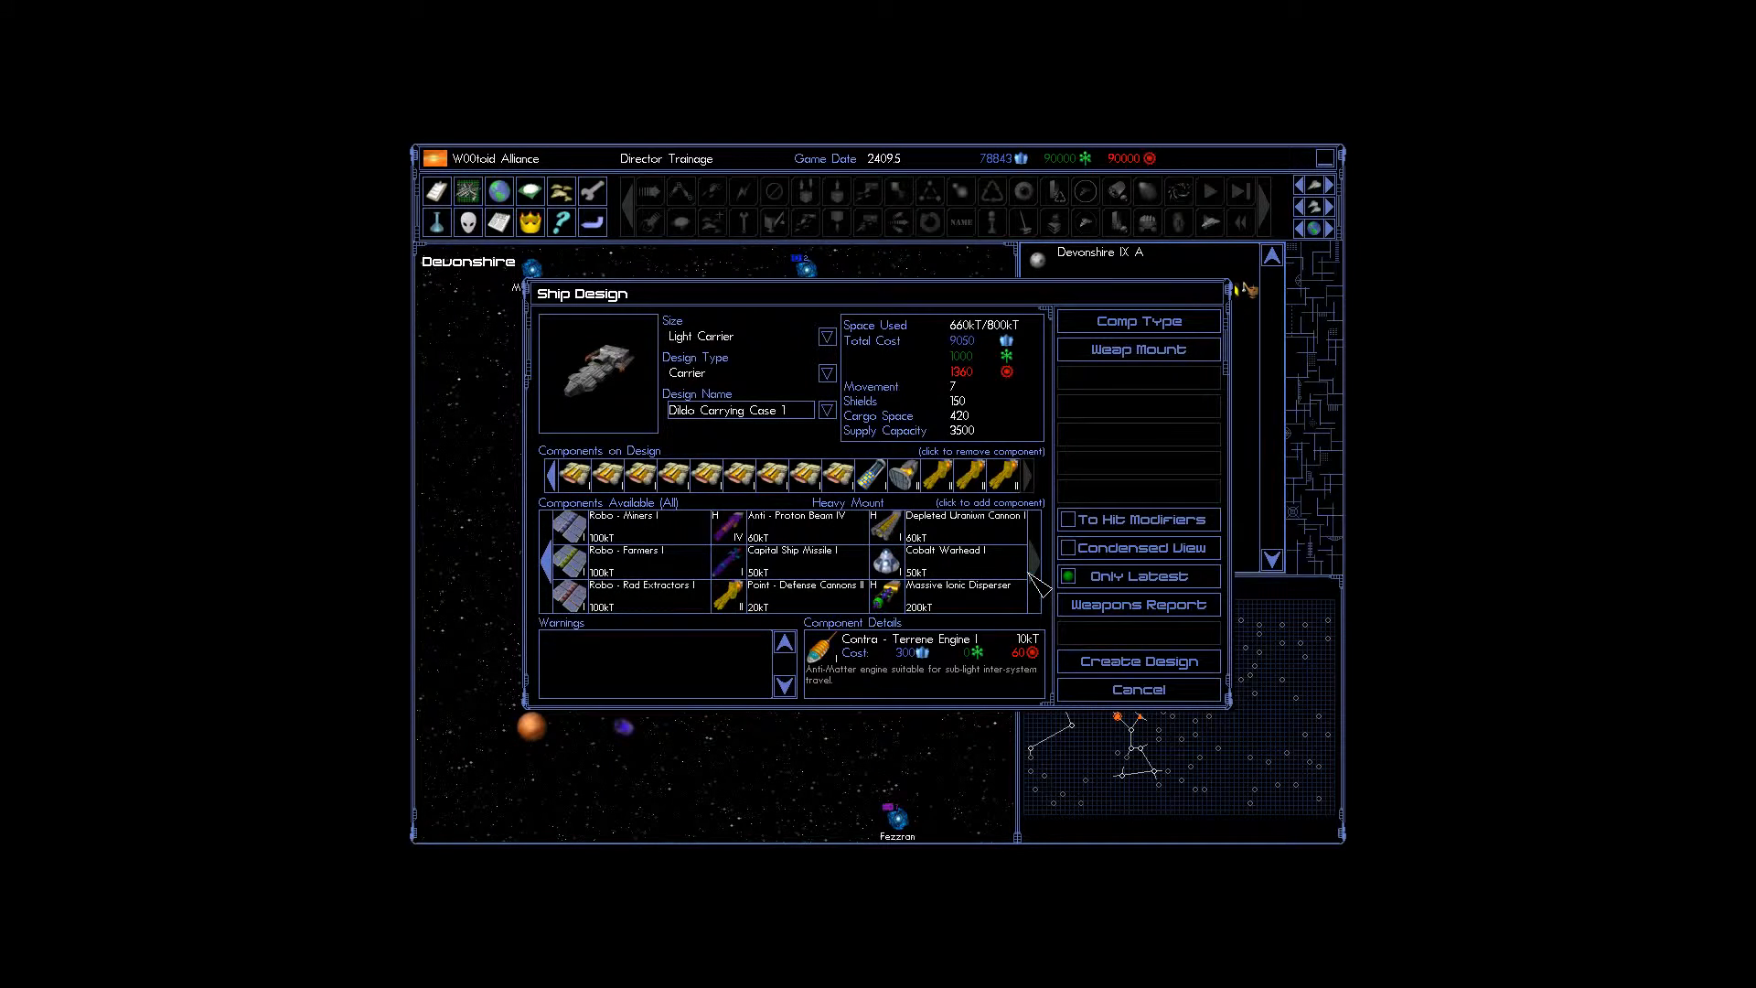
left_click(795, 521)
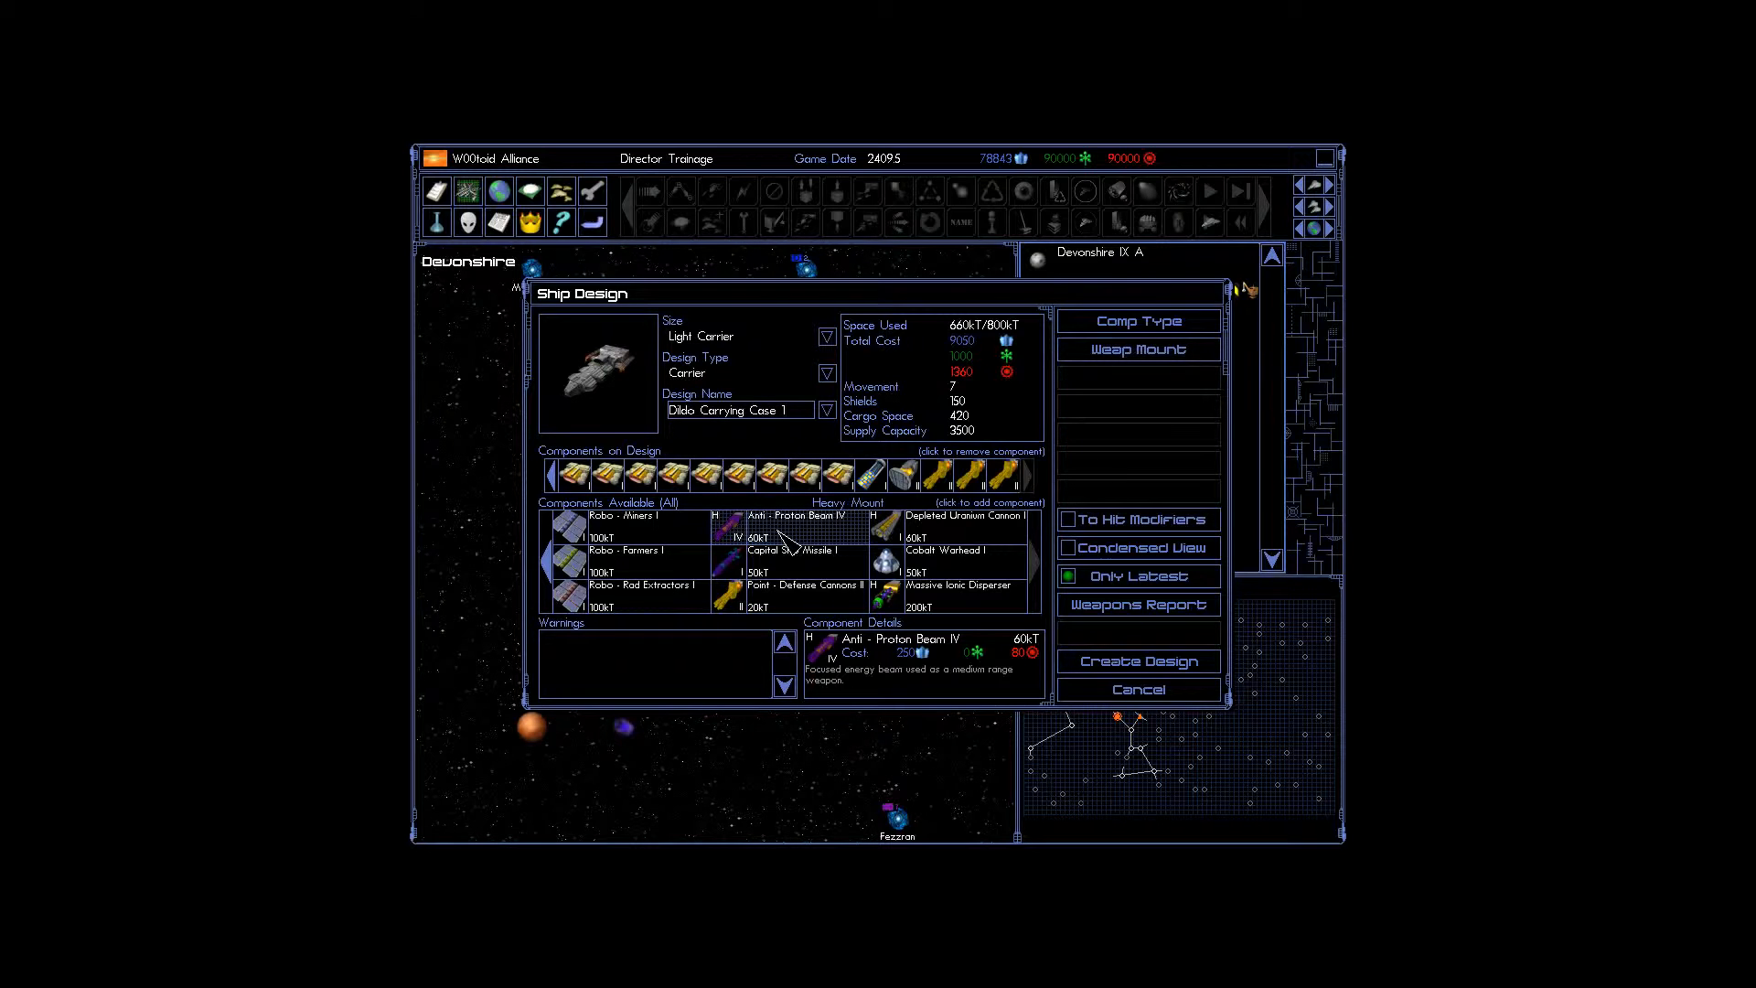
left_click(791, 555)
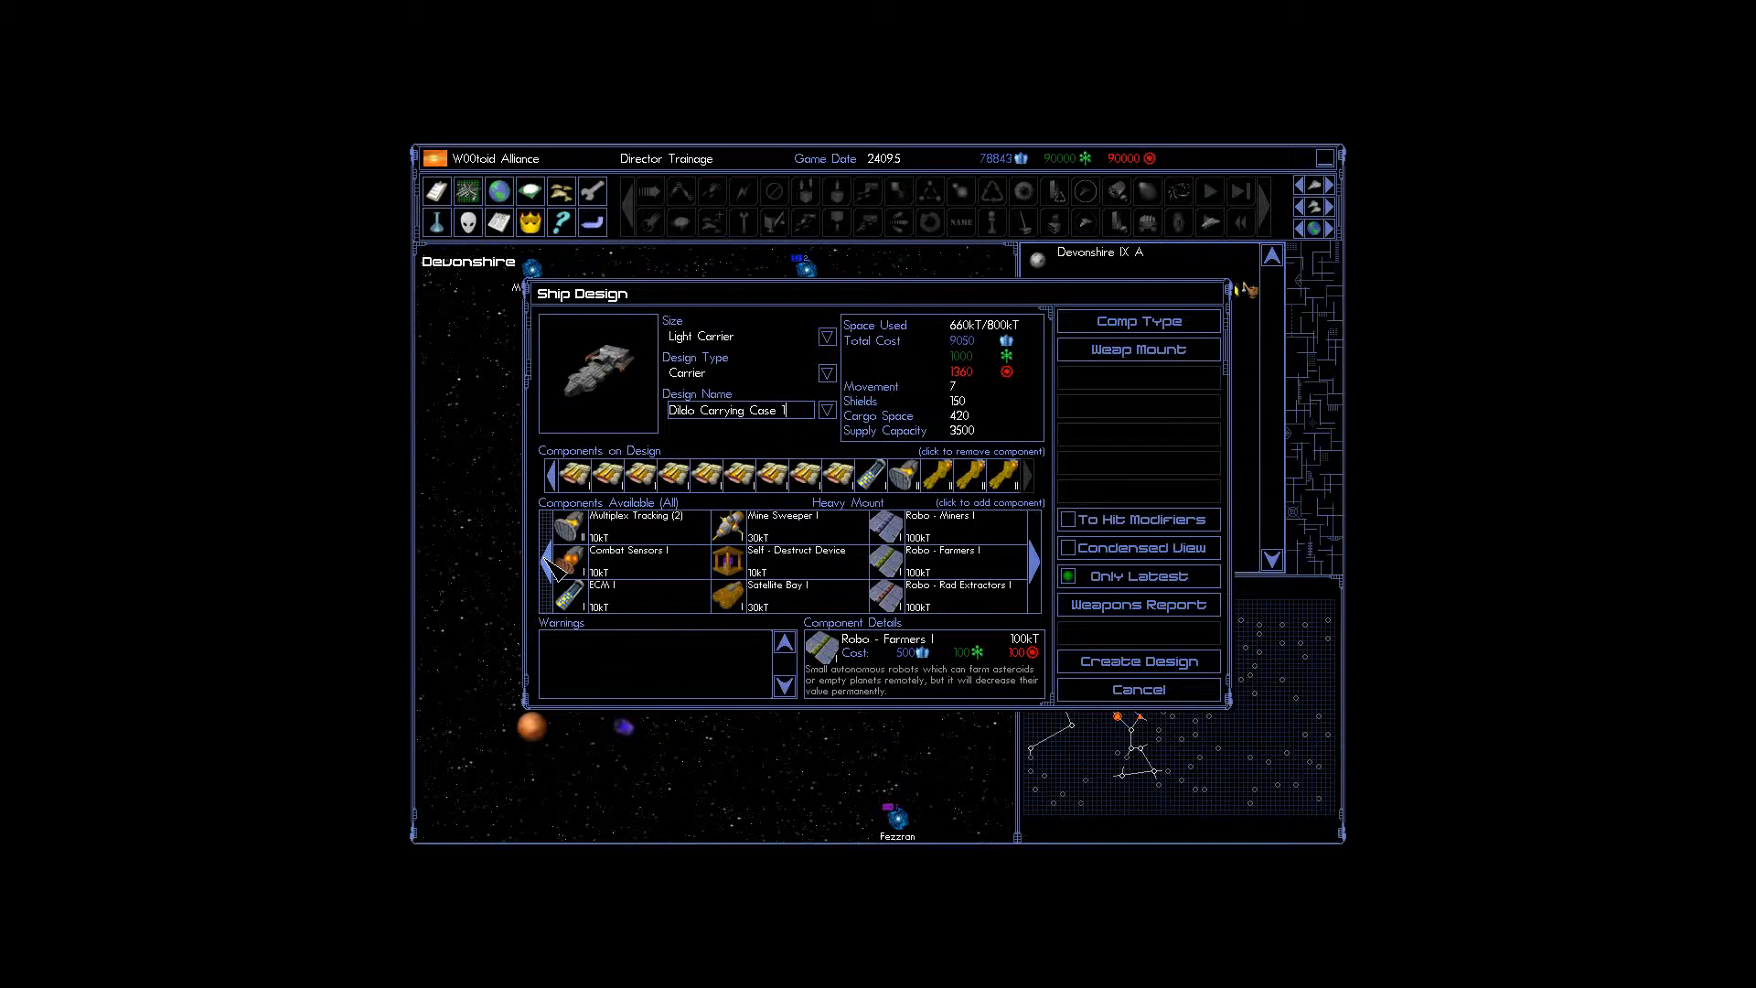
left_click(568, 560)
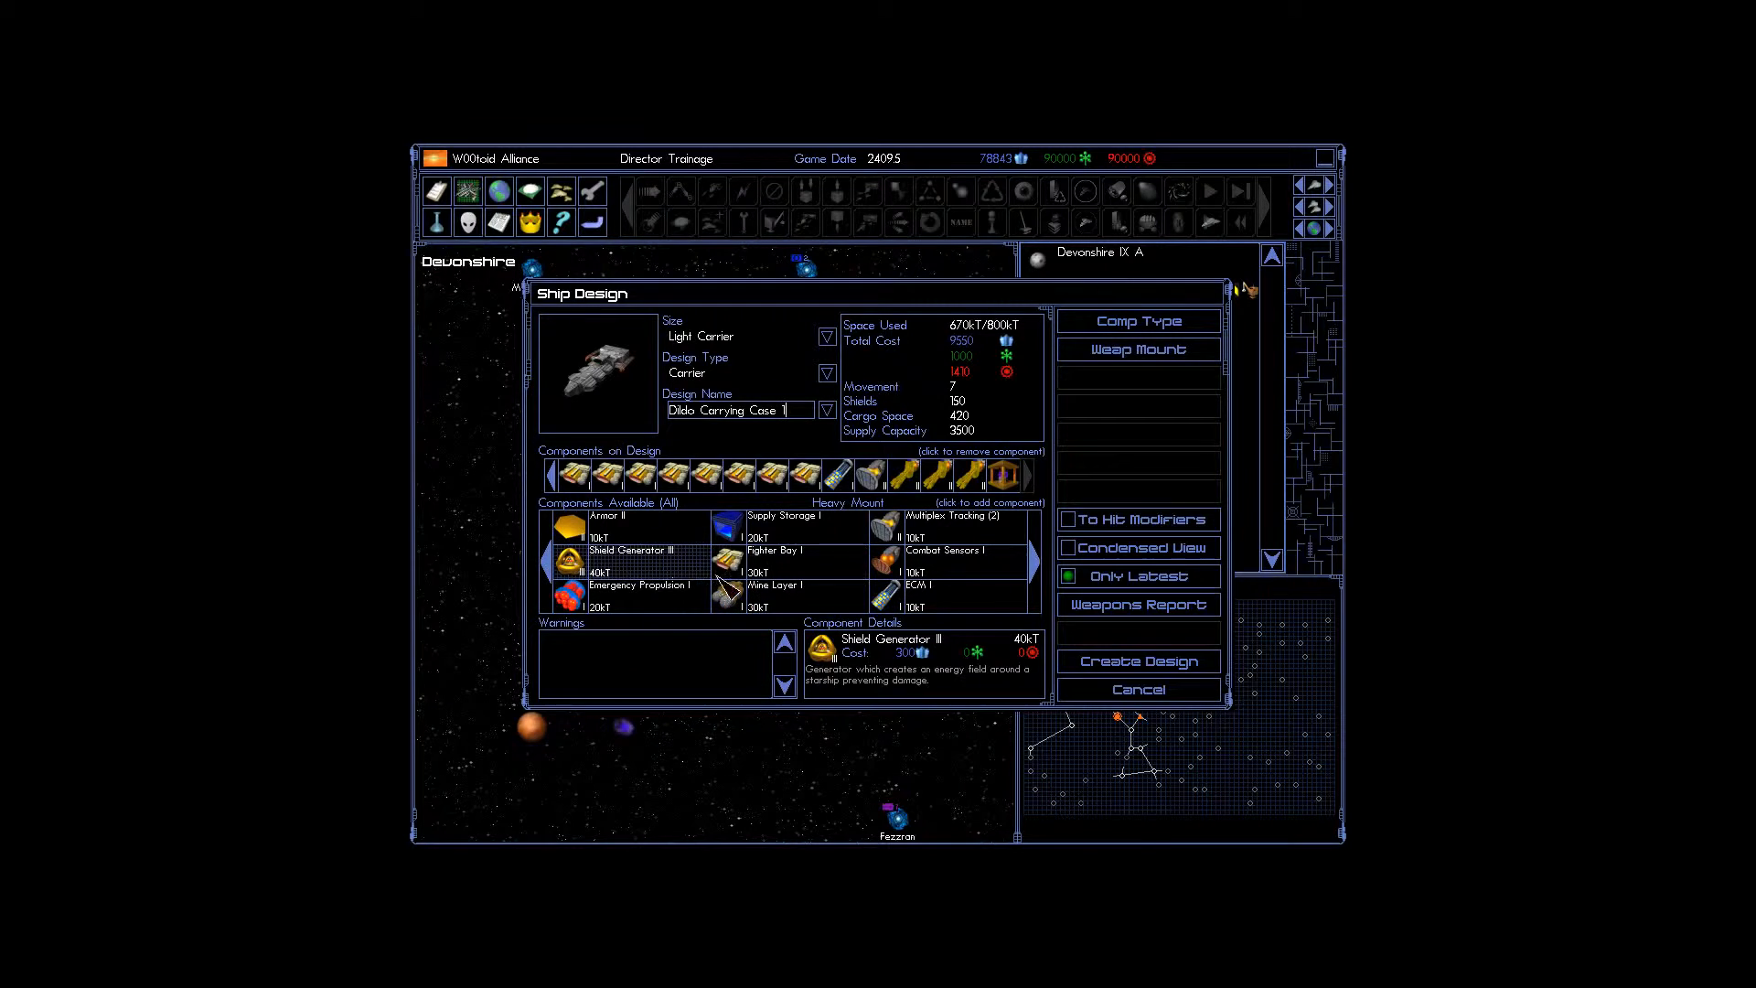
left_click(772, 549)
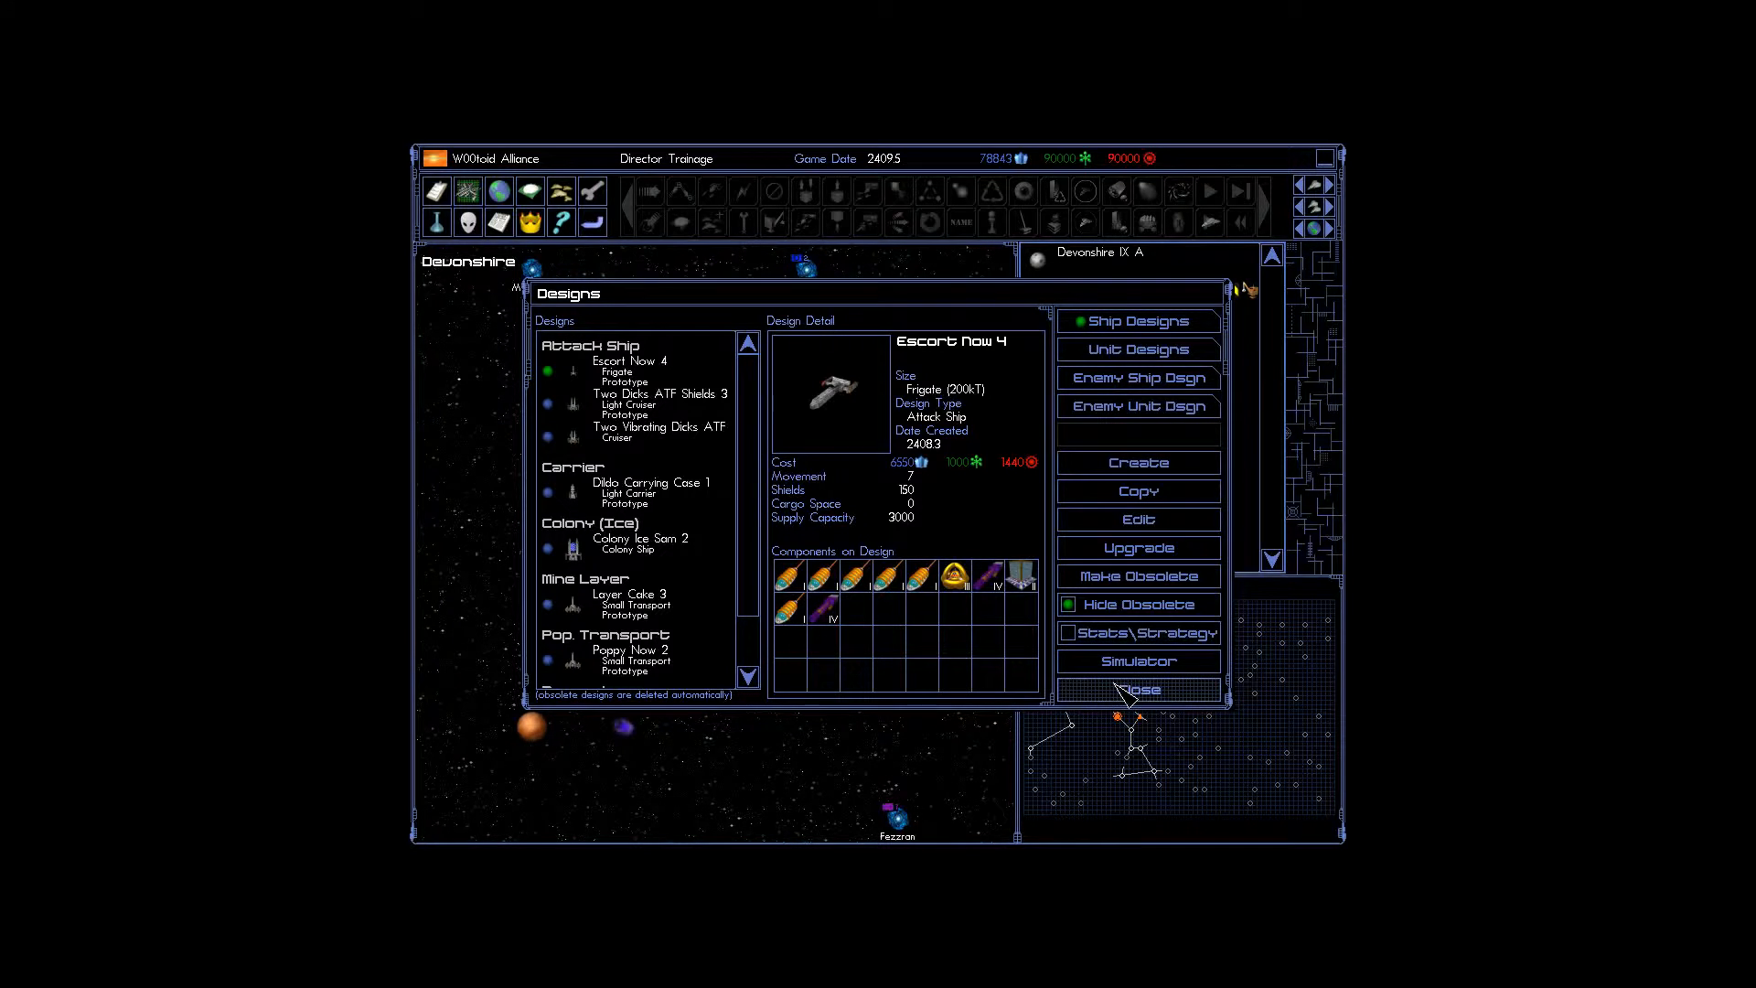
Move Dildo Carrying Case 1 one place down in Going Steady 1's construction queue.
left_click(1138, 689)
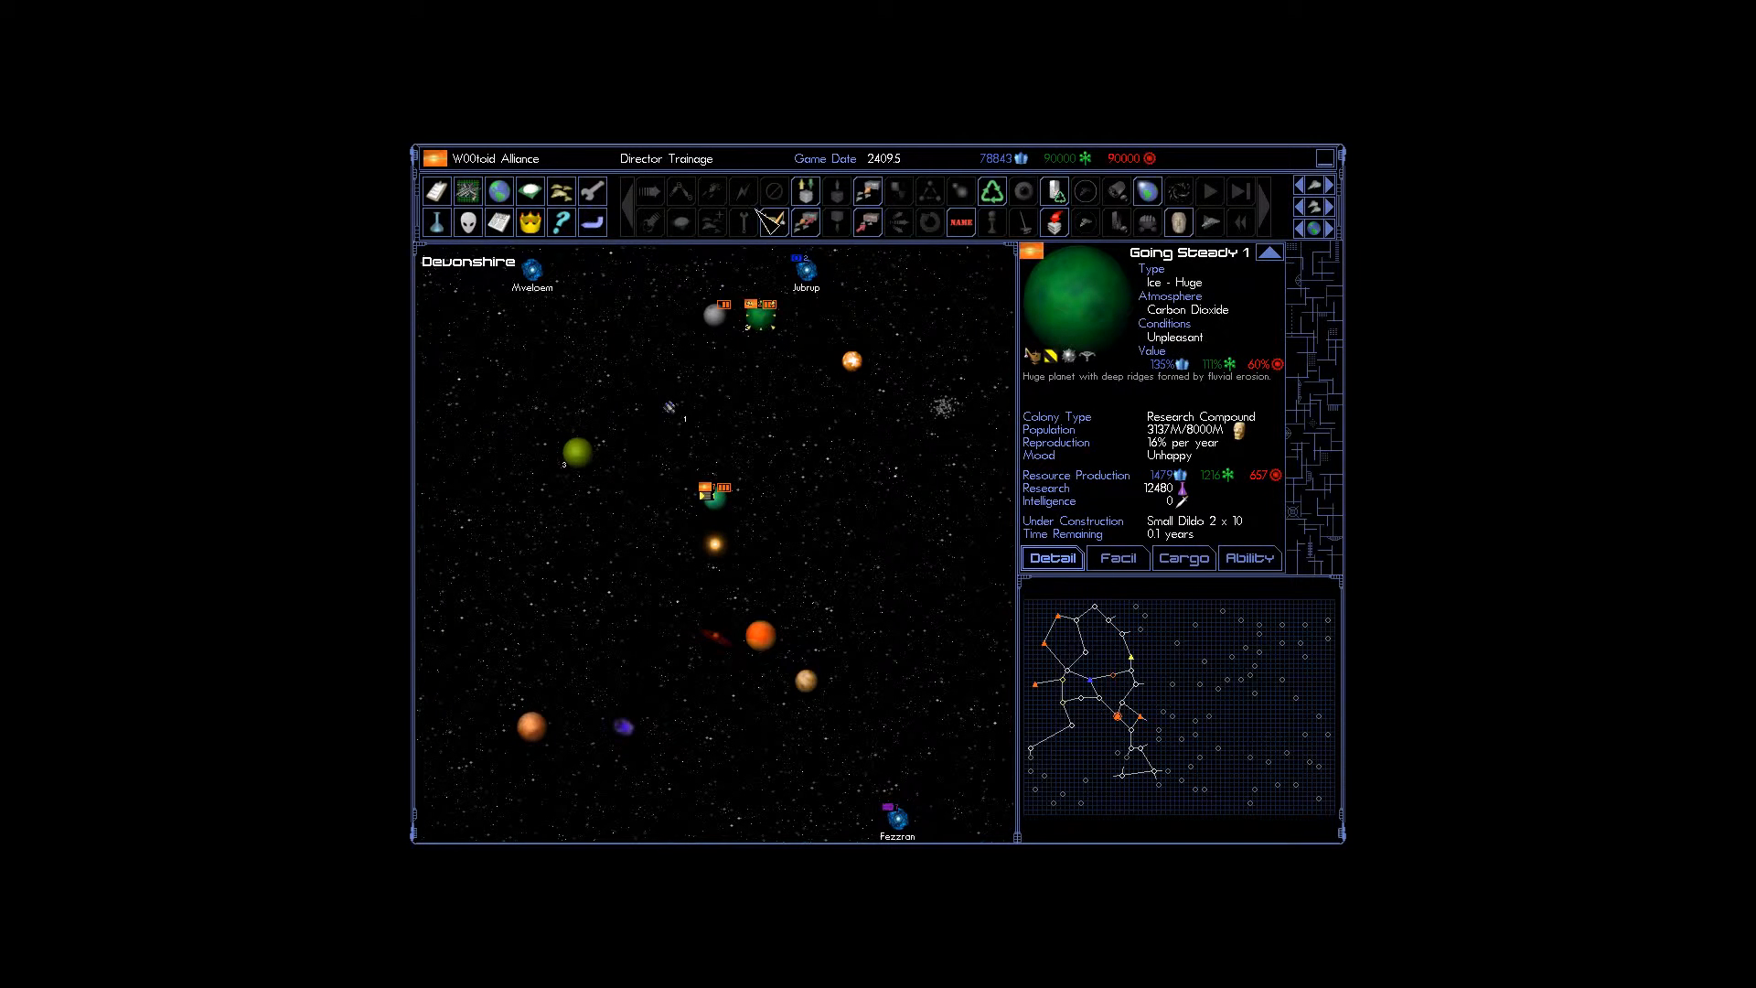
left_click(775, 221)
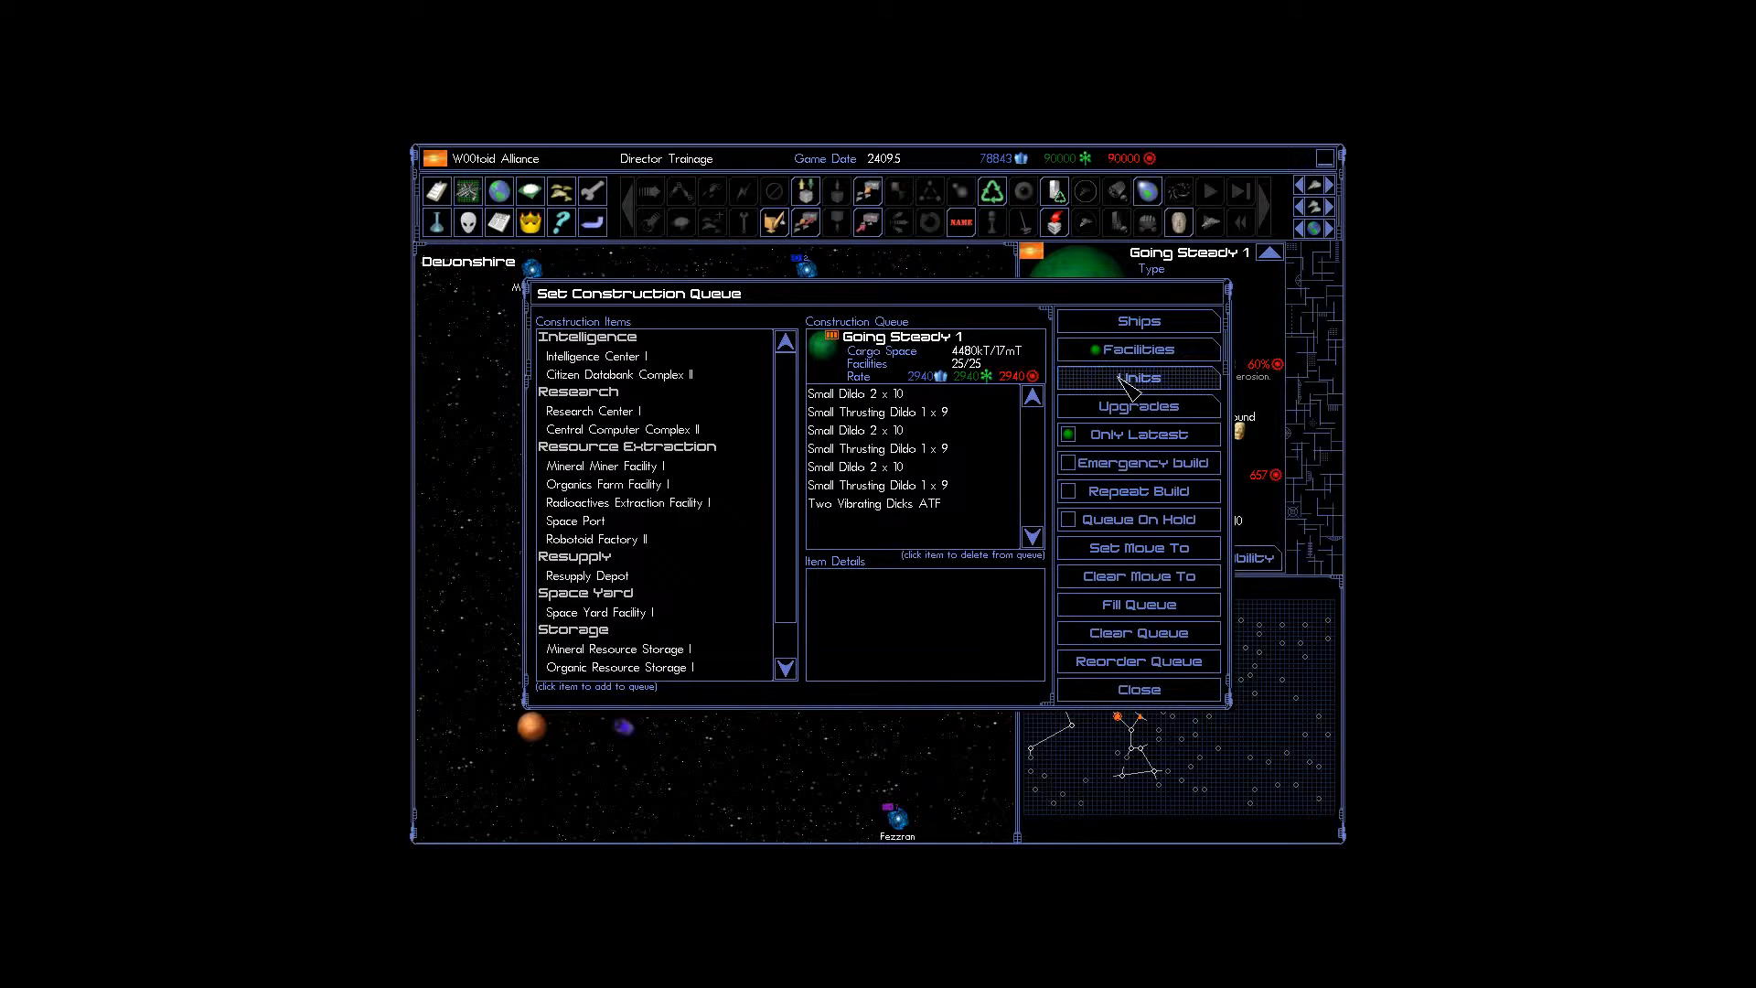
left_click(1138, 321)
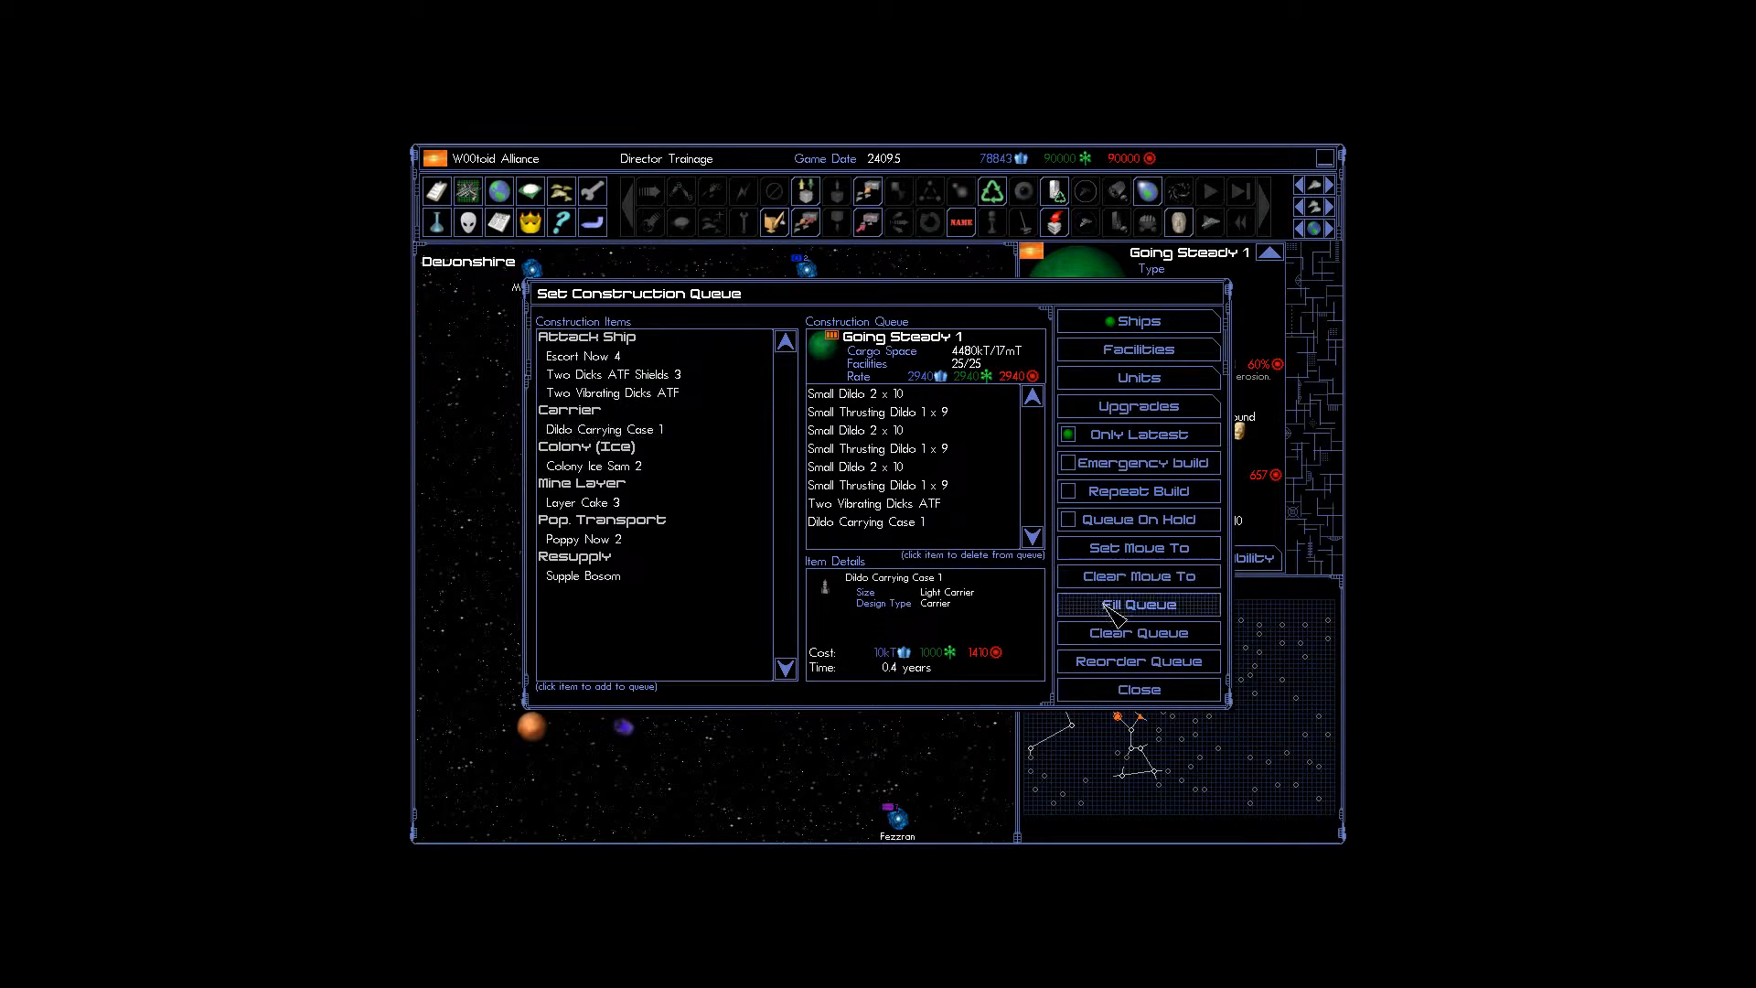
left_click(1138, 662)
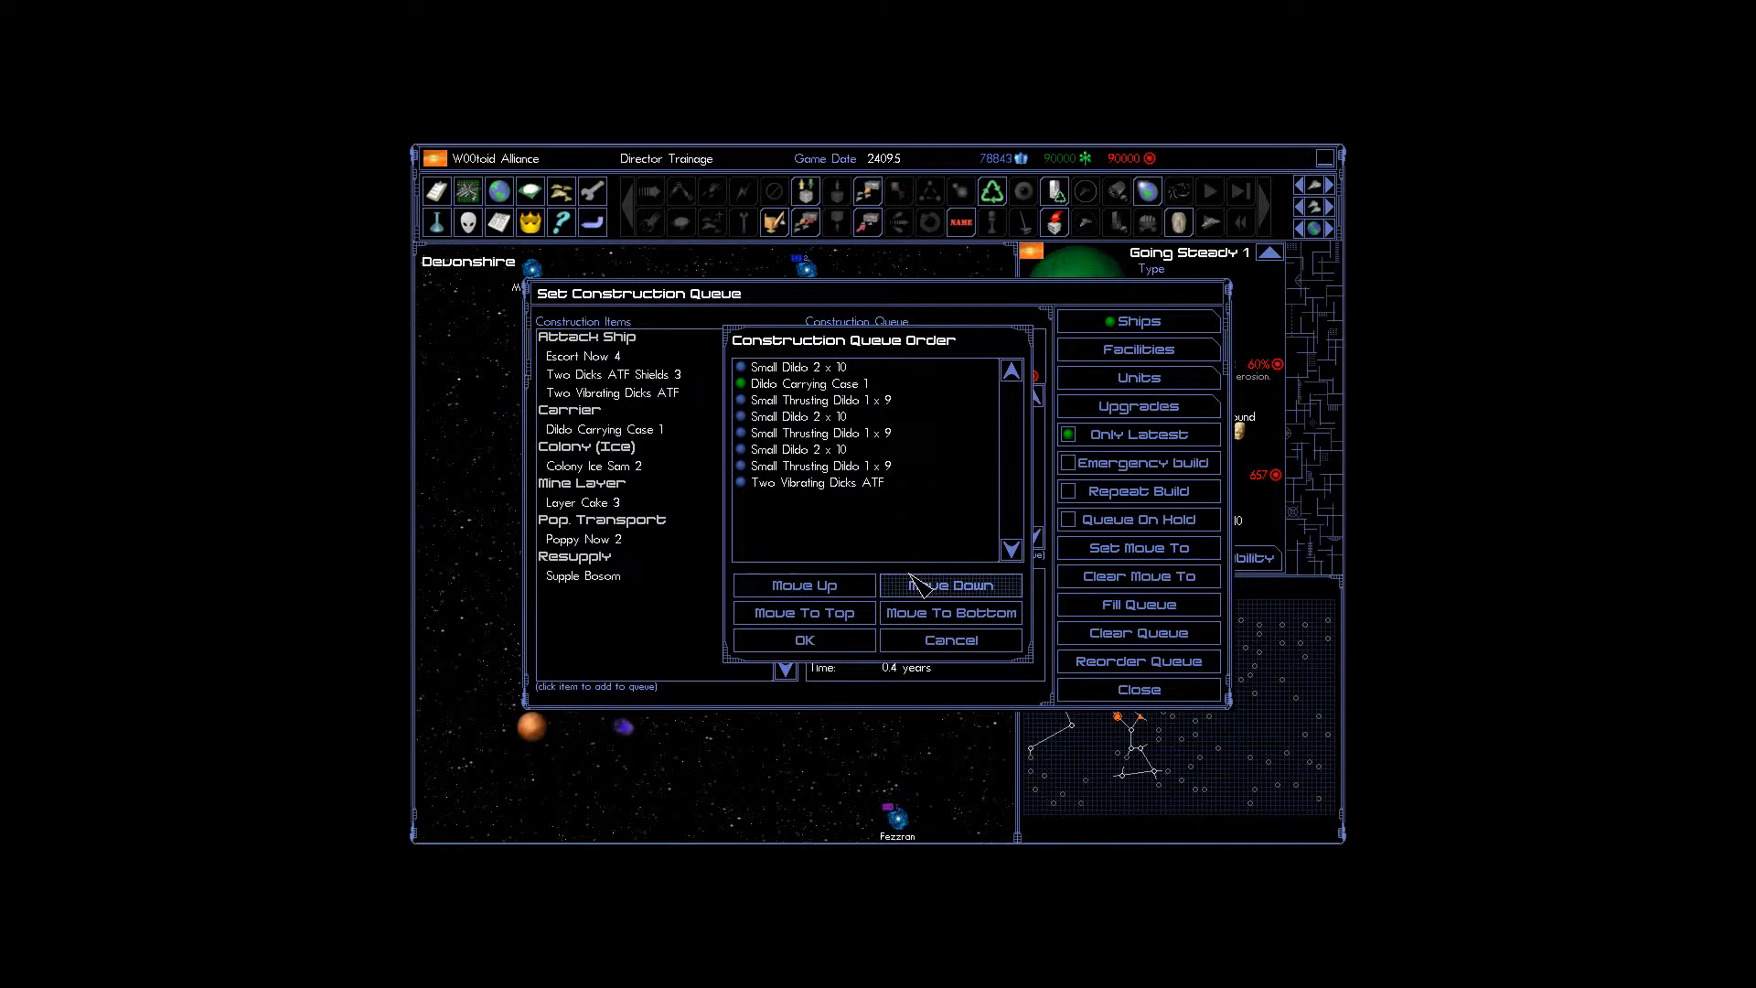
left_click(950, 584)
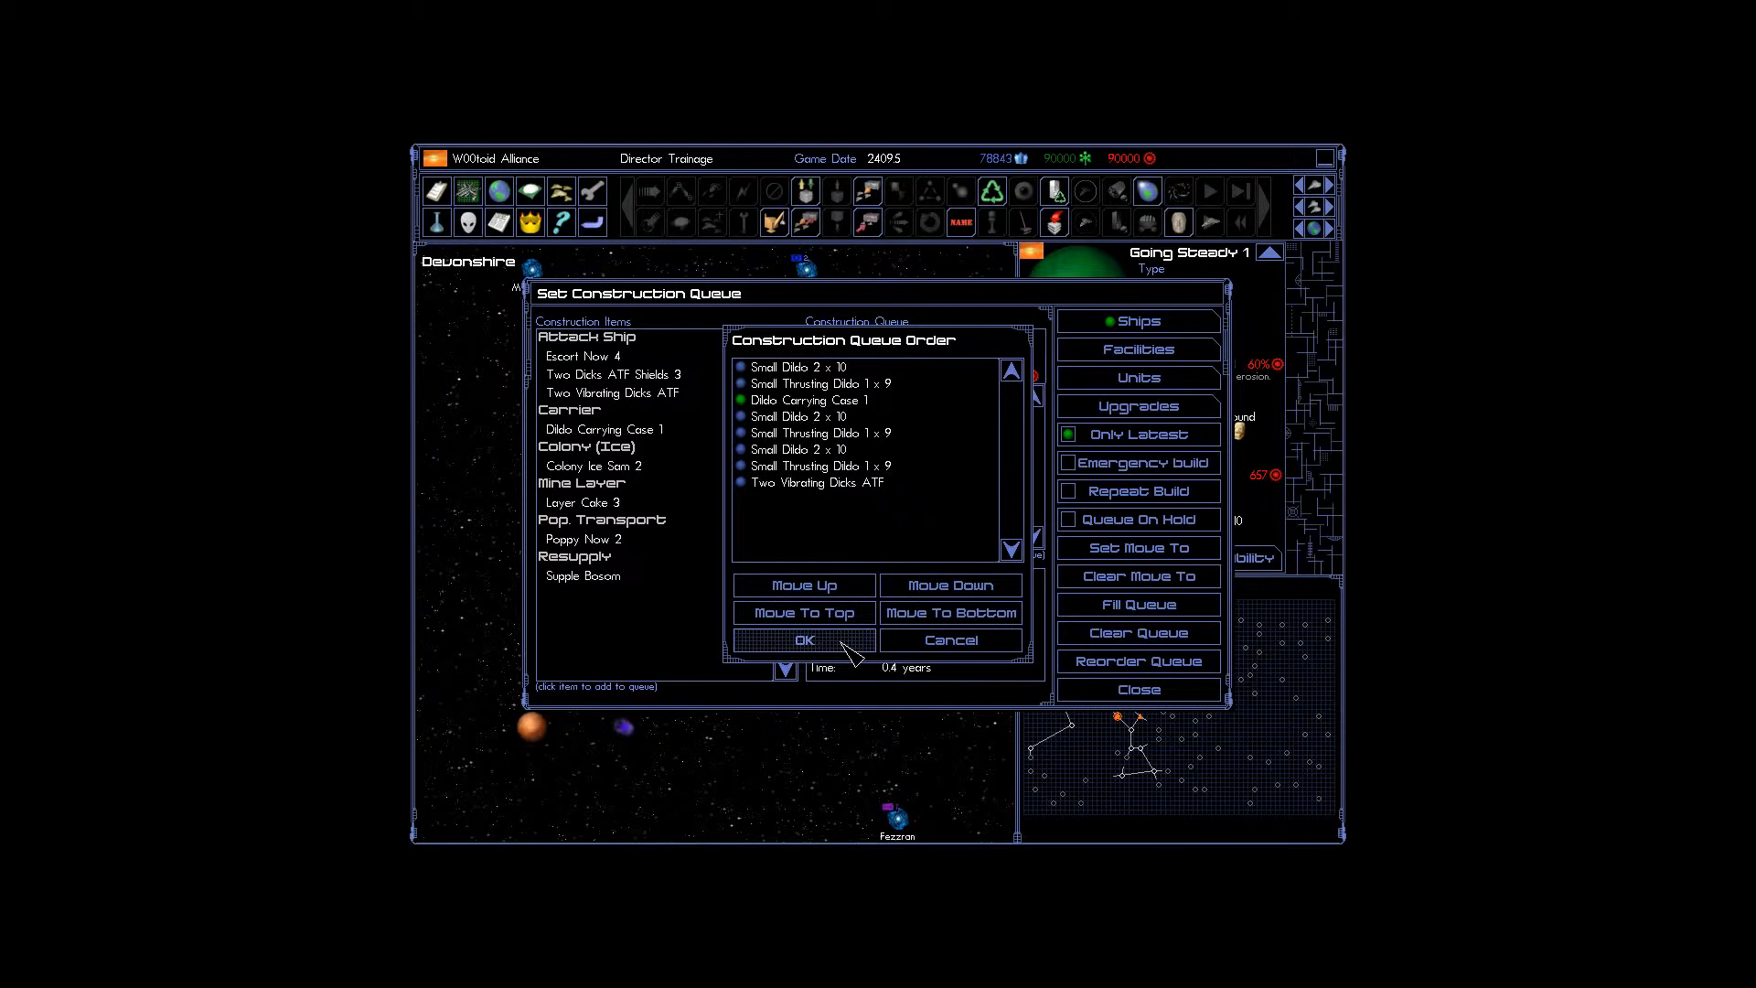
left_click(804, 641)
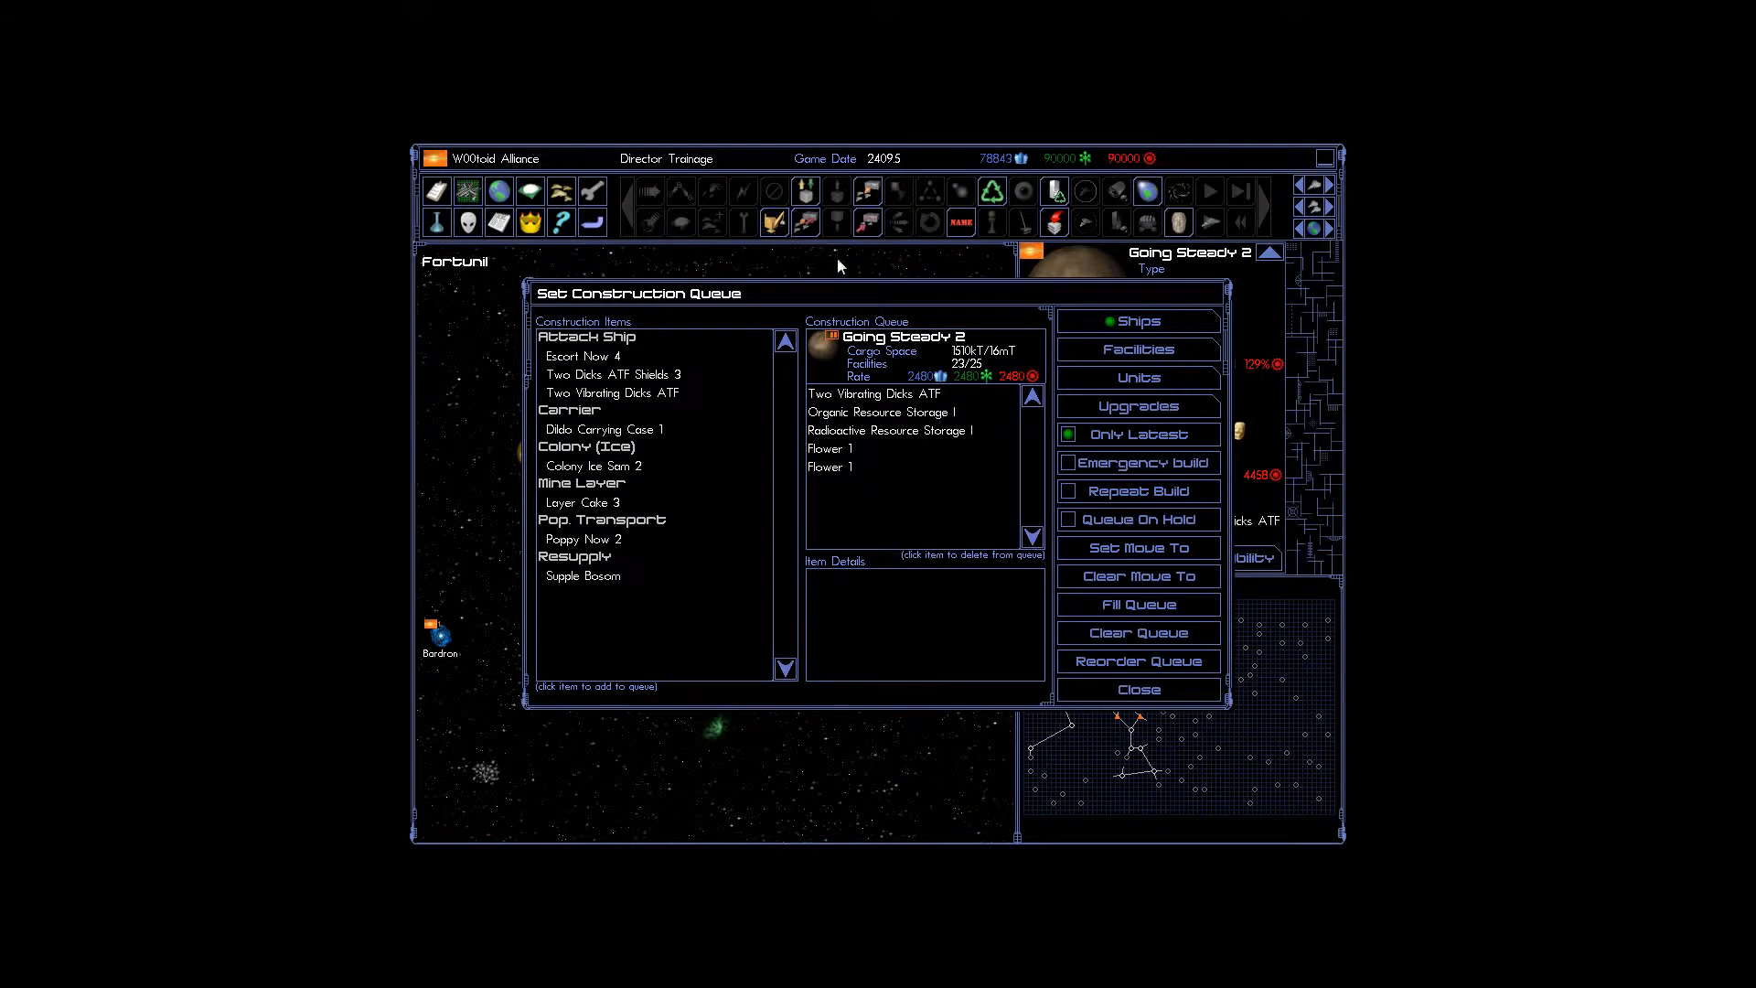
Close the construction queue and select Eta Fleet near Devonshire I to view its details.
left_click(1138, 690)
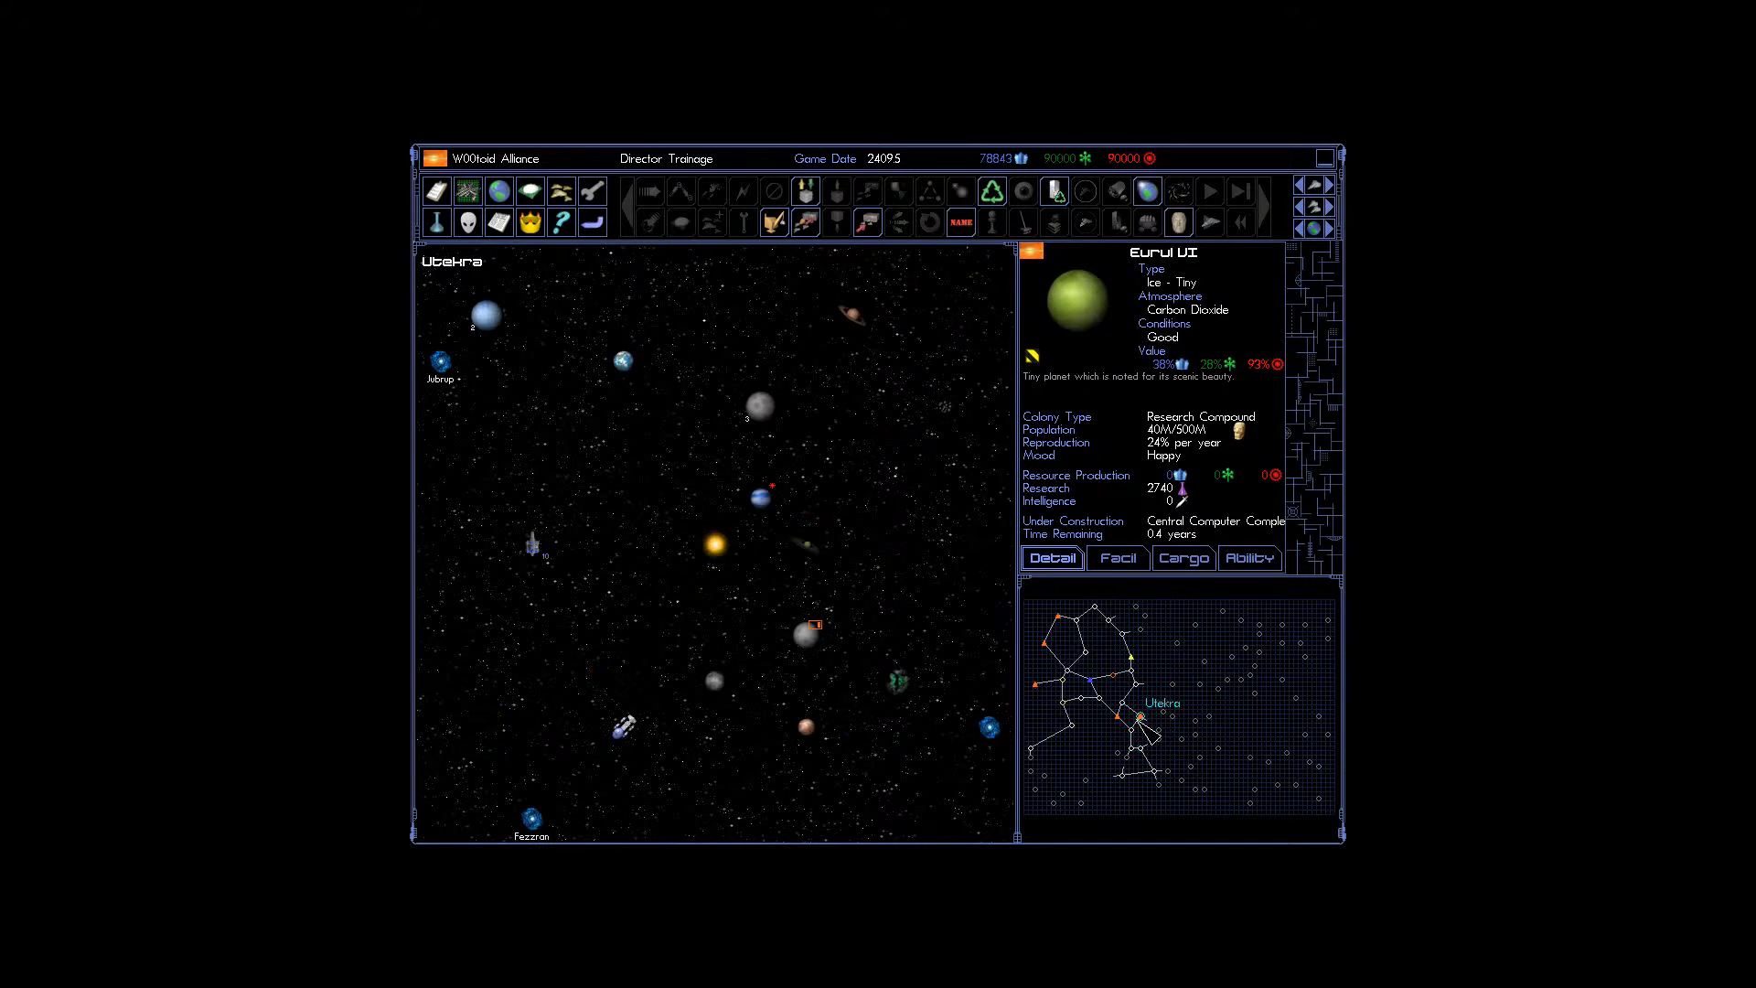
mouse_move(821, 645)
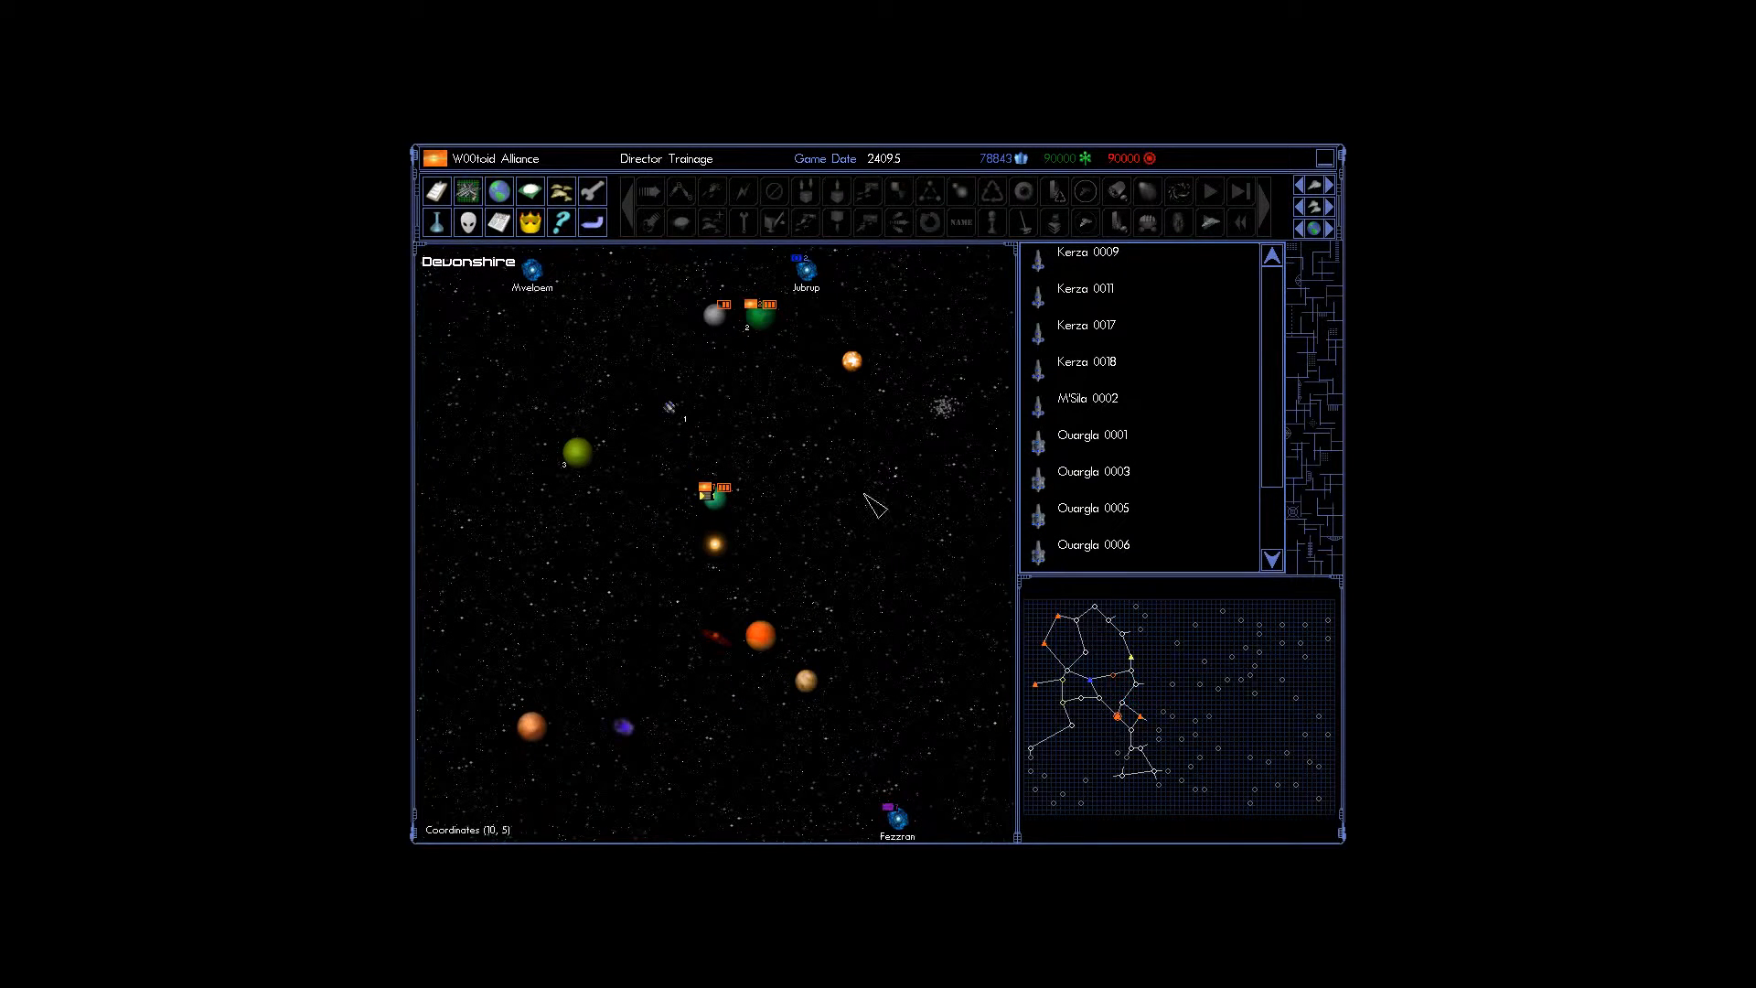
left_click(714, 502)
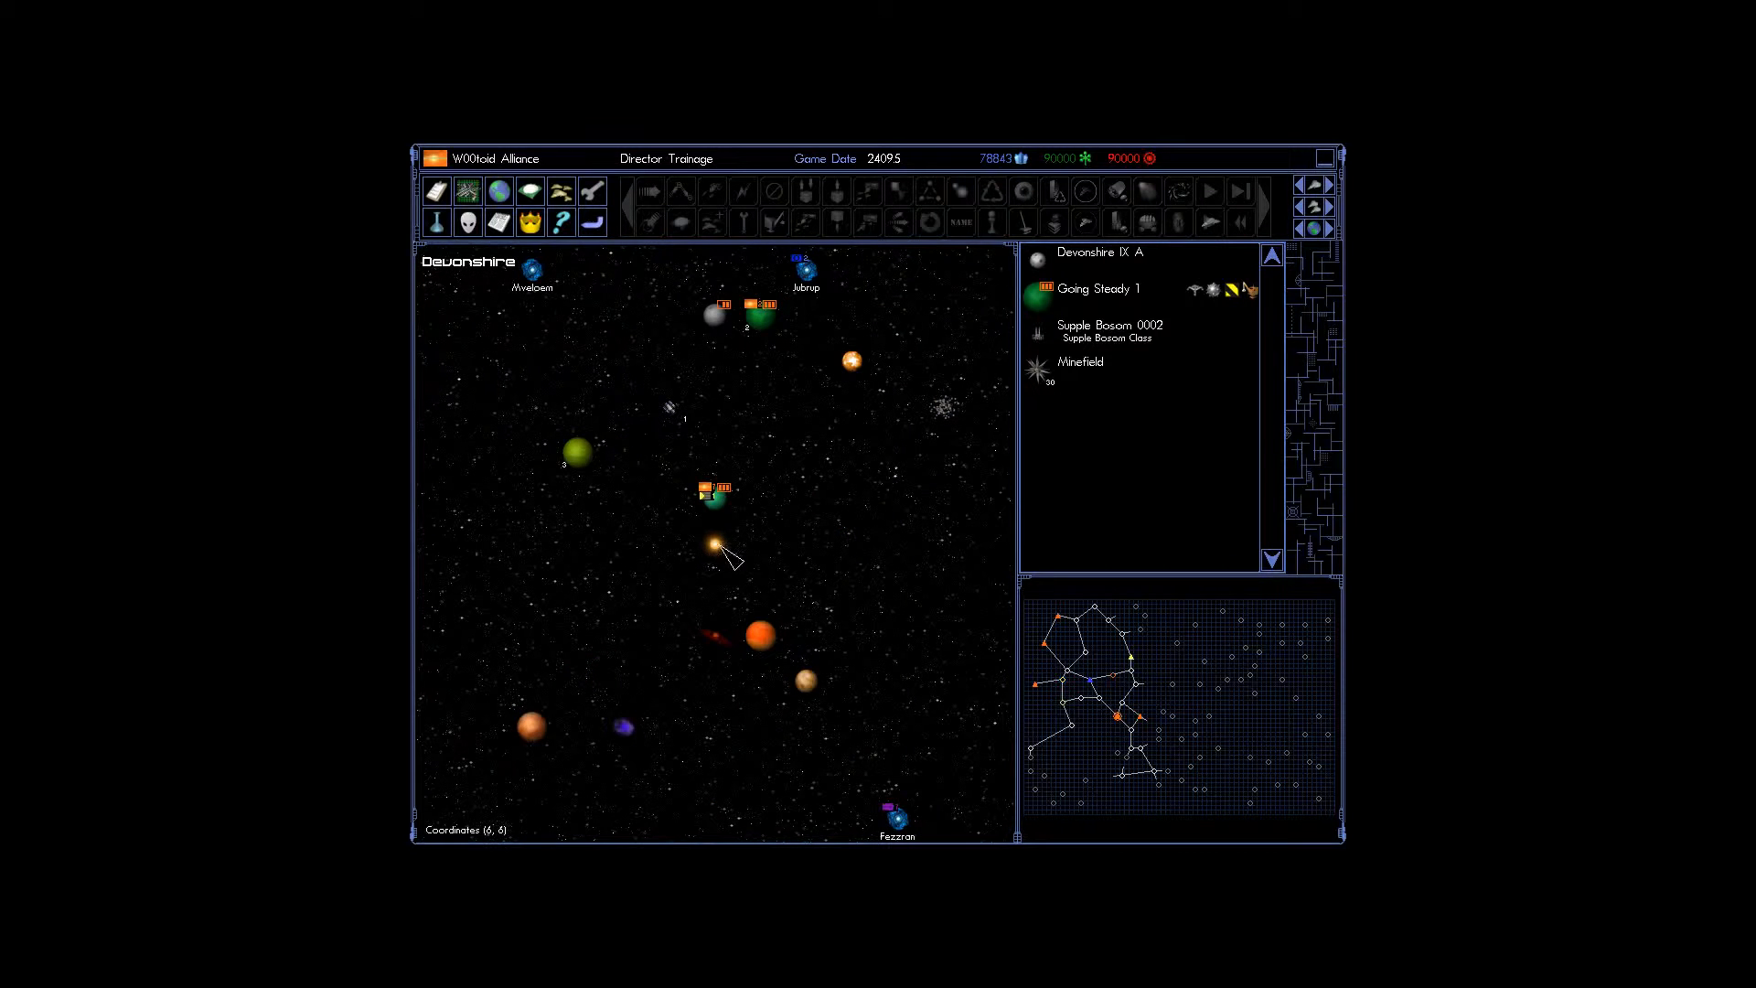
left_click(468, 223)
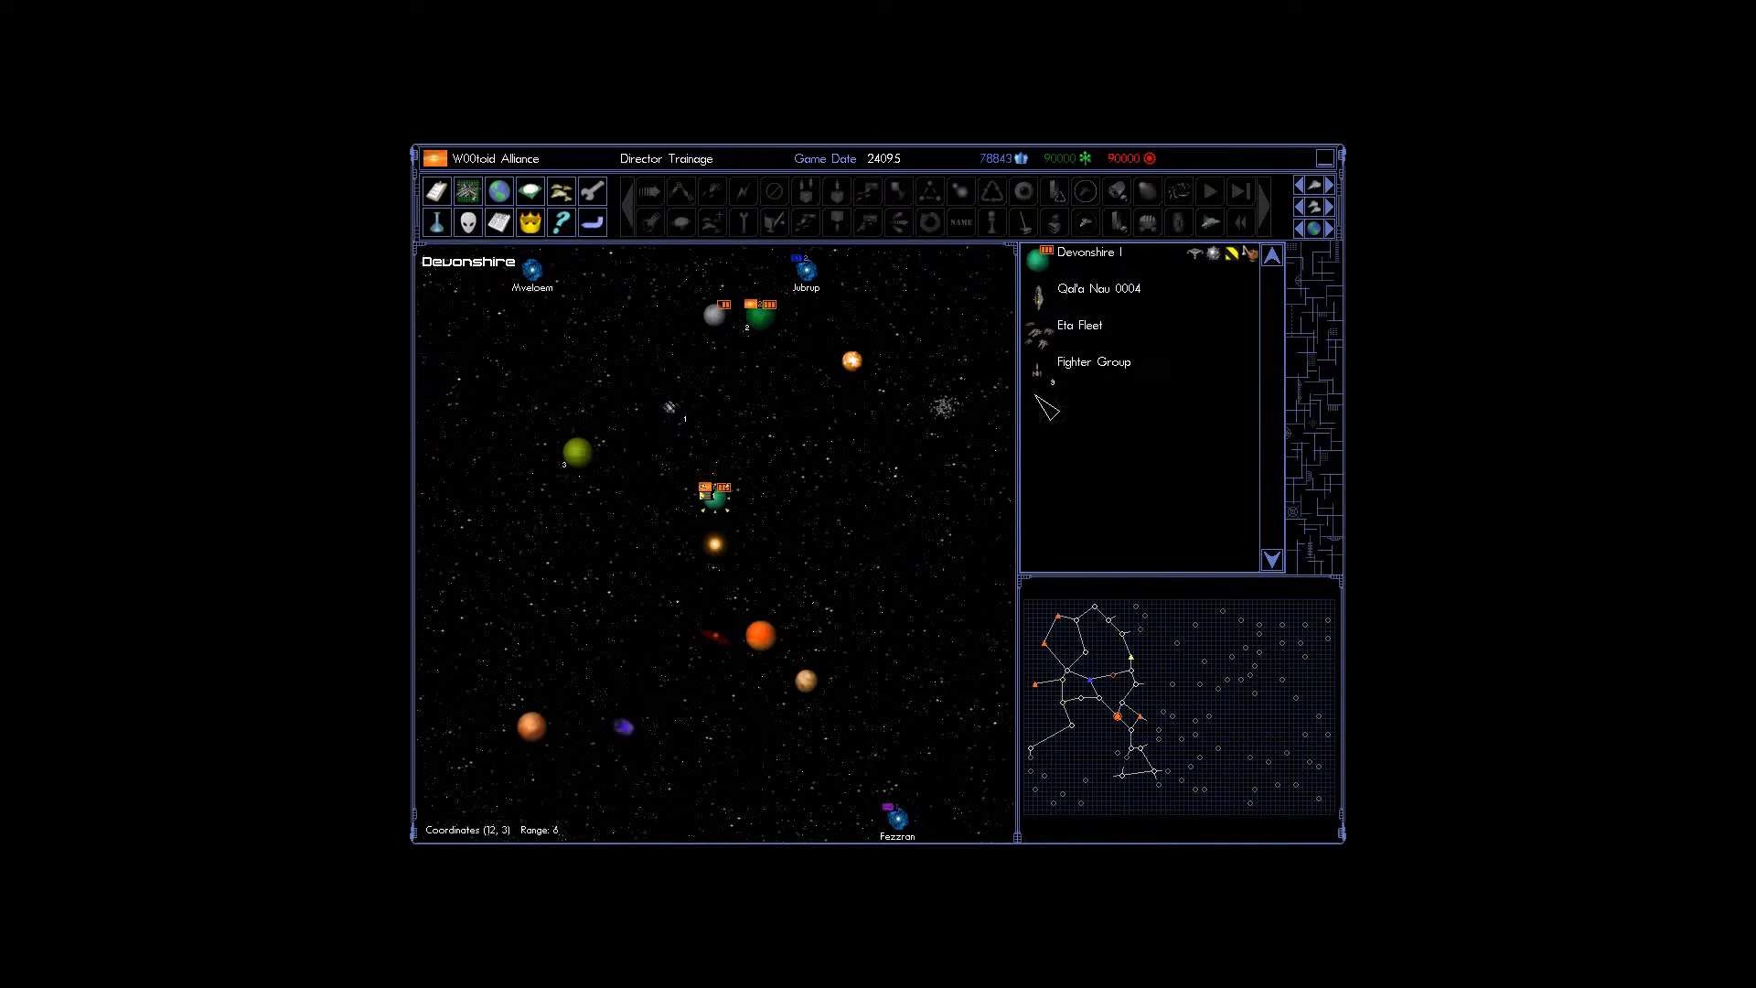
left_click(1079, 325)
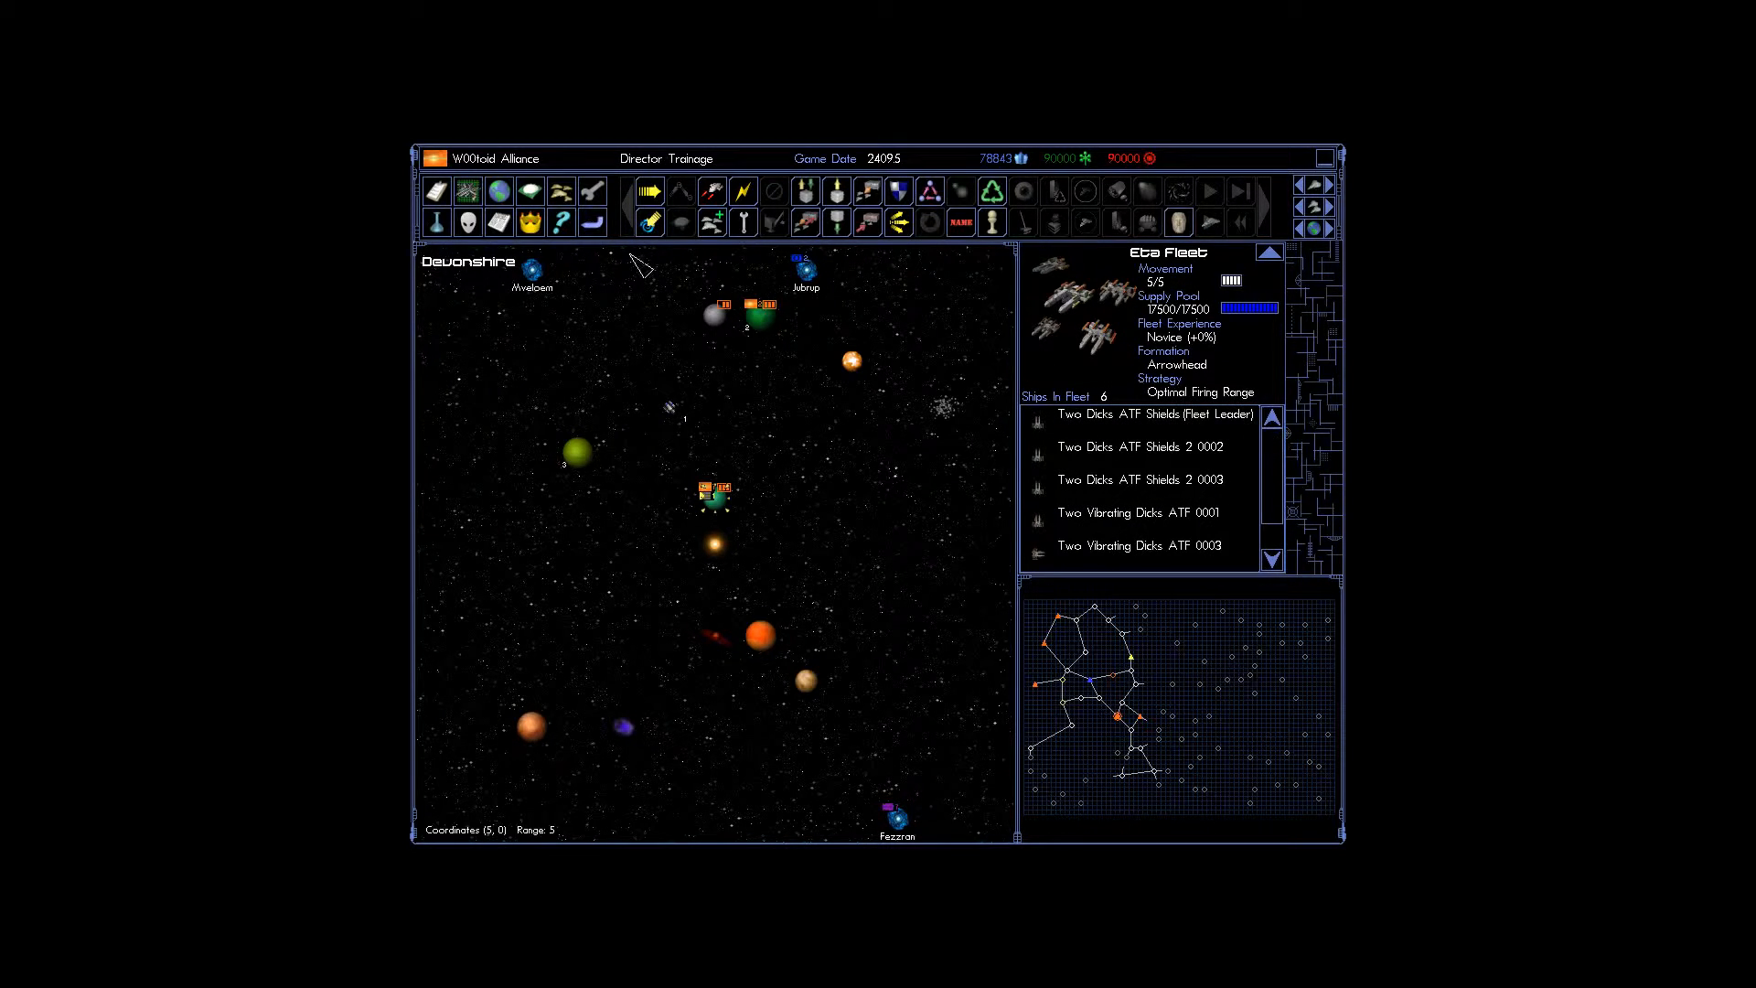
left_click(498, 190)
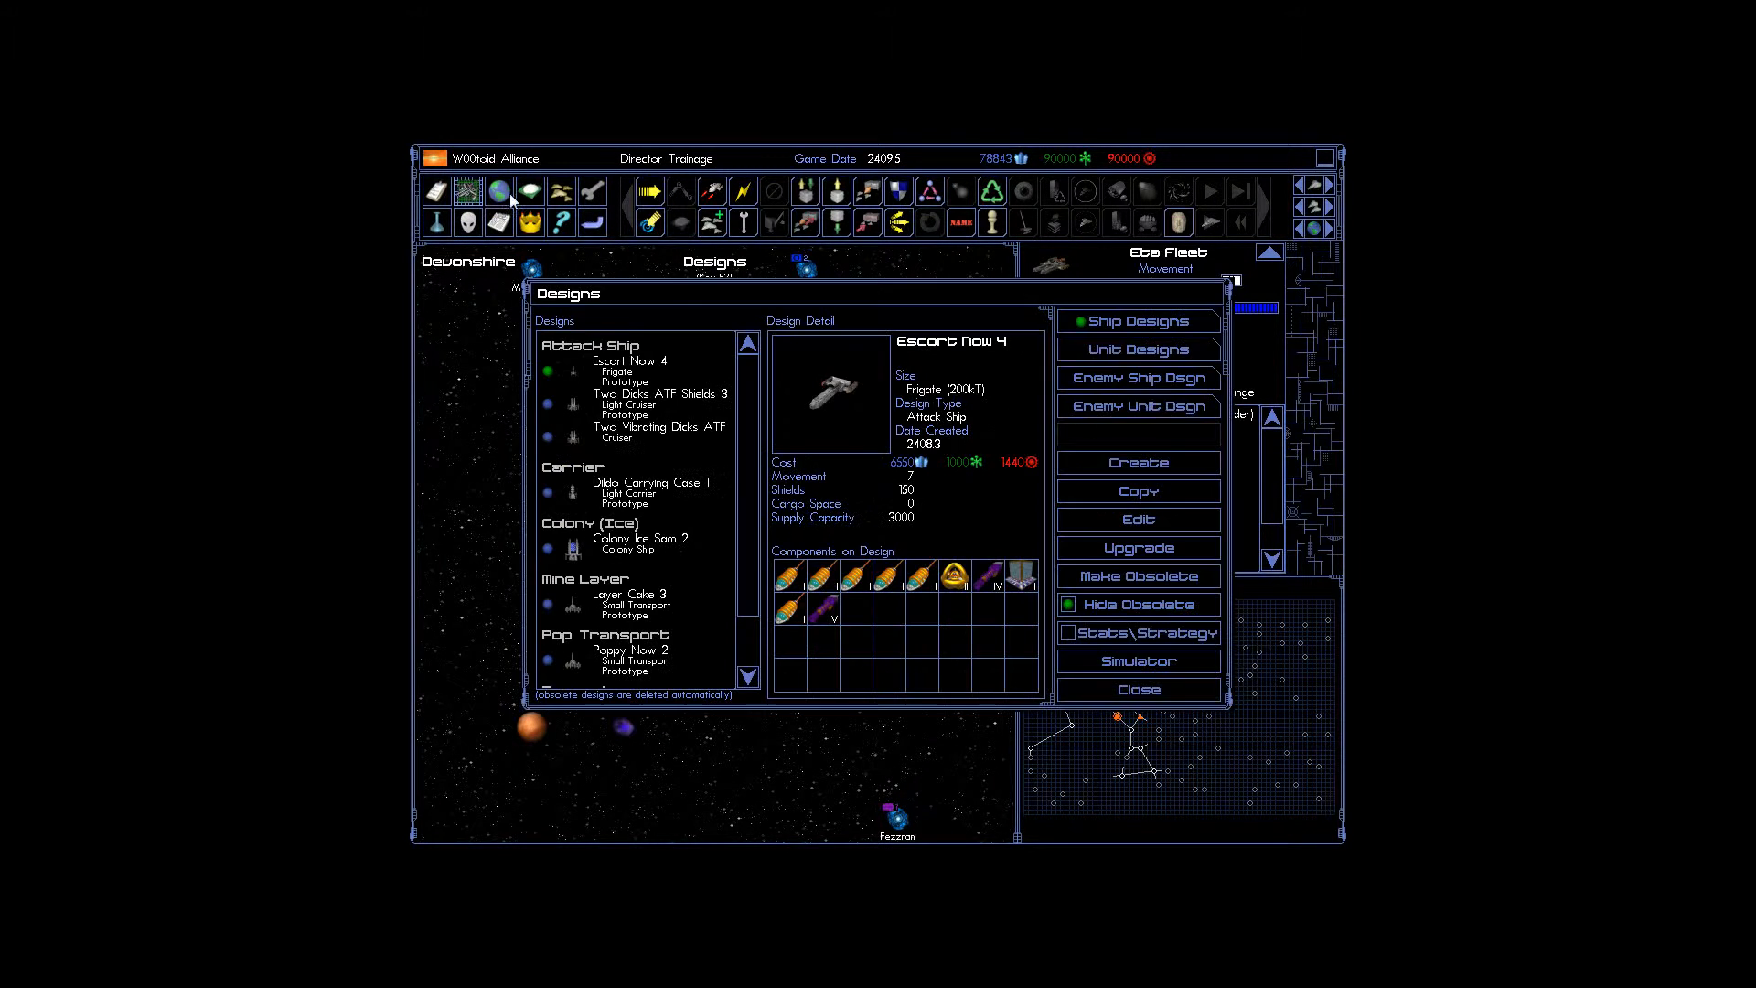
left_click(661, 393)
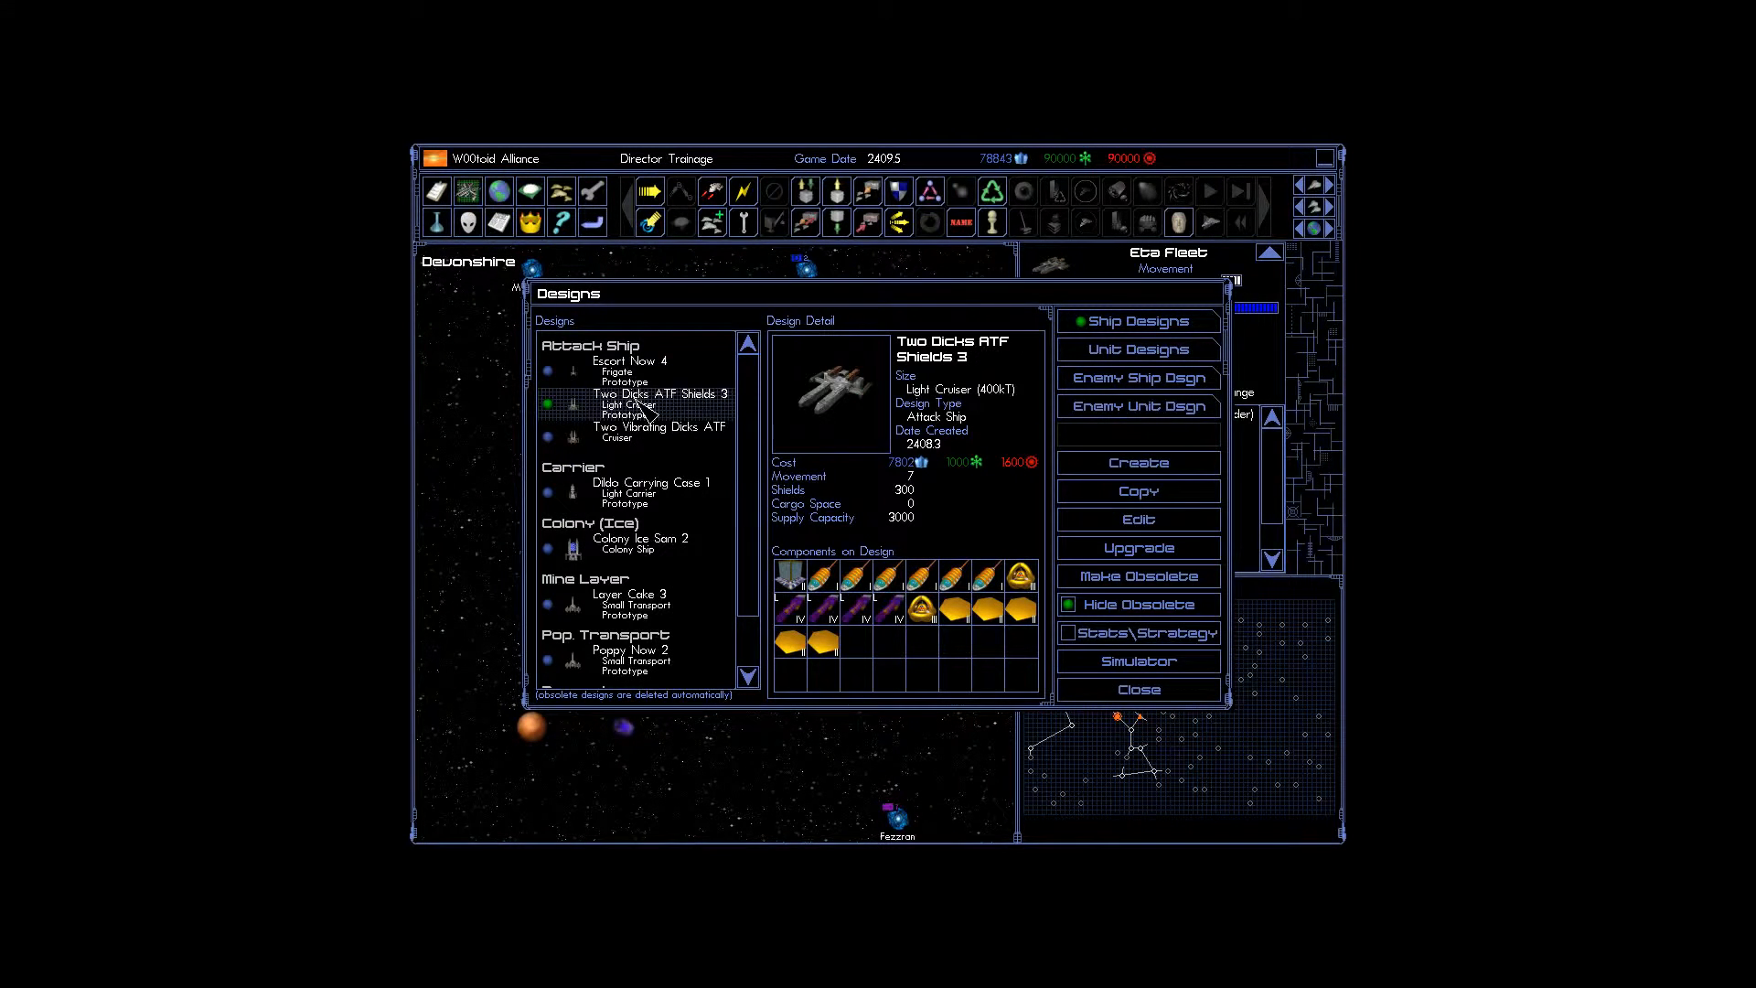
left_click(648, 432)
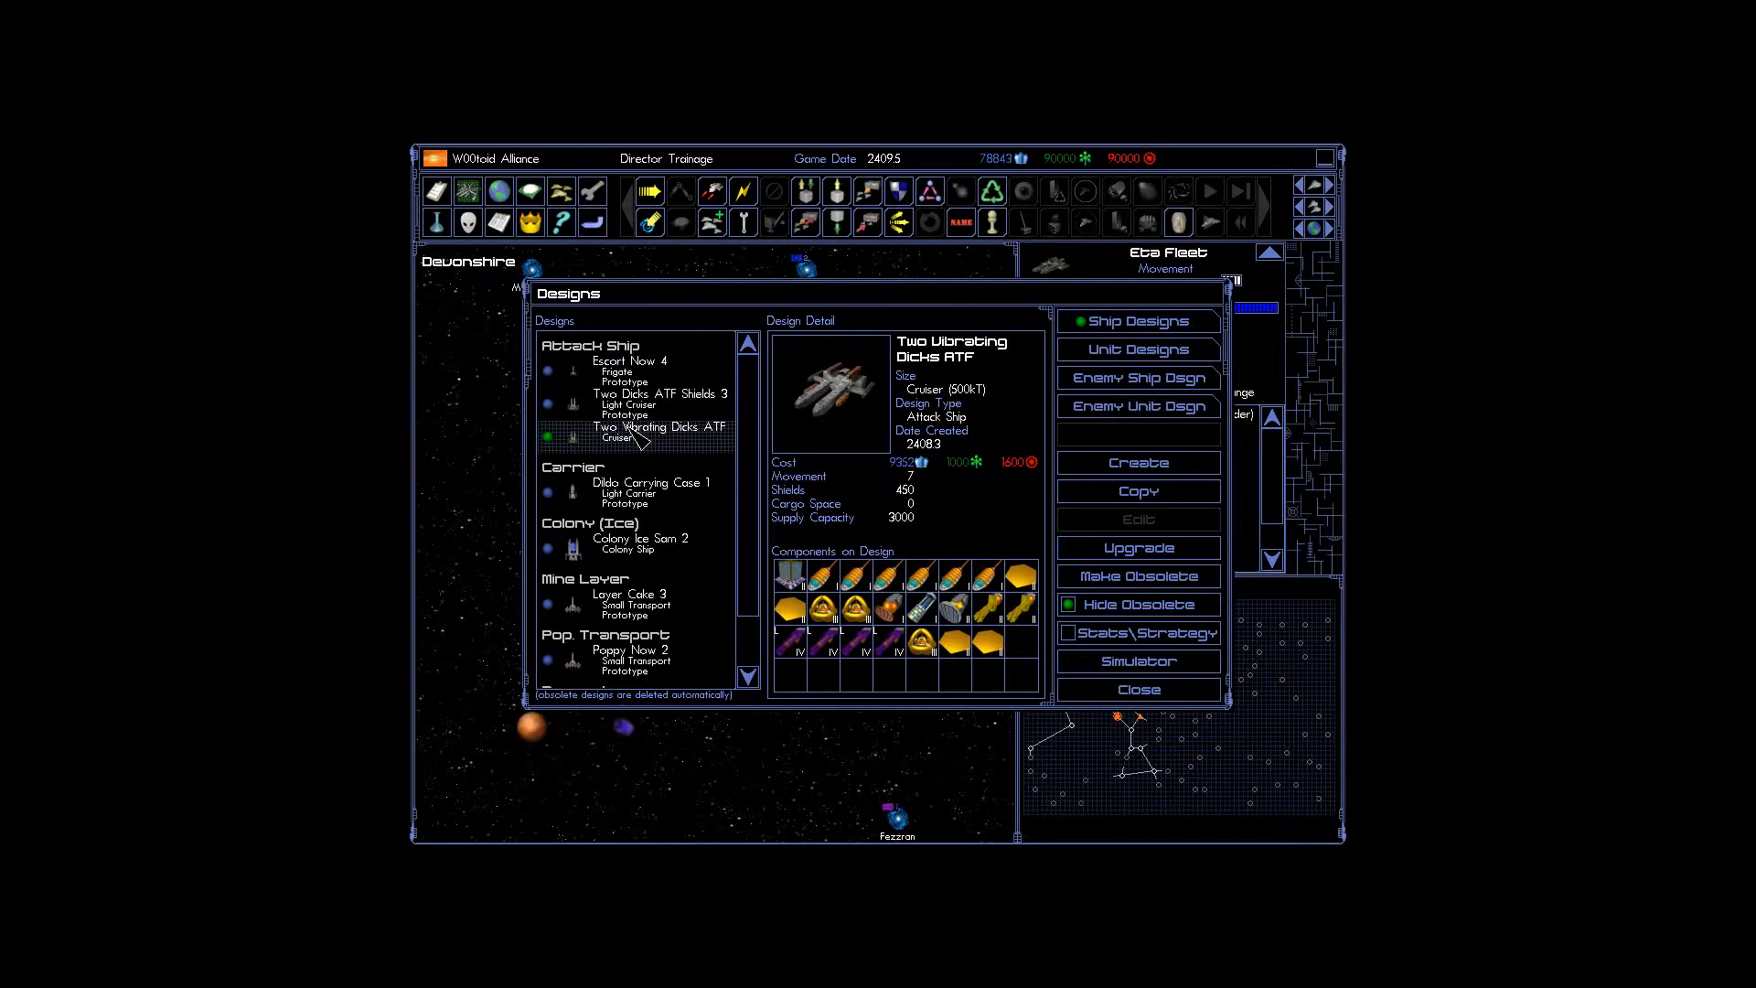
left_click(661, 398)
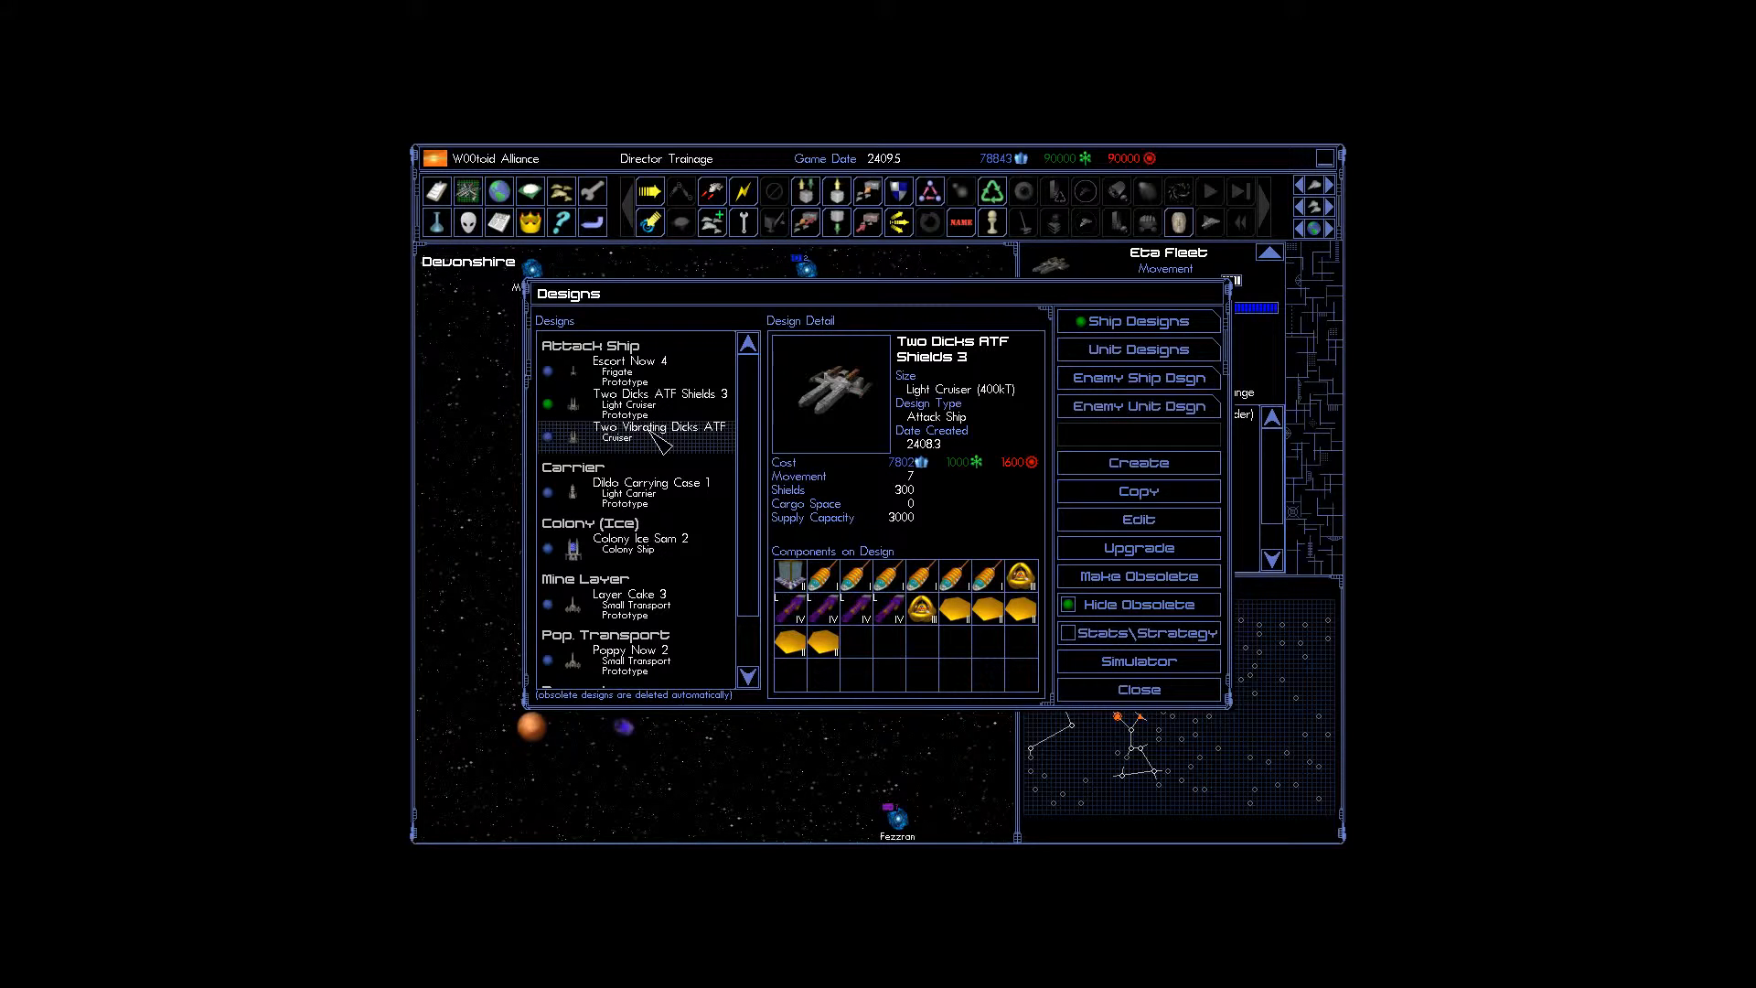
left_click(659, 431)
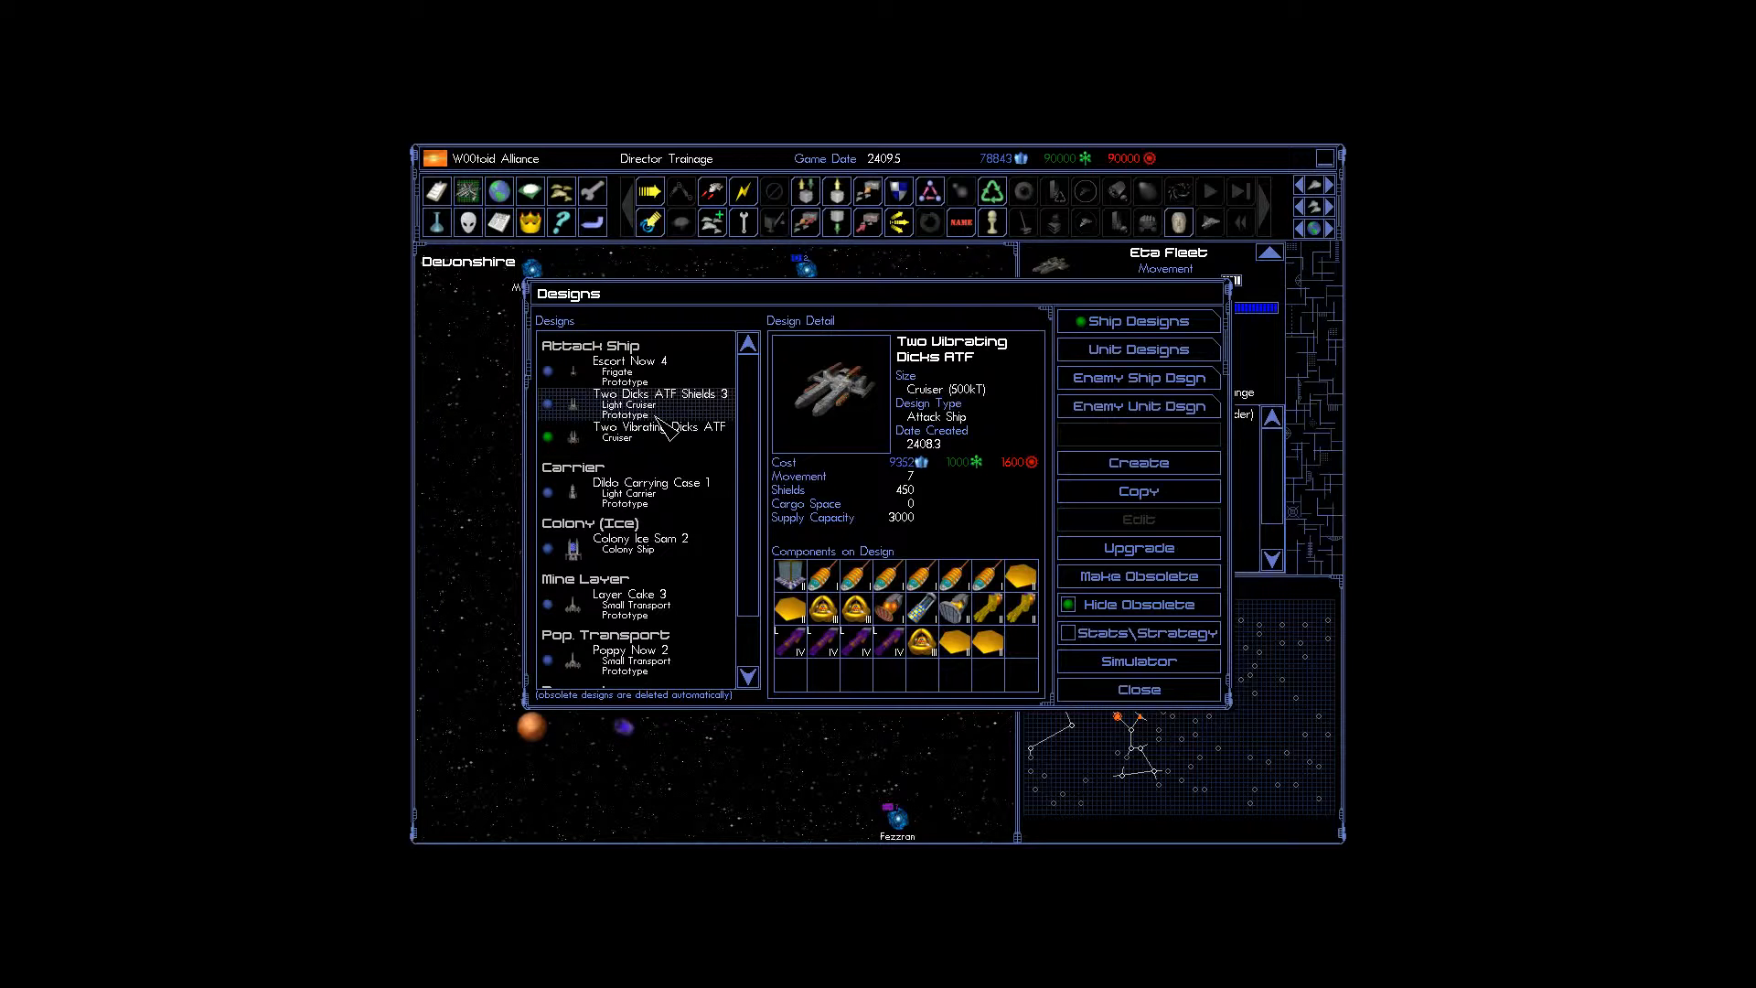
left_click(655, 394)
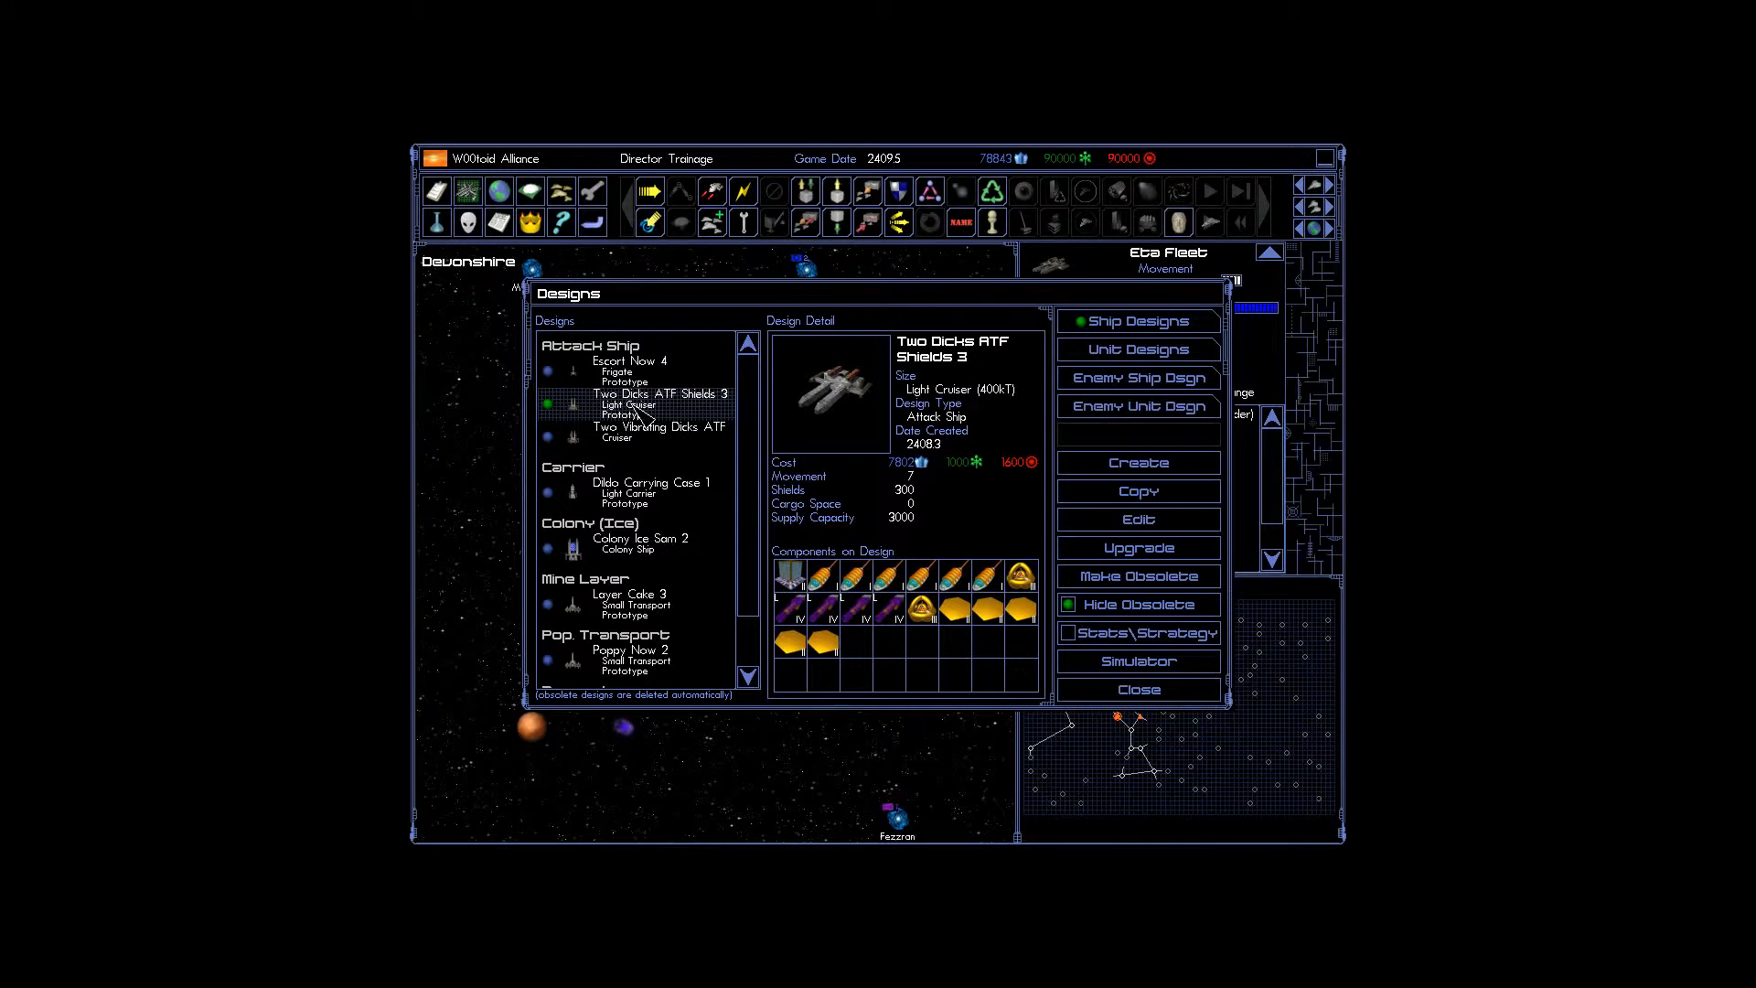
mouse_move(662, 428)
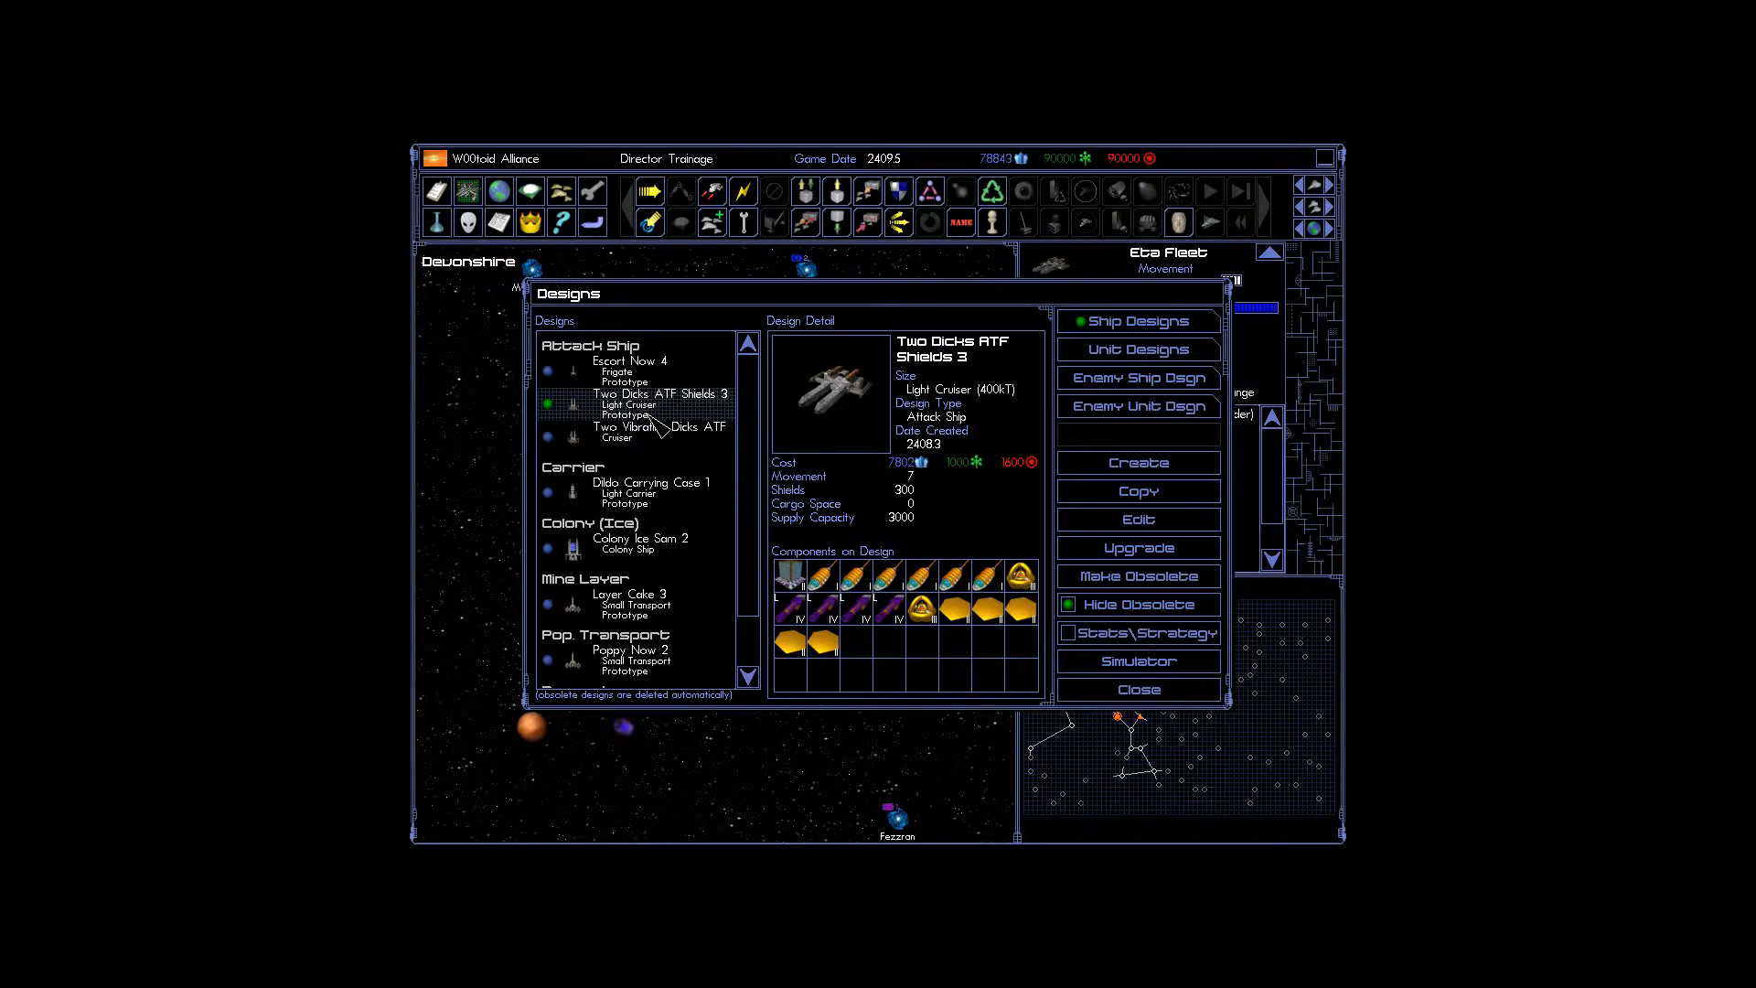
left_click(649, 431)
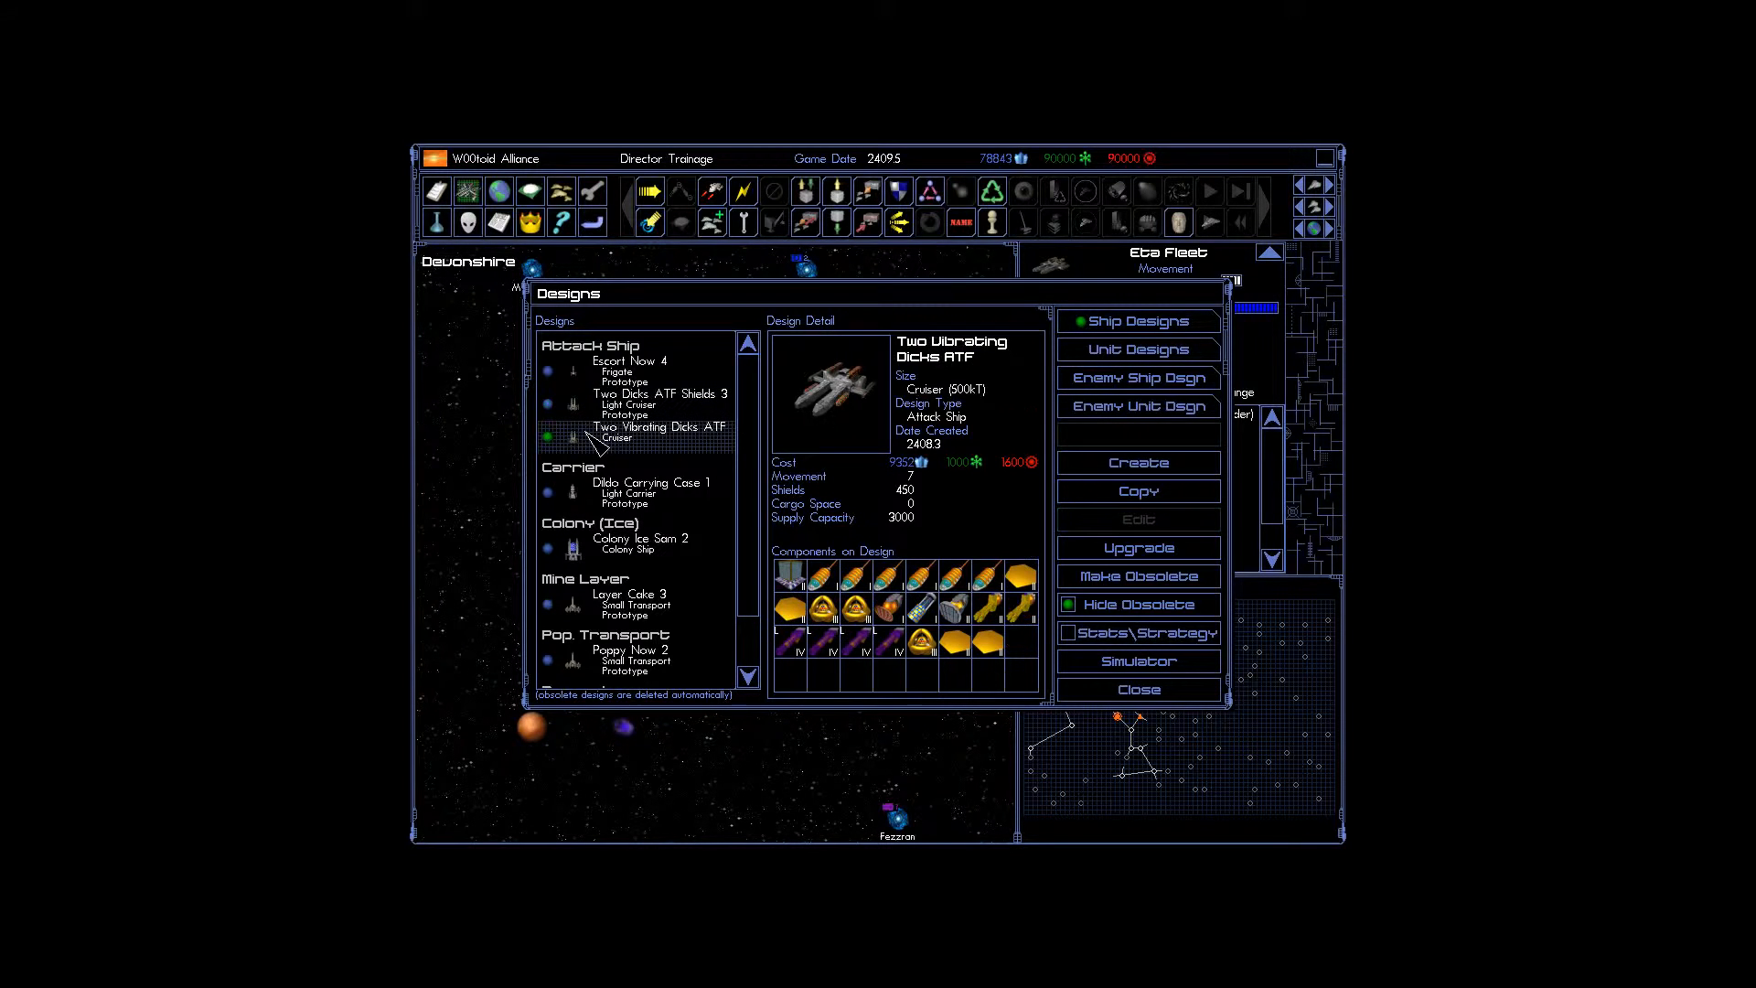
left_click(661, 400)
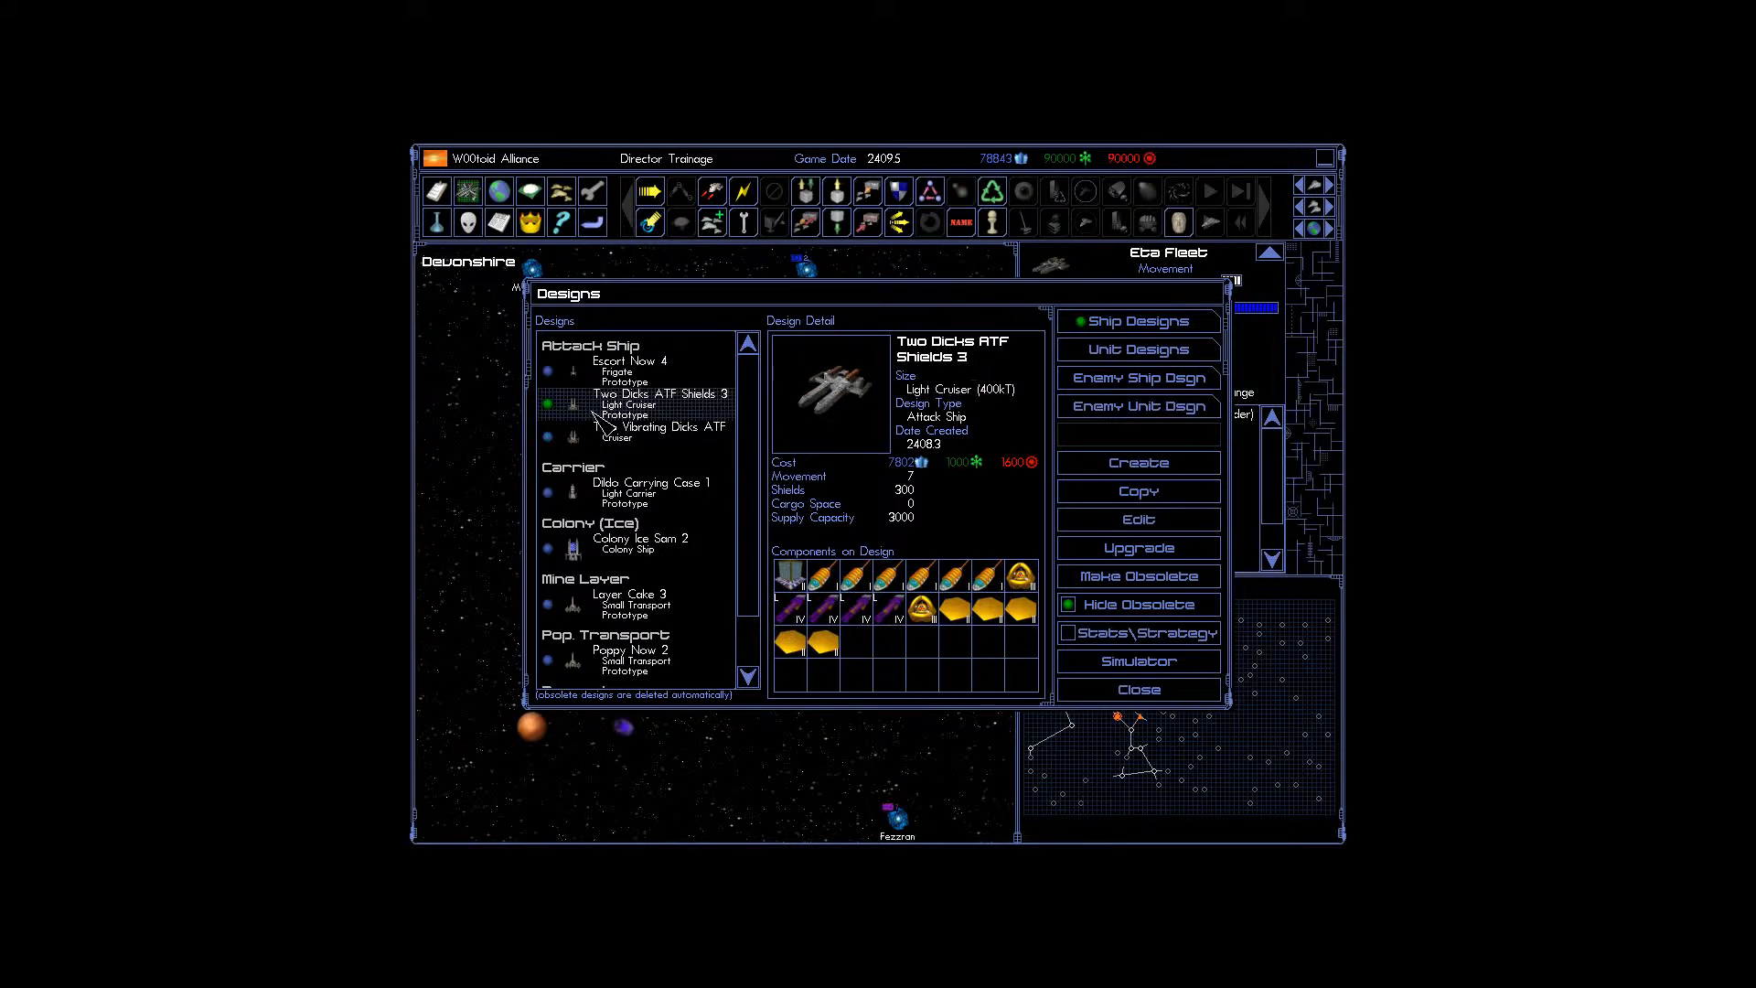
left_click(631, 361)
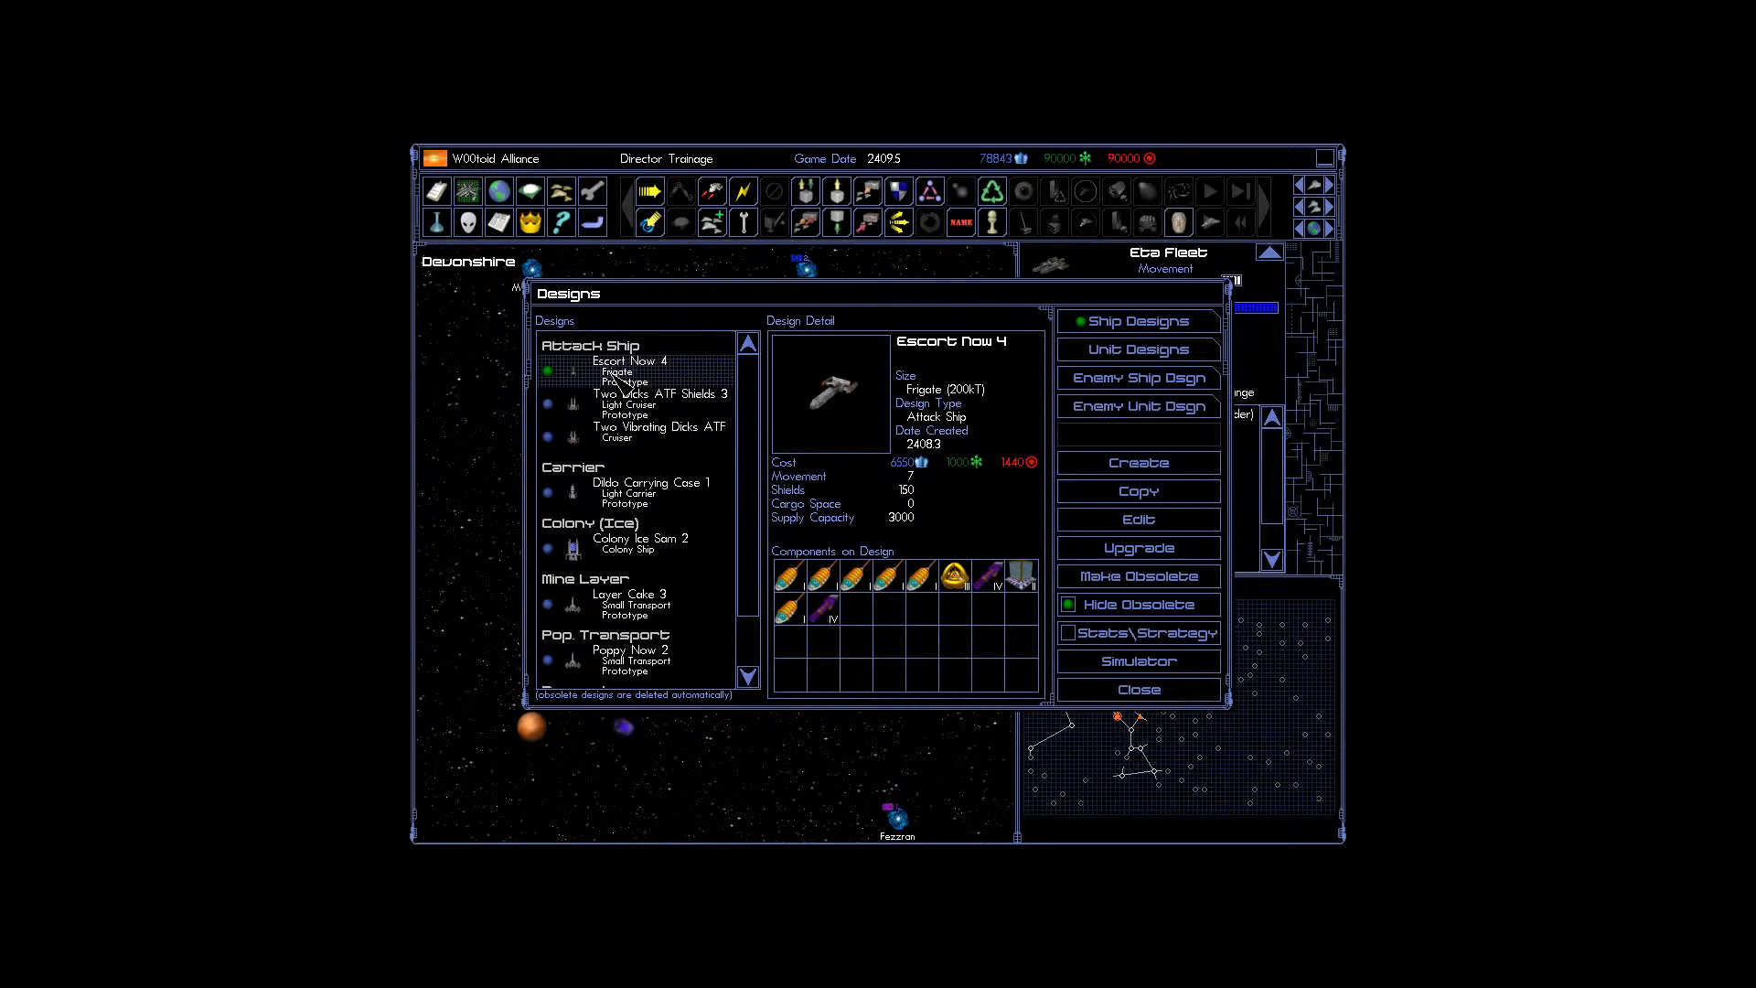
left_click(659, 431)
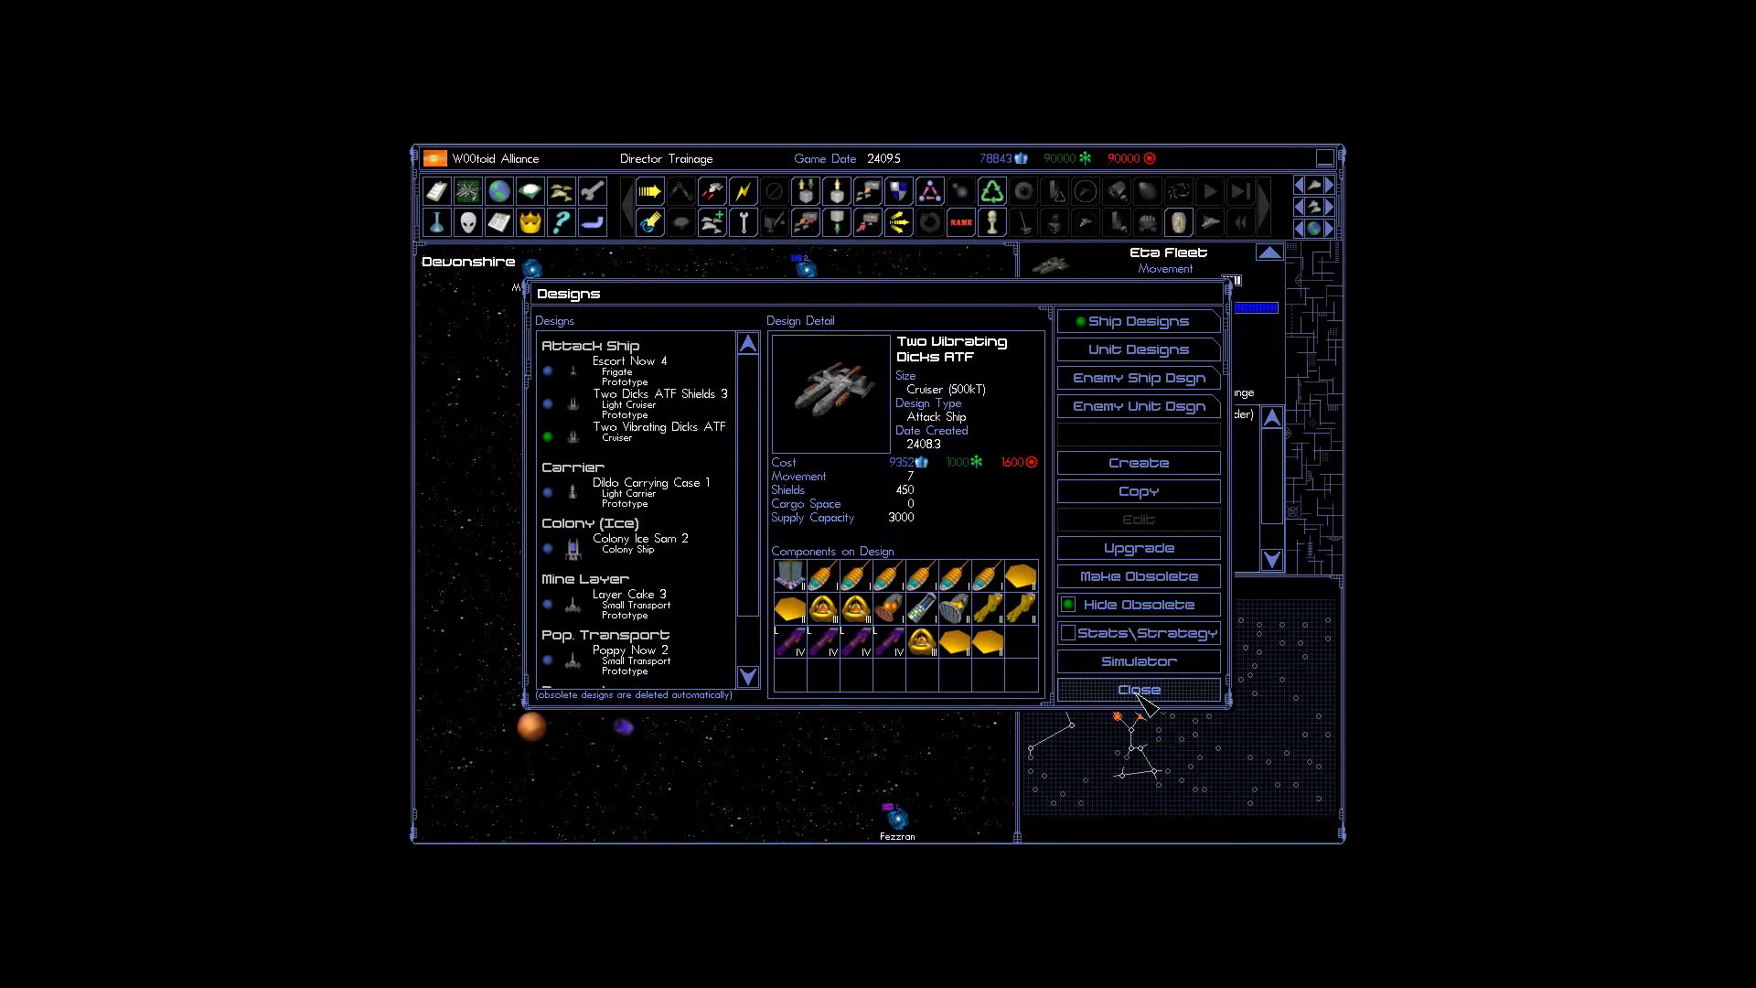
left_click(1138, 689)
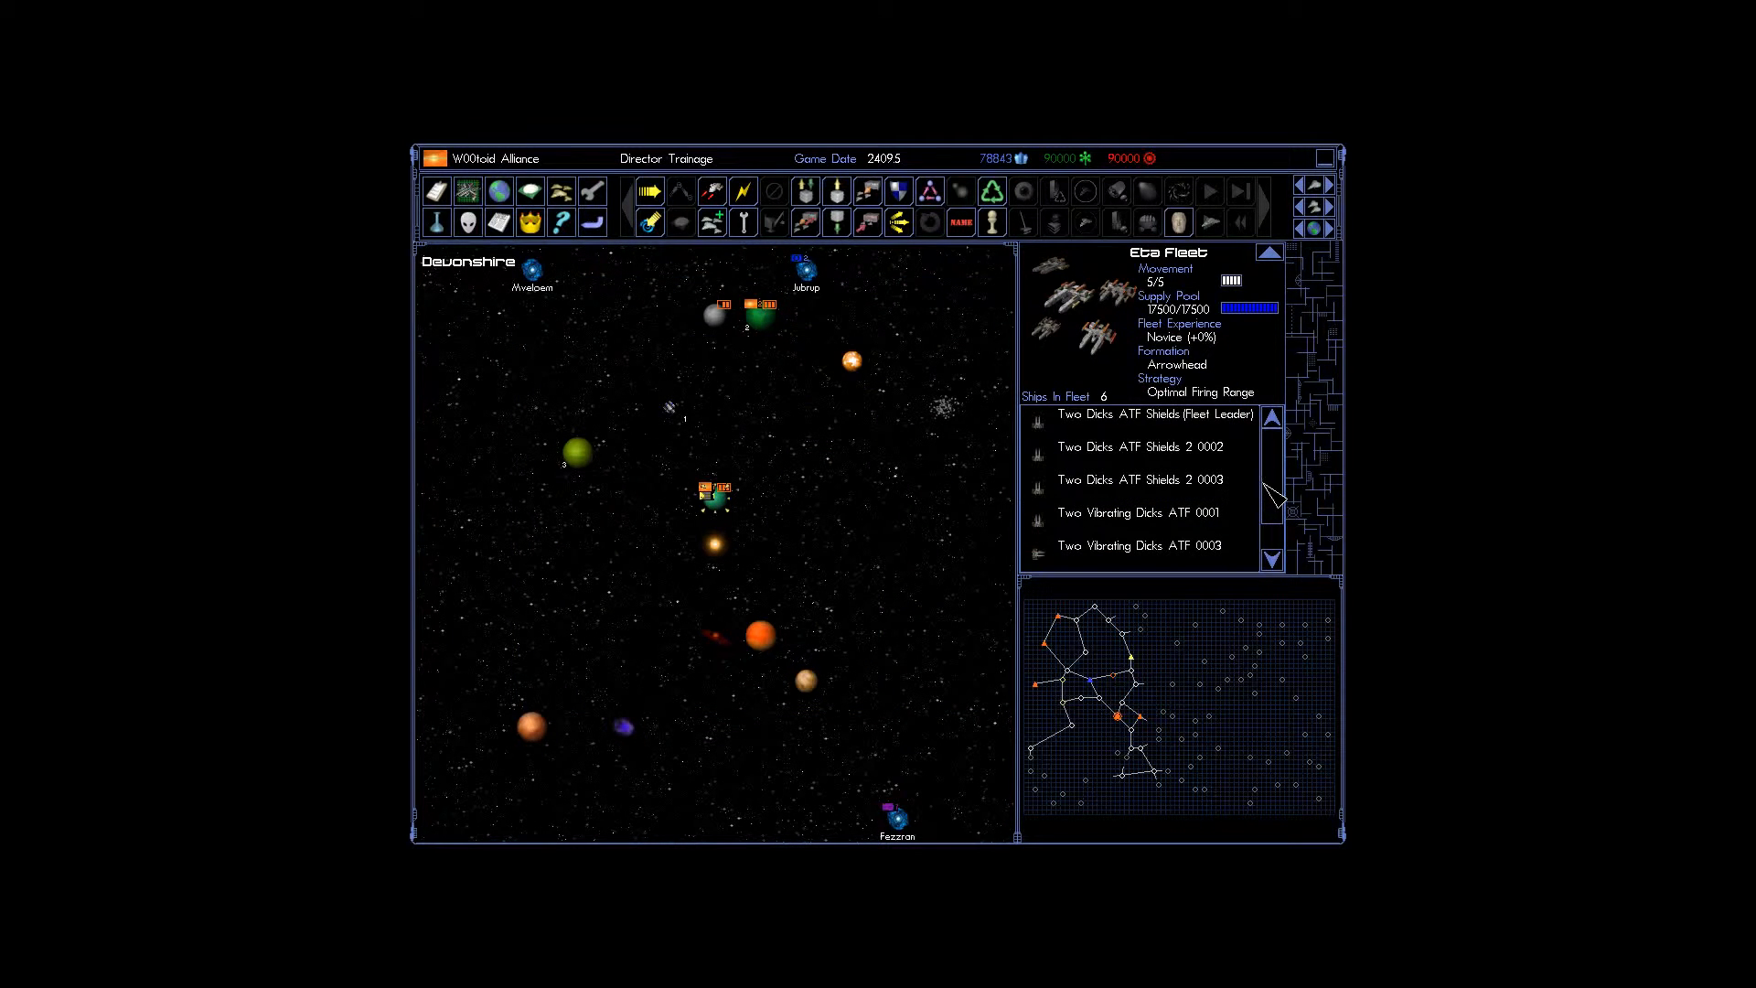
mouse_move(1287, 494)
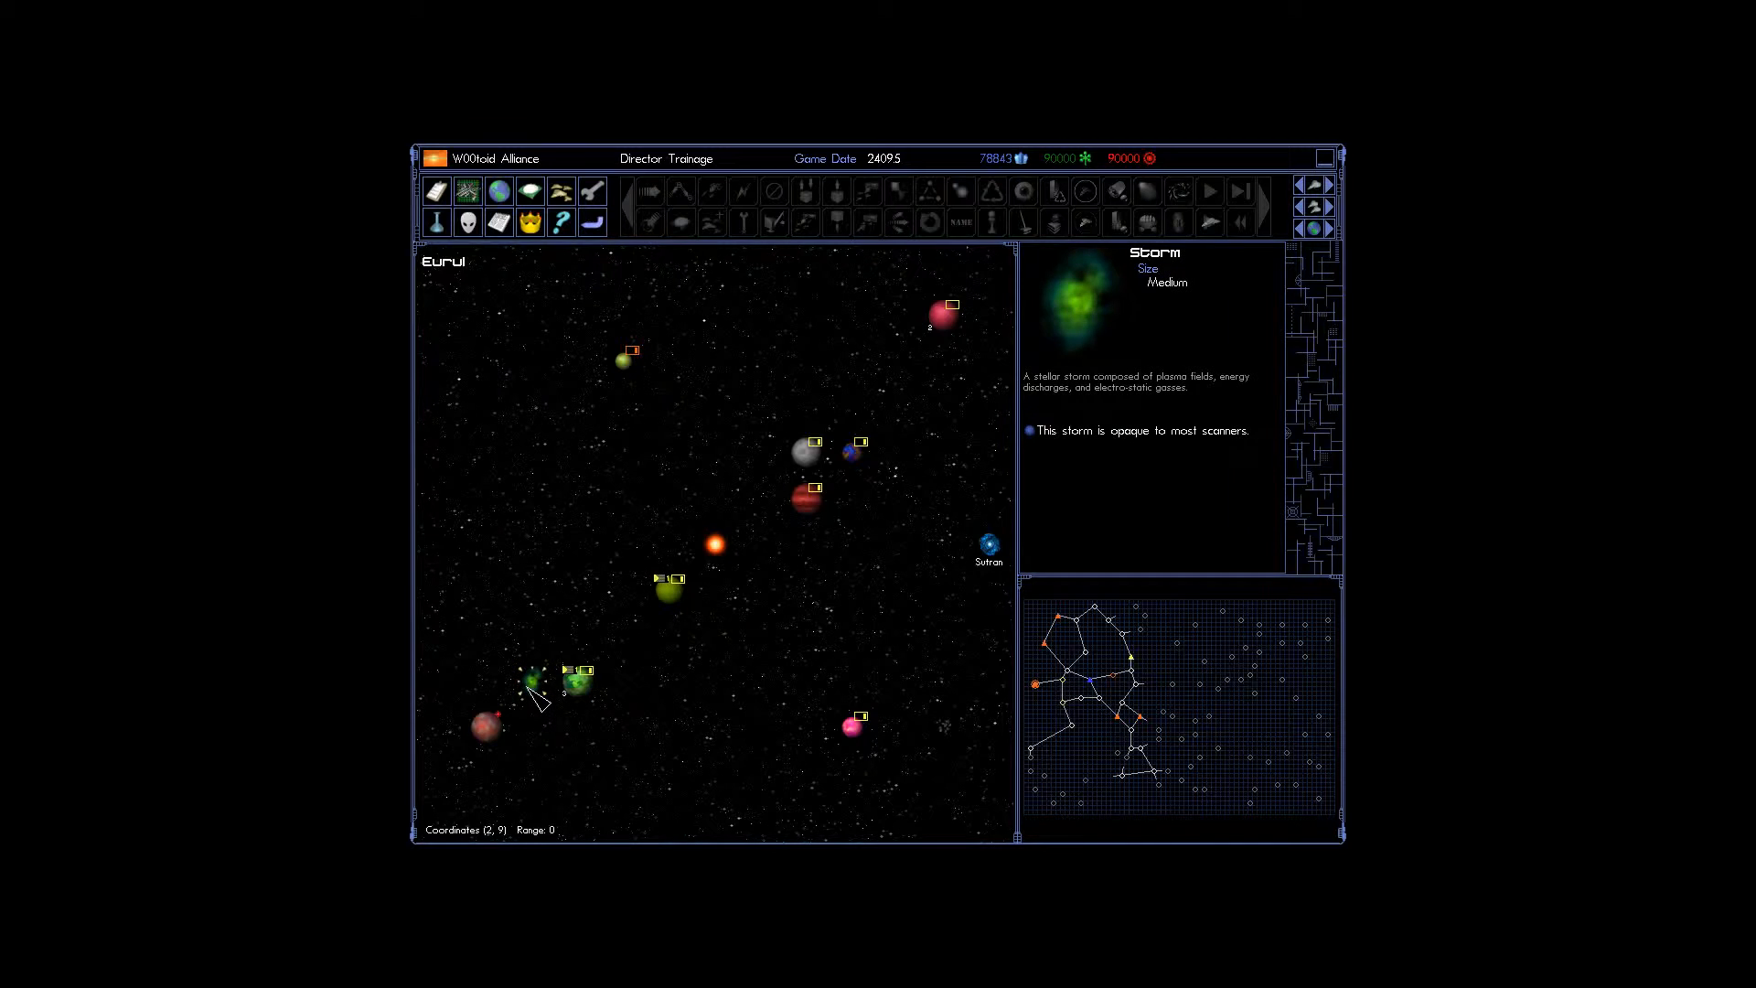
Visit Lundra and gas giant Fortunil VIII, return to Going Steady 1, and open Research.
left_click(487, 727)
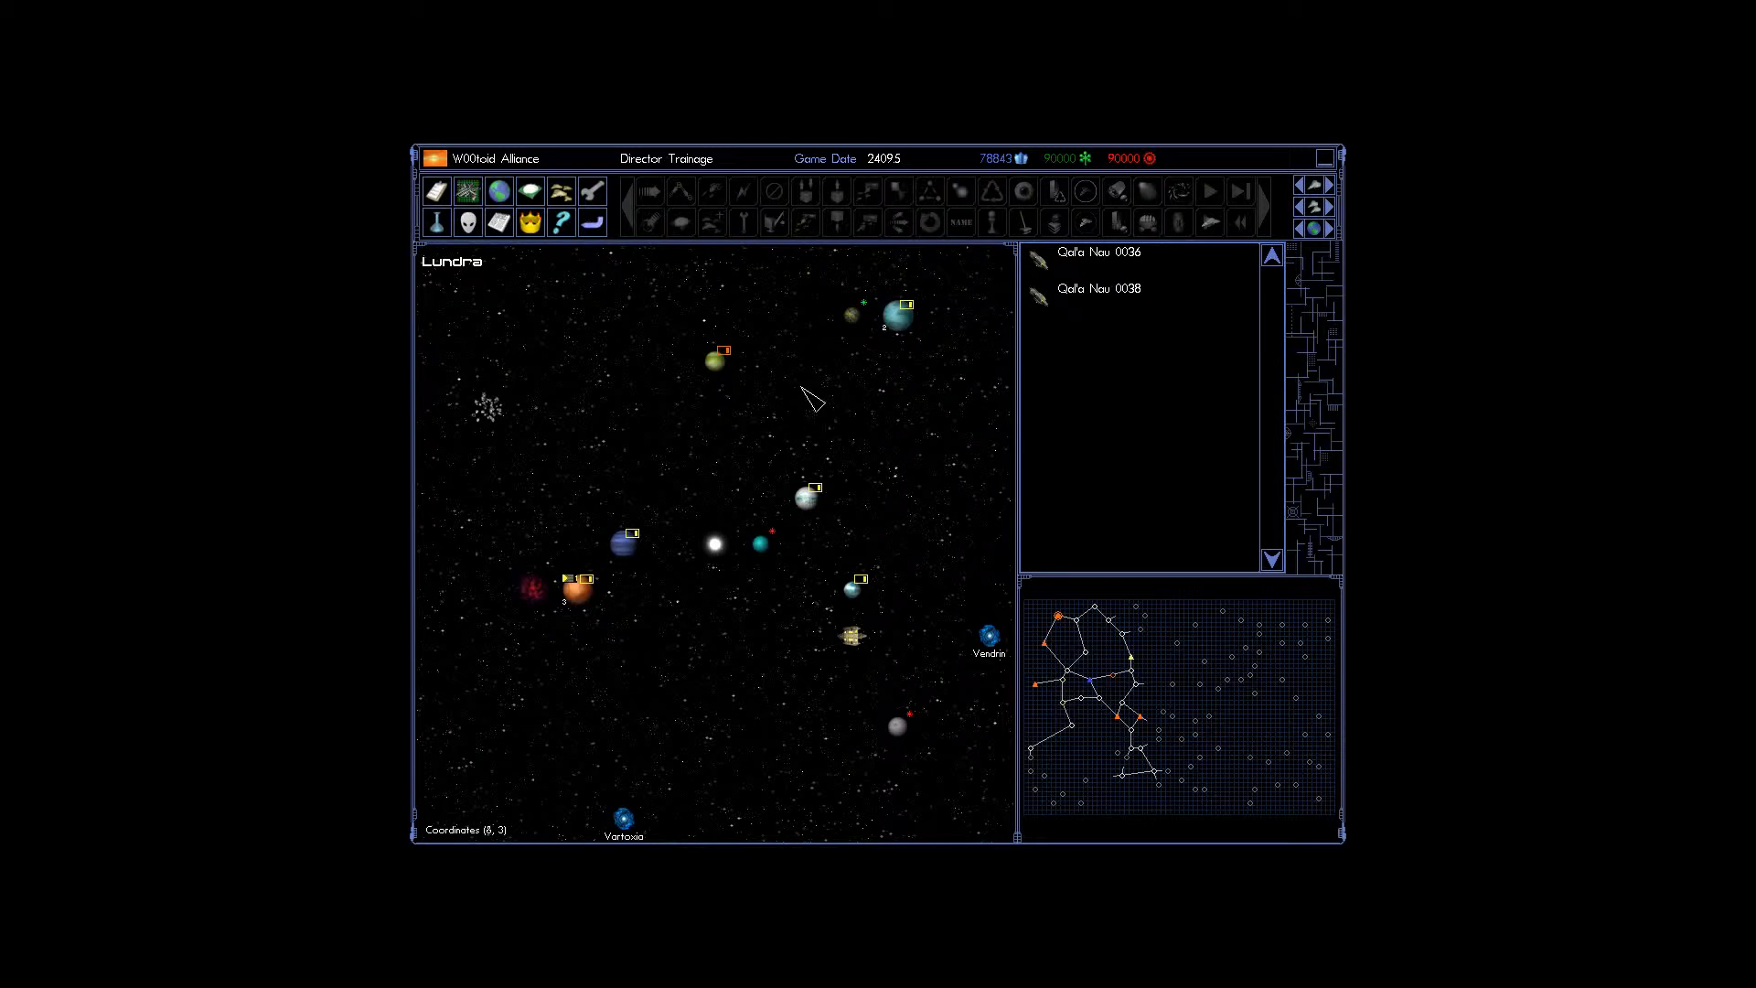
left_click(894, 316)
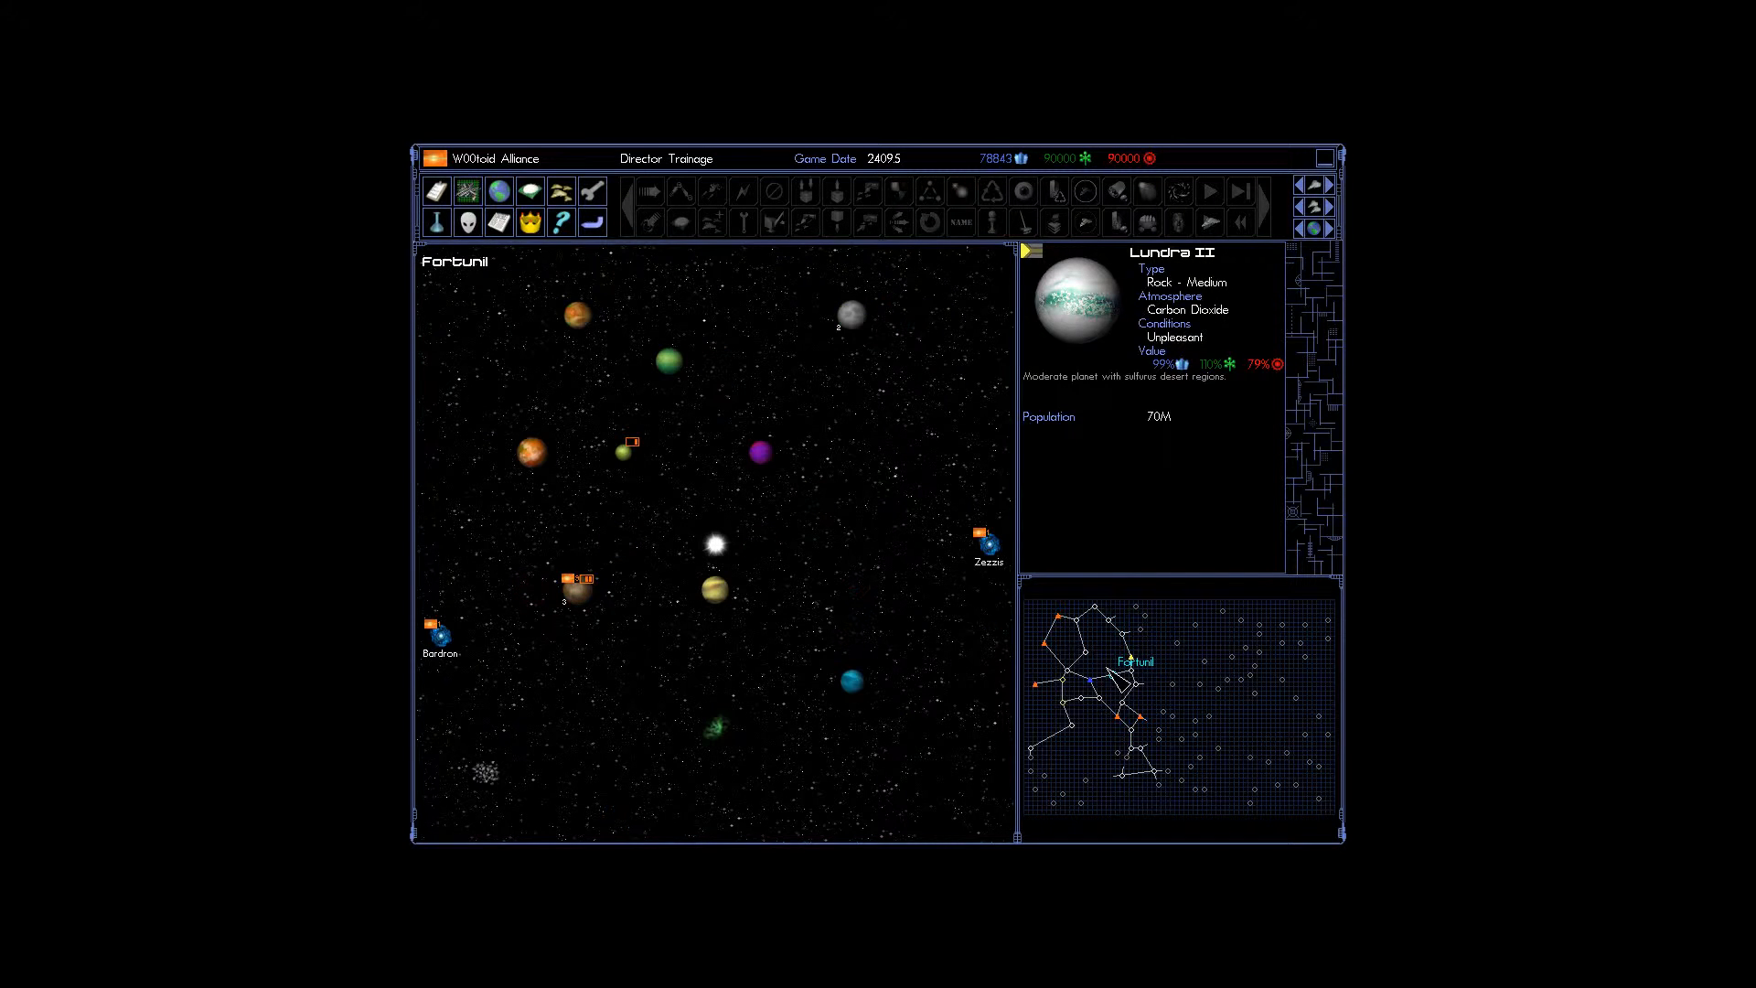
left_click(668, 361)
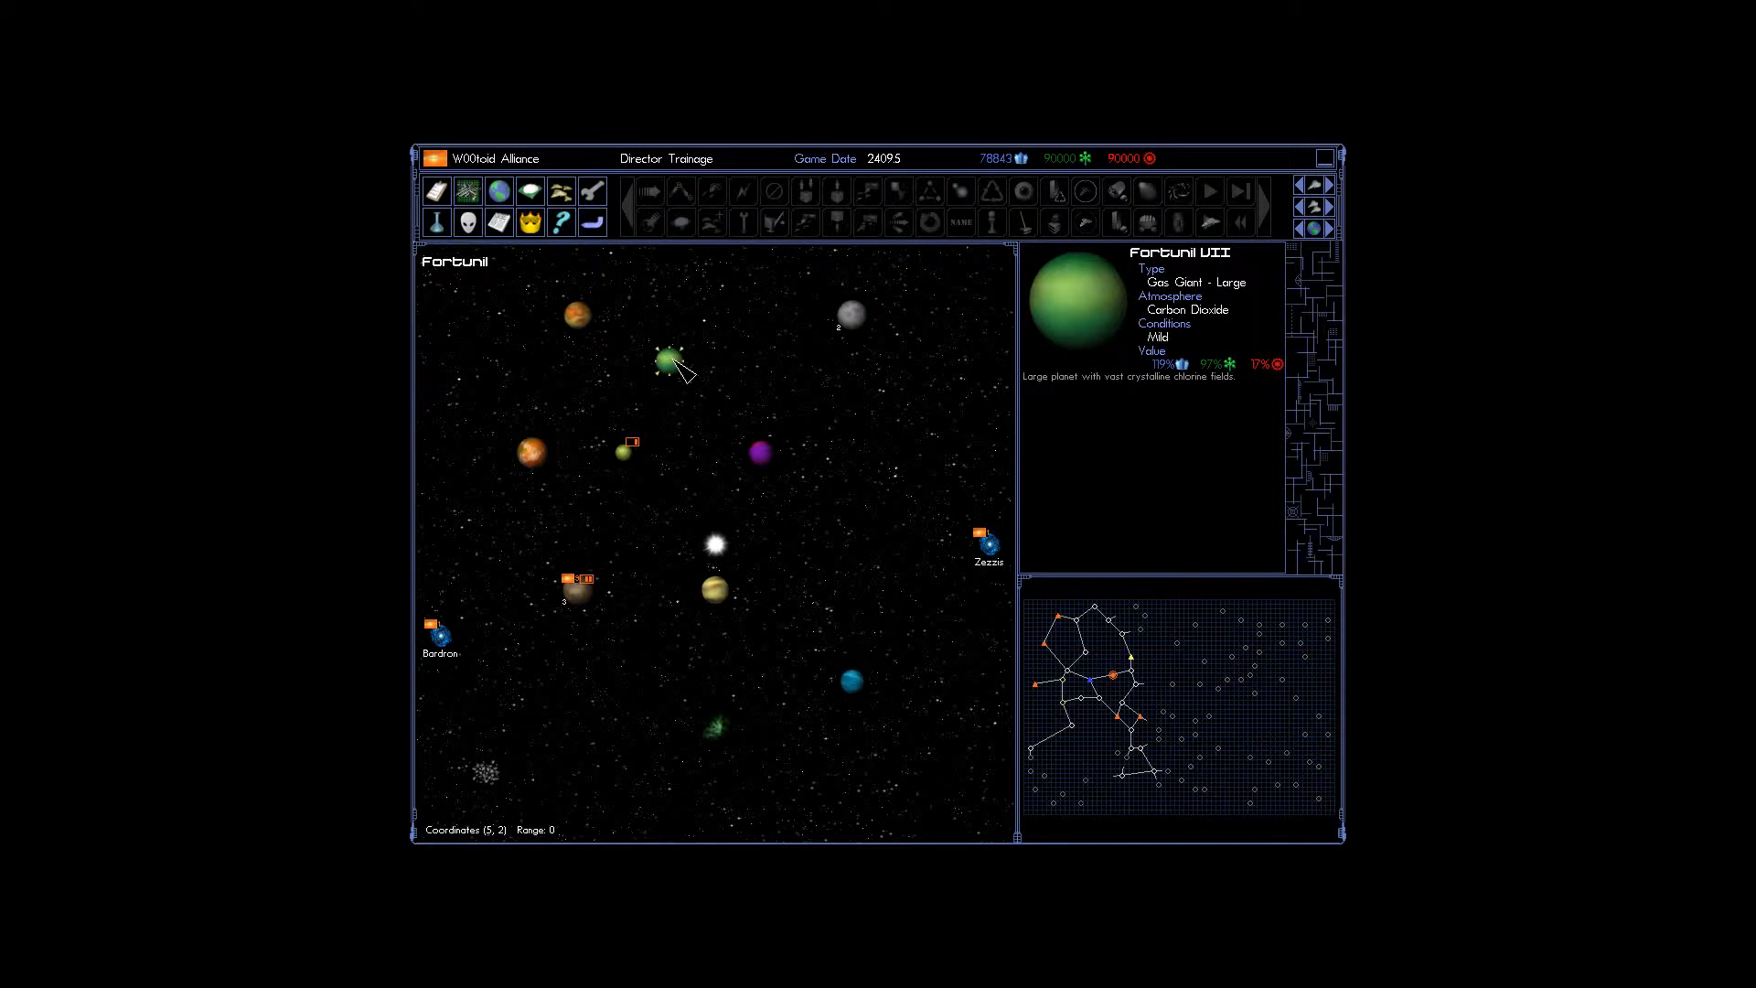
mouse_move(1144, 729)
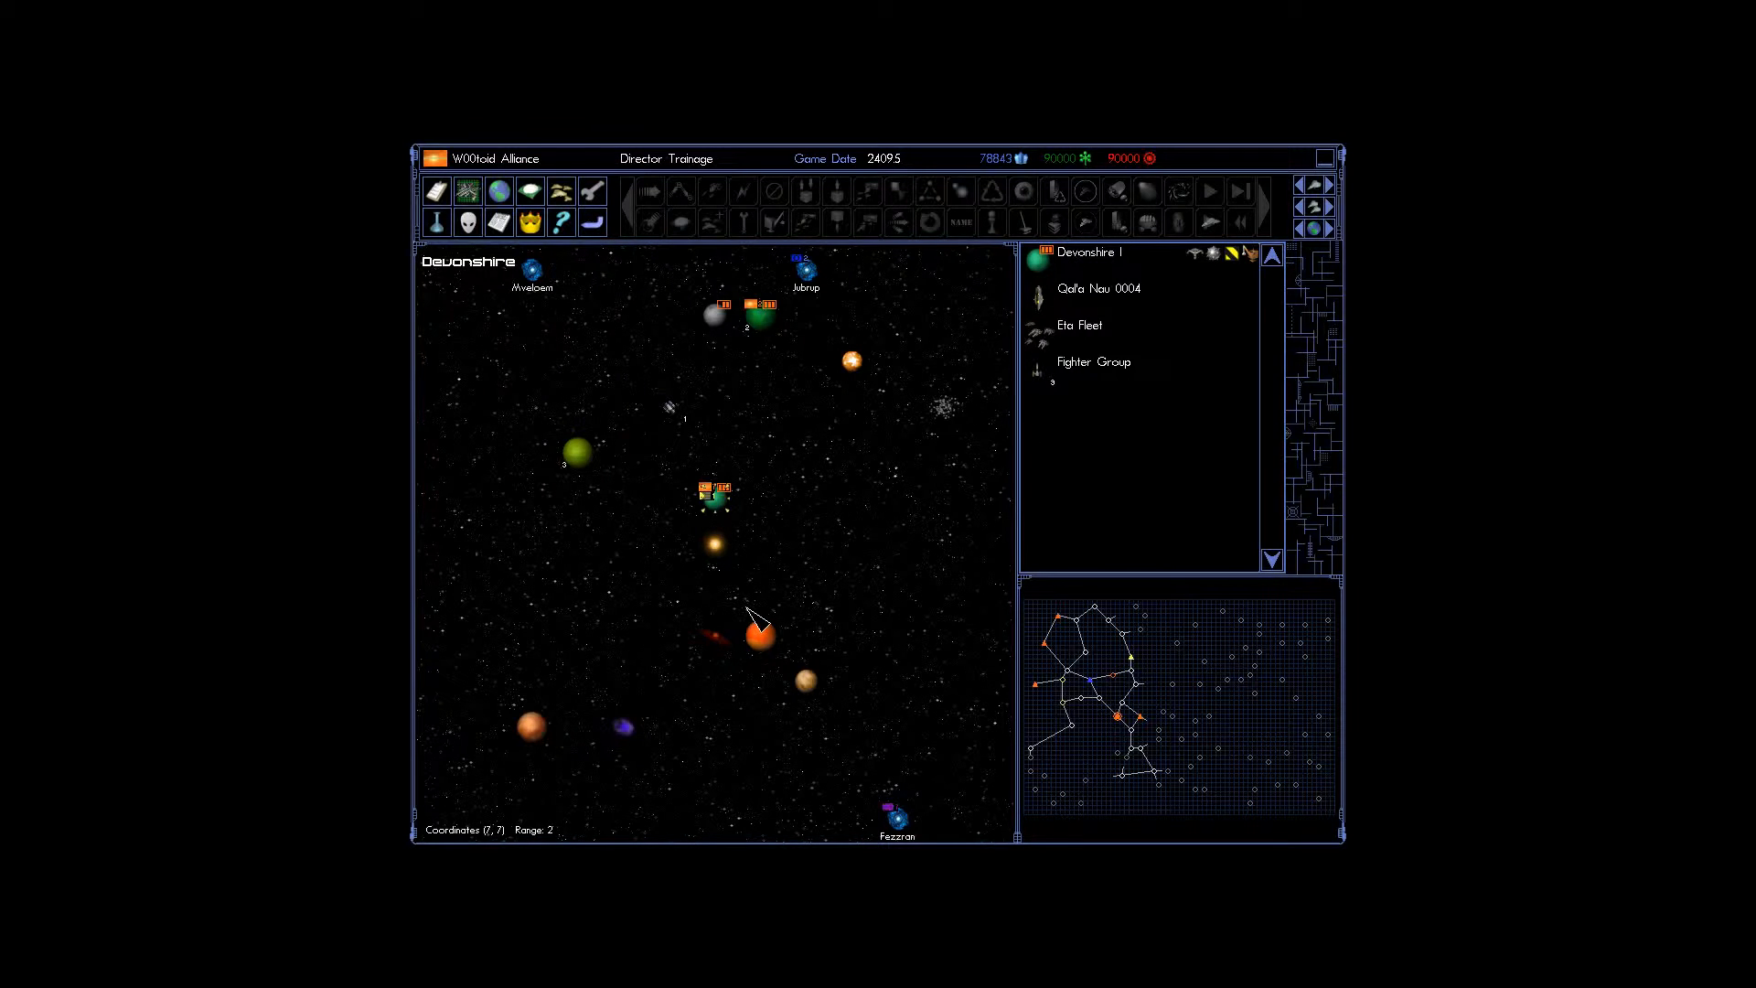
left_click(621, 726)
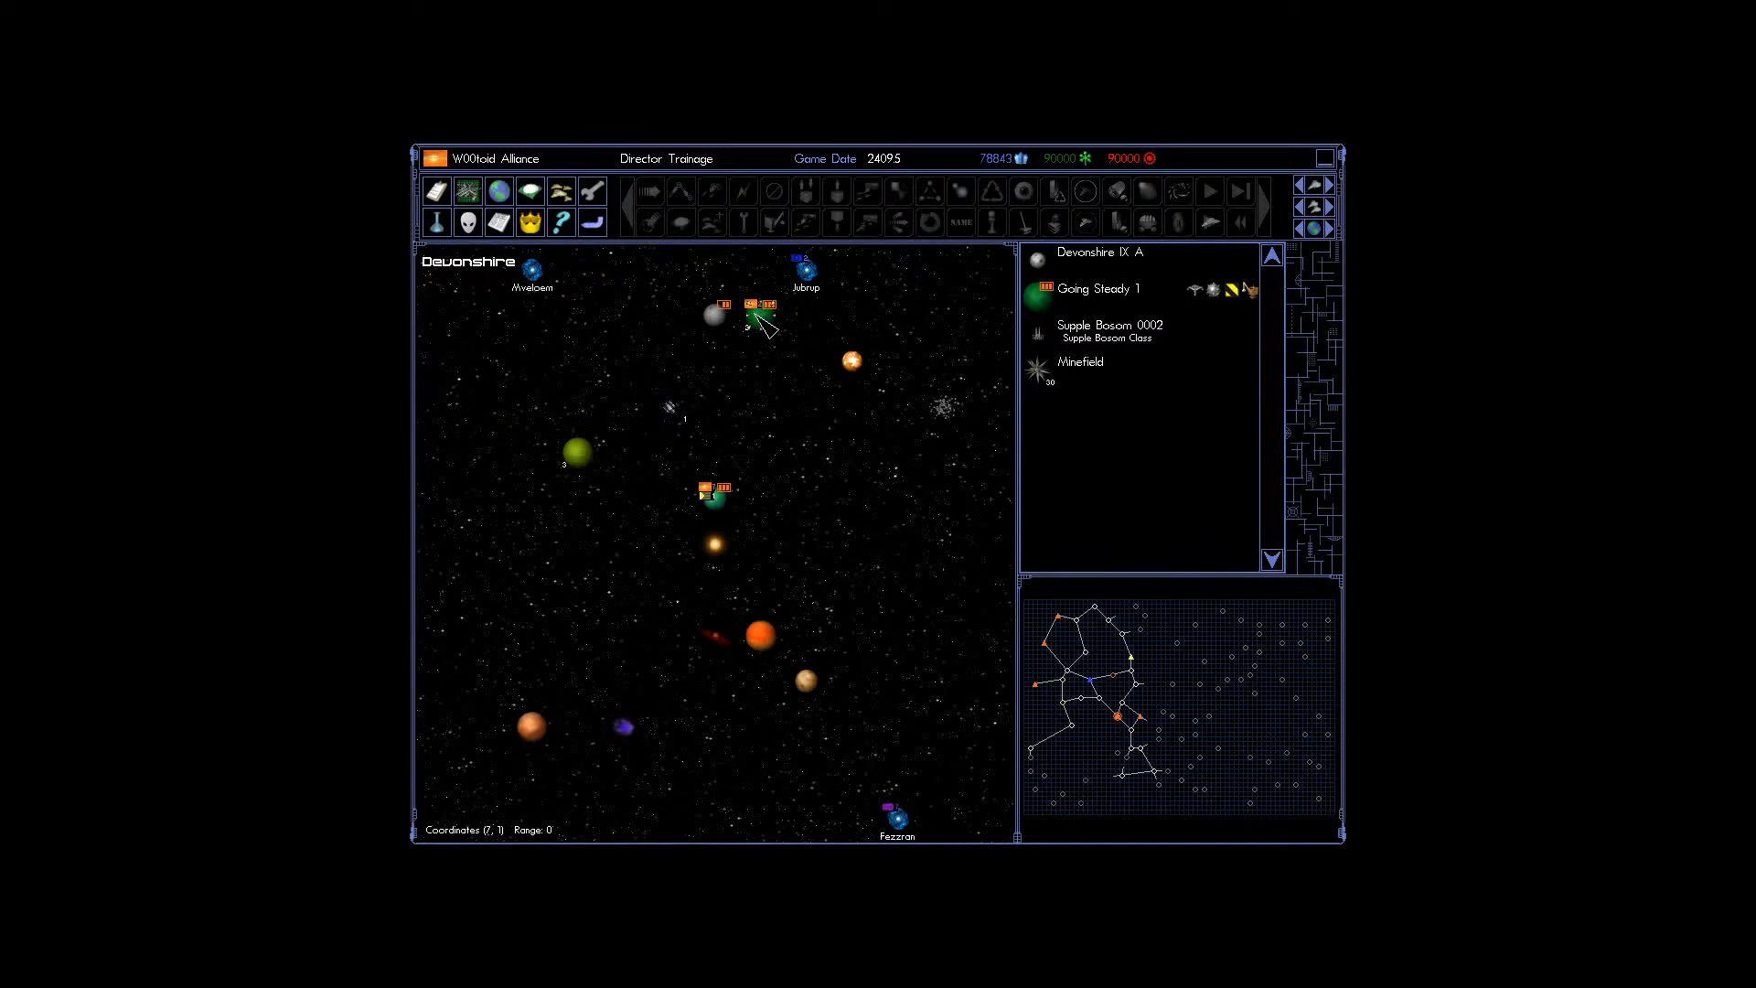
mouse_move(437, 222)
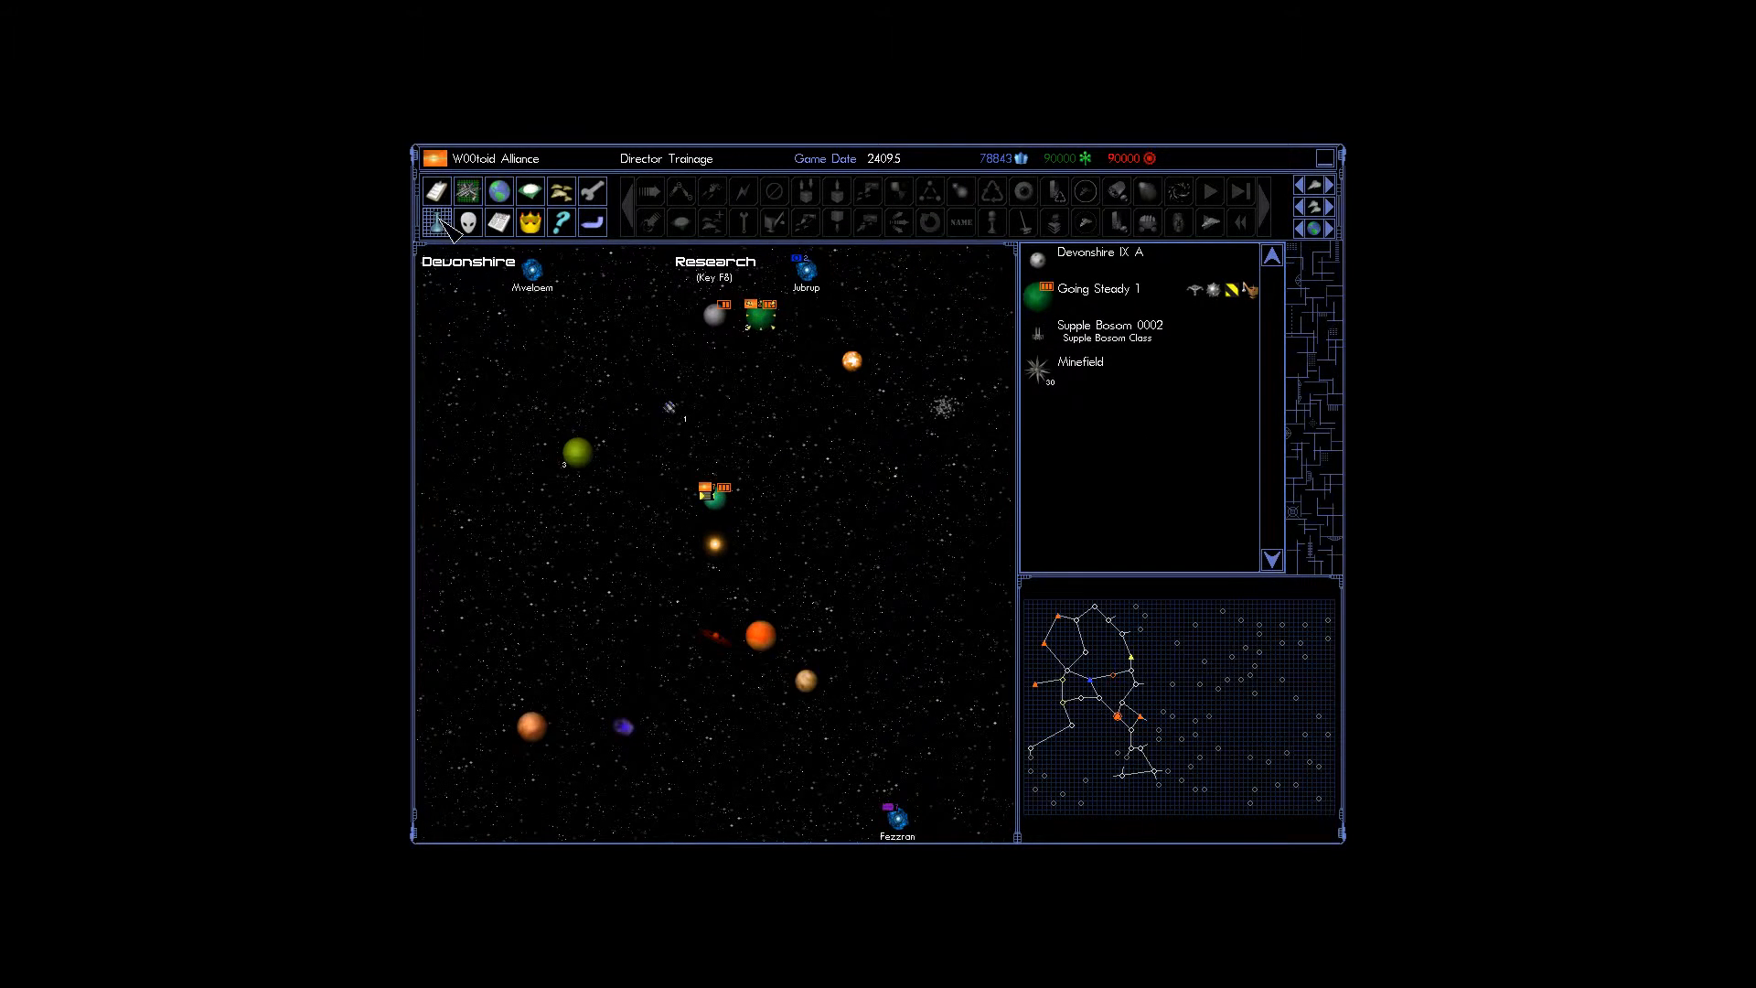
left_click(436, 221)
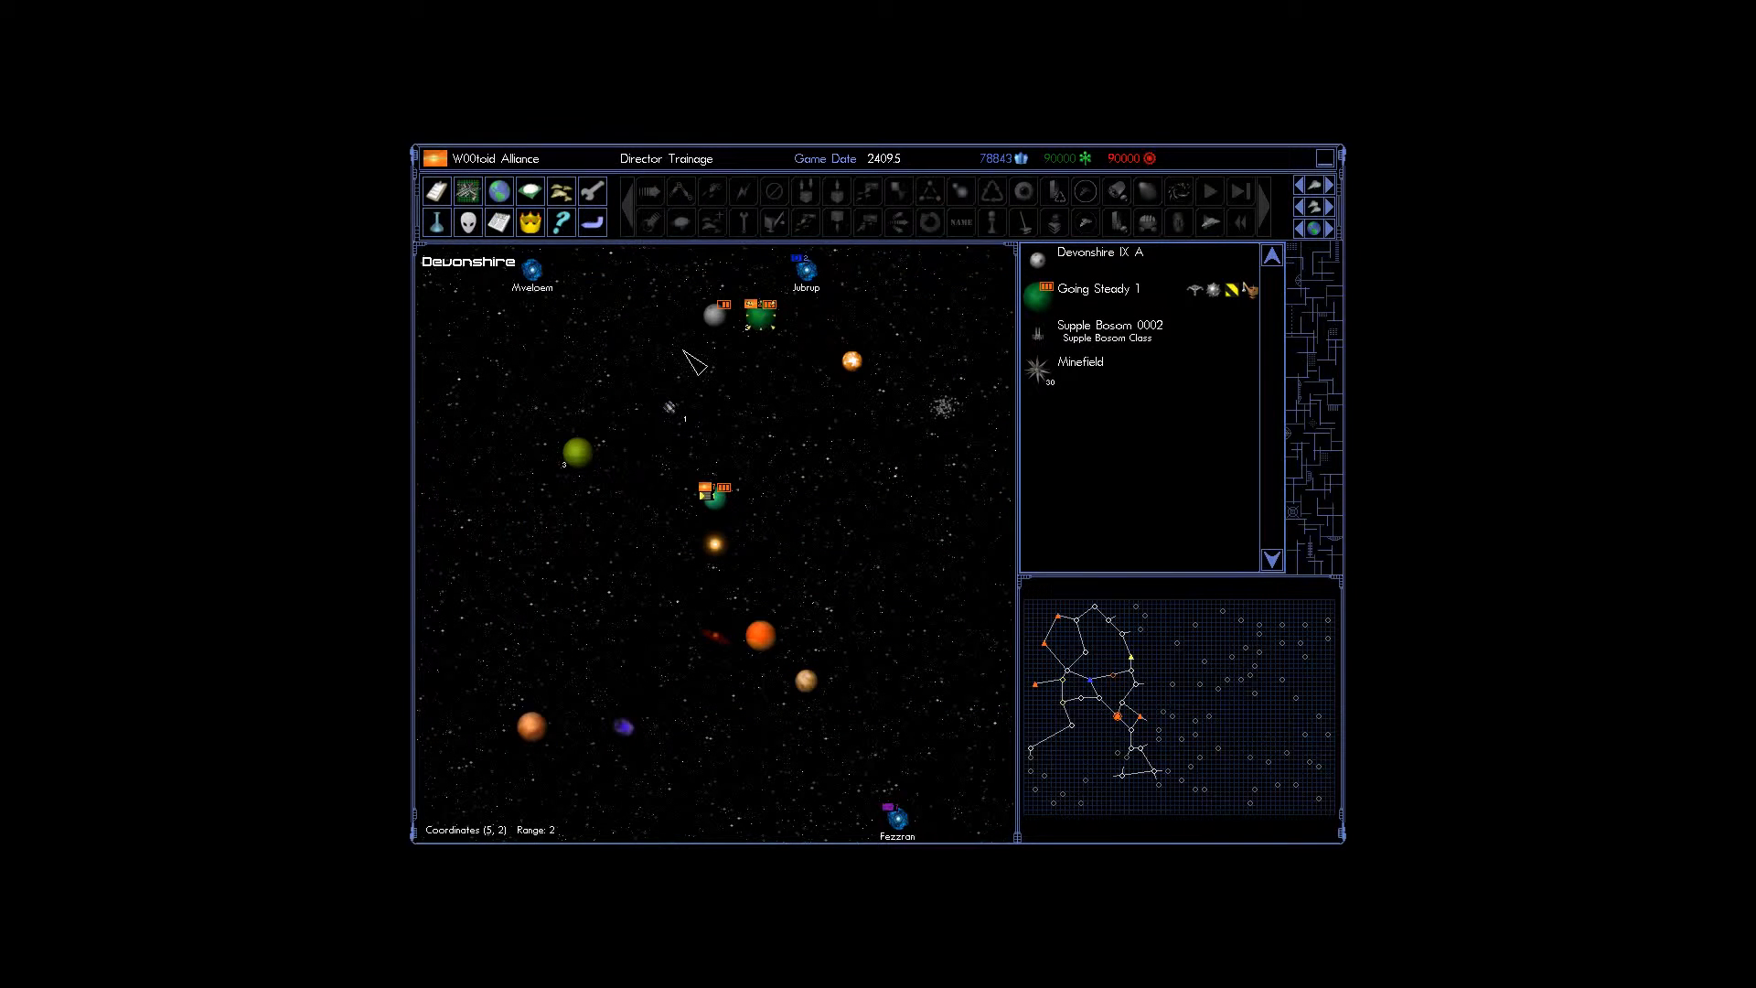
mouse_move(437, 223)
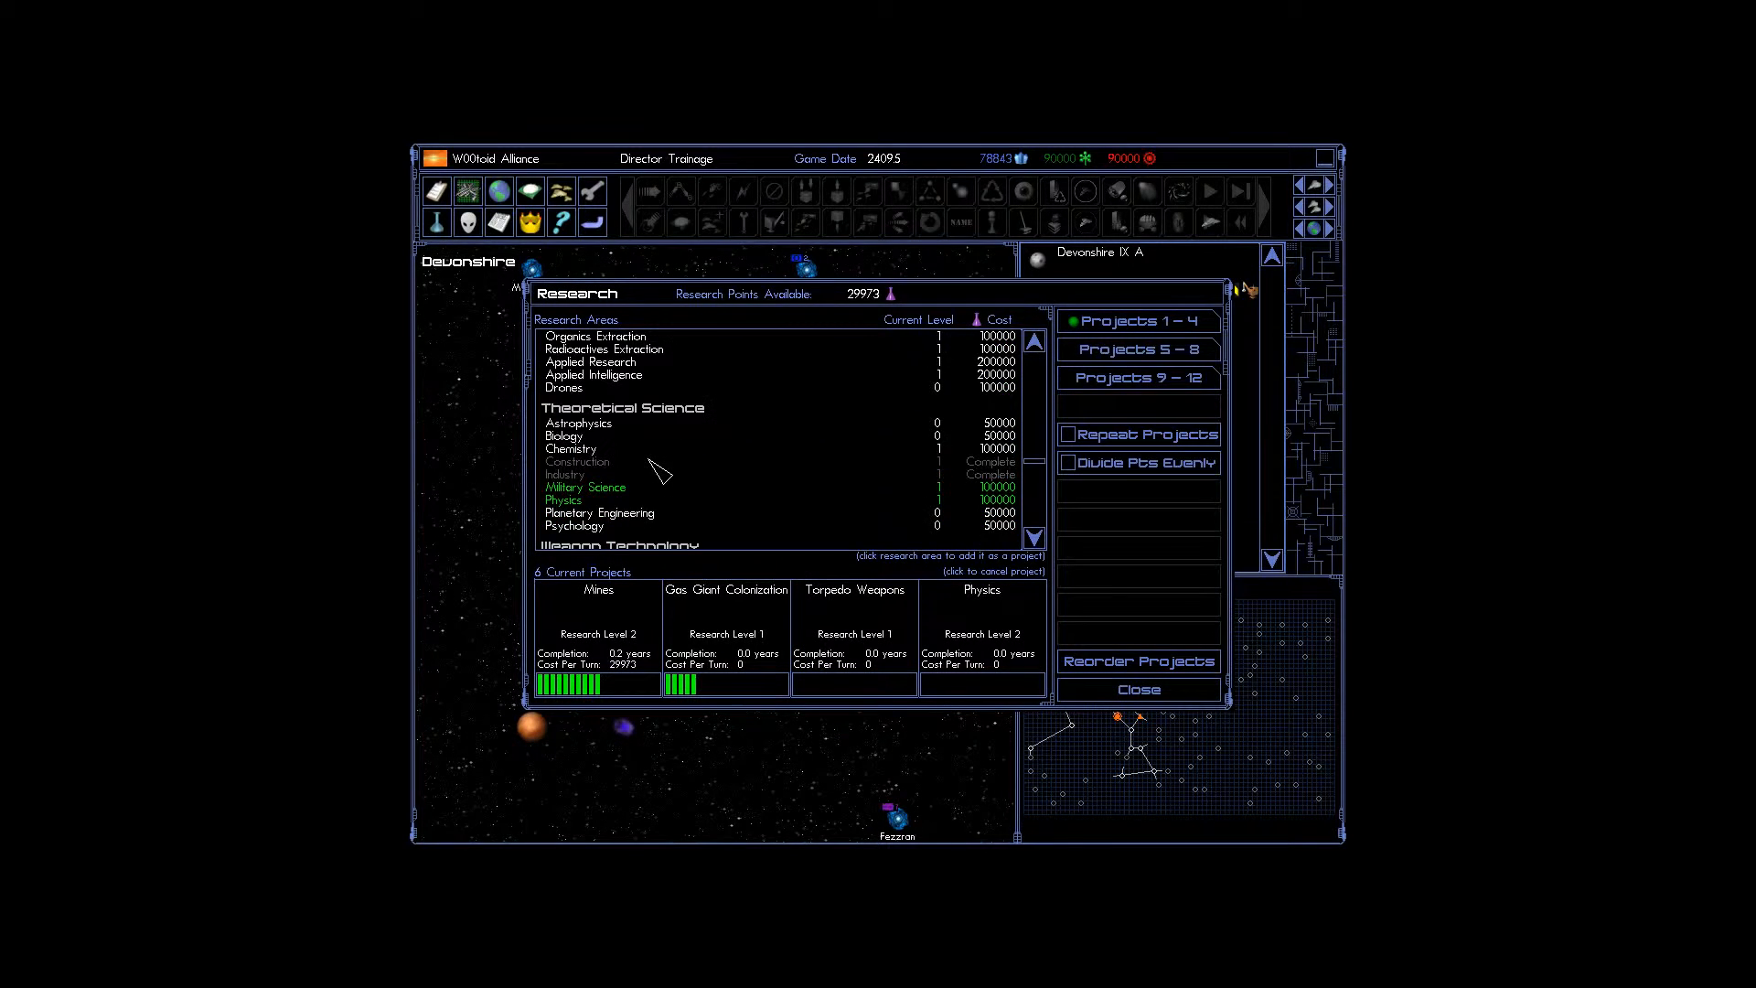
Move Planetary Weapons below Gas Giant Colonization in the research order and close Research.
scroll("down", 3)
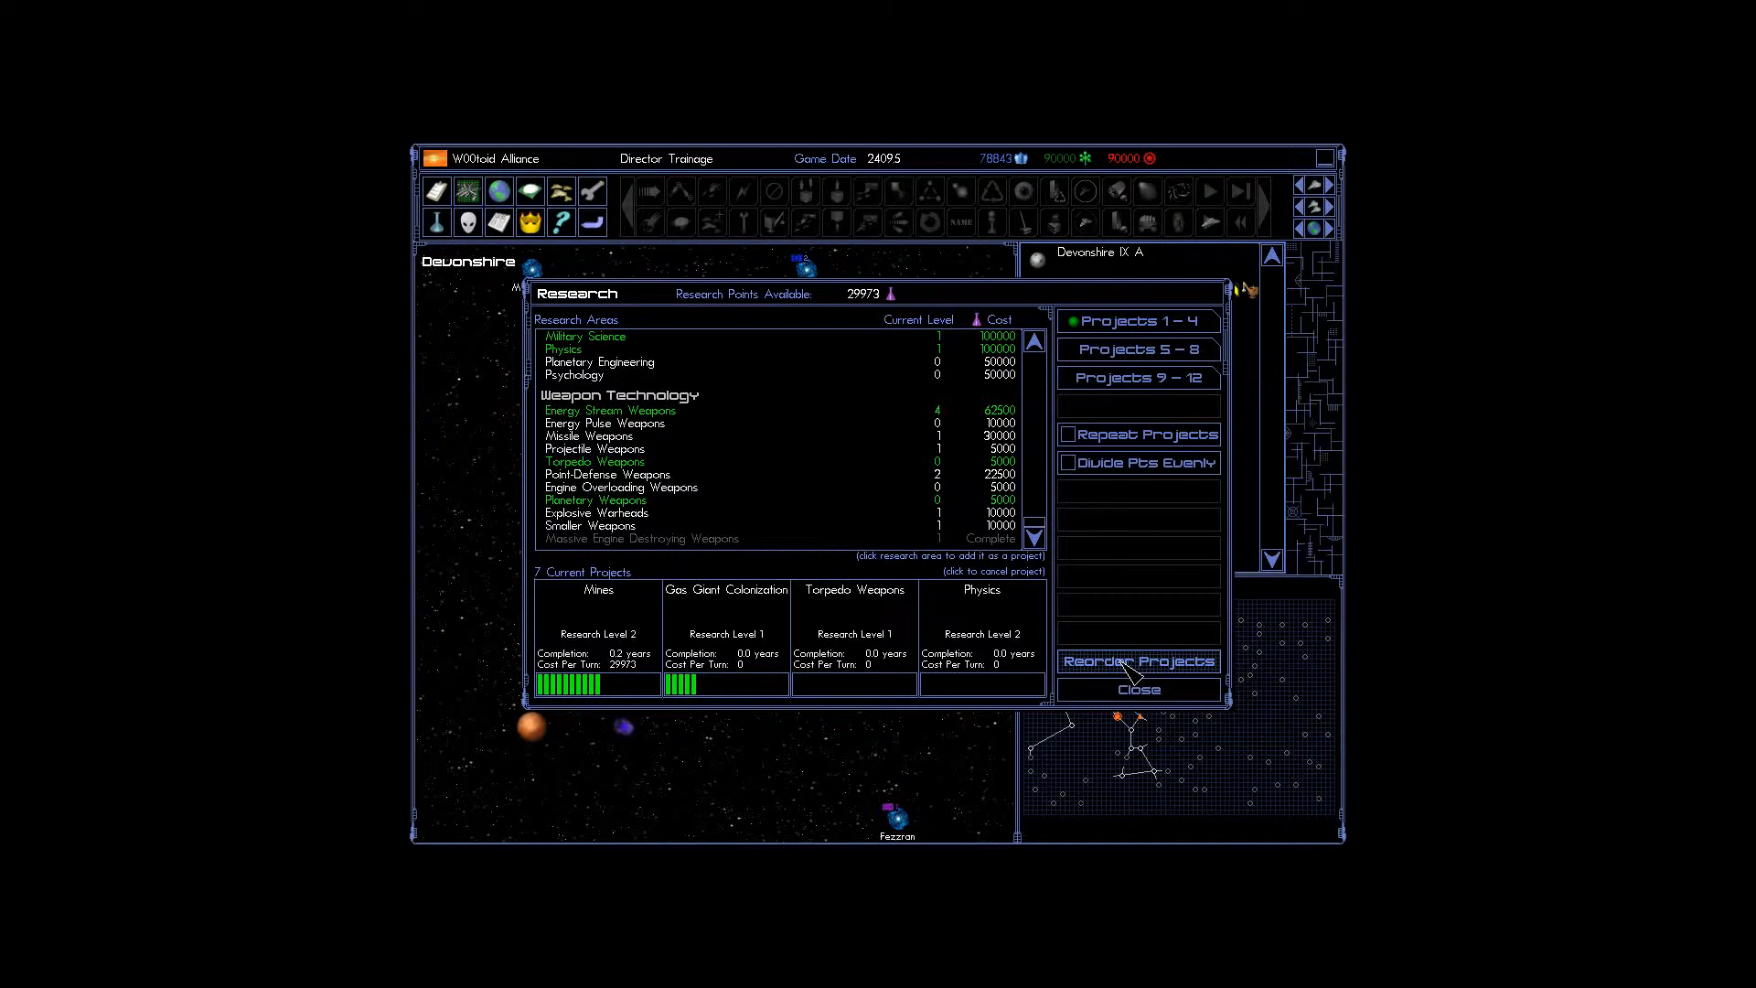
left_click(1138, 662)
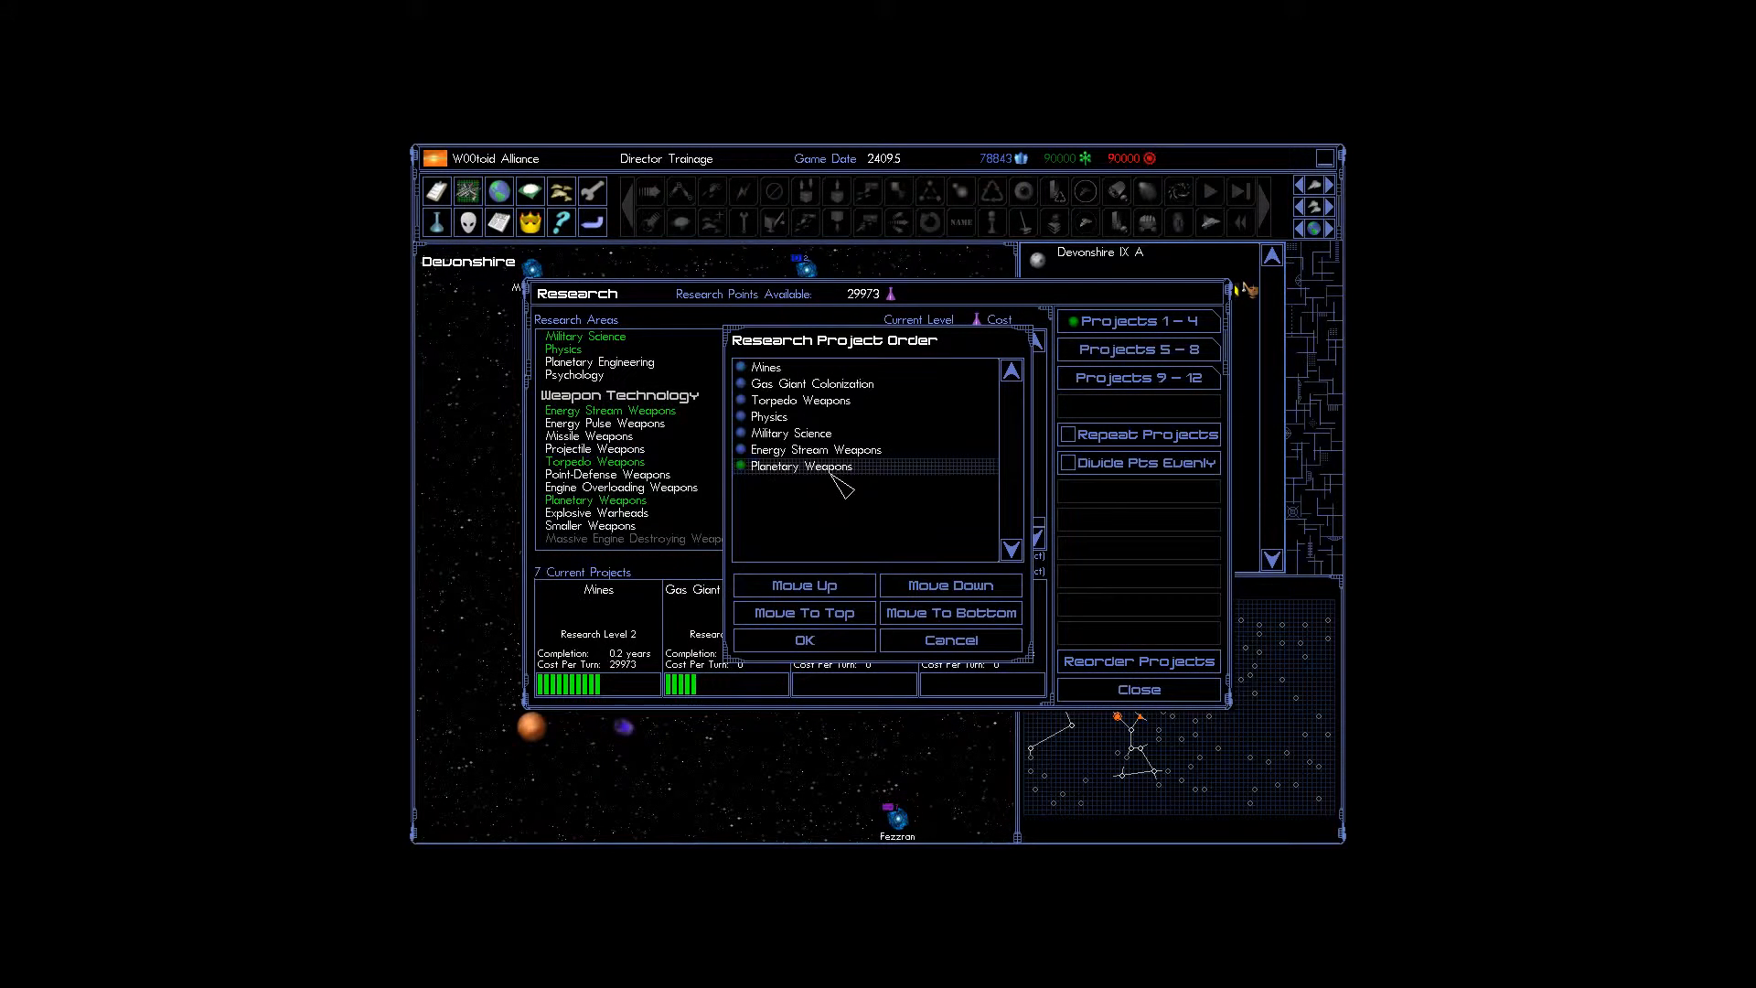
left_click(803, 613)
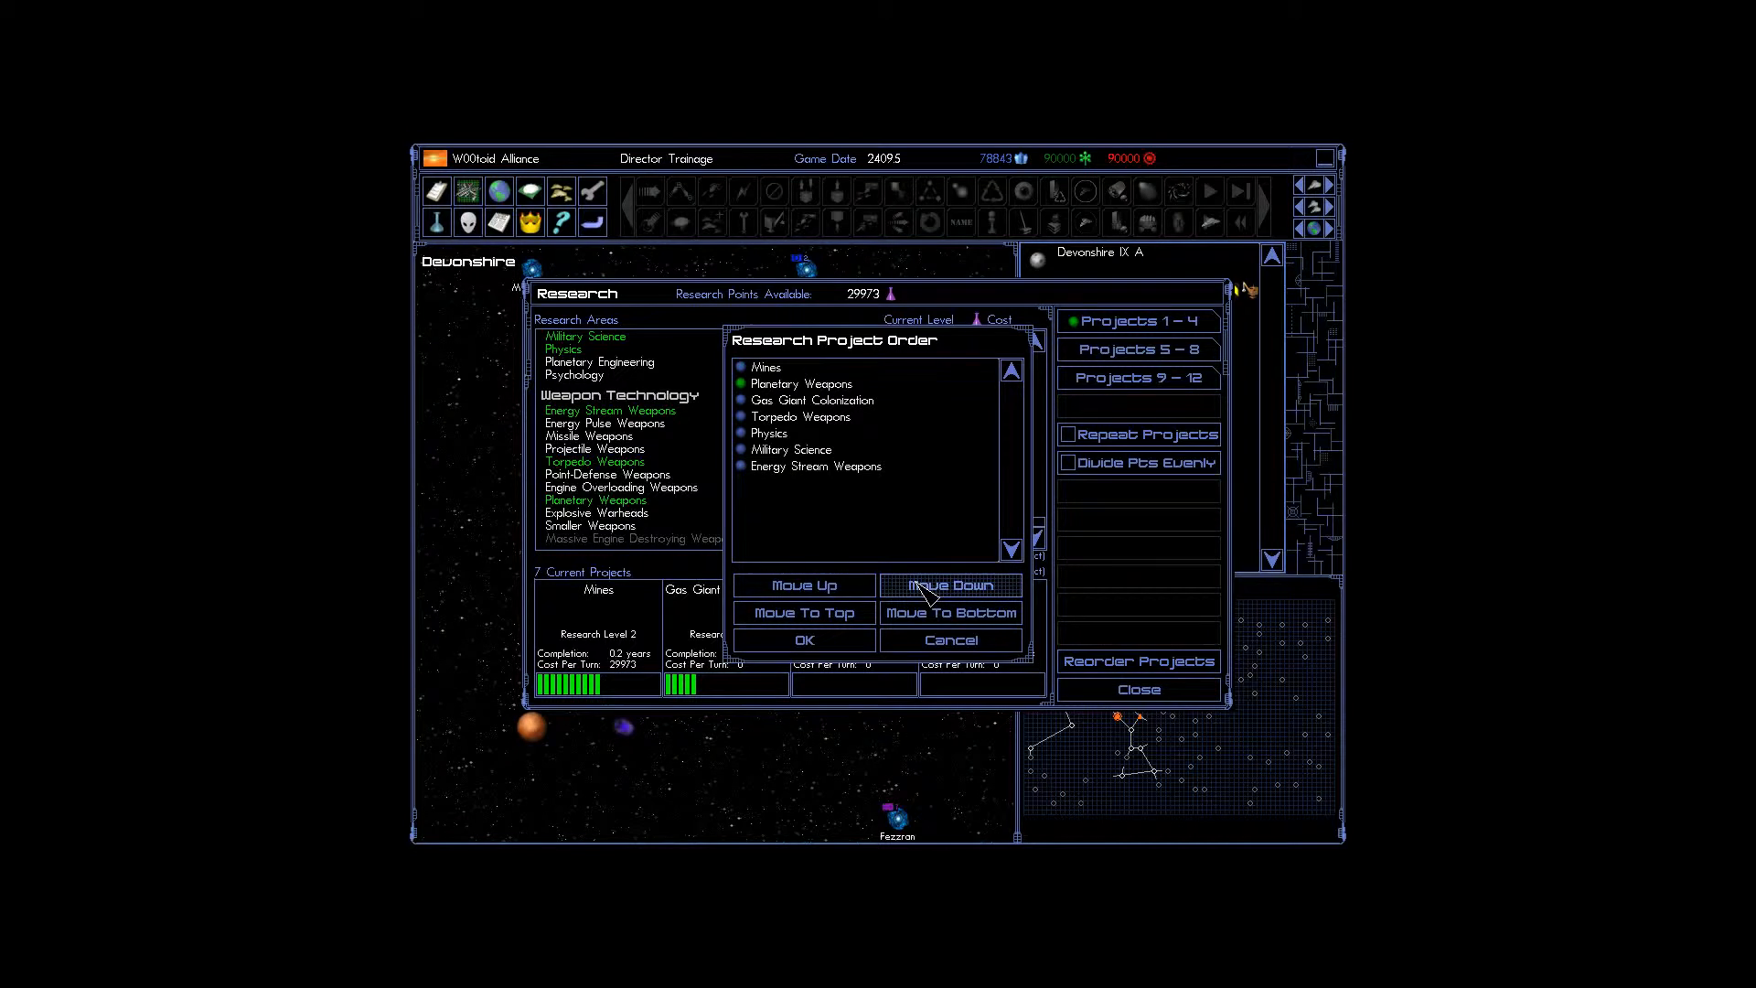
left_click(804, 640)
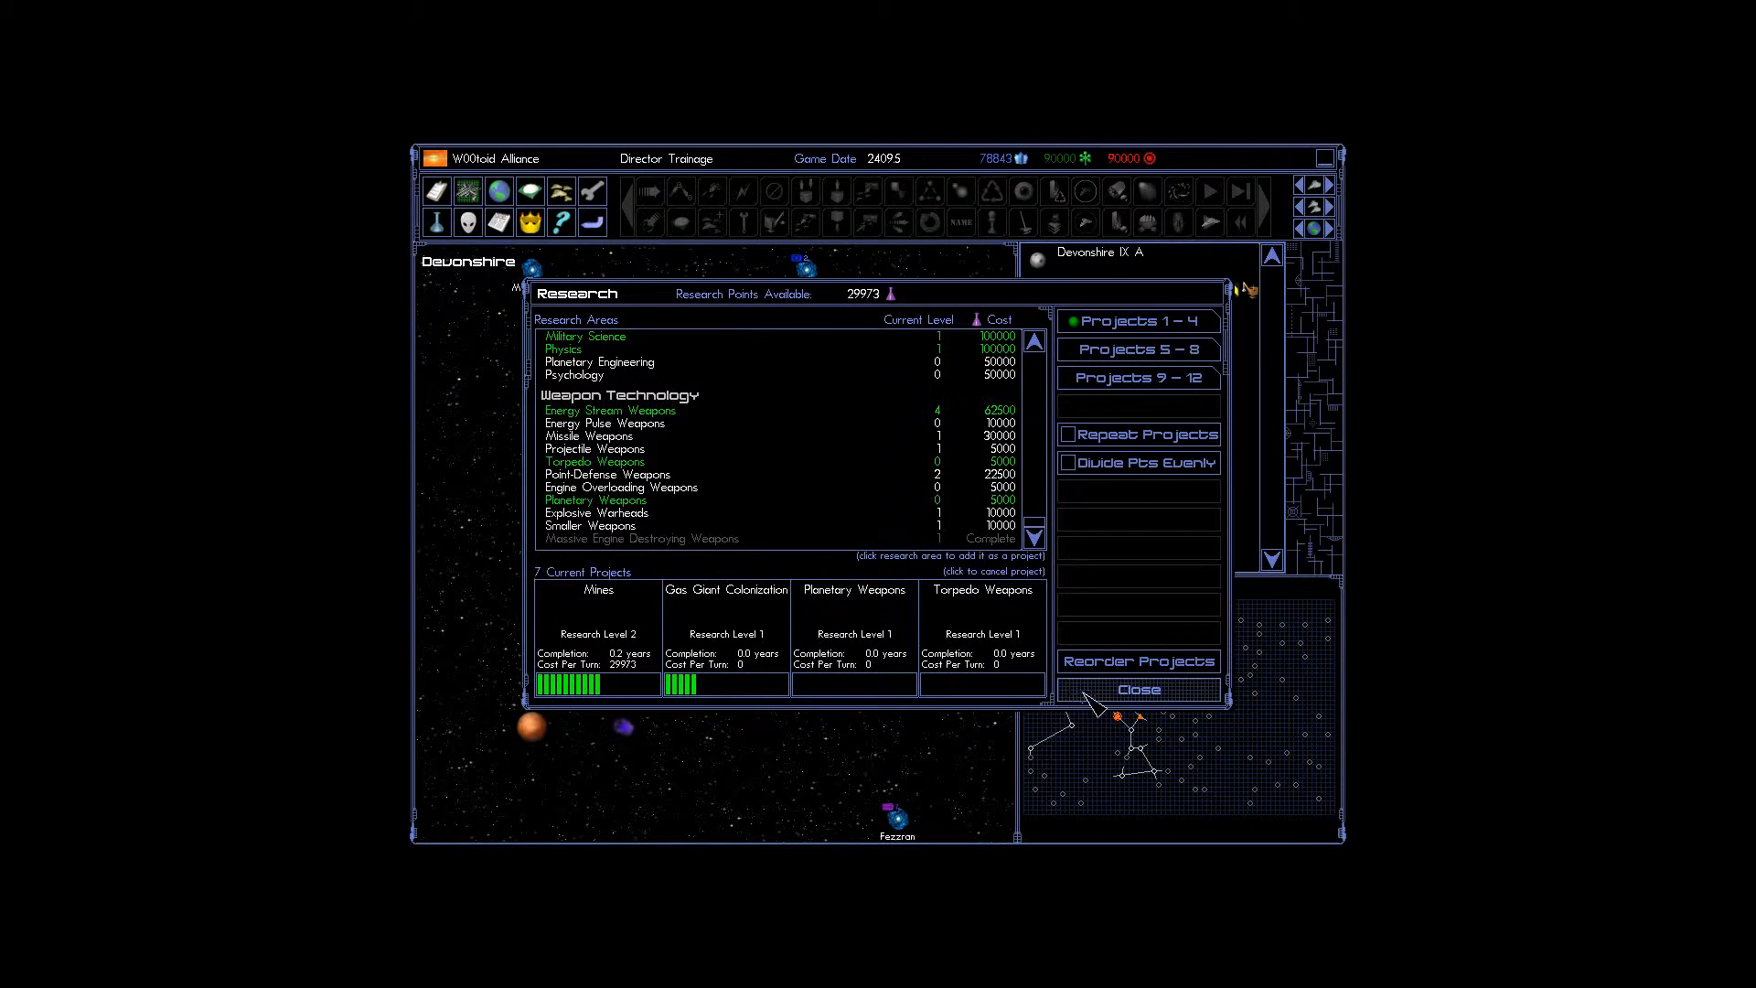
left_click(1139, 689)
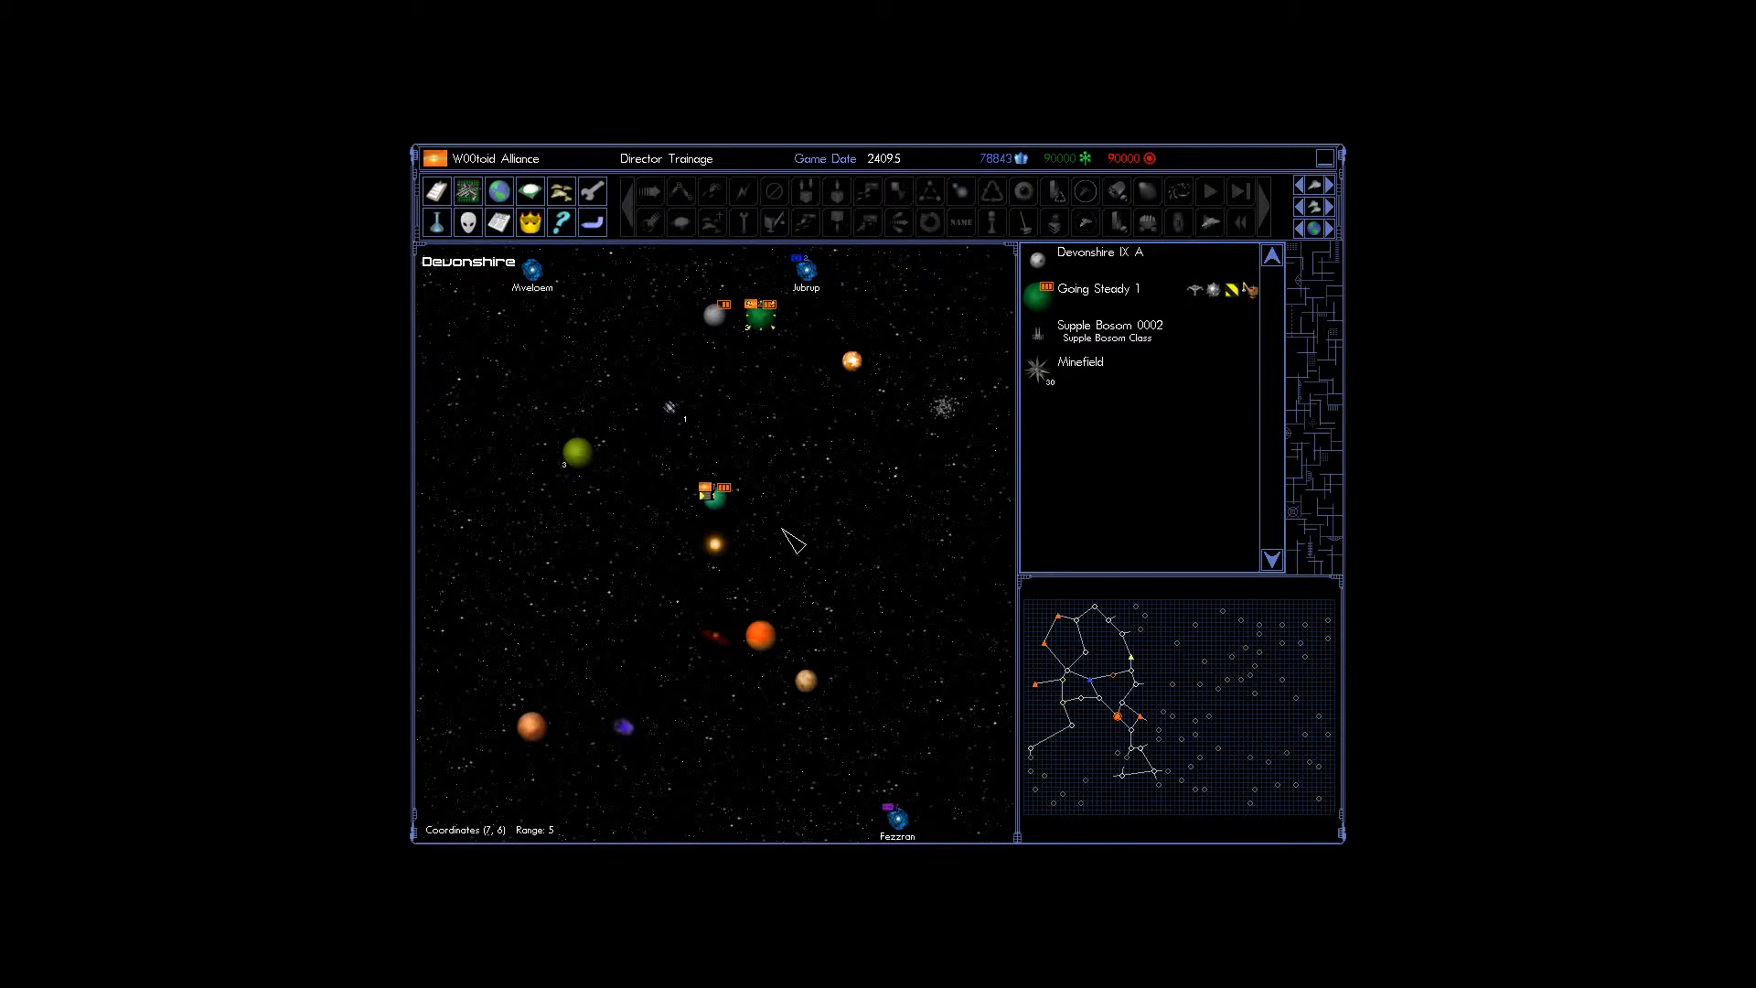
mouse_move(1136, 718)
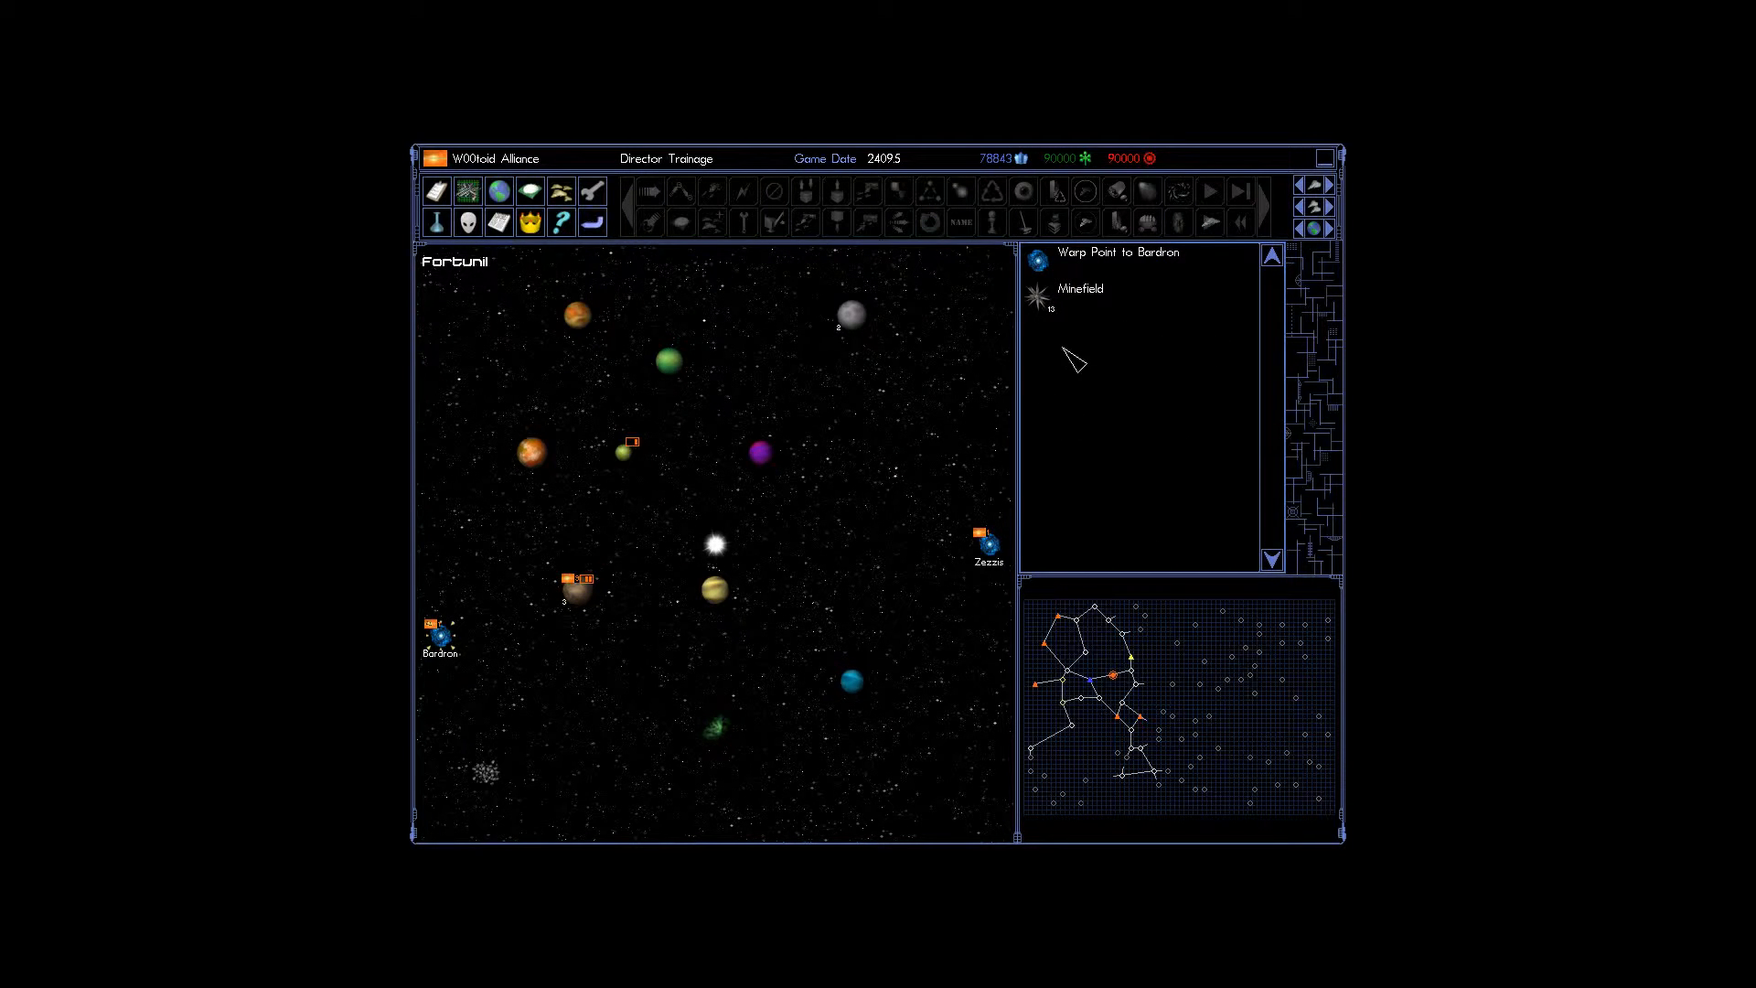
mouse_move(596, 320)
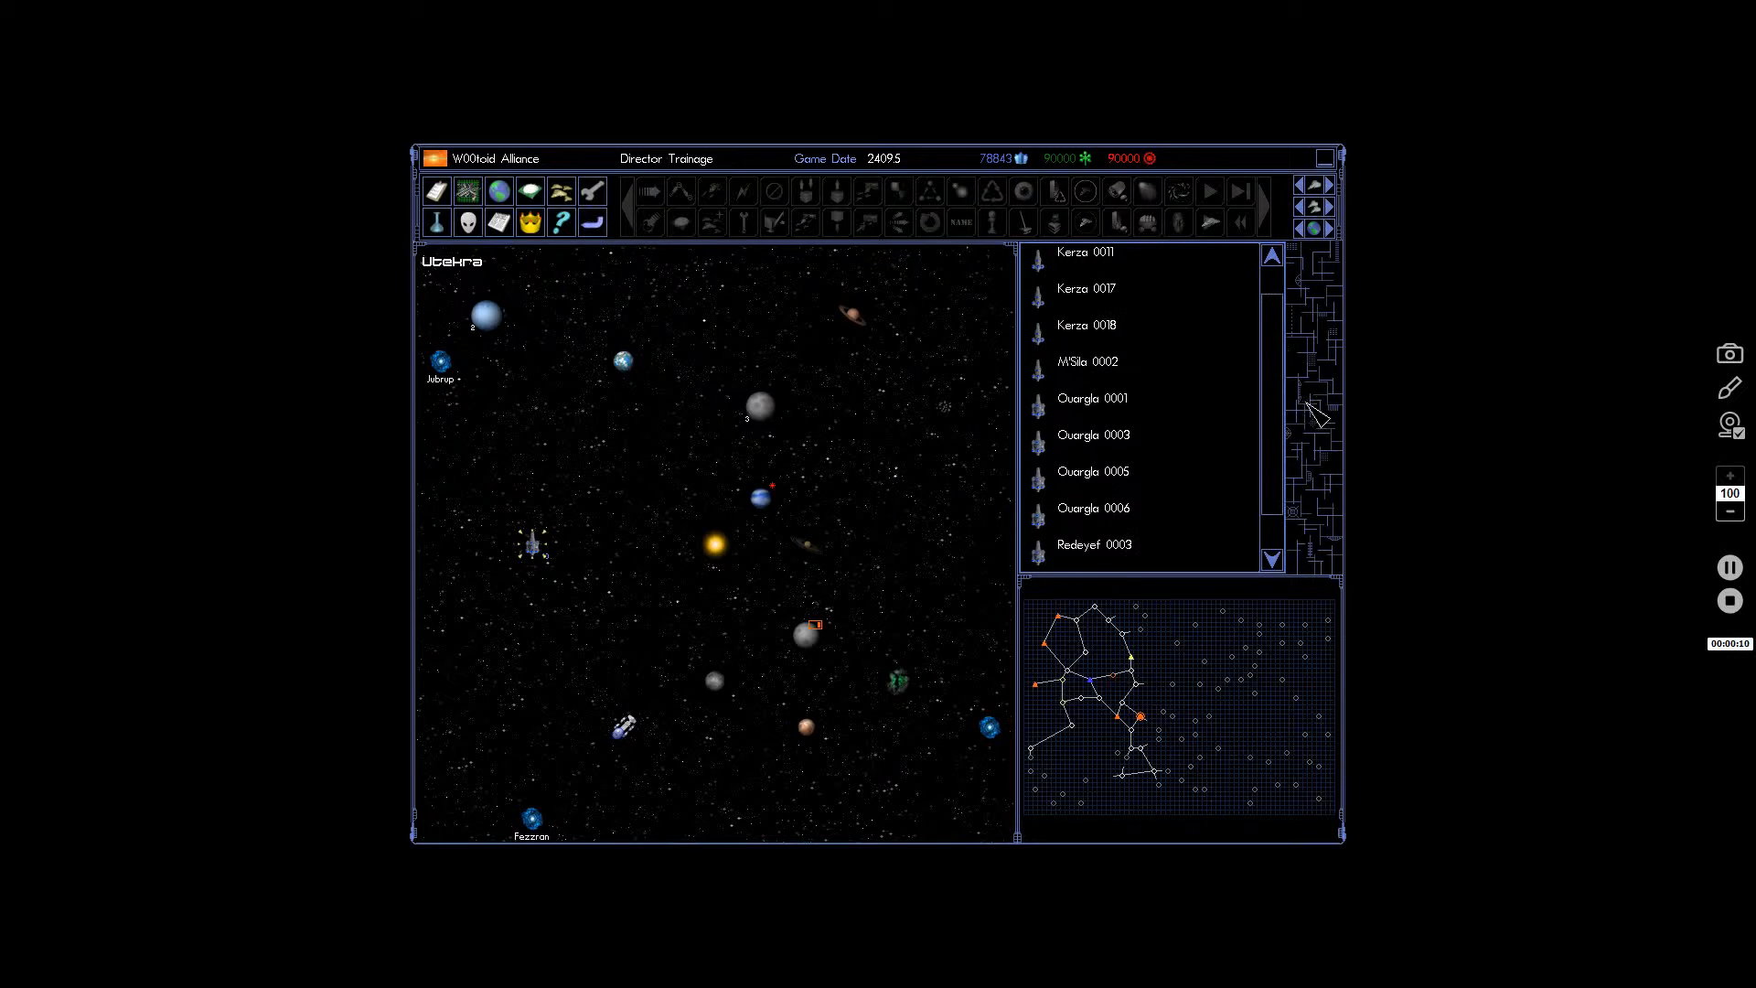
Go to the Fortunil system and show the Going Steady 2 colony's details.
left_click(1095, 544)
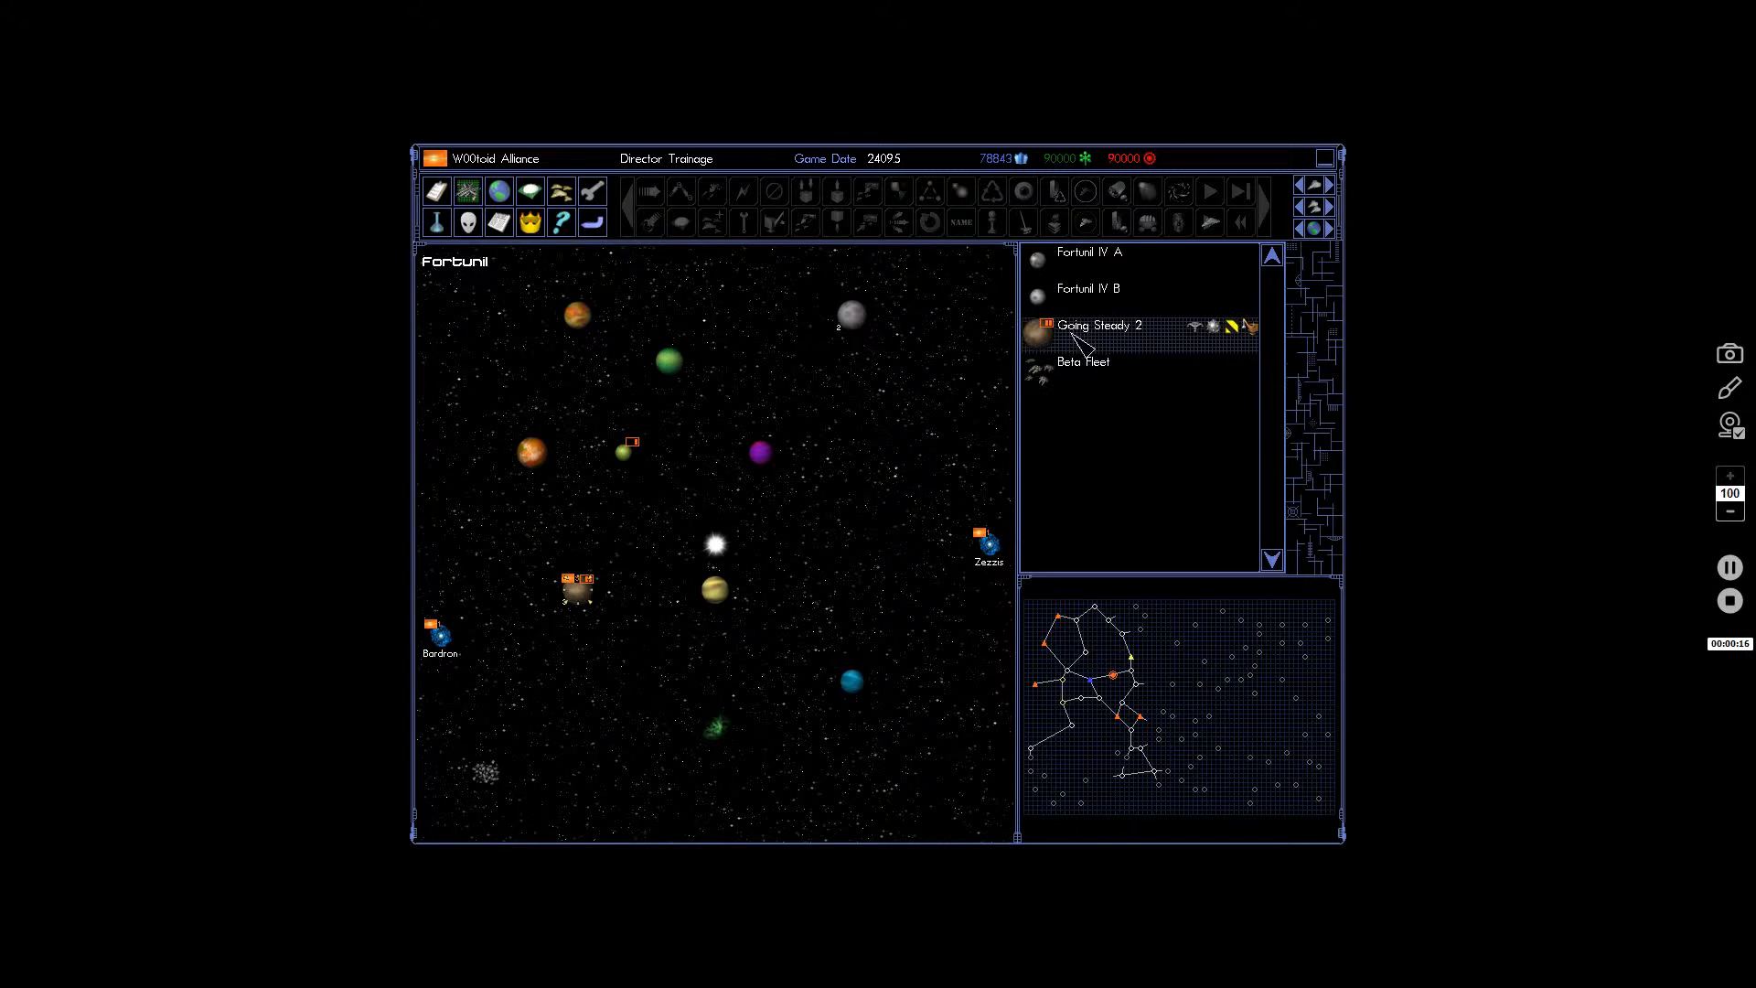
left_click(1099, 326)
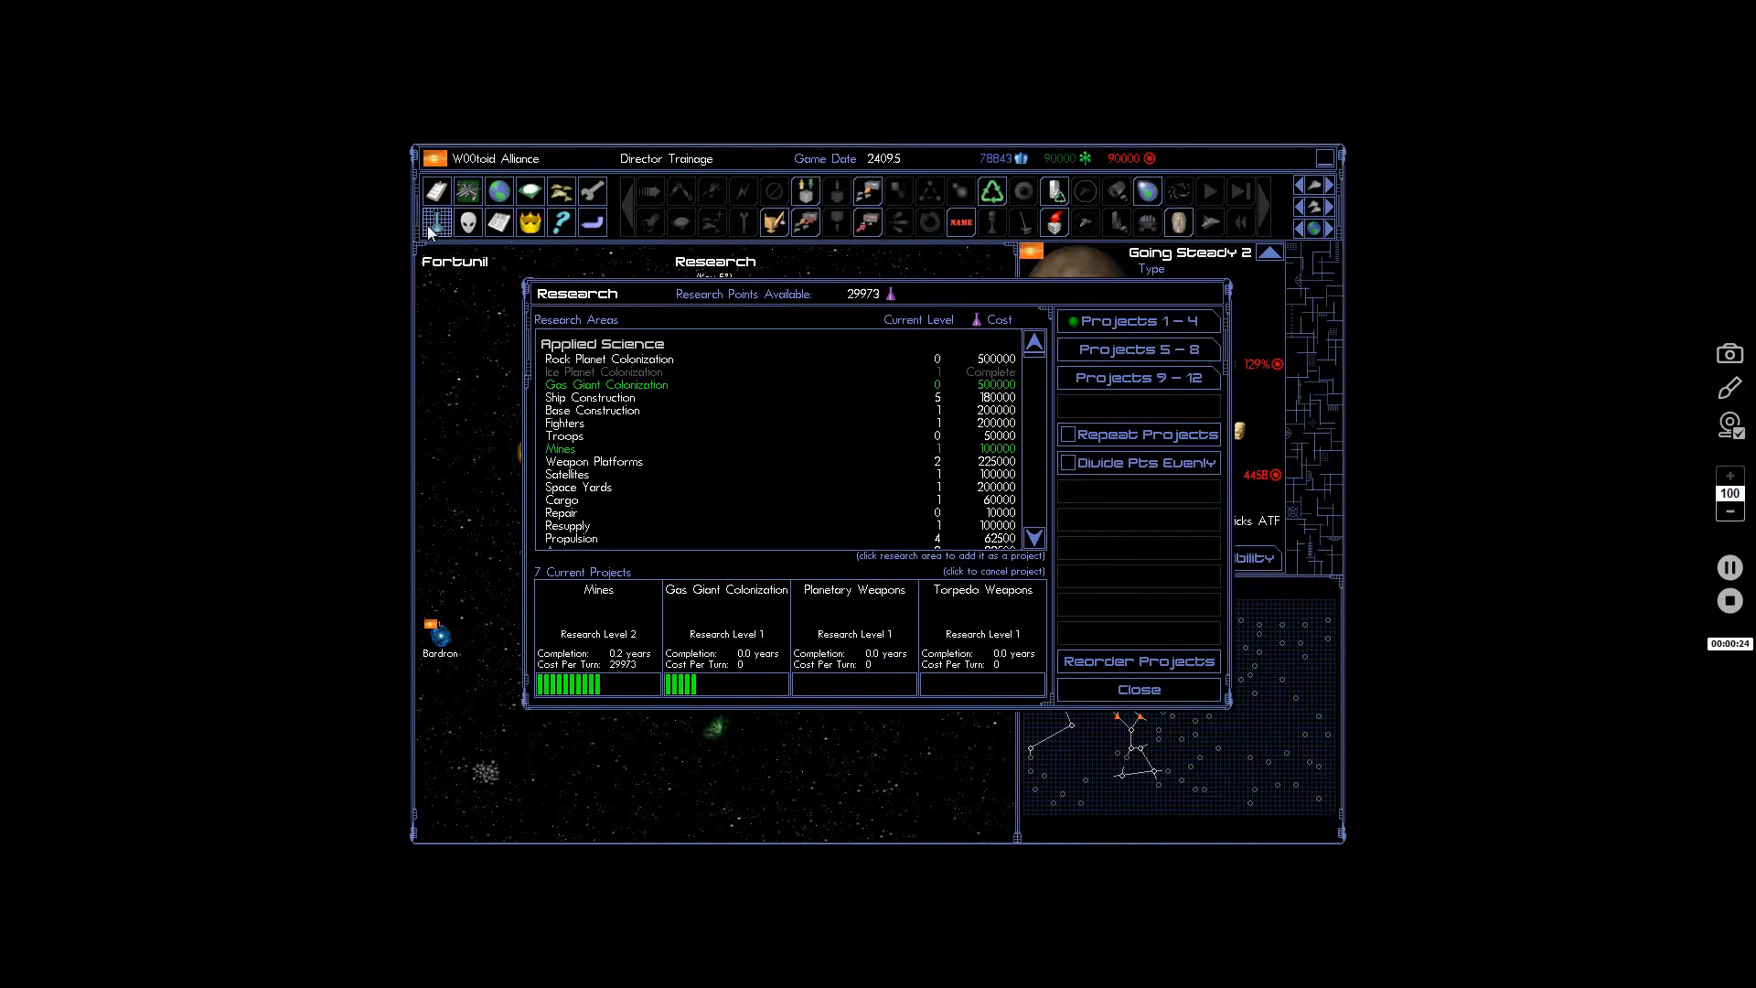
mouse_move(967, 622)
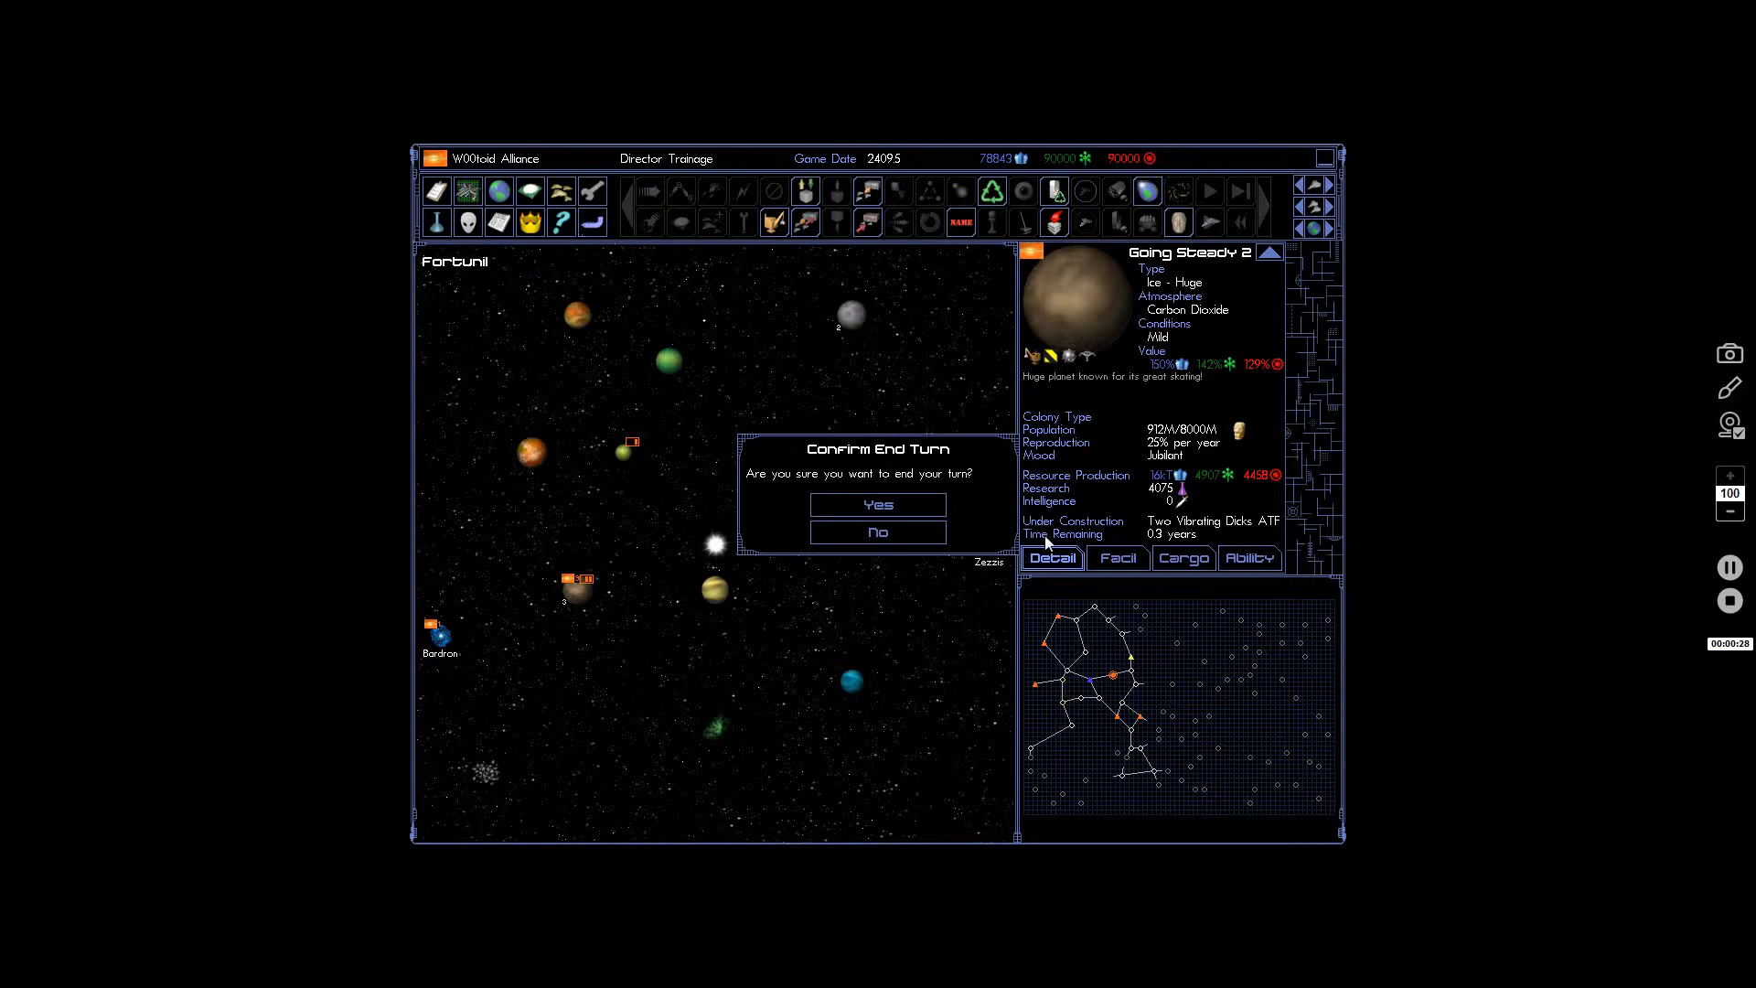
Confirm ending the turn, begin the Devonshire combat and choose its combat type.
left_click(879, 505)
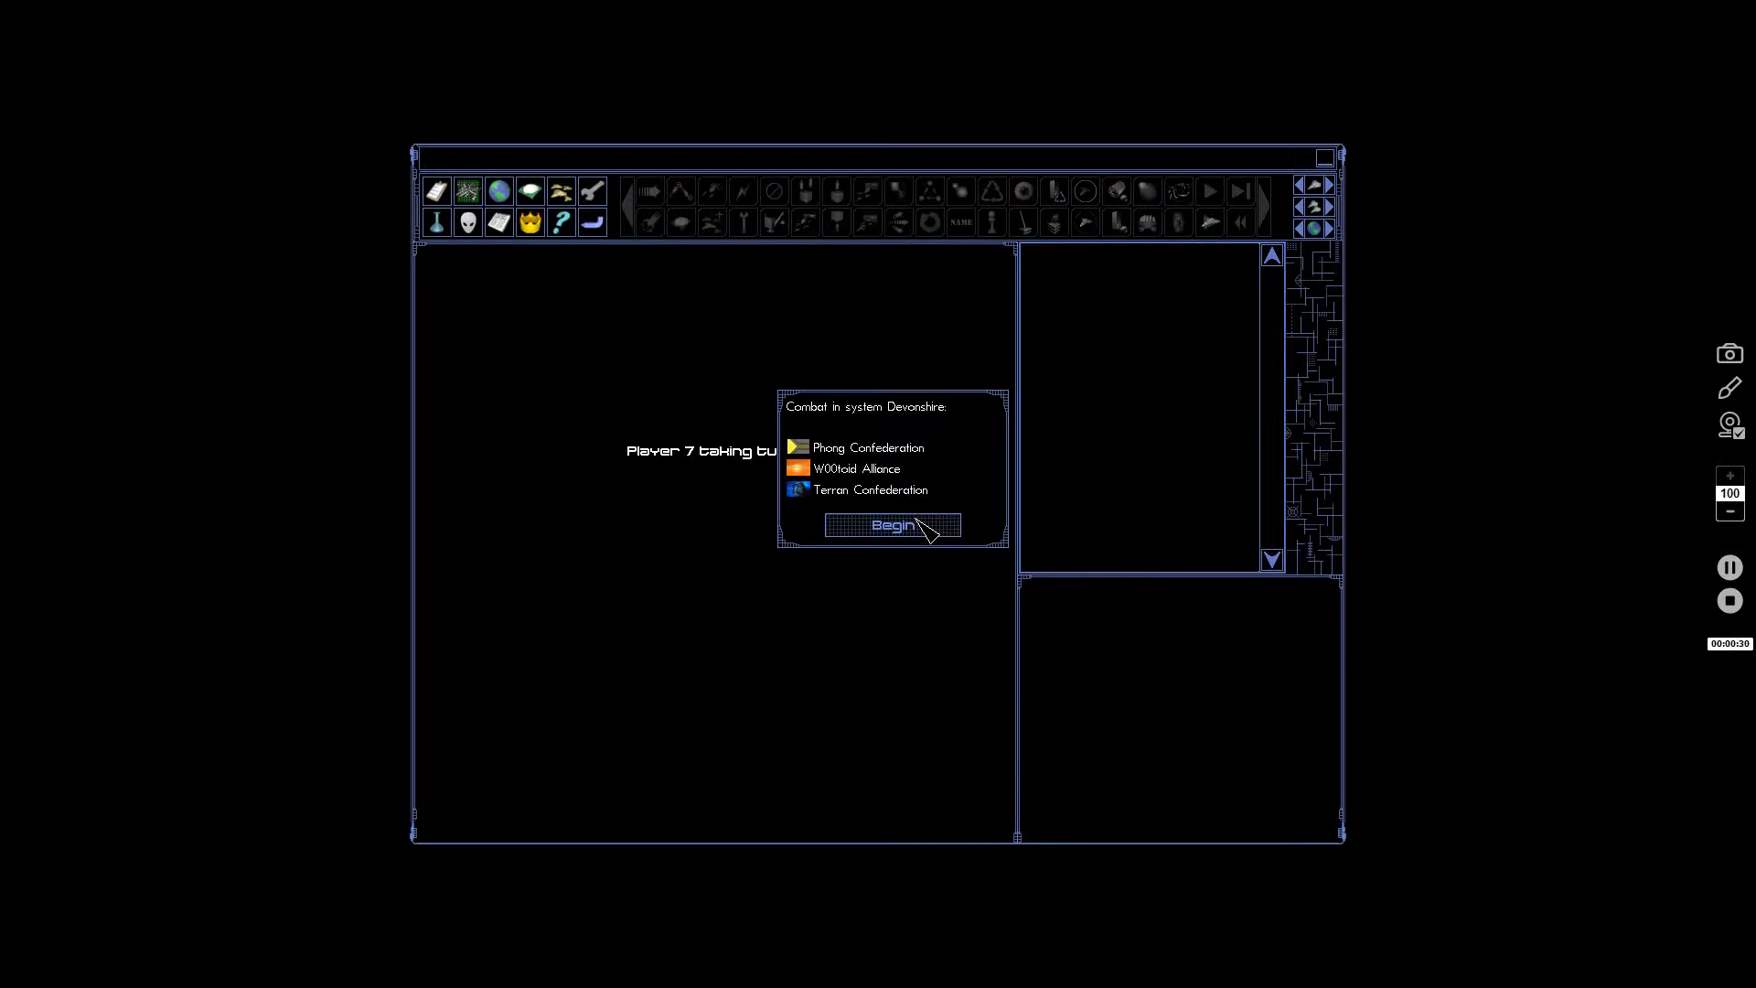
left_click(893, 525)
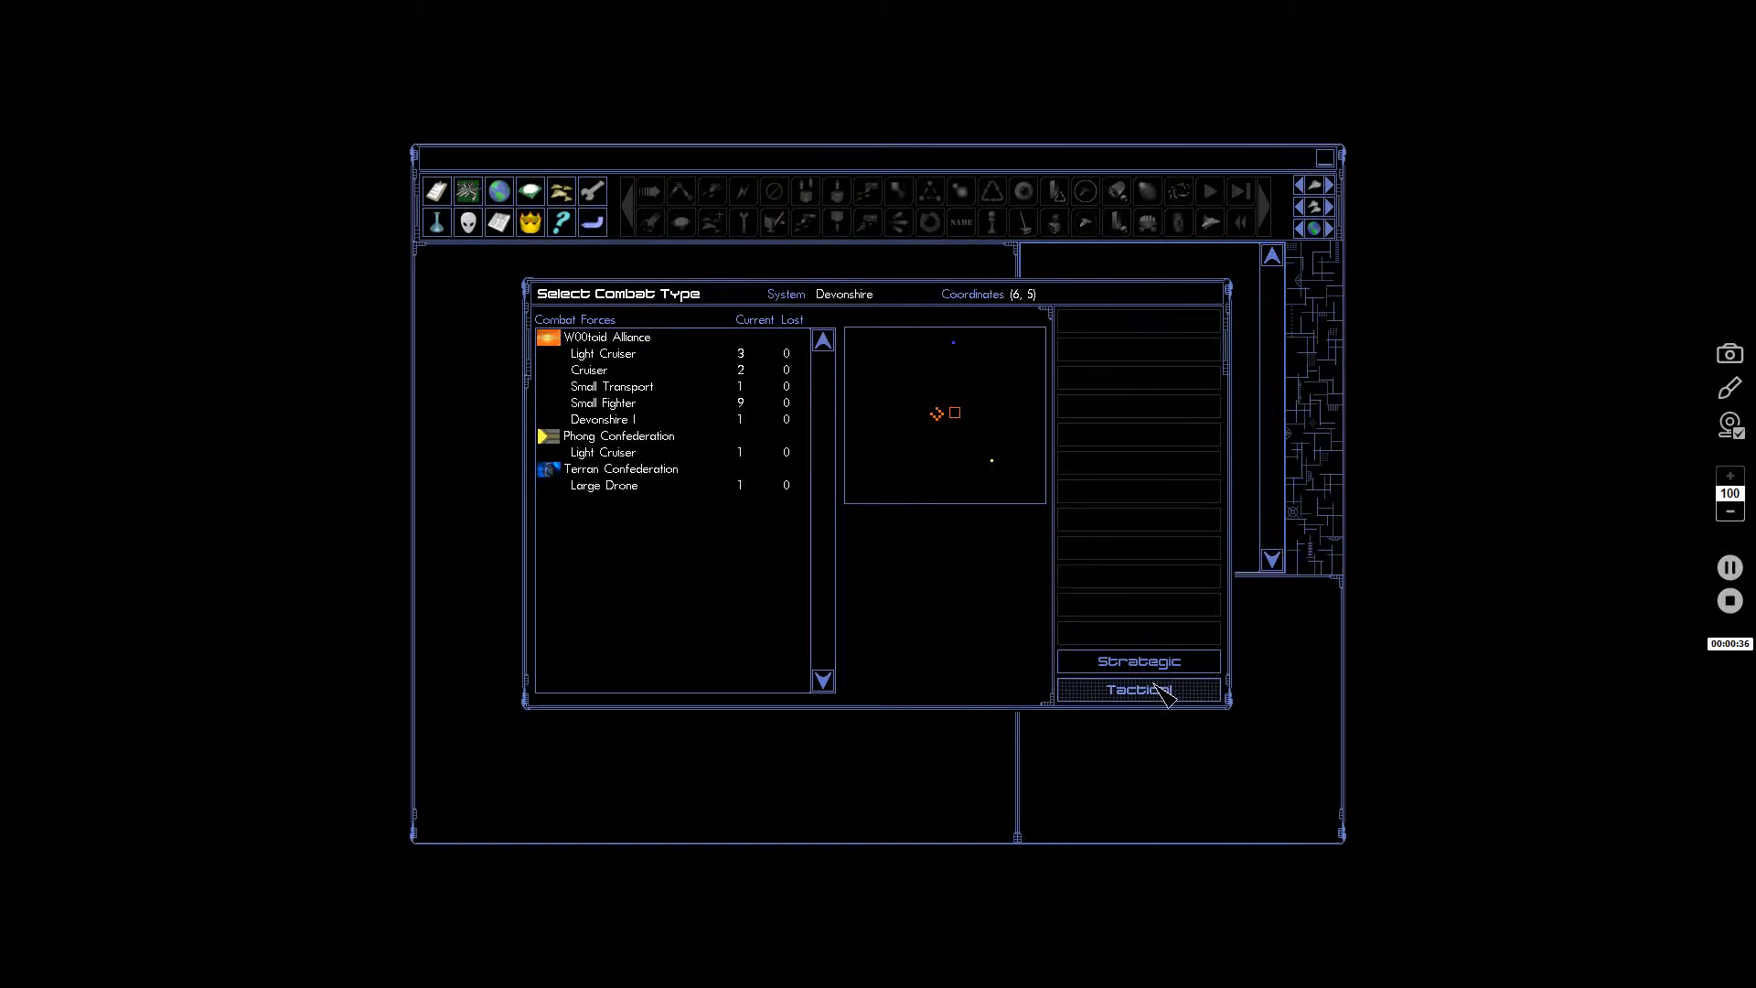
left_click(1138, 689)
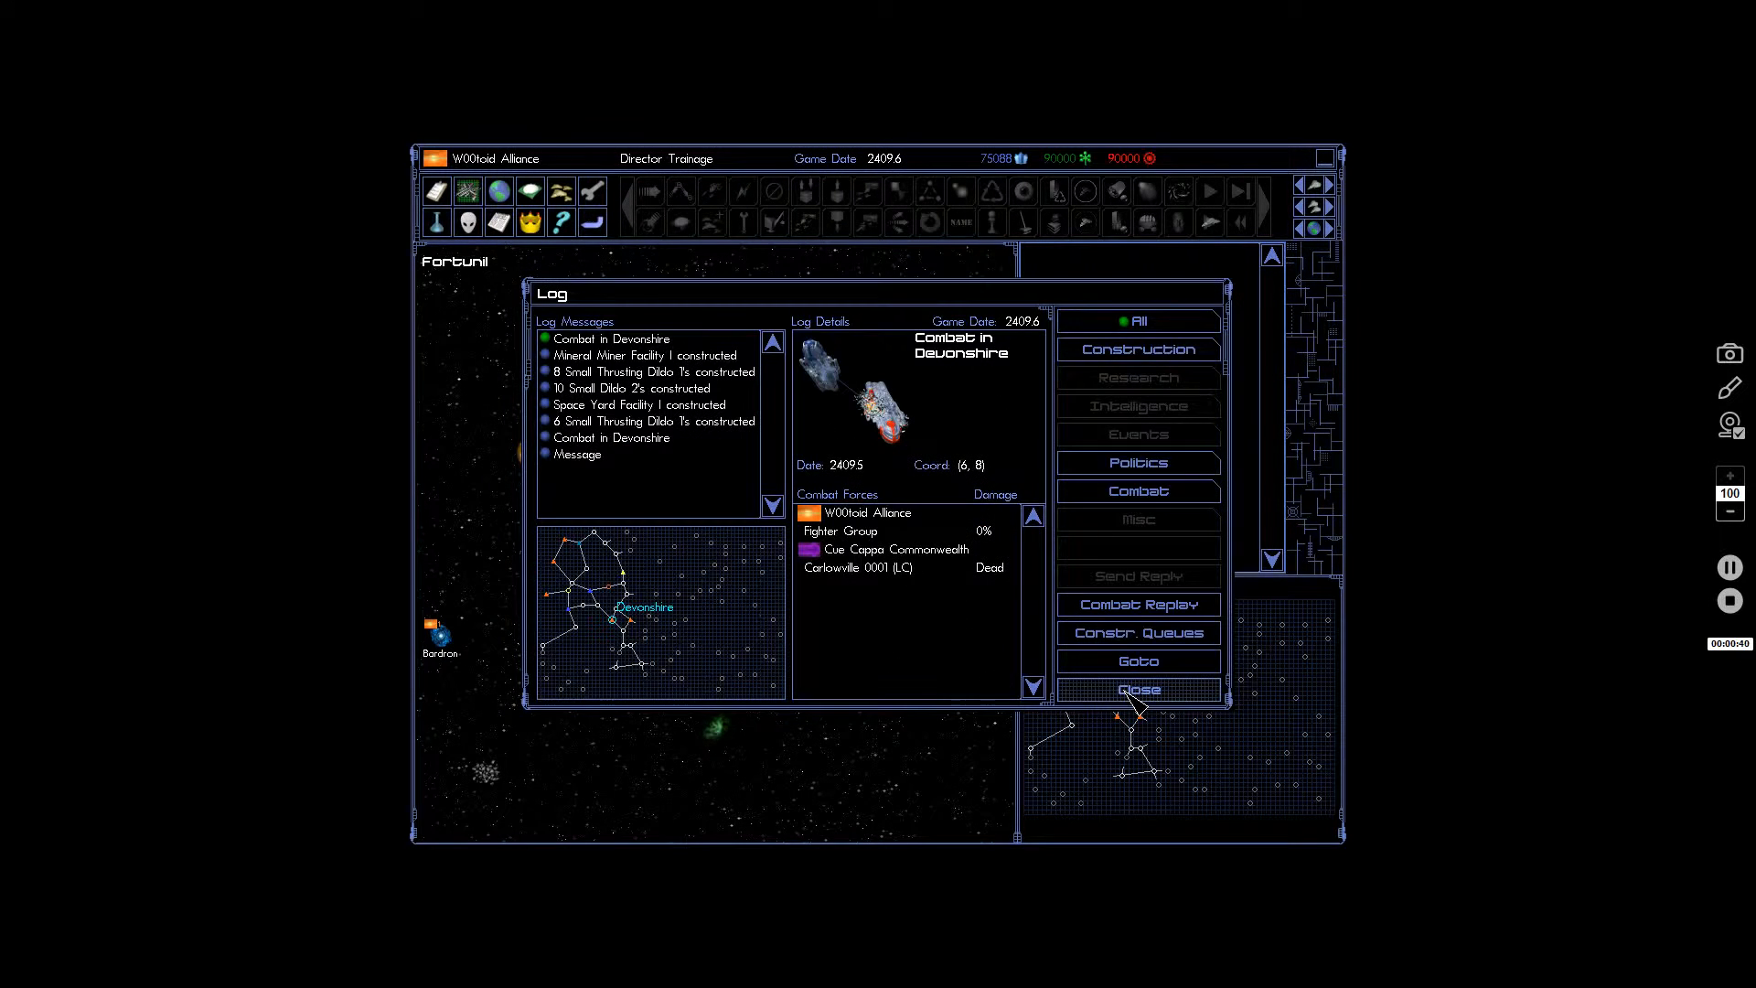
Read the Cluk-Ruk message, Devonshire combat reports and Utekra and Mineral Miner construction reports, then close.
left_click(577, 454)
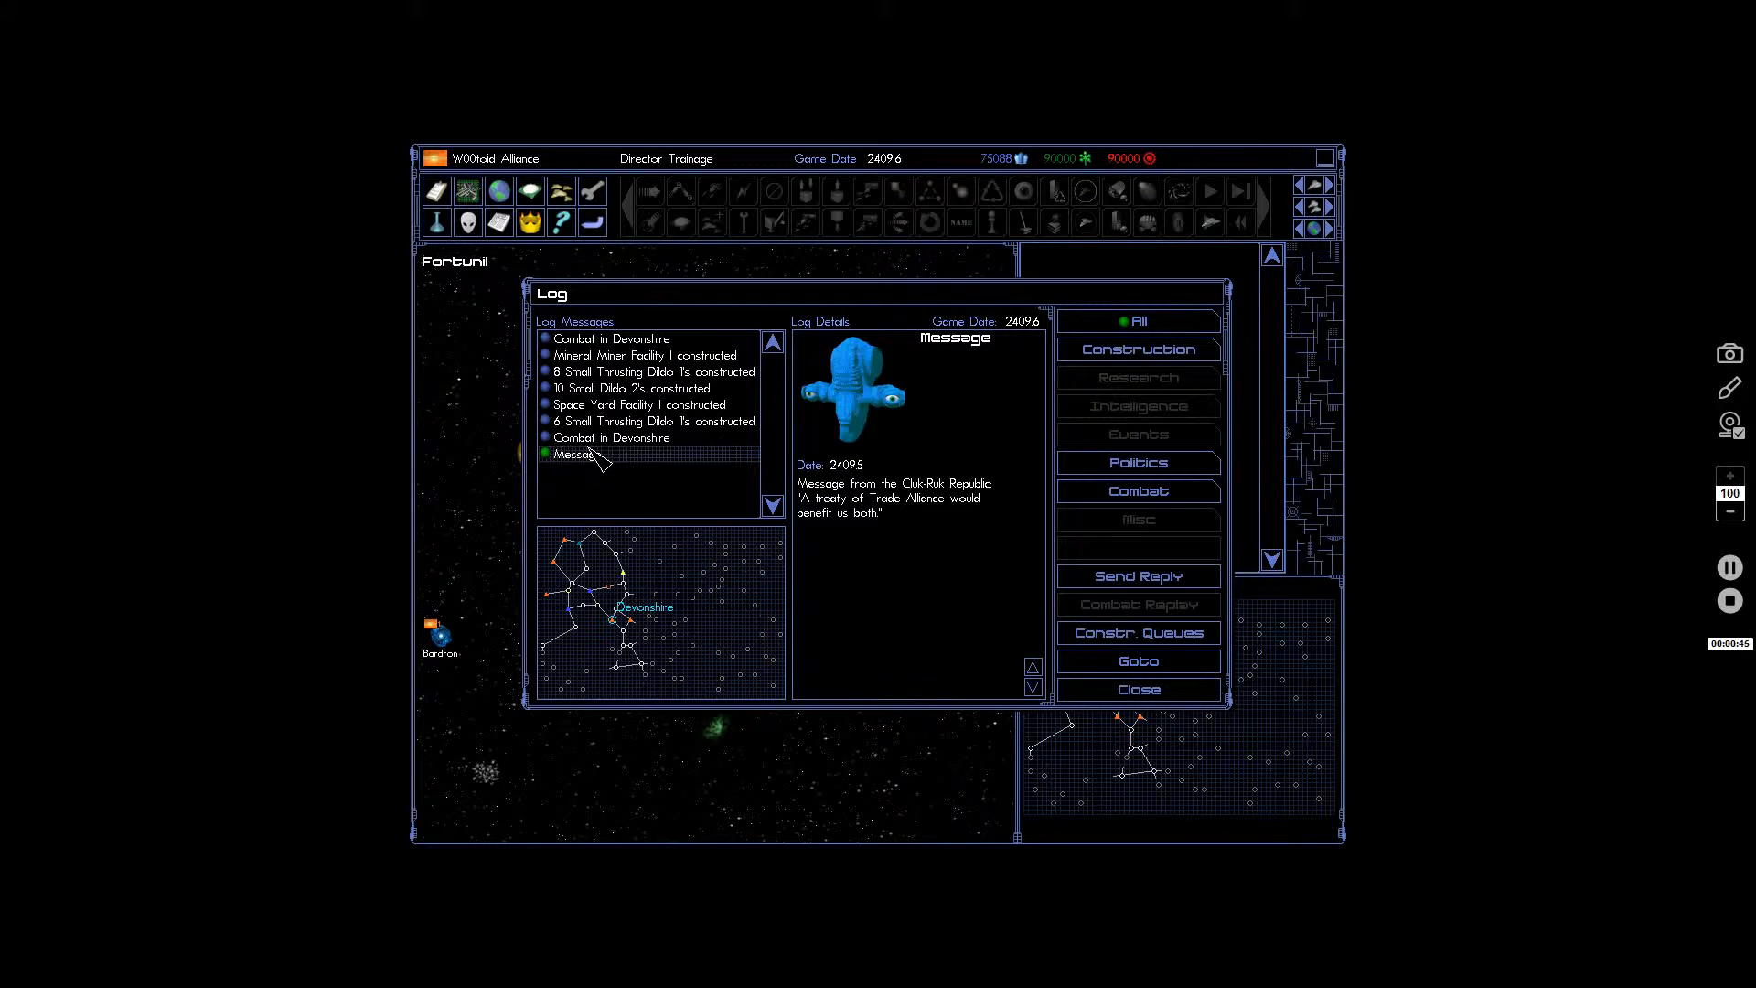
left_click(611, 437)
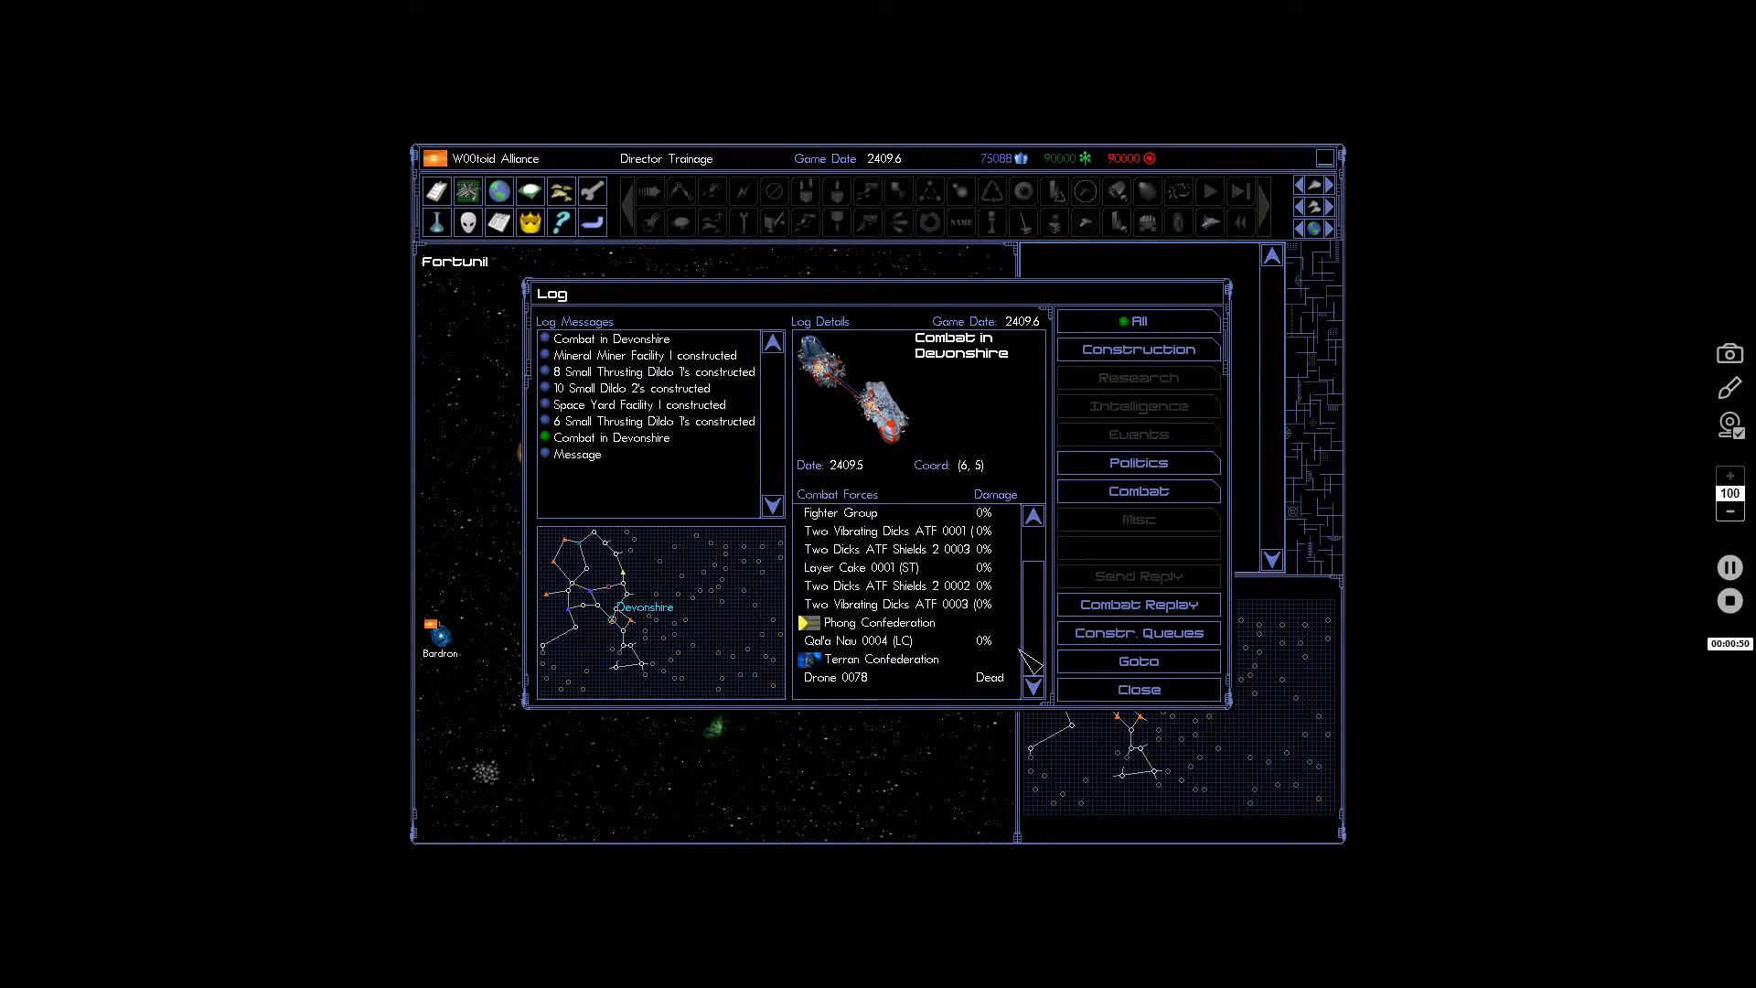
left_click(653, 421)
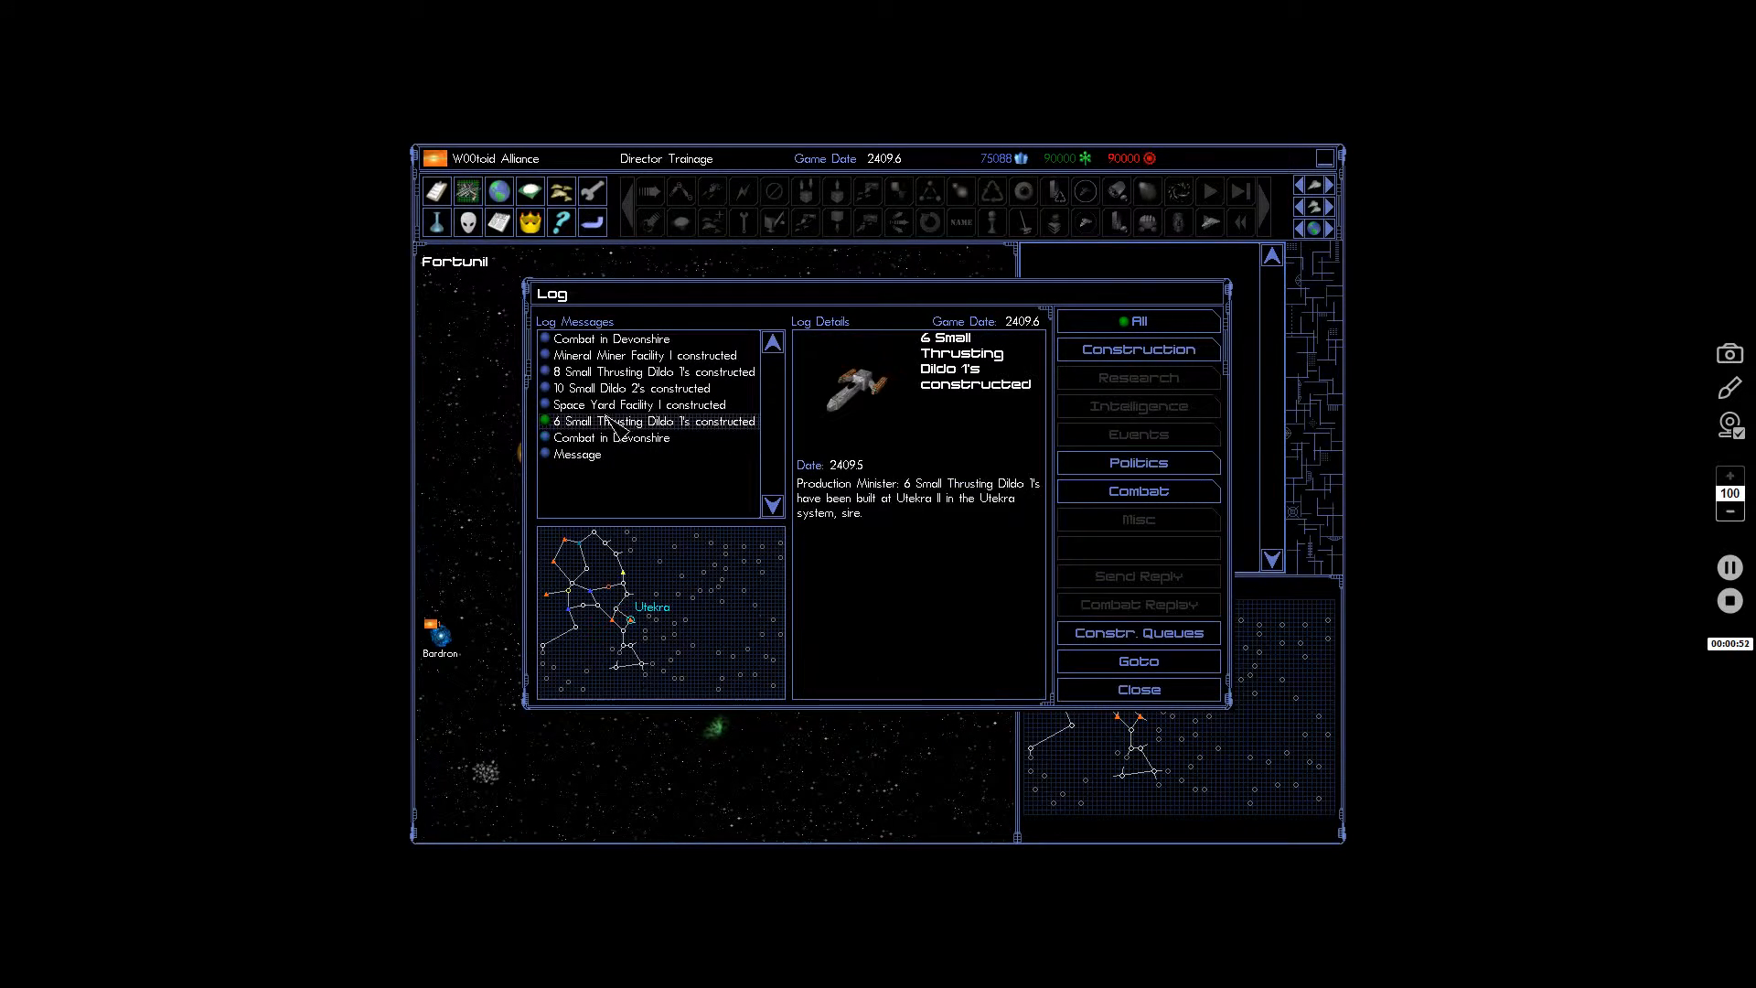
left_click(636, 355)
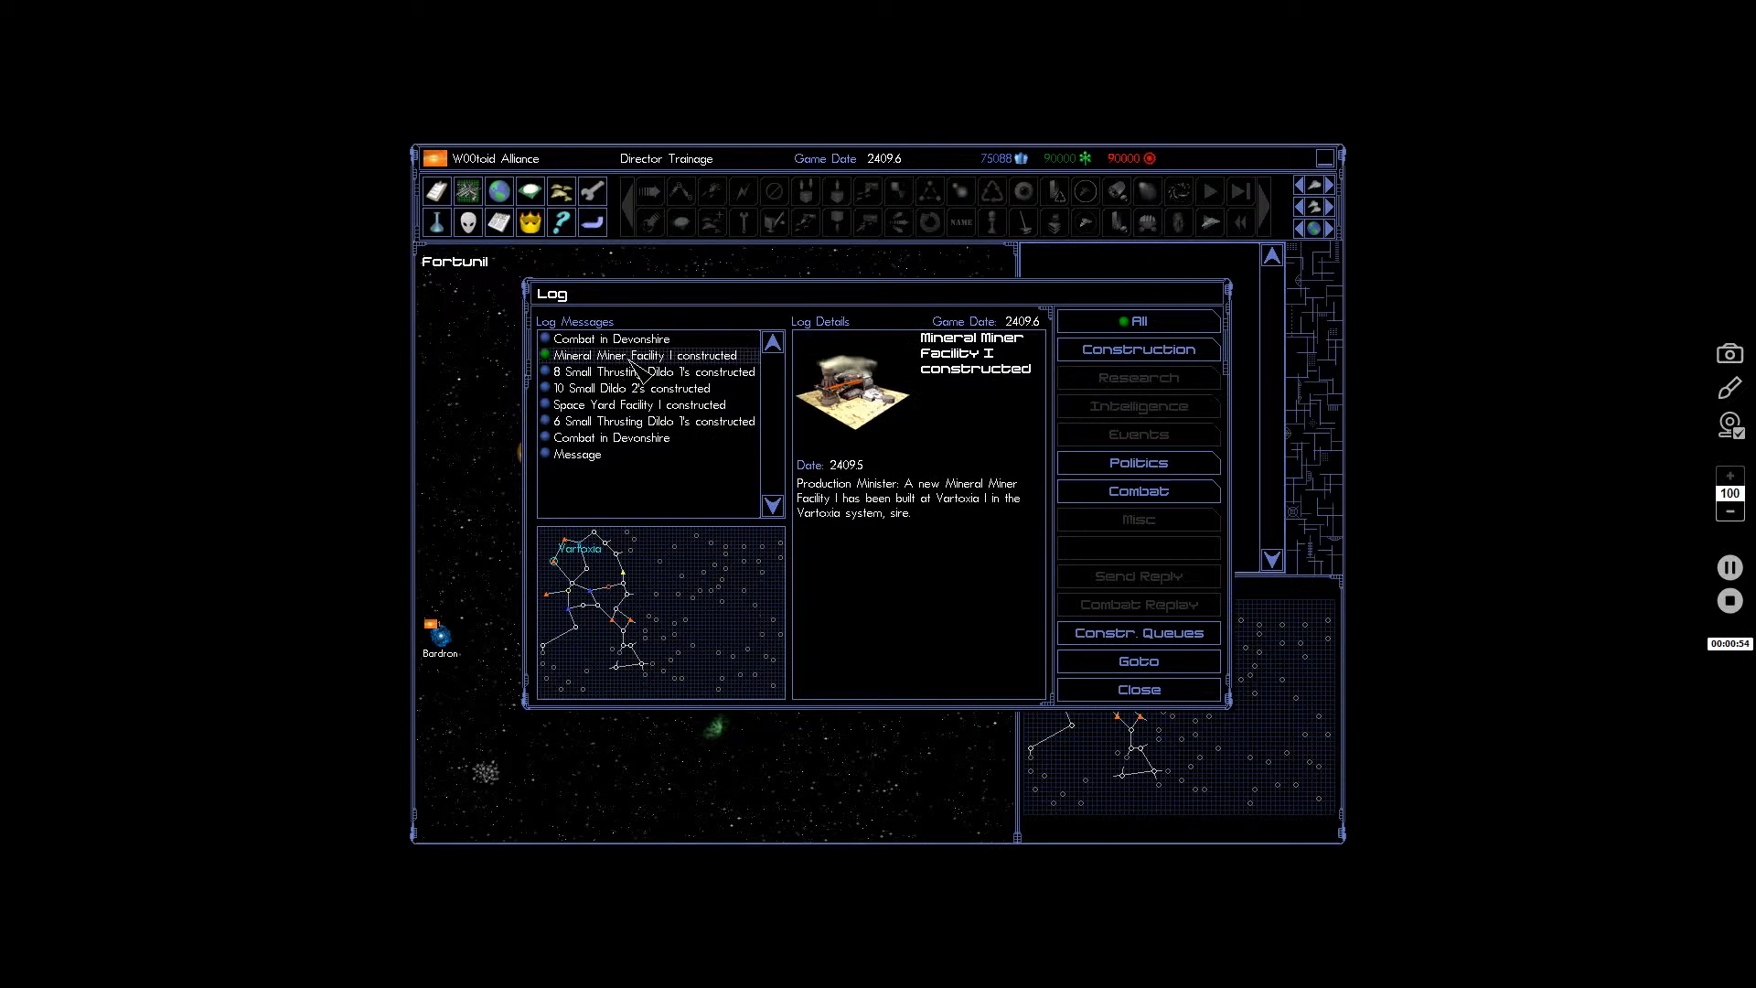
left_click(611, 338)
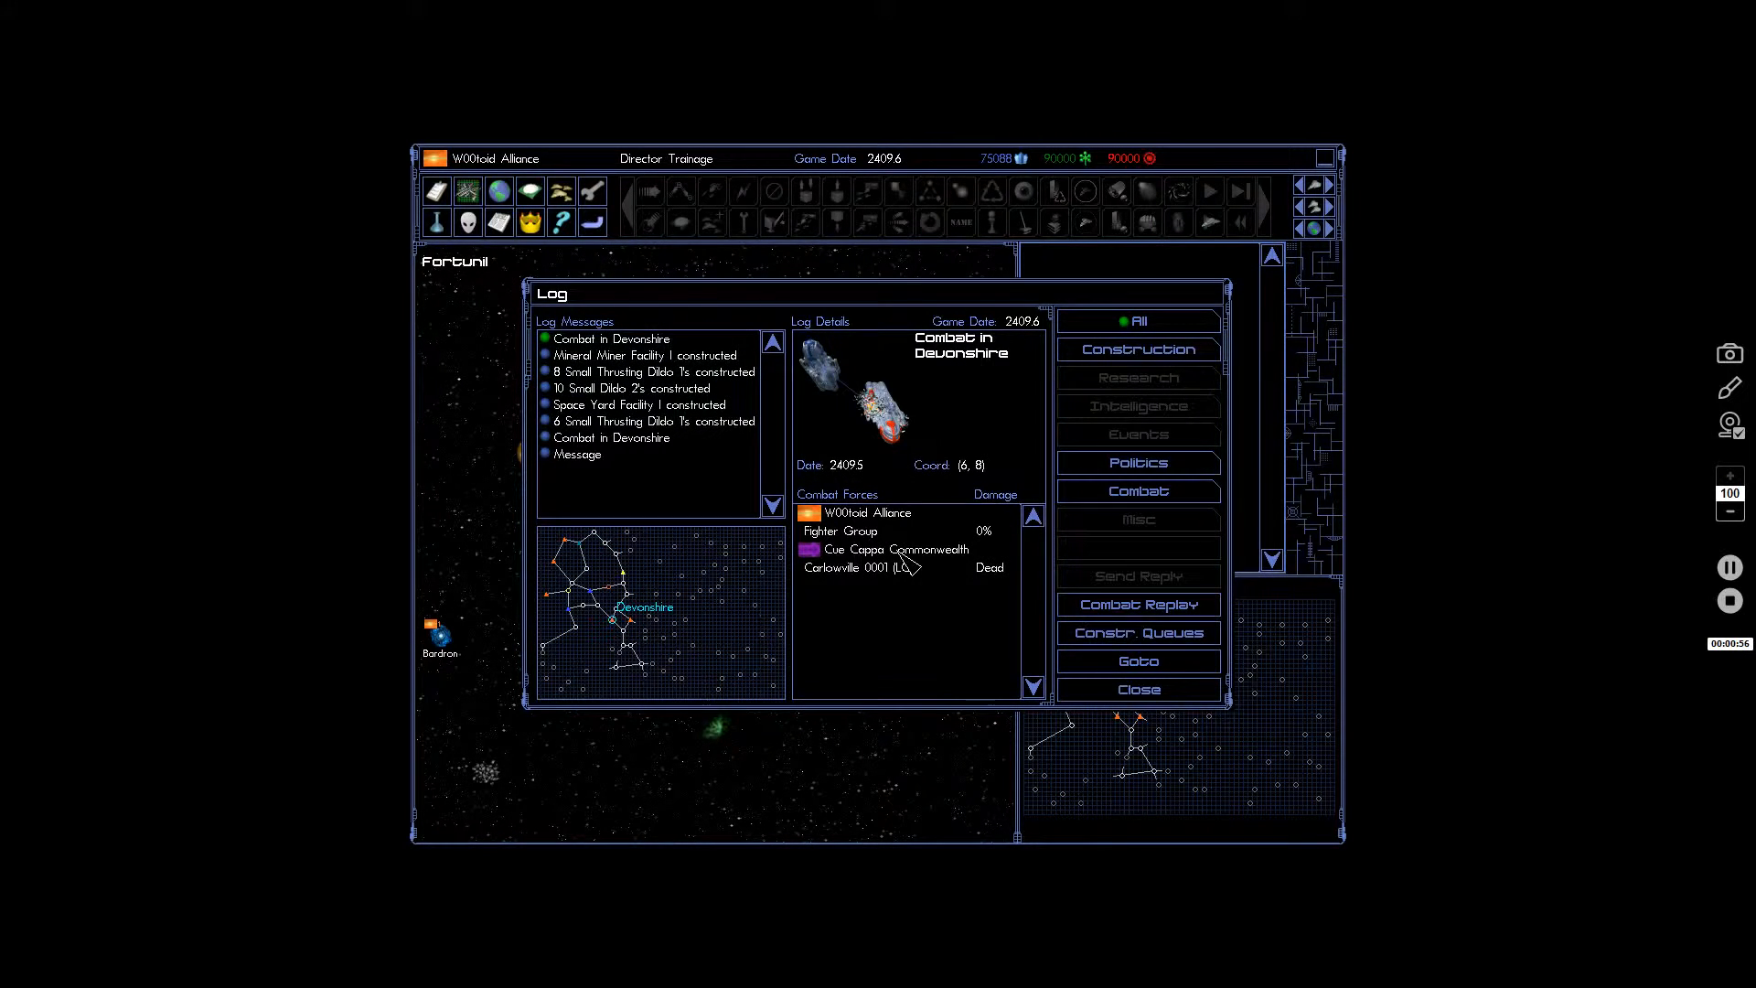
mouse_move(906, 618)
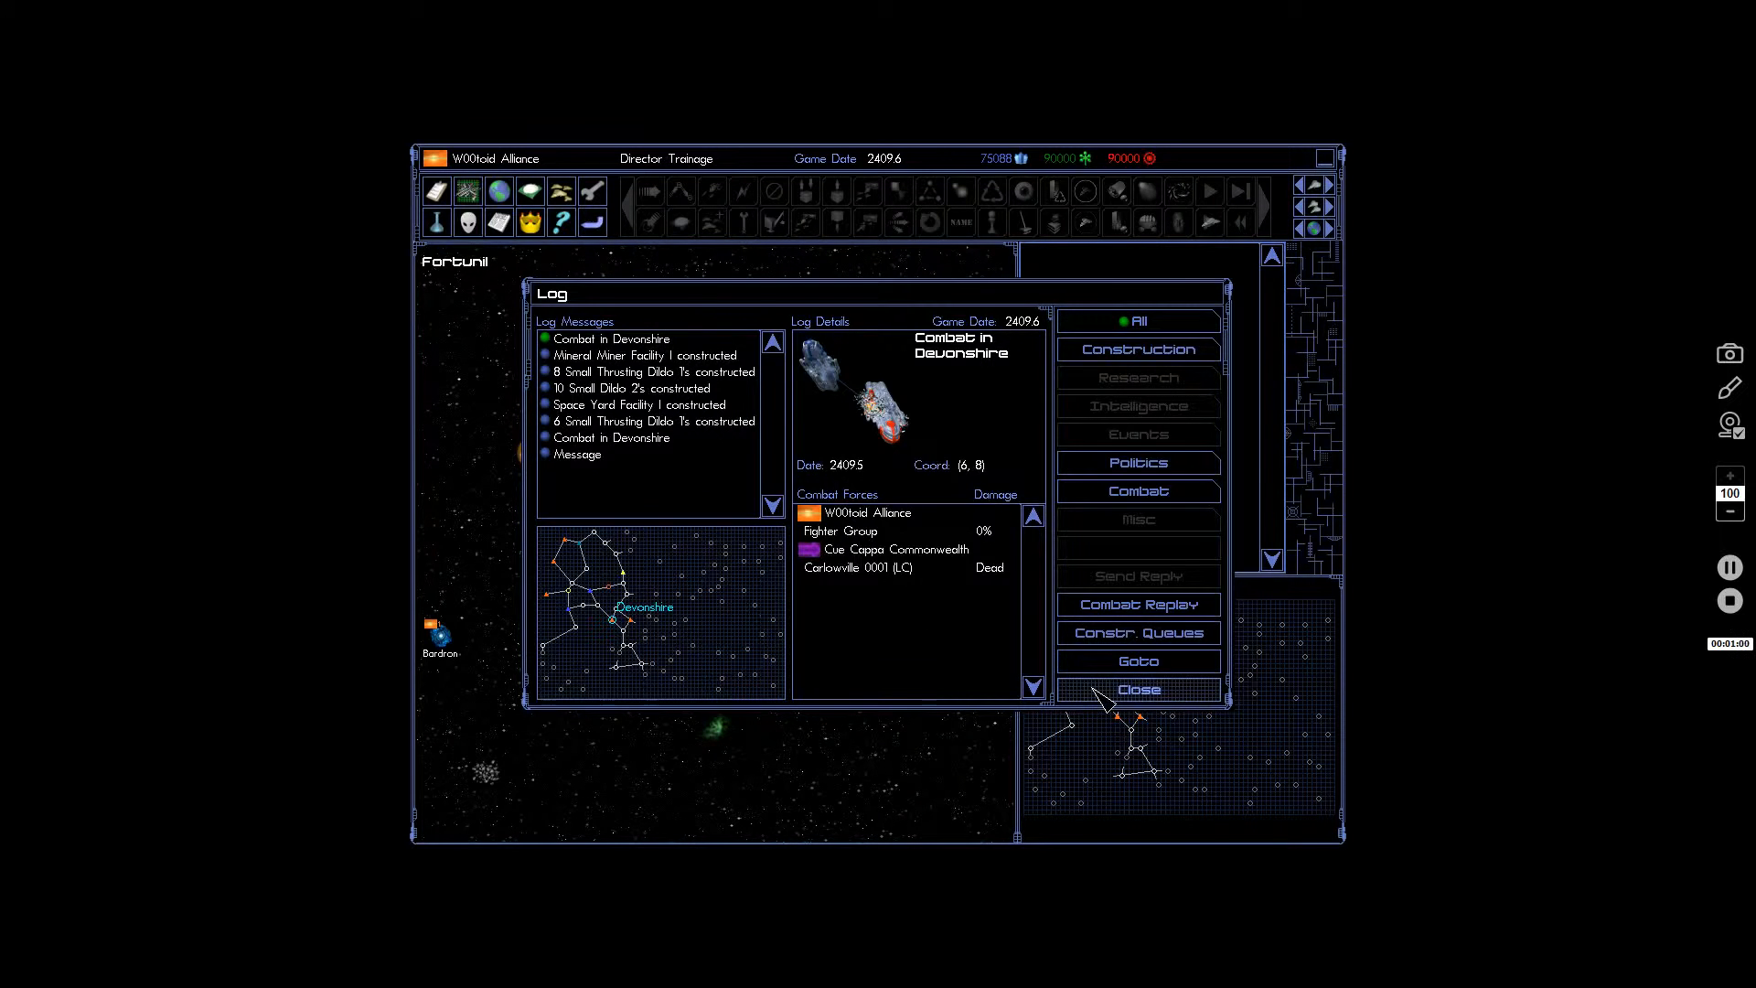
left_click(1138, 689)
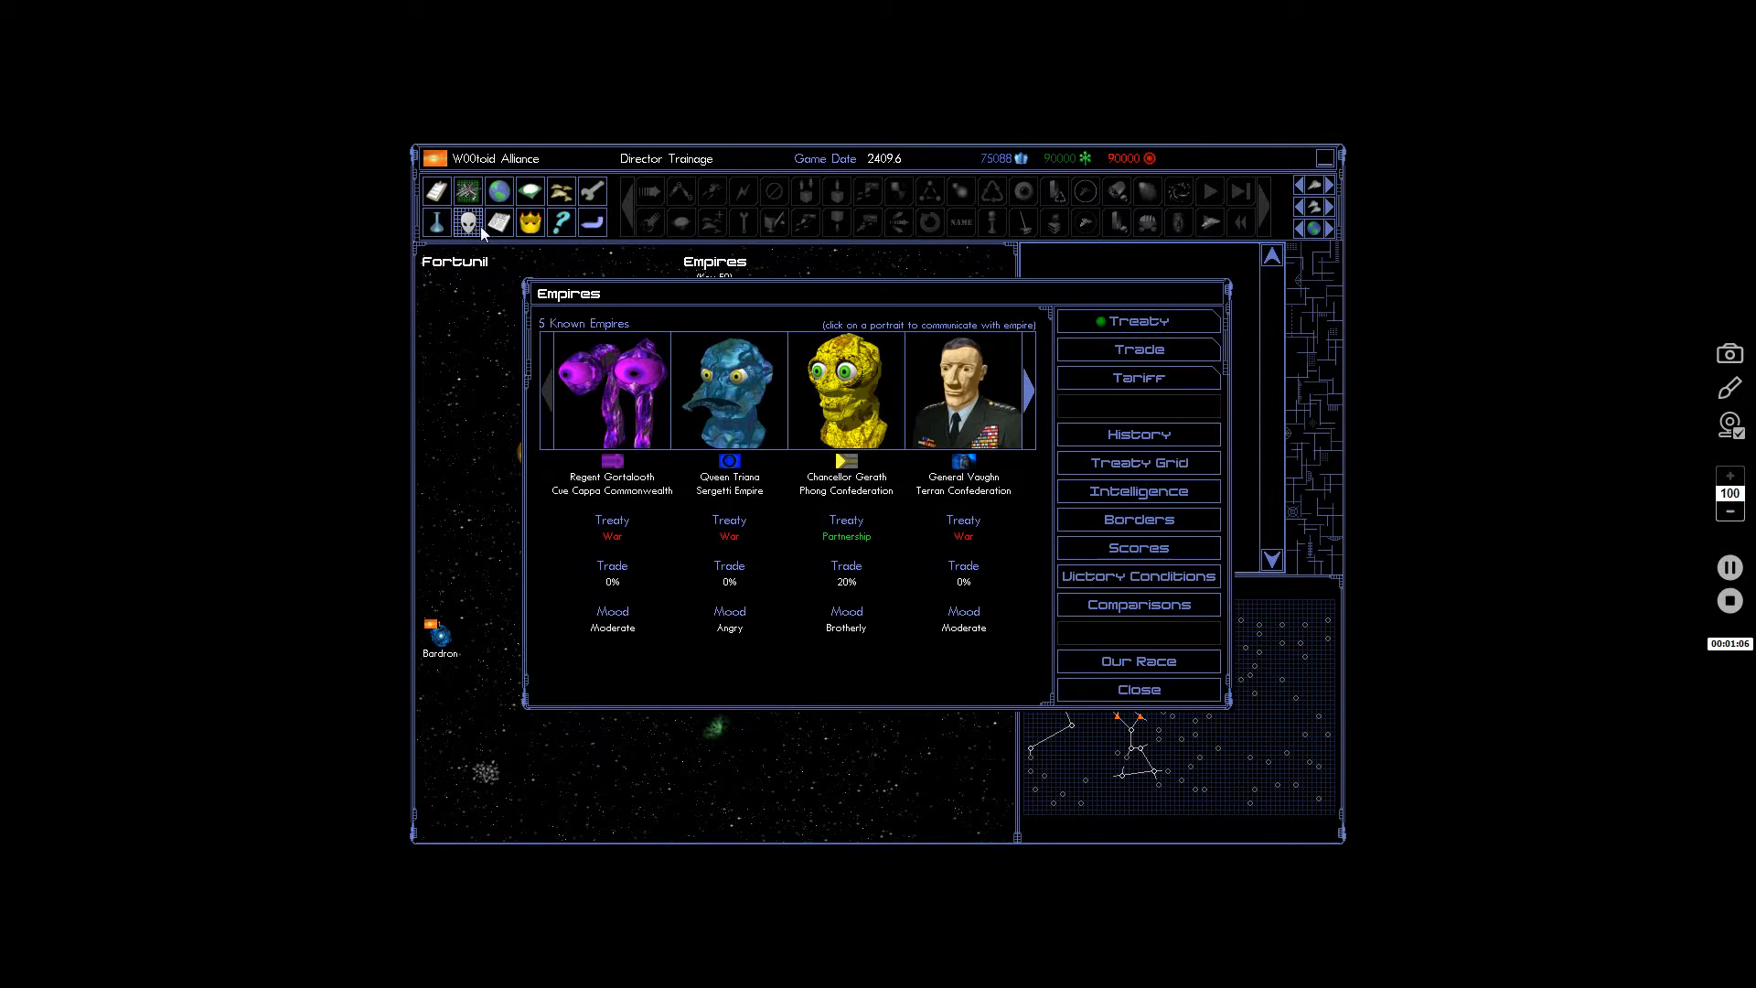
Contact the Cluk-Ruk Republic from the treaty grid and choose a counter-proposal demanding peace with Phong.
left_click(1138, 463)
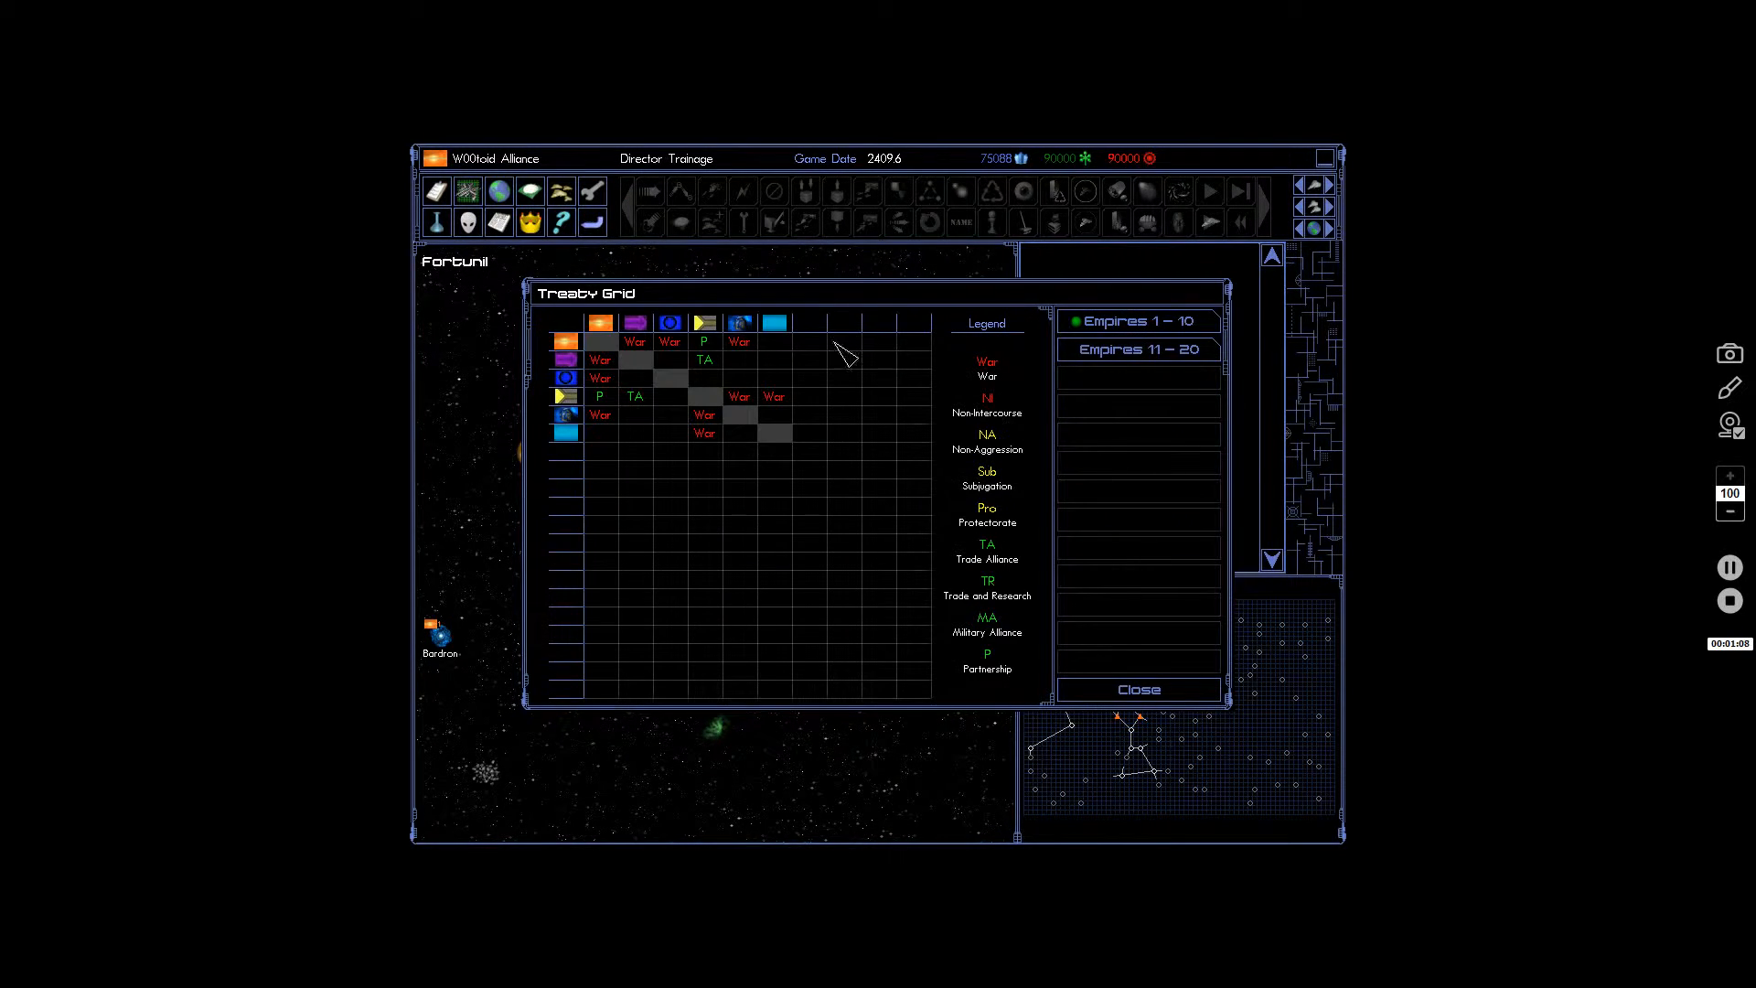
mouse_move(1113, 661)
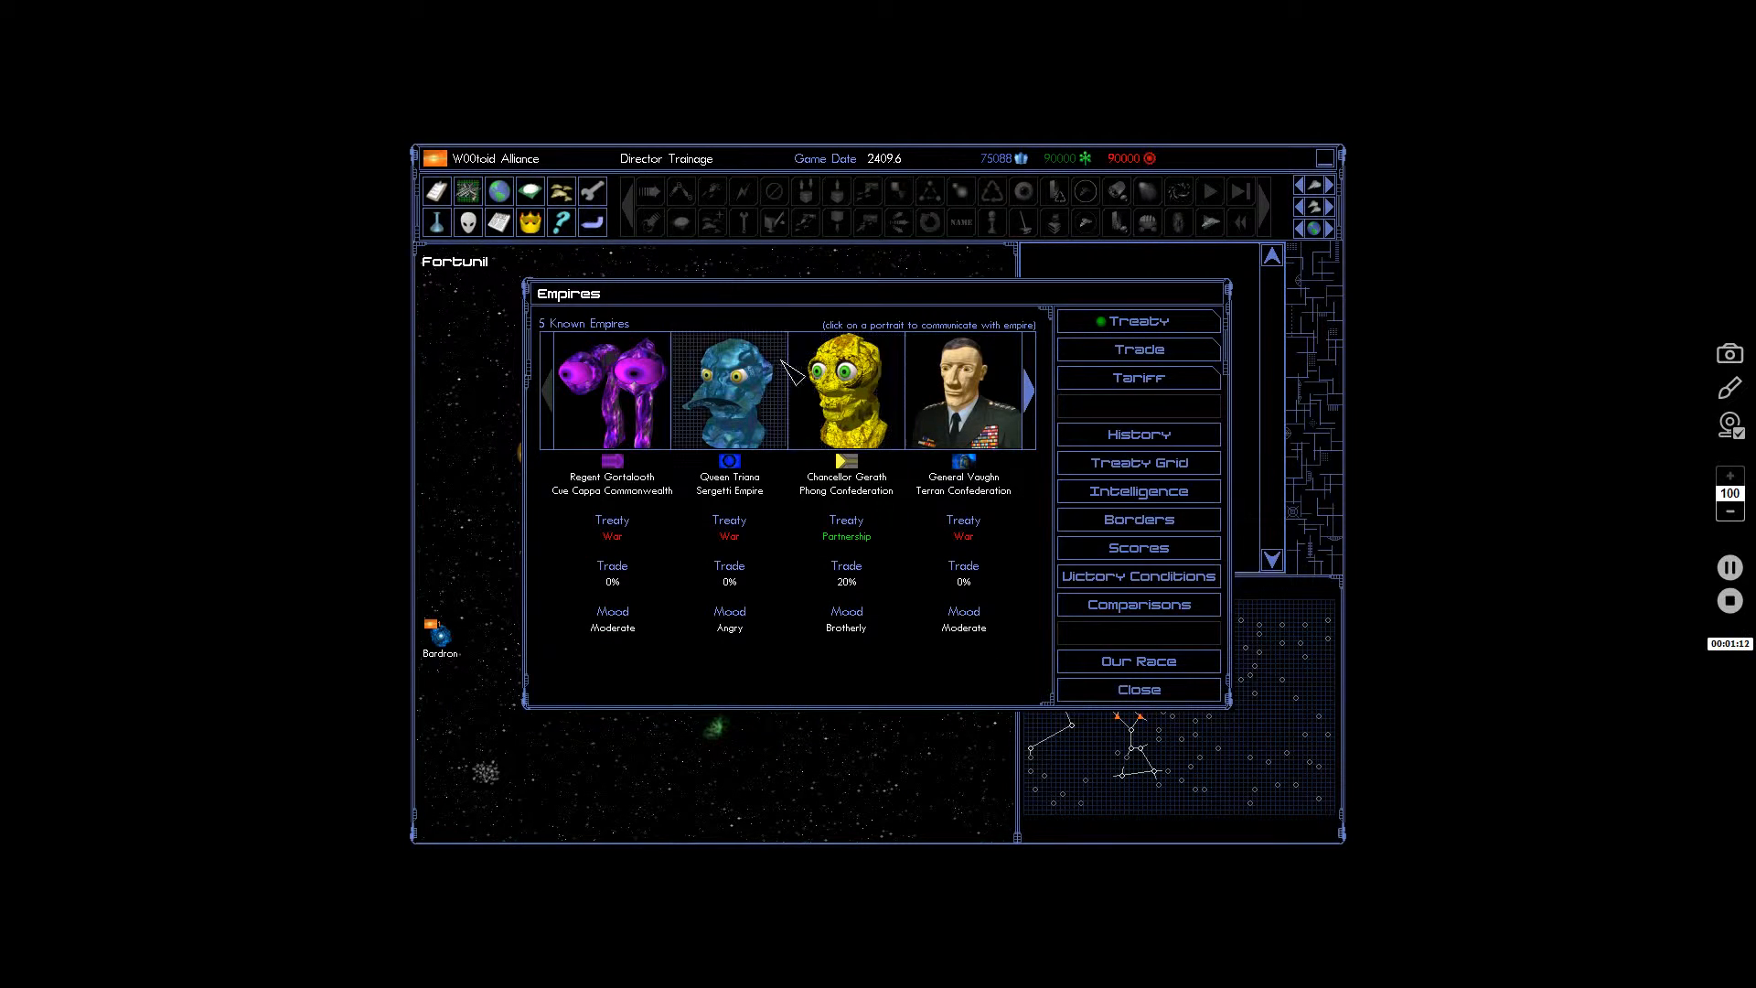
left_click(1026, 387)
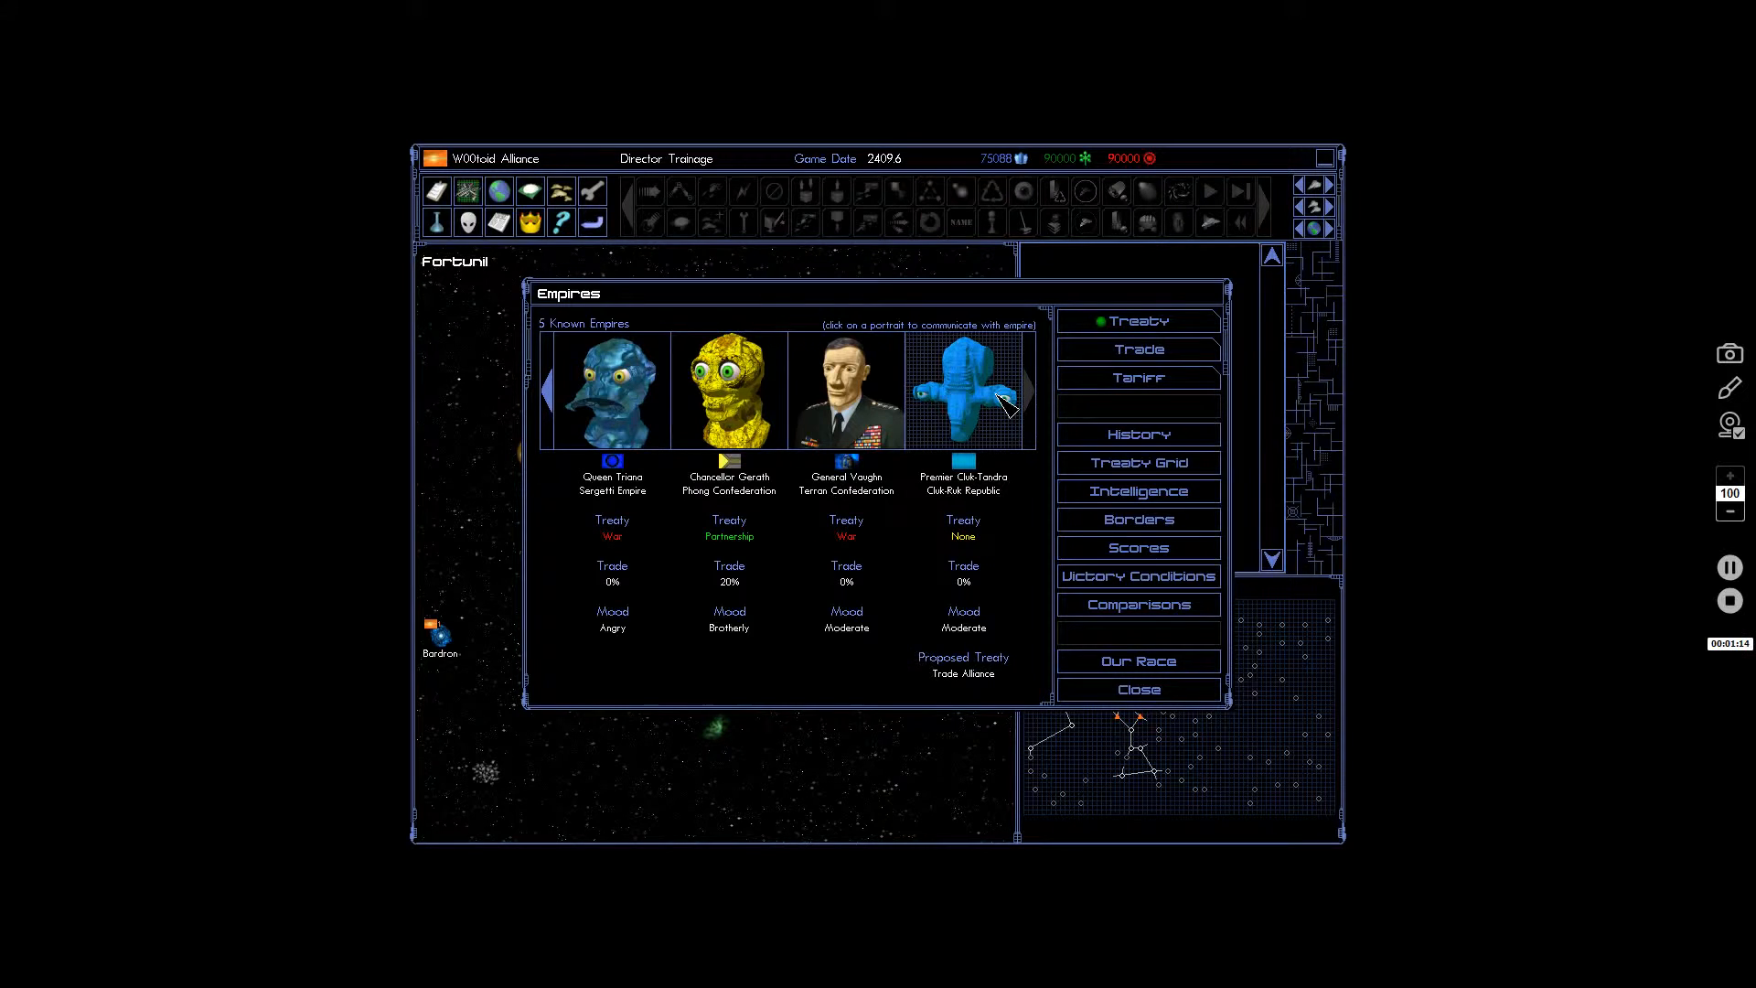
left_click(964, 388)
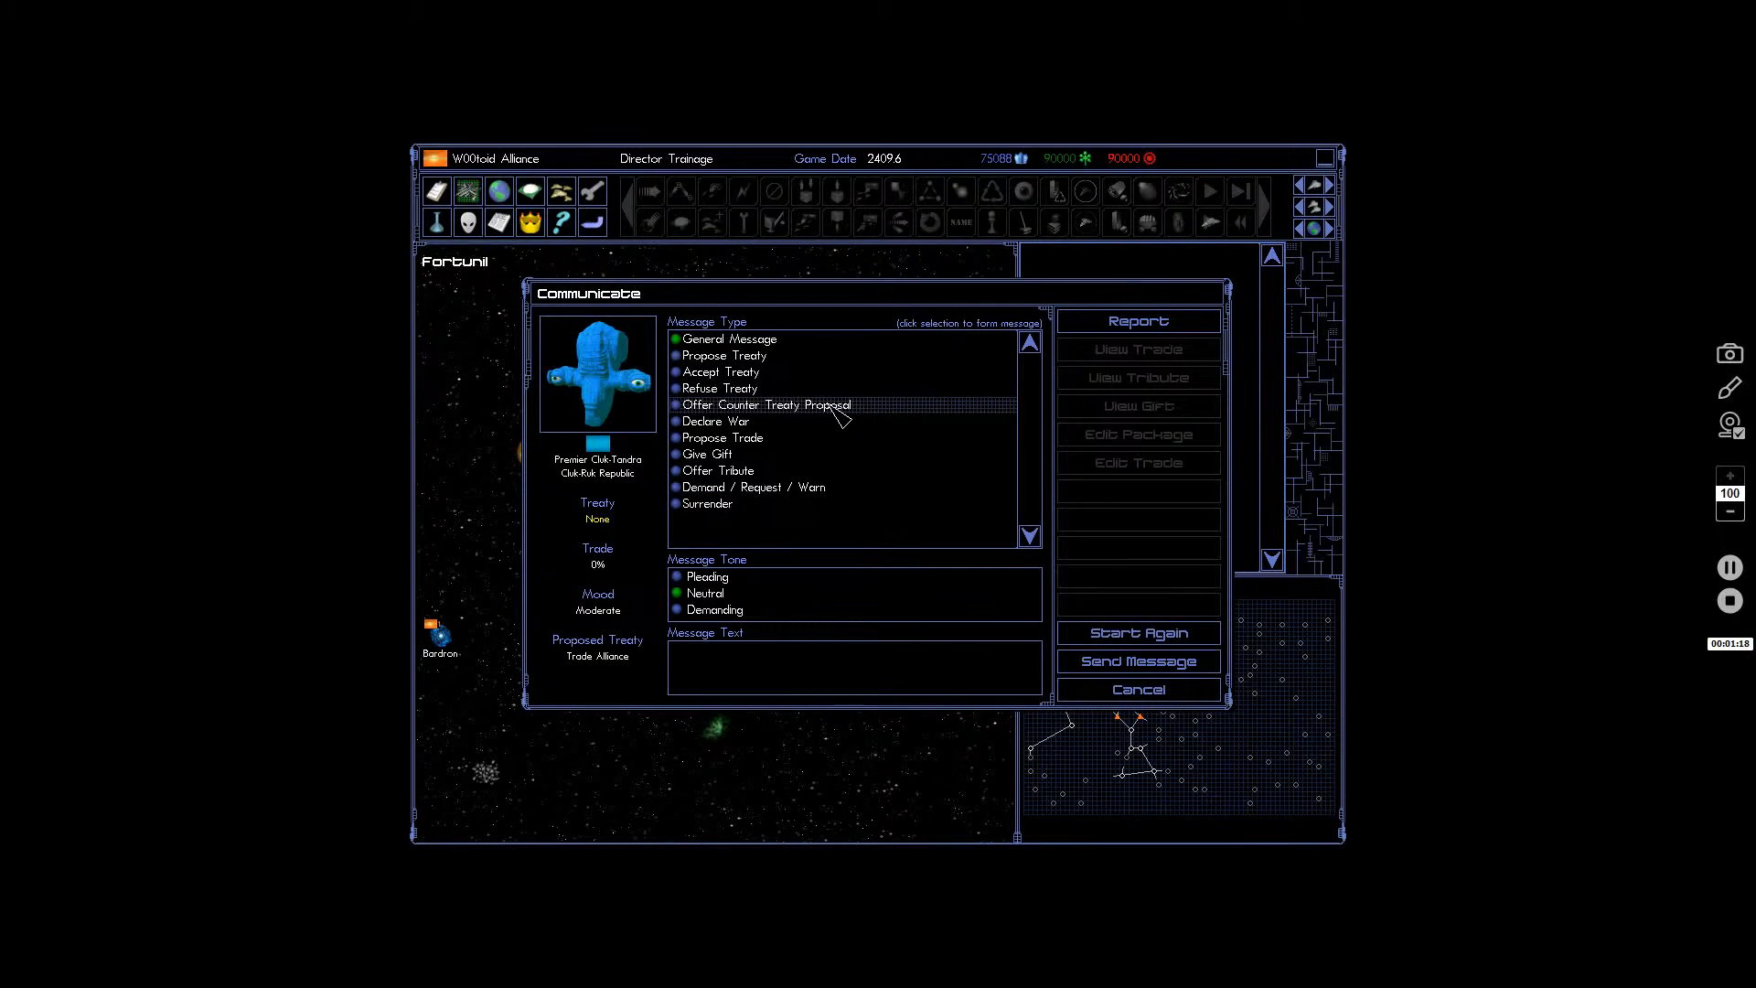
left_click(767, 404)
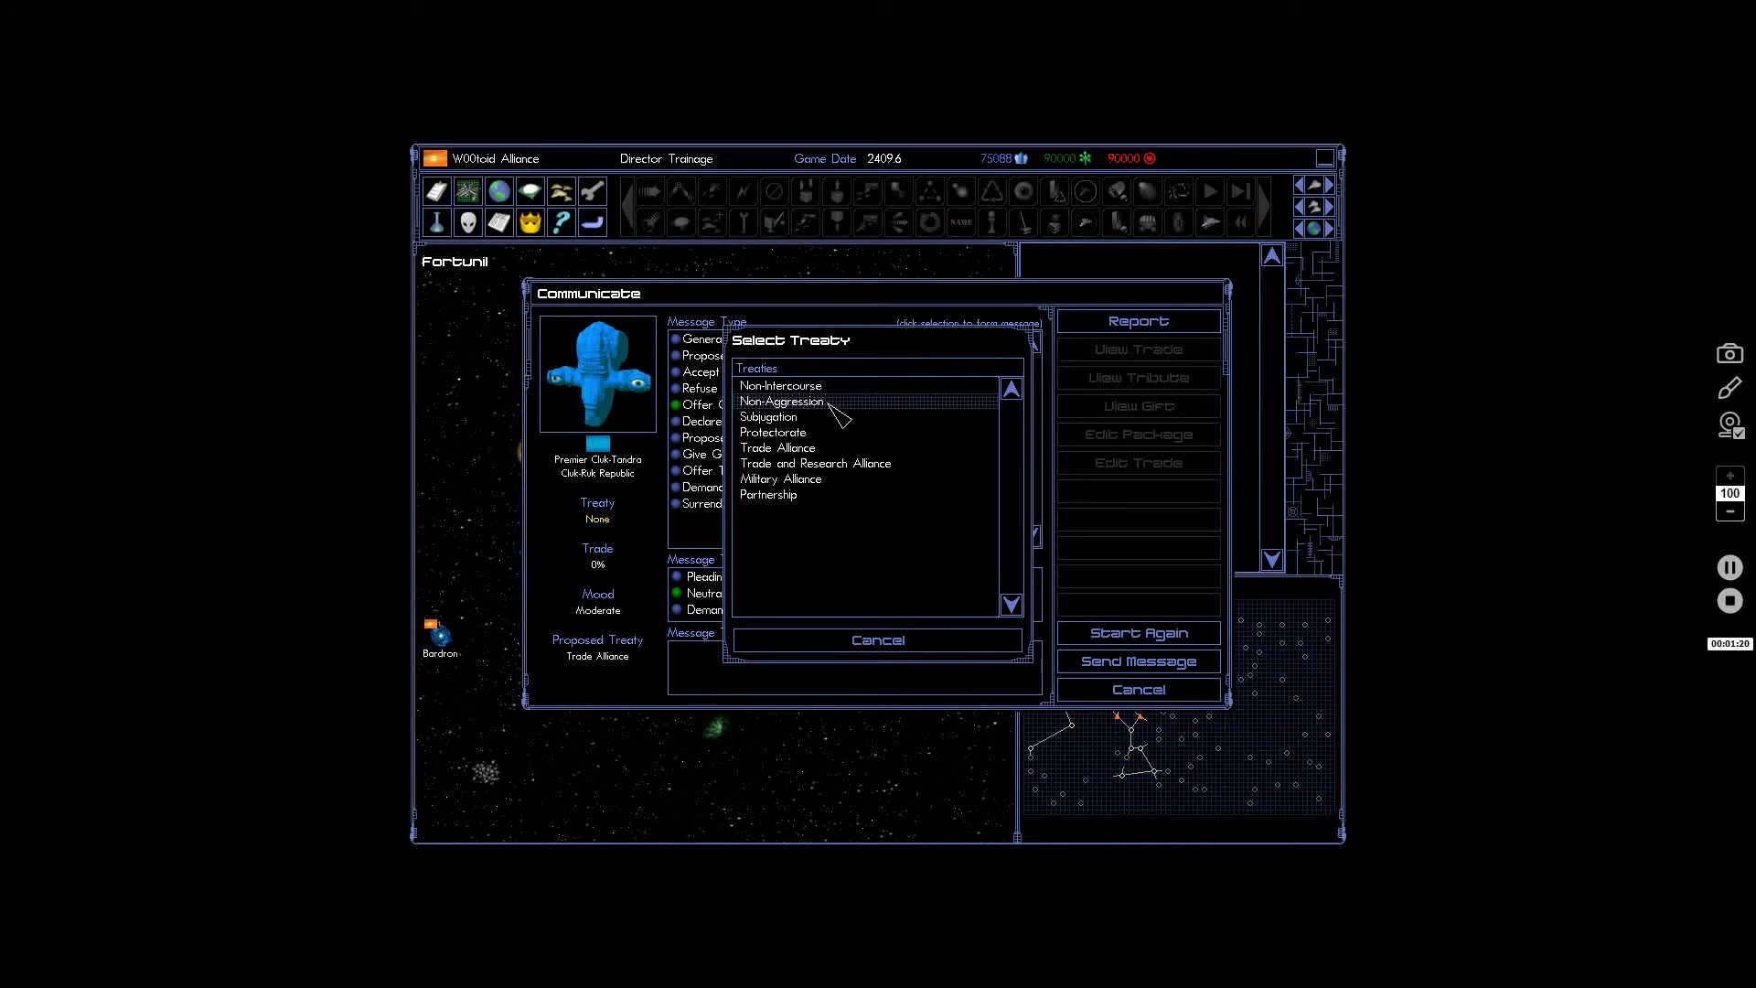
left_click(878, 641)
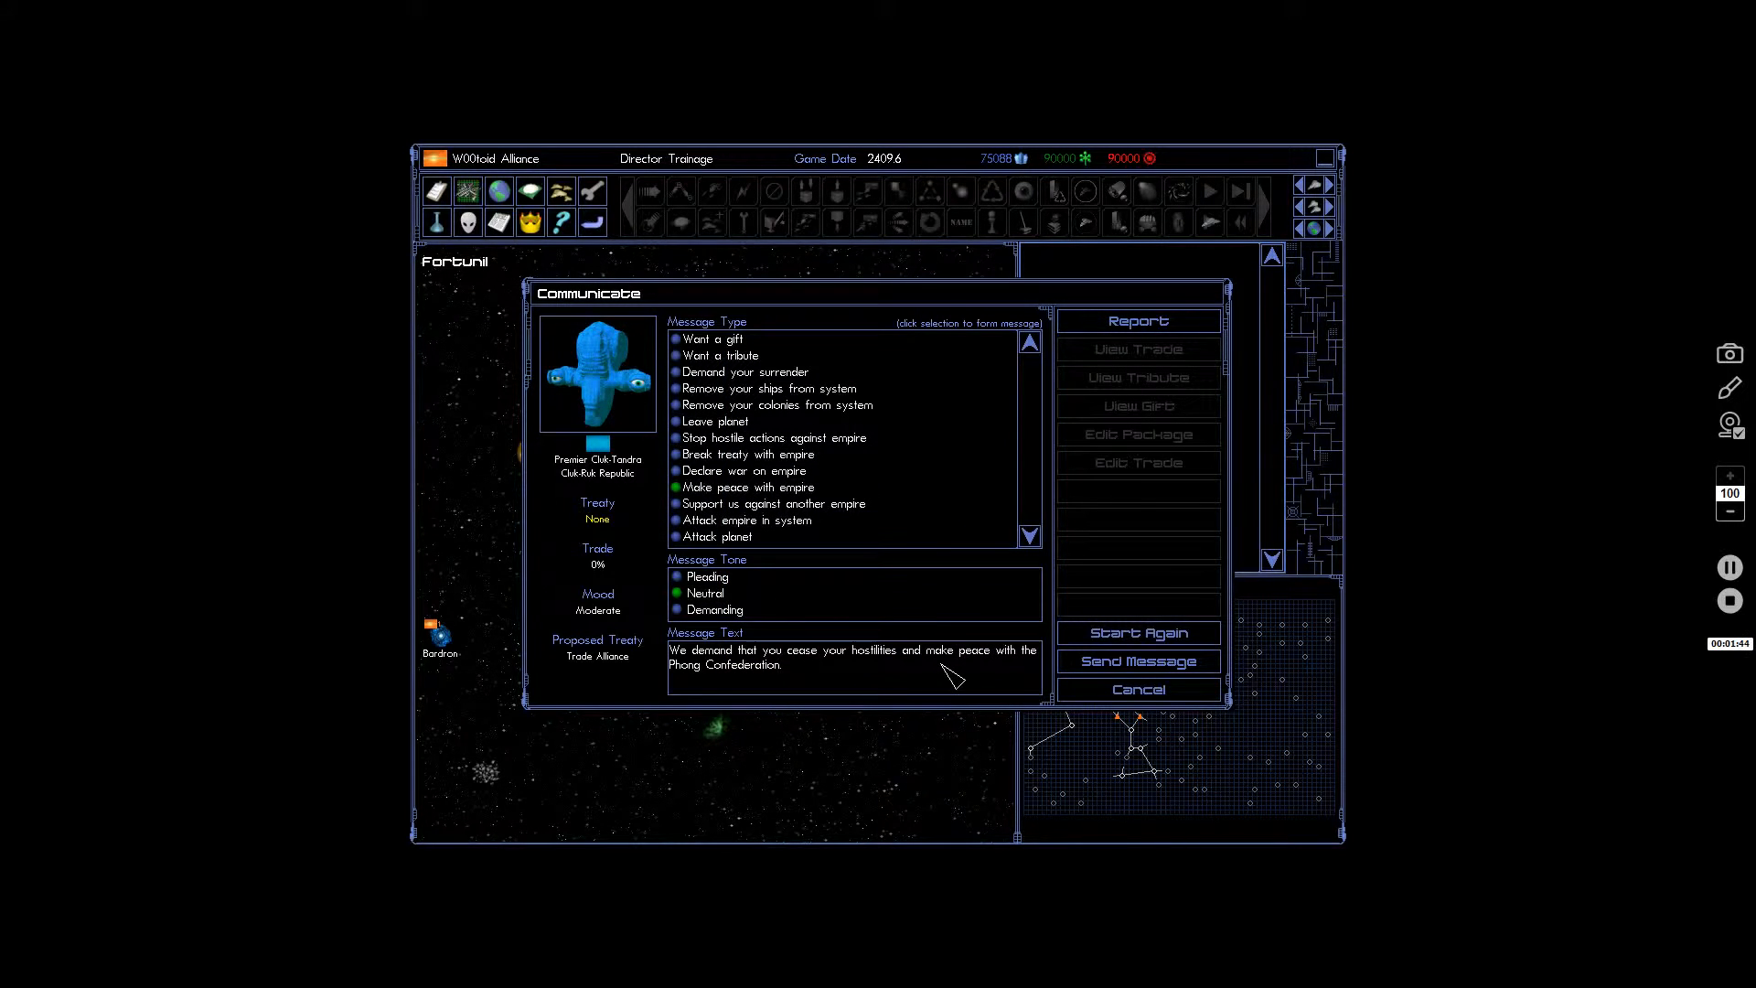
mouse_move(1108, 678)
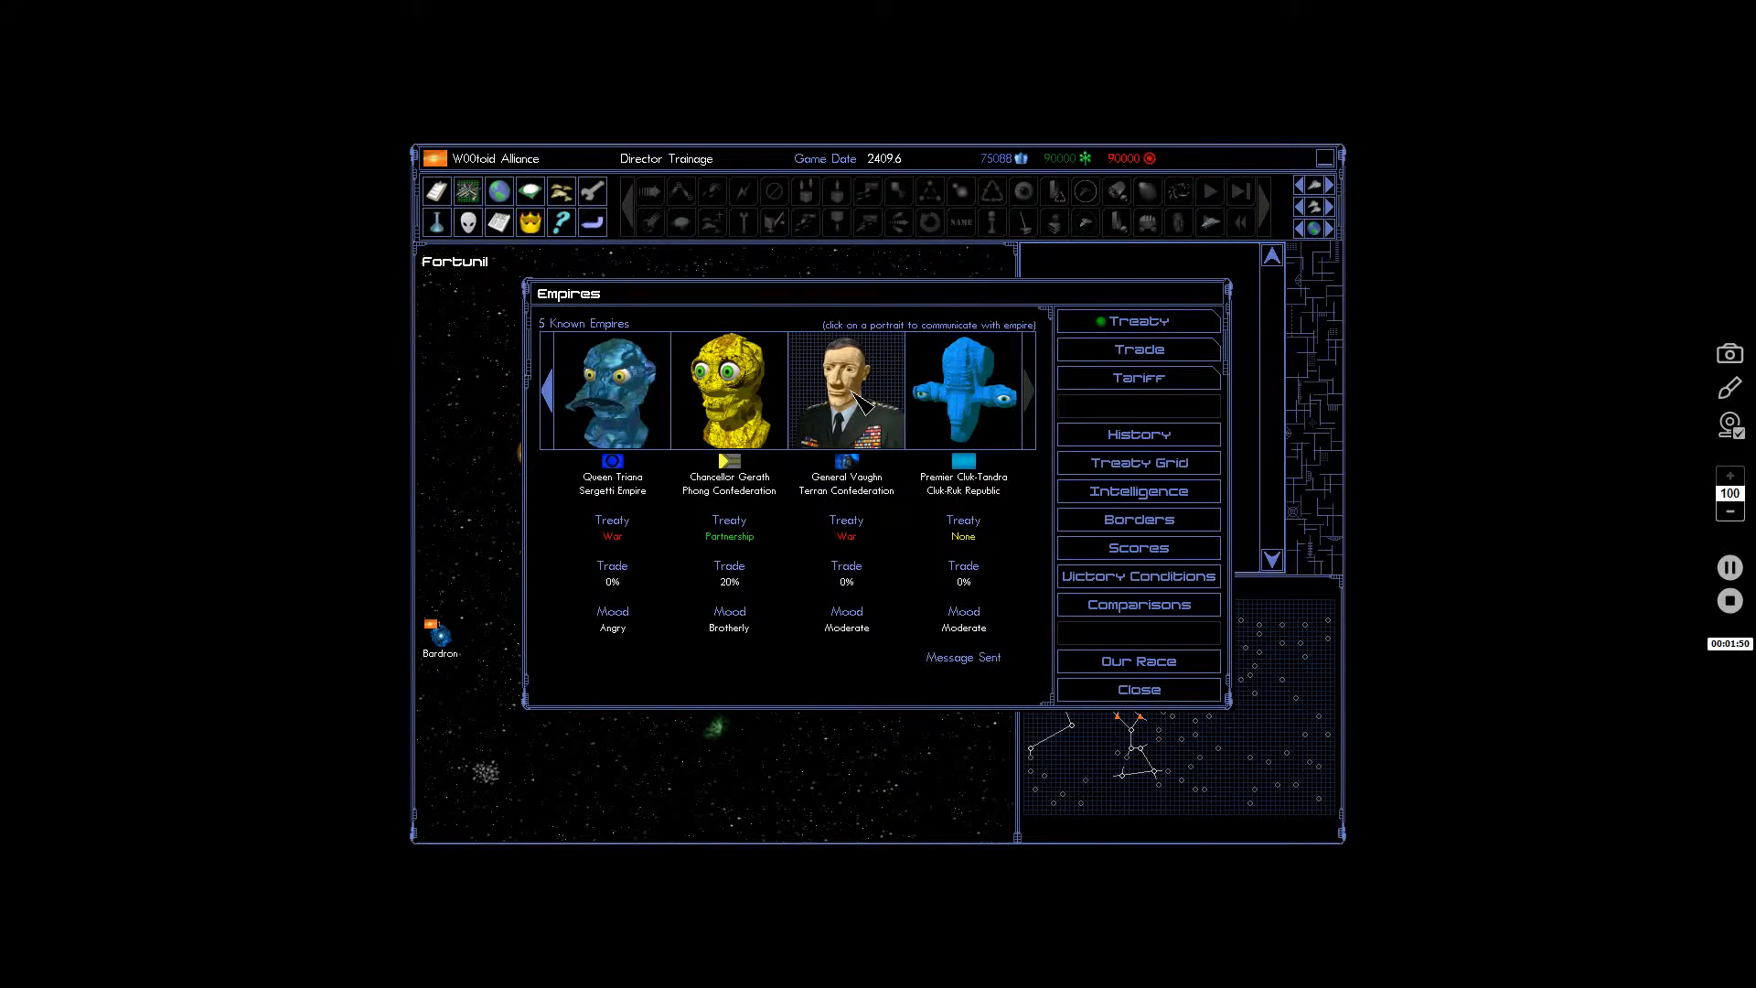
Request Phong make peace with the Cluk-Ruk Republic, send it, and close the empires overview.
left_click(730, 389)
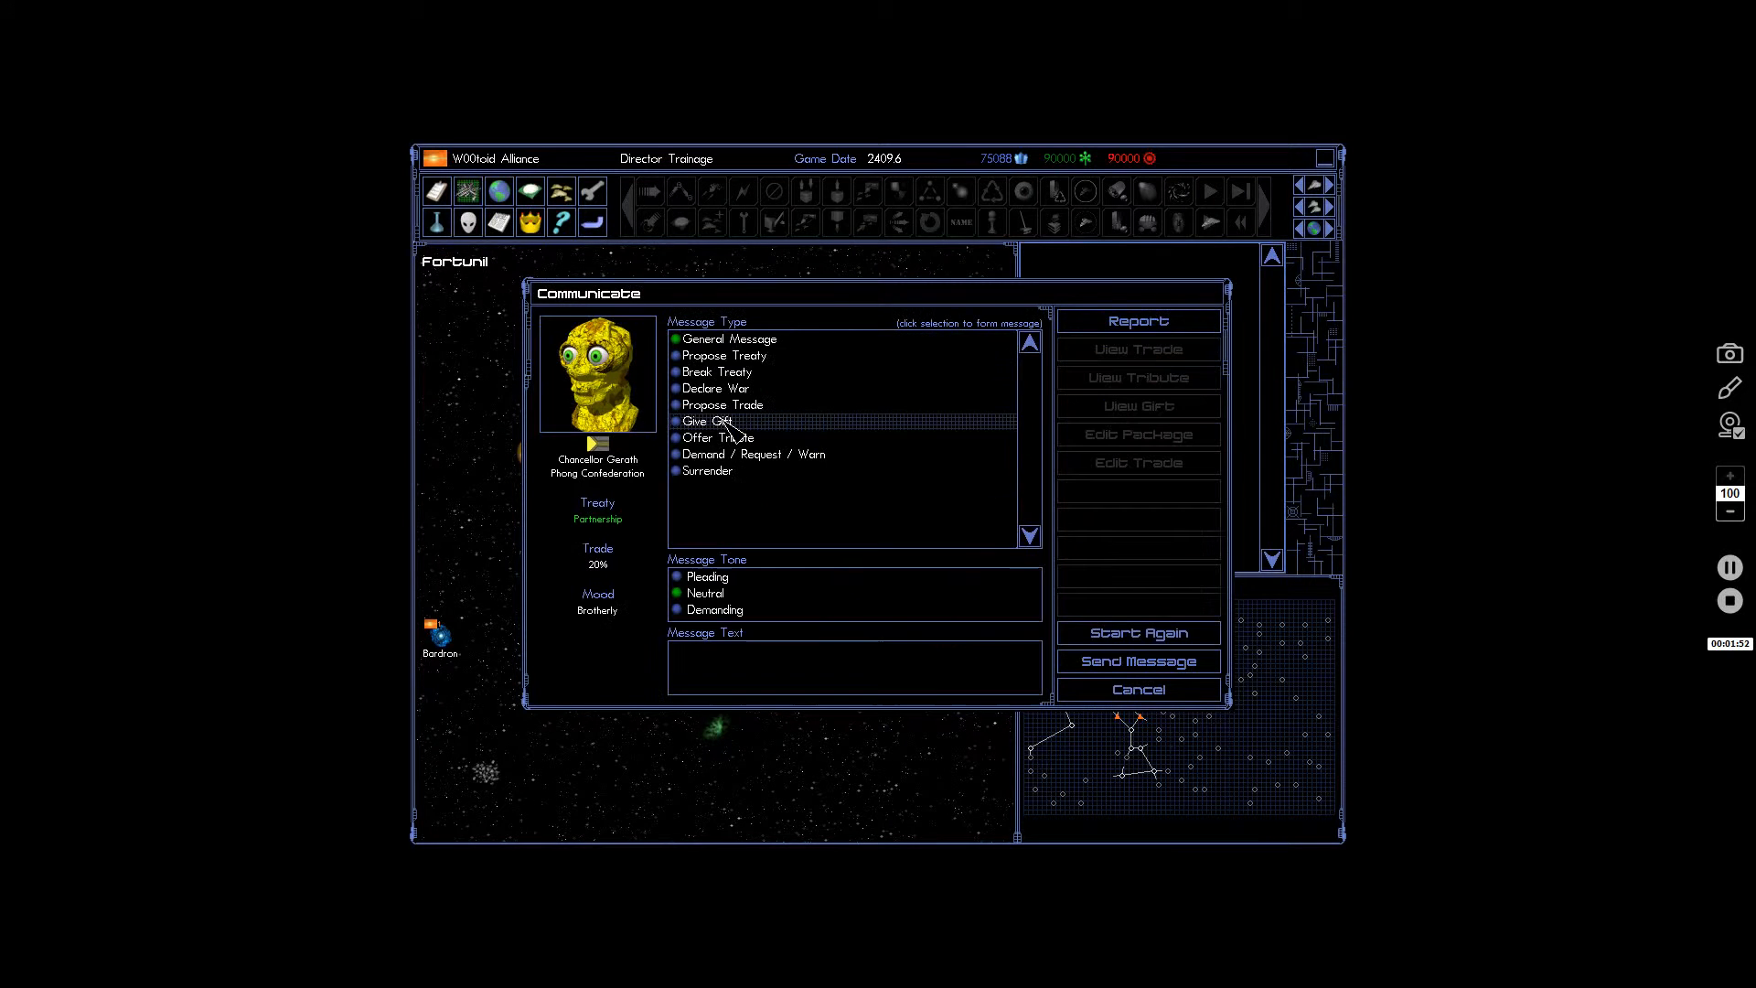
mouse_move(761, 470)
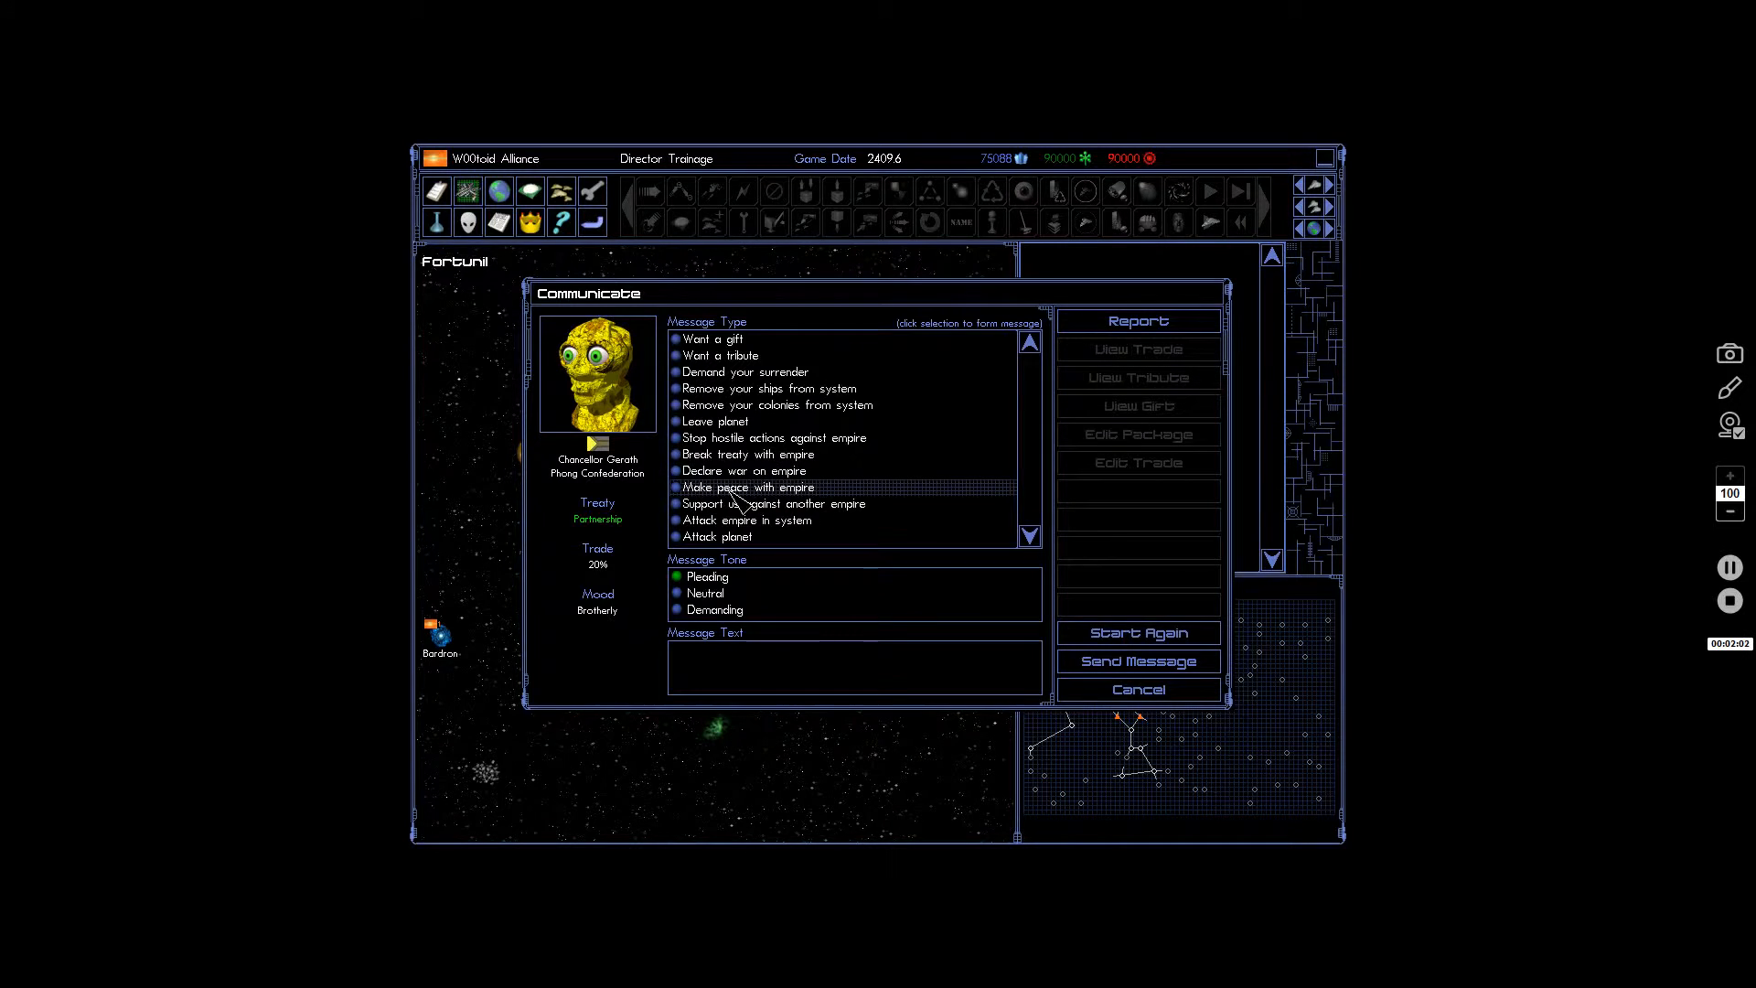
left_click(745, 504)
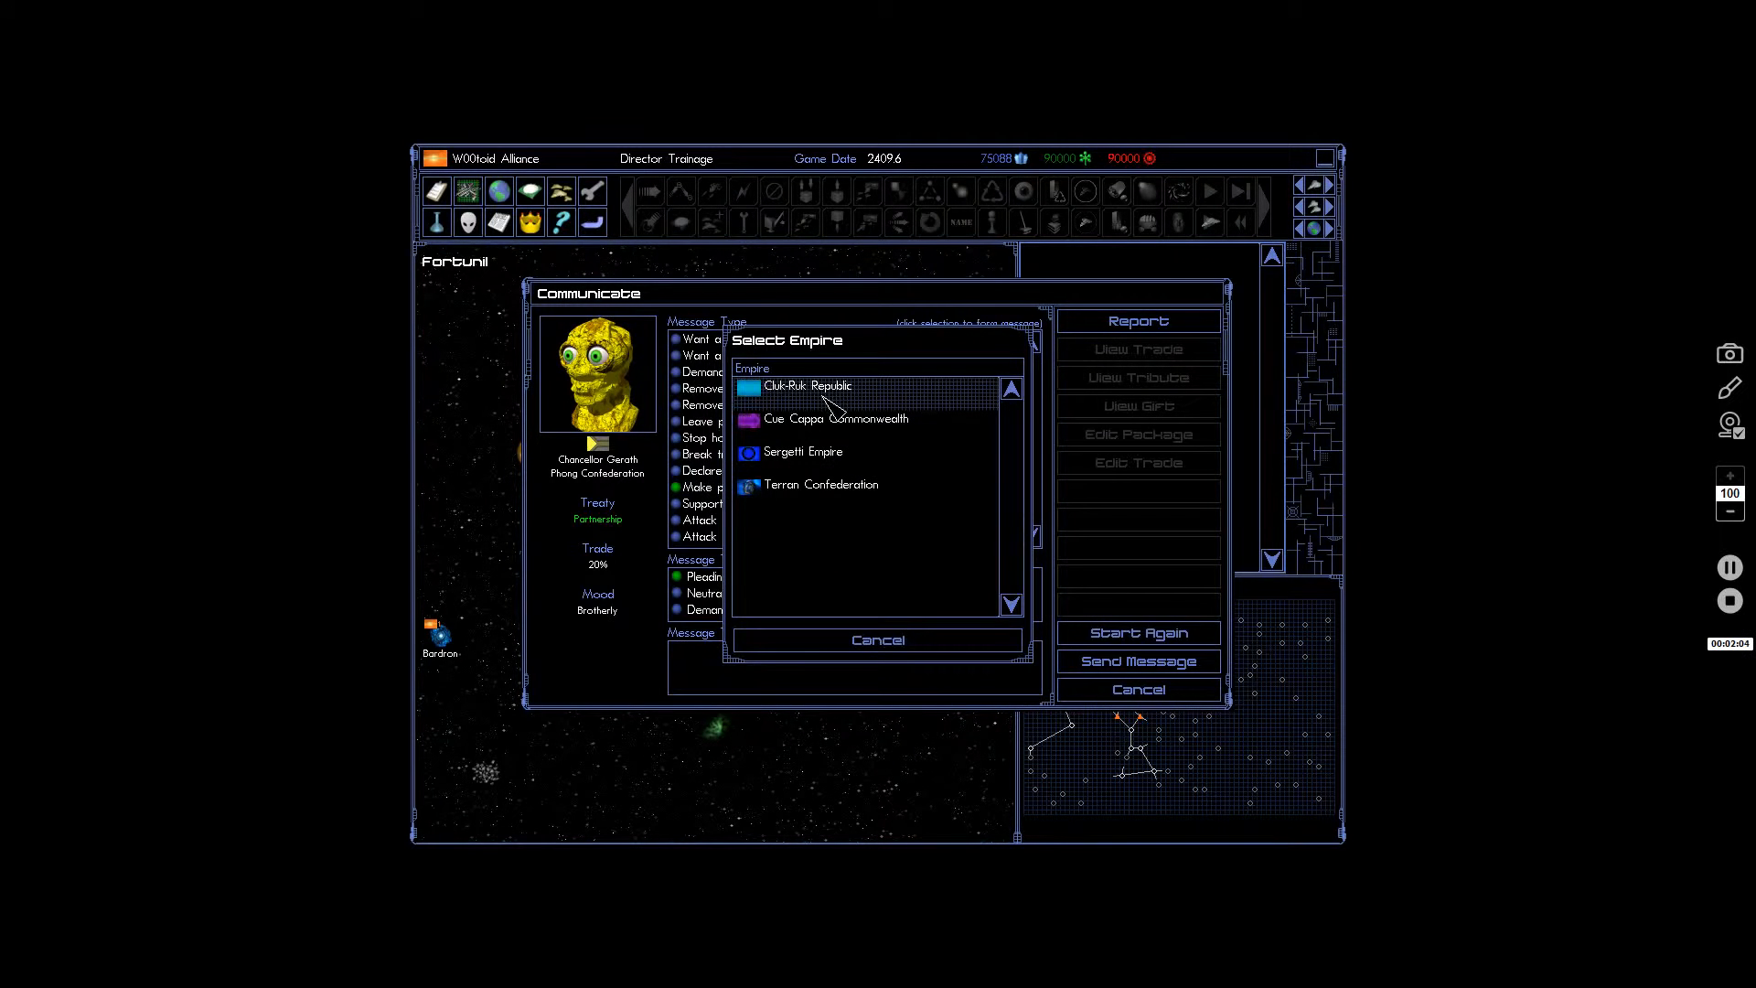
left_click(807, 386)
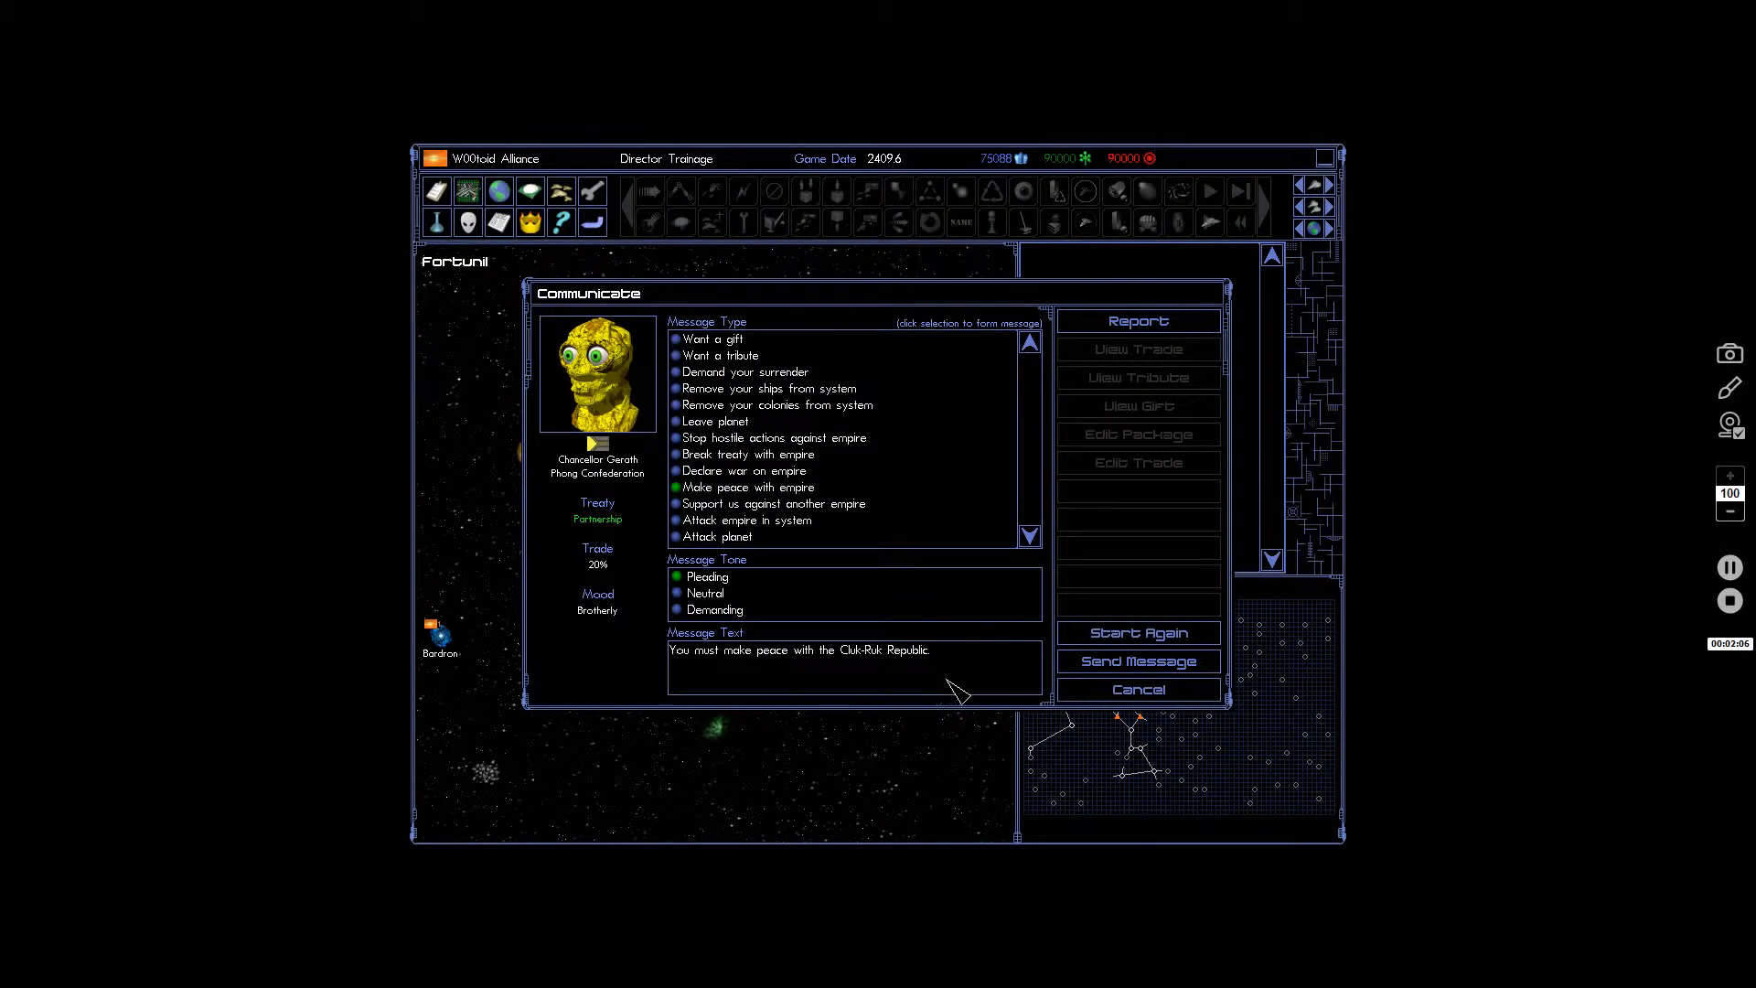
mouse_move(967, 685)
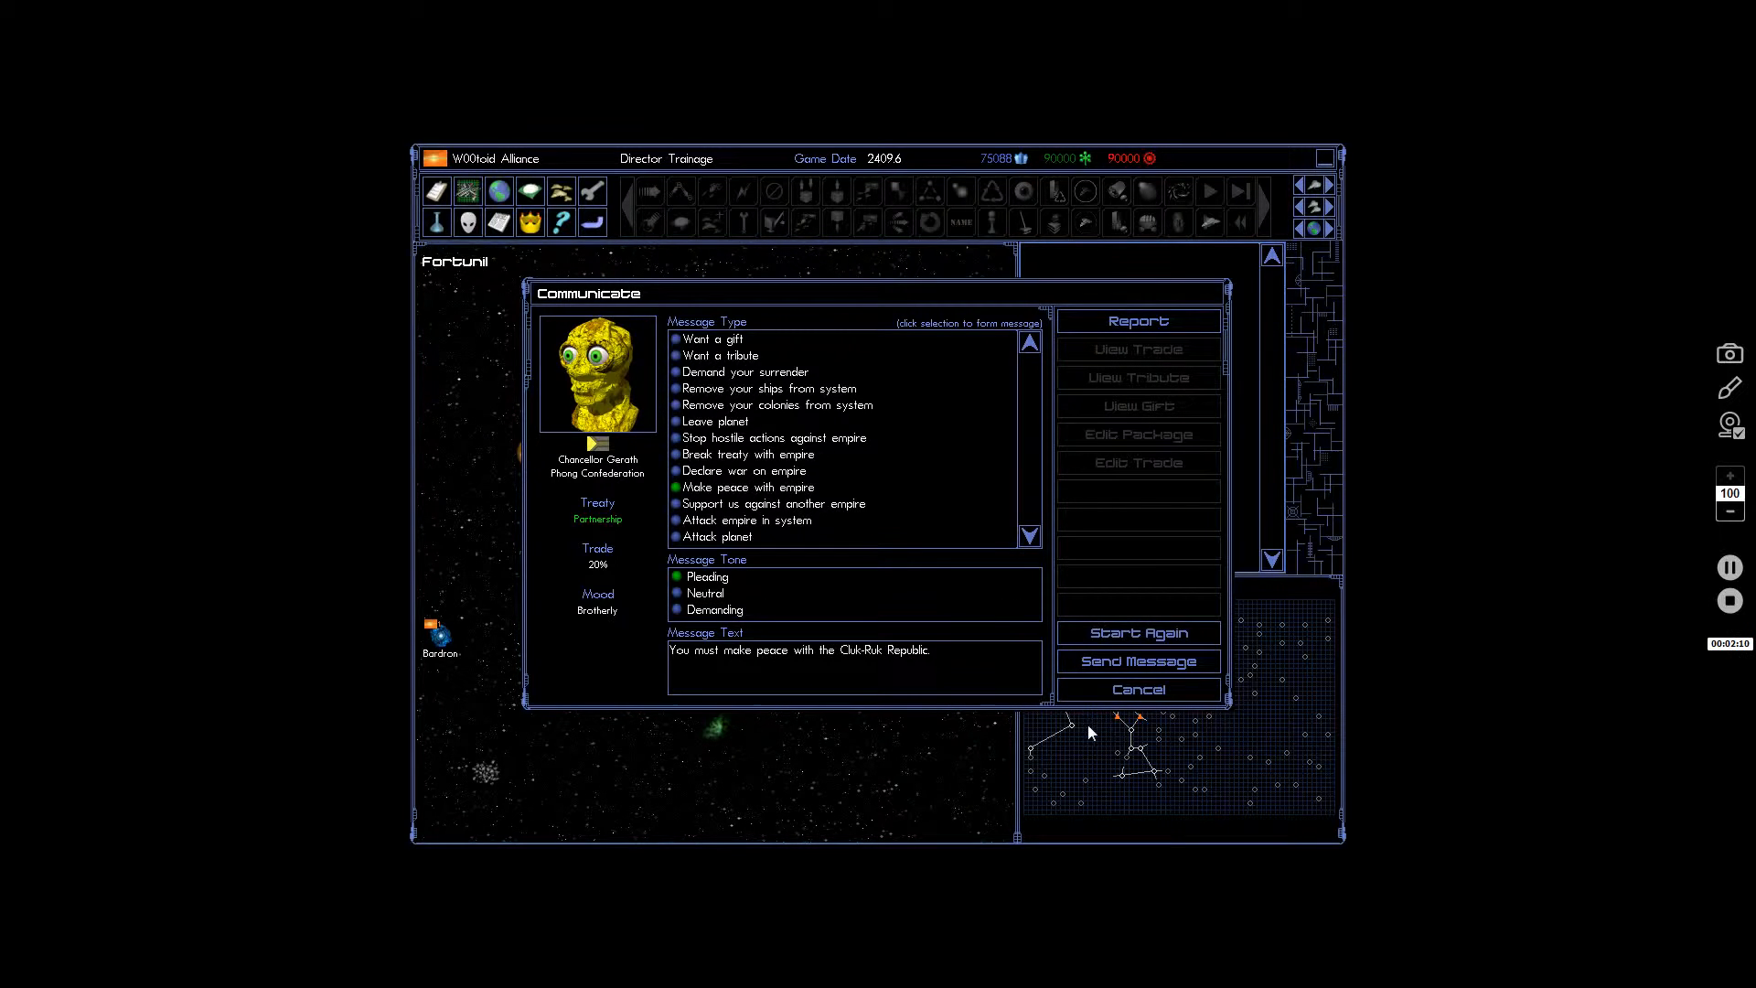
left_click(1138, 662)
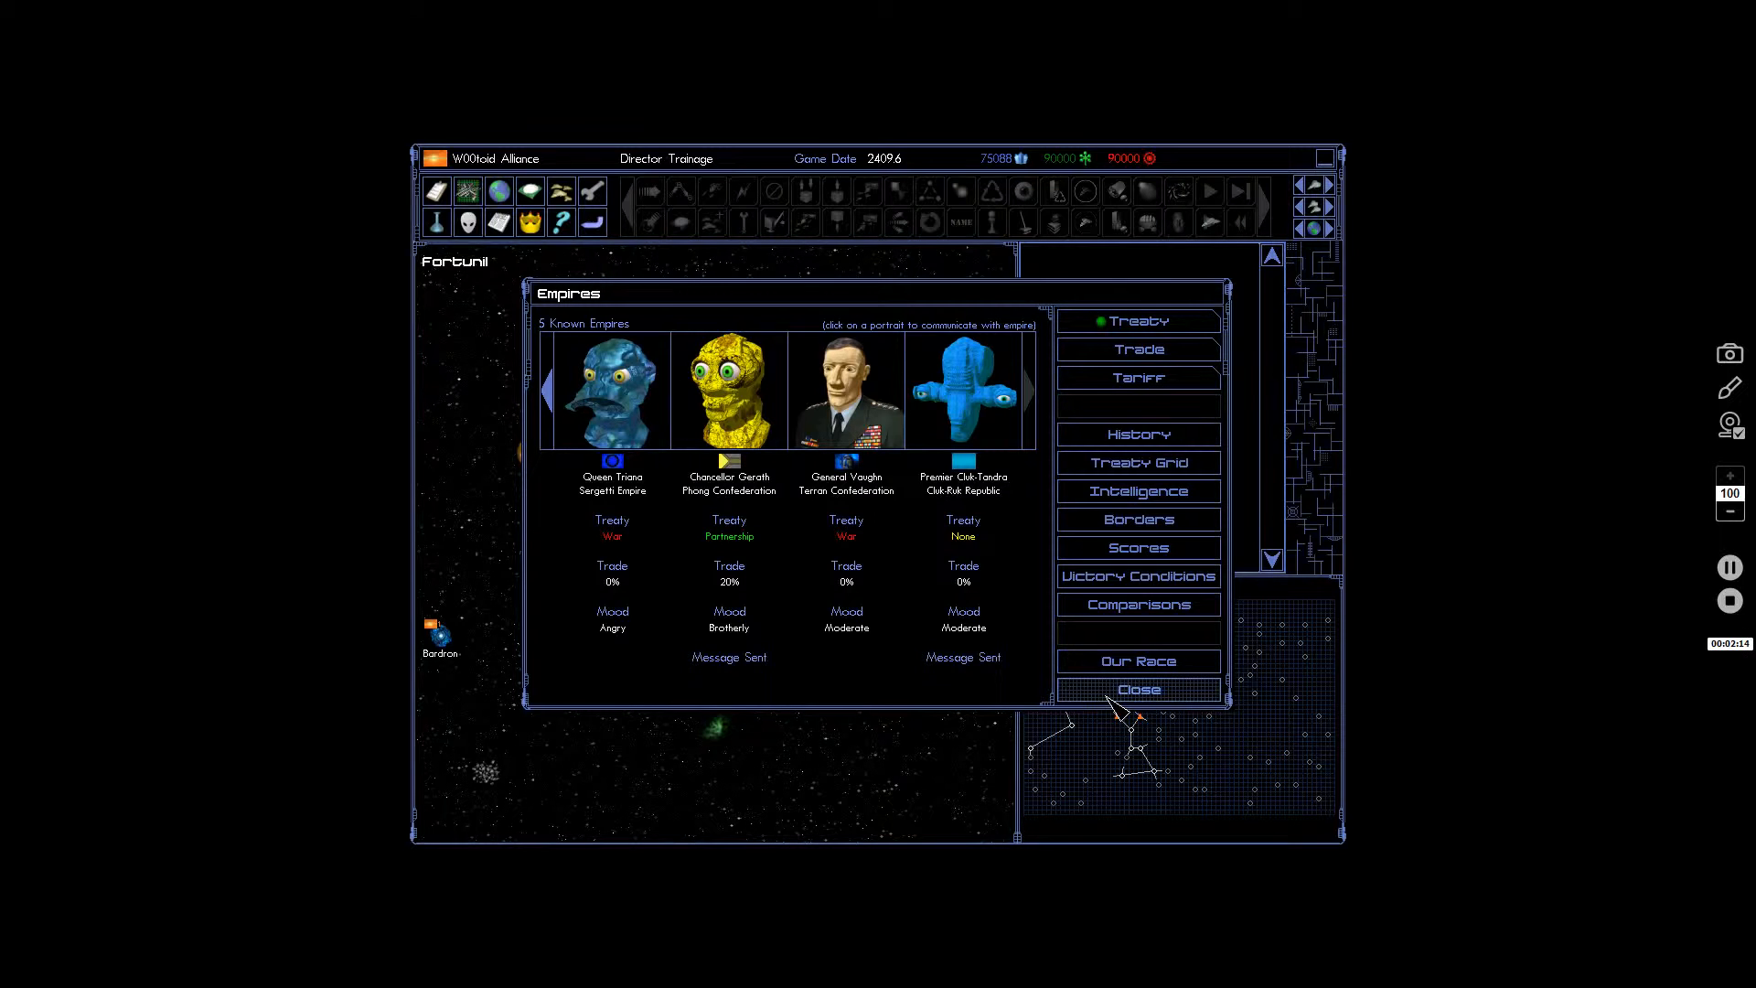
left_click(1138, 689)
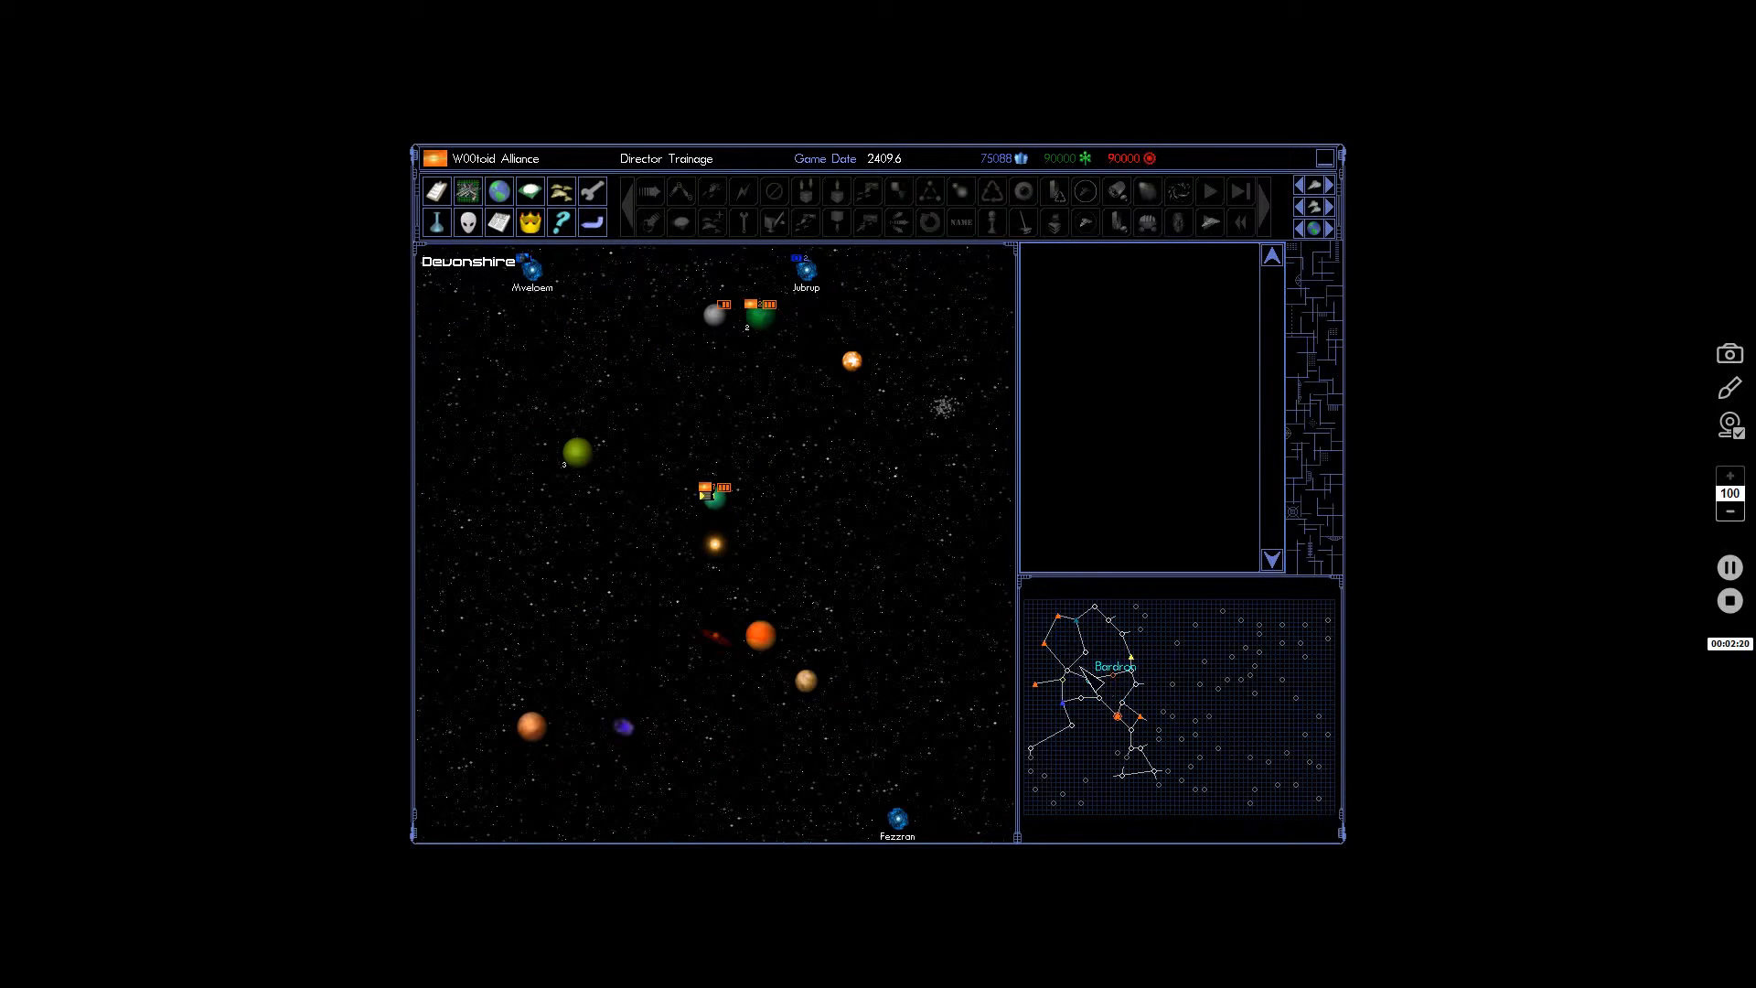
Inspect the Devonshire sectors including the homeworld's, then show Devonshire I's detail panel.
left_click(749, 320)
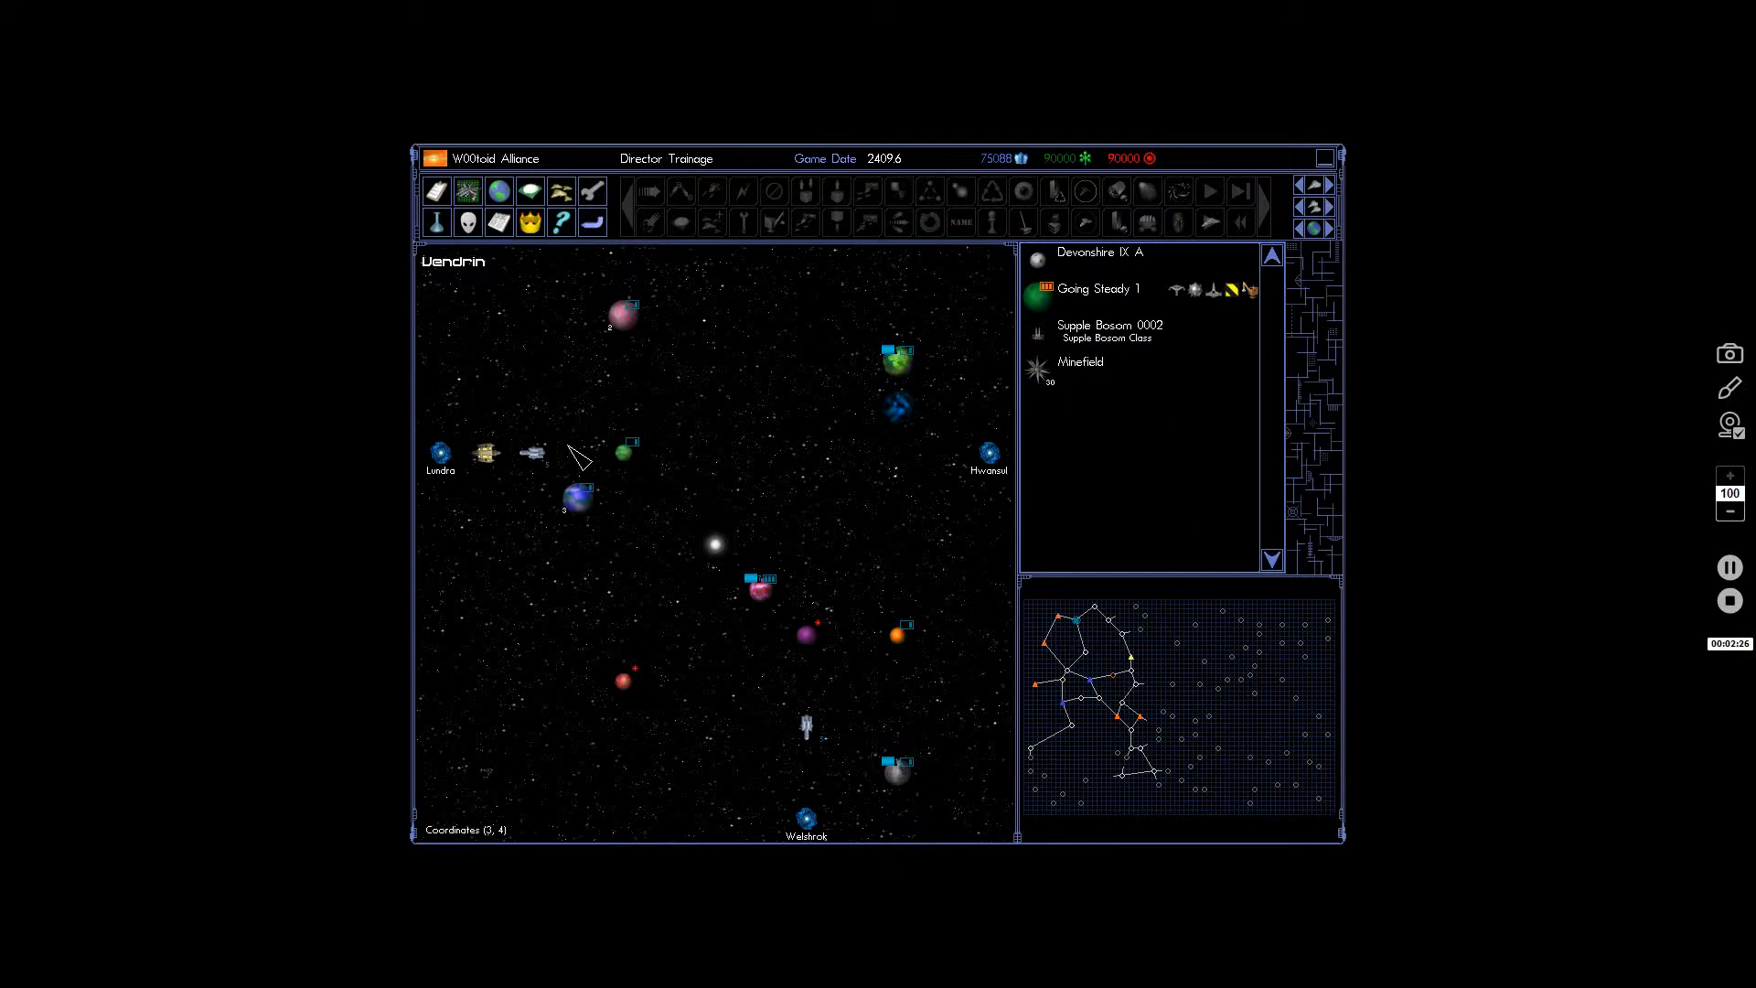
mouse_move(853, 634)
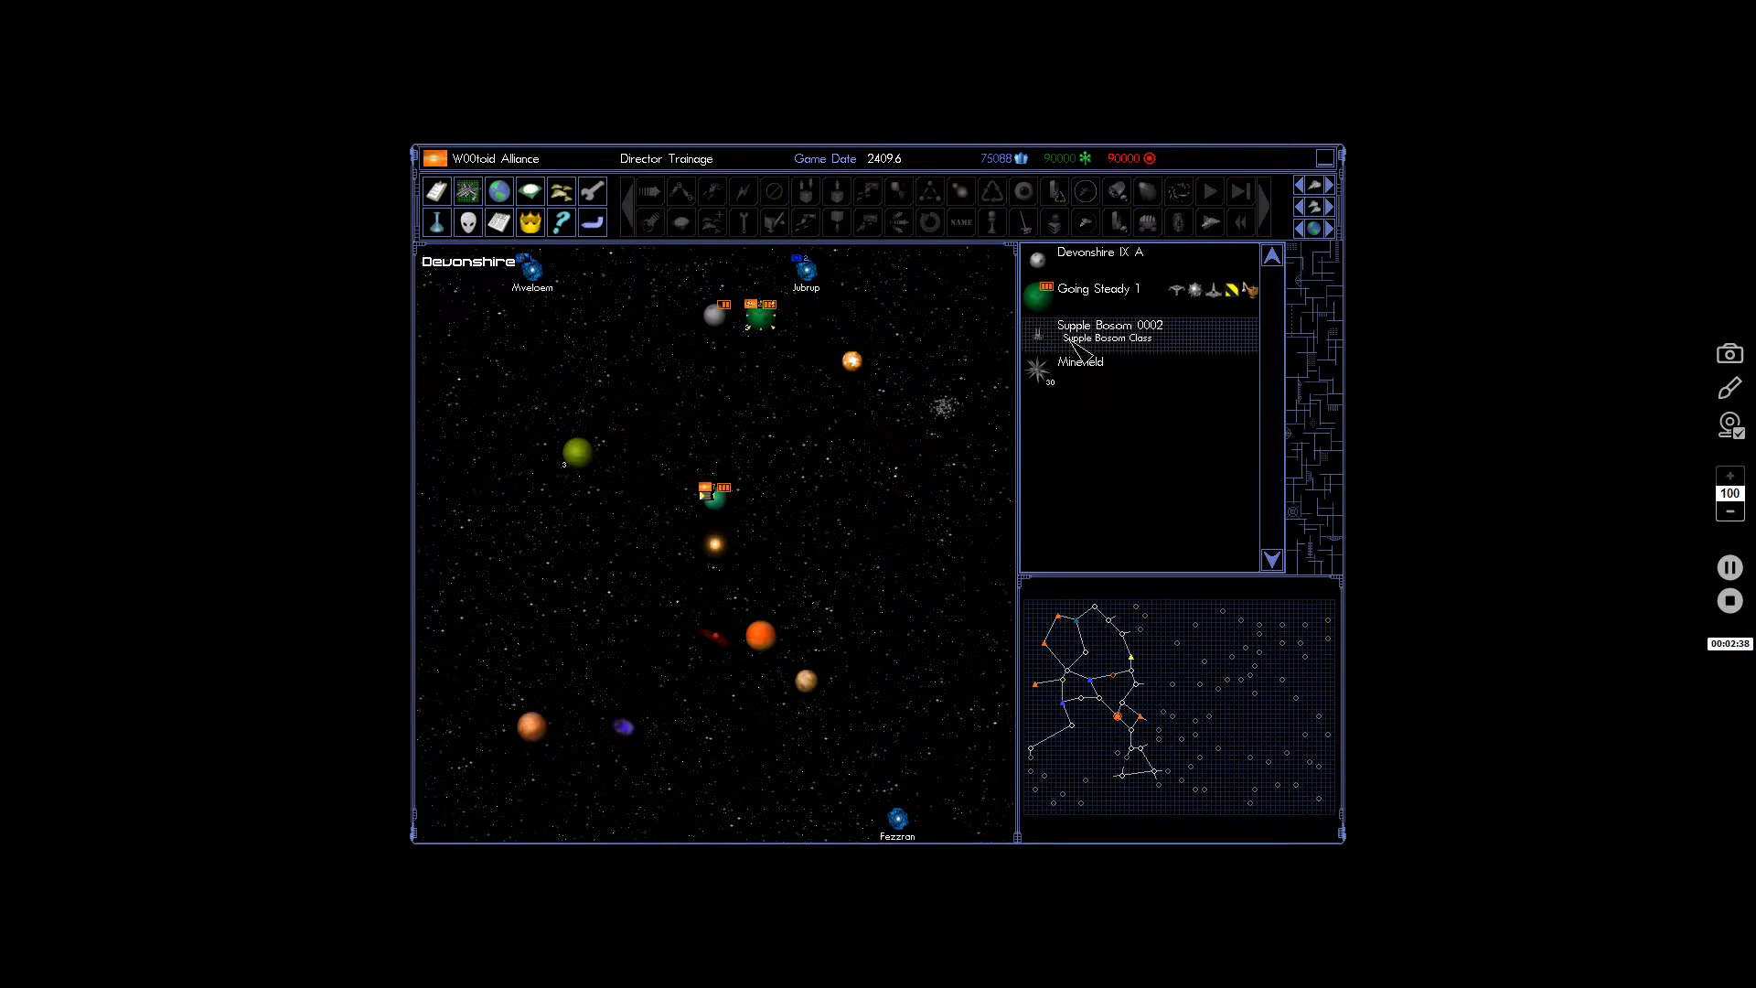
left_click(1110, 325)
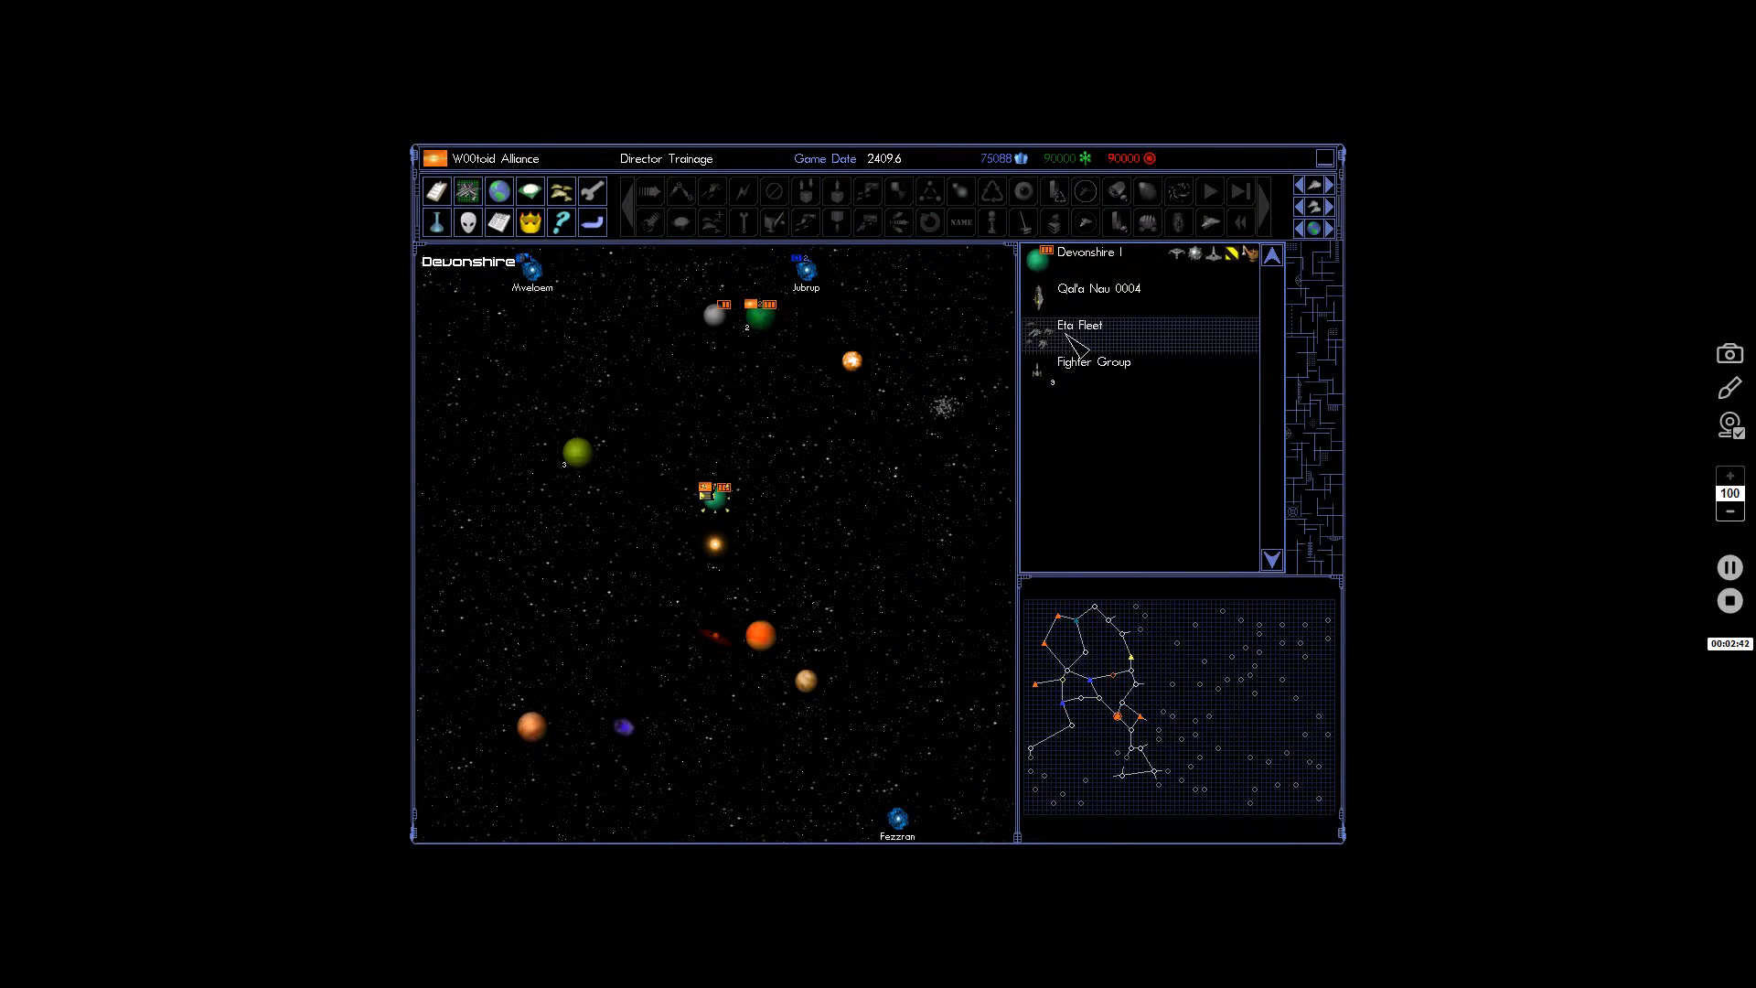
left_click(1080, 326)
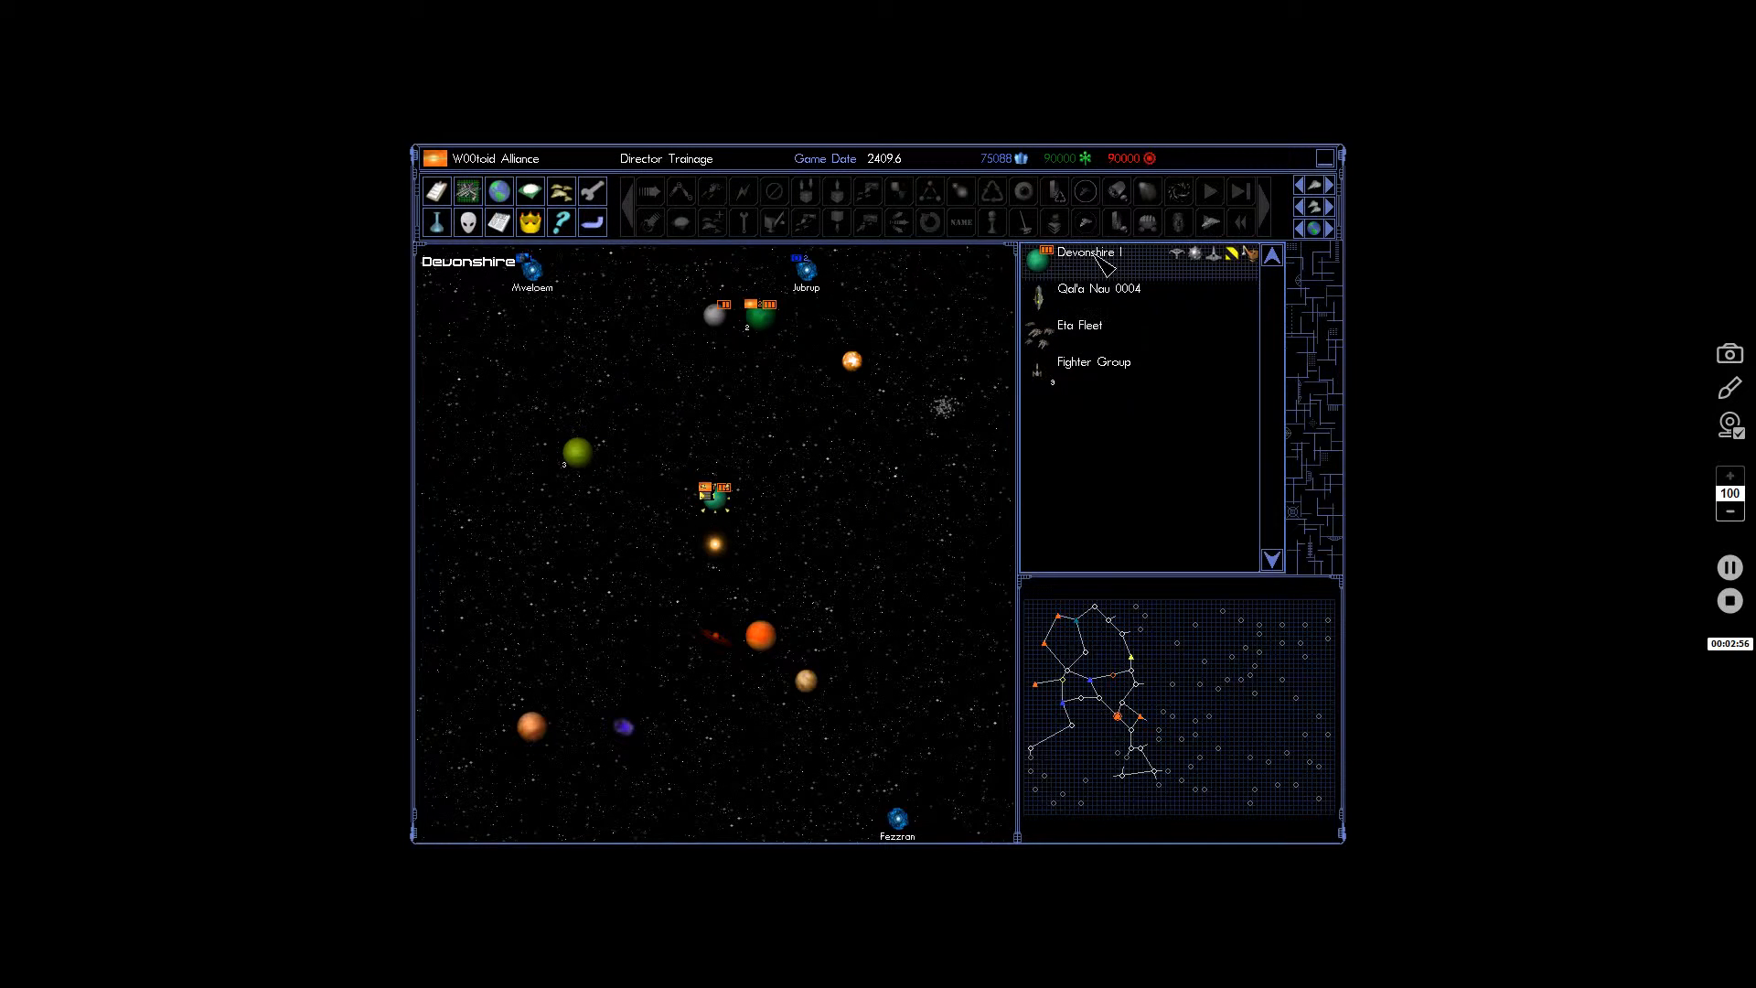
left_click(775, 223)
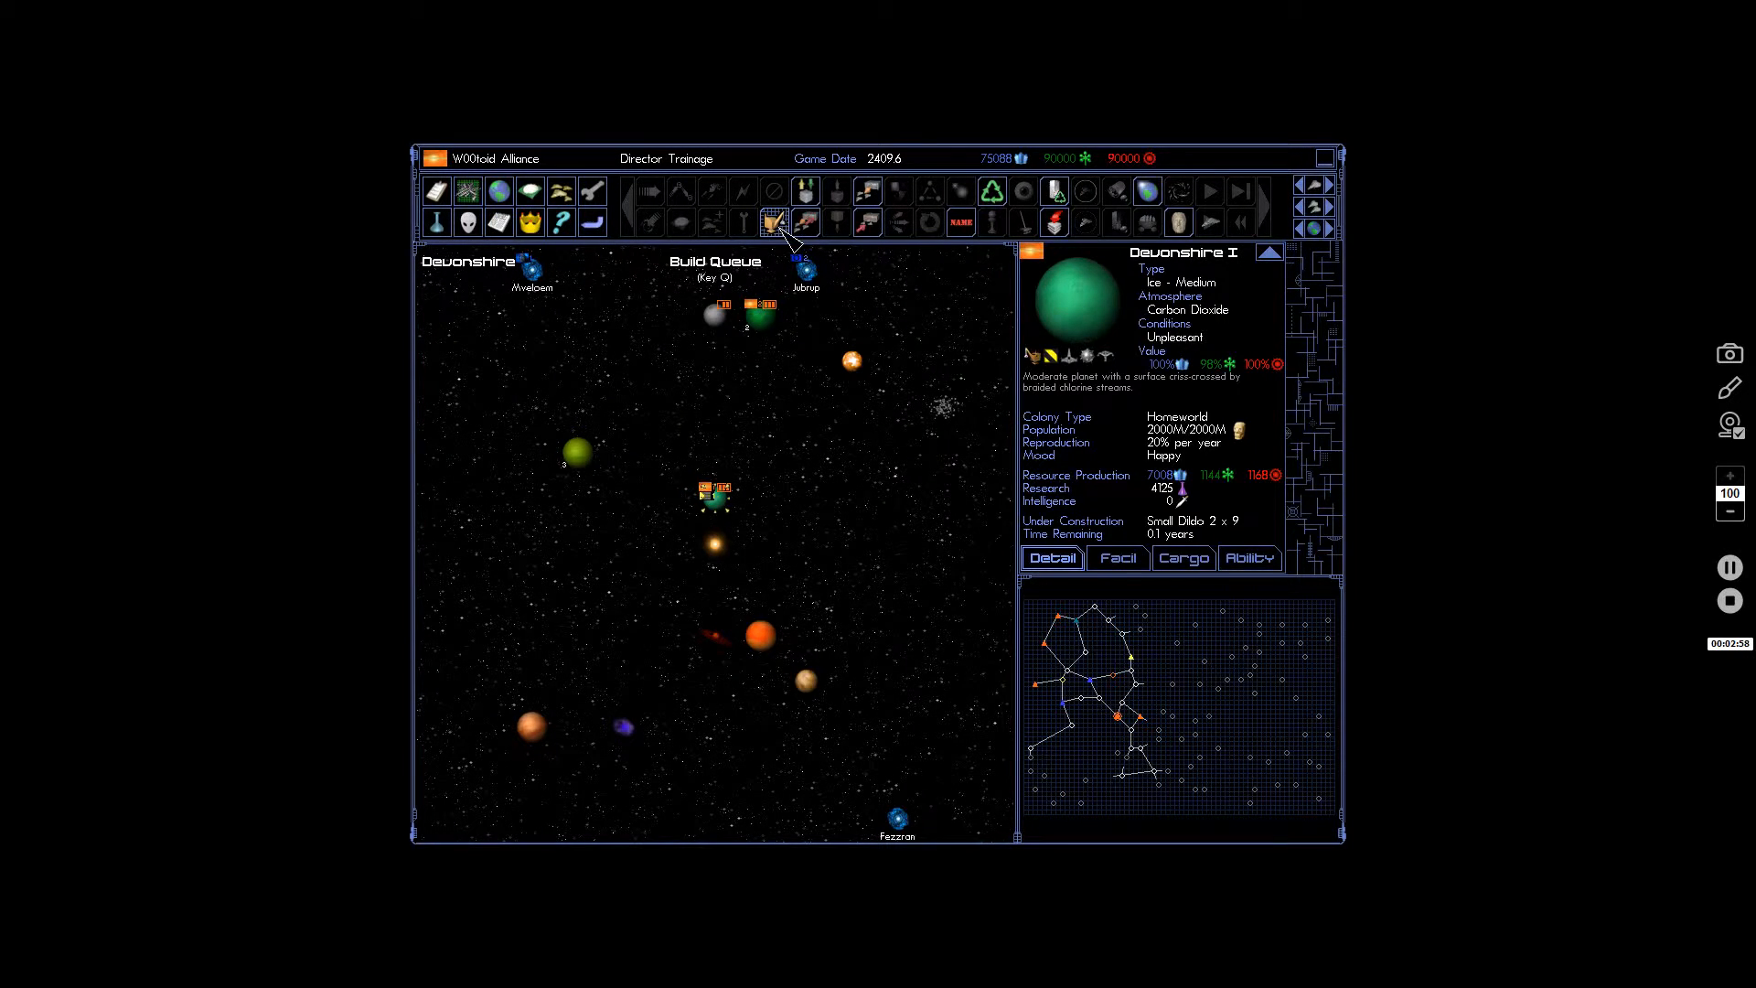
left_click(773, 220)
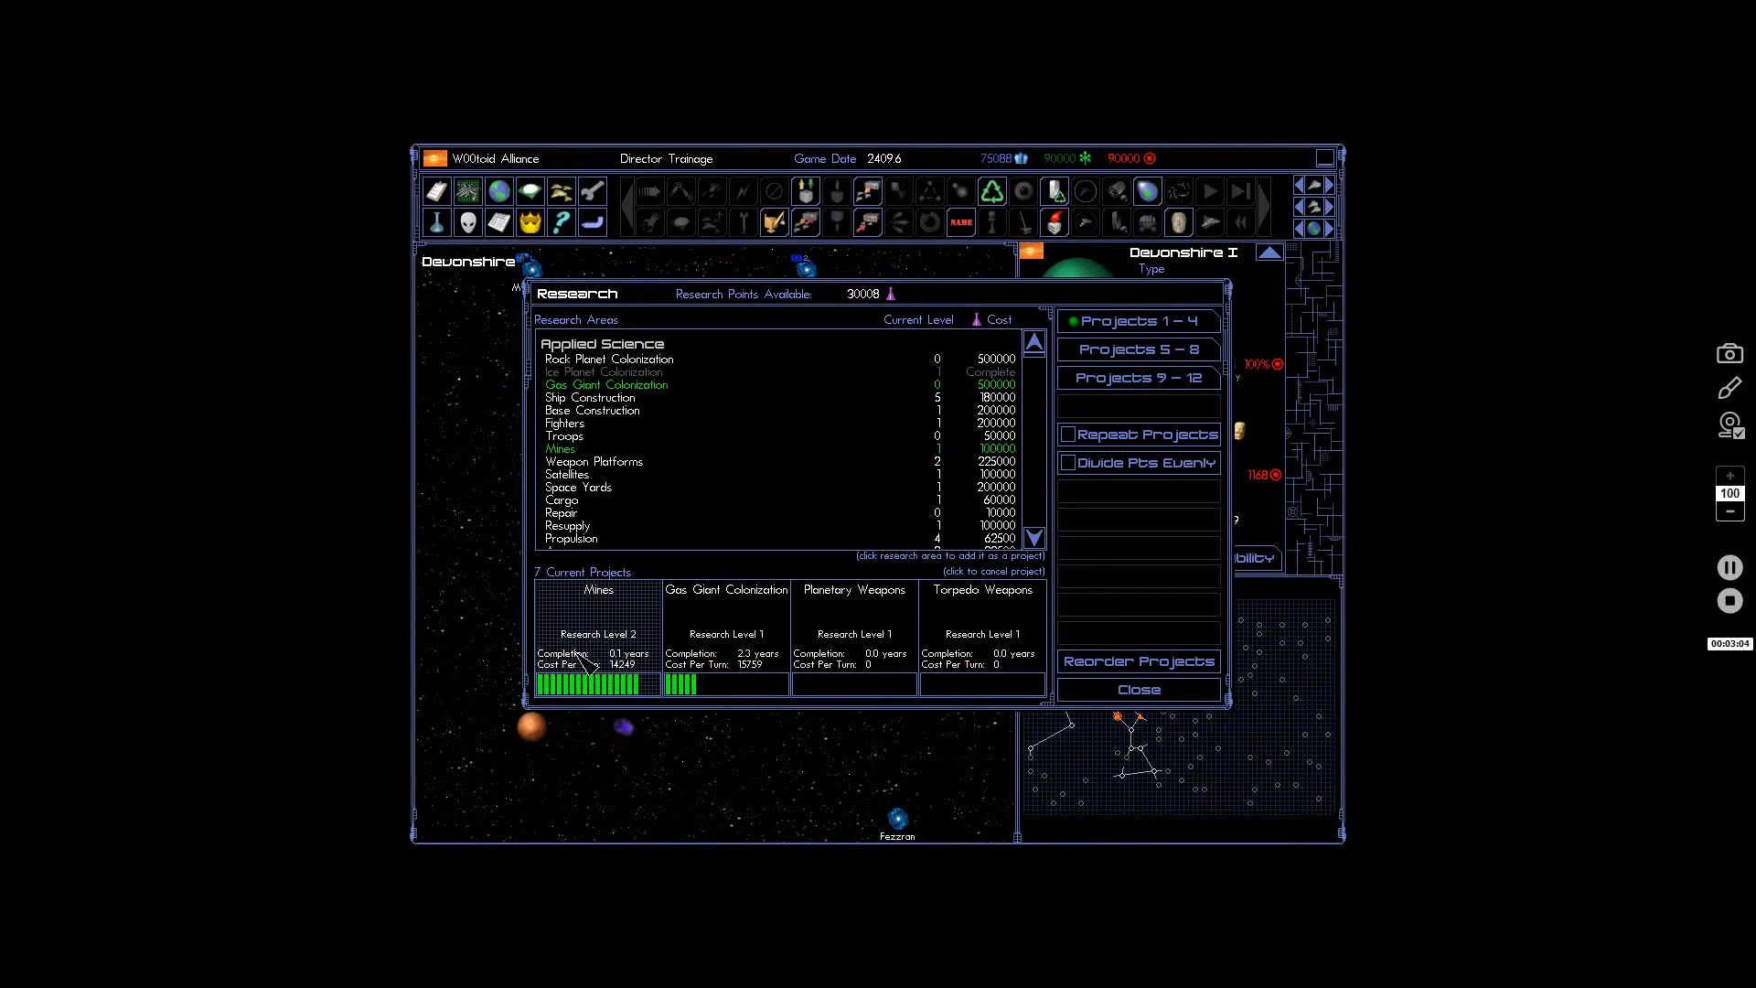
mouse_move(1118, 679)
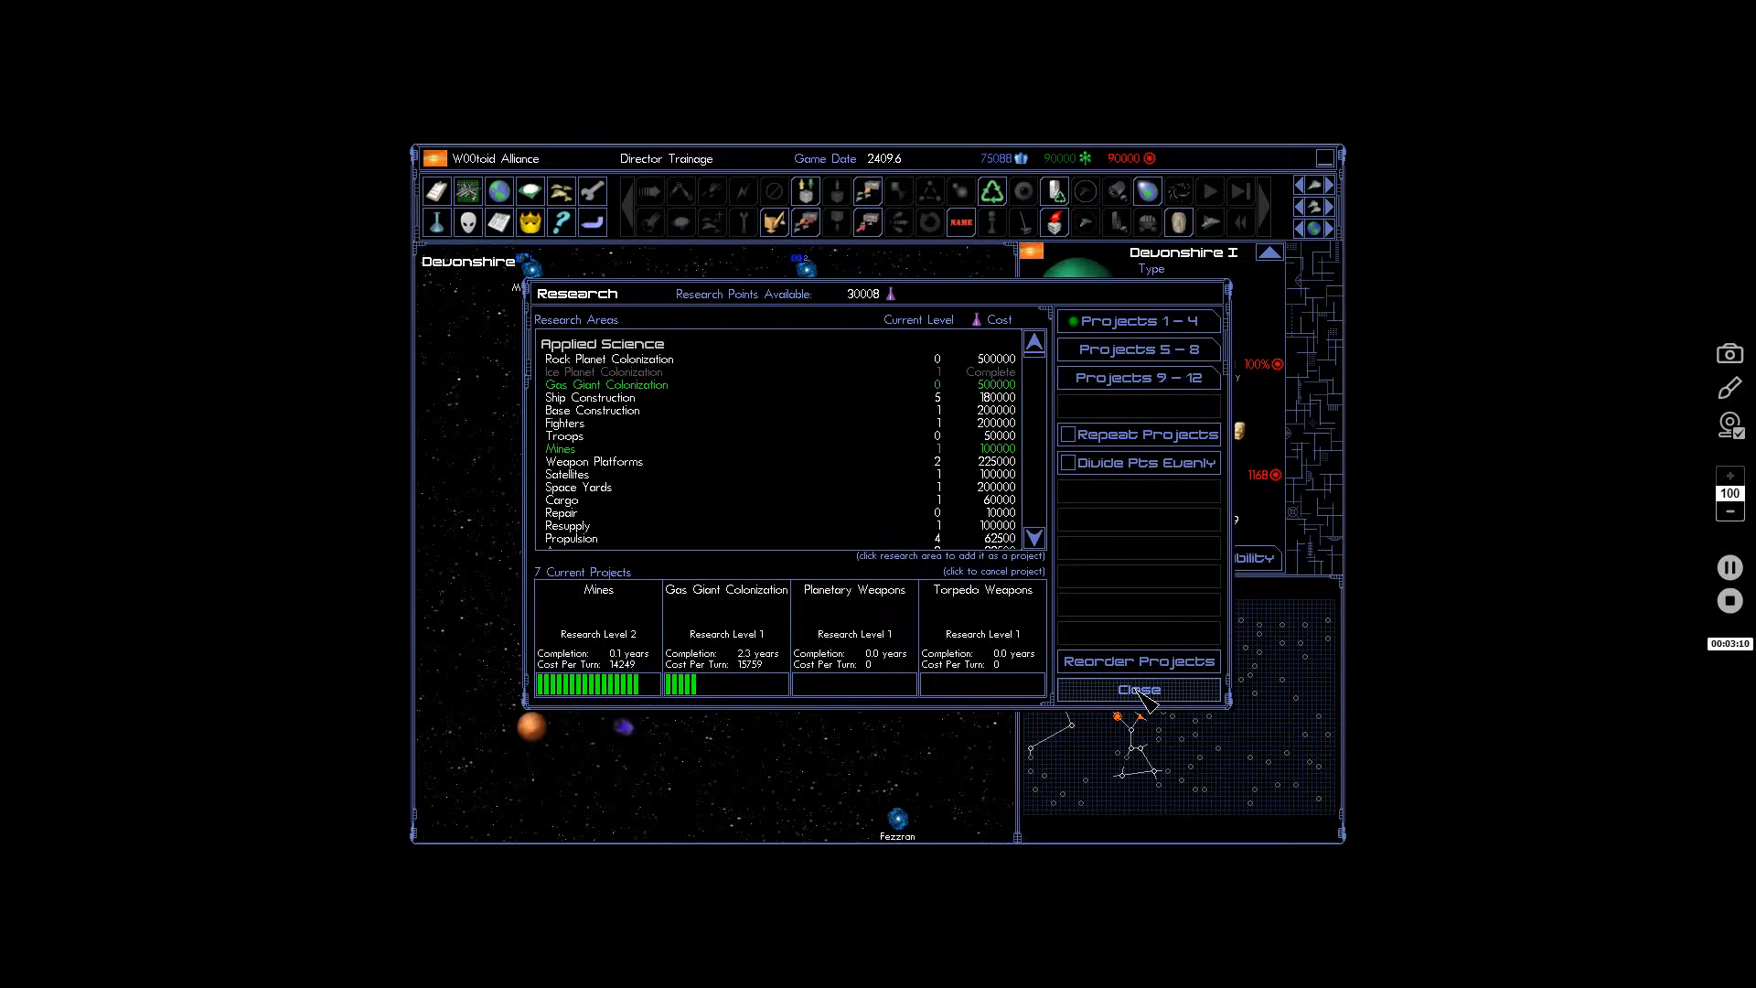
left_click(1139, 690)
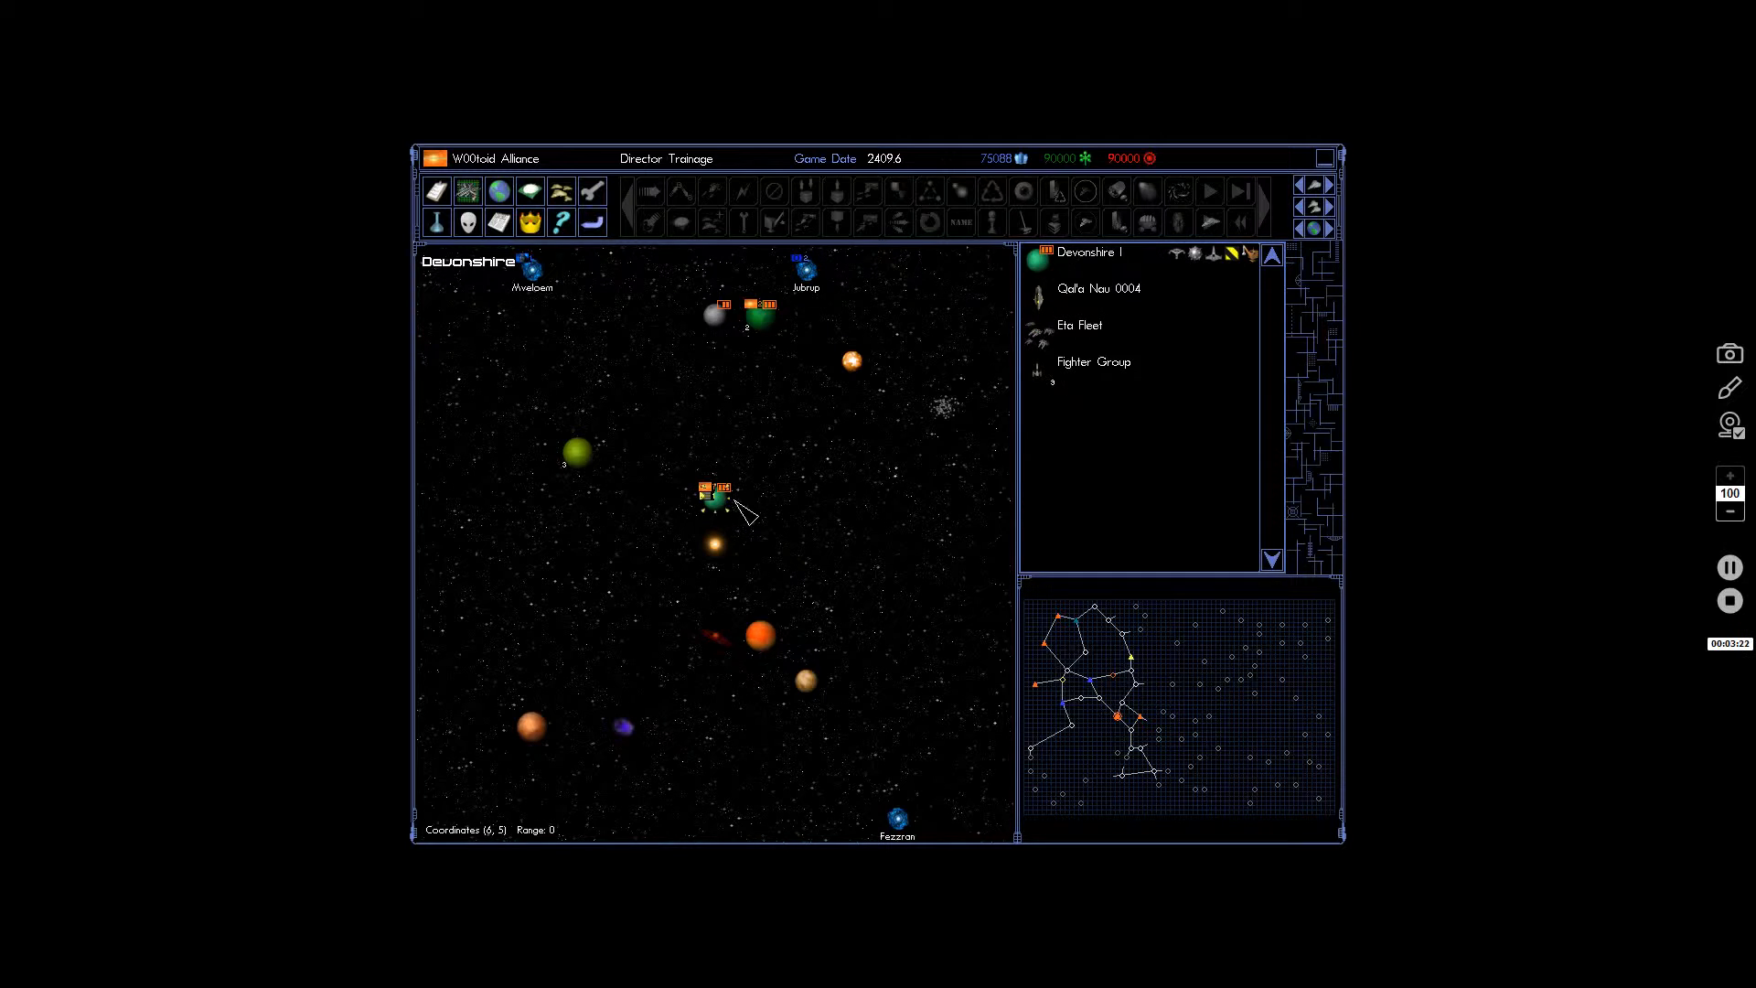
left_click(1080, 326)
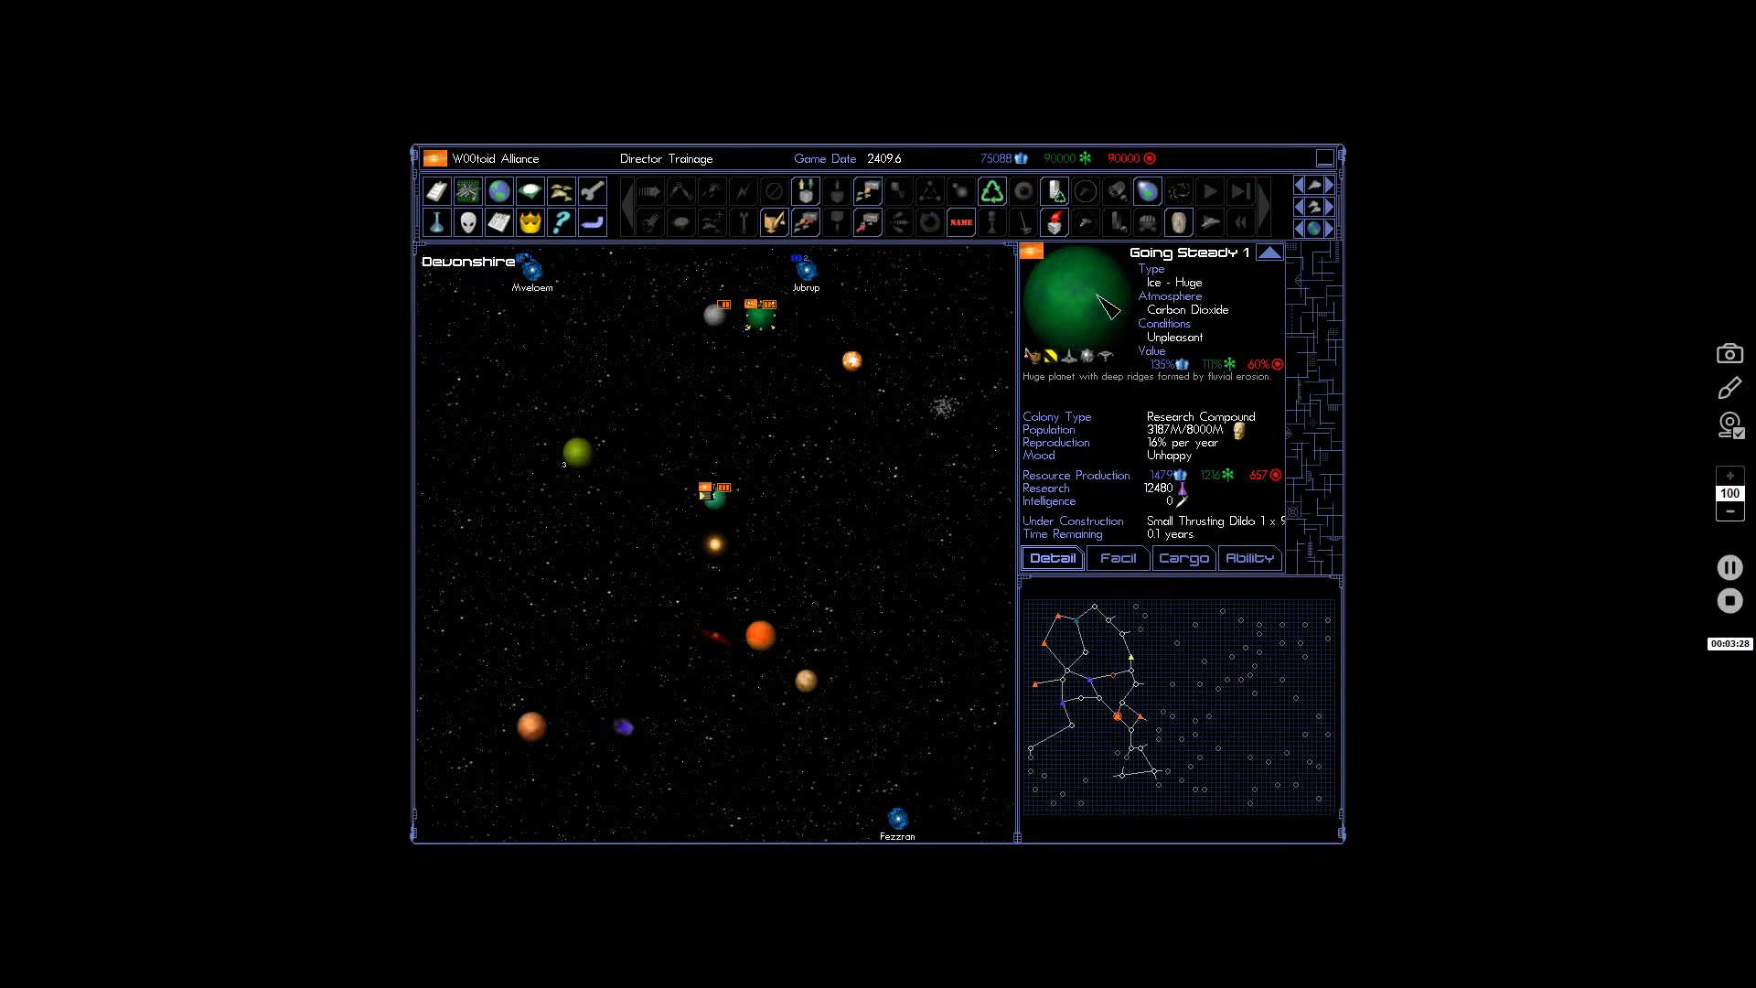
mouse_move(807, 222)
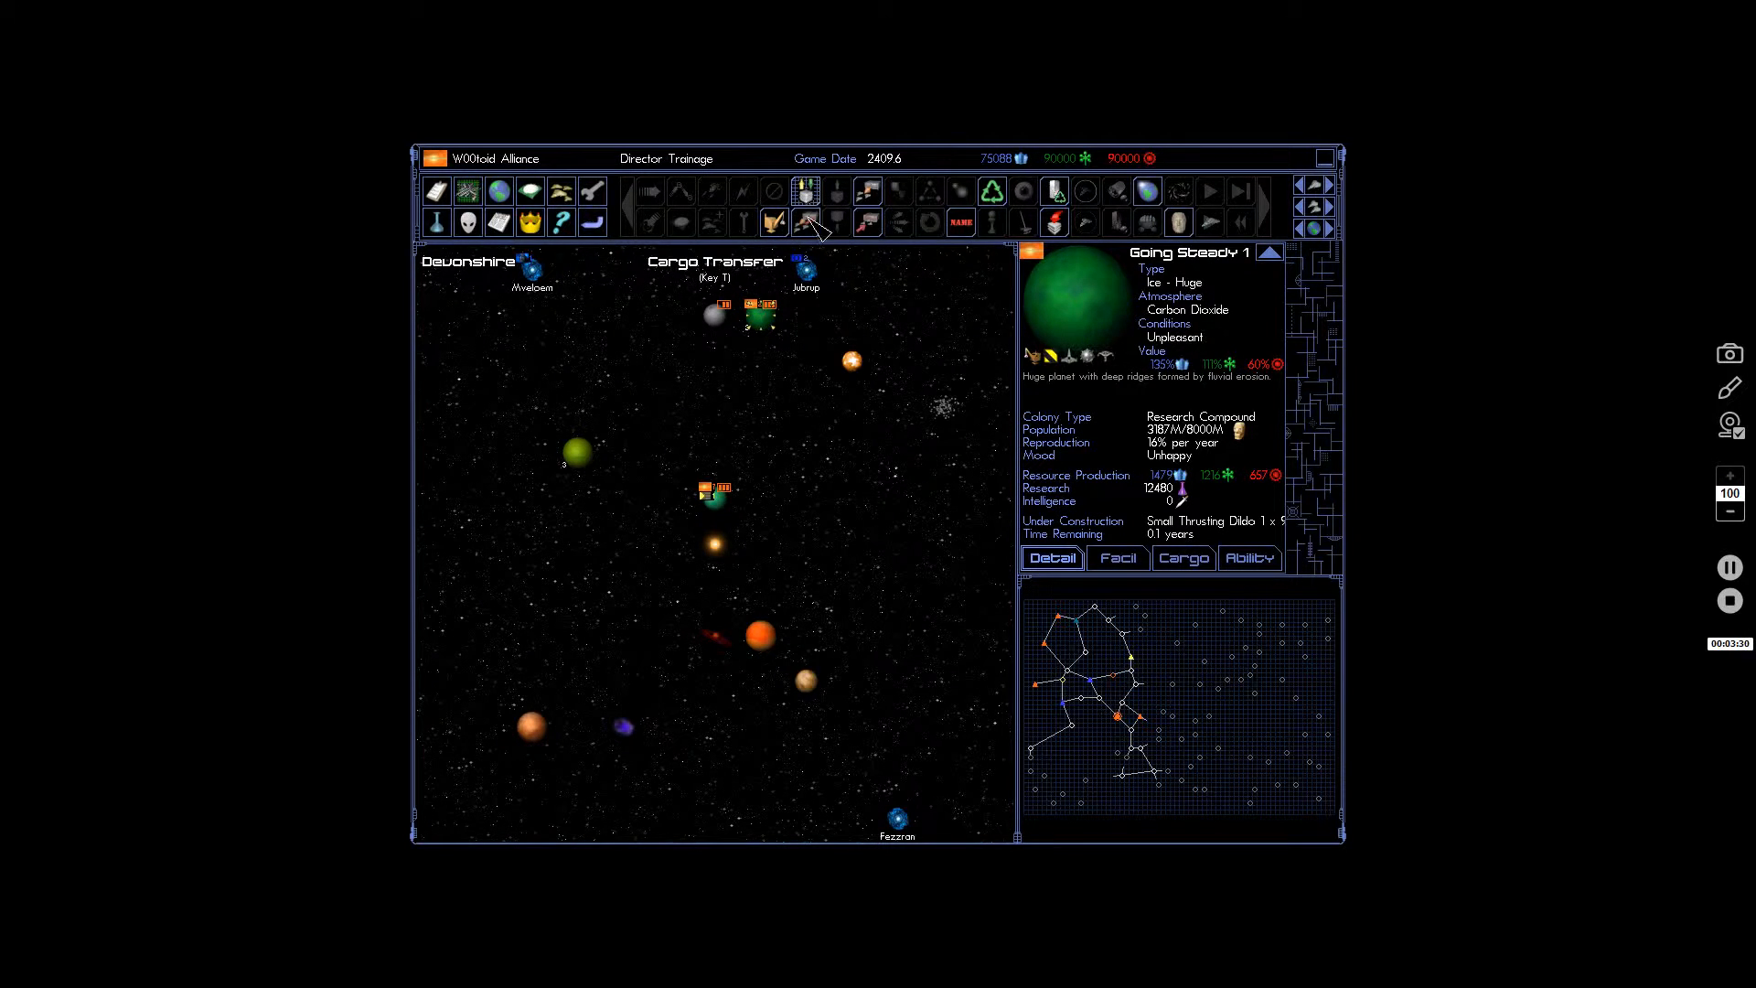
Check Launch/Recover Units, then view the Small Thrusting Dildo 1 batch in Going Steady 1's queue.
left_click(806, 222)
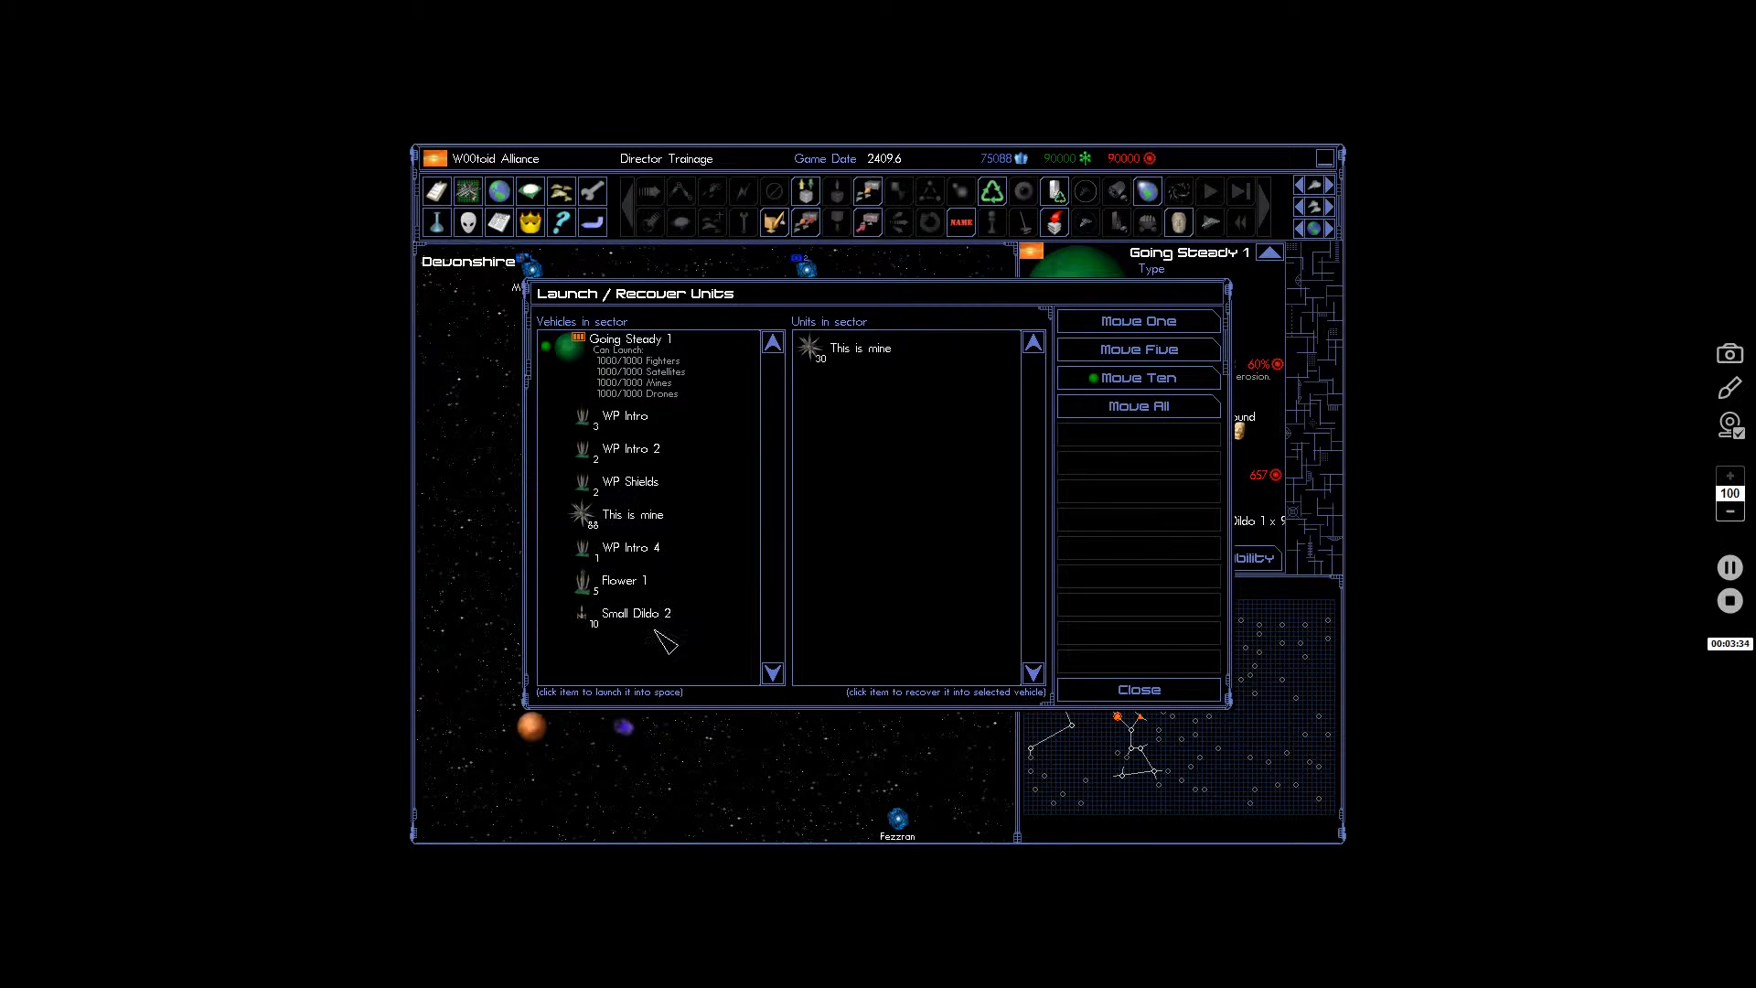
left_click(1138, 690)
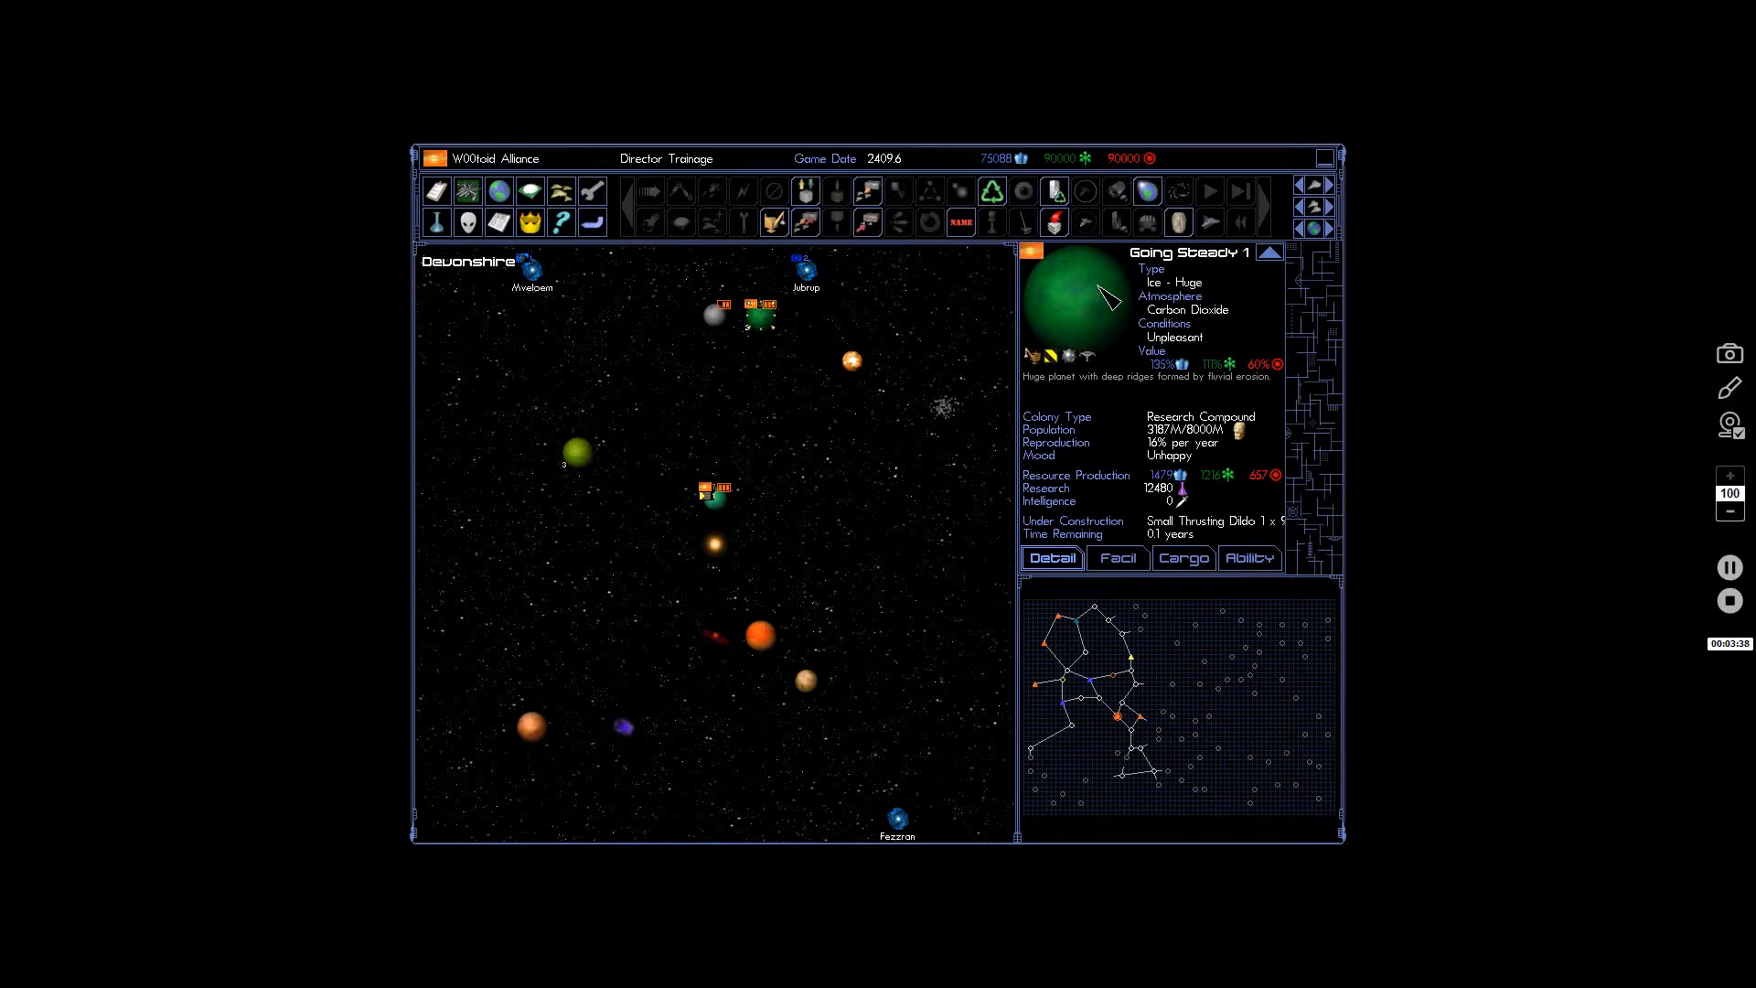
left_click(836, 192)
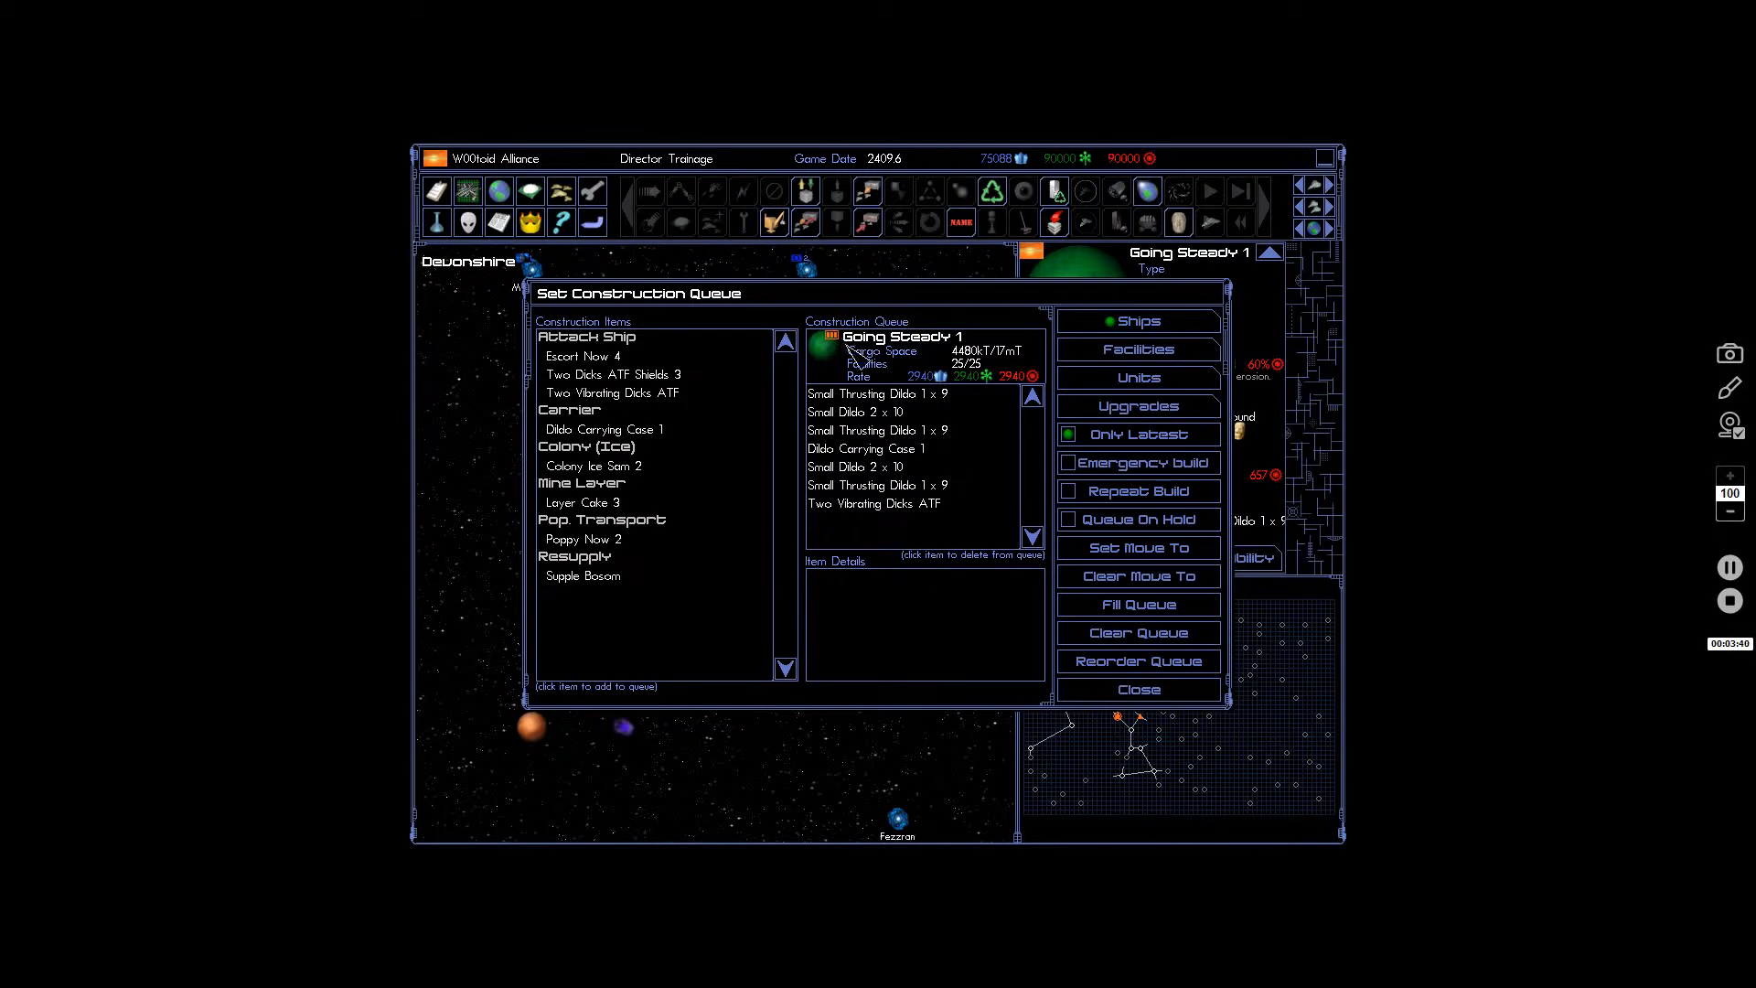
left_click(877, 393)
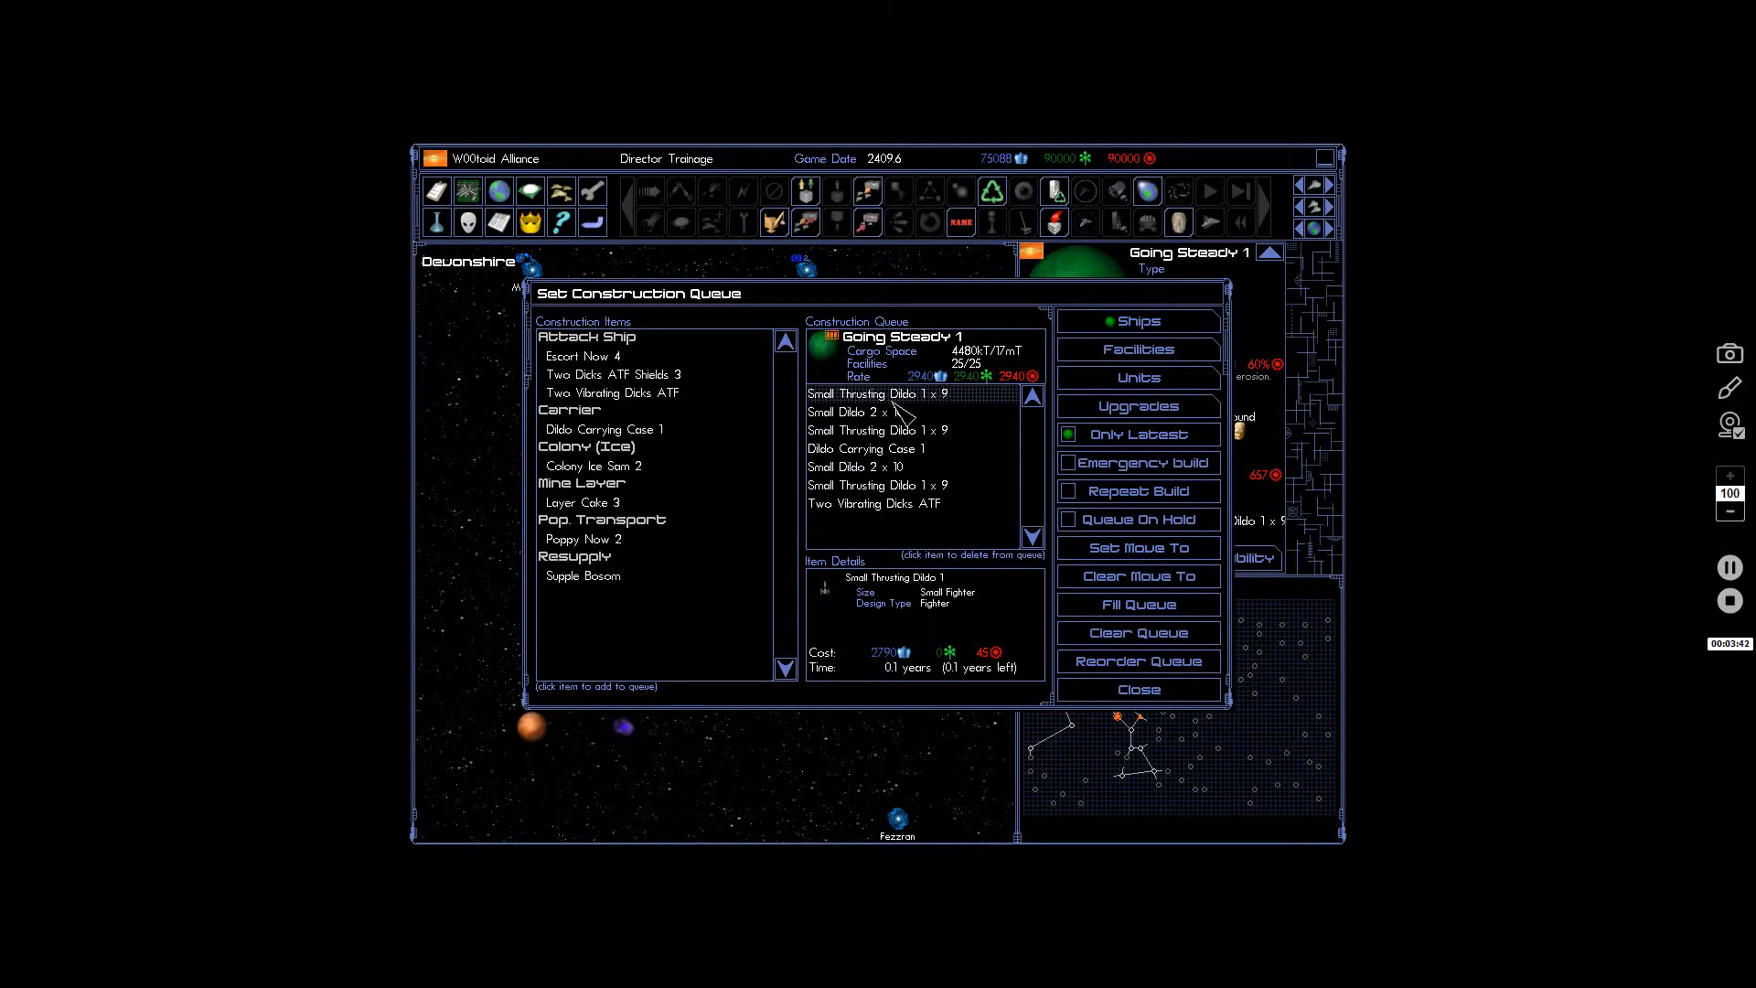
Check Devonshire I's Launch/Recover Units, then merge Going Steady 1's two fighter groups into Theta Fleet.
left_click(1137, 689)
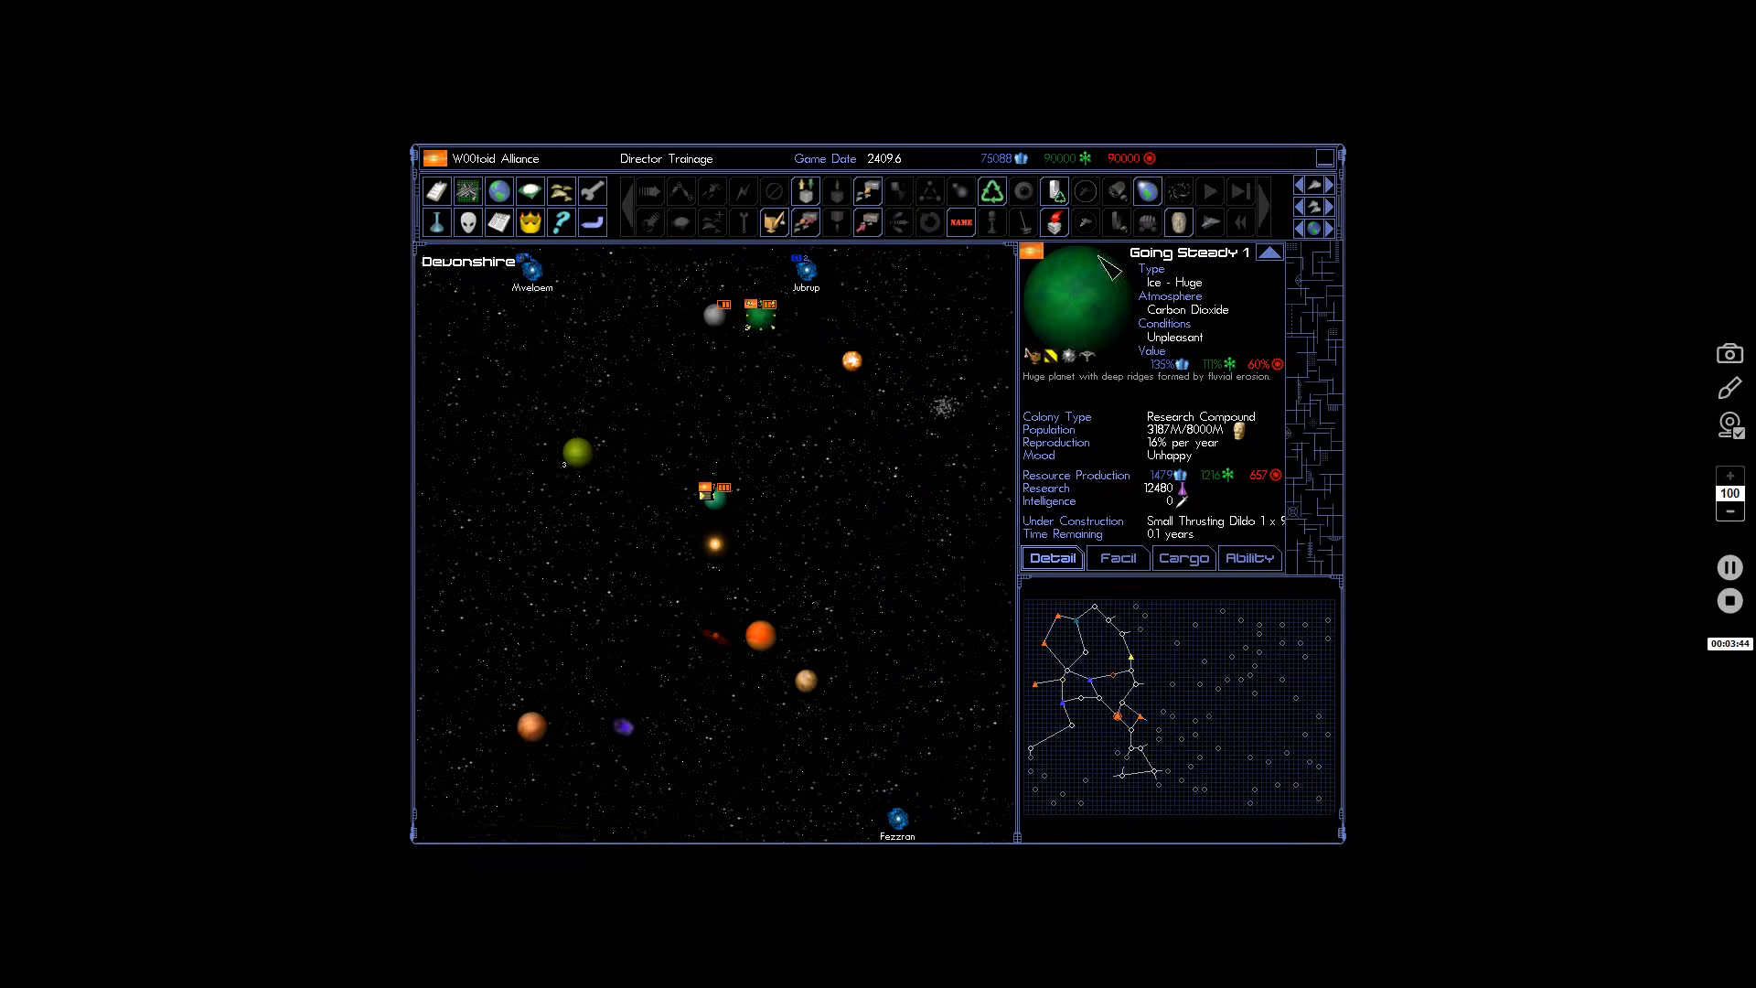
mouse_move(737, 574)
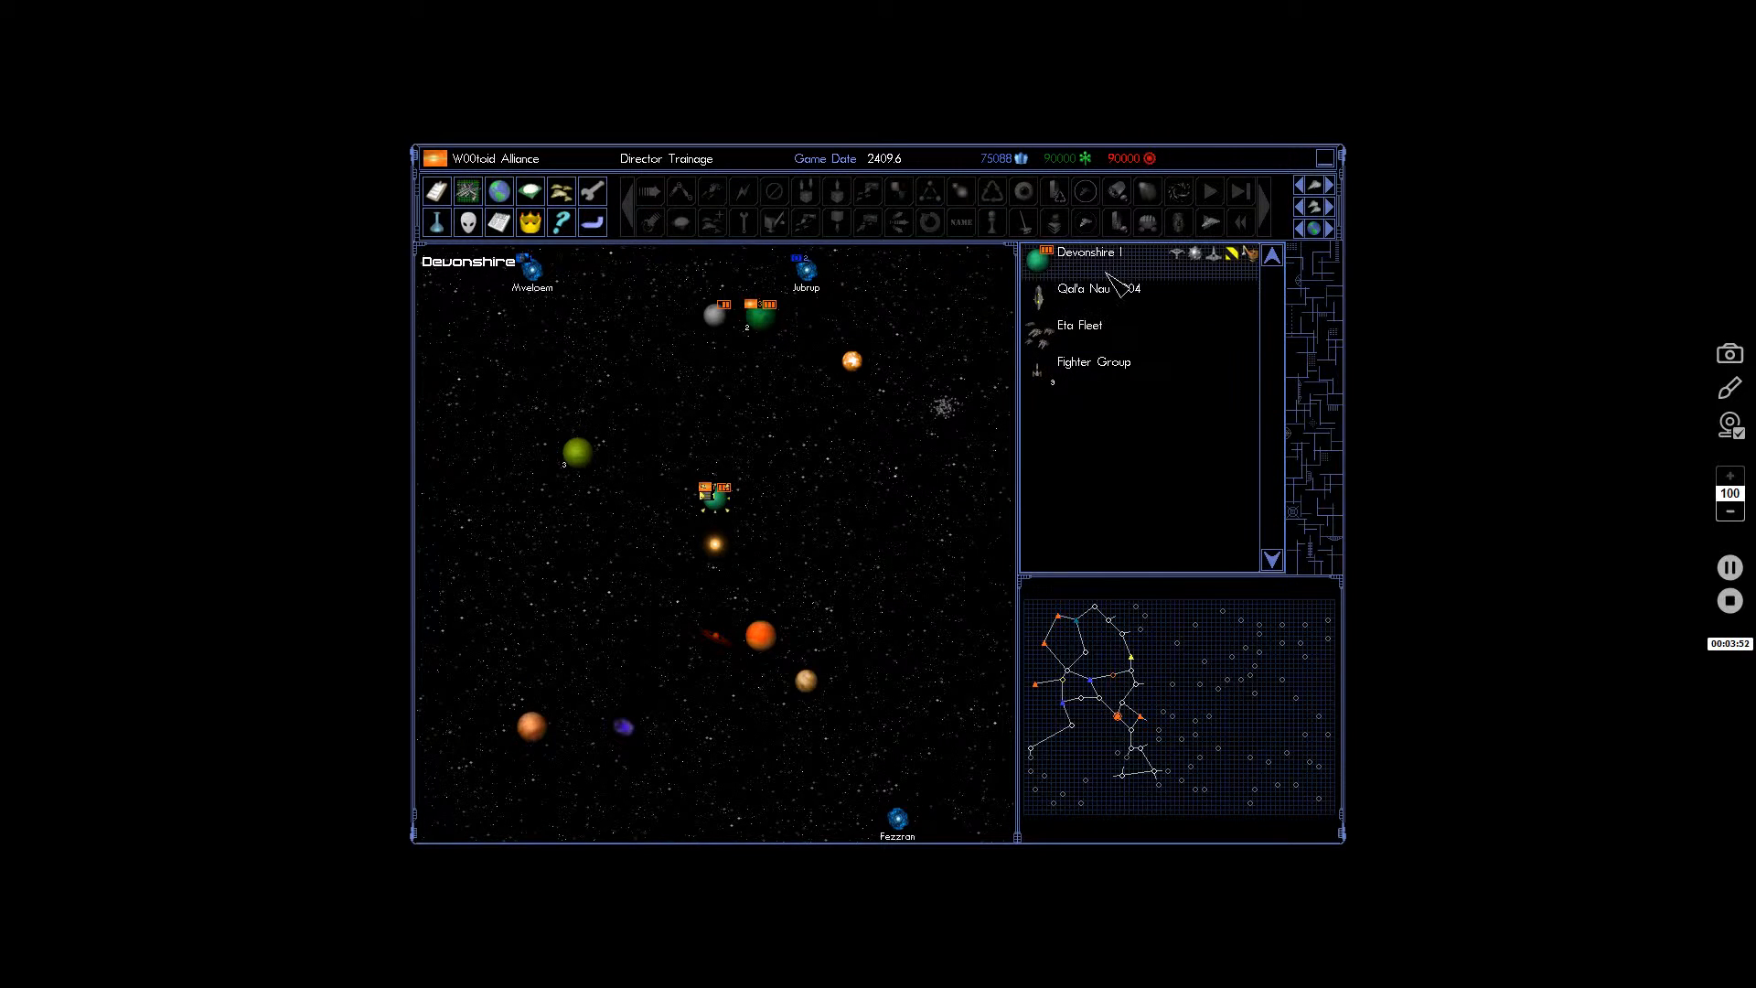
left_click(1094, 361)
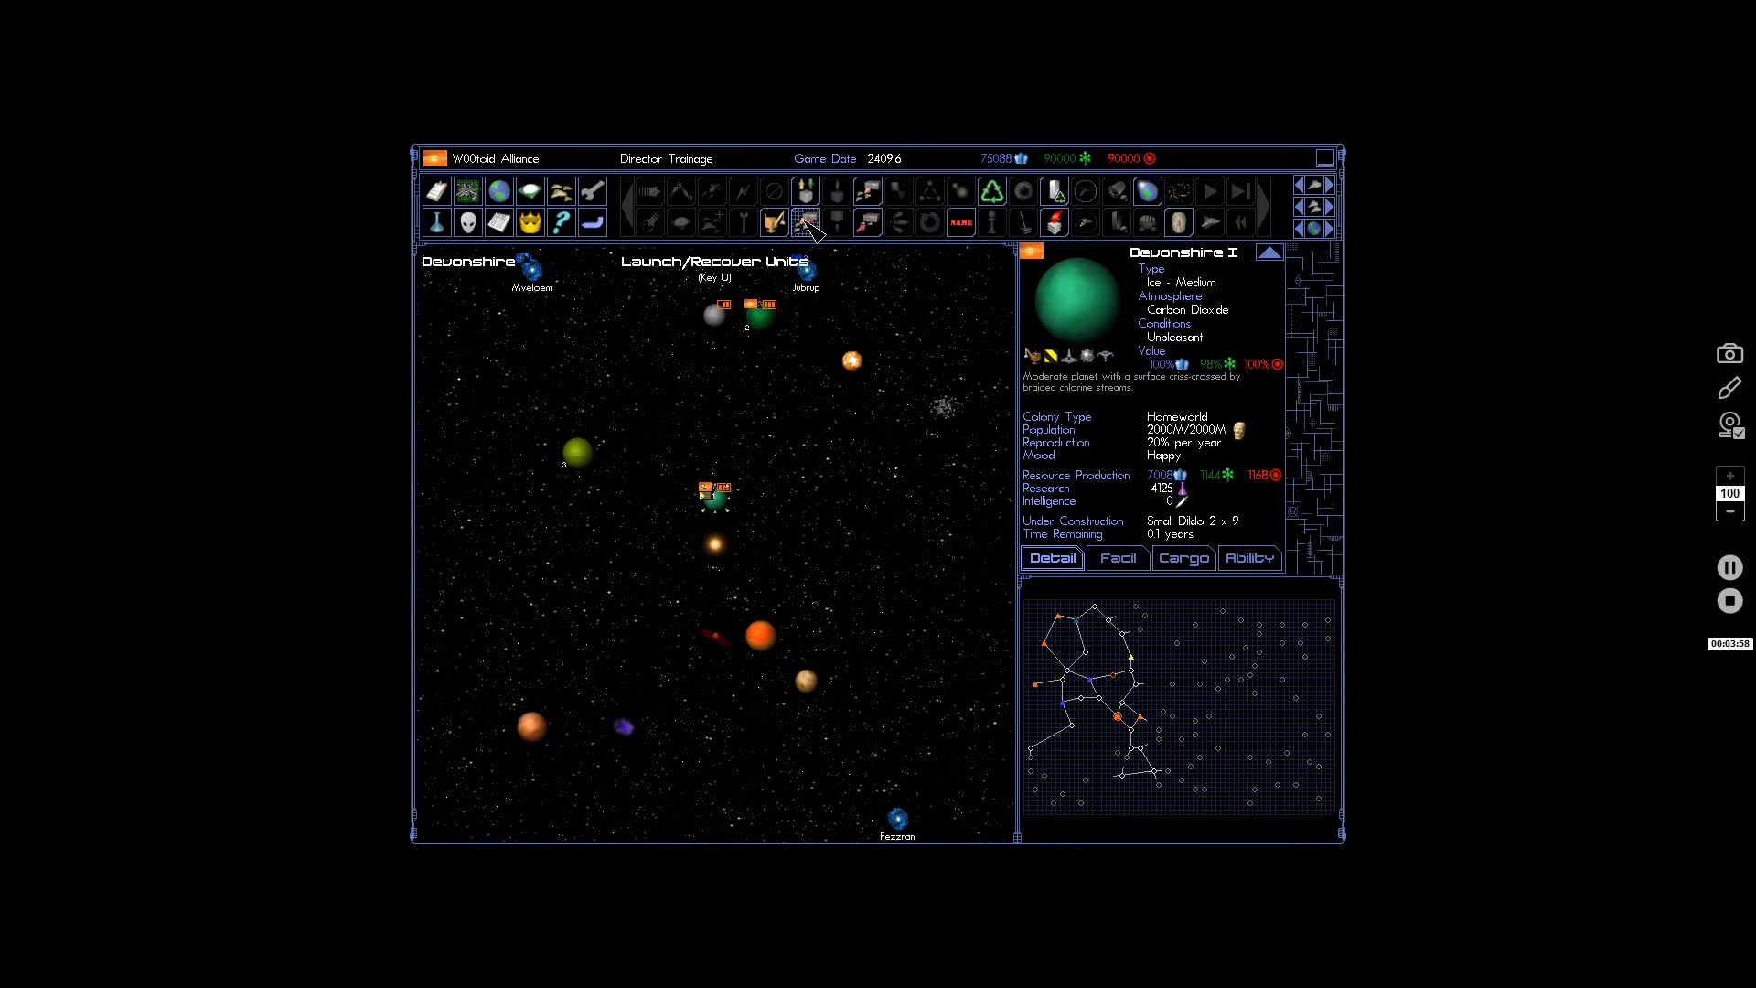
left_click(805, 222)
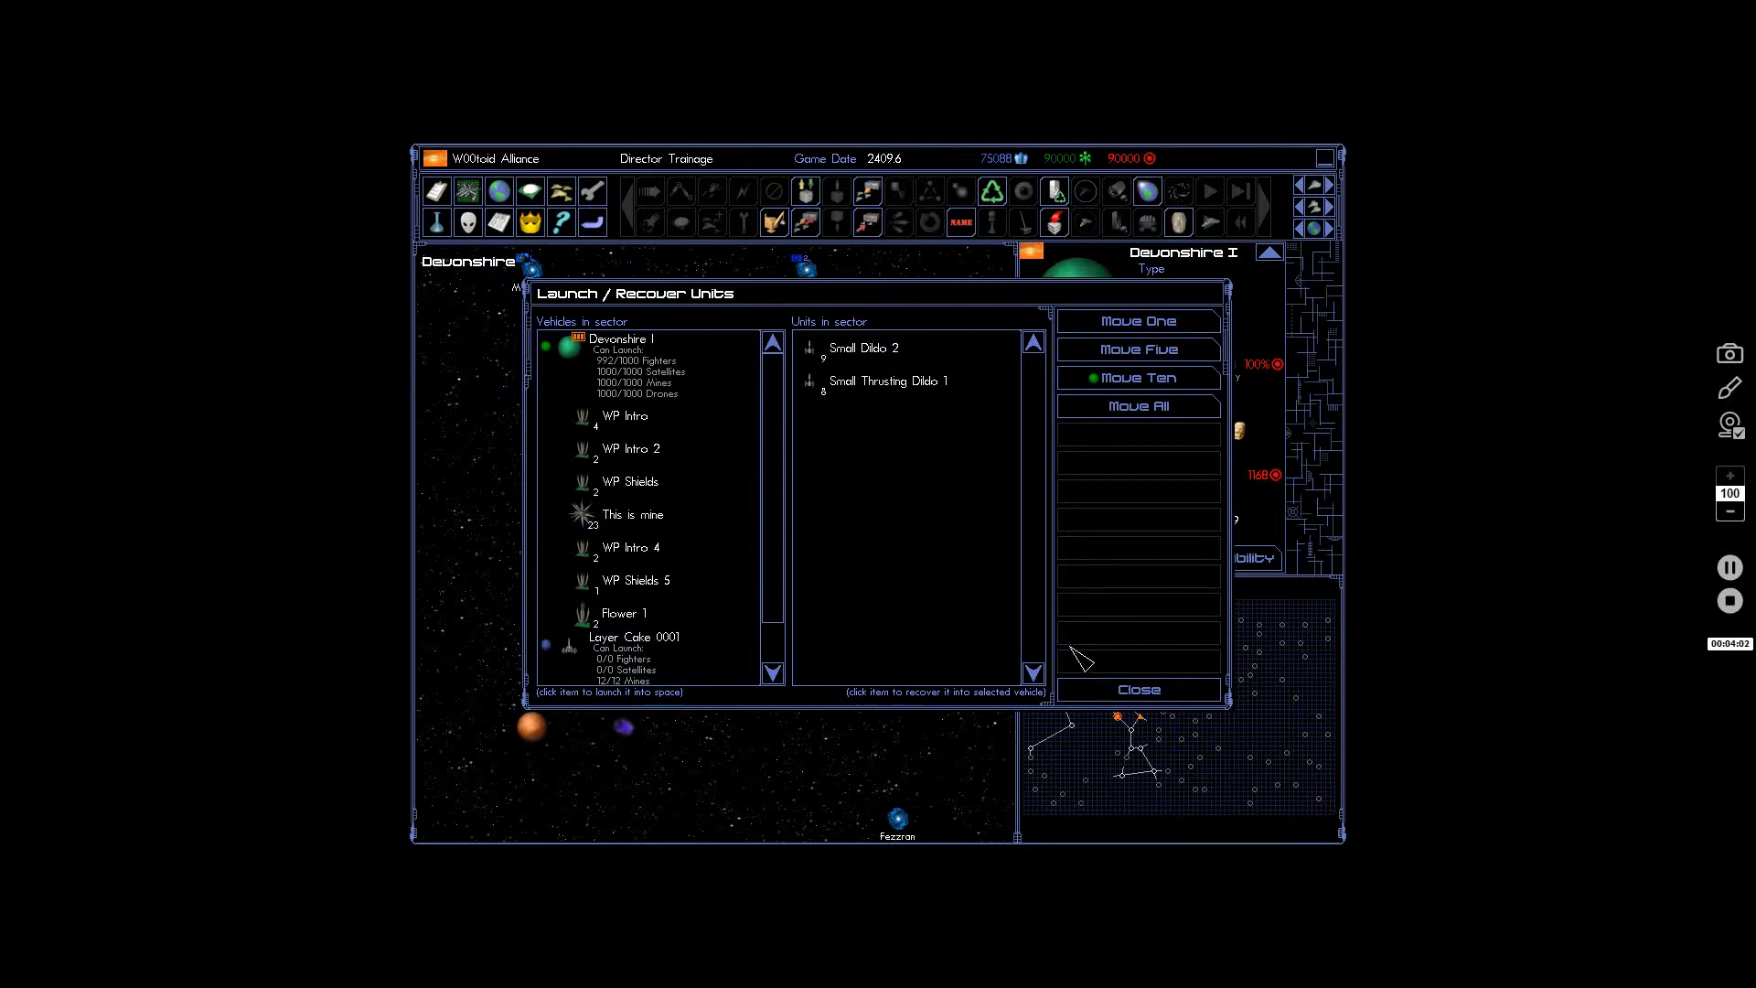
left_click(1138, 690)
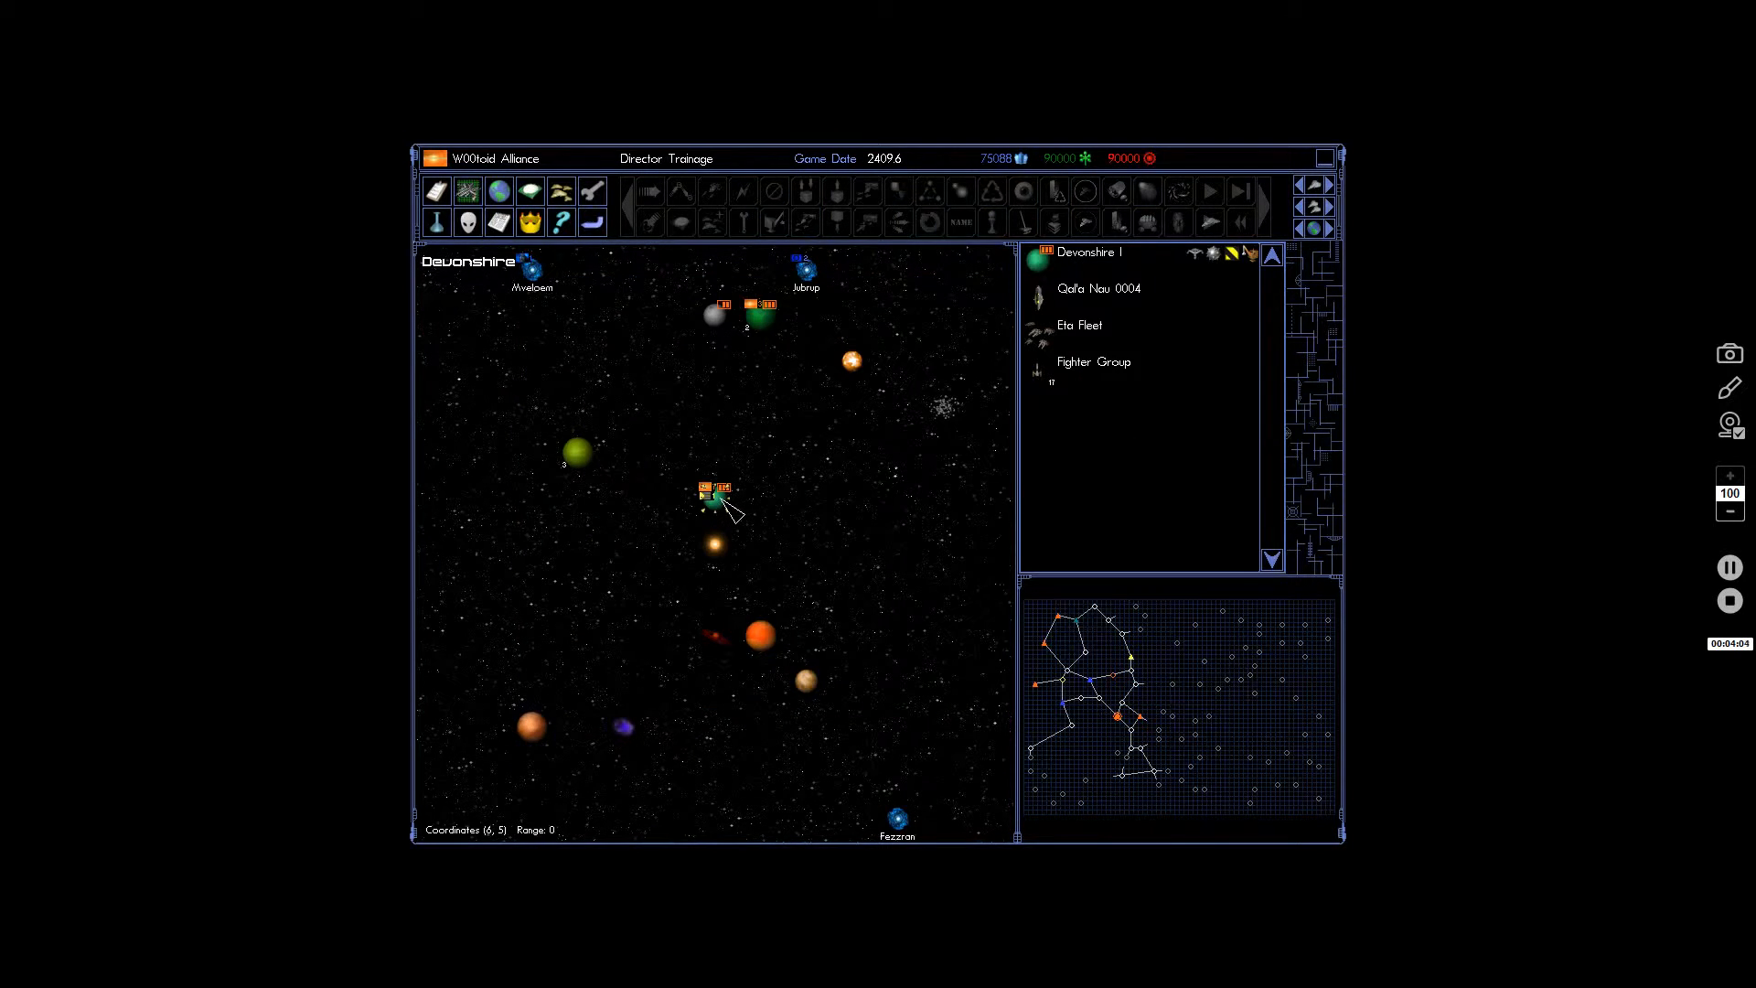
left_click(1094, 361)
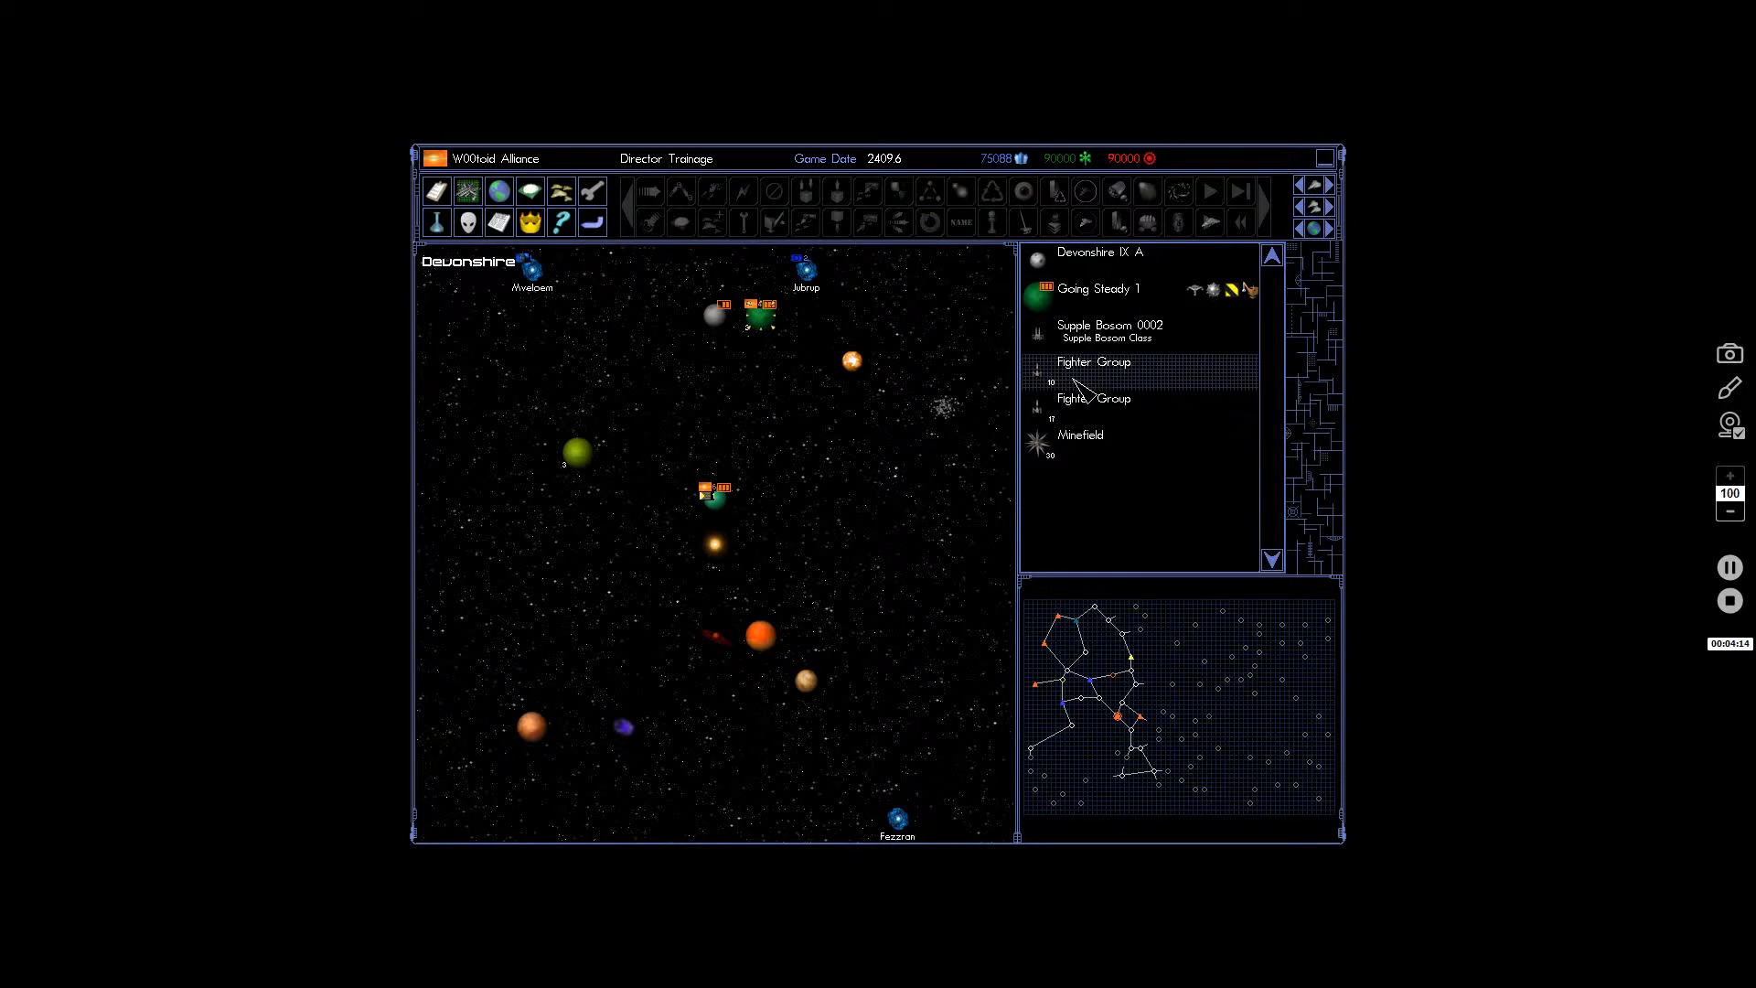
left_click(1094, 362)
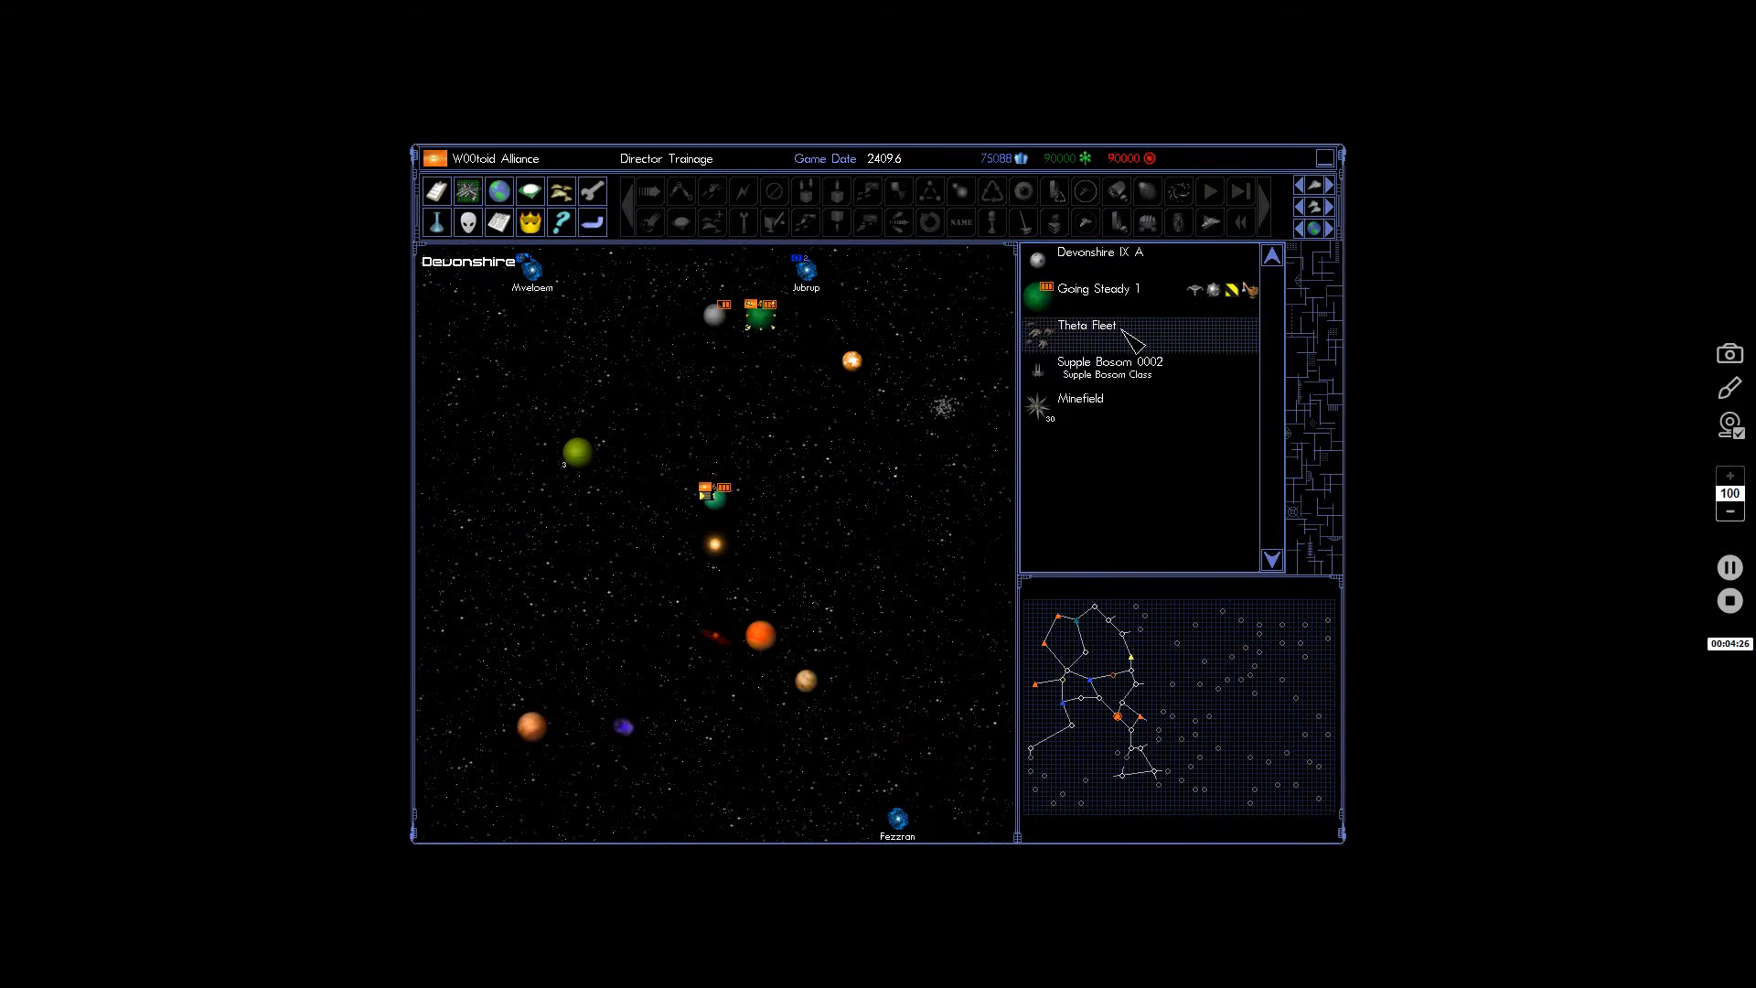
Move Theta Fleet into the enemy sector, fight tactically, and advance turns until combat completes.
left_click(1087, 325)
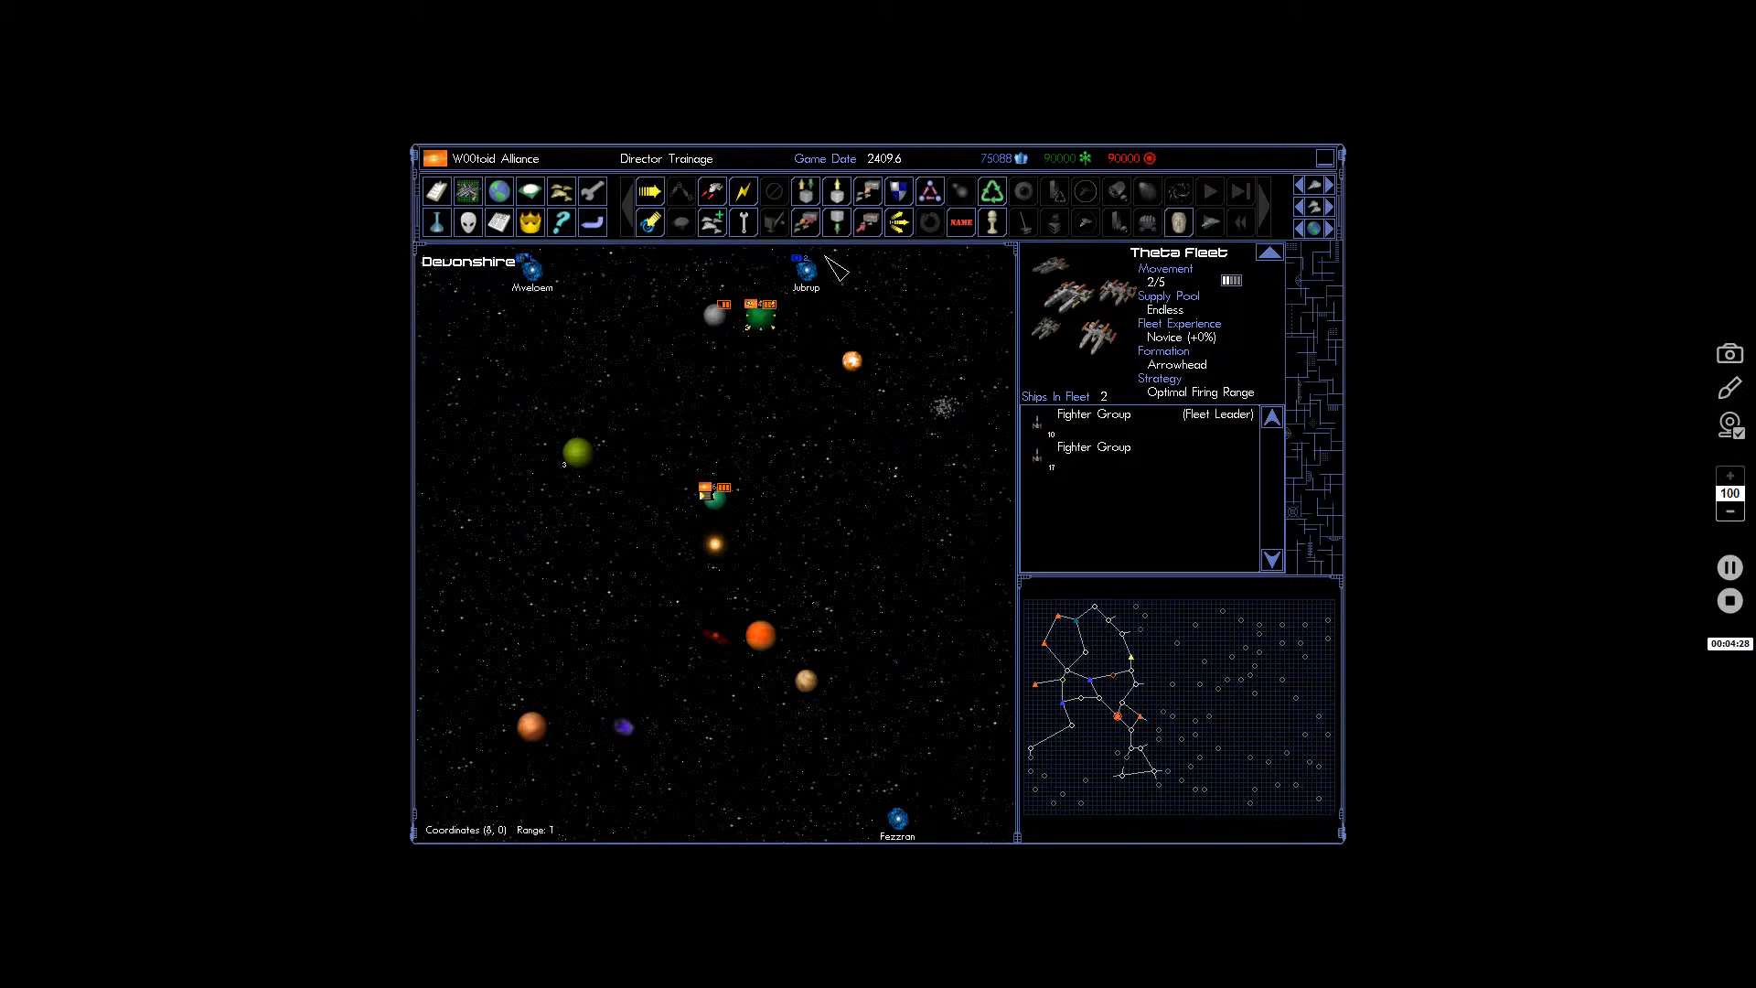
mouse_move(711, 190)
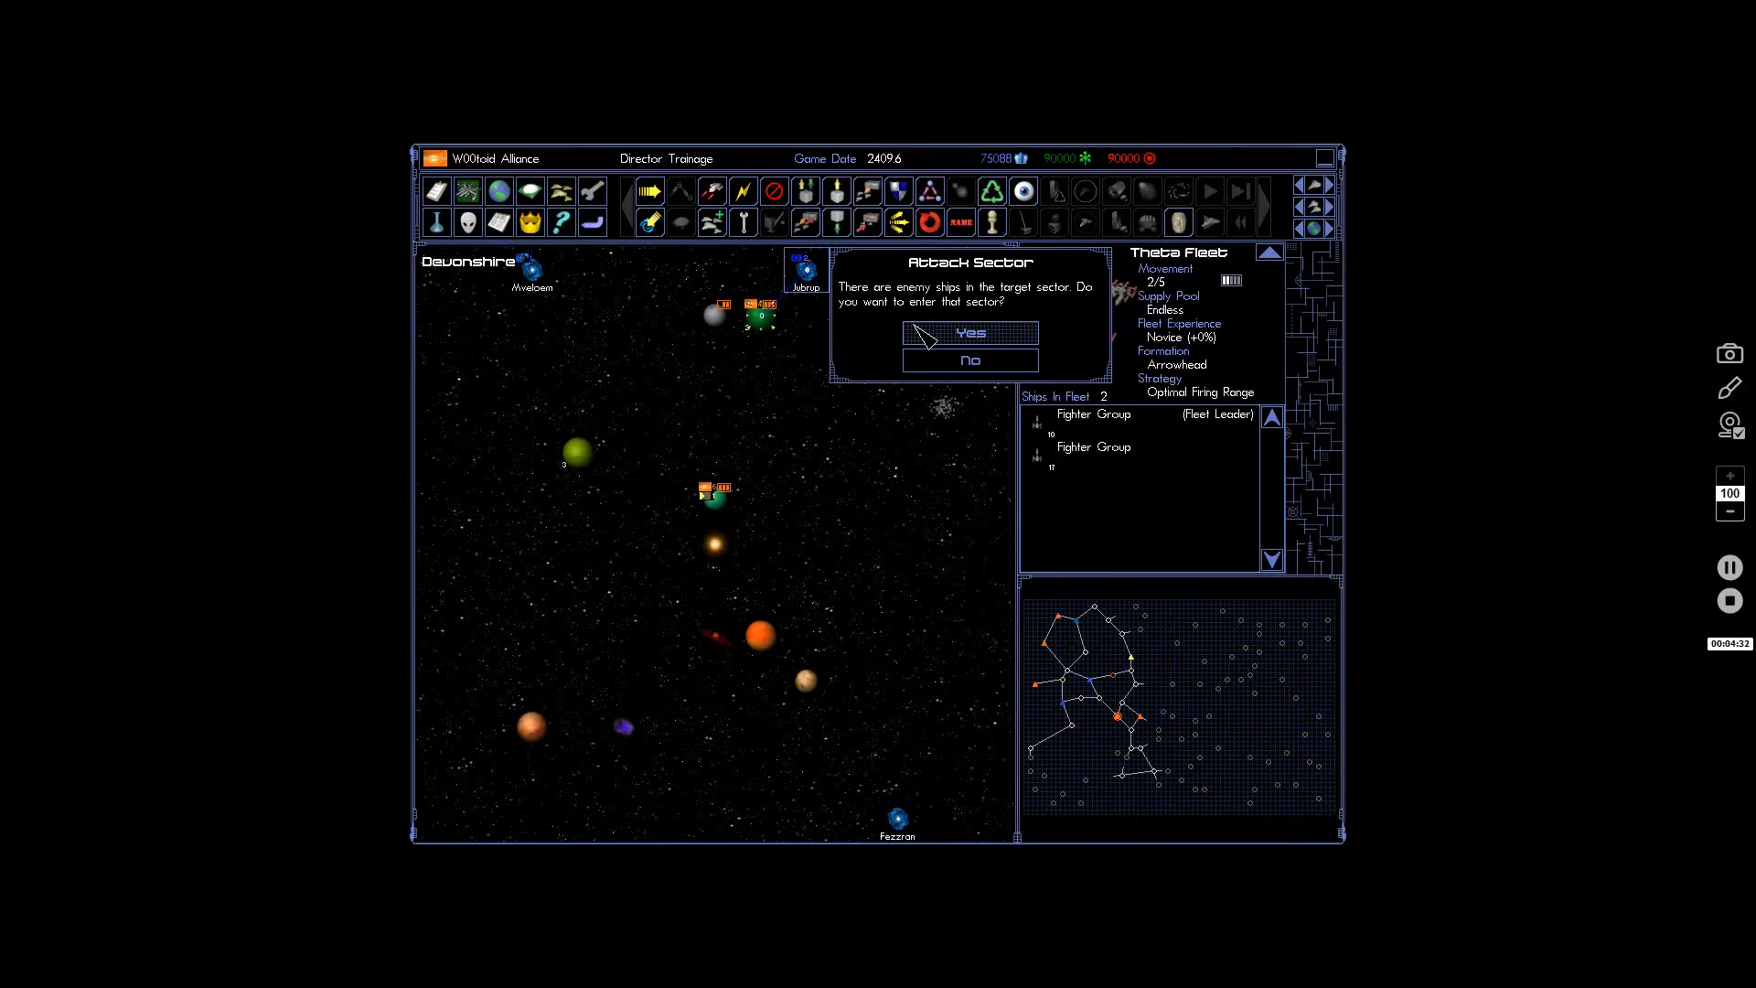
left_click(970, 333)
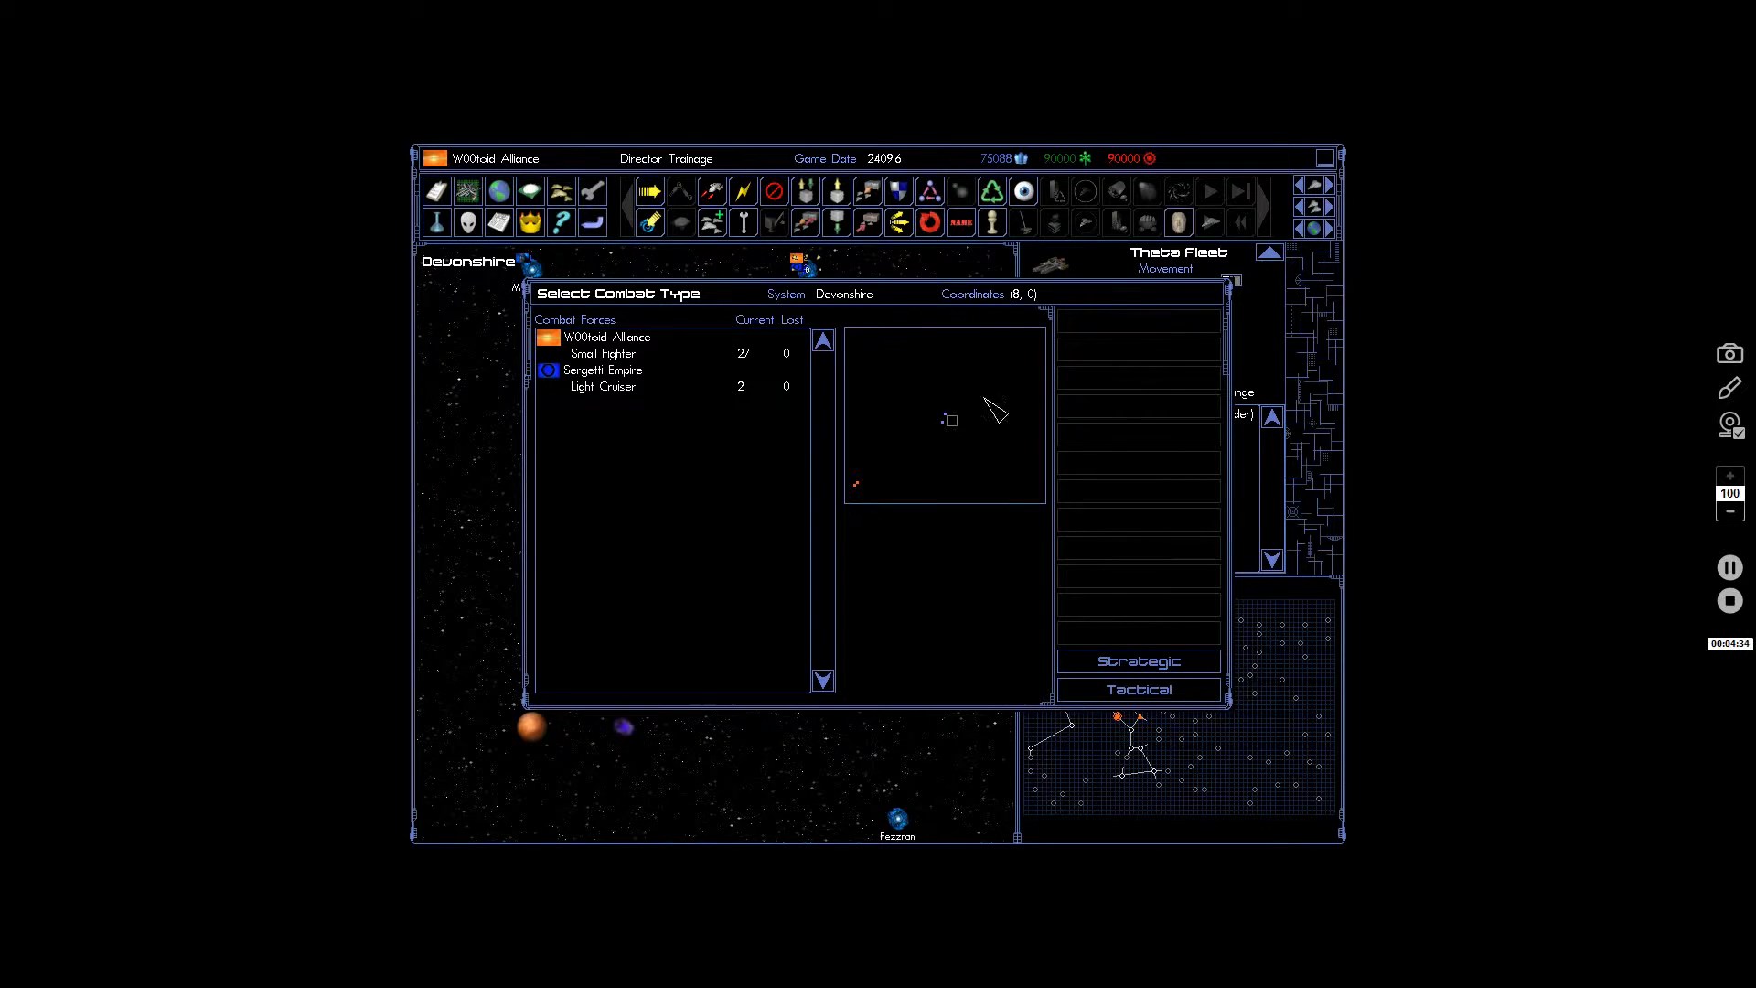
left_click(1138, 689)
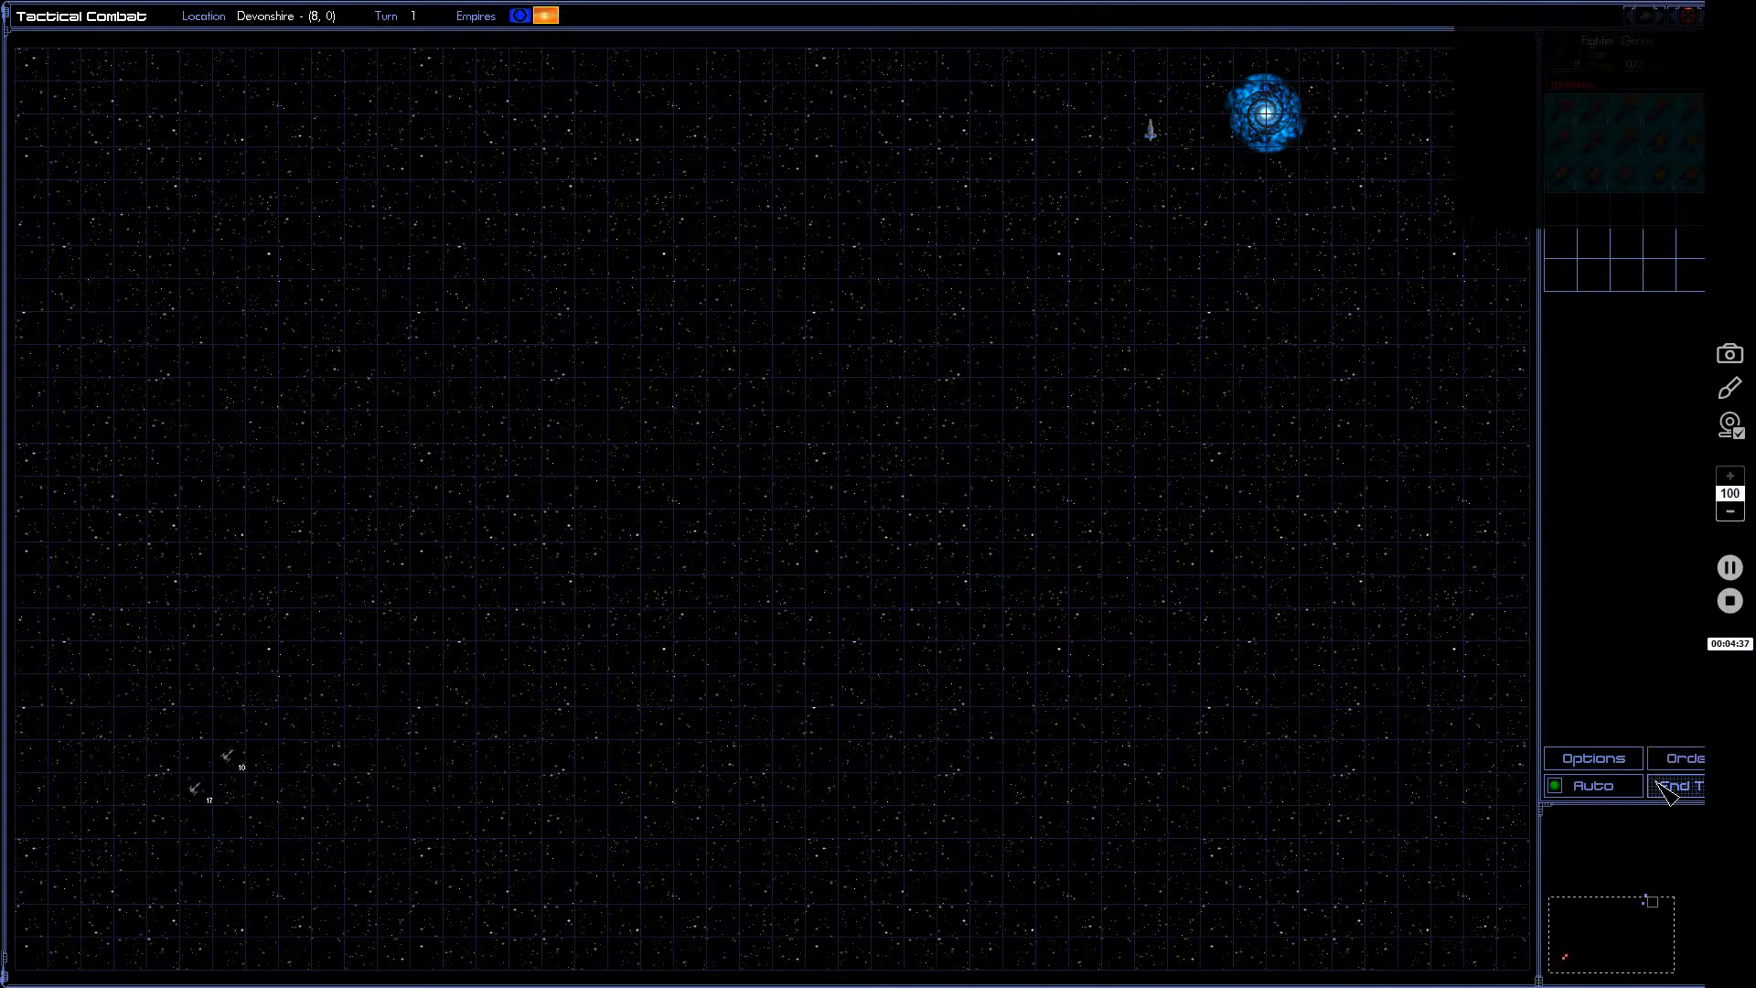
left_click(1679, 785)
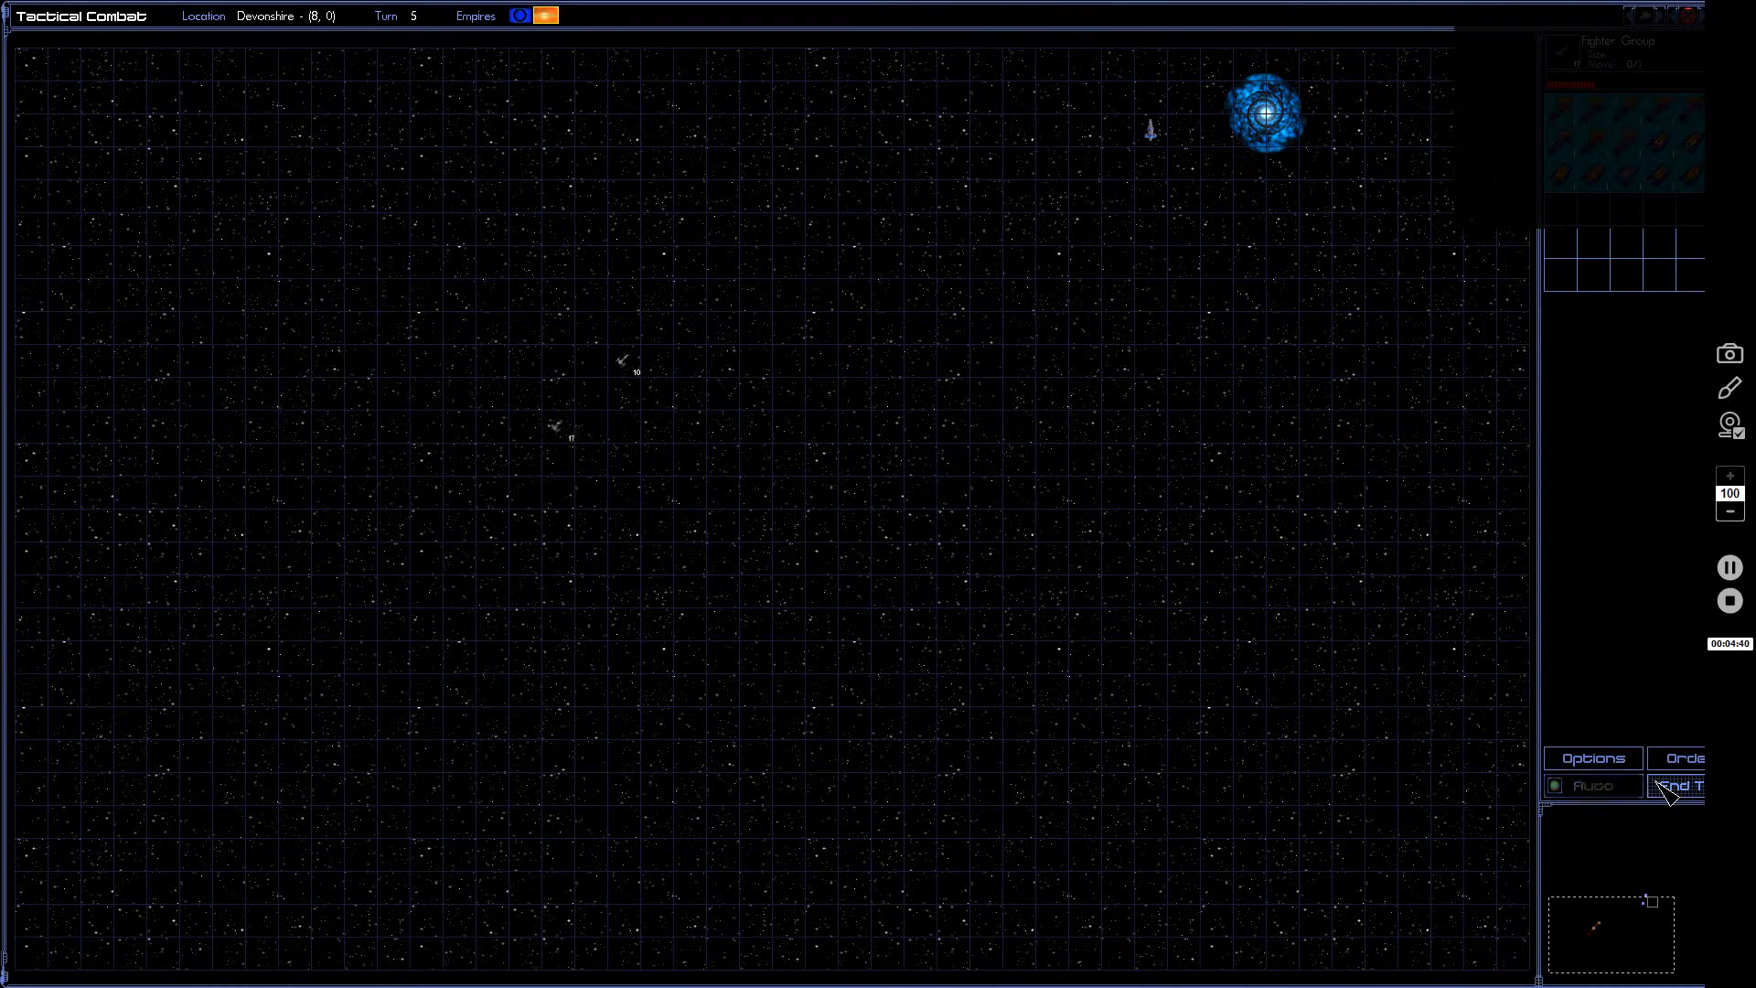
left_click(1688, 785)
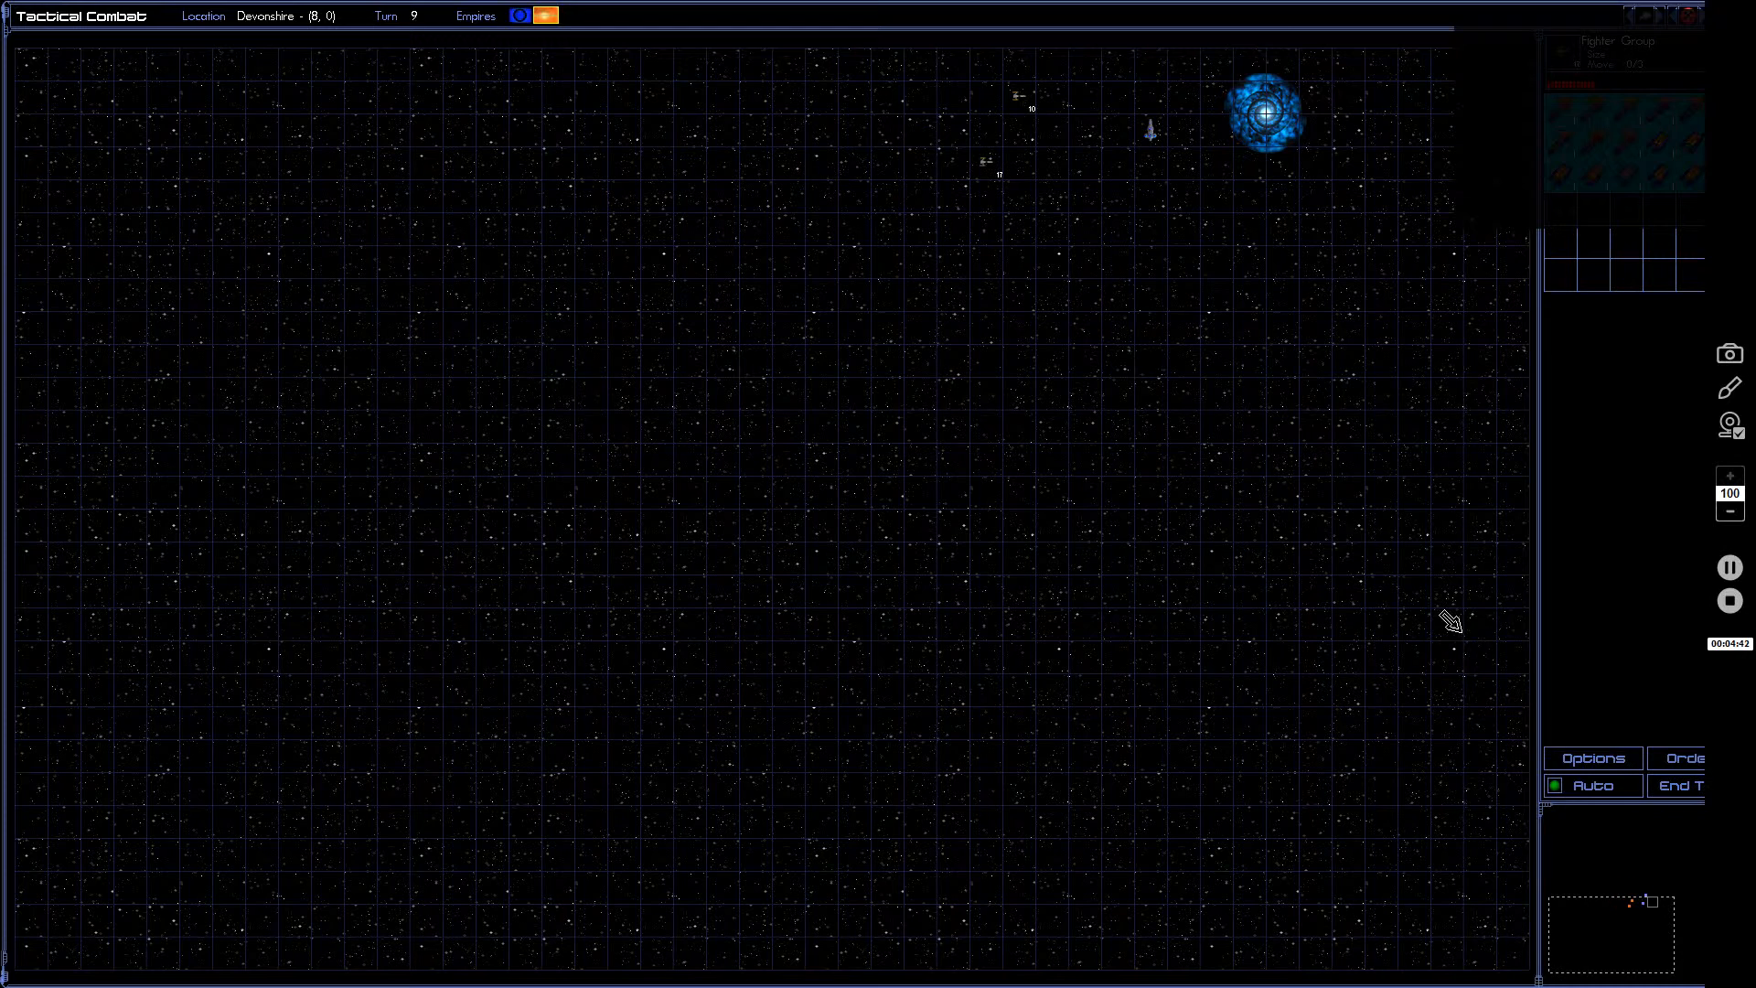
mouse_move(1456, 602)
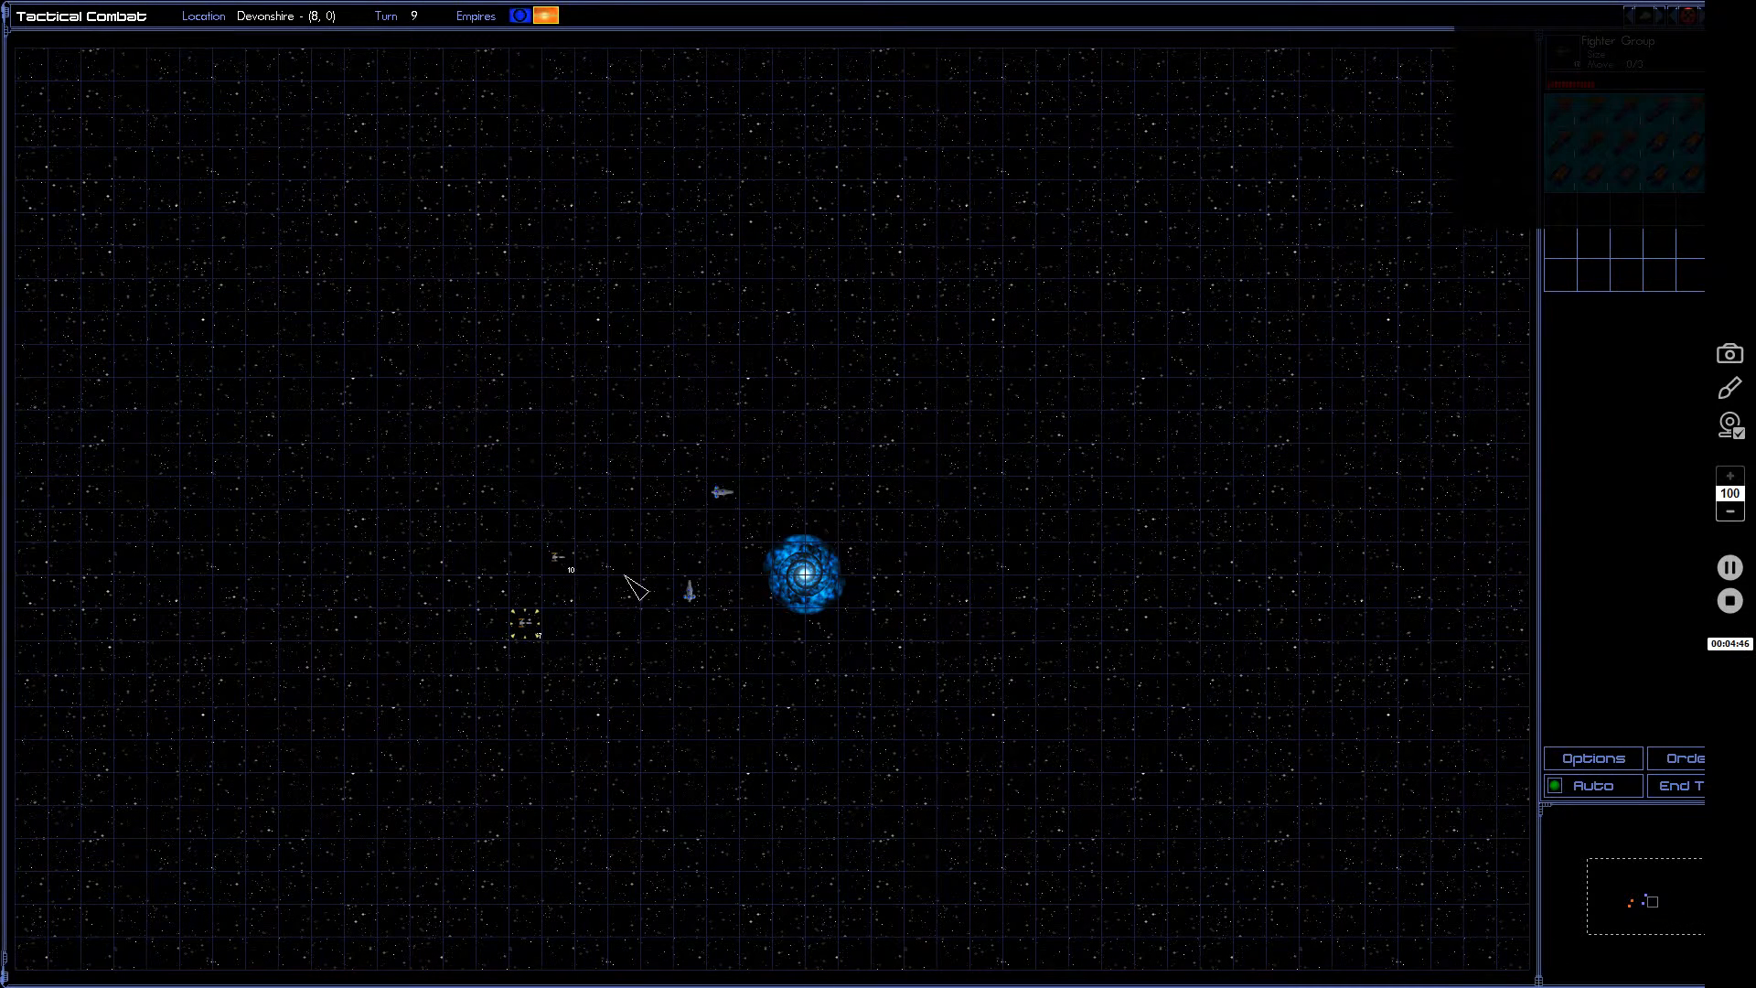
mouse_move(713, 577)
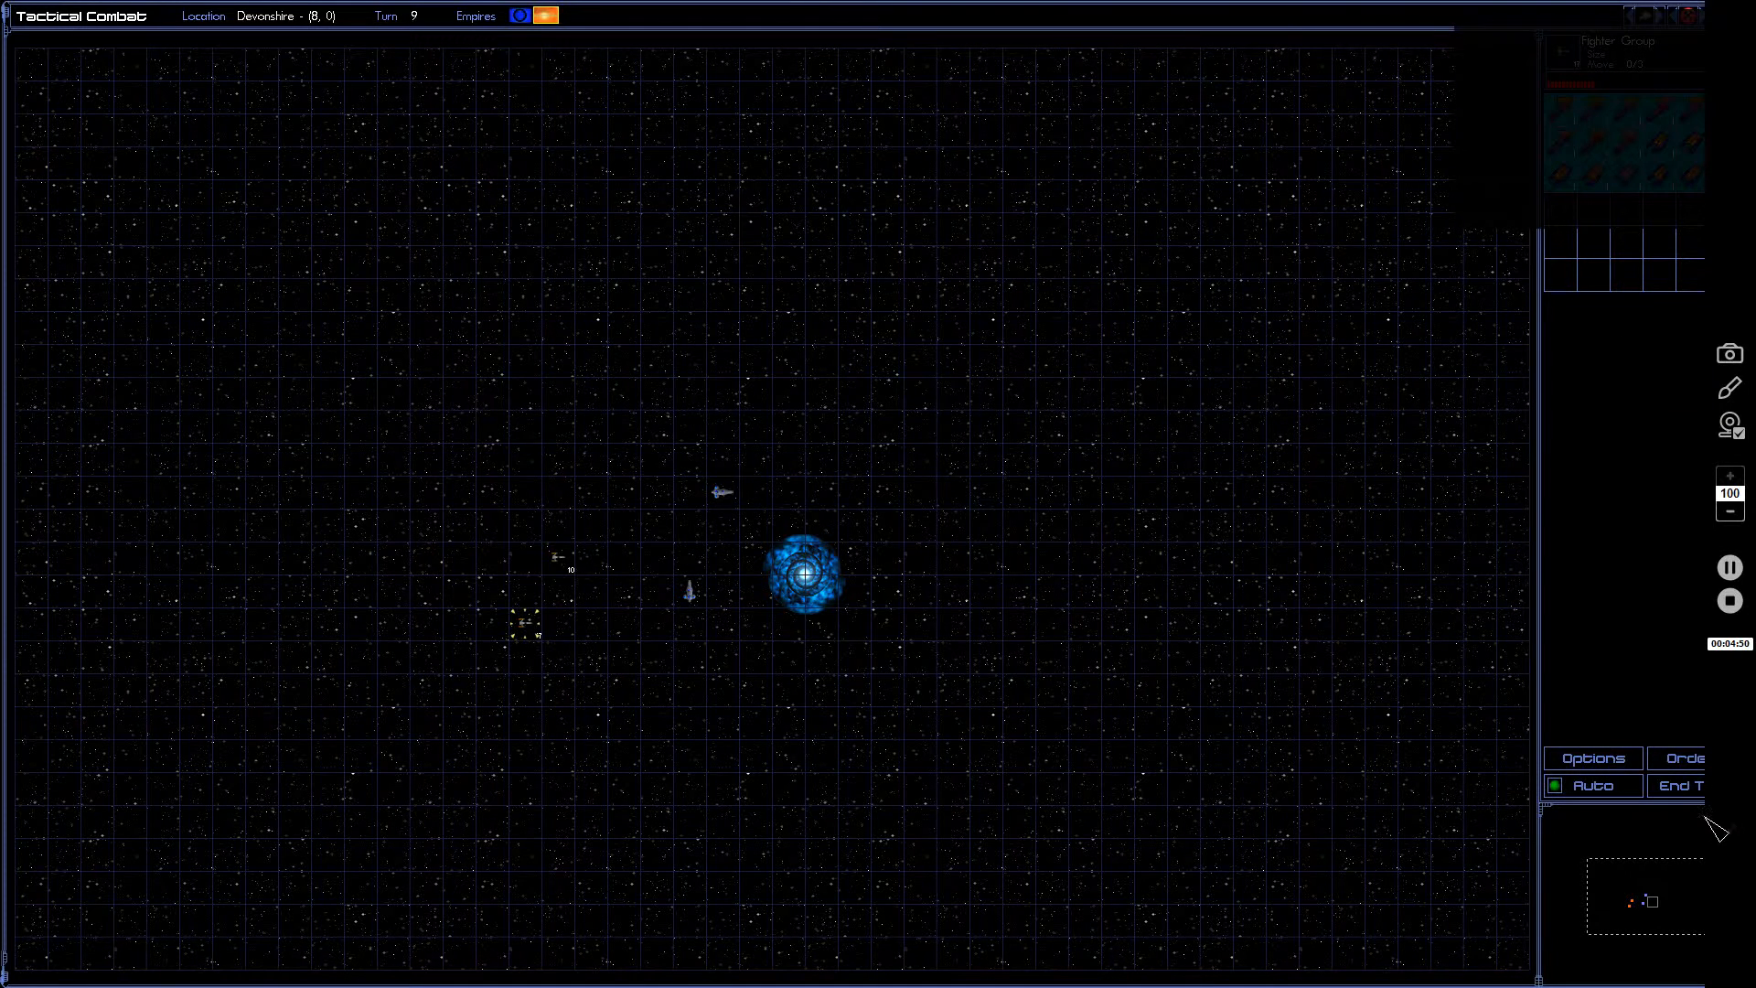
left_click(1696, 786)
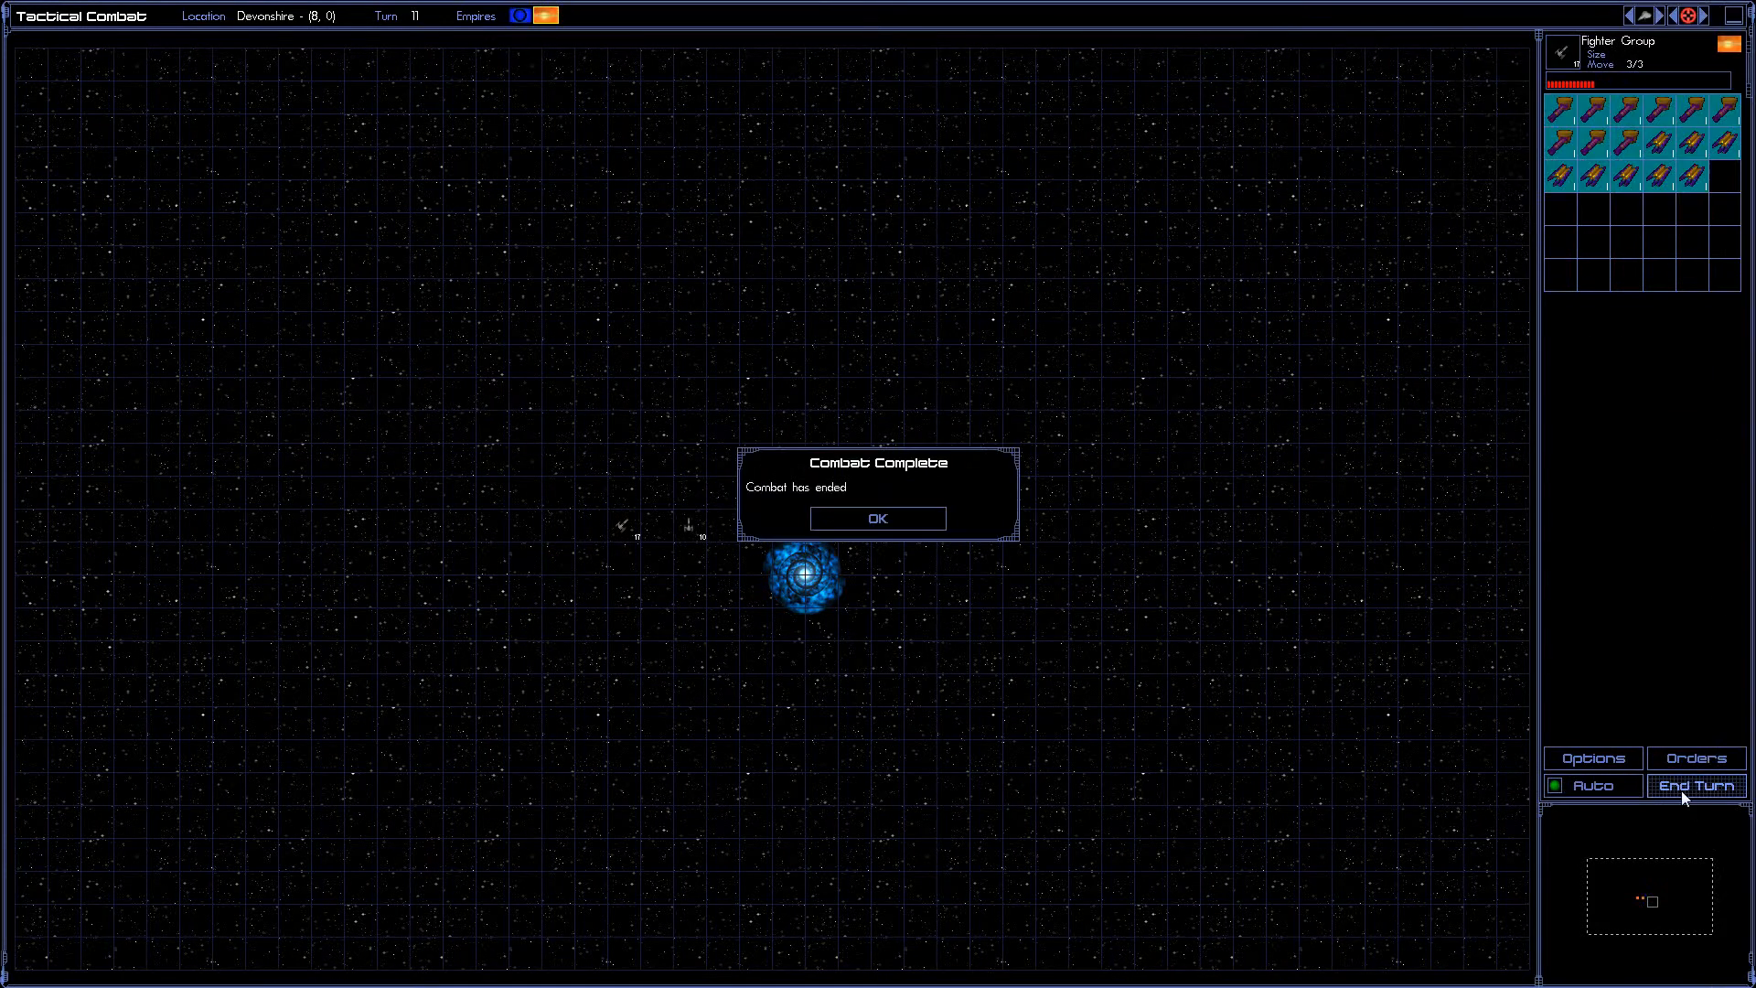
Acknowledge the combat's end and plot Theta Fleet's route to the green planet at the top.
left_click(878, 519)
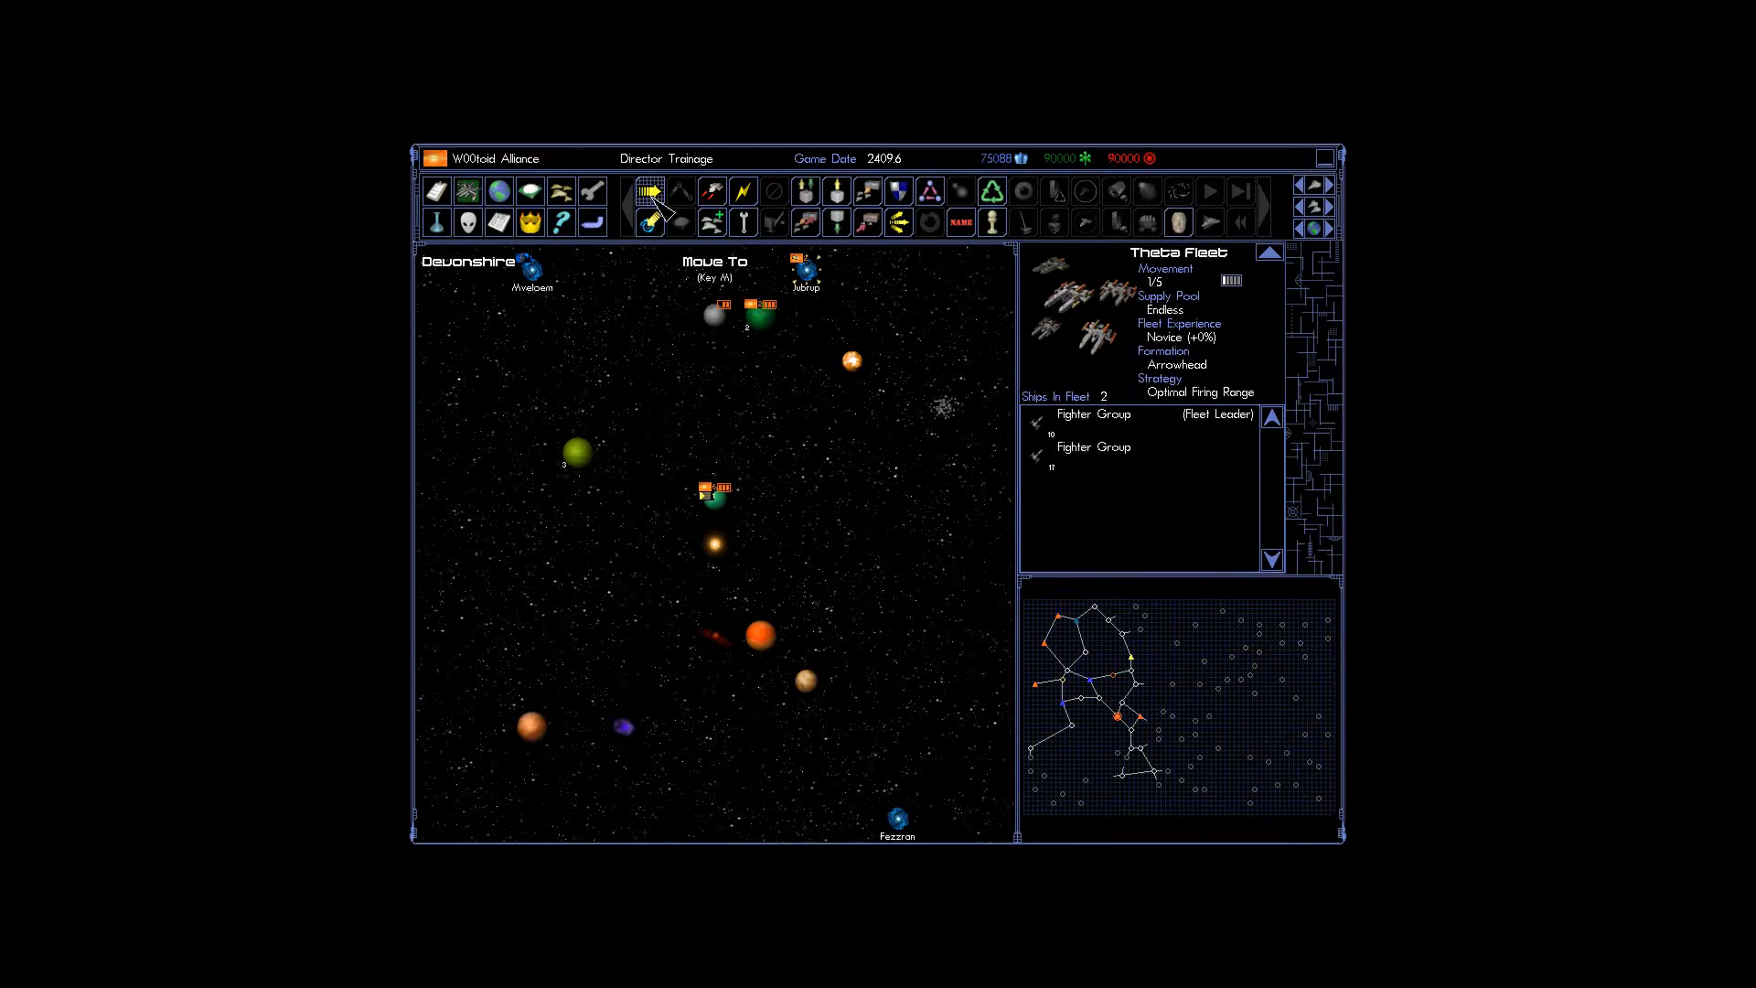
left_click(649, 190)
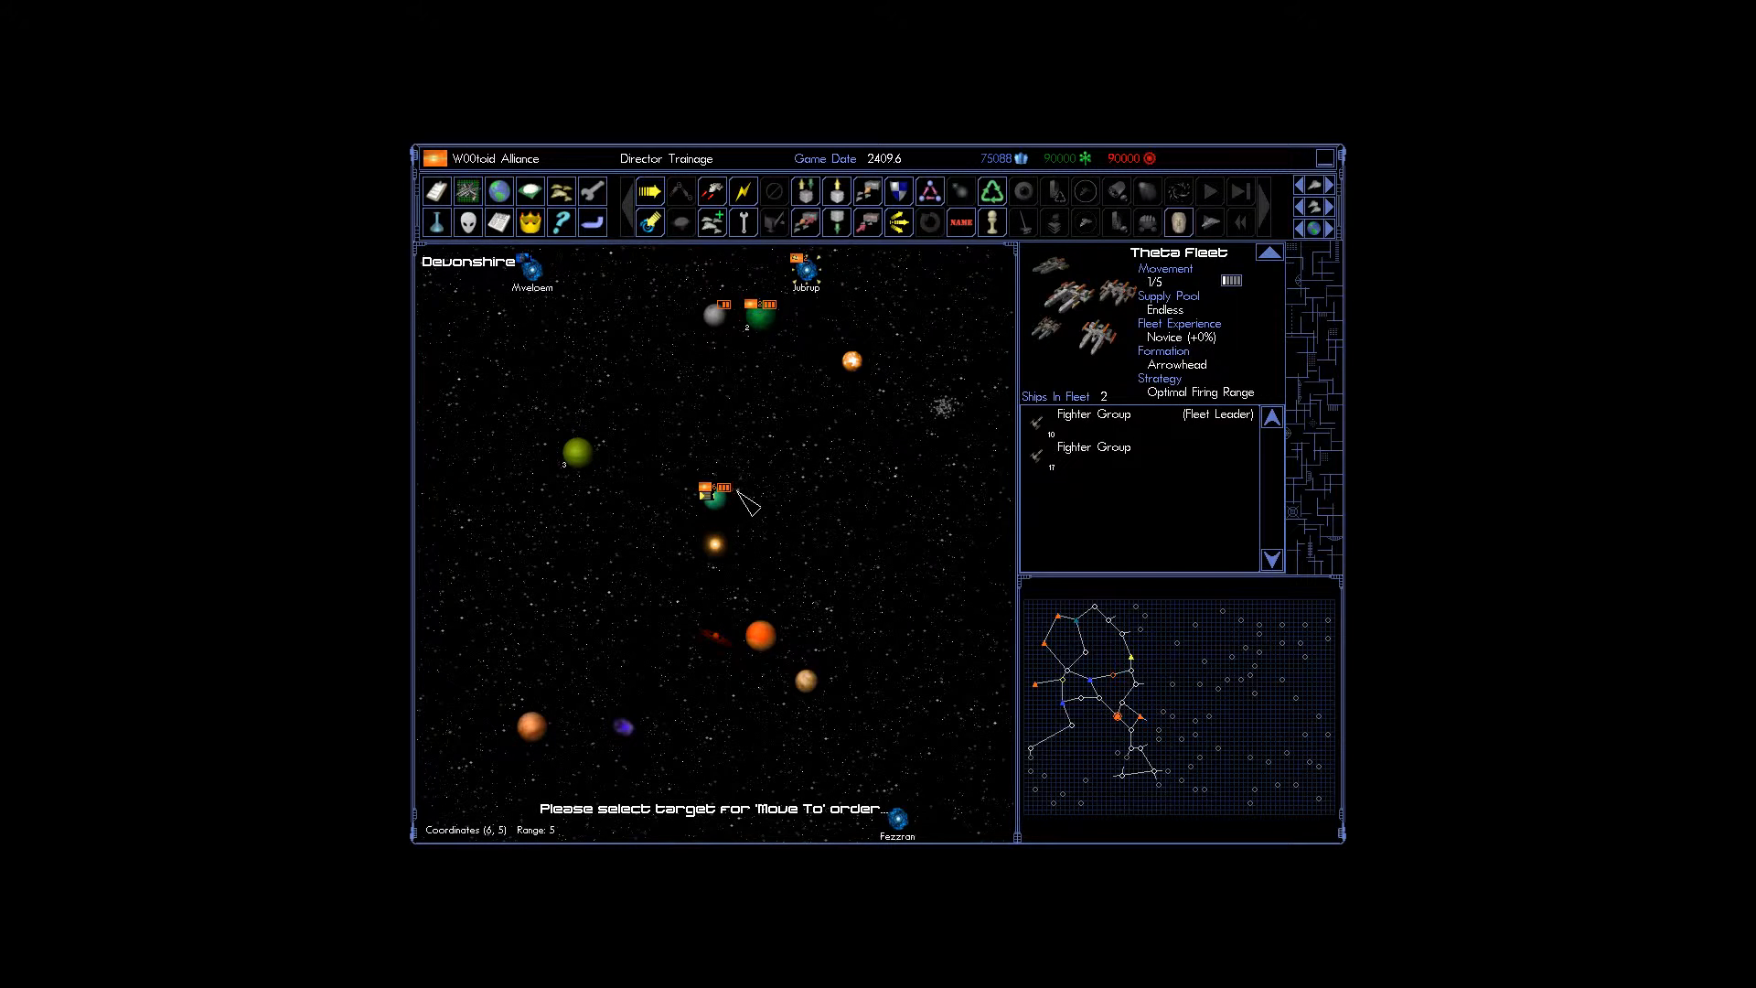
left_click(759, 313)
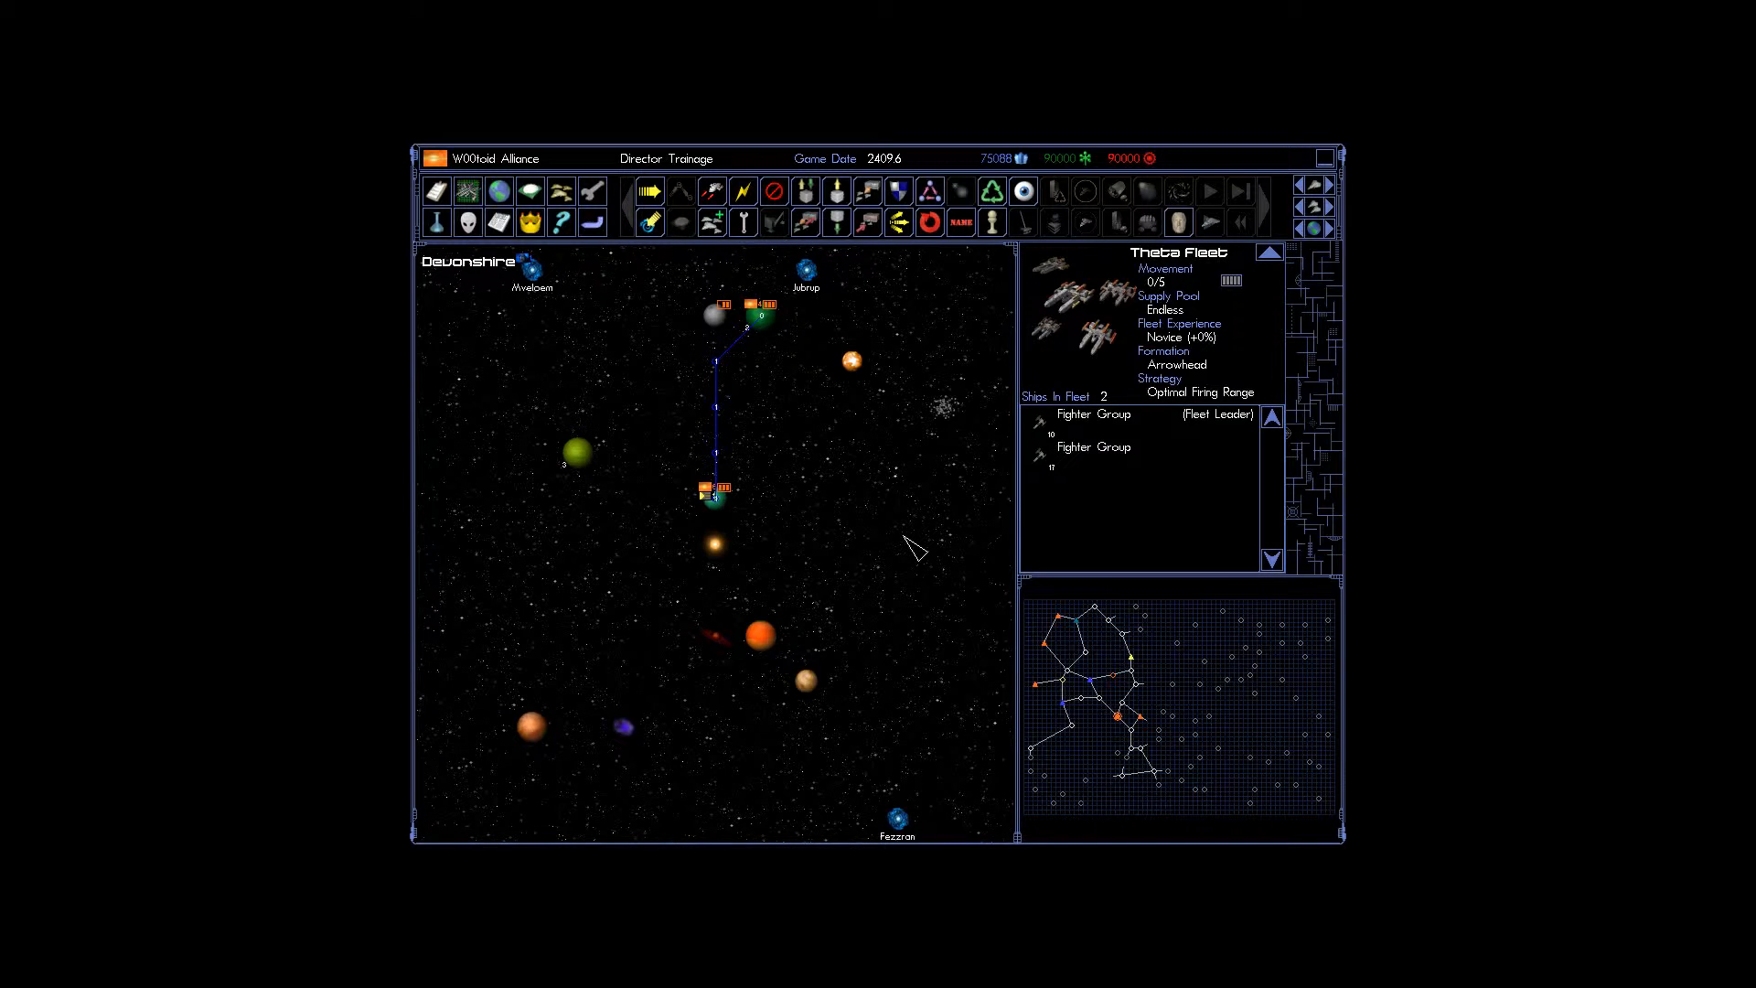
mouse_move(820, 513)
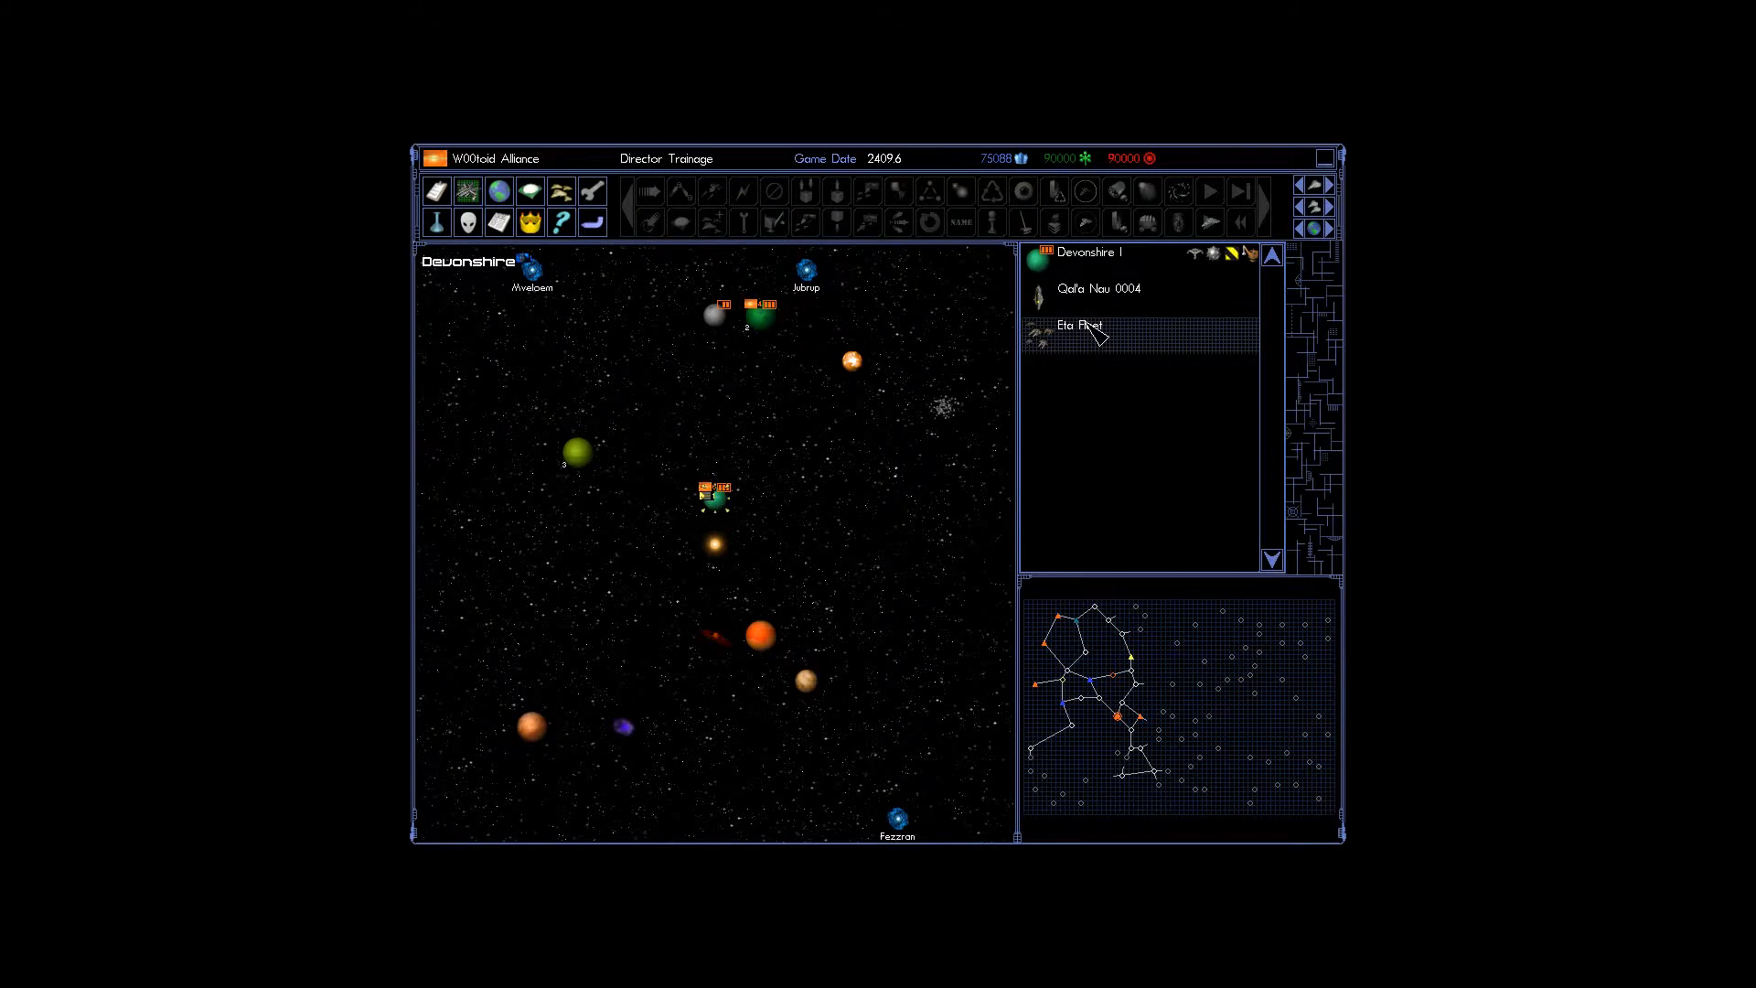
Launch Utekra II's fighters as a 13-fighter group, then check and close its construction queue.
left_click(1080, 325)
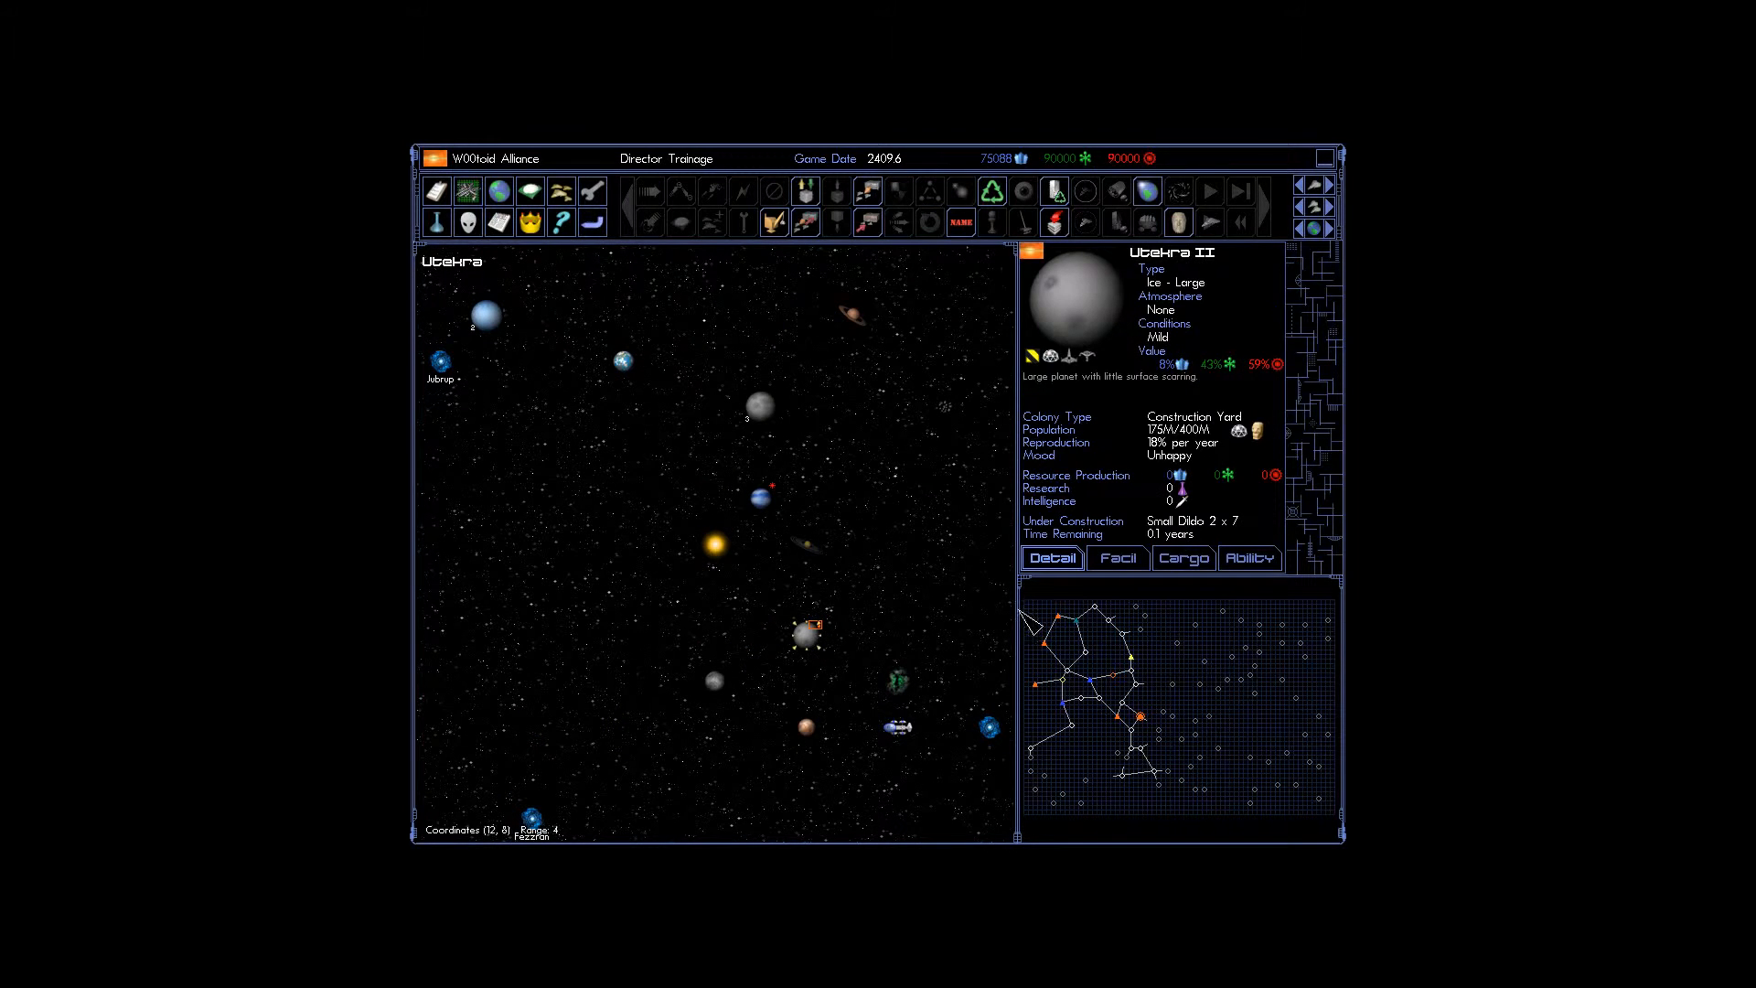
mouse_move(900, 470)
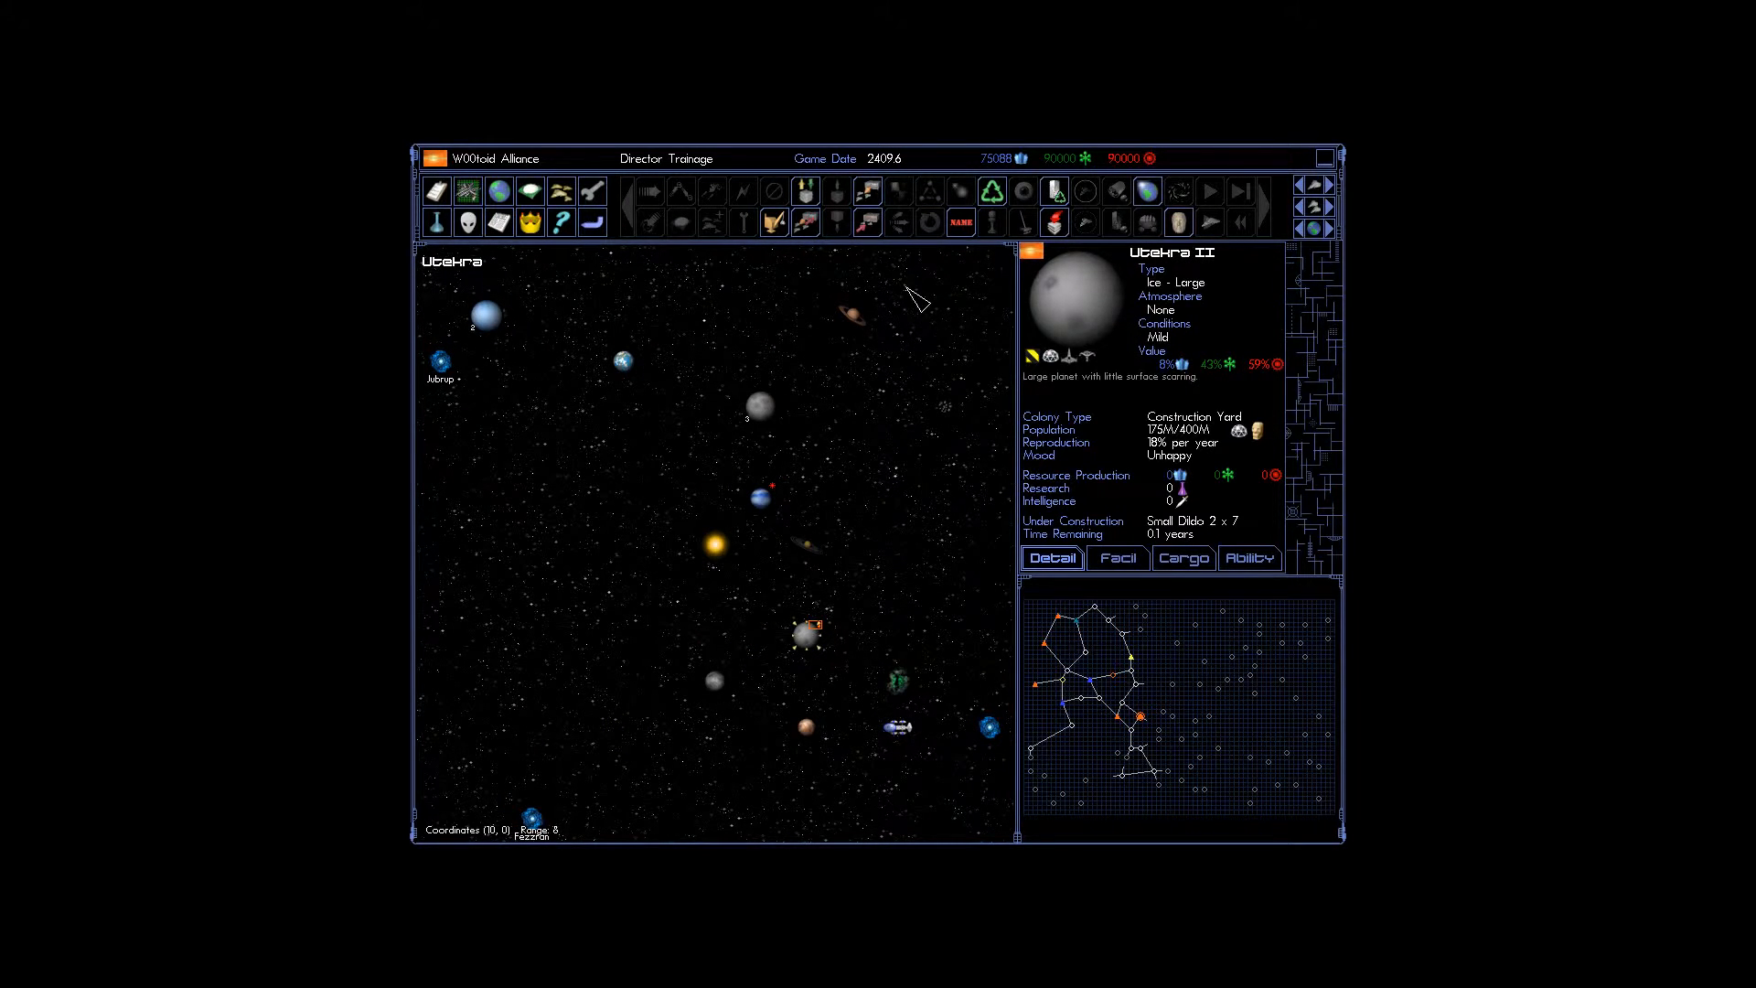
mouse_move(805, 221)
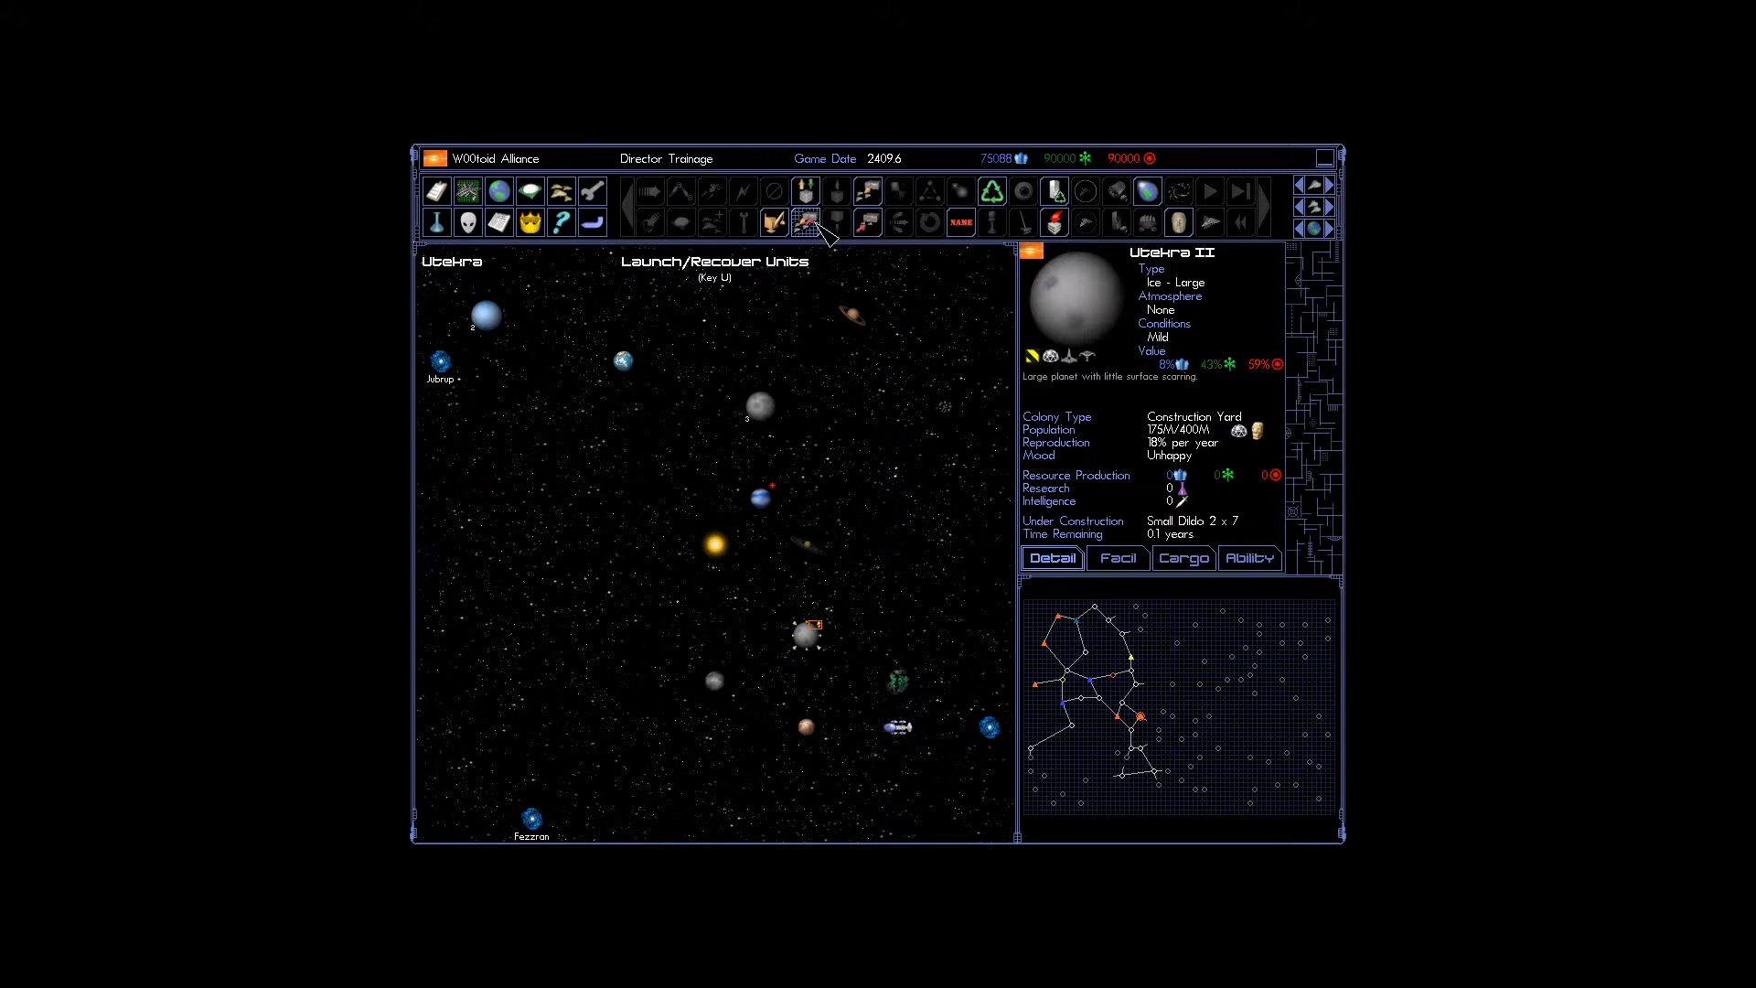
left_click(805, 222)
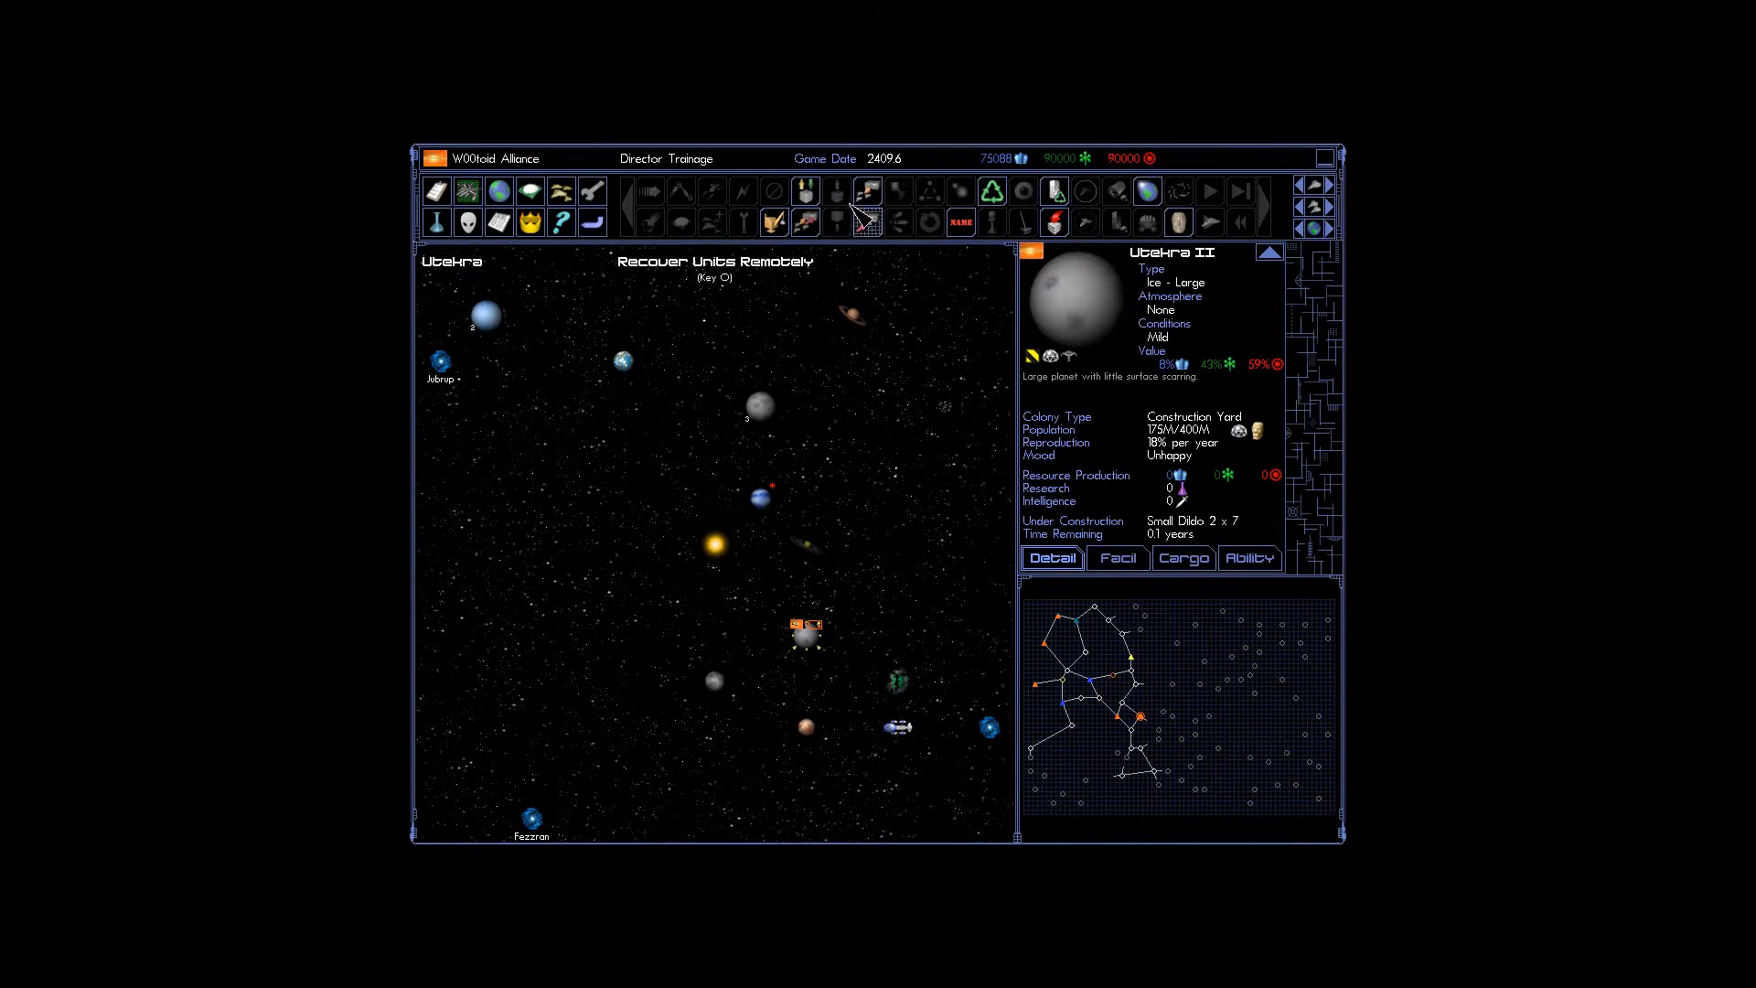
left_click(866, 223)
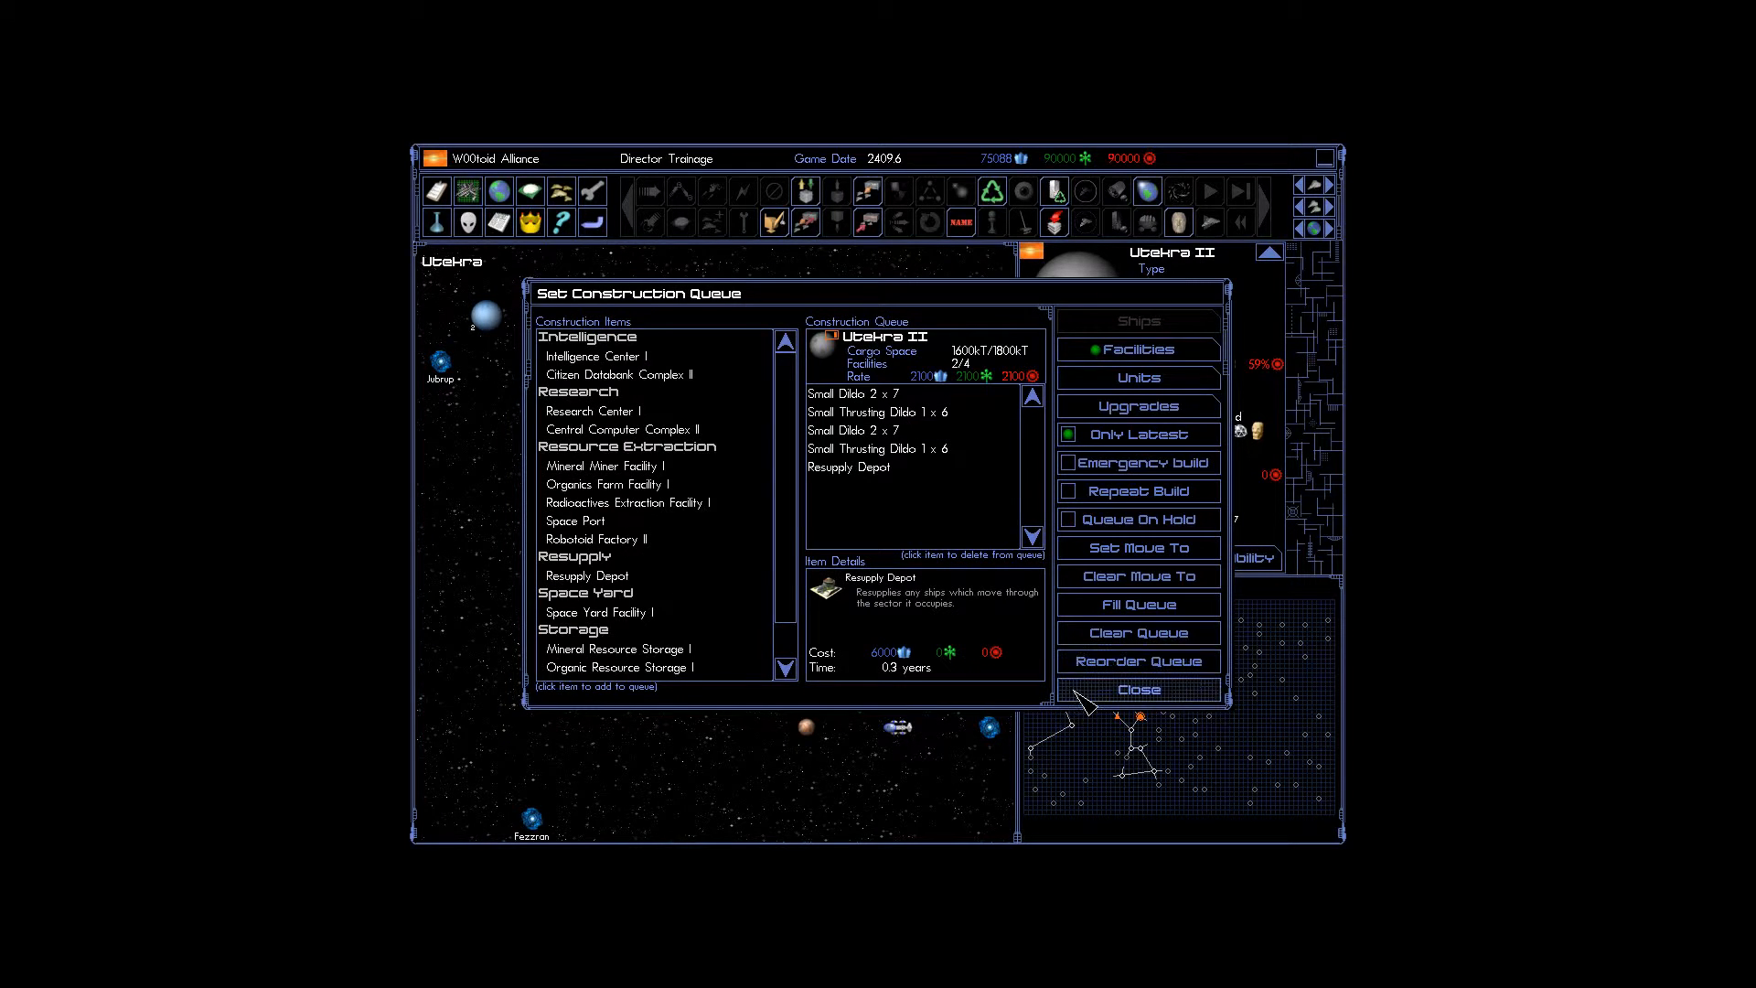
left_click(1139, 689)
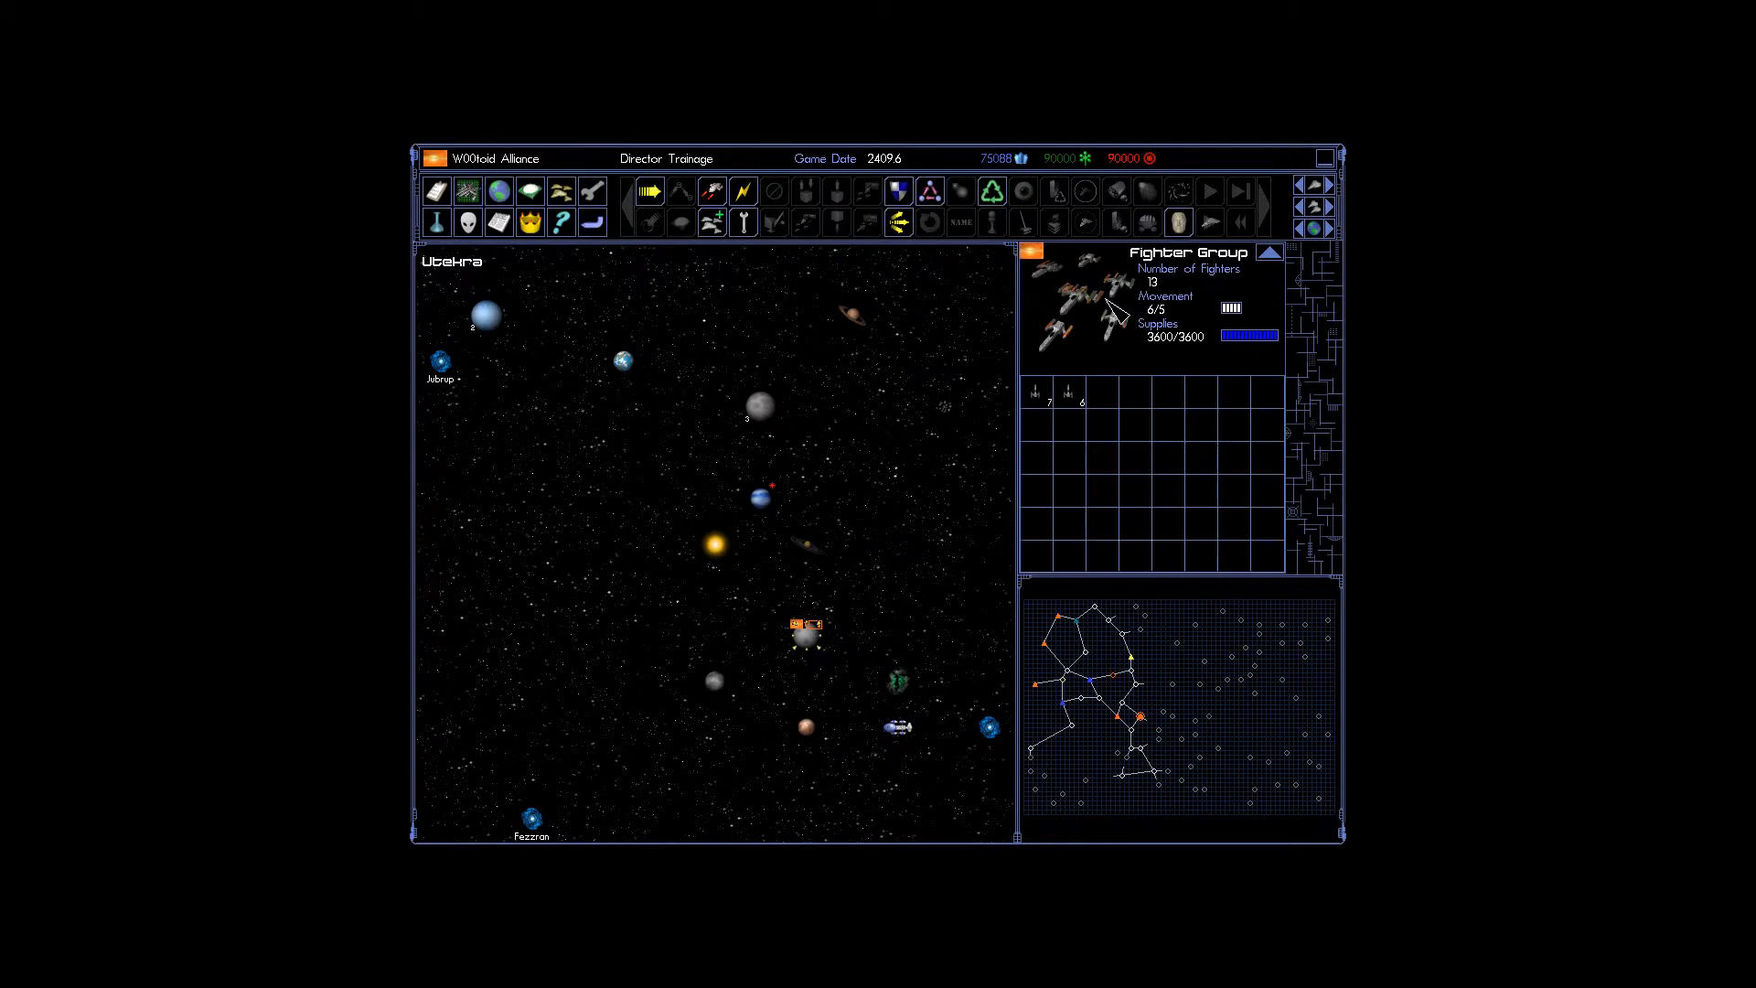
mouse_move(712, 223)
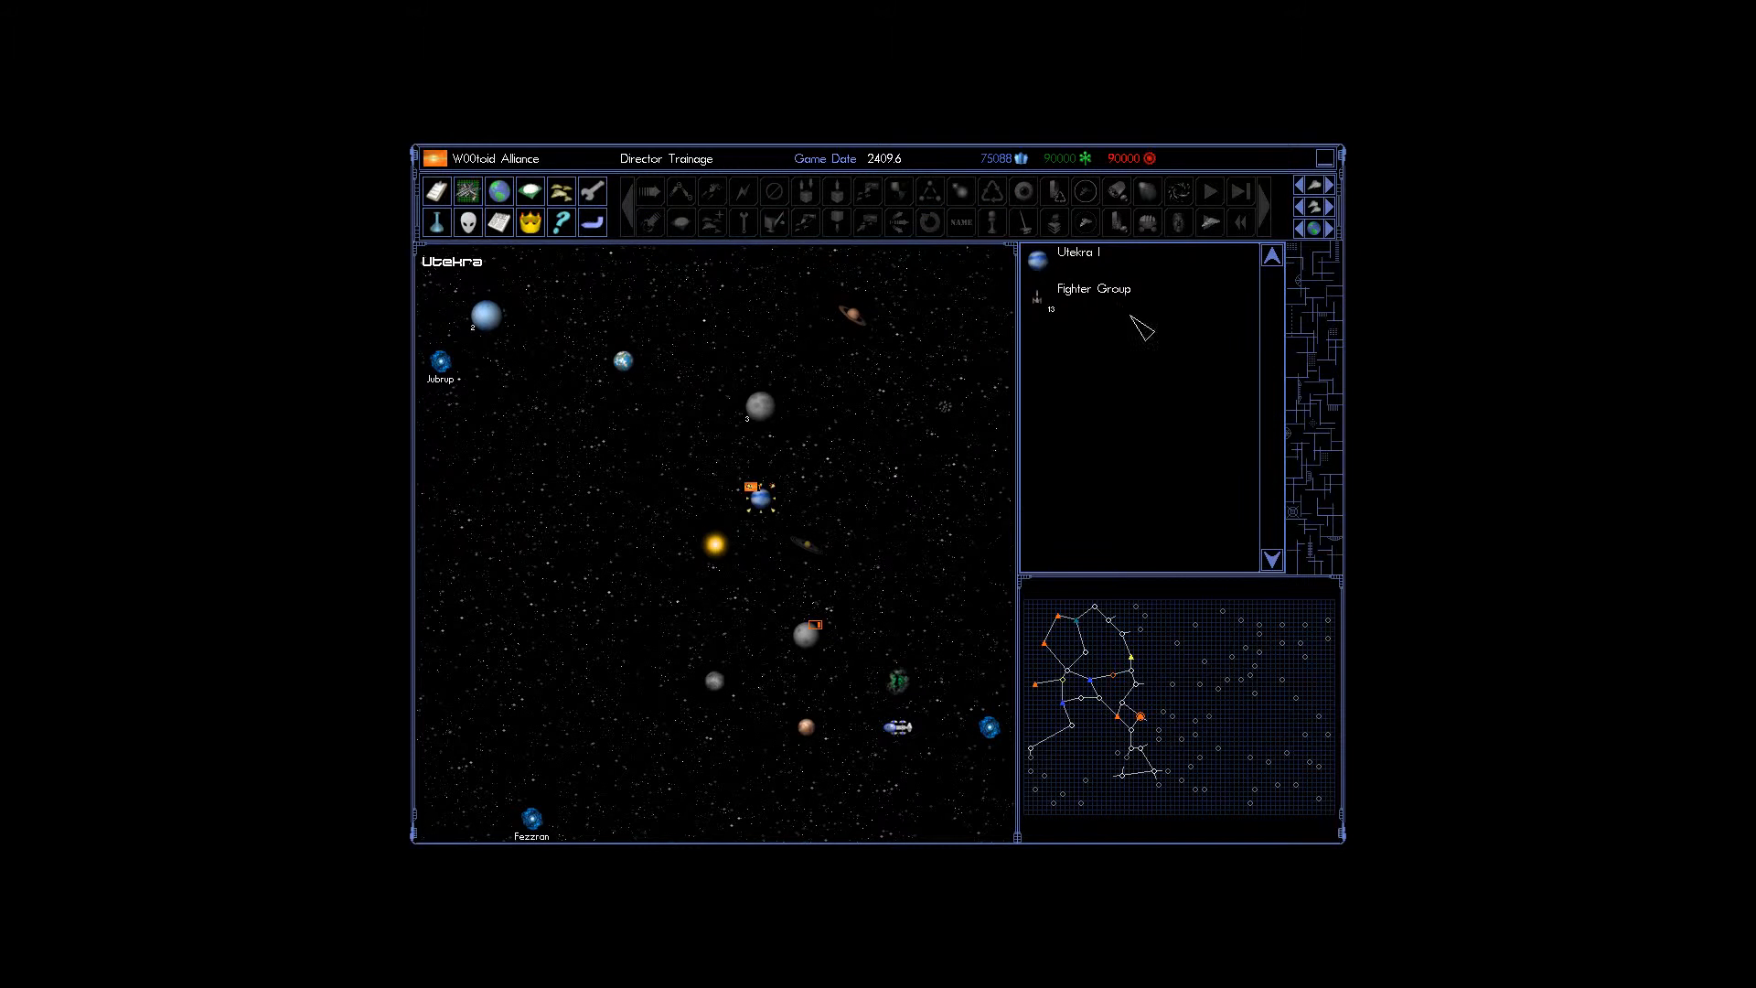
mouse_move(1111, 369)
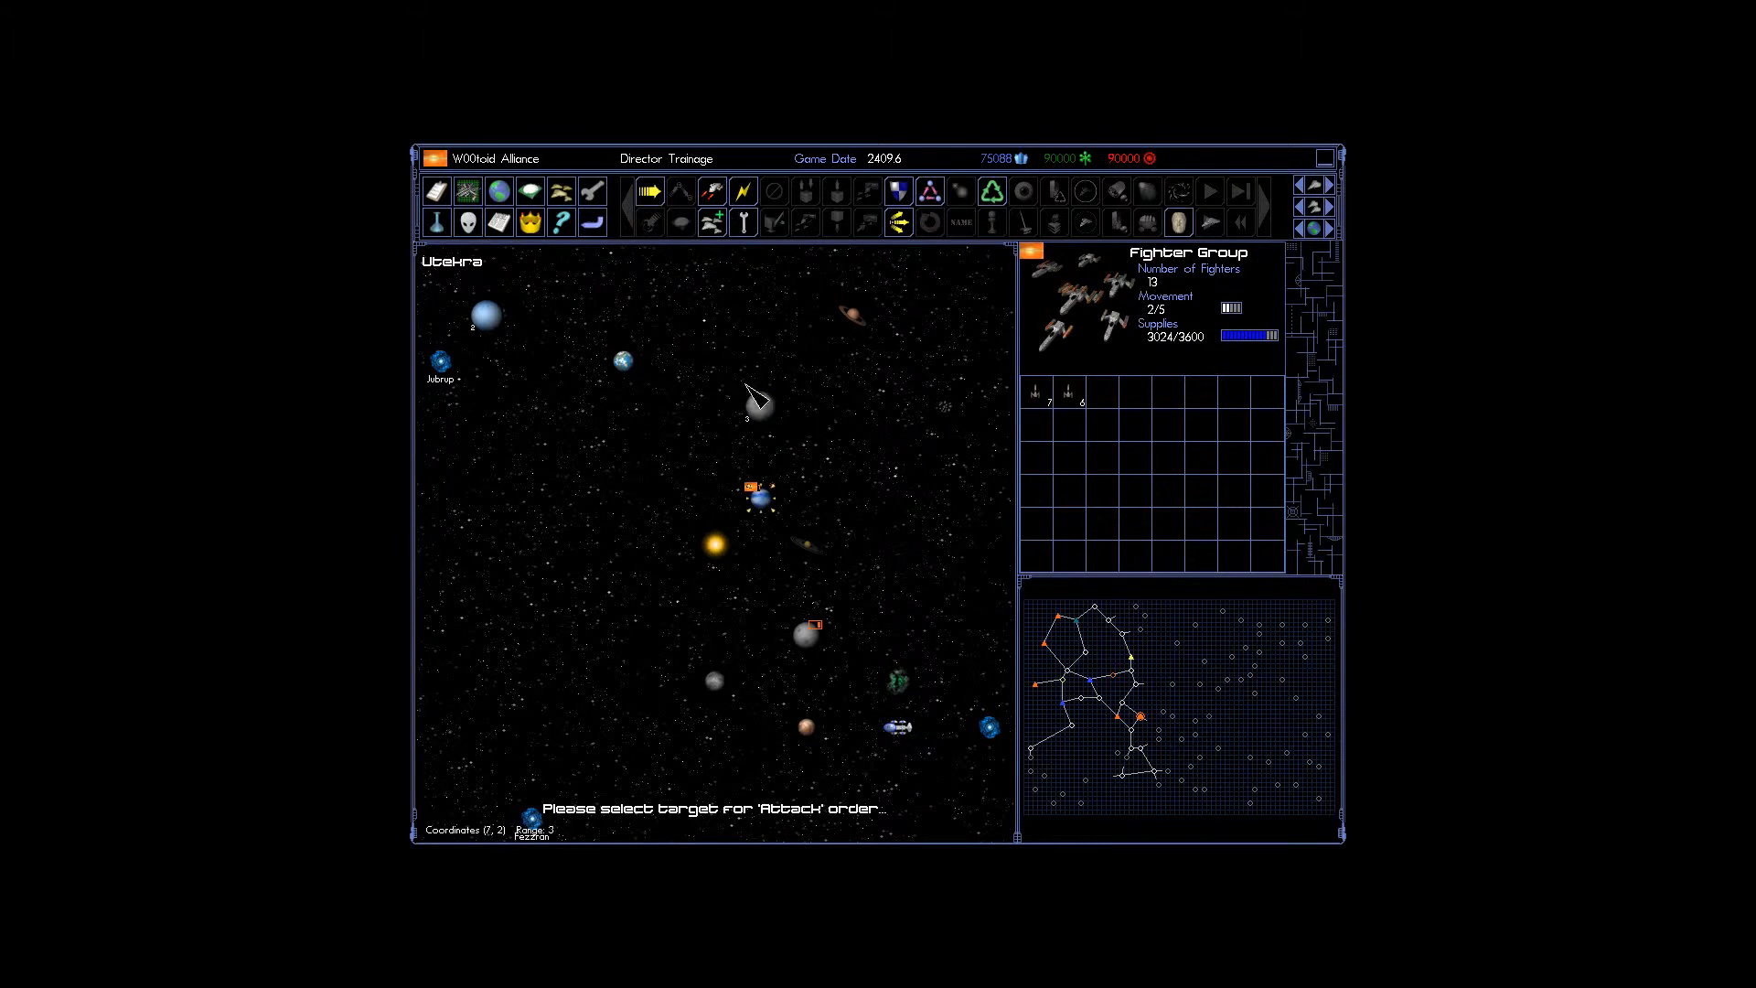
Send the Fighter Group against moon Utekra IV A and fight the tactical battle to the end.
left_click(760, 406)
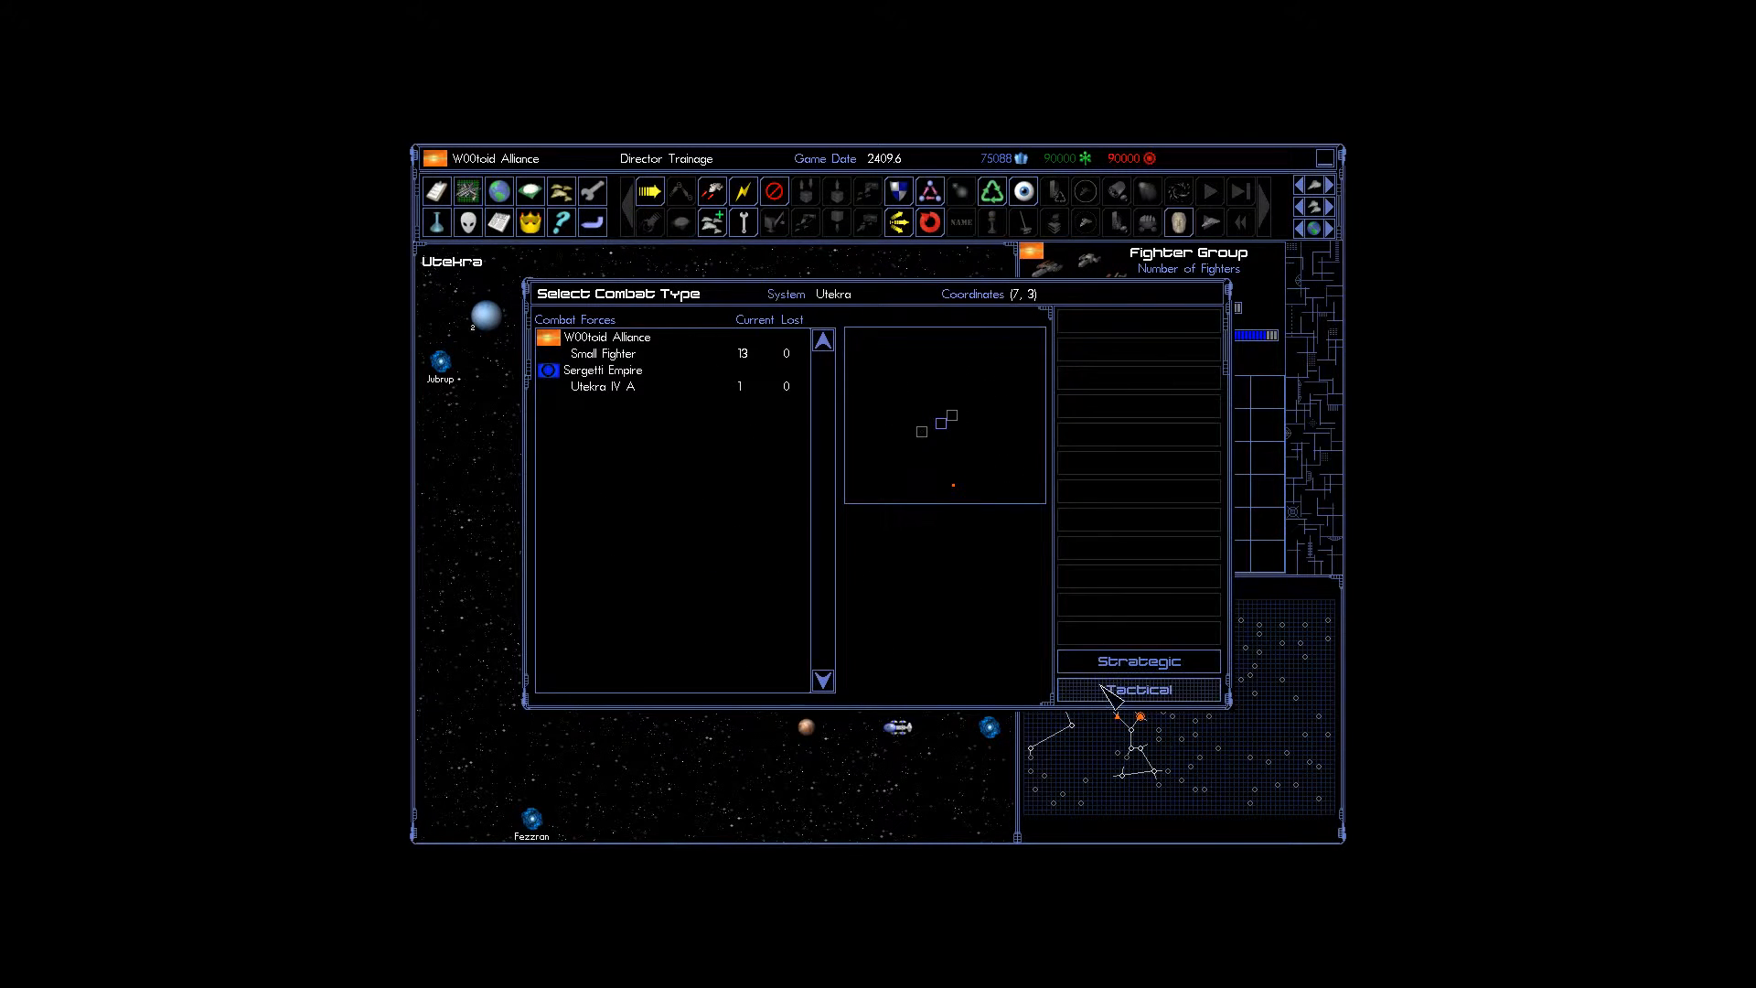
left_click(1138, 688)
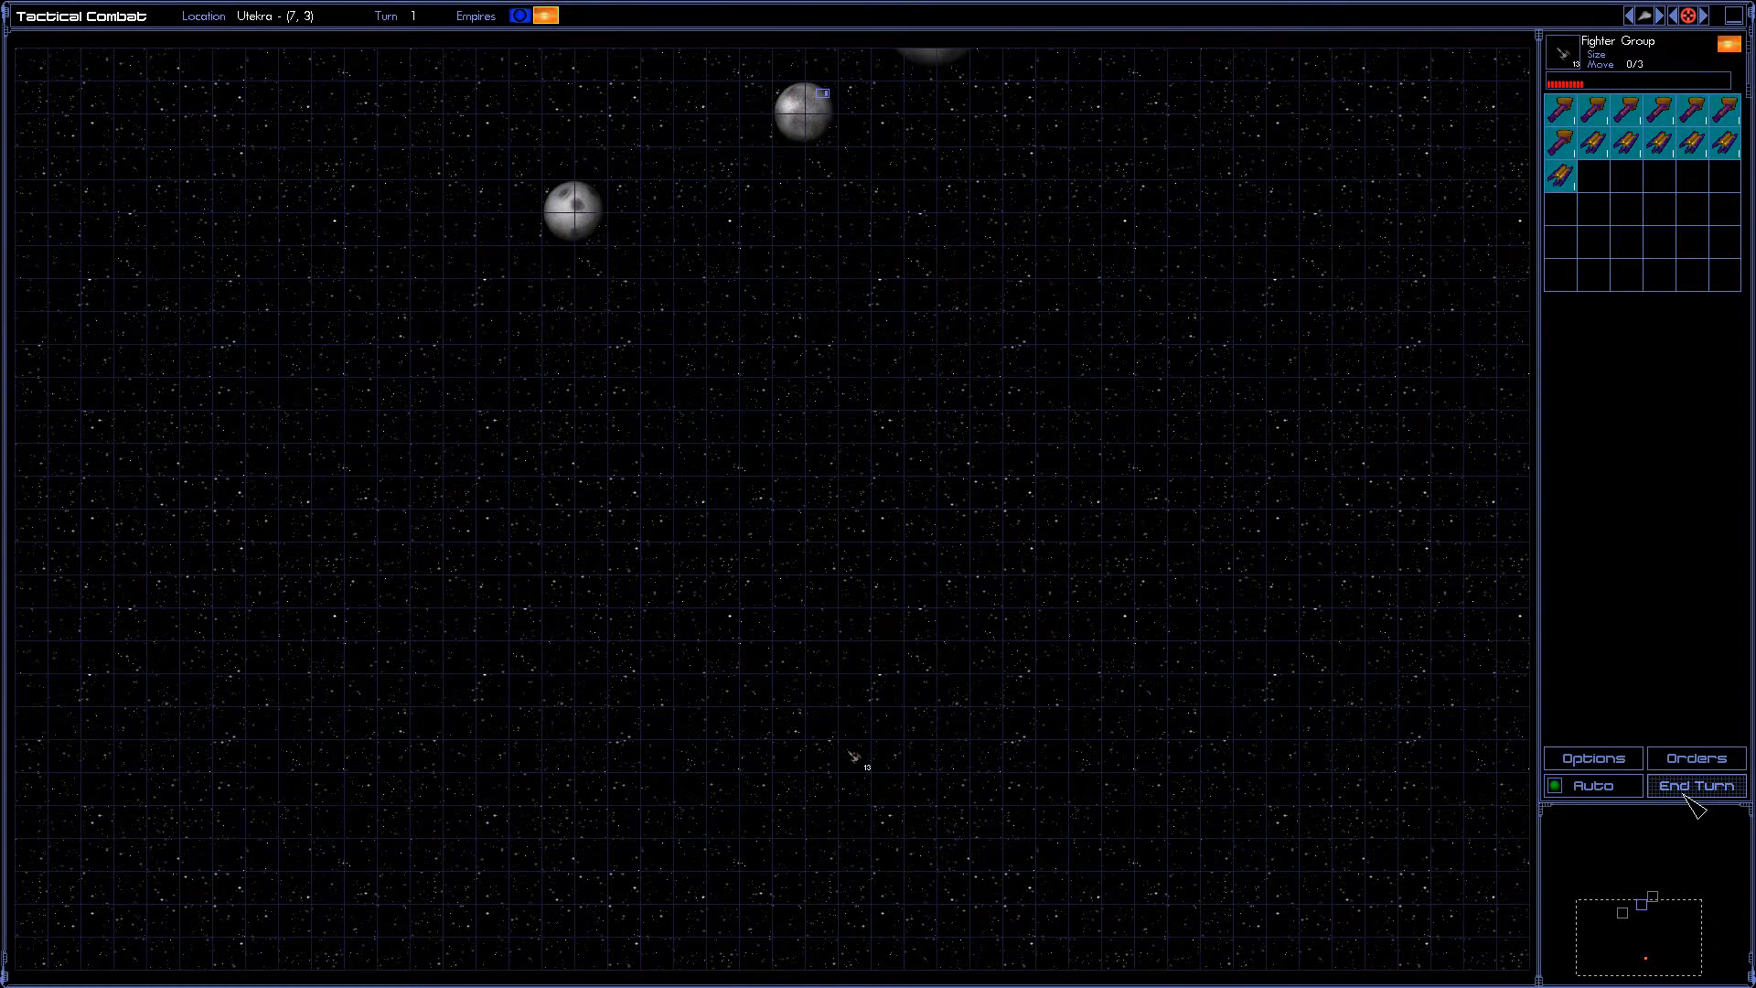
left_click(1696, 784)
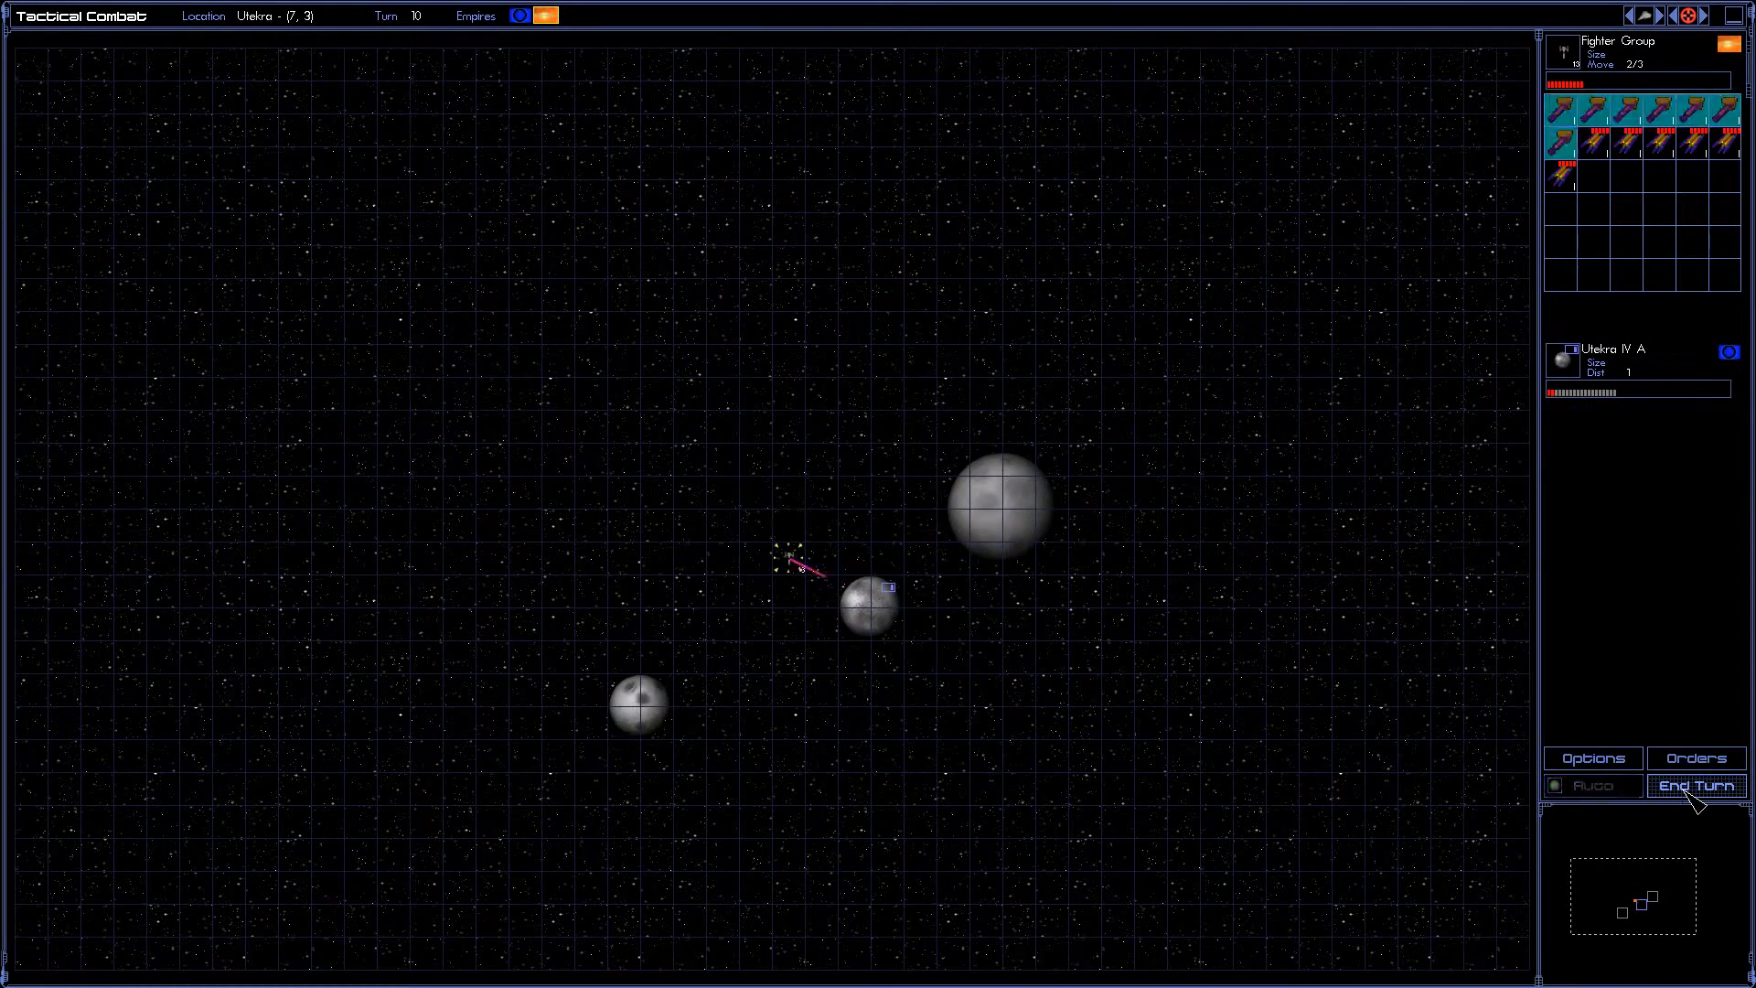
left_click(1695, 784)
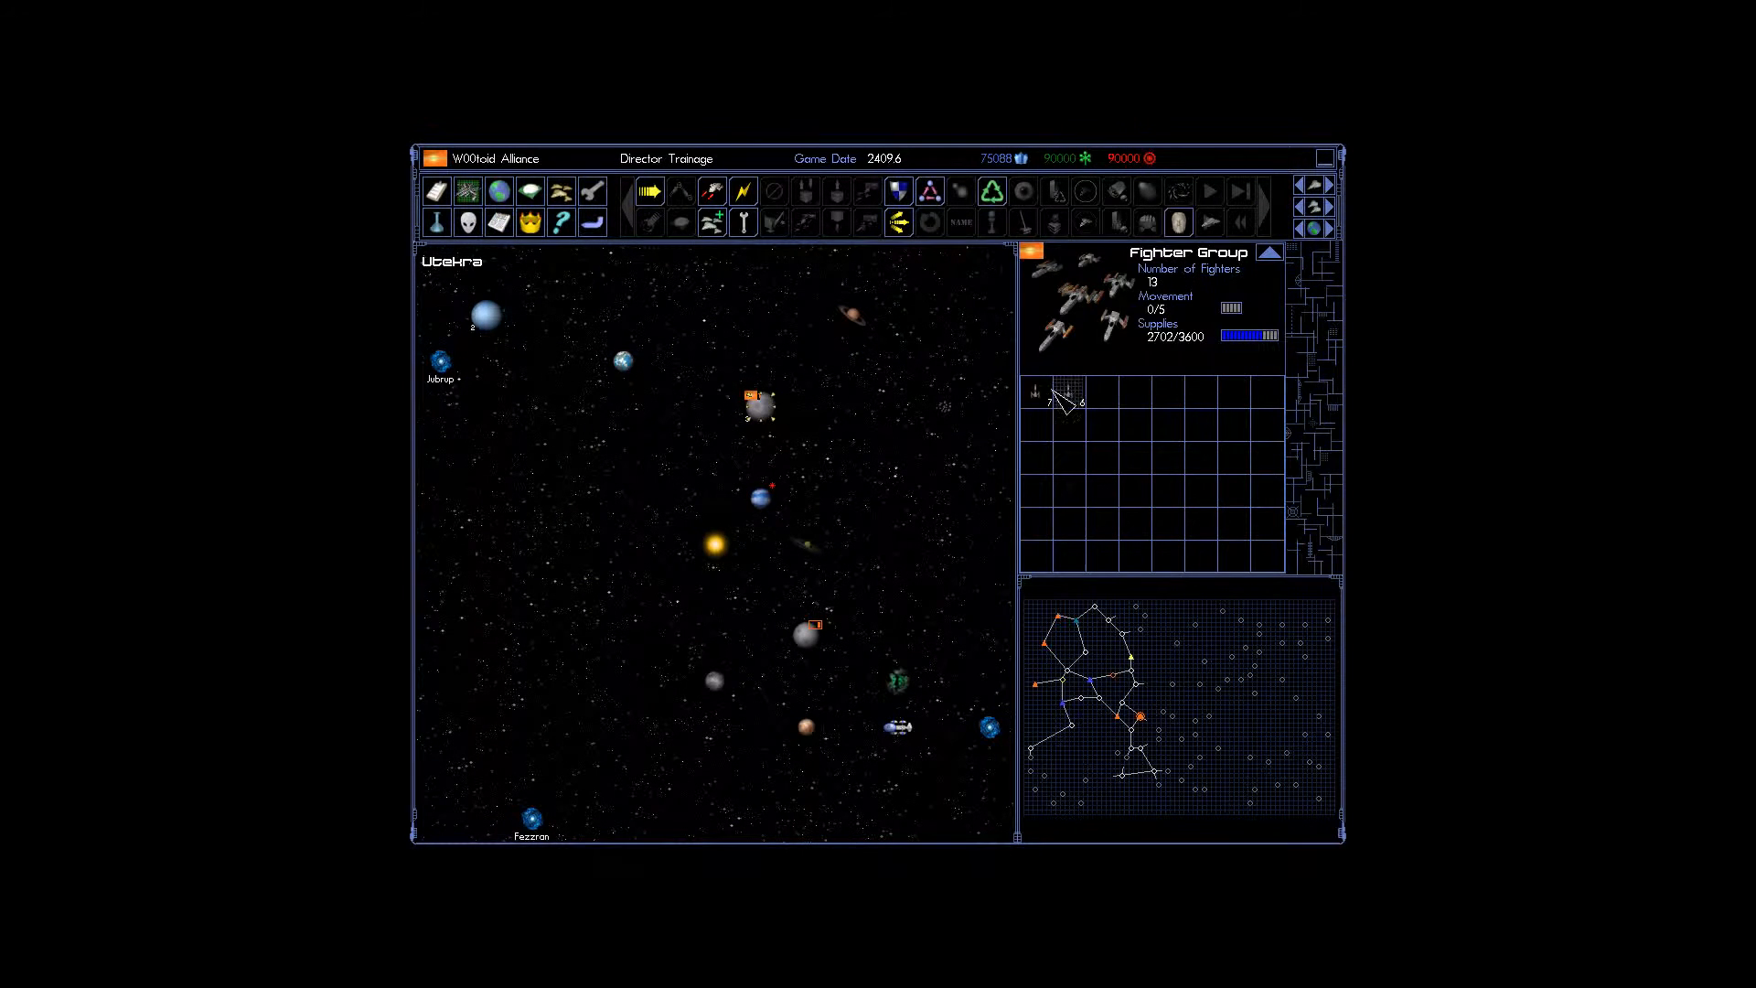
Review research and Going Steady 3's queue, then view Going Steady 2's details at Fortunil.
left_click(807, 634)
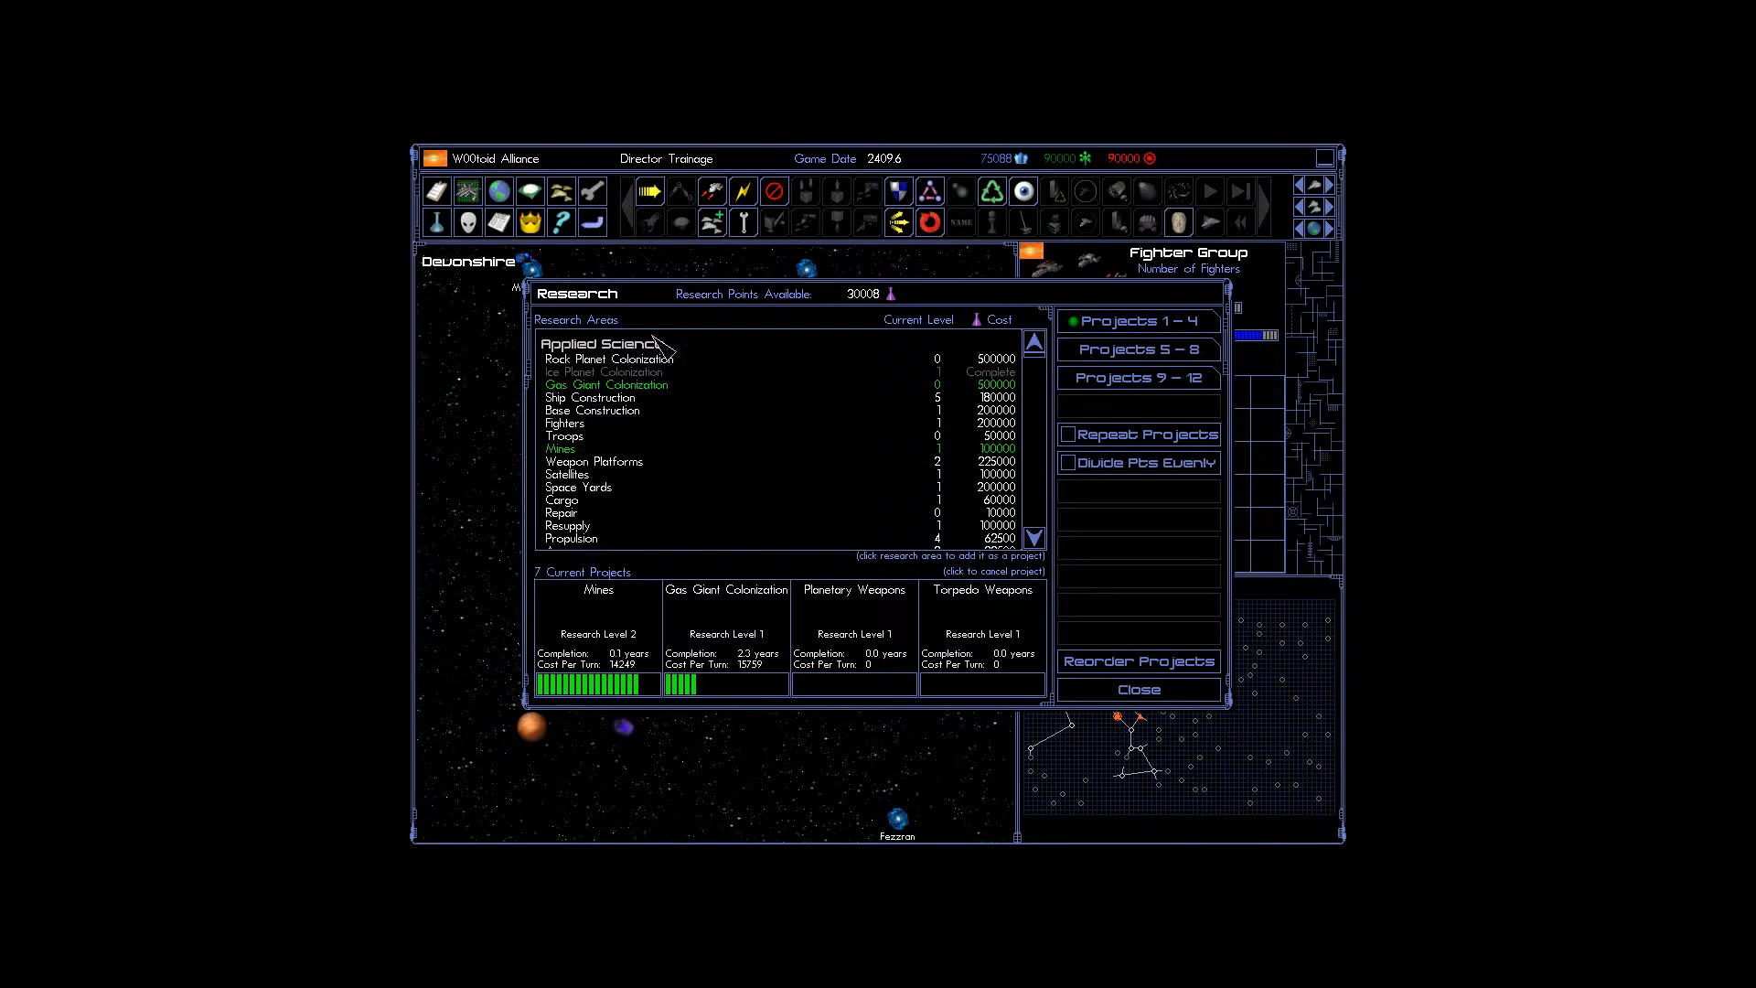
left_click(1138, 689)
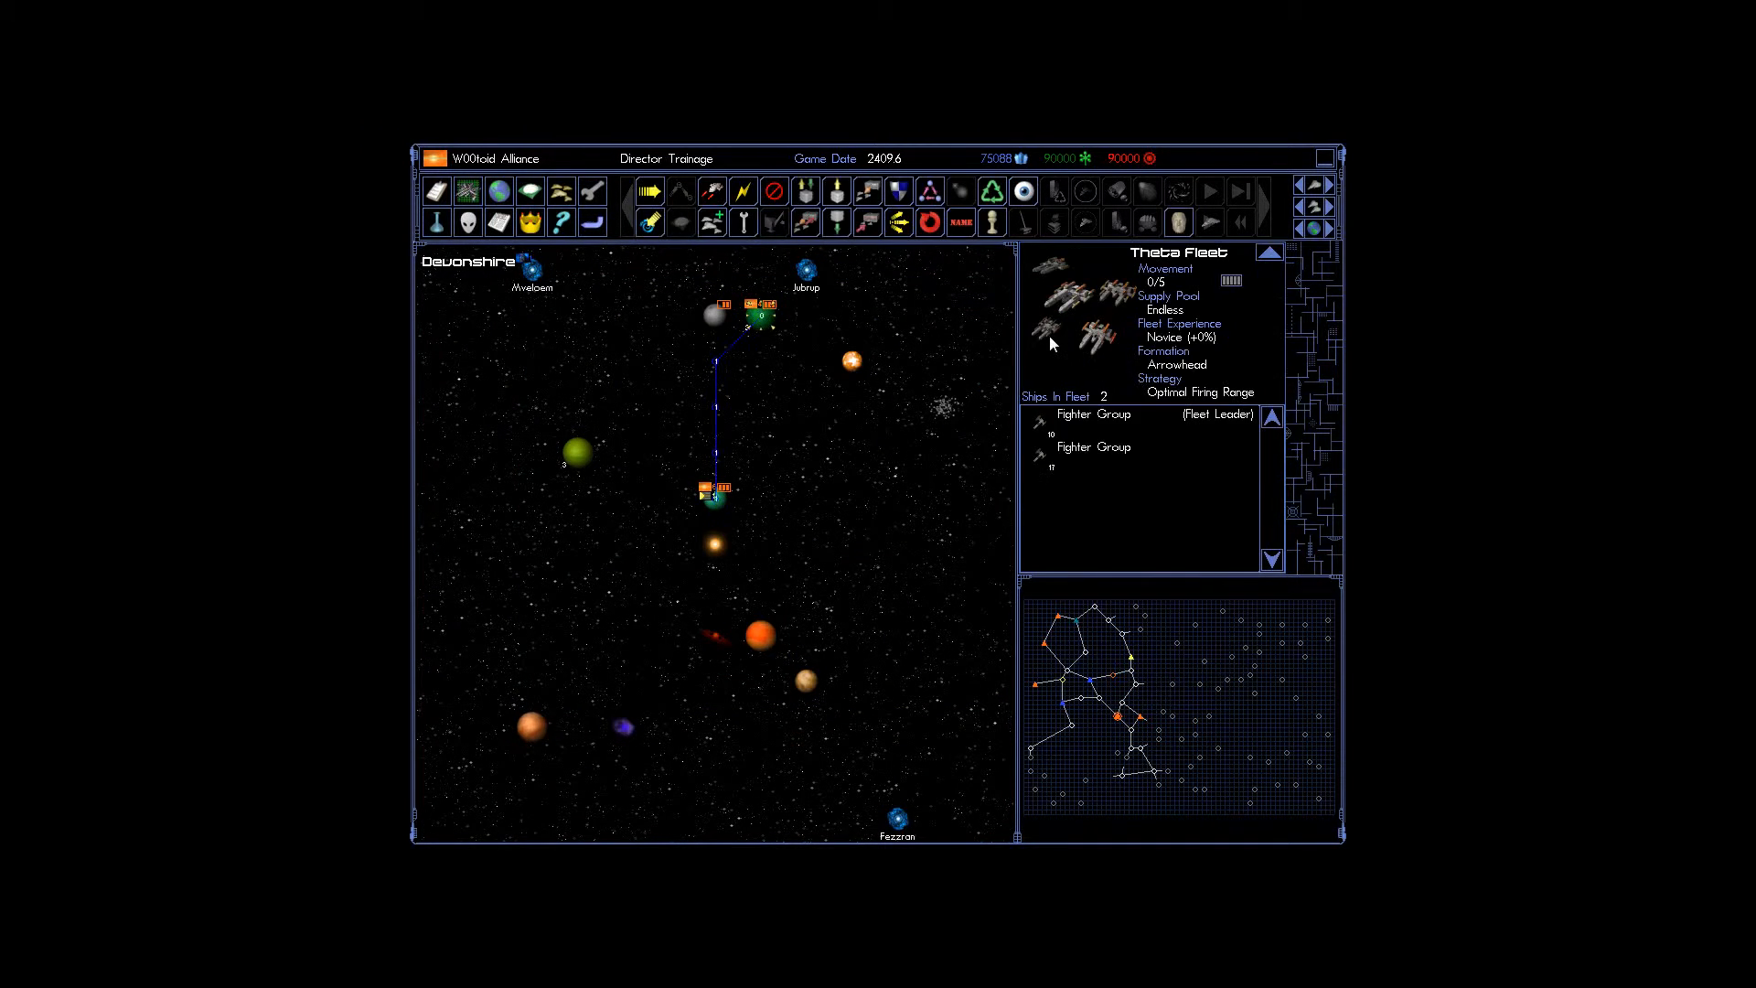
mouse_move(592, 222)
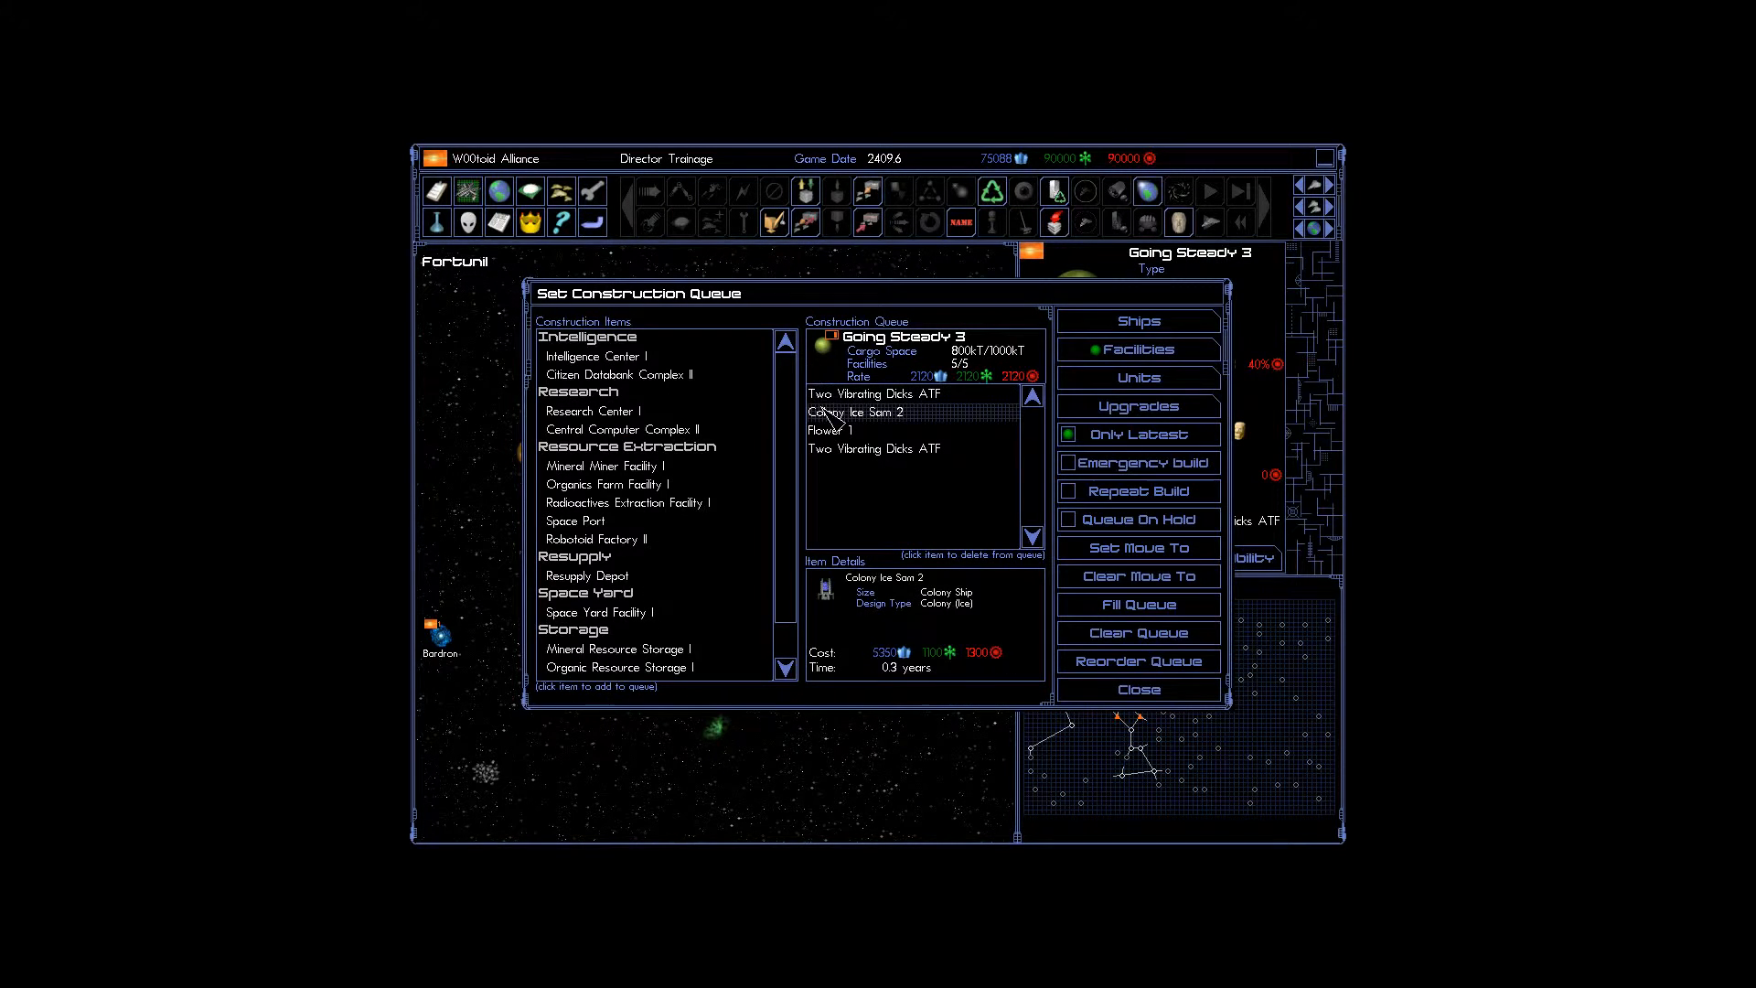
left_click(1138, 689)
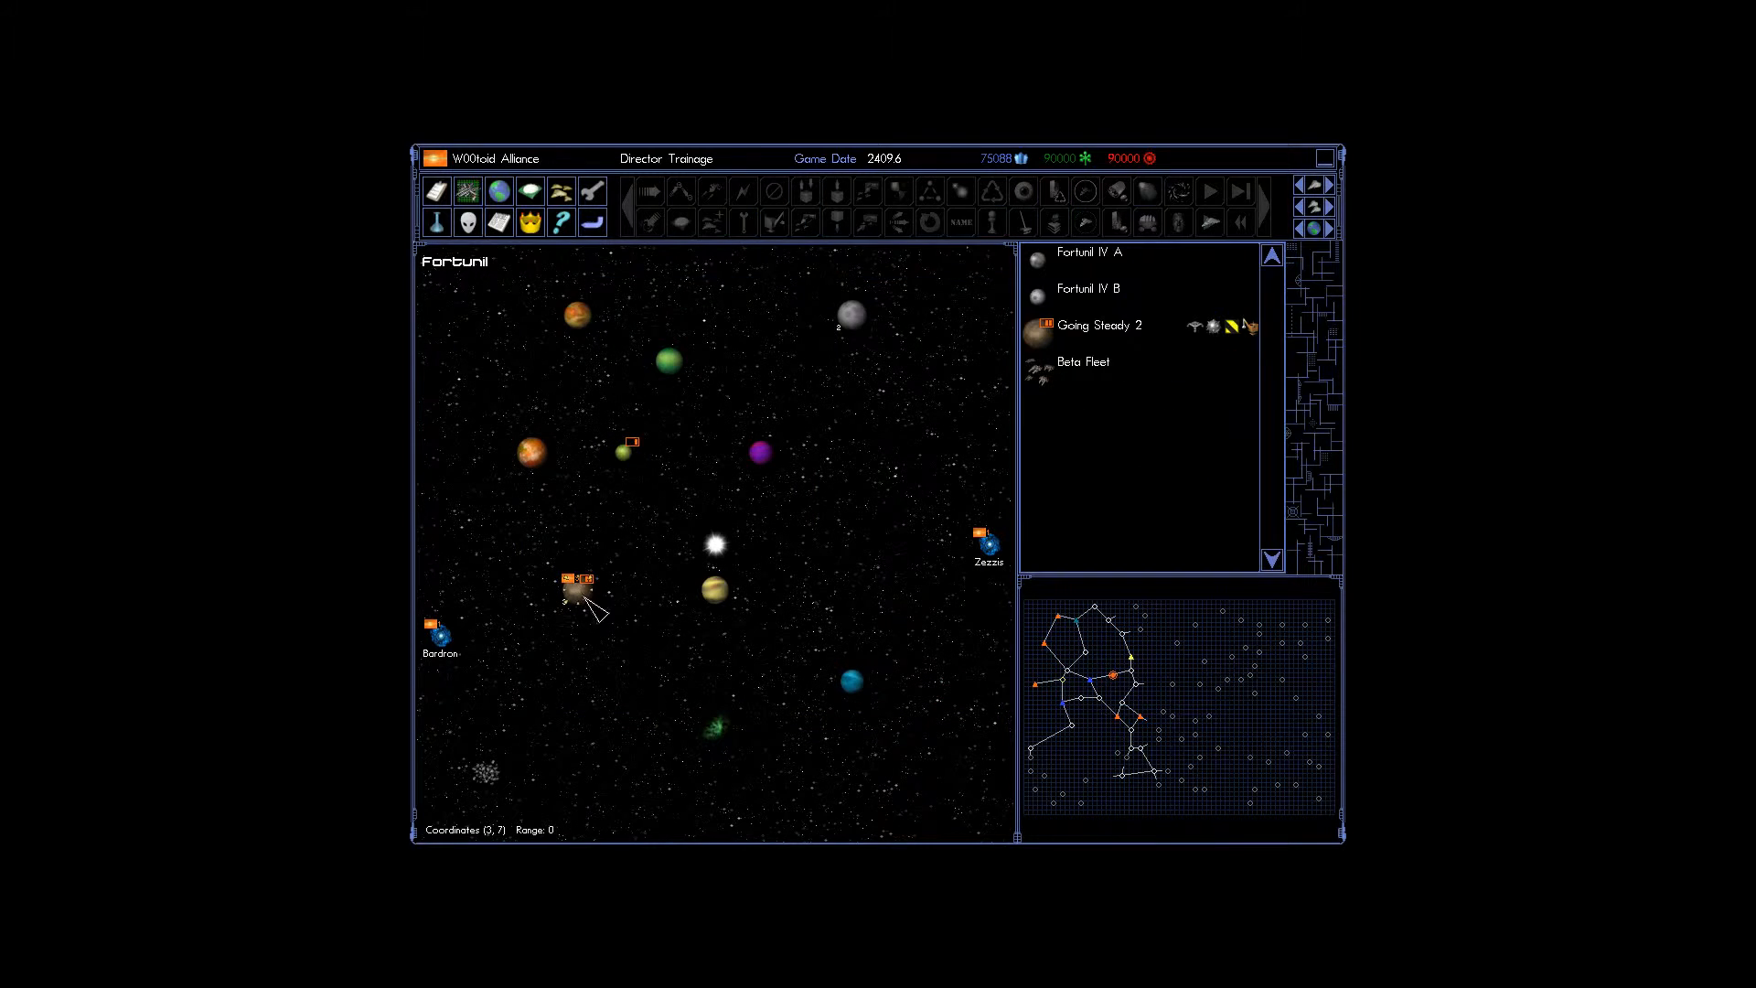
left_click(1083, 361)
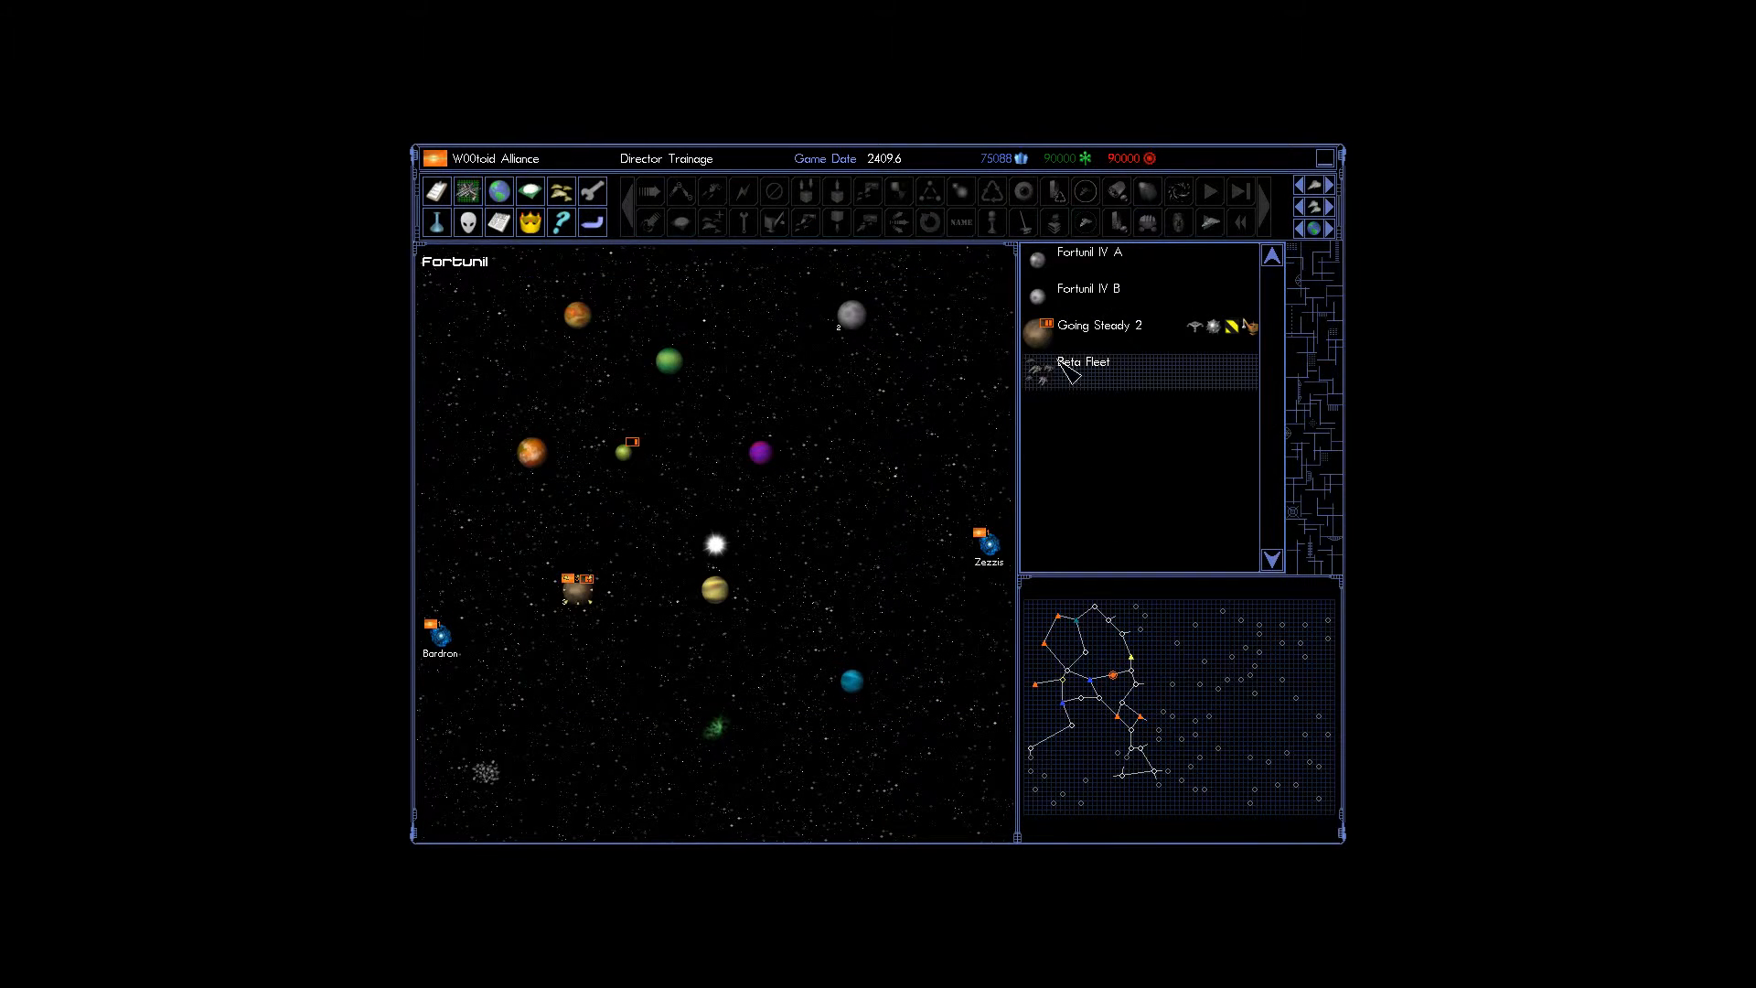
left_click(1100, 324)
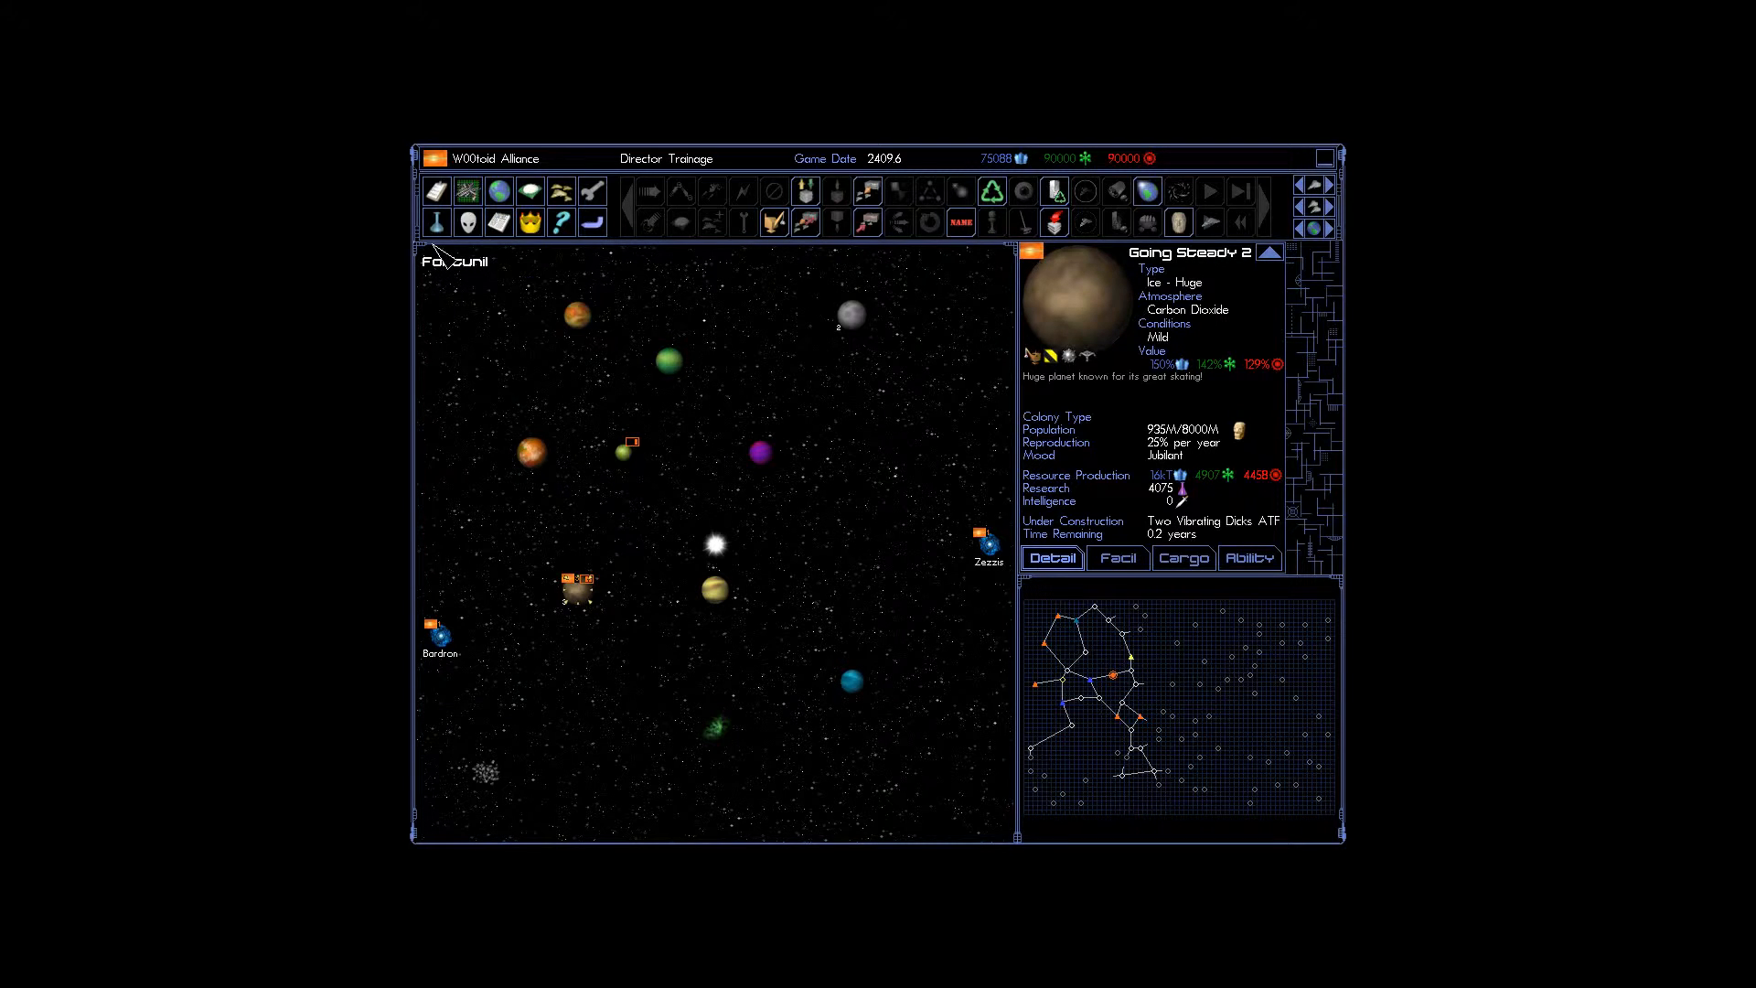
mouse_move(804, 434)
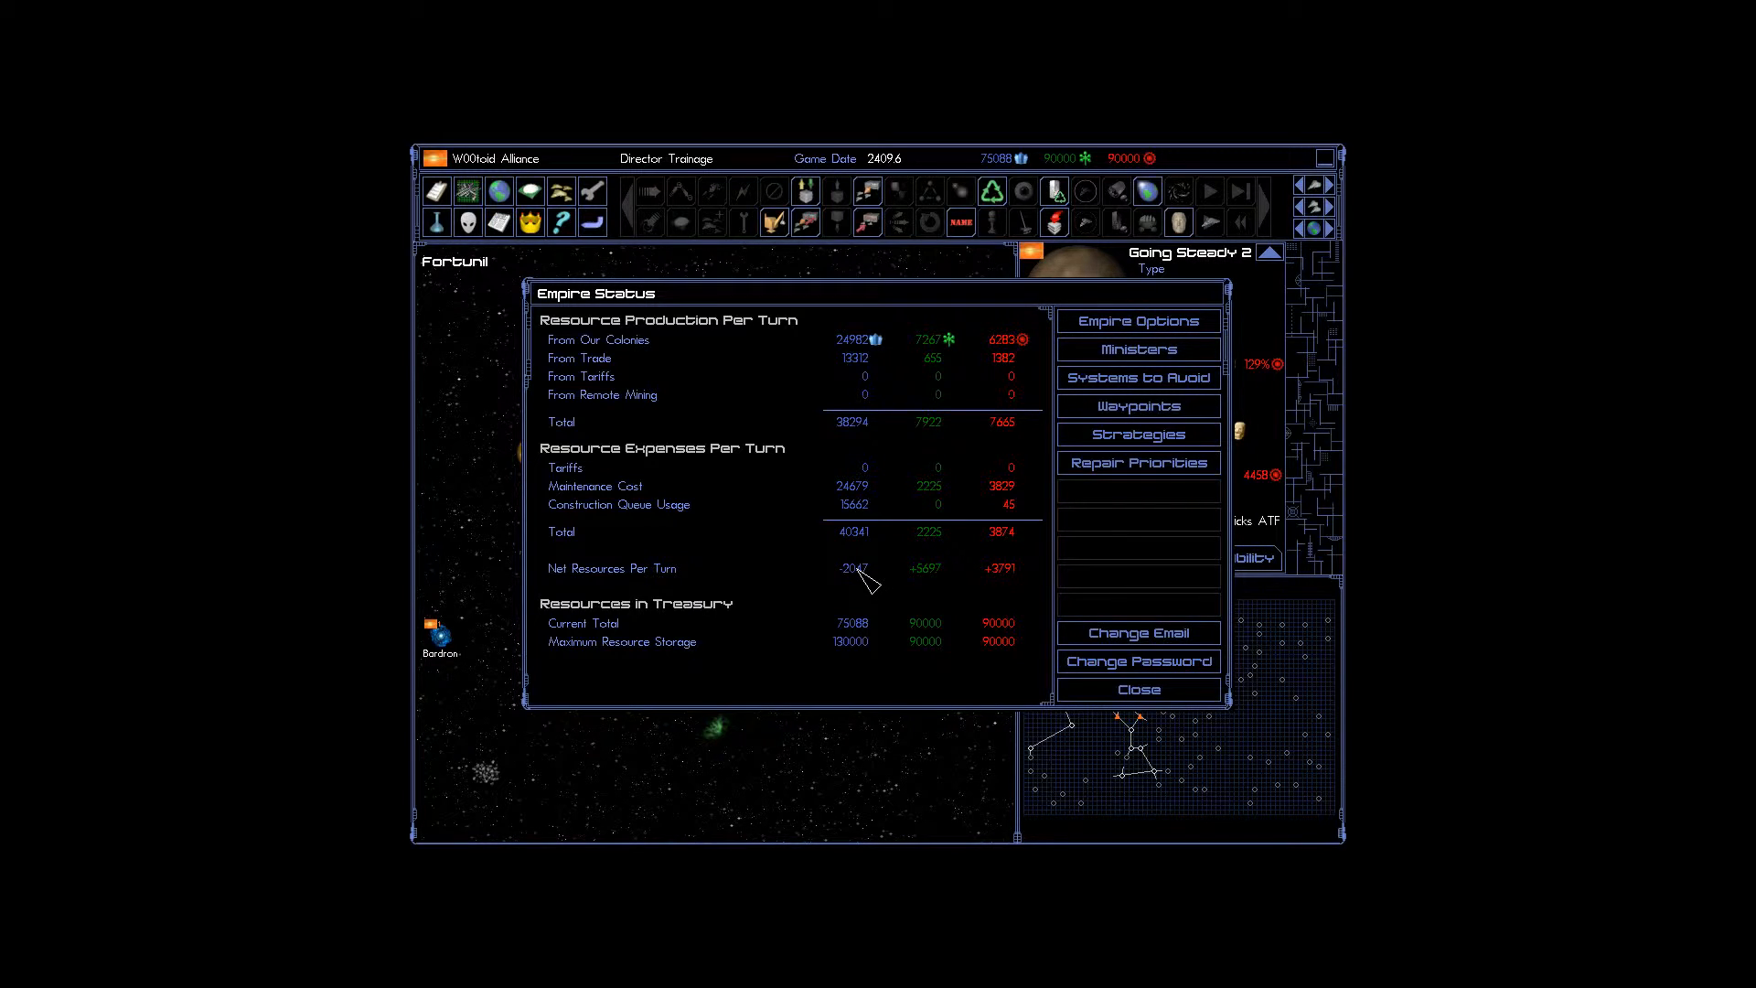
Close Empire Status, review Beta Fleet, research and Going Steady 2's queue, then return to Devonshire.
left_click(1138, 690)
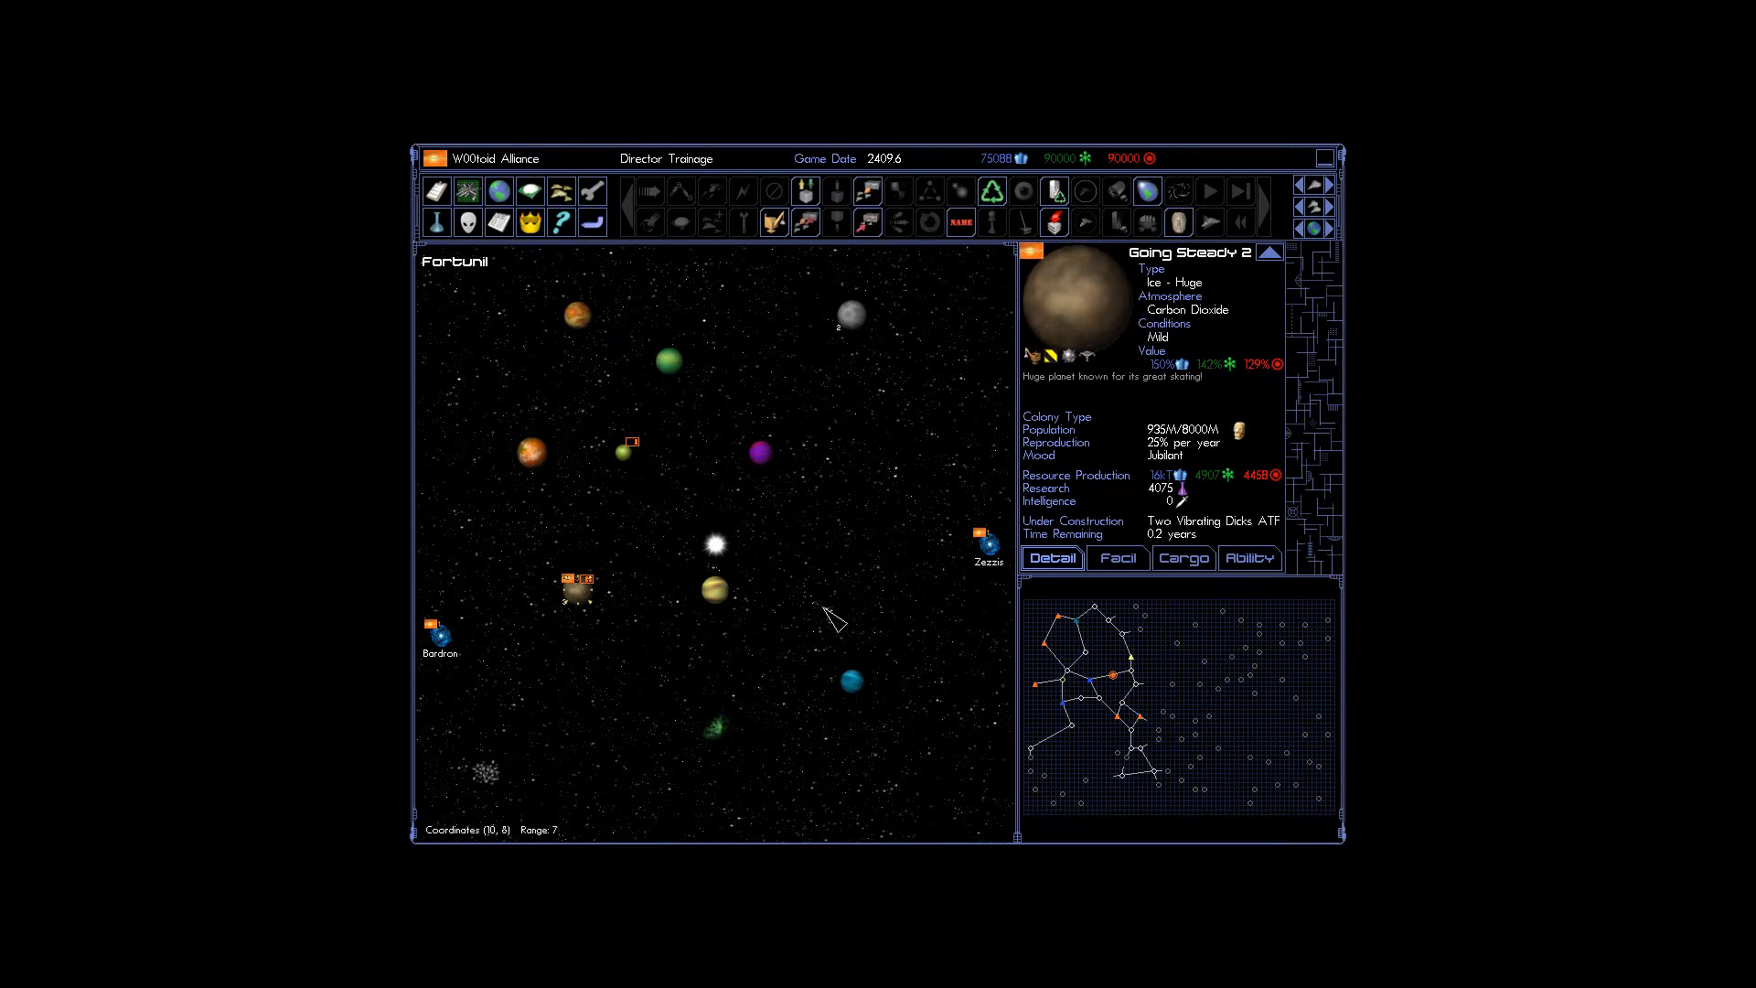
left_click(620, 453)
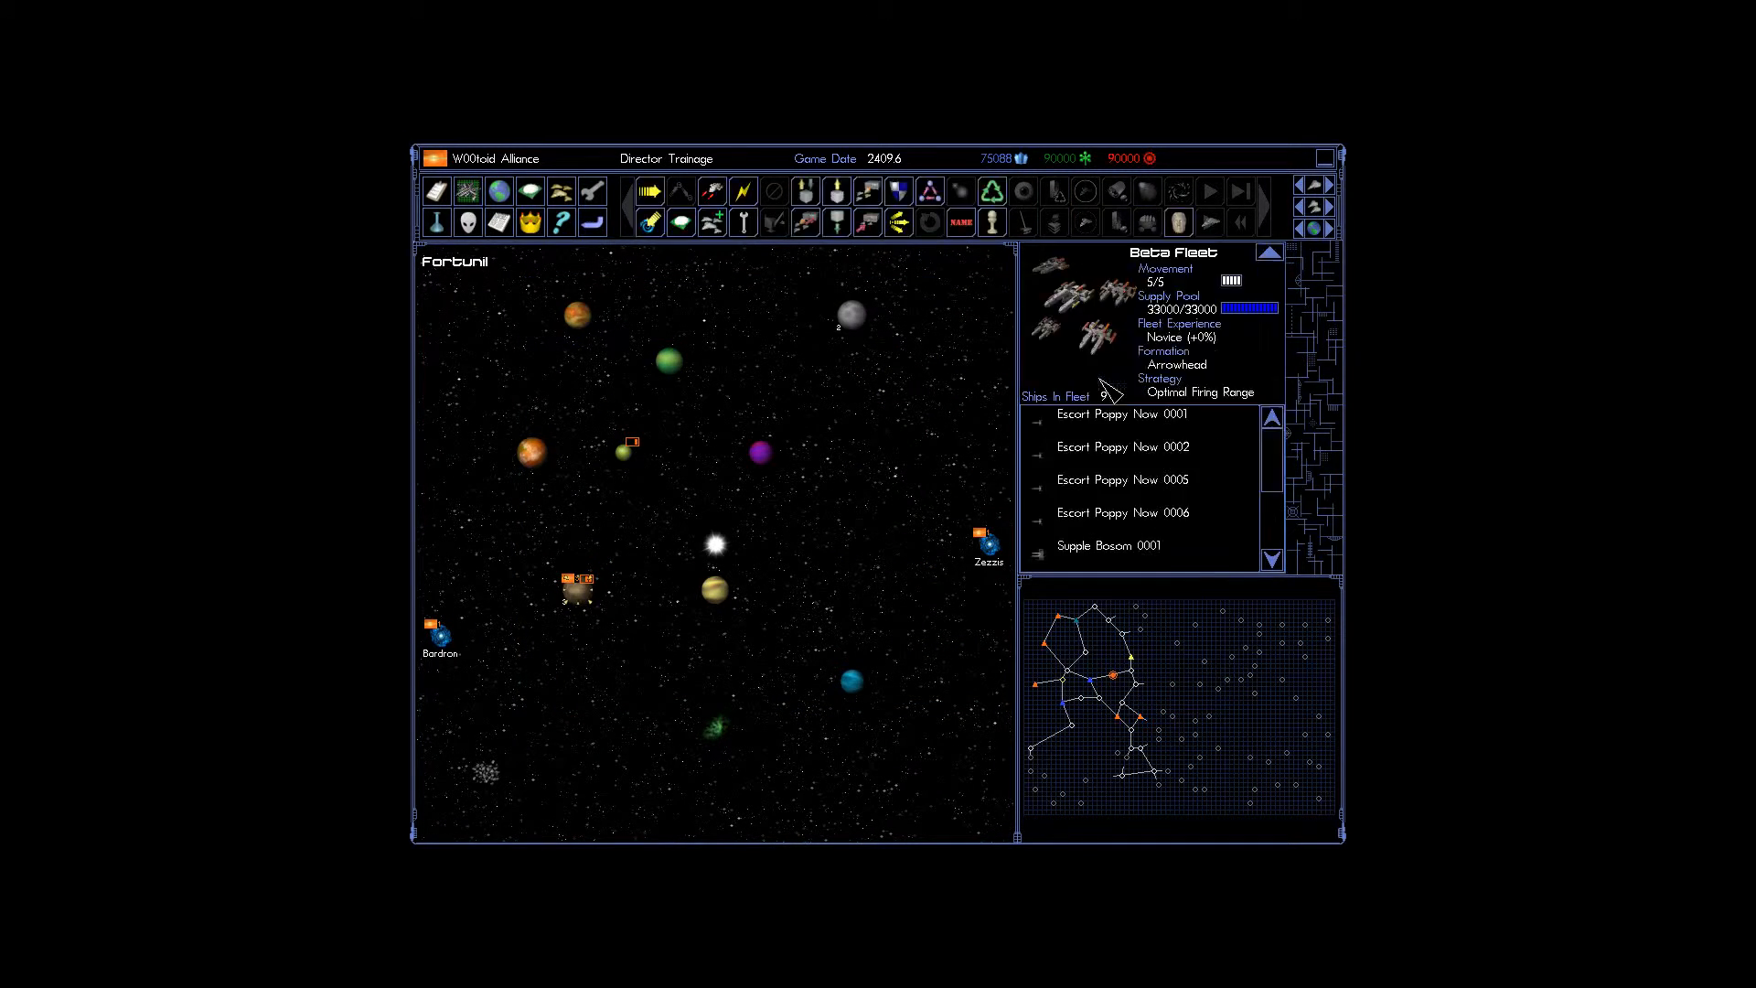
mouse_move(650, 223)
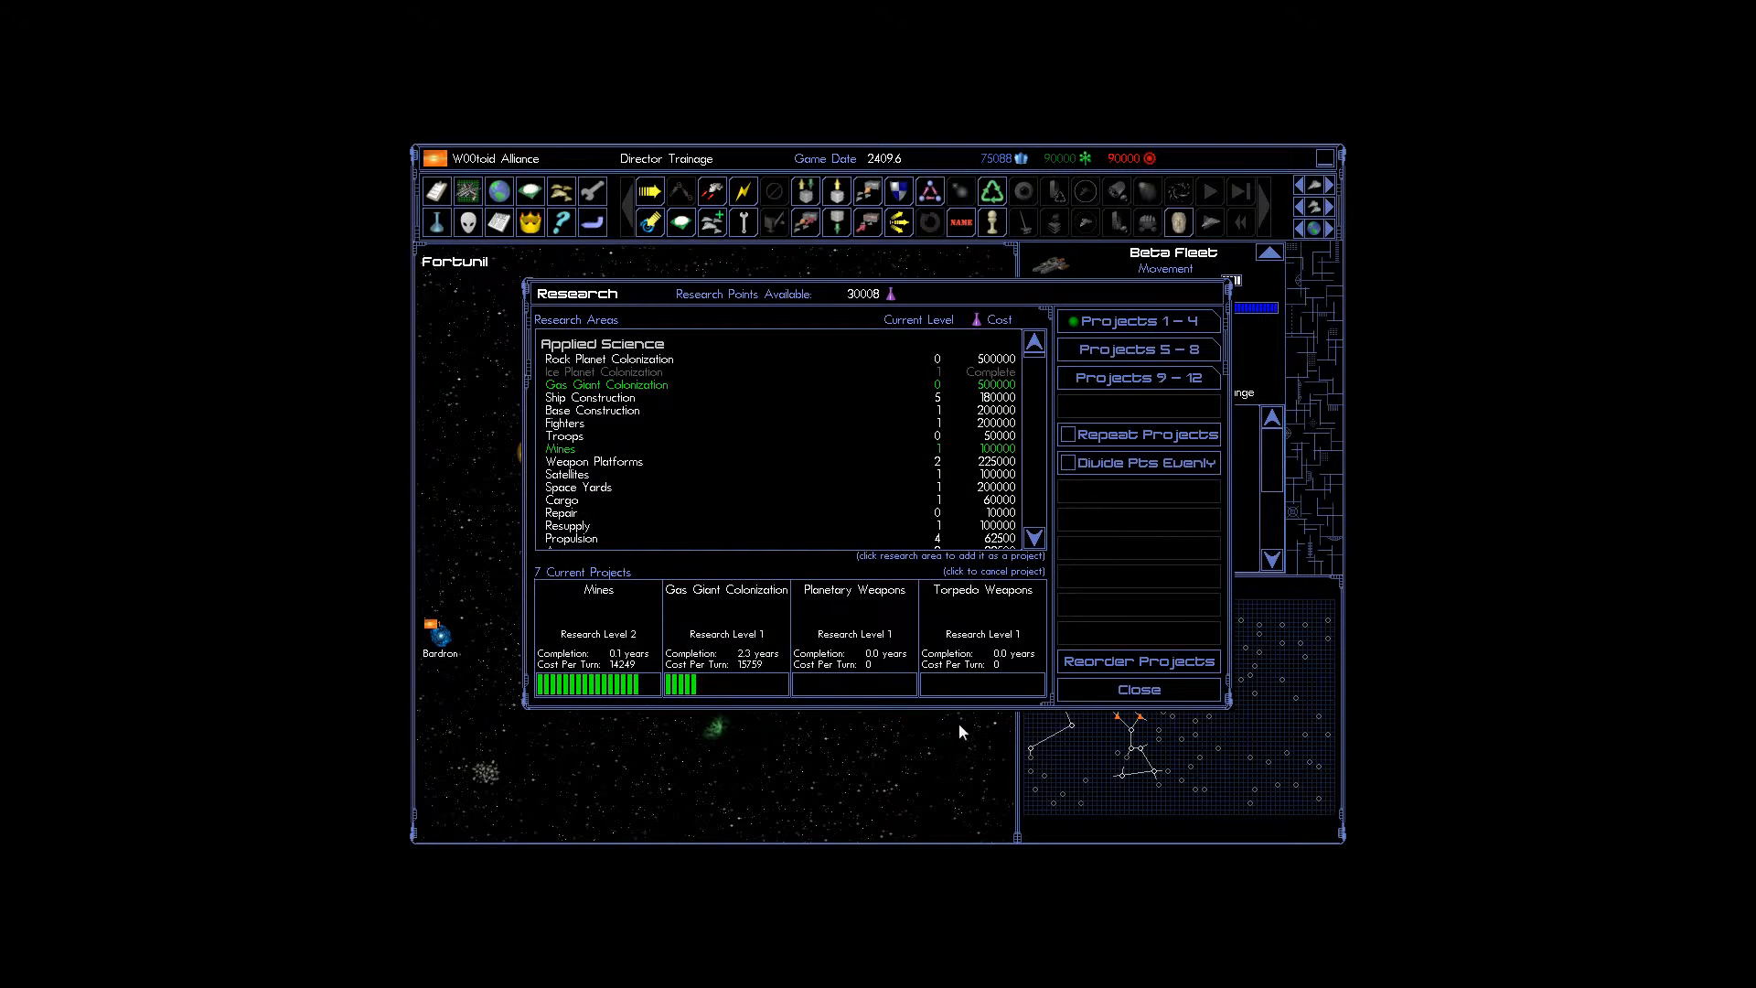
left_click(1139, 690)
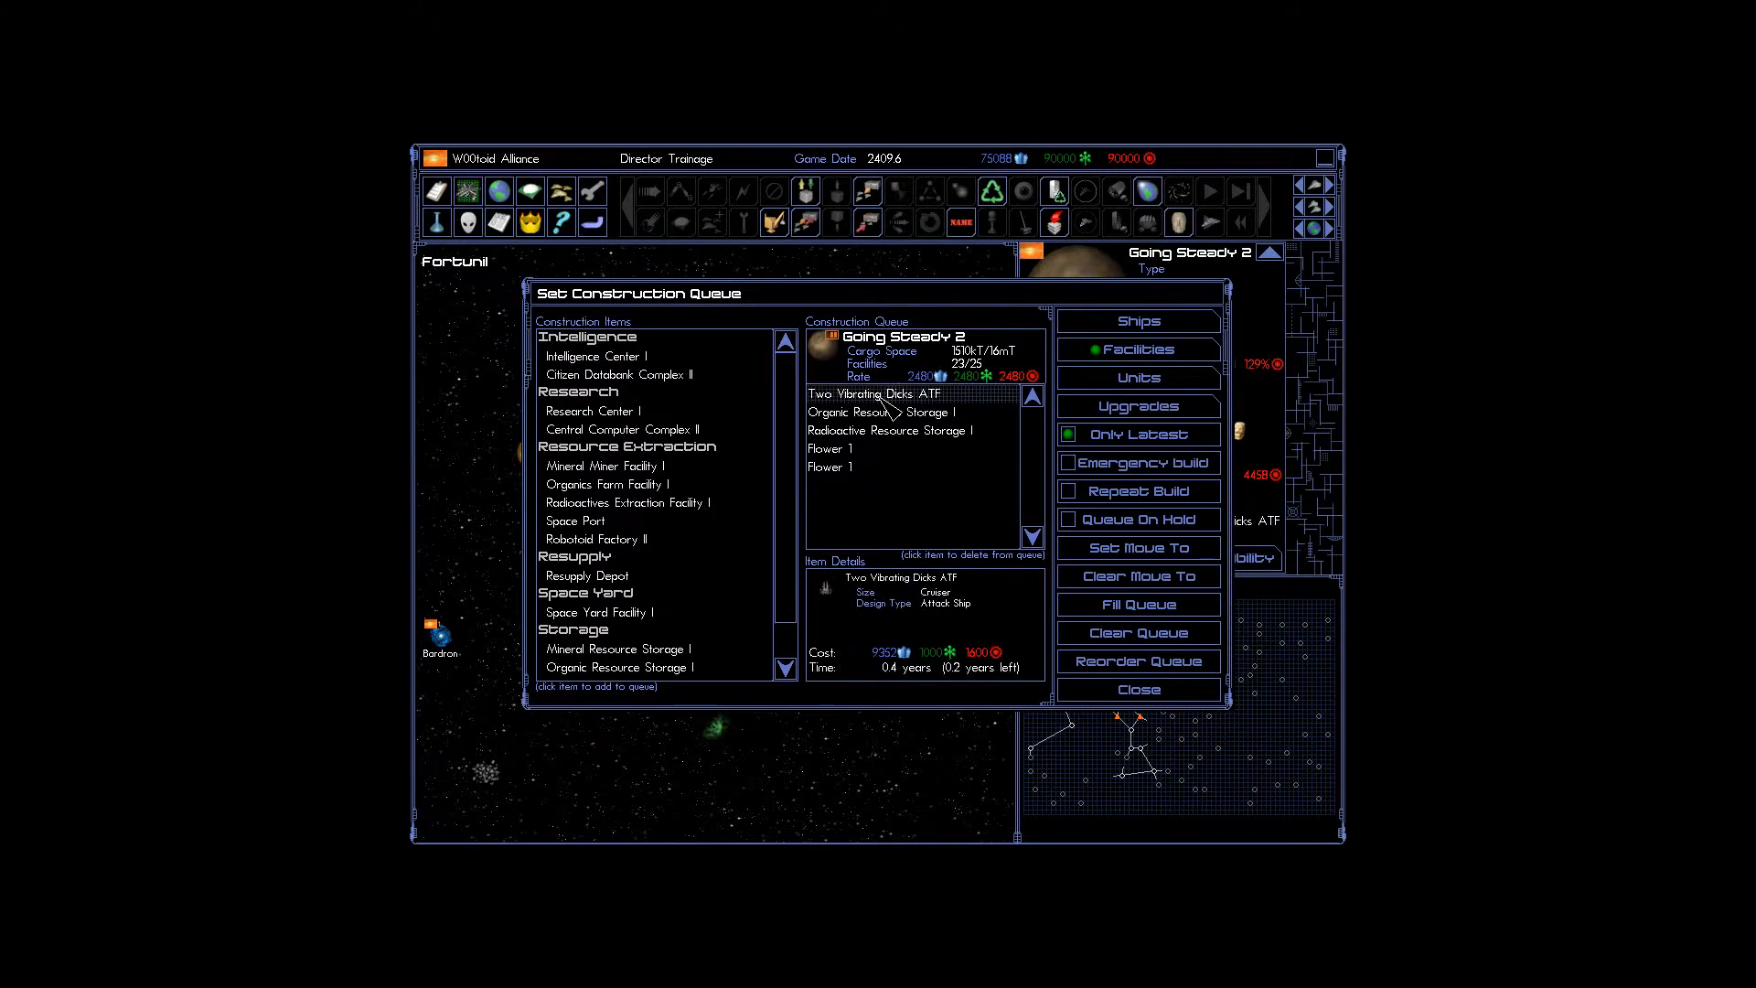
left_click(879, 412)
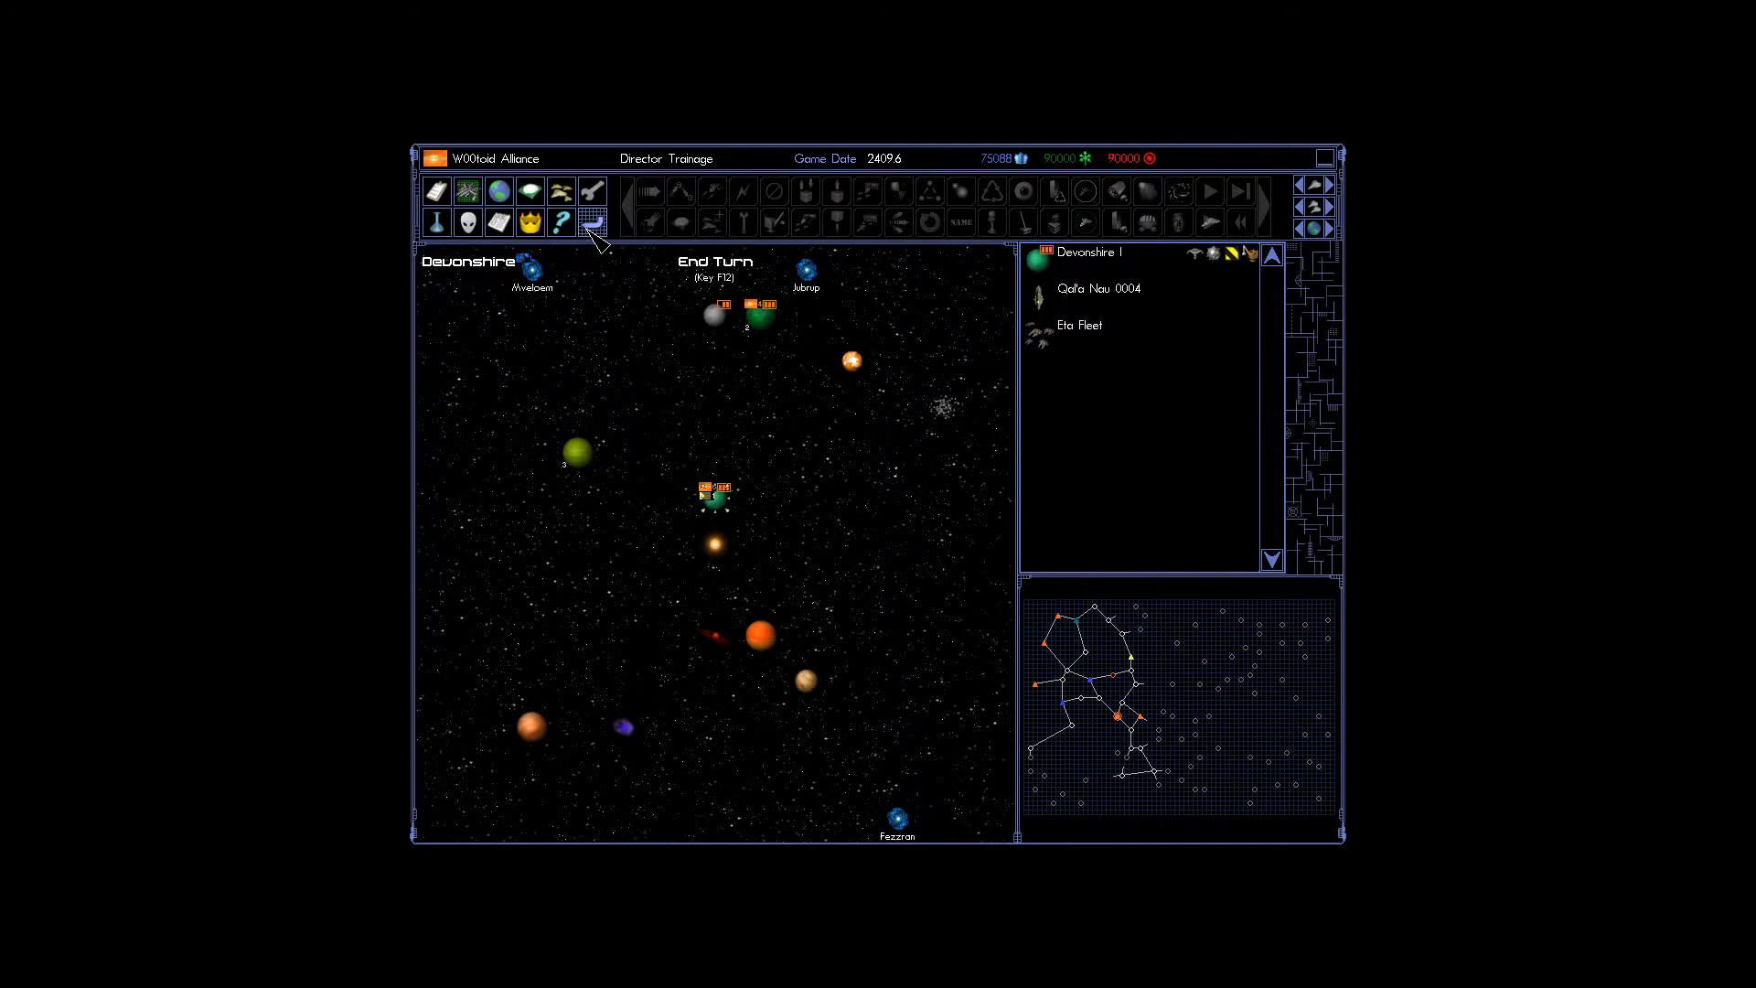
End the turn and auto-resolve the Devonshire battle with Strategic combat.
left_click(715, 261)
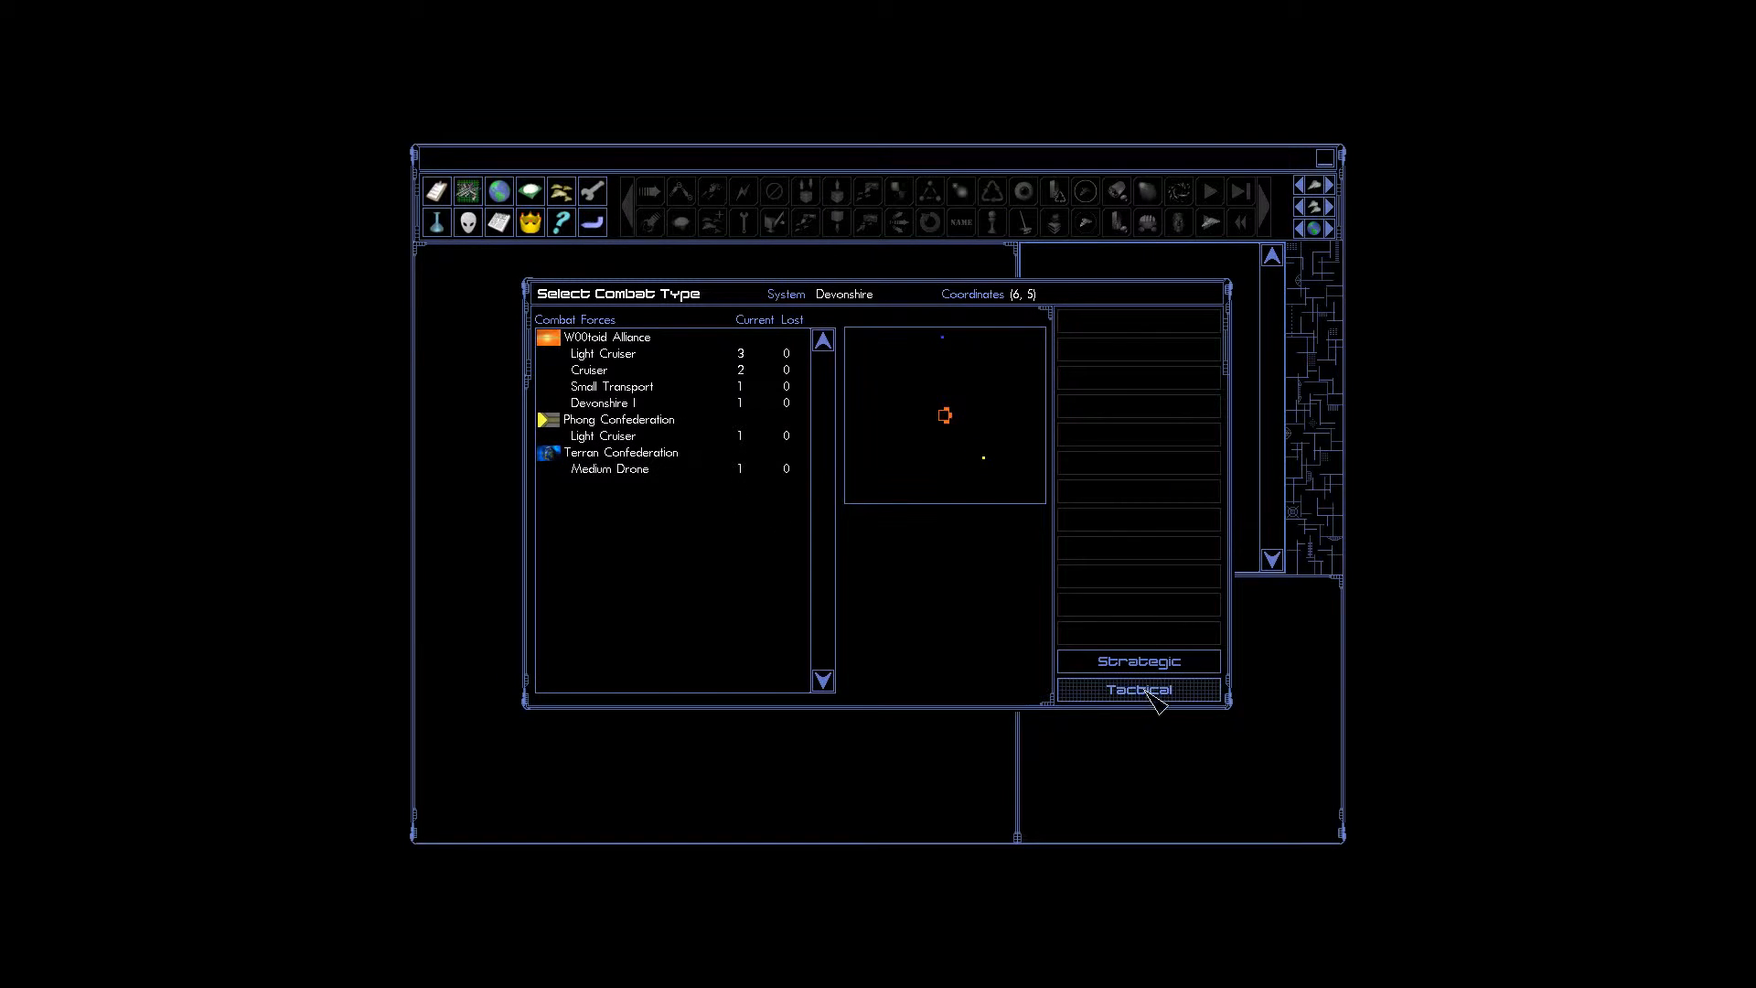
left_click(1139, 690)
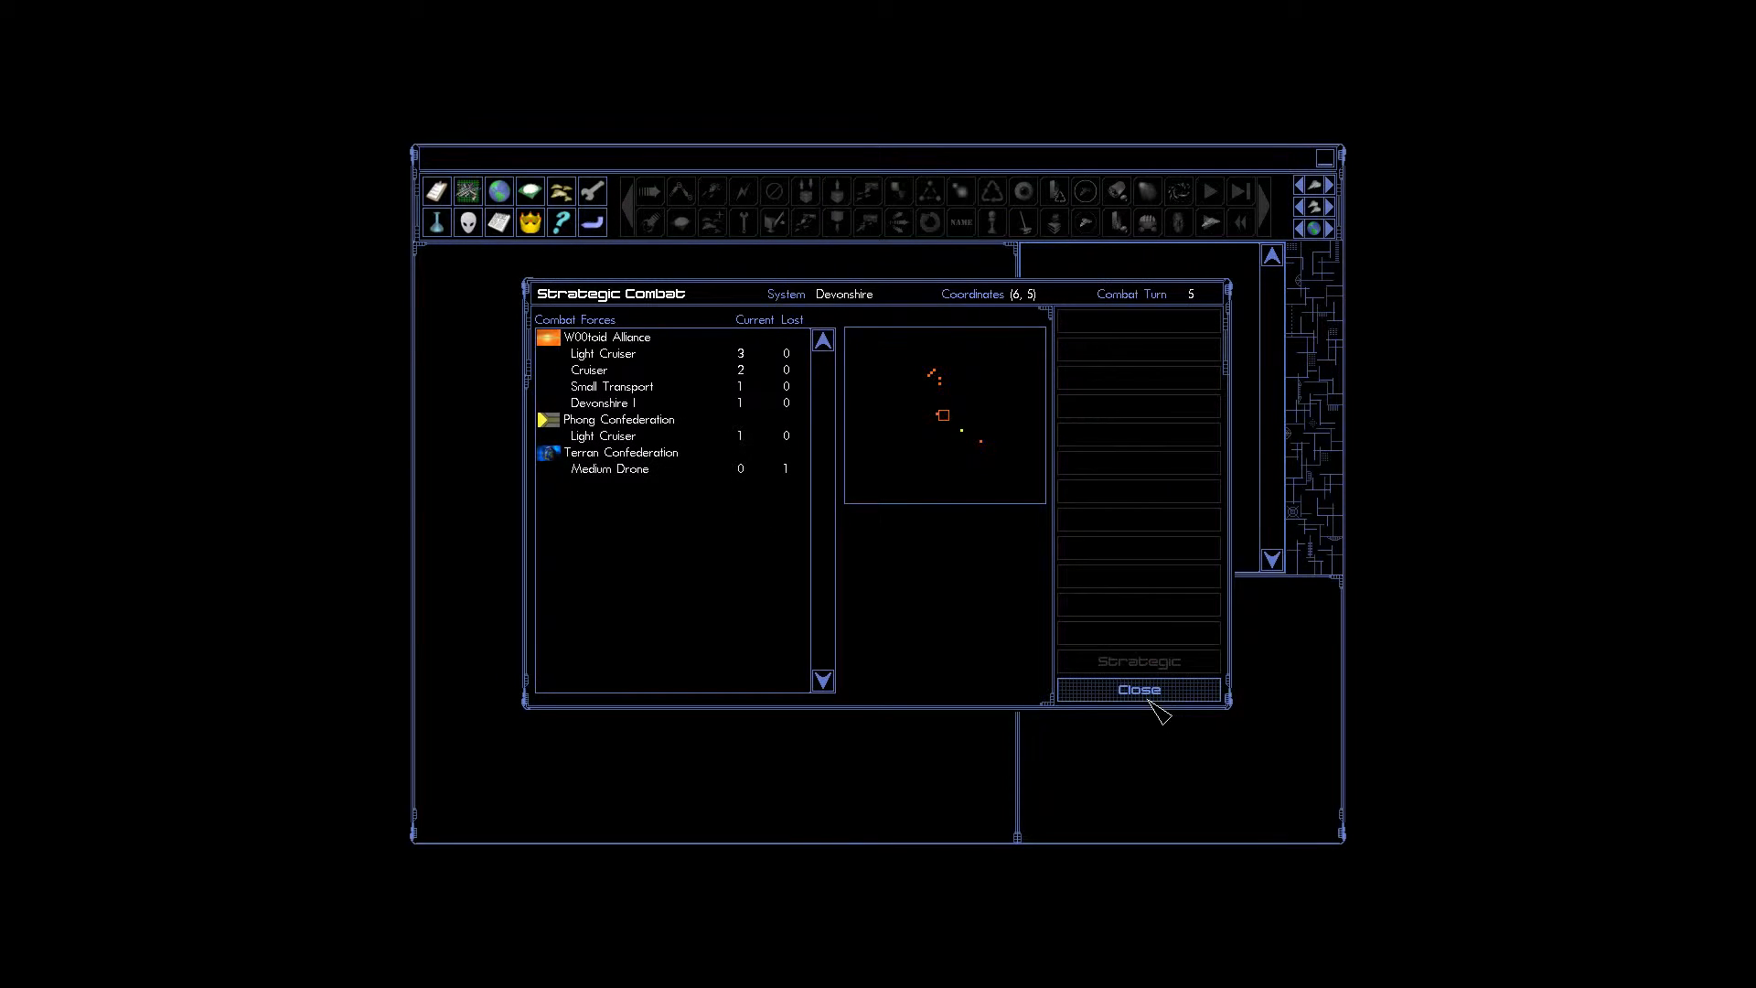
left_click(1141, 689)
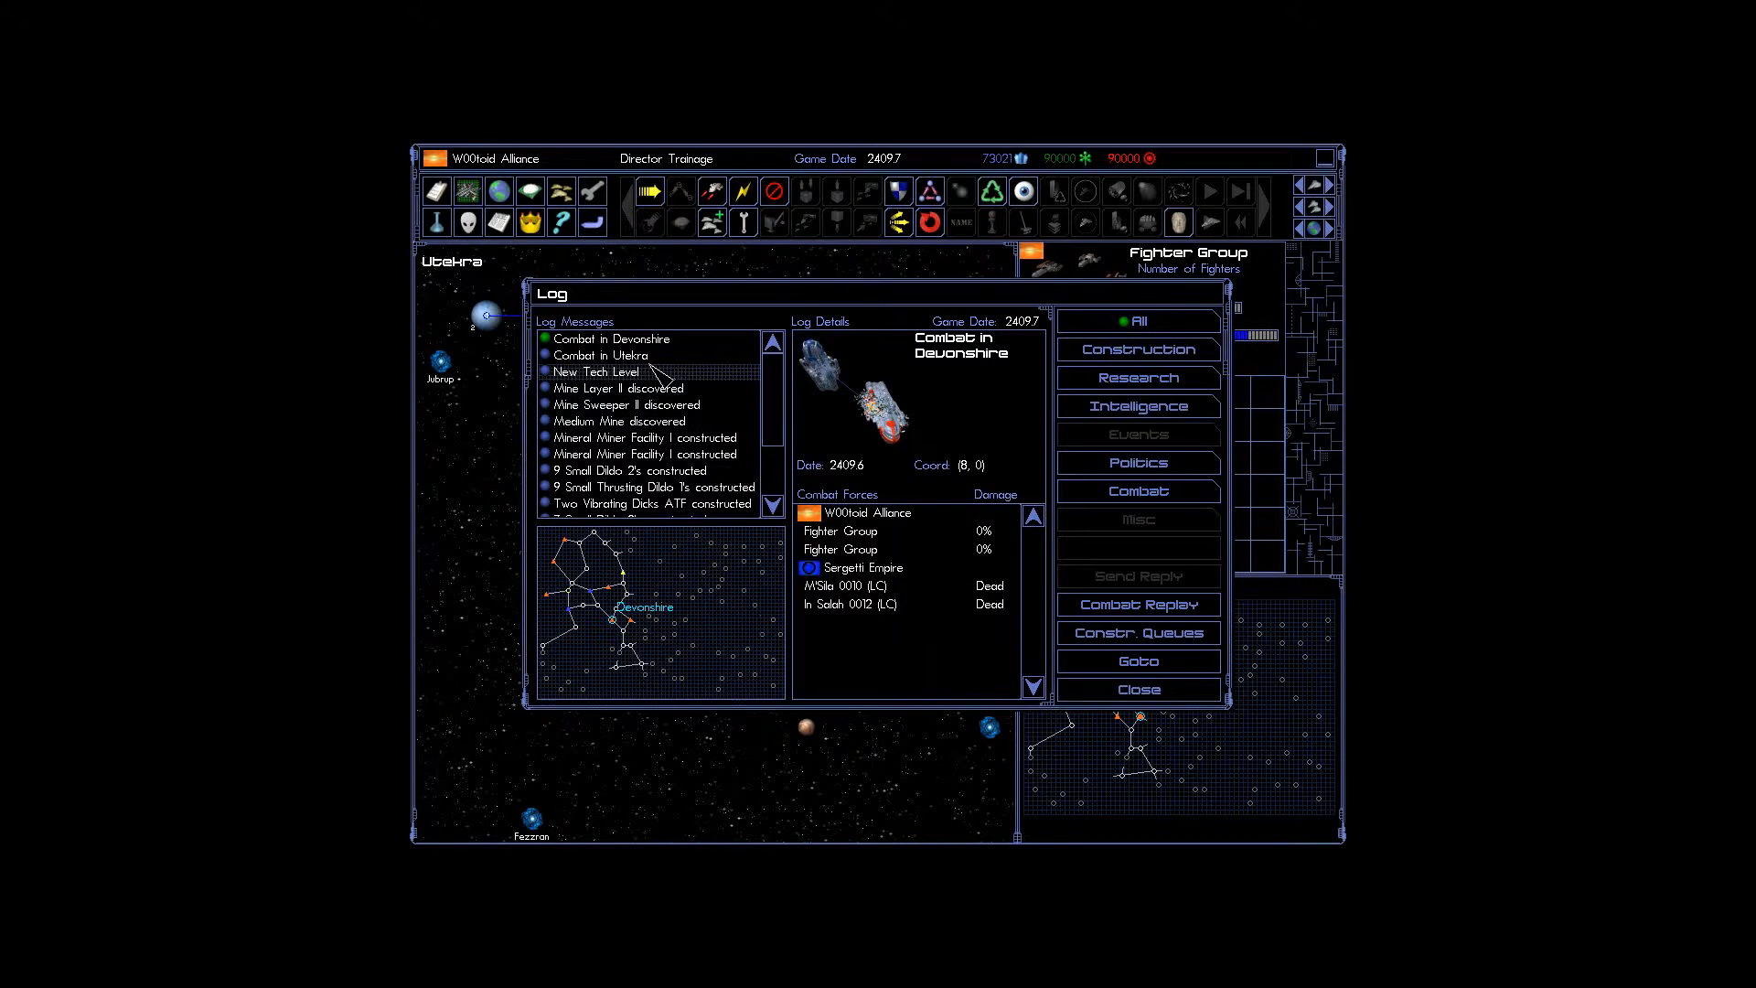
Read the tech level, Mine Layer II, Medium Mine, mineral miner and fighter construction reports.
left_click(595, 372)
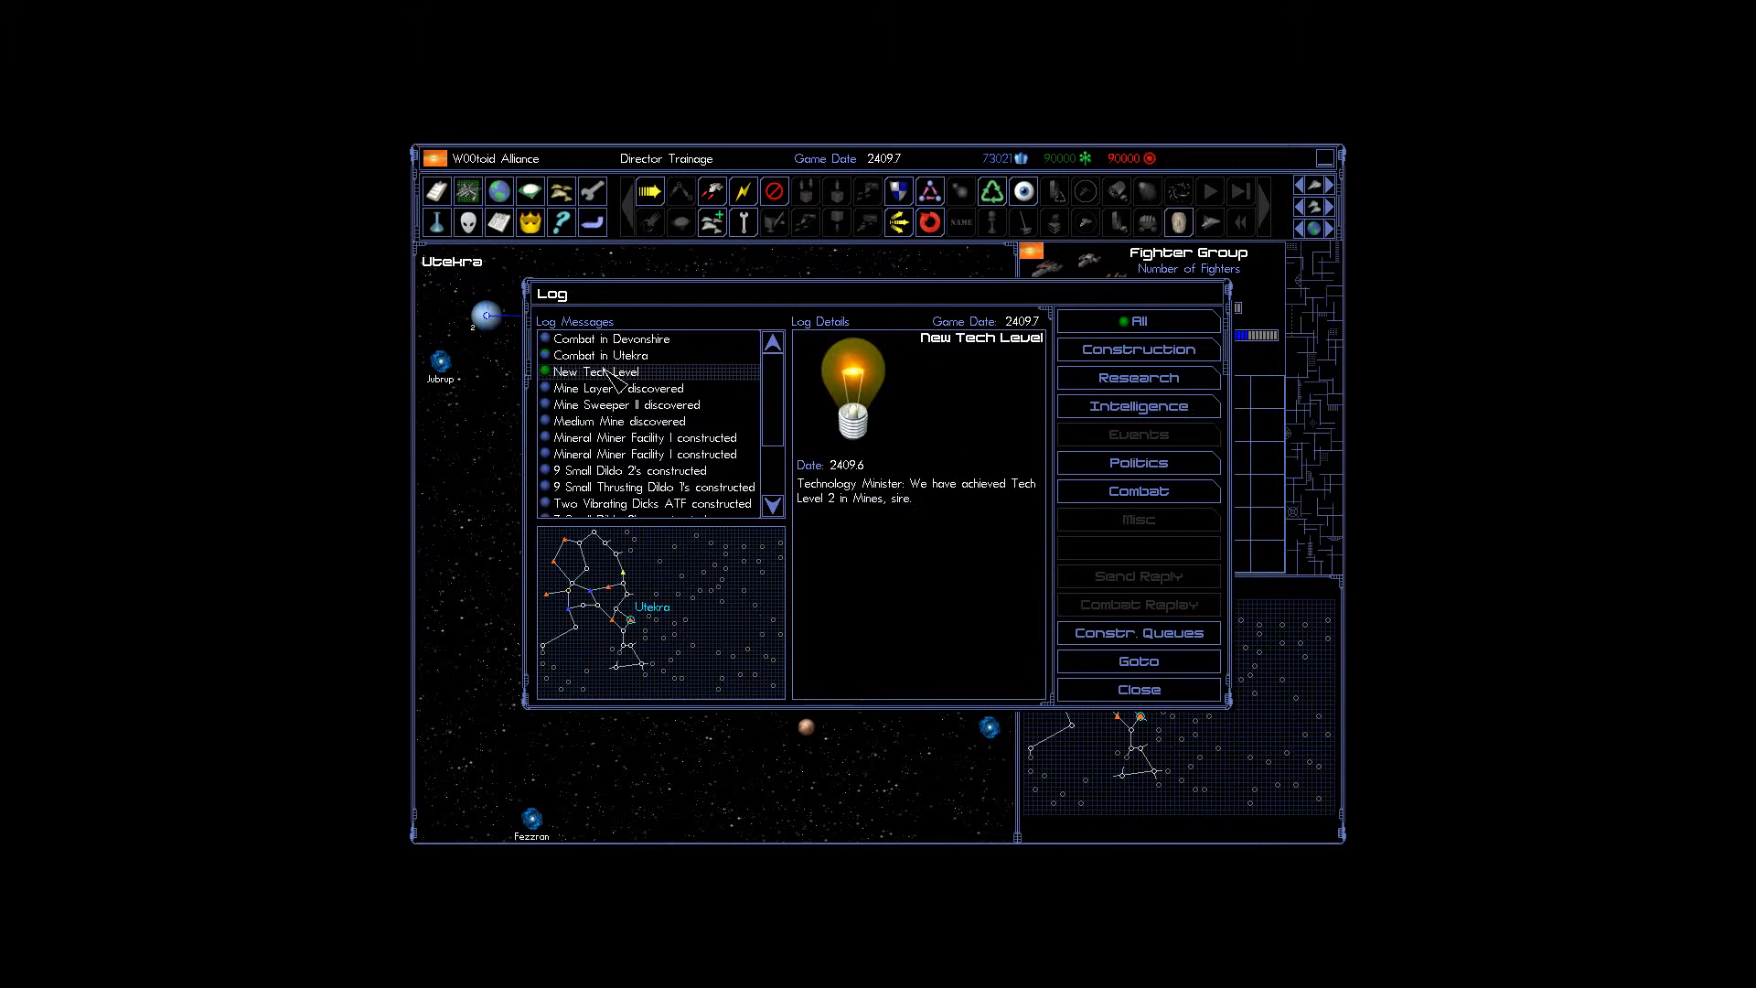
left_click(620, 388)
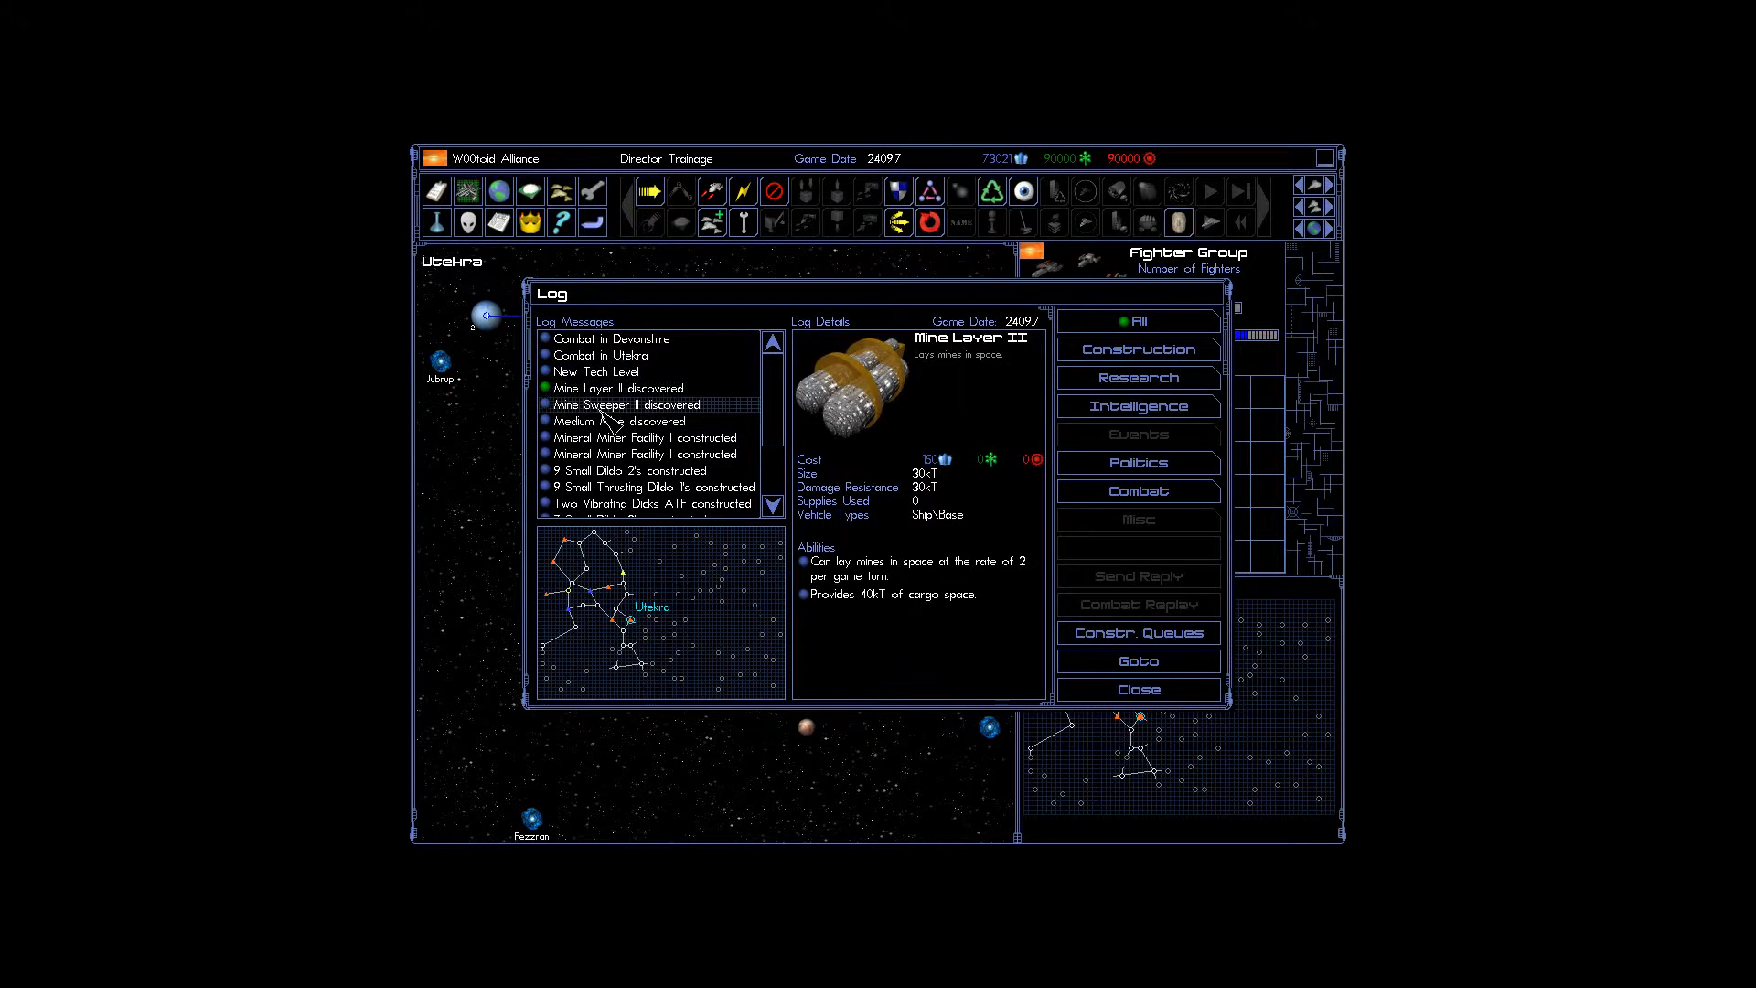
left_click(618, 420)
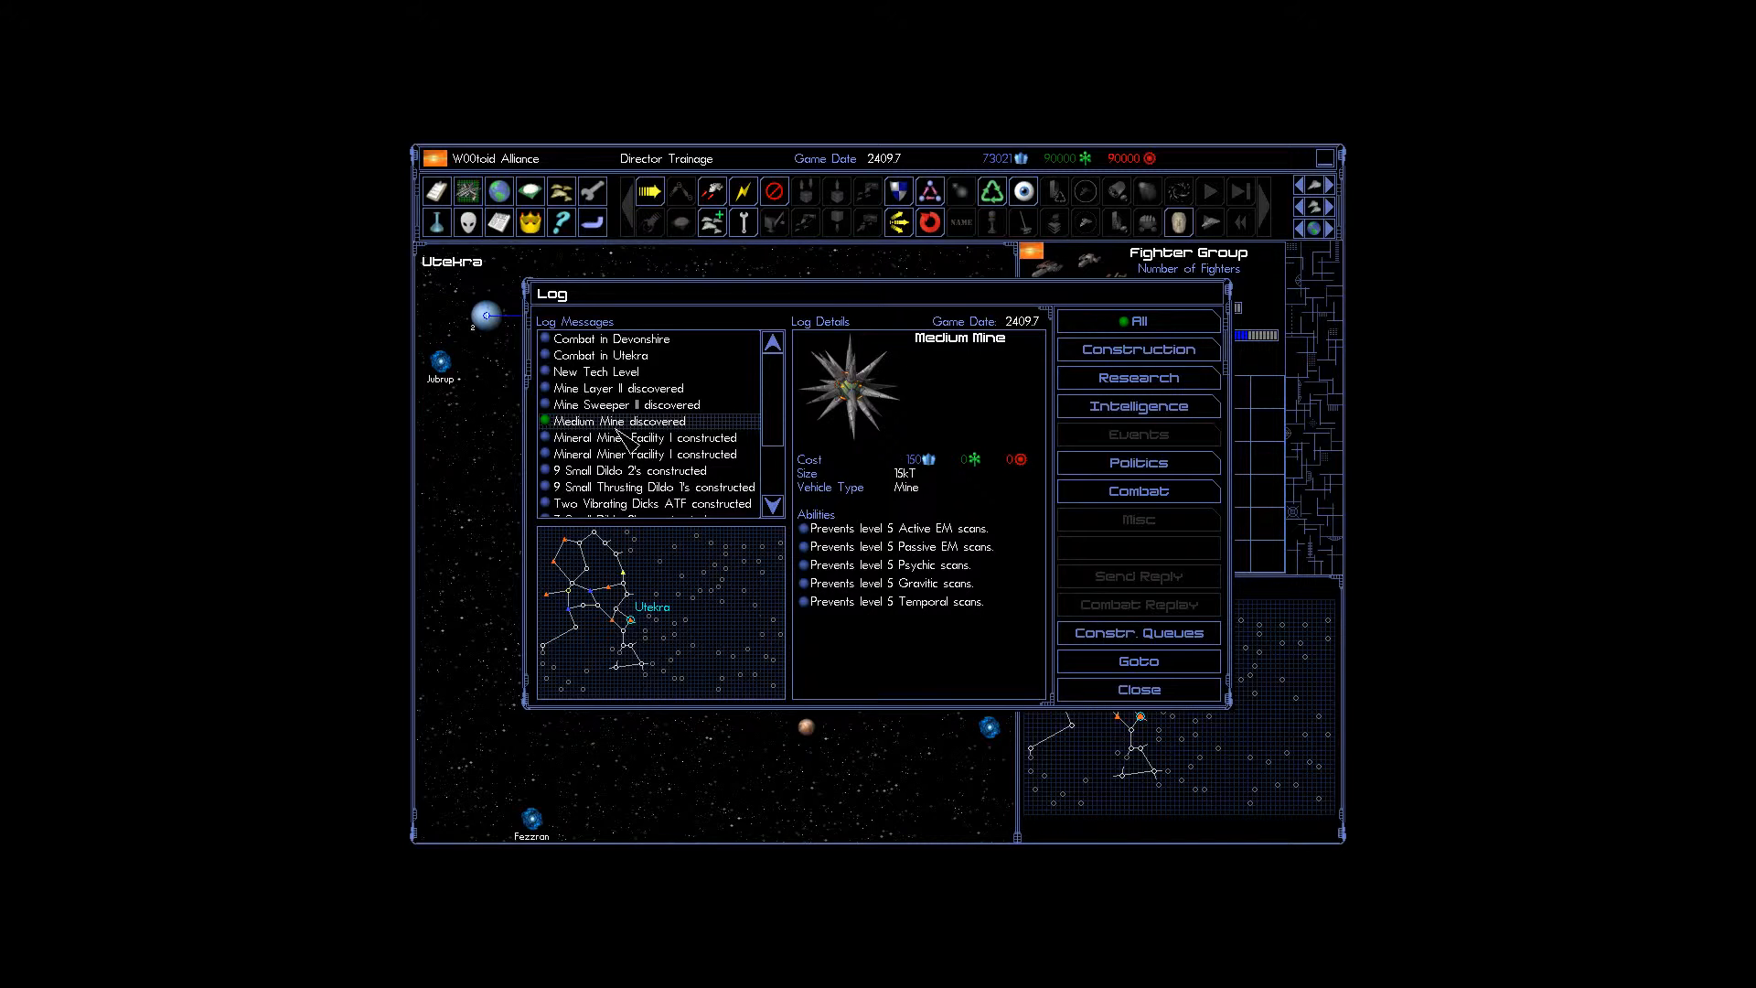
left_click(644, 438)
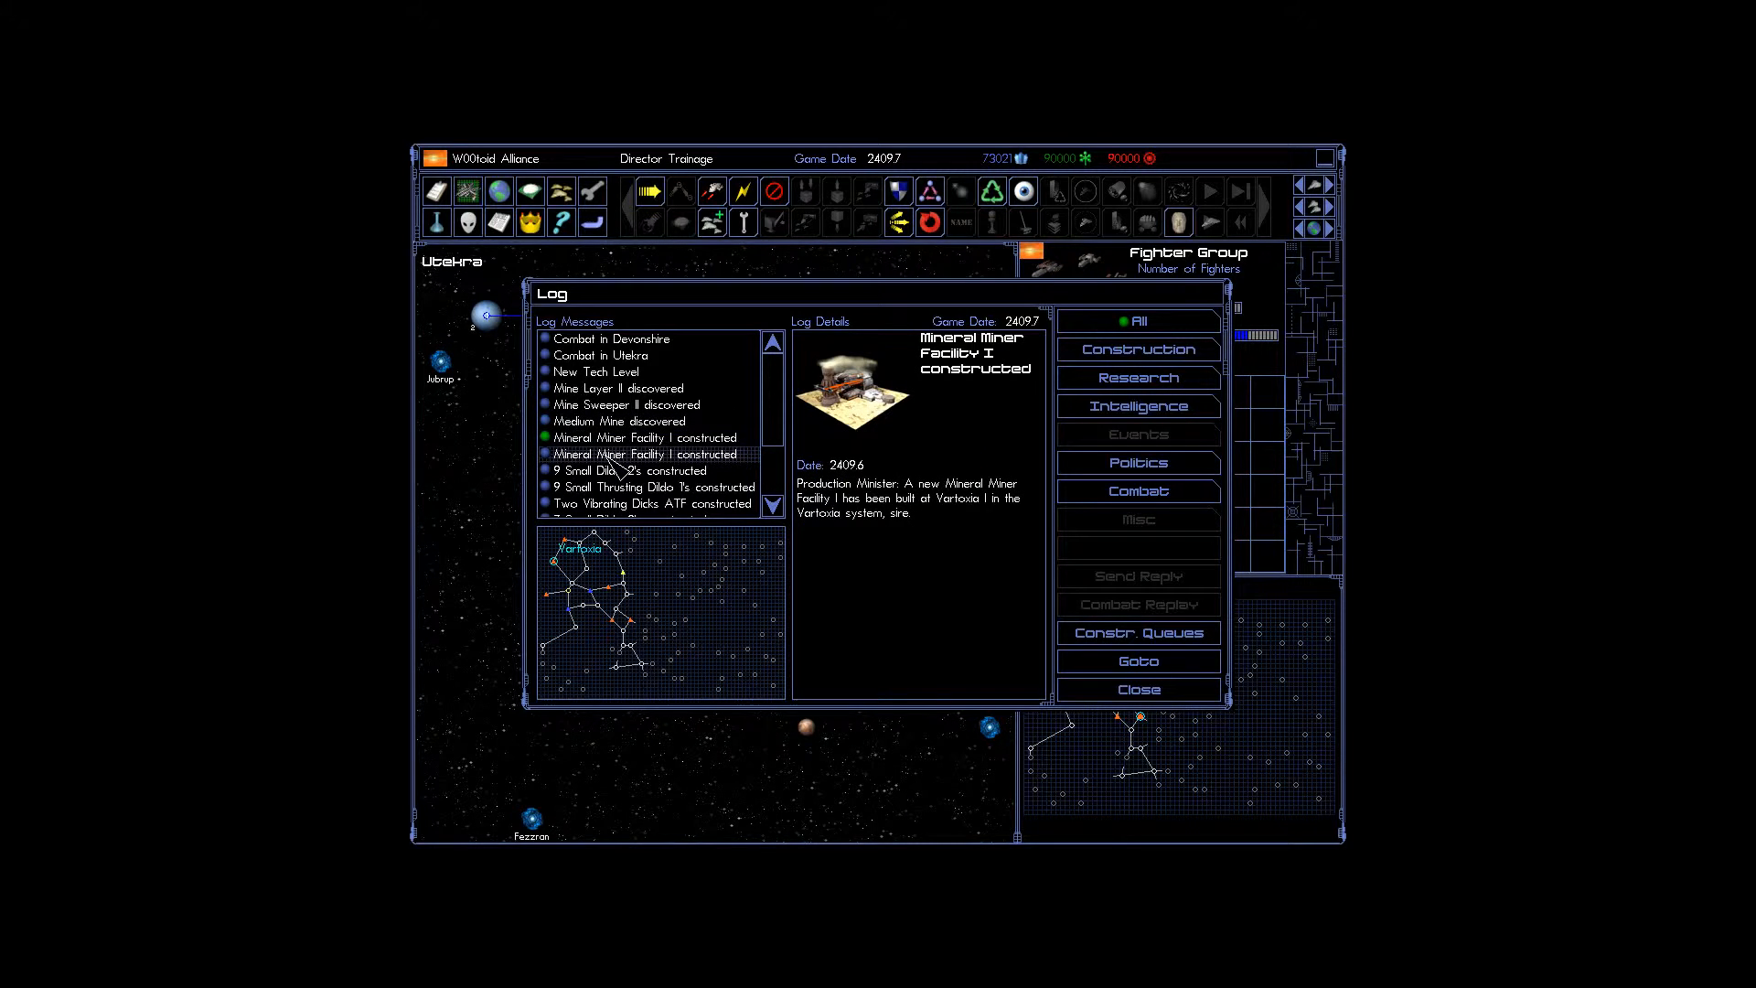
left_click(657, 487)
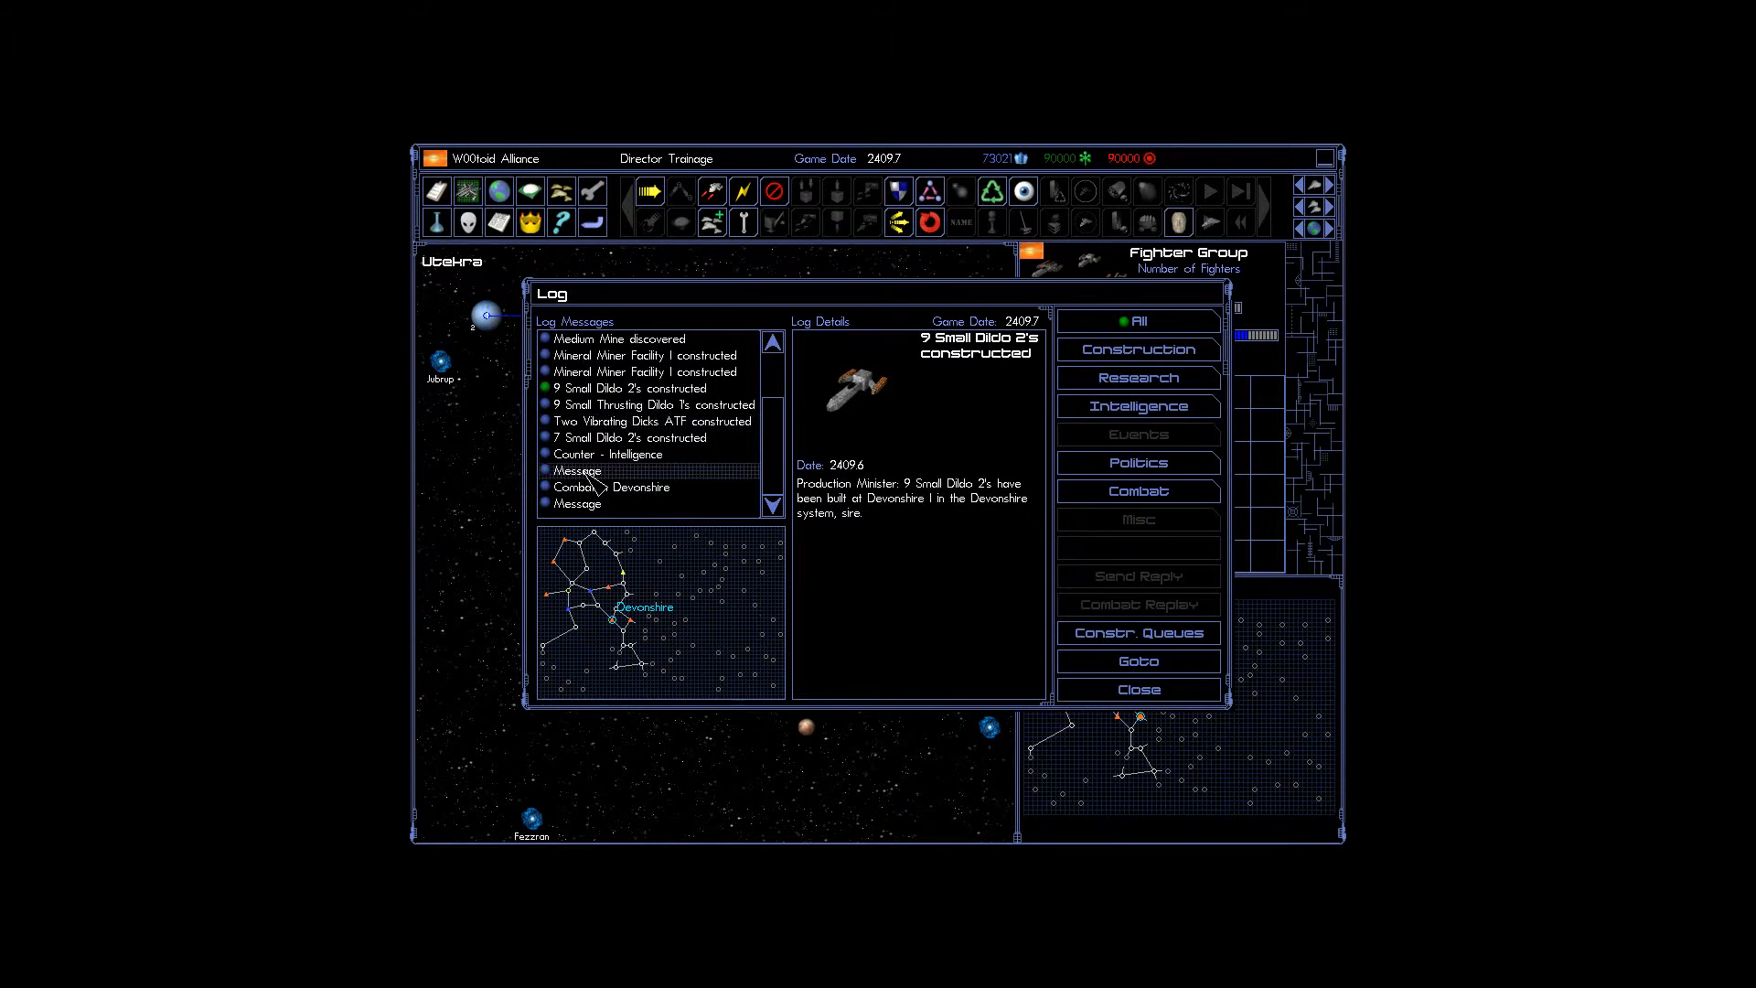
Read the Phong and Cluk-Ruk messages, combat, counter-intel and construction reports, then go to Devonshire.
left_click(610, 487)
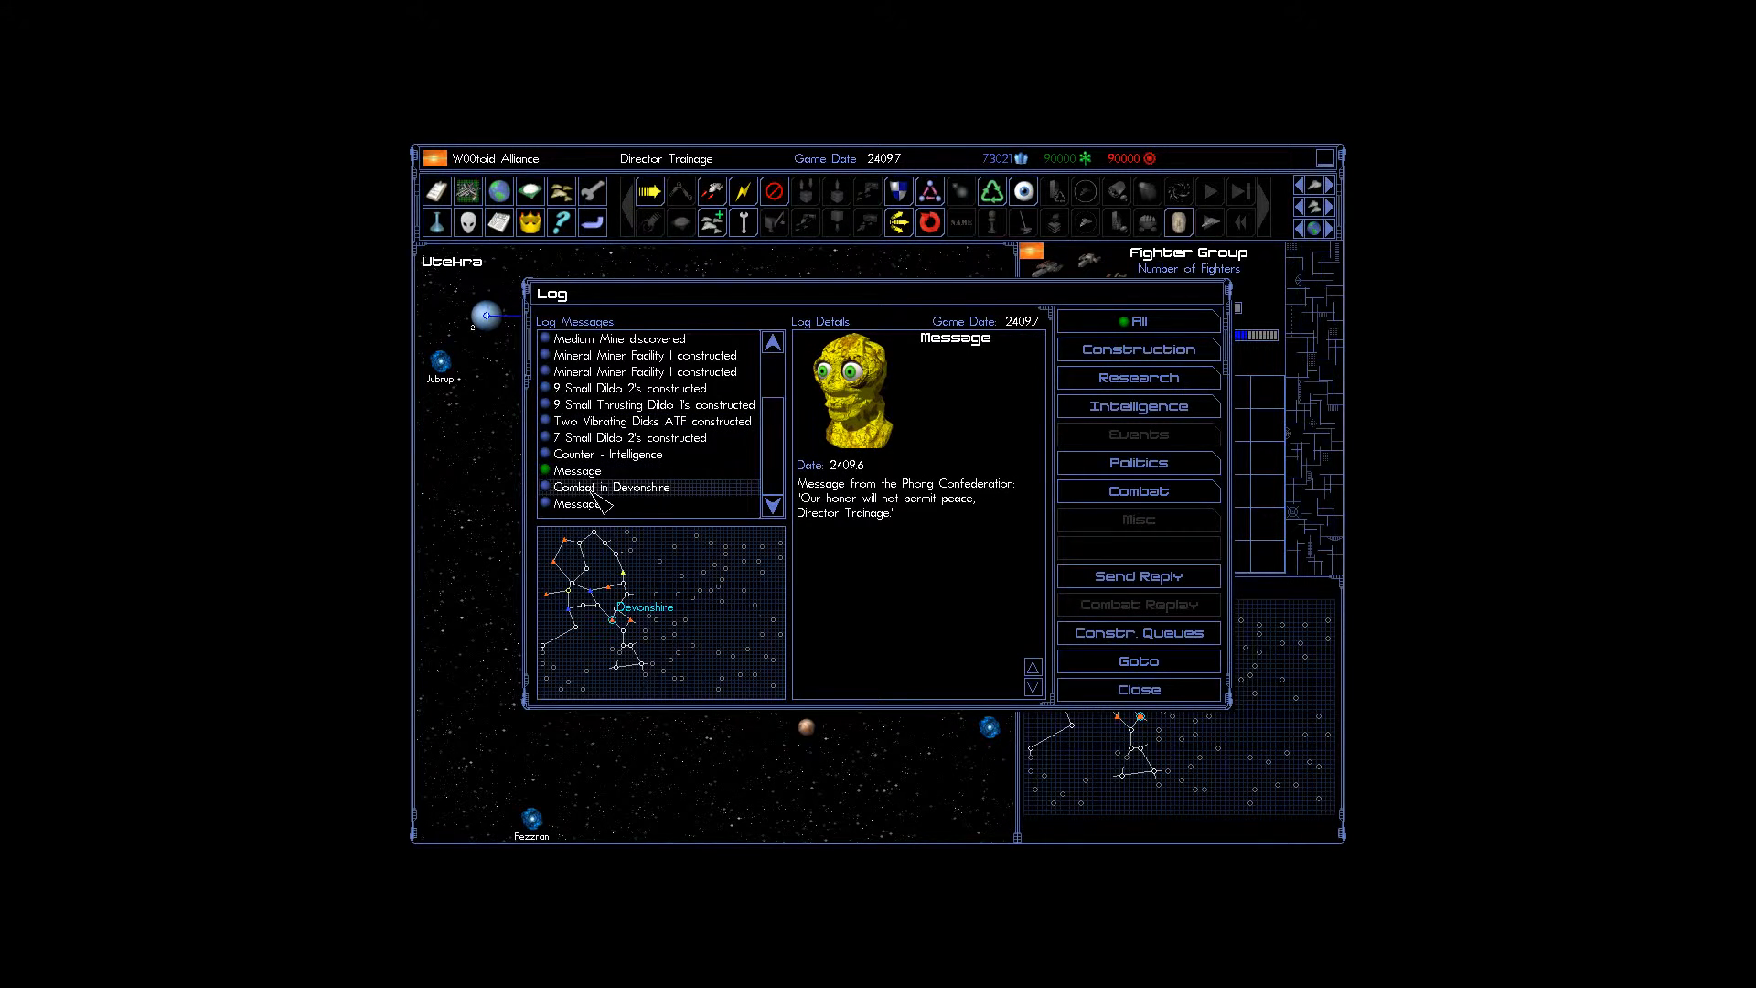
left_click(577, 503)
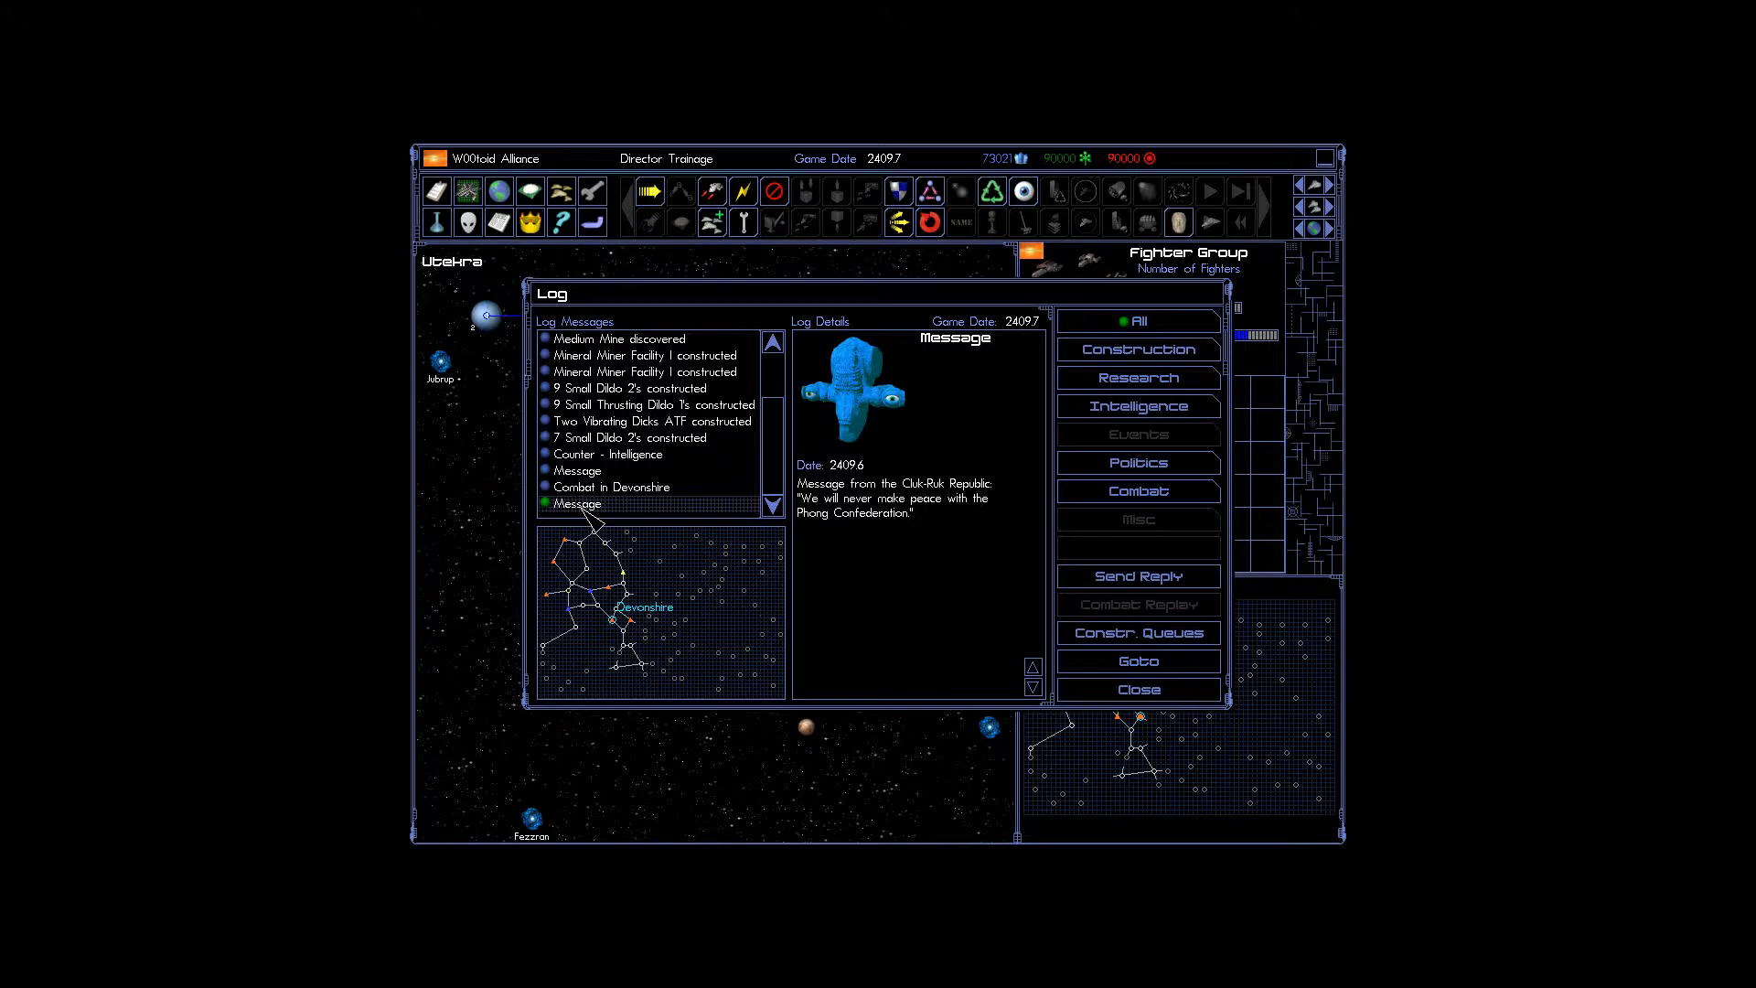
left_click(611, 487)
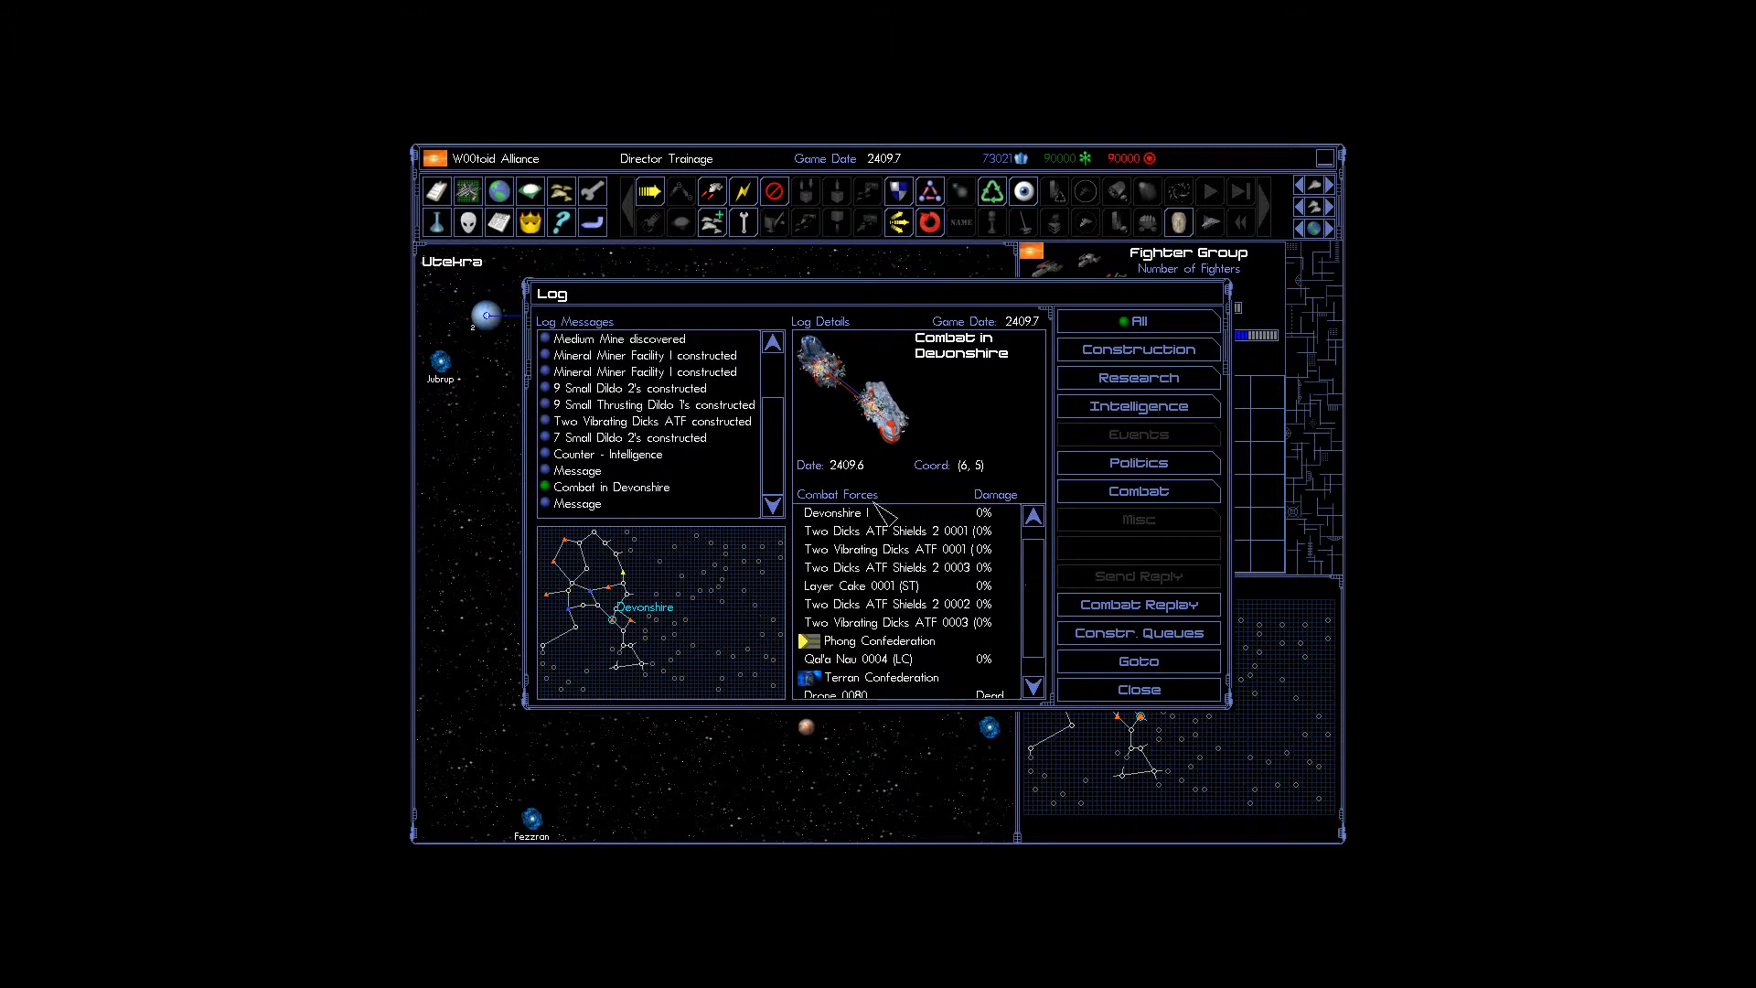
left_click(608, 454)
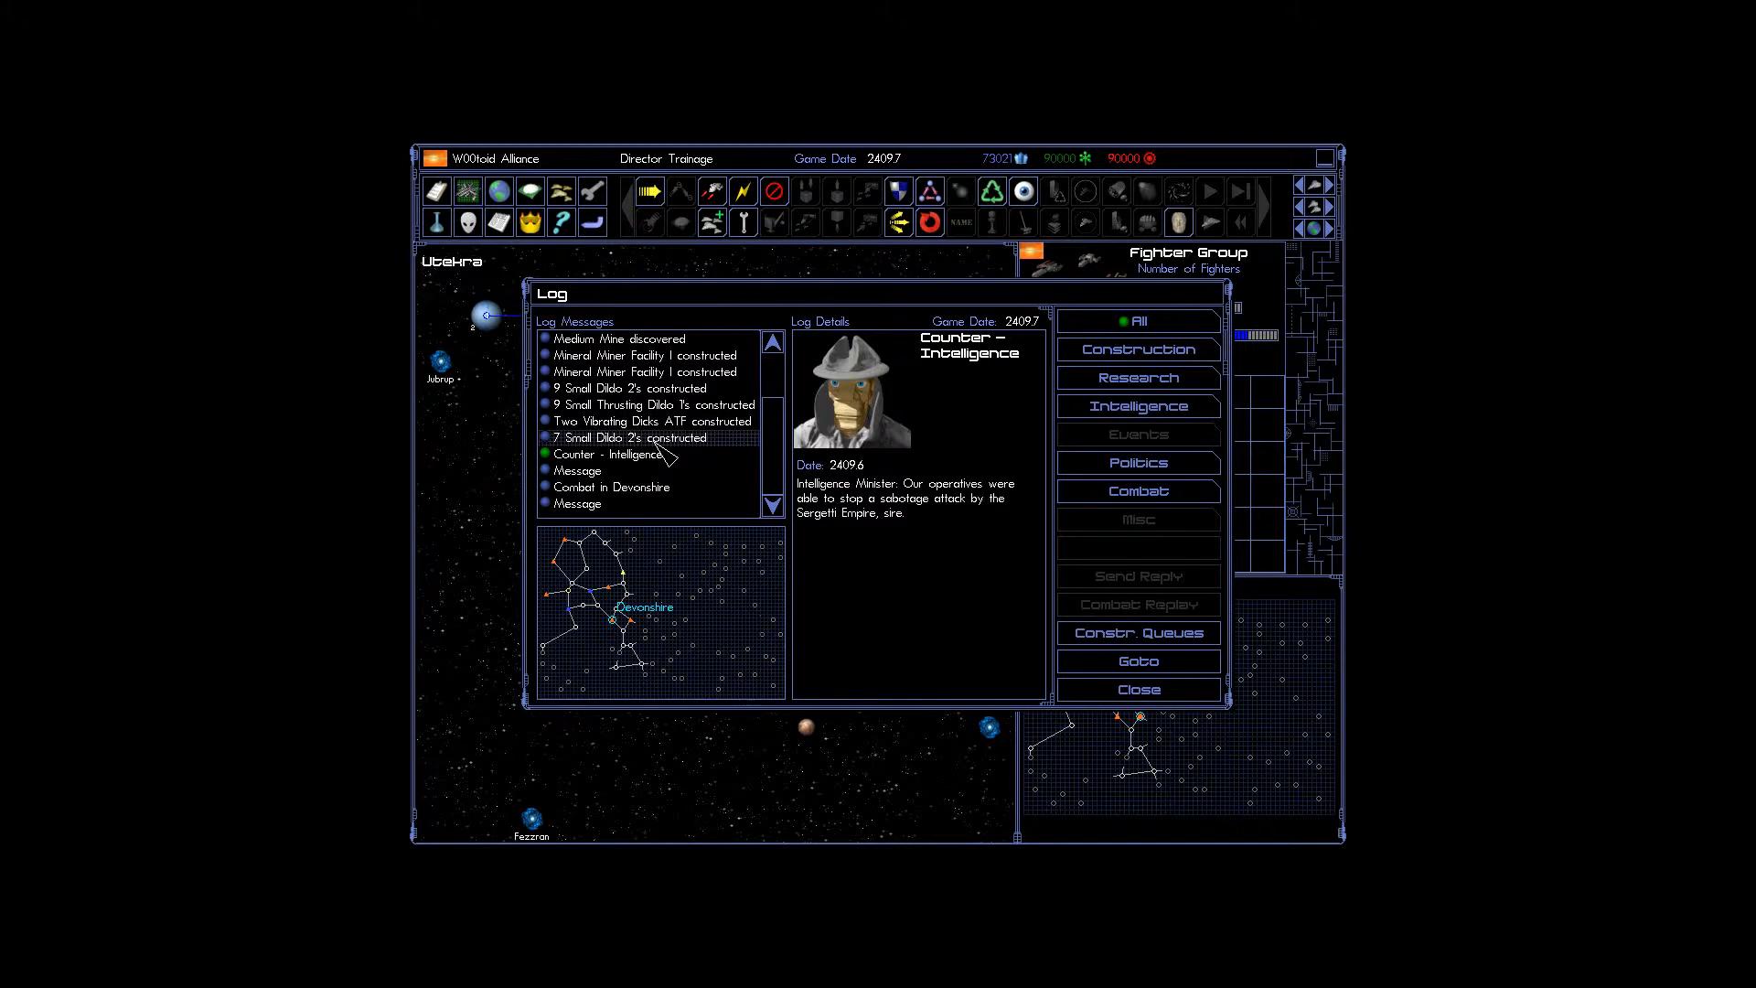
left_click(649, 421)
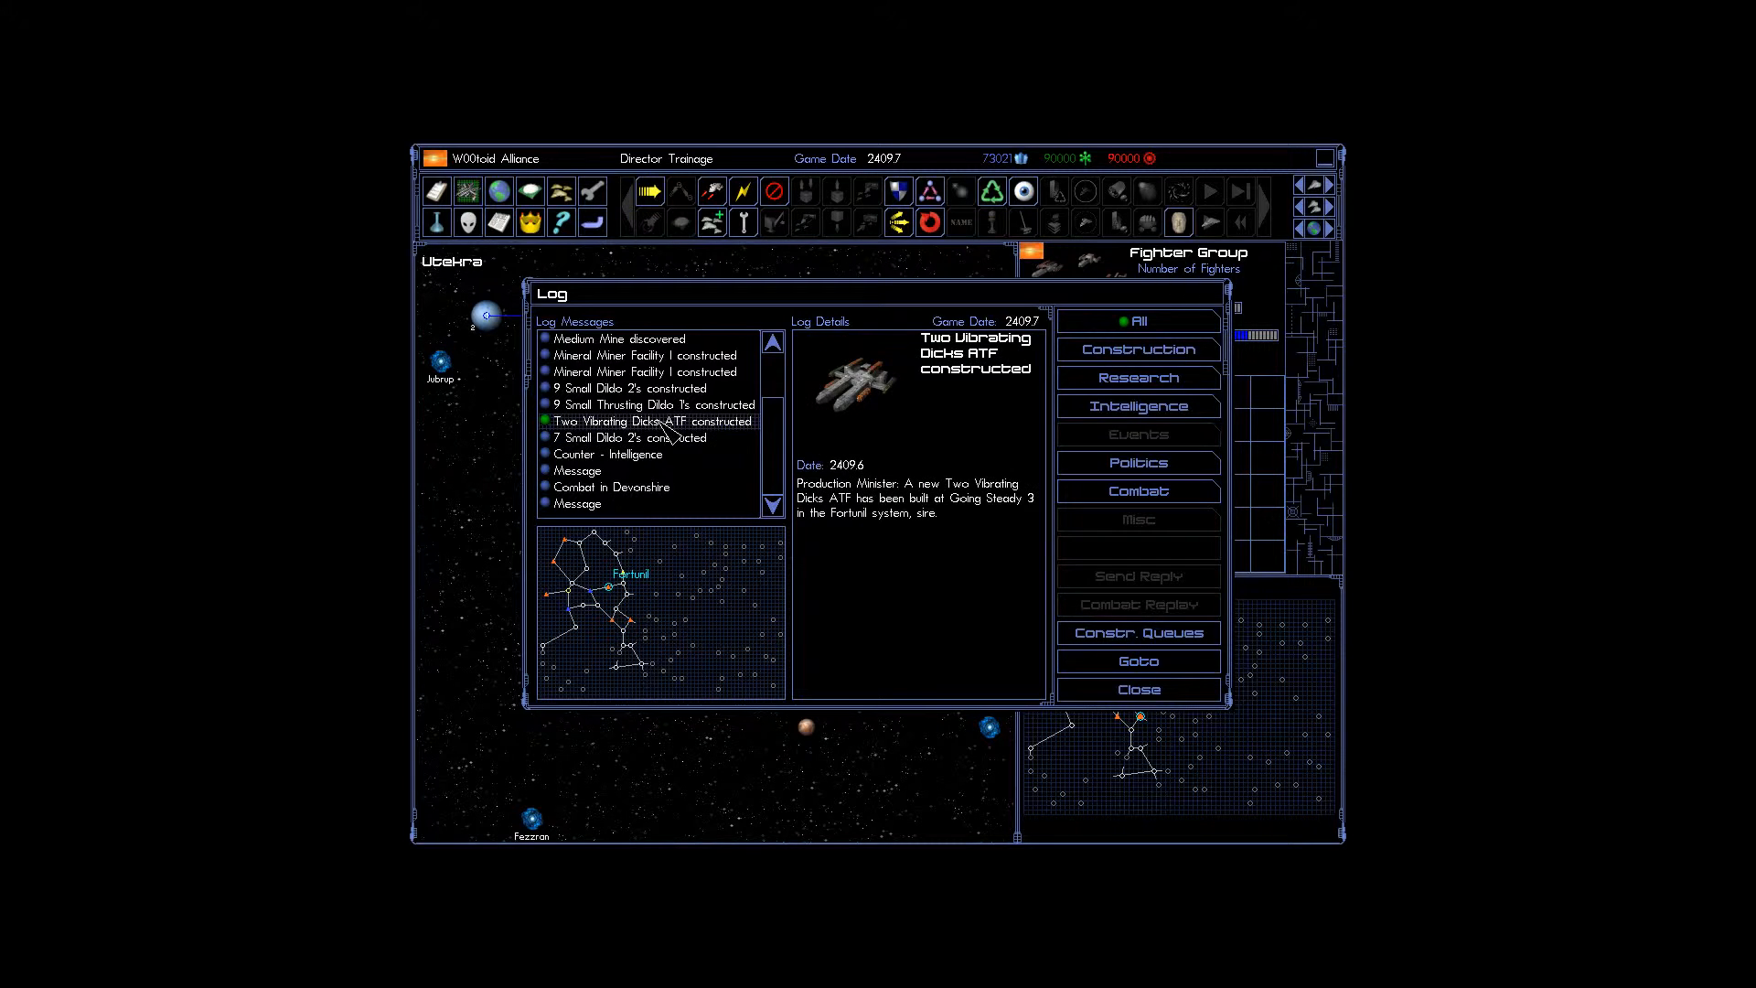
left_click(634, 388)
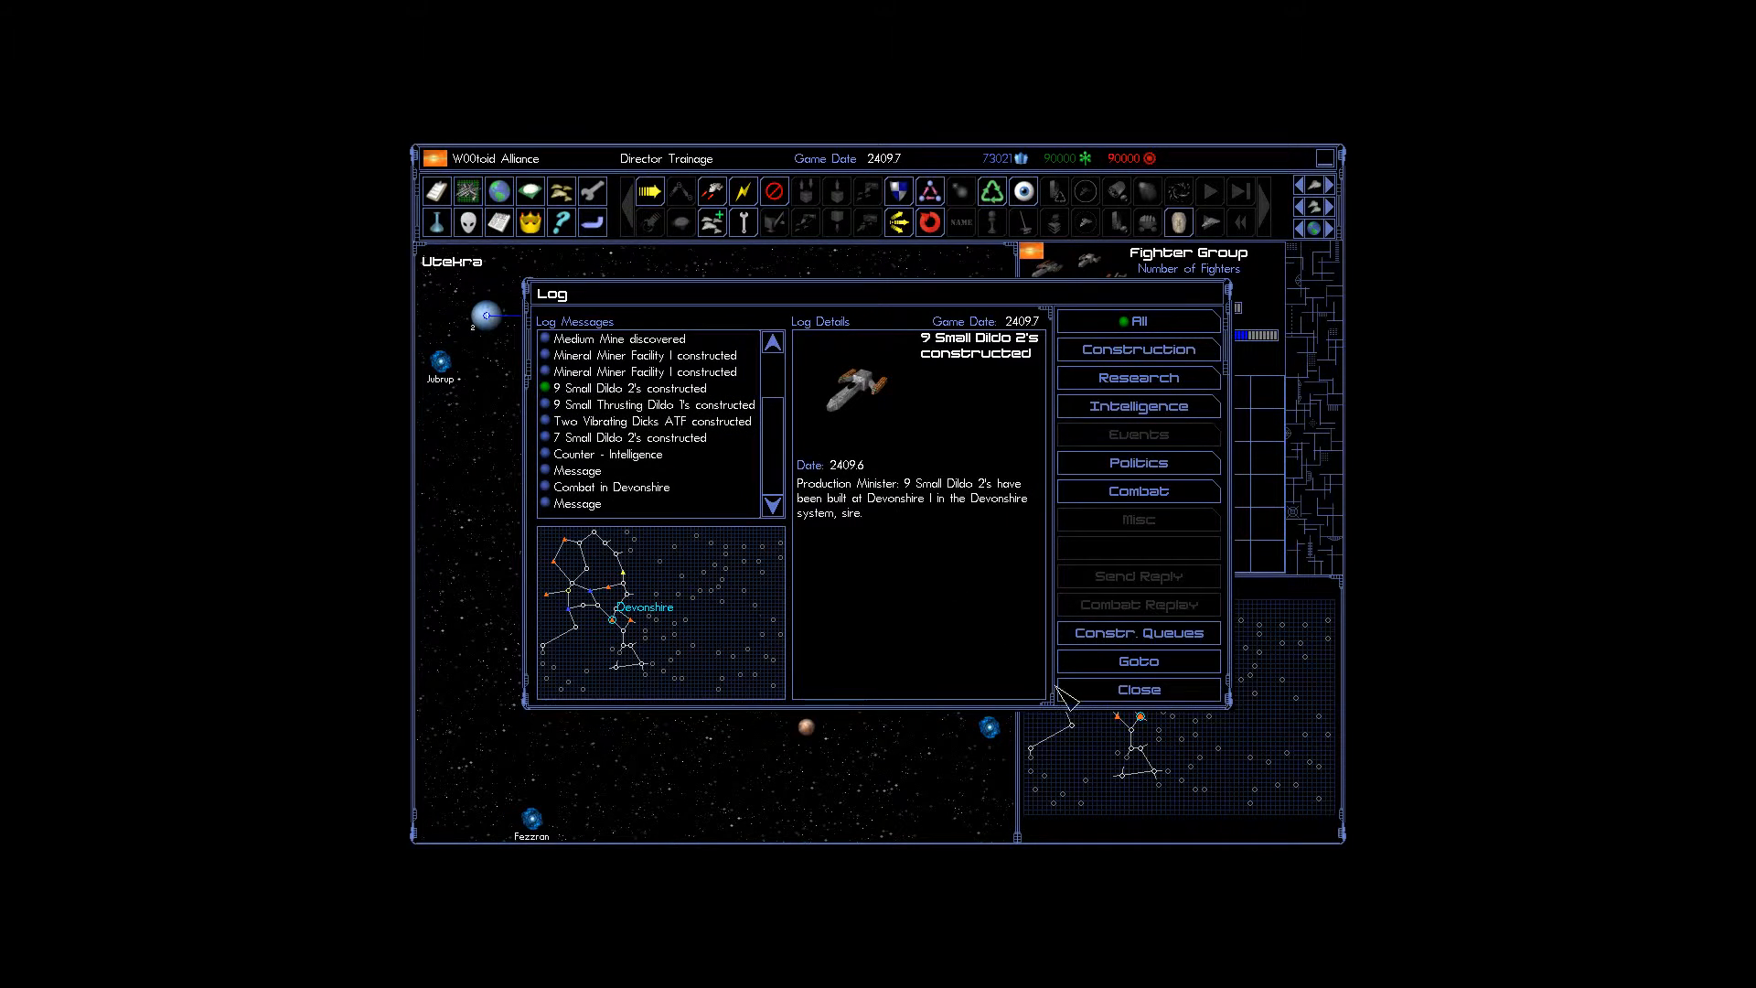
left_click(1139, 662)
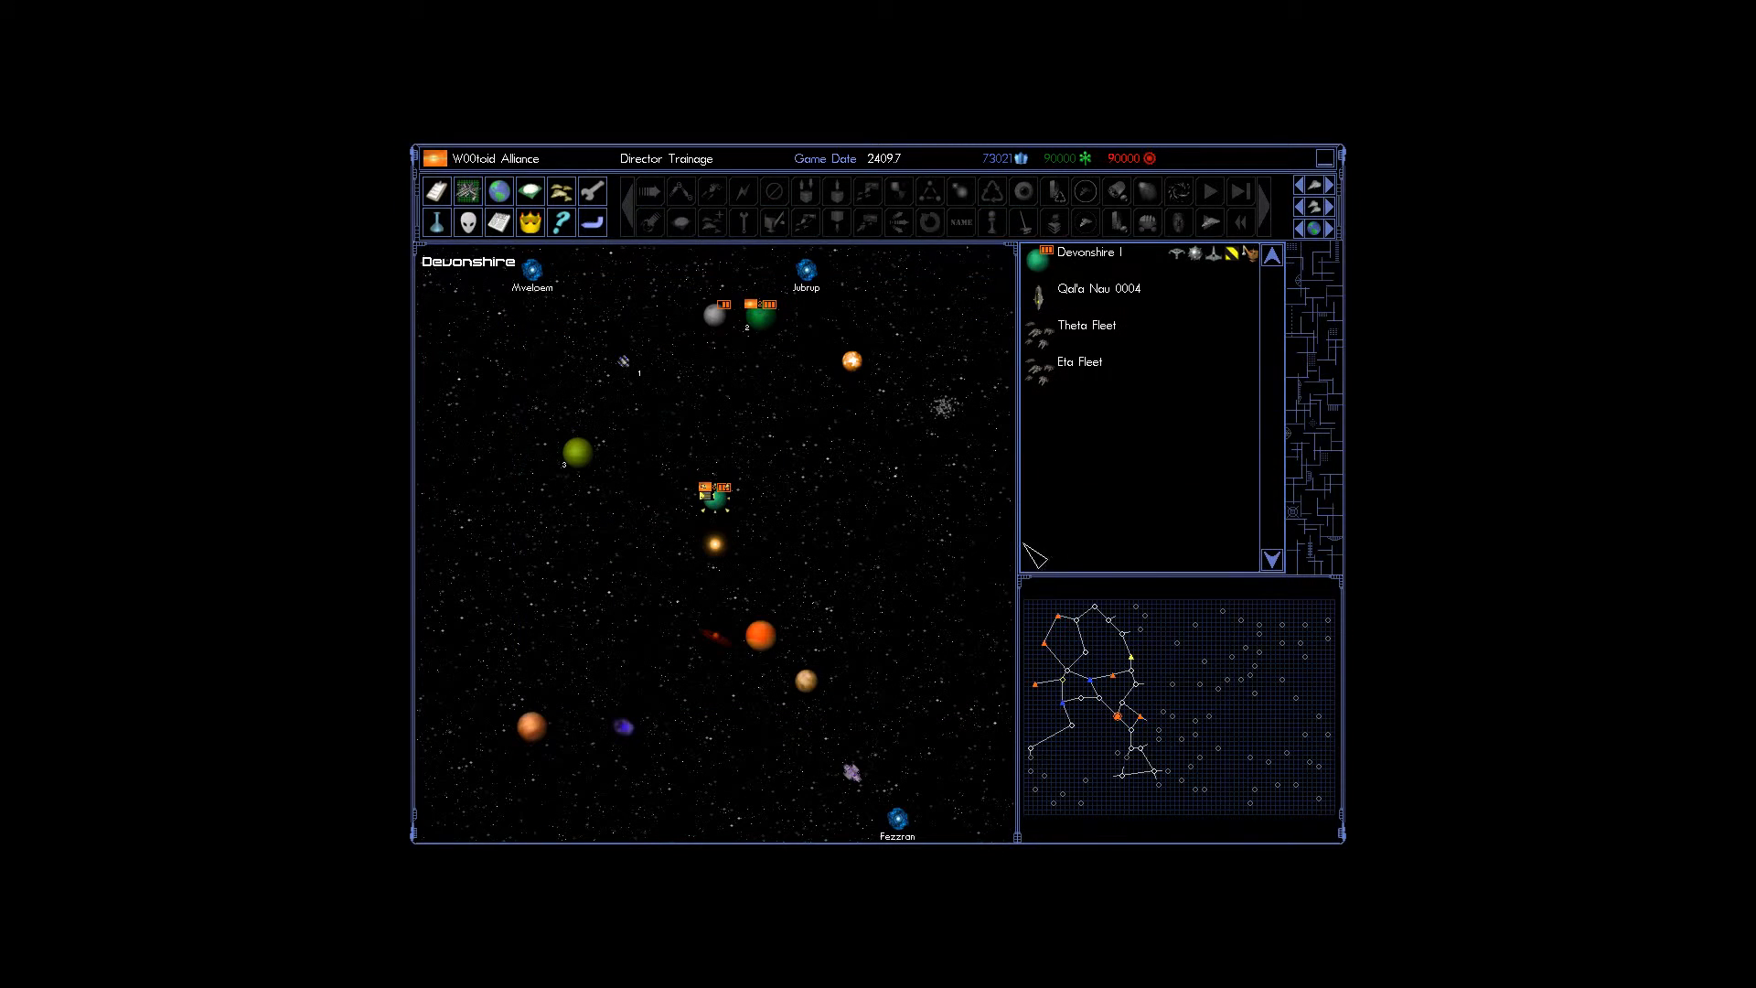
mouse_move(727, 517)
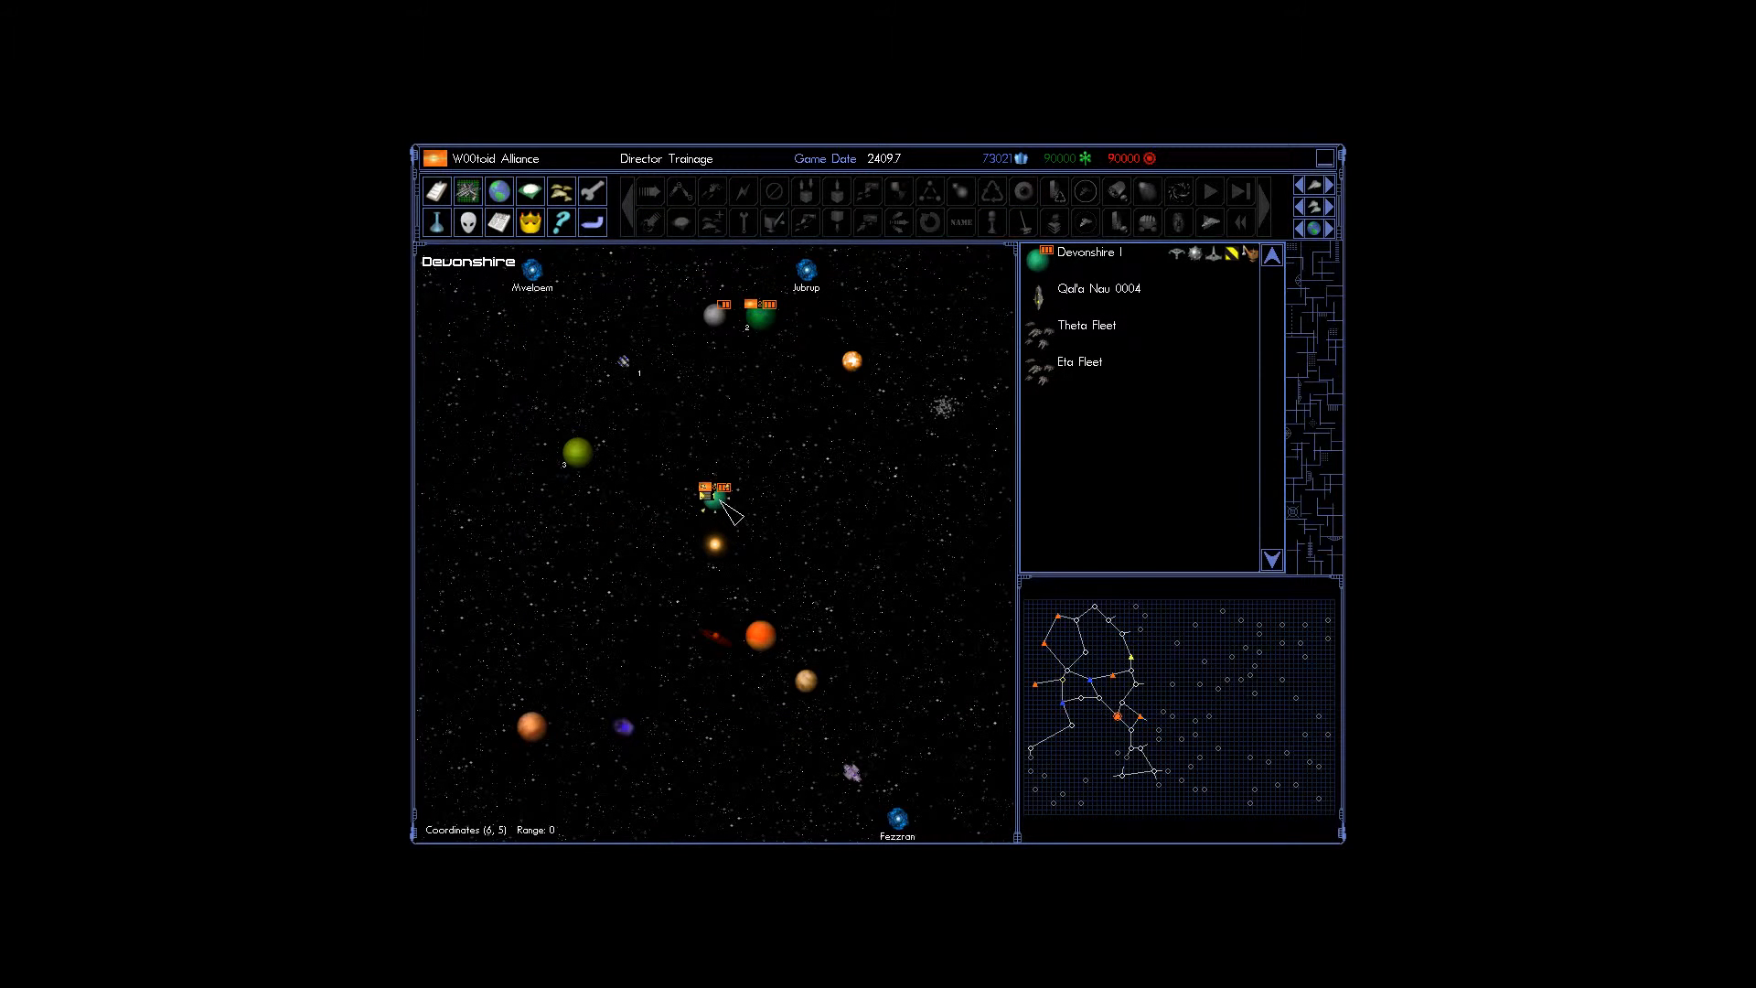
Open the Designs window and switch to the Unit Designs list.
left_click(1080, 361)
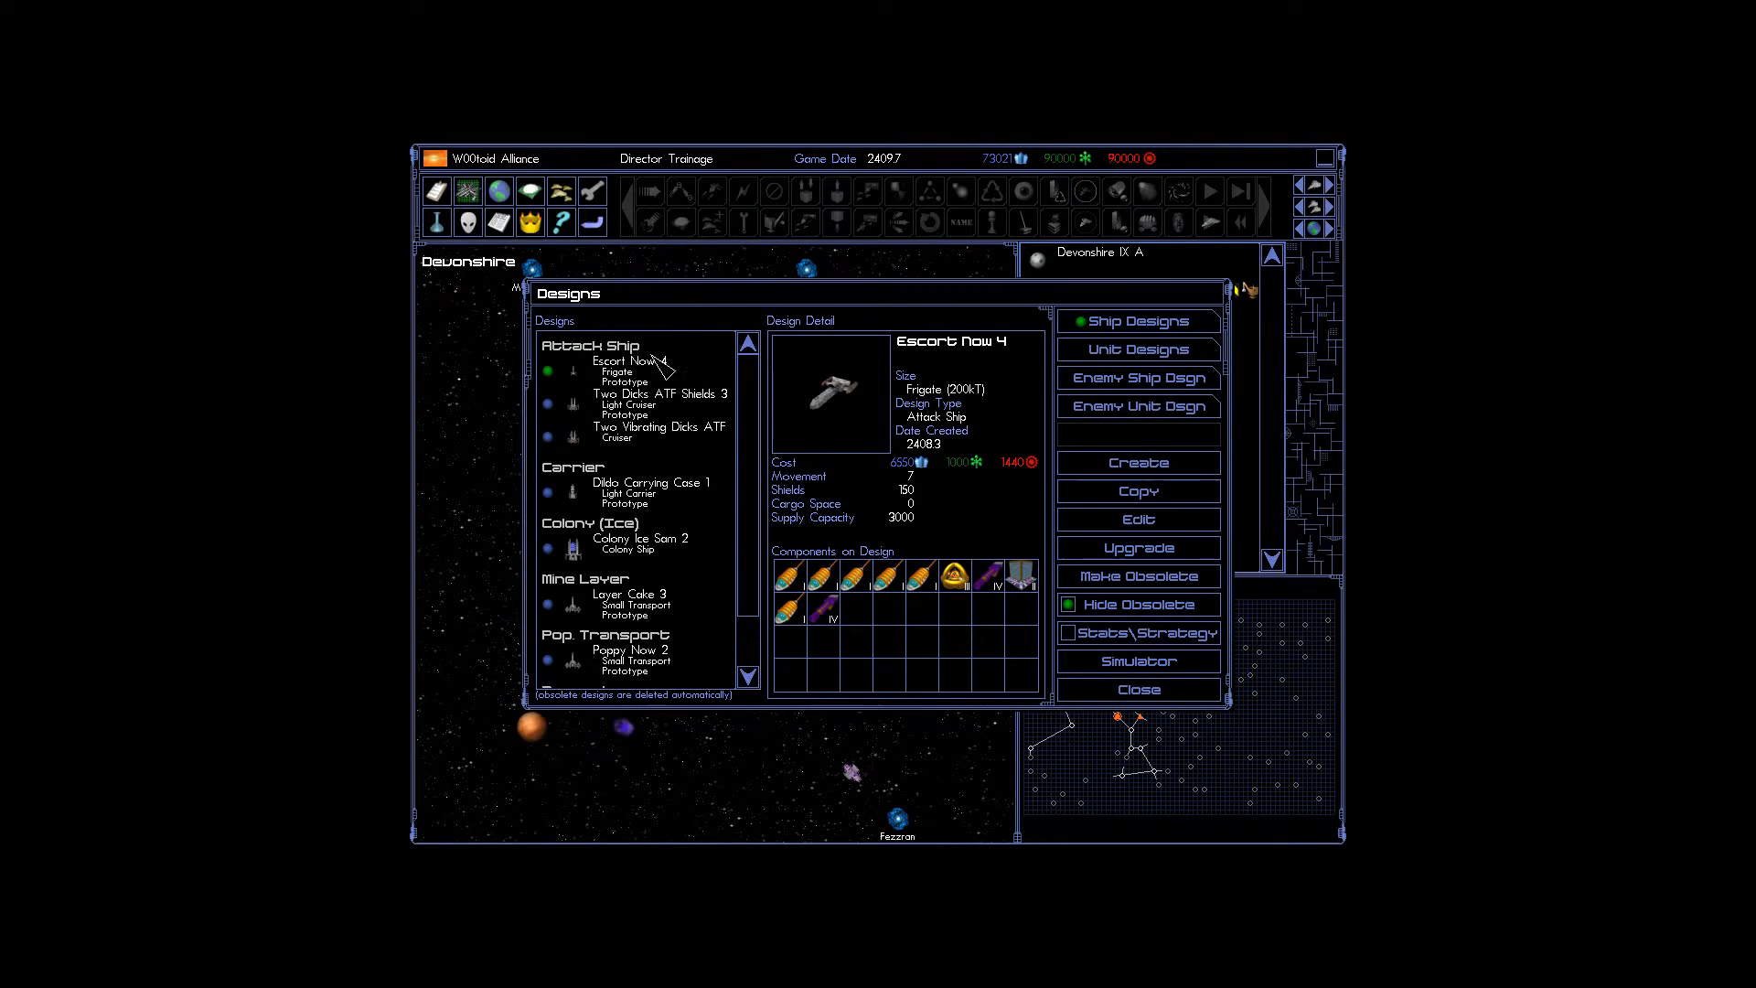
left_click(1139, 463)
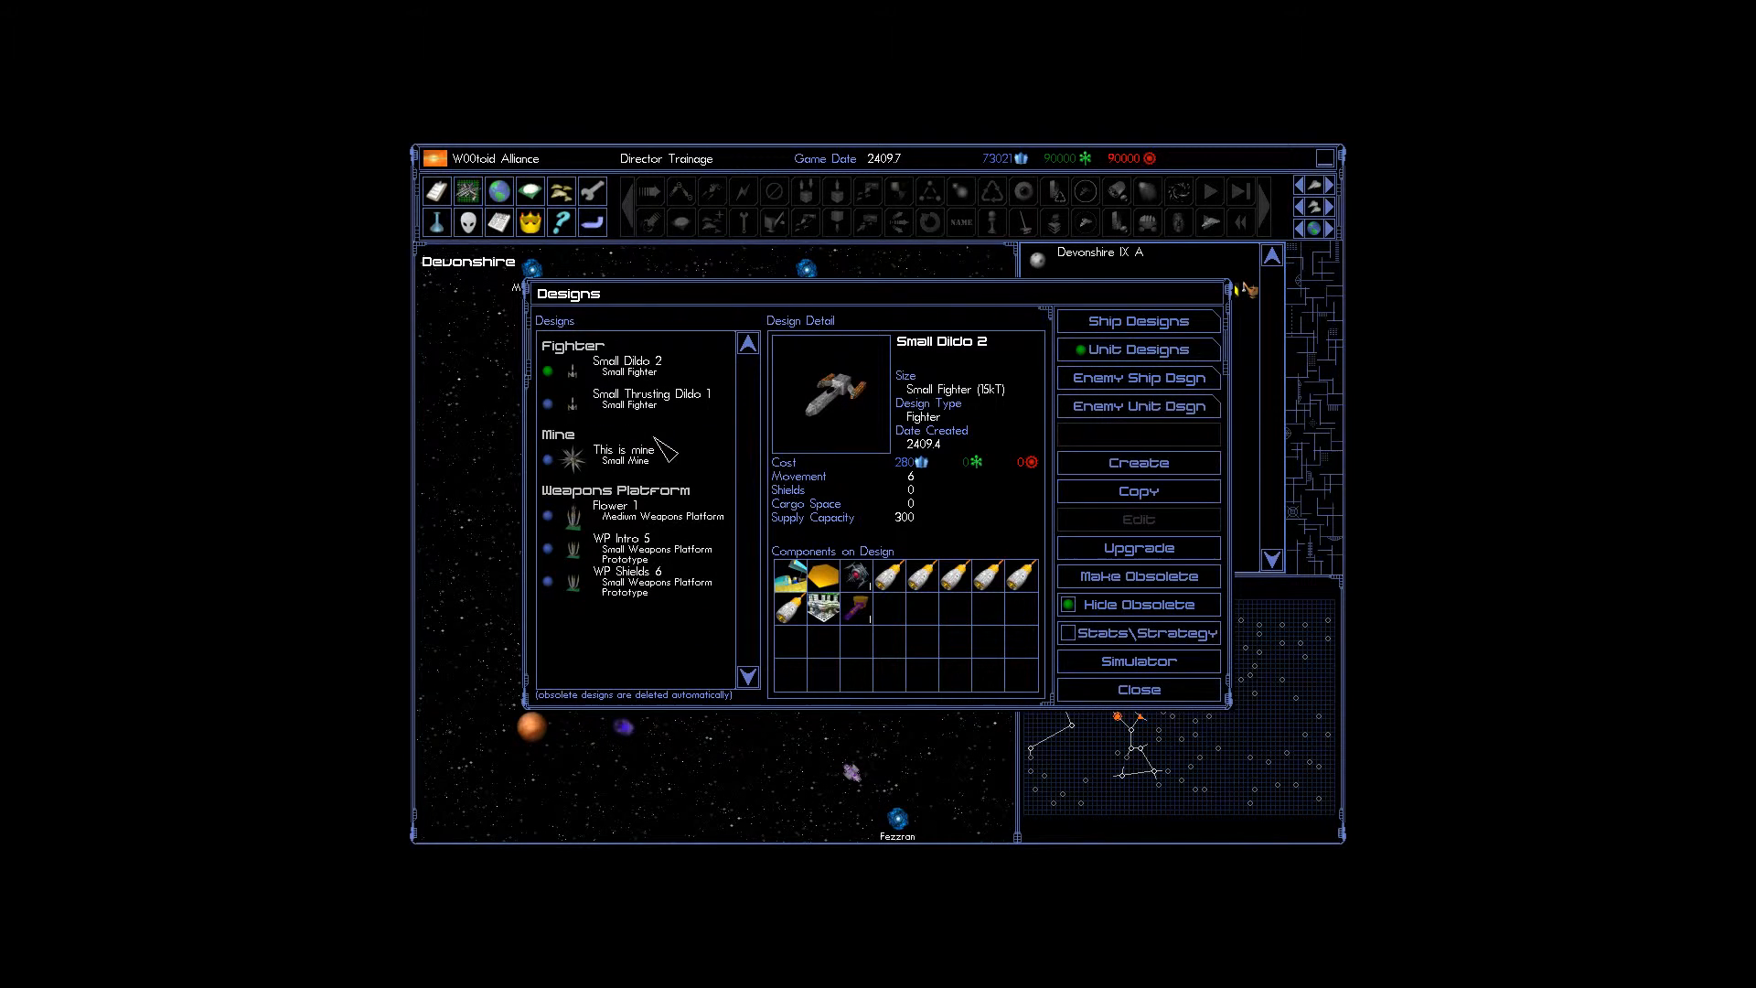
mouse_move(1138, 488)
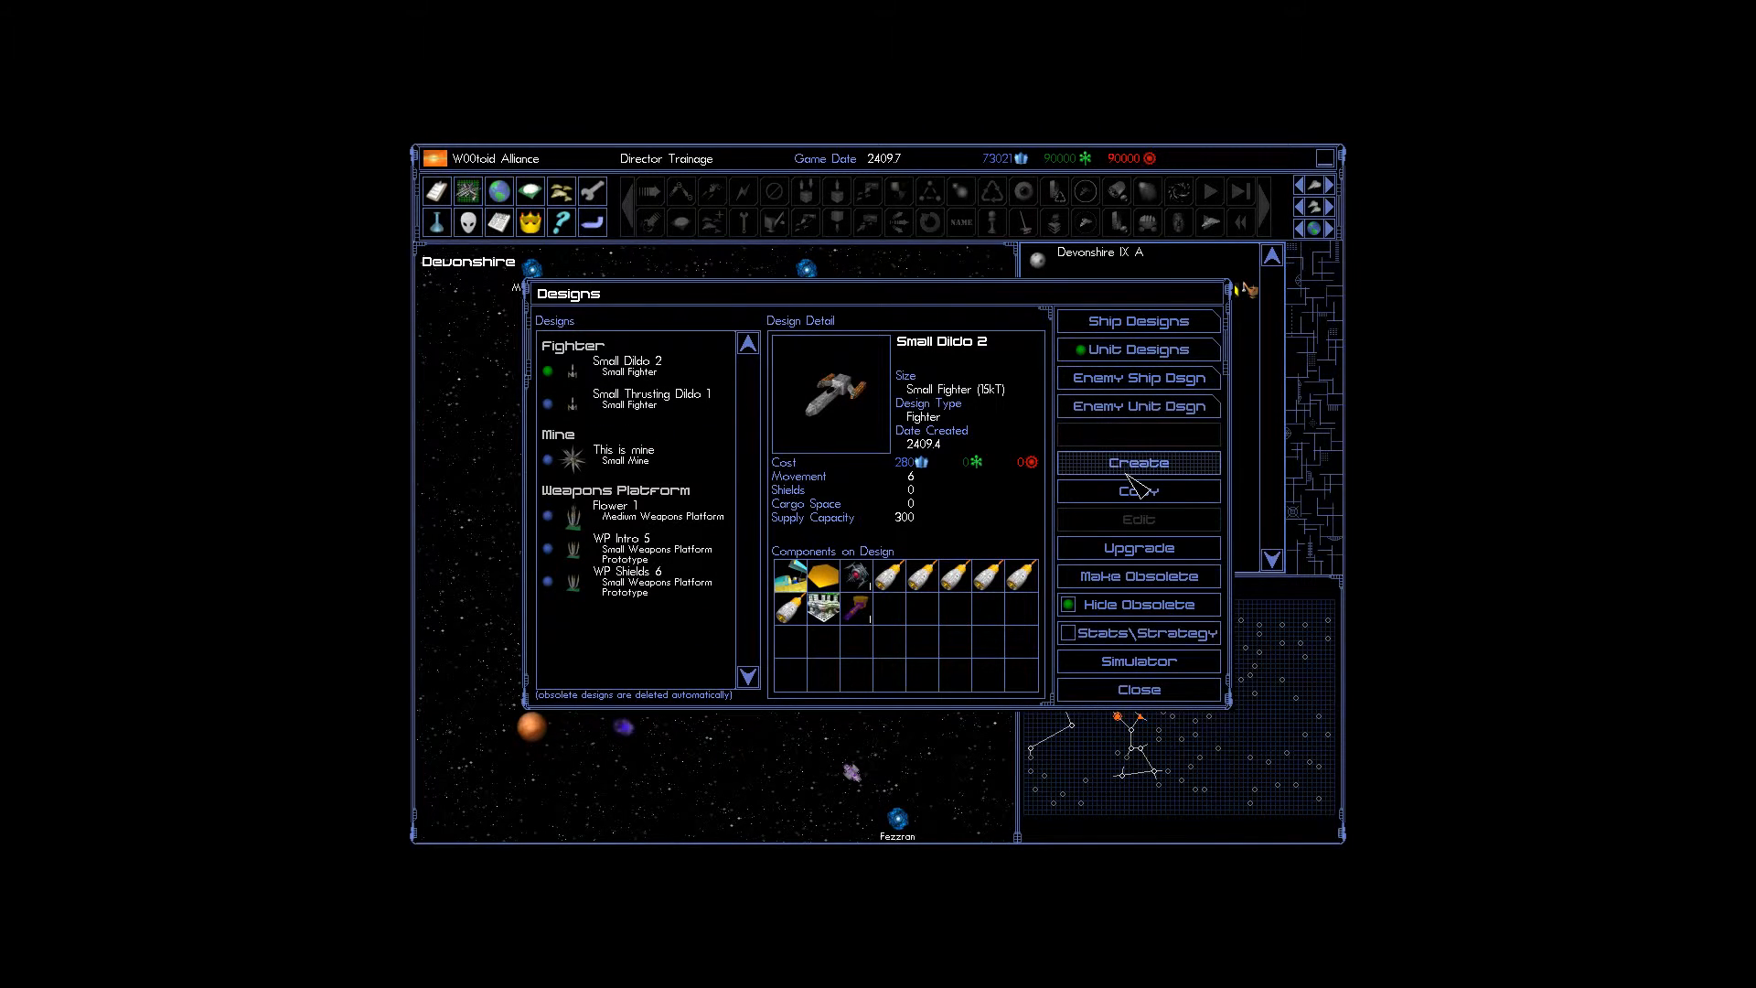
Start a new unit design with Medium Mine size and Mine type.
left_click(1139, 463)
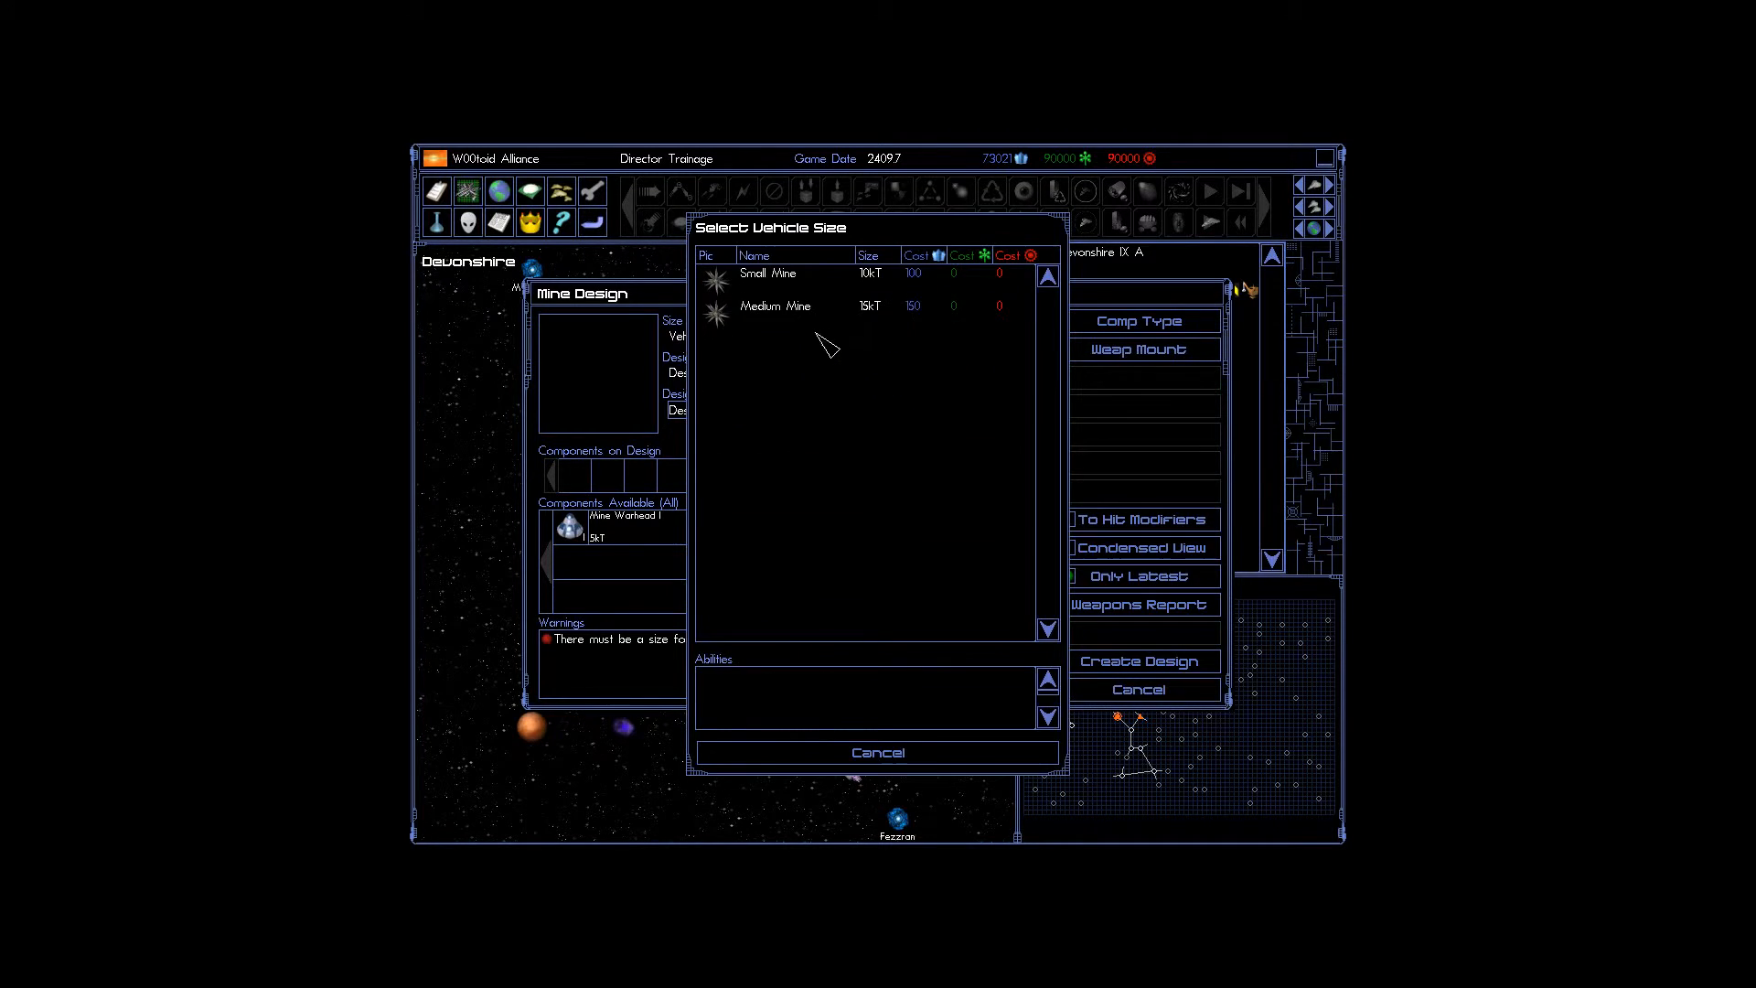
left_click(775, 306)
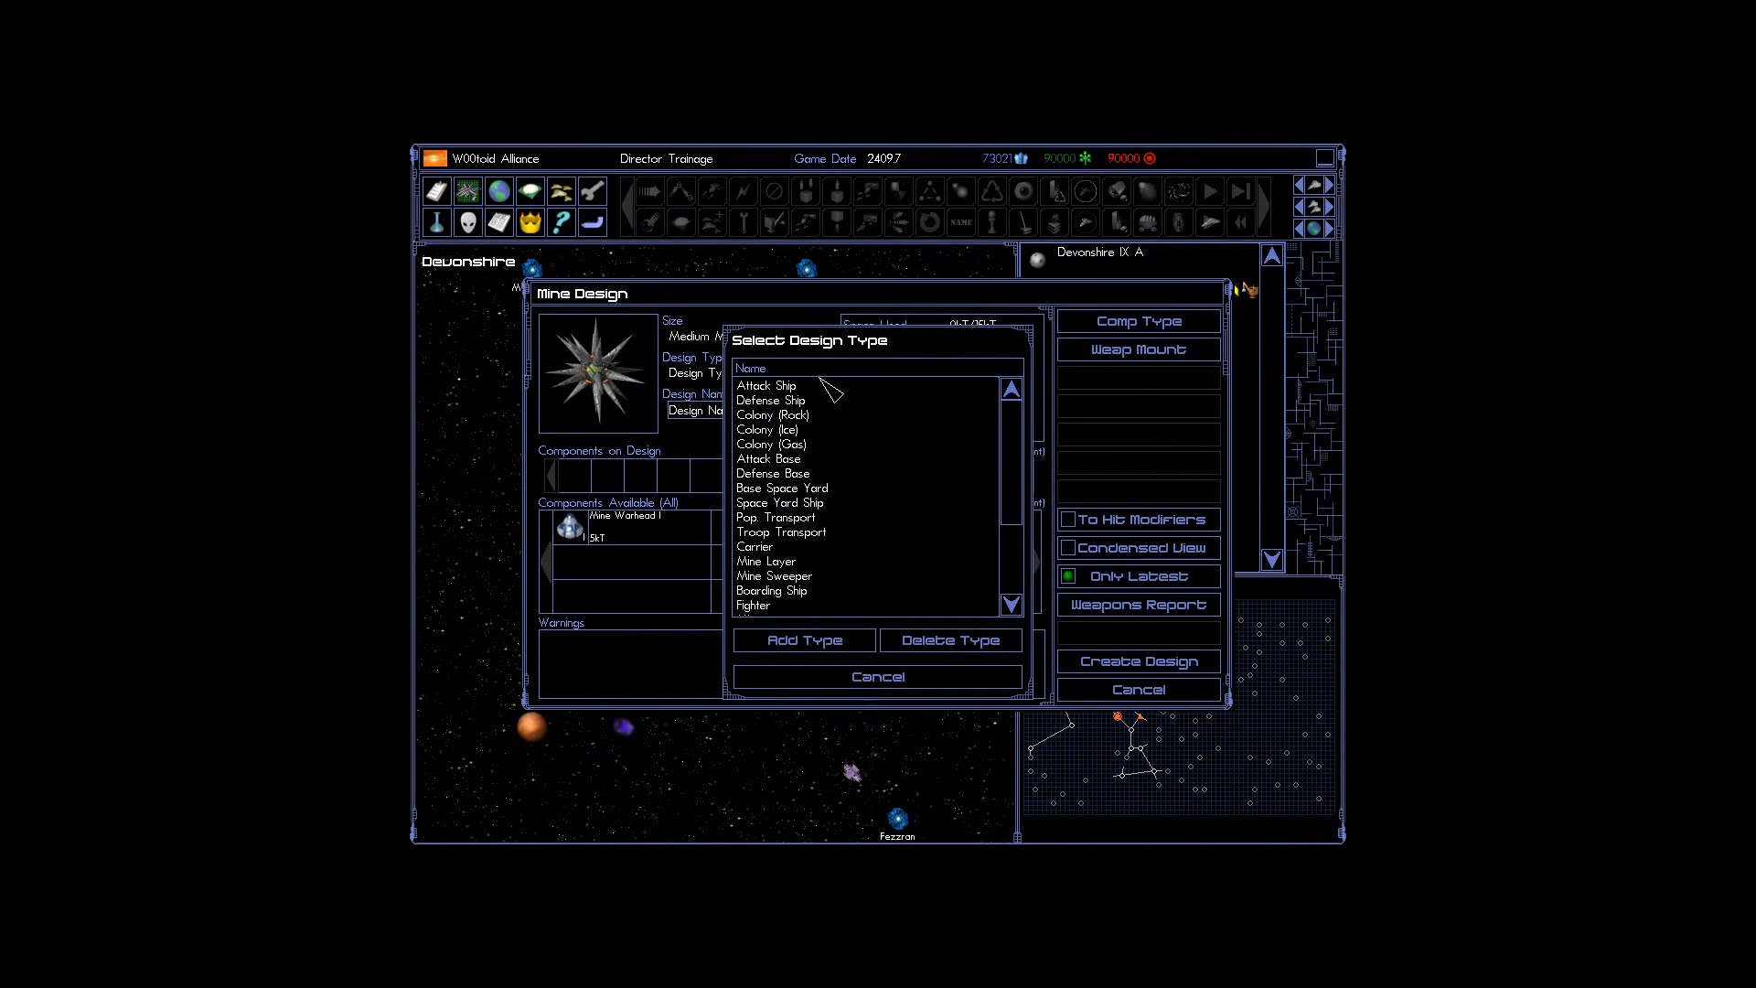
mouse_move(800, 601)
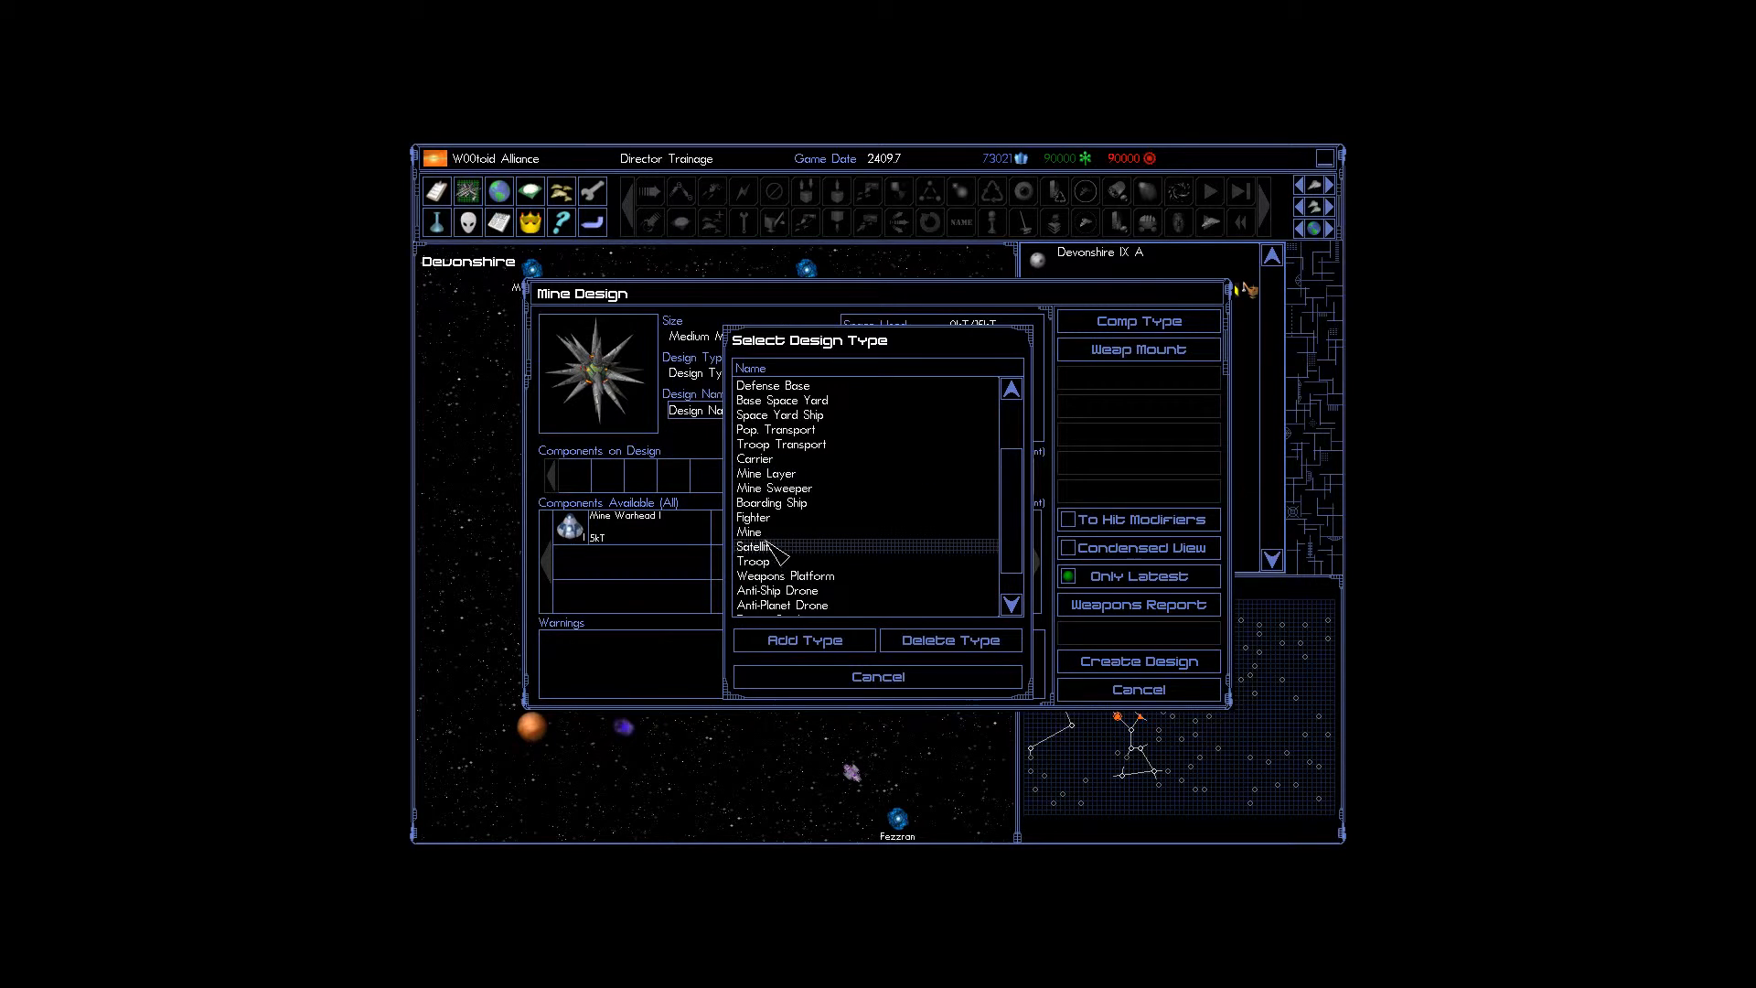
left_click(749, 531)
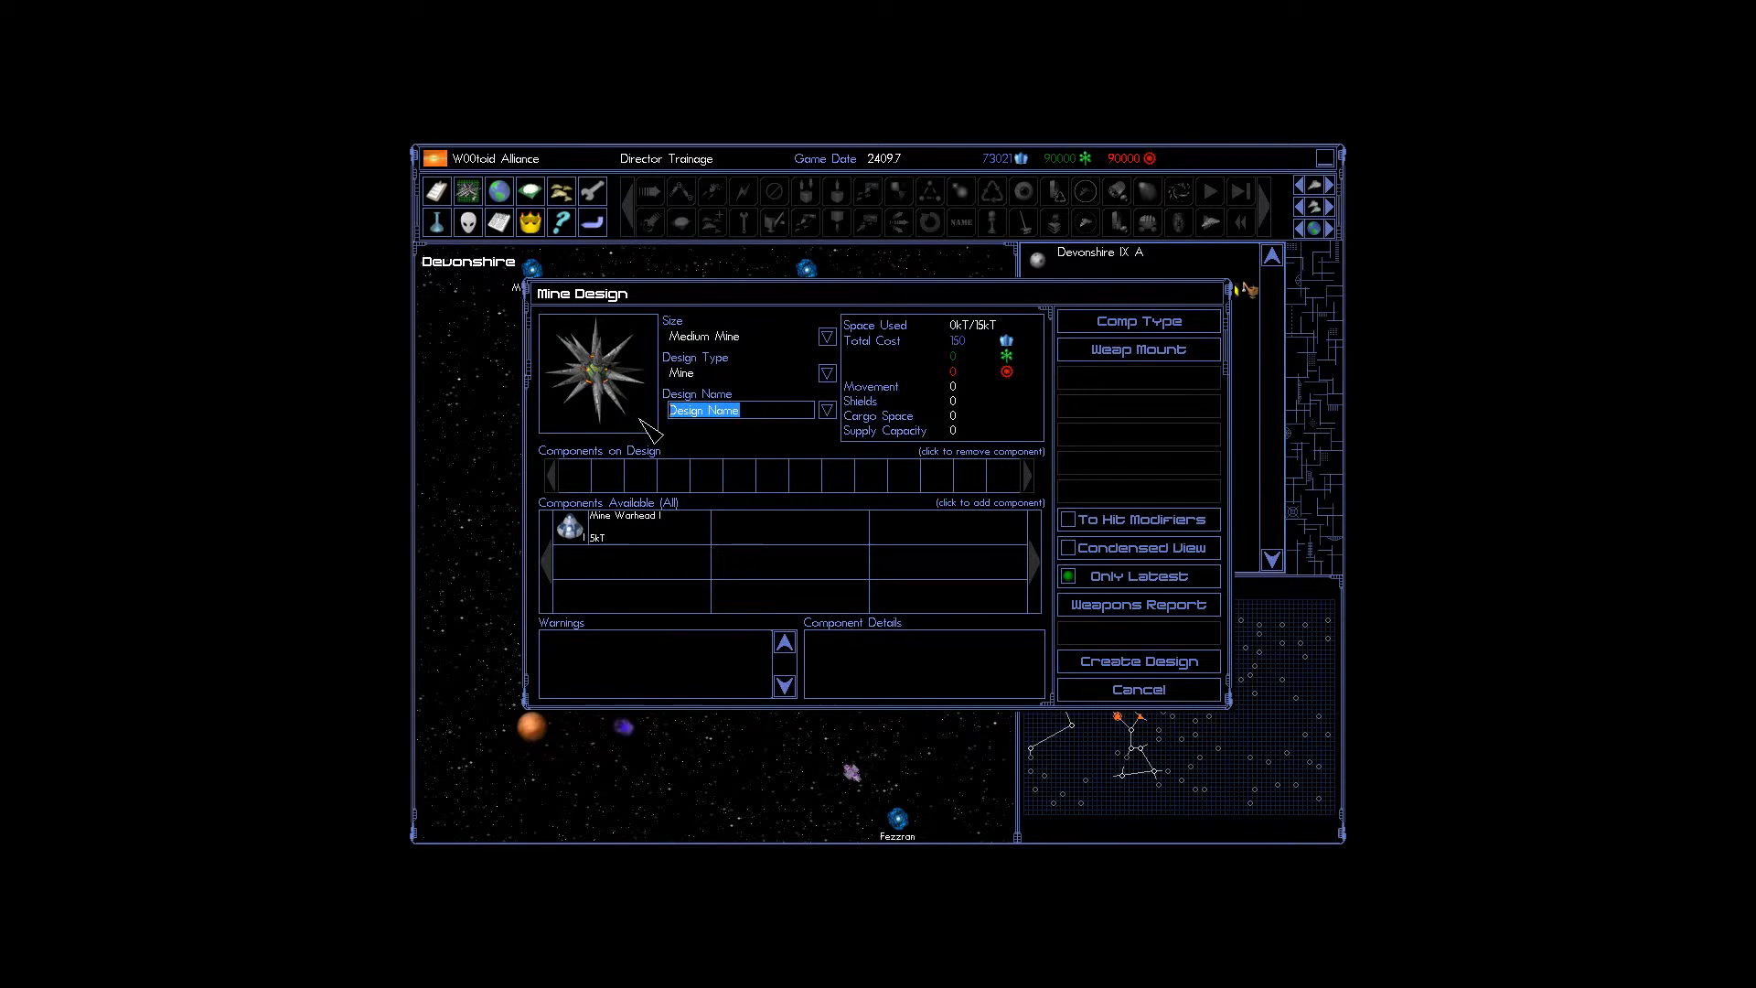
Name the design 'Mine of Mediocrity', save it, and view its details.
left_click(739, 410)
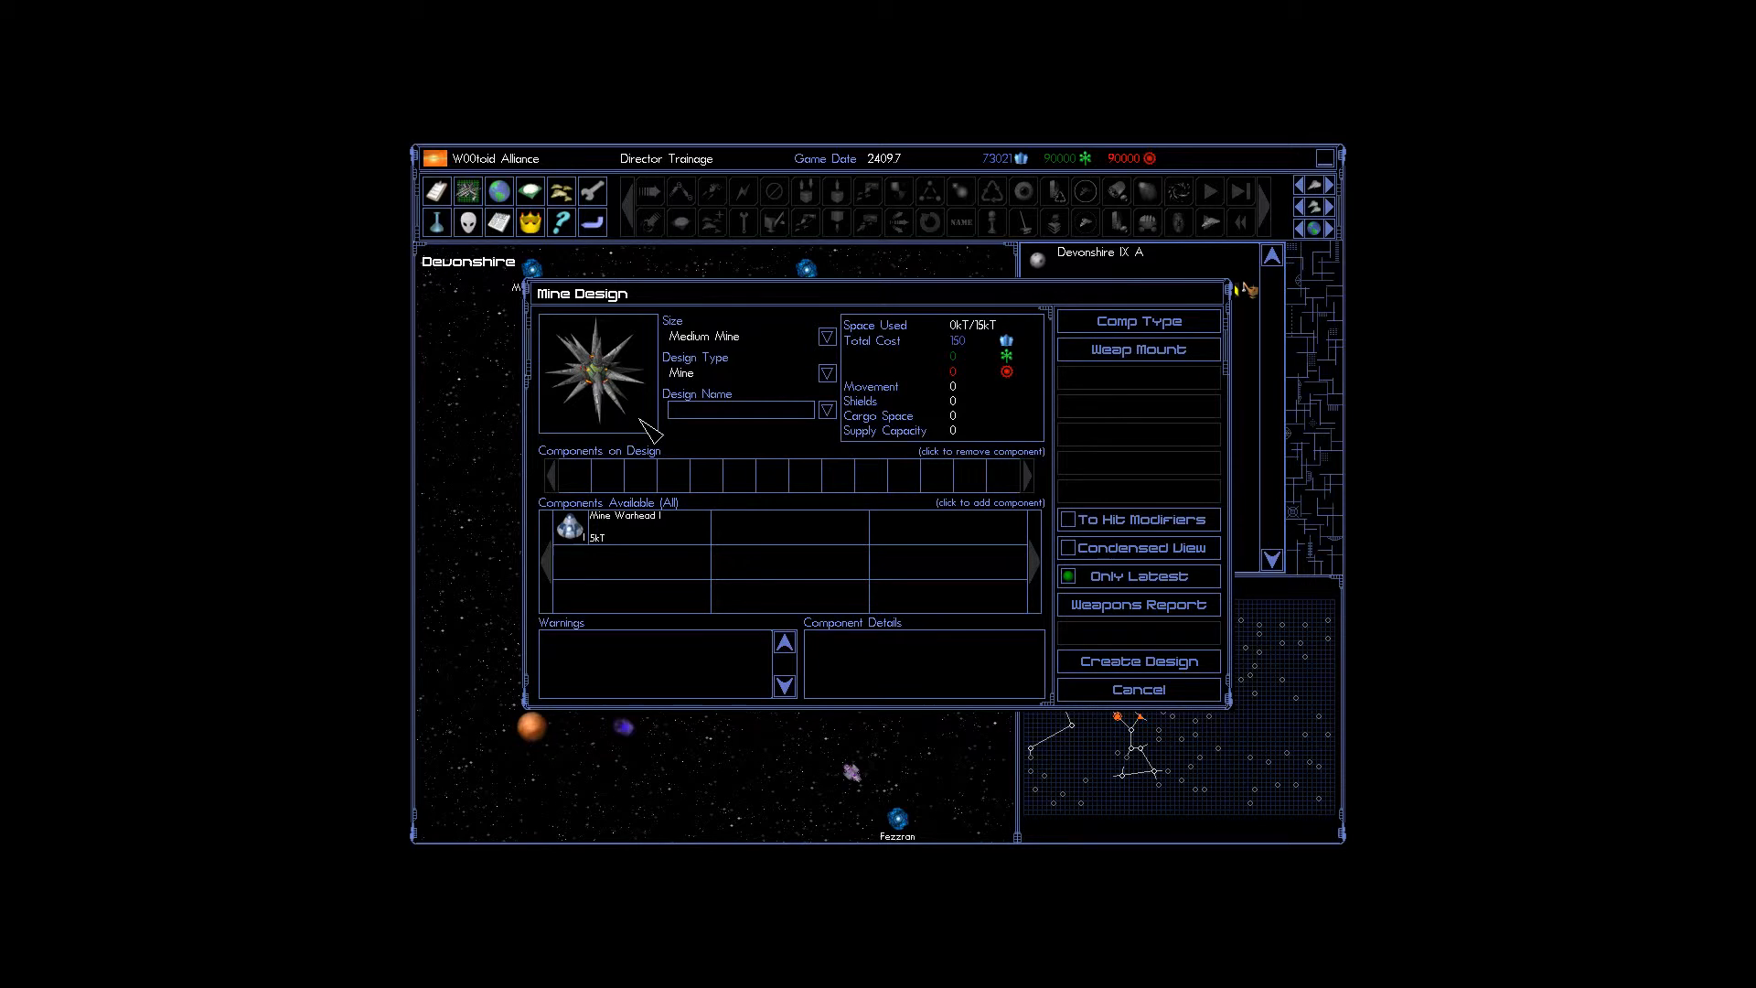
type("Mine od")
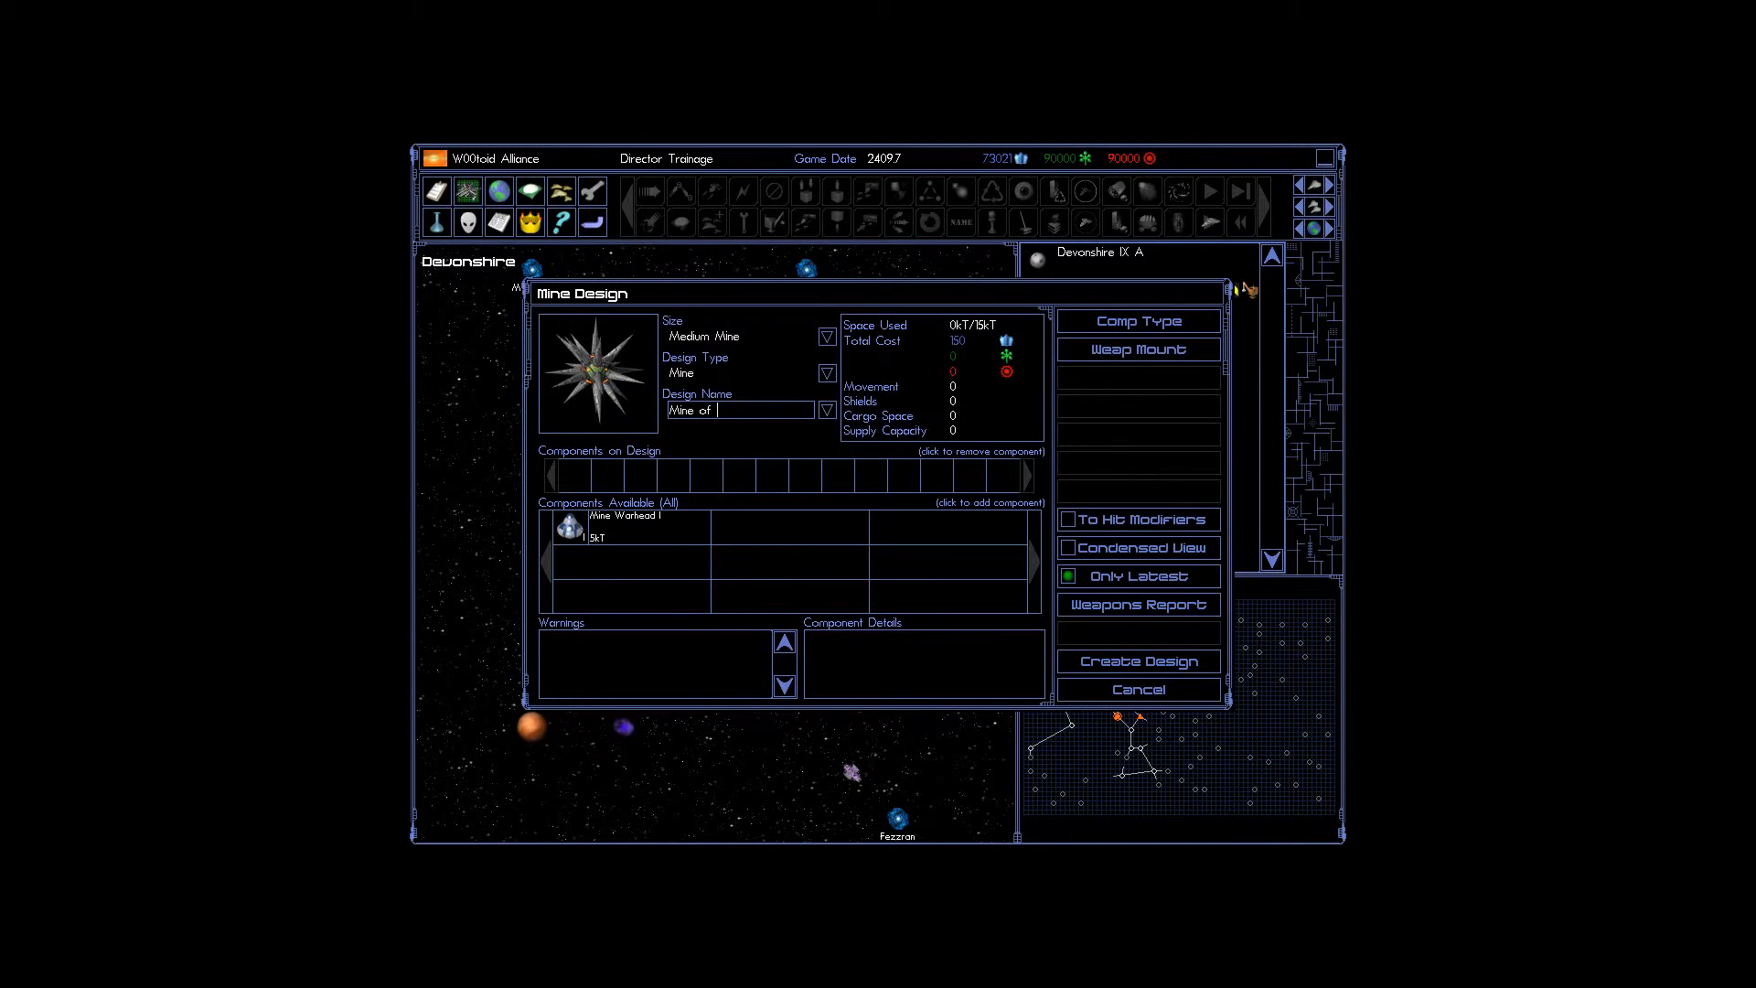
type("Medioc")
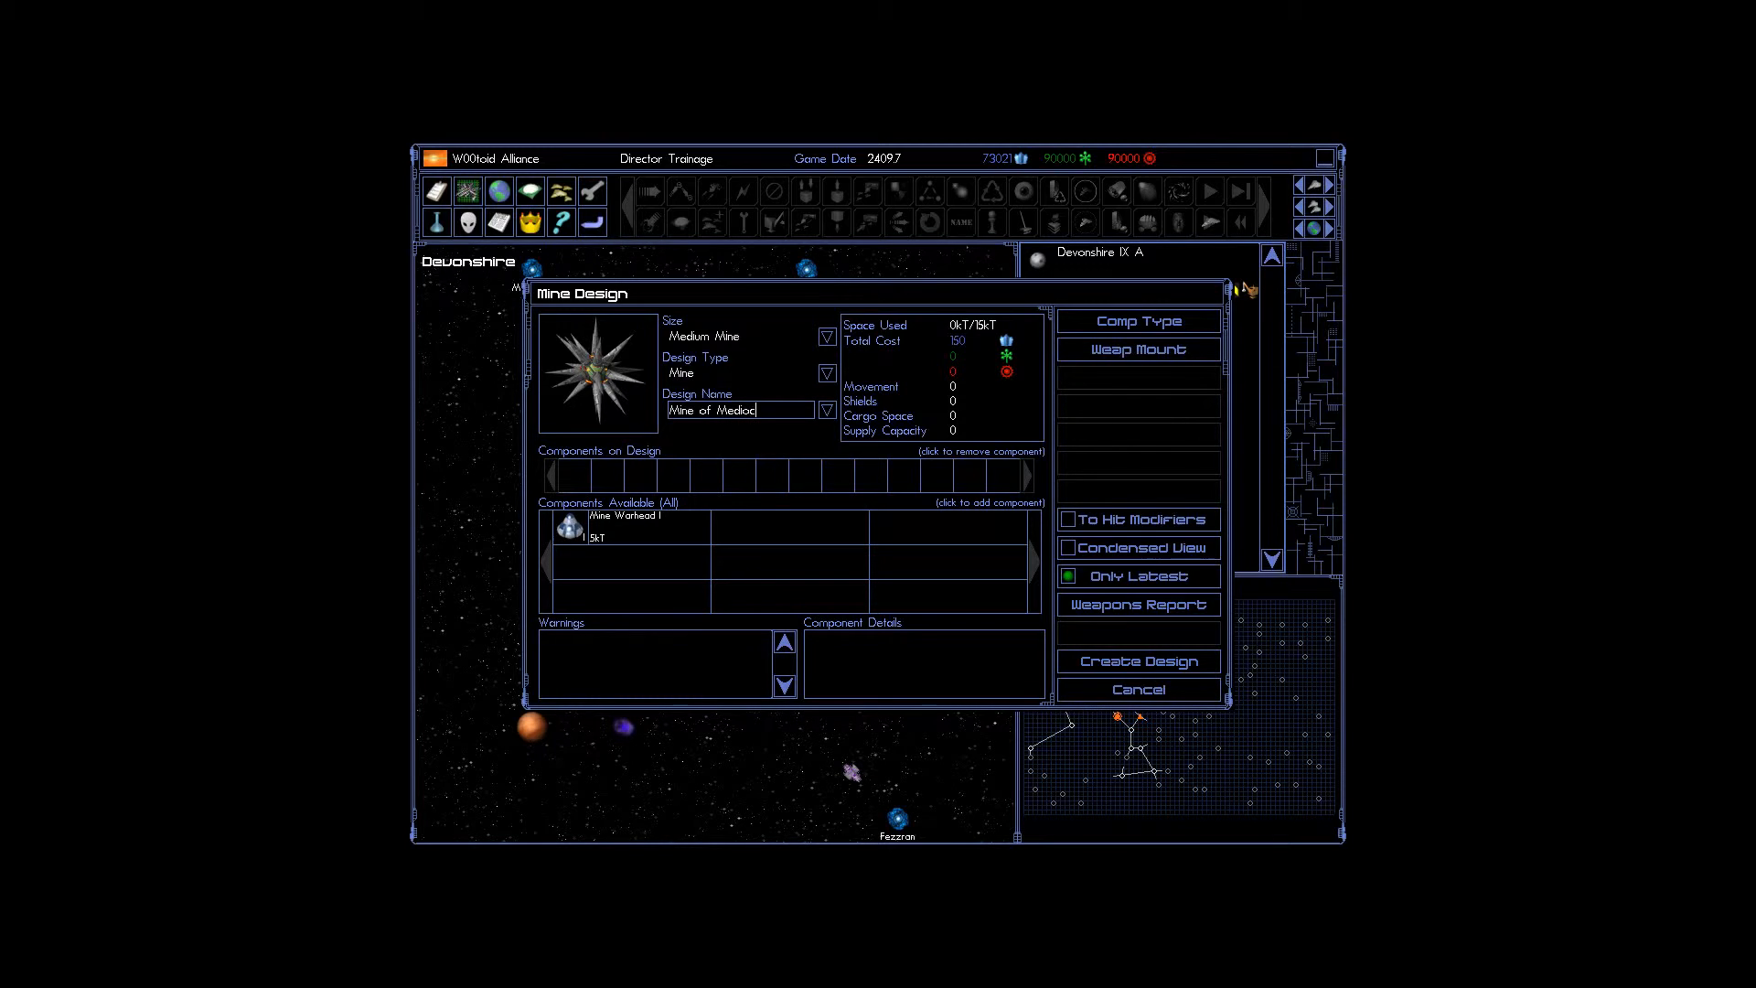
type("rey")
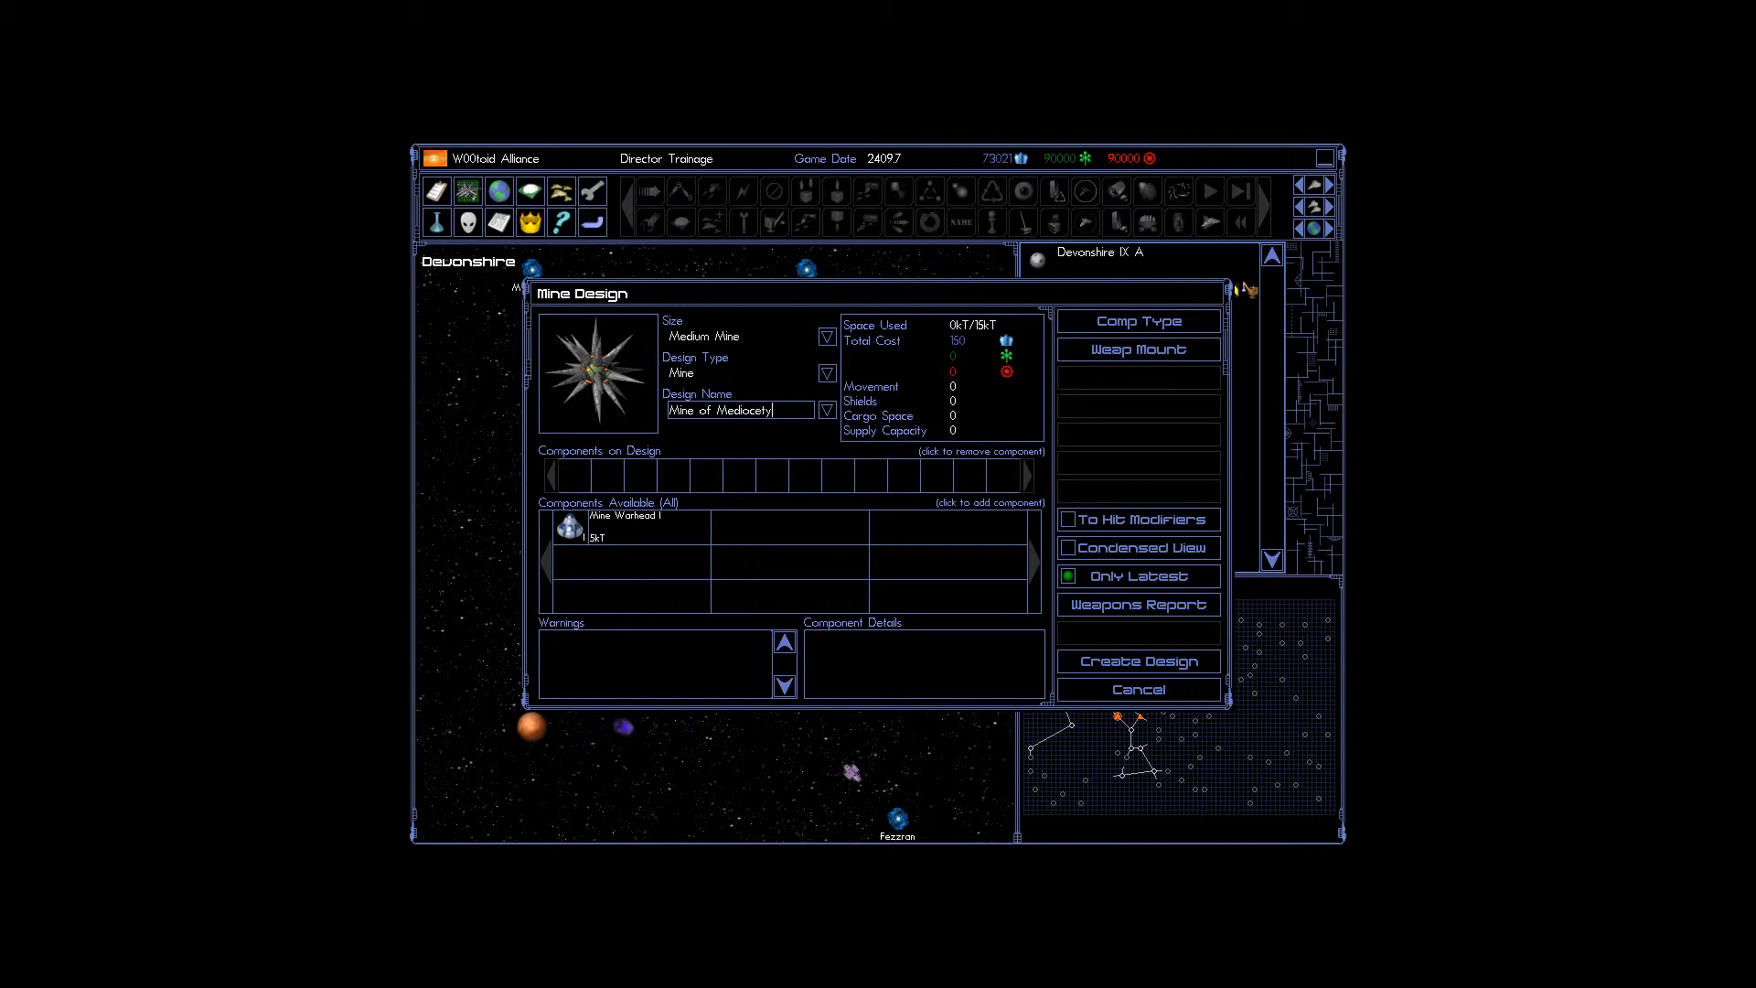
key("BackSpace")
type("ri")
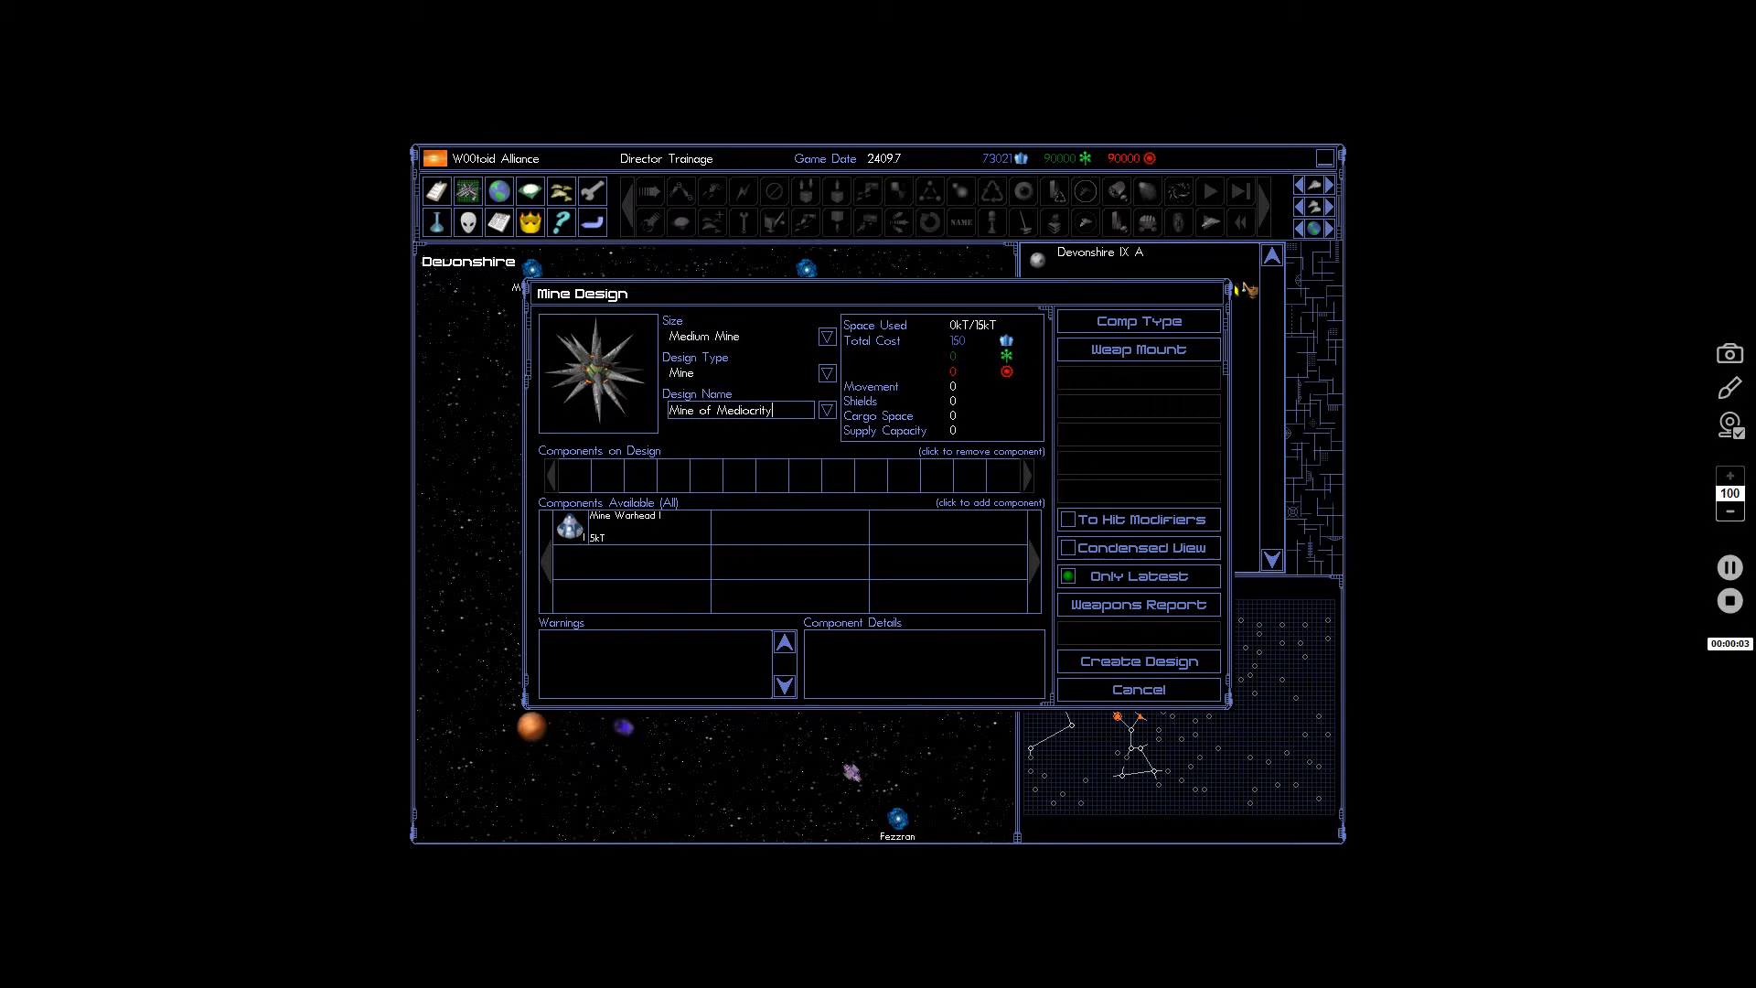
left_click(618, 522)
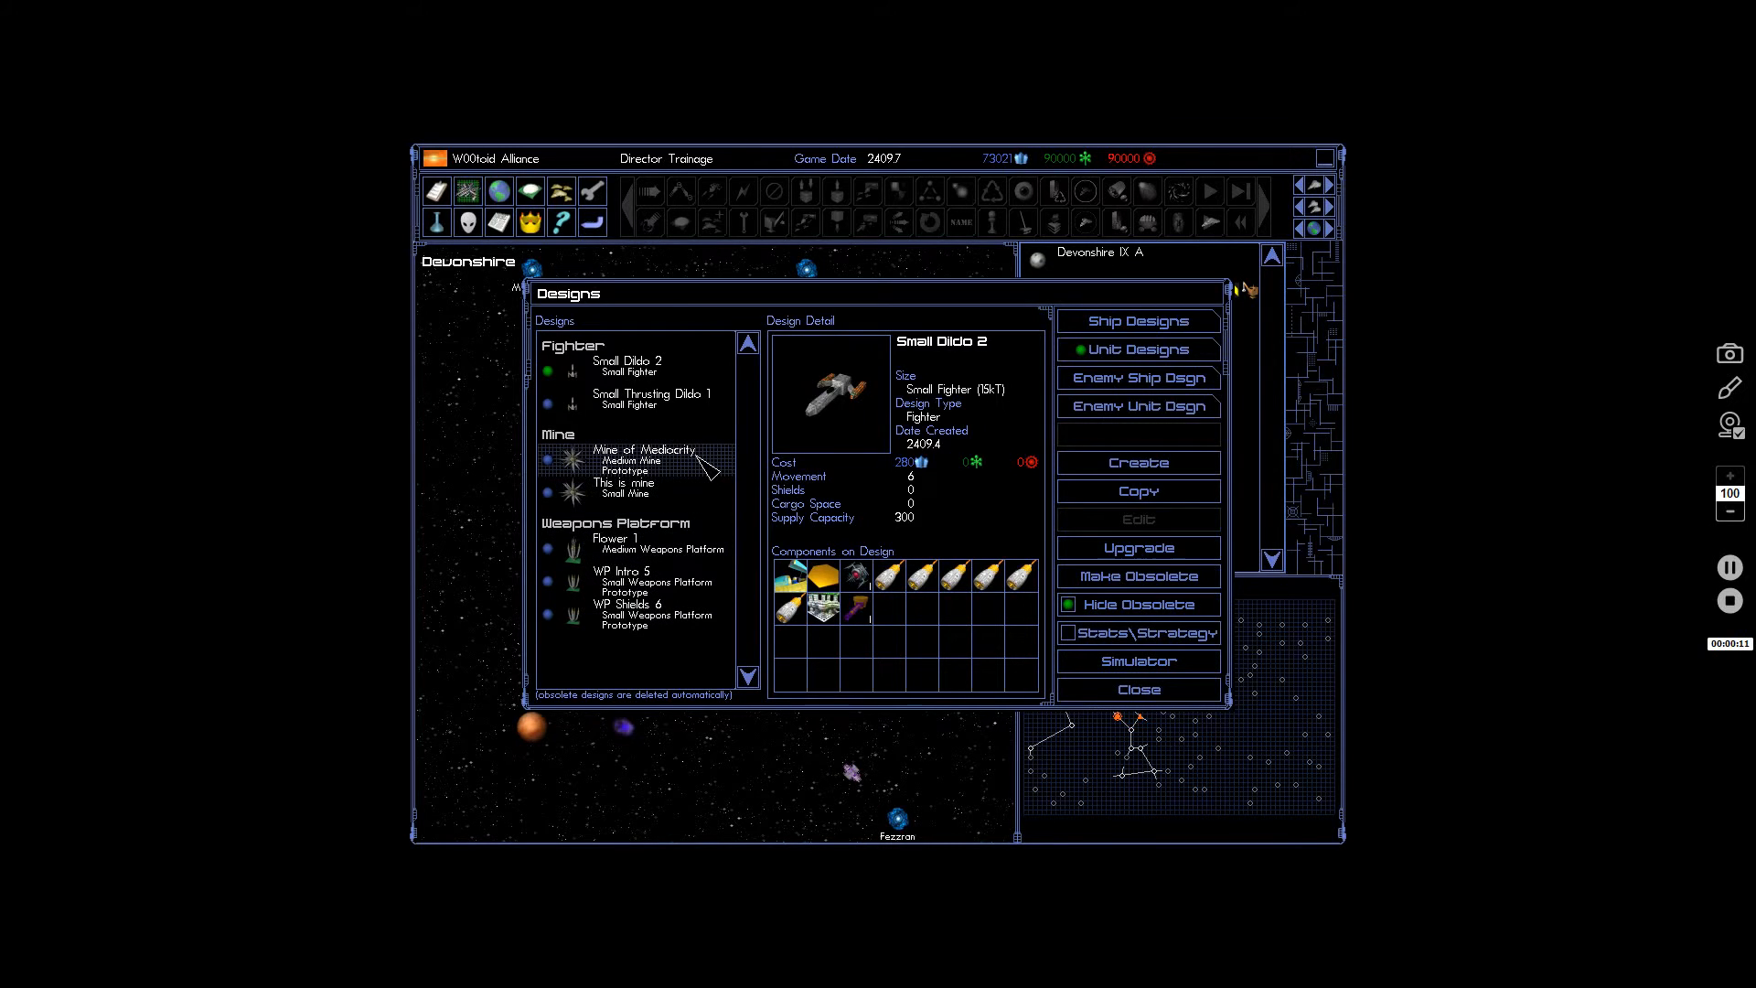
left_click(644, 455)
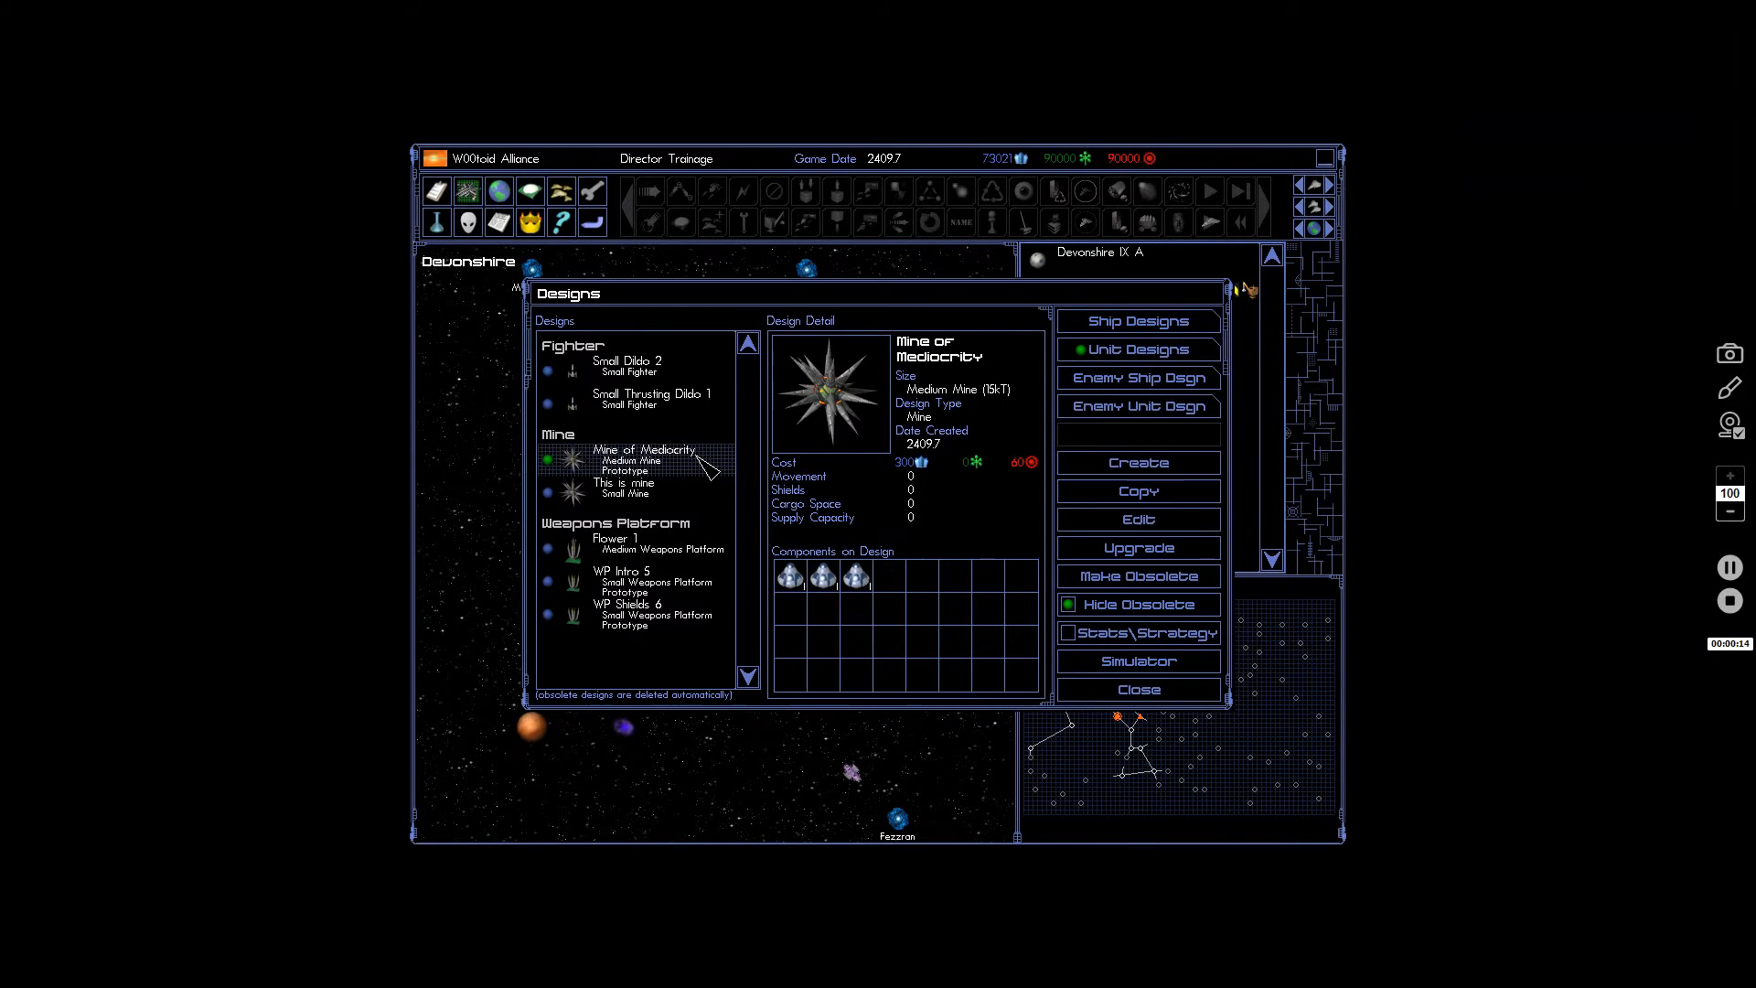